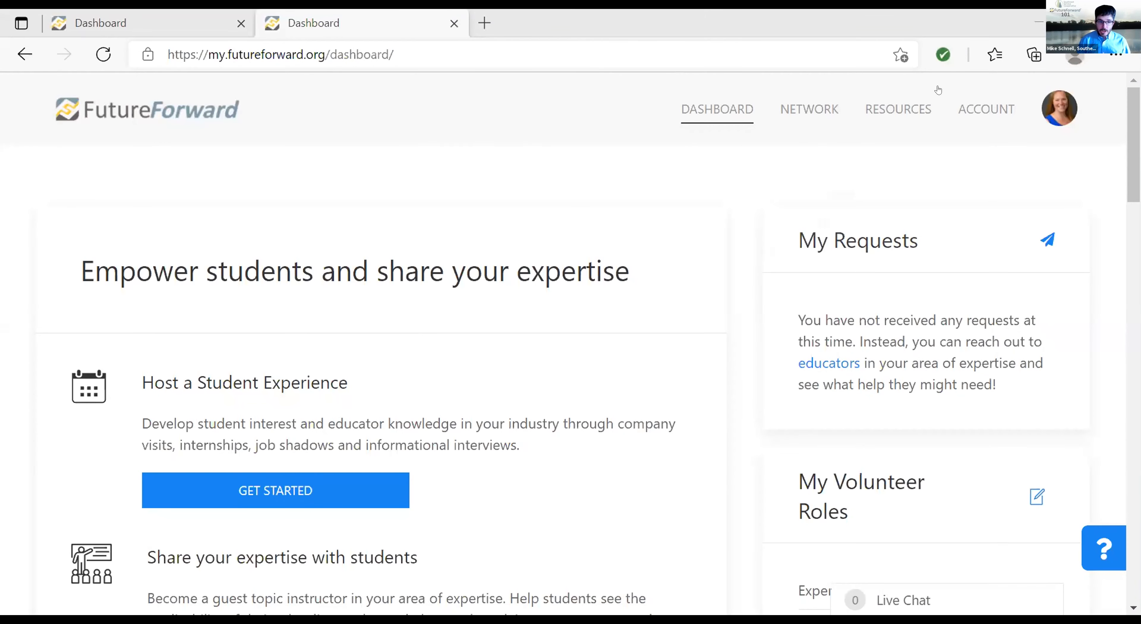
Log out of the account from the ACCOUNT menu, returning to the sign-in page
{"action": "left_click", "coordinate": [1059, 109]}
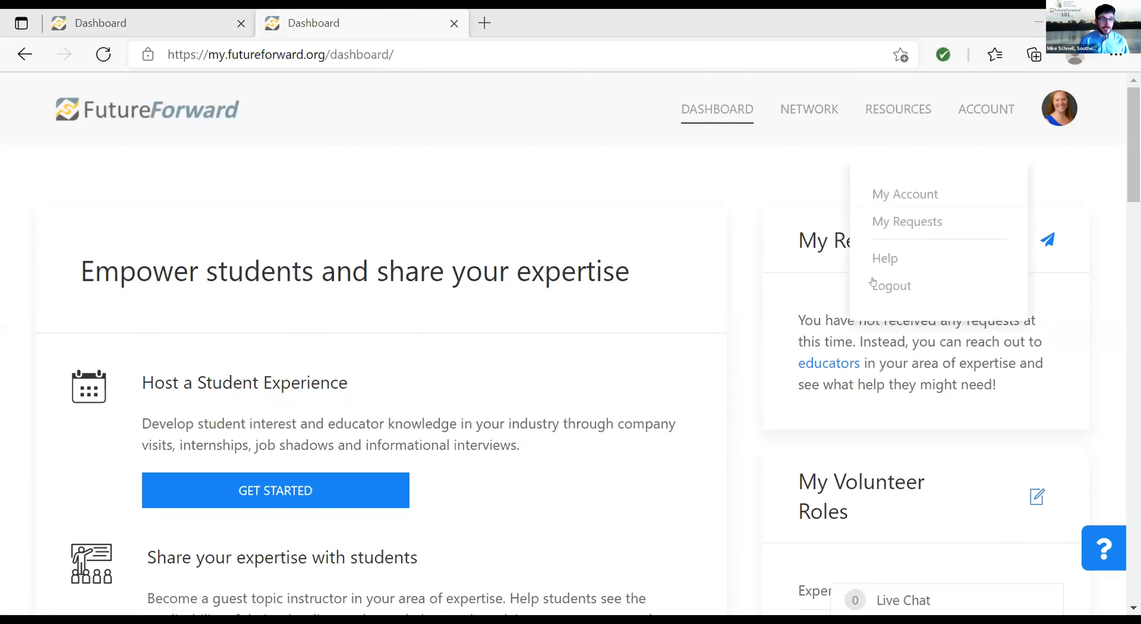
{"action": "mouse_move", "coordinate": [868, 233]}
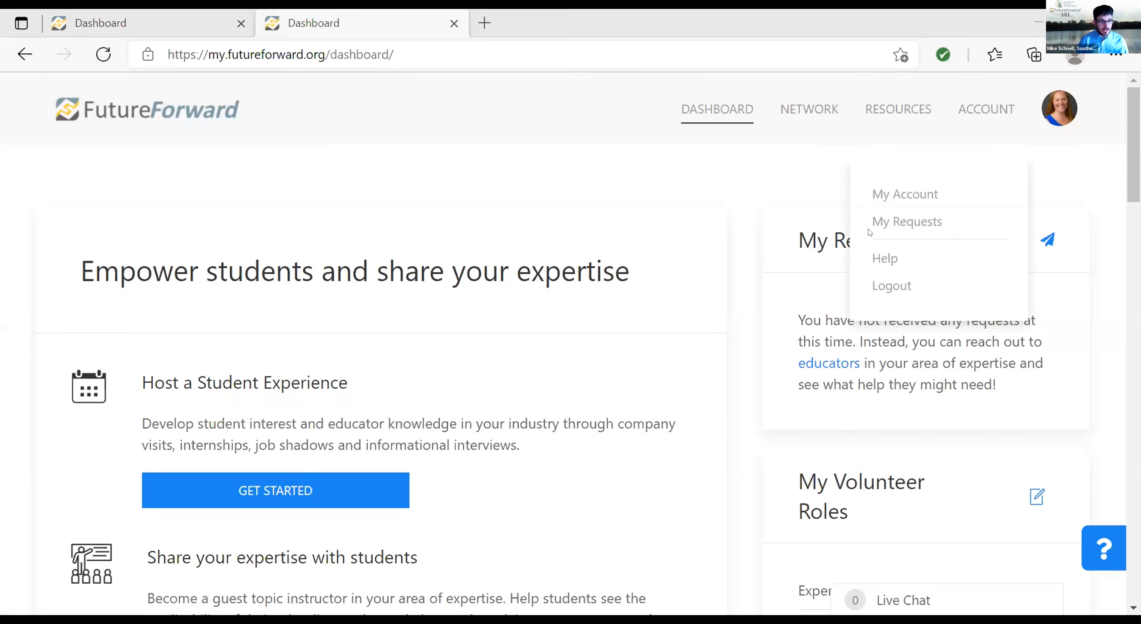
{"action": "left_click", "coordinate": [892, 285]}
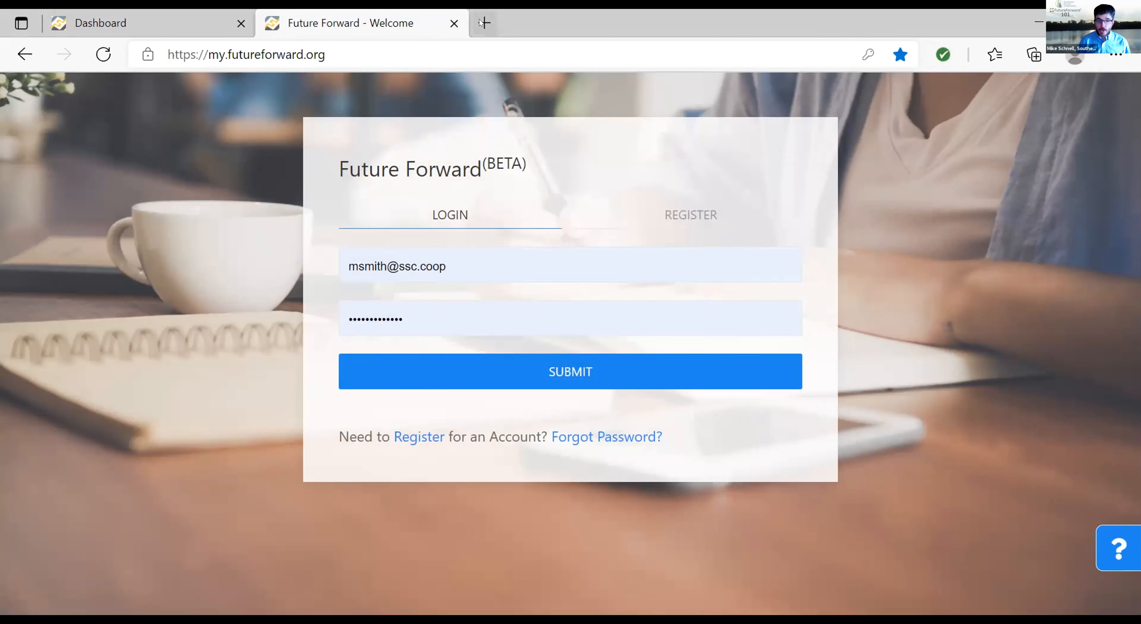
{"action": "left_click", "coordinate": [484, 23]}
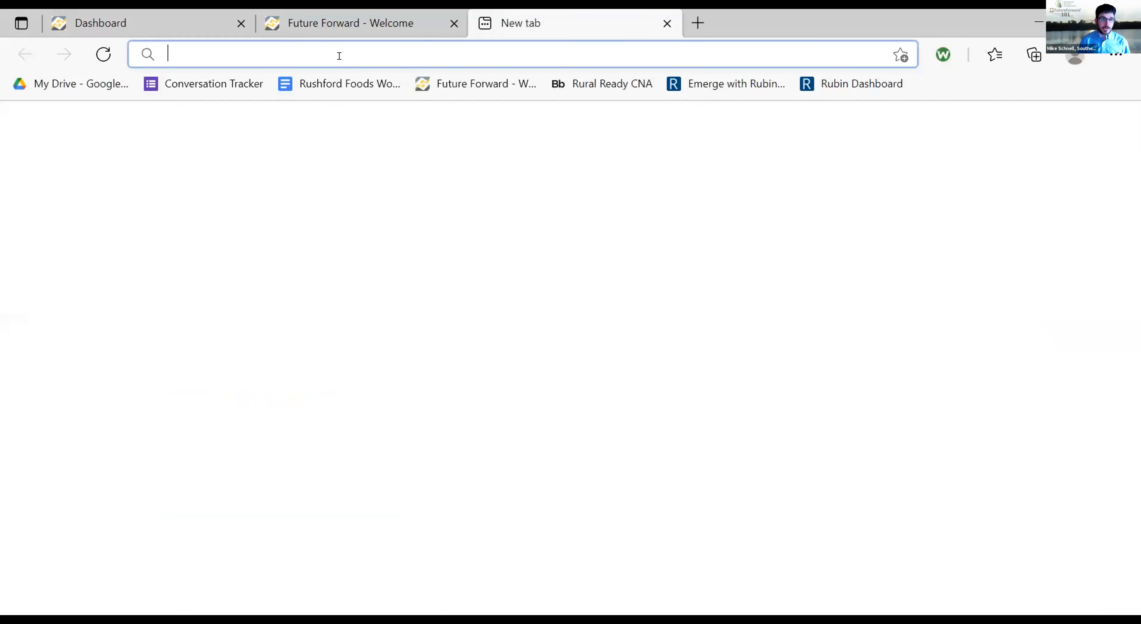
{"action": "type", "text": "f"}
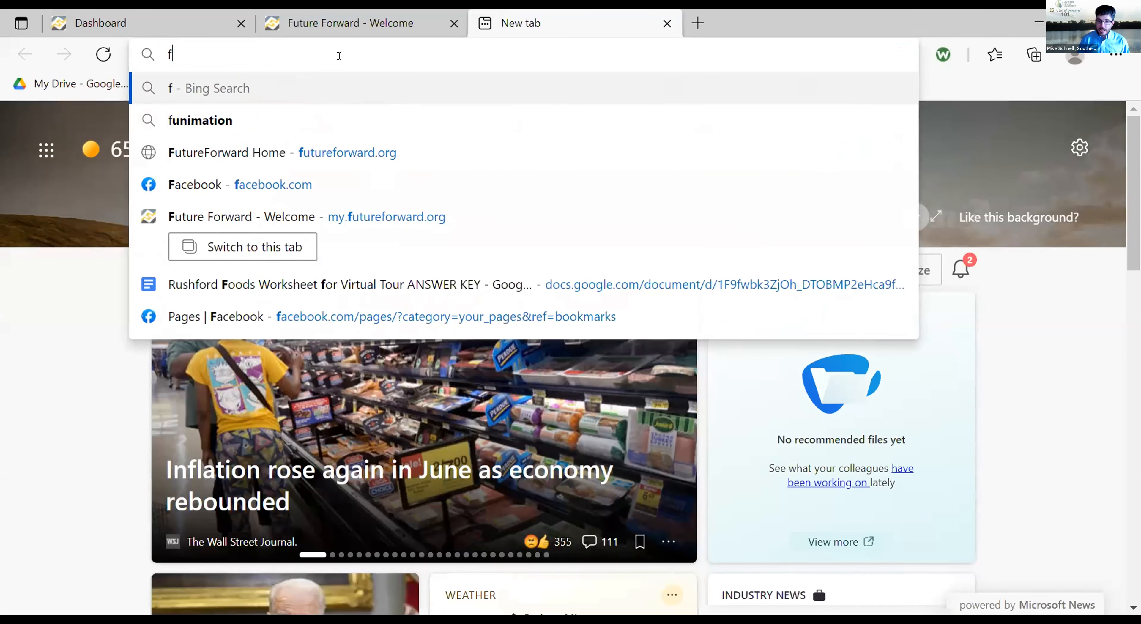
{"action": "type", "text": "ww.fut"}
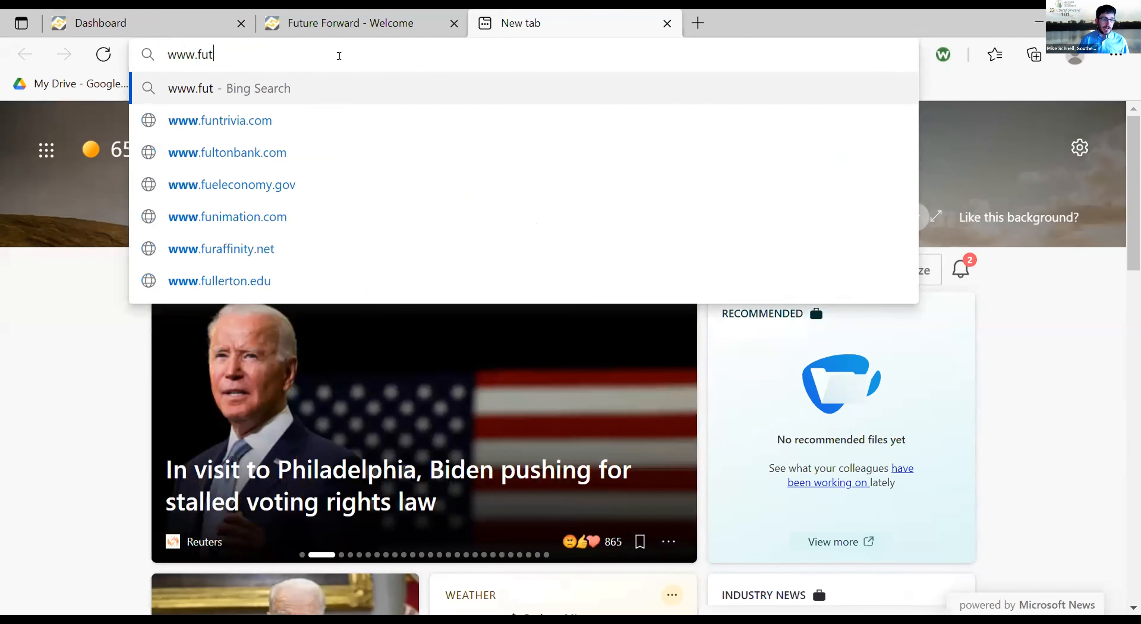
{"action": "type", "text": "ureforward.o"}
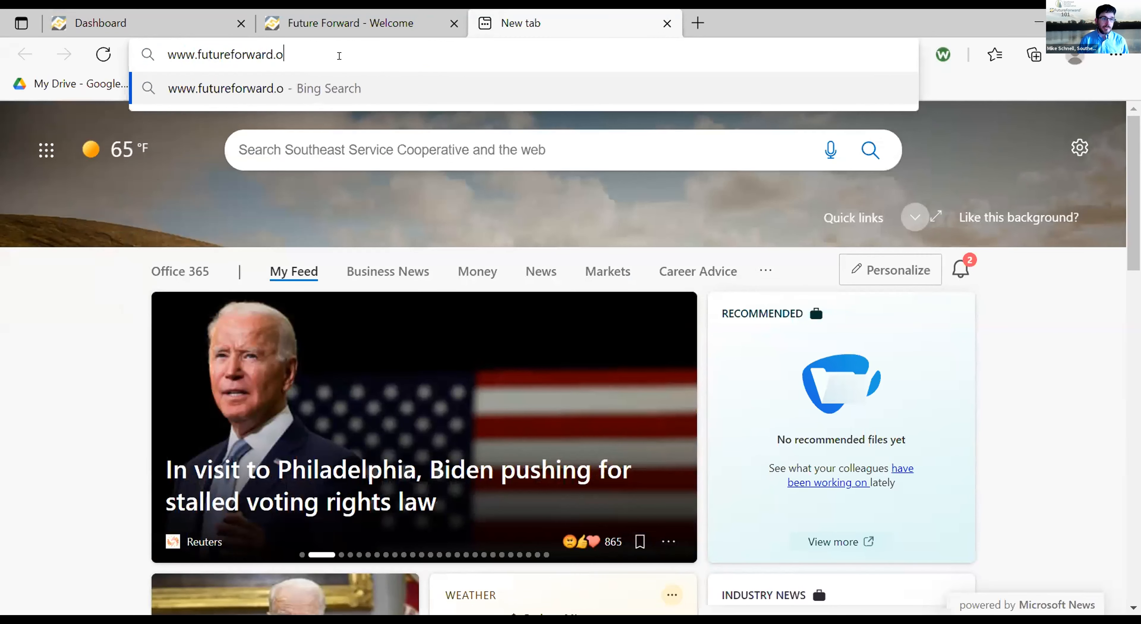
{"action": "key", "text": "Return"}
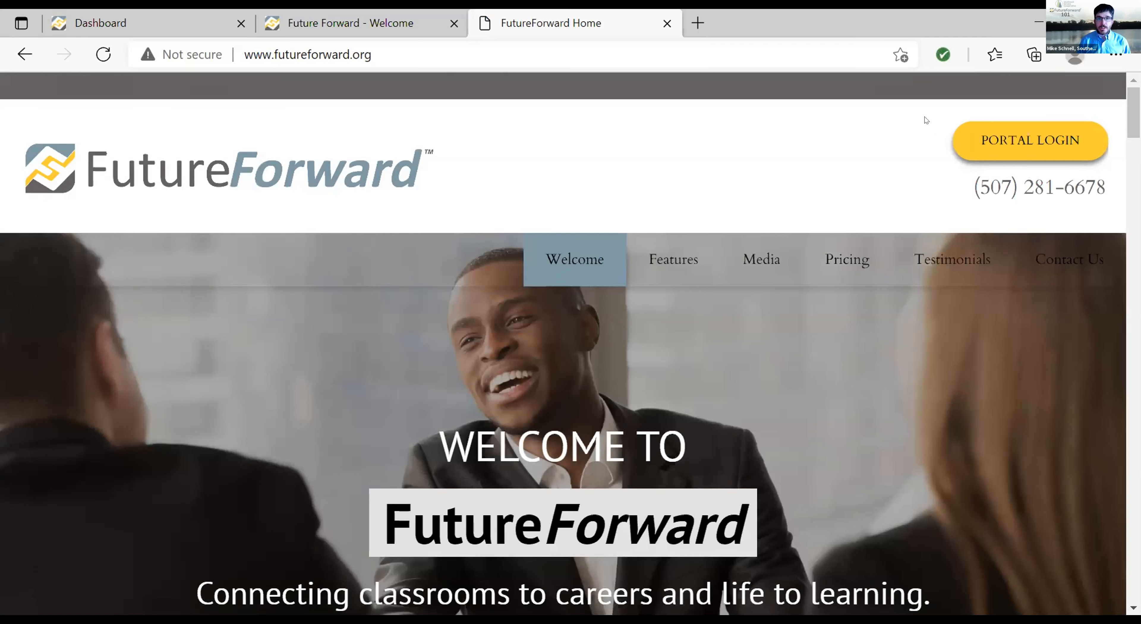
{"action": "mouse_move", "coordinate": [107, 301]}
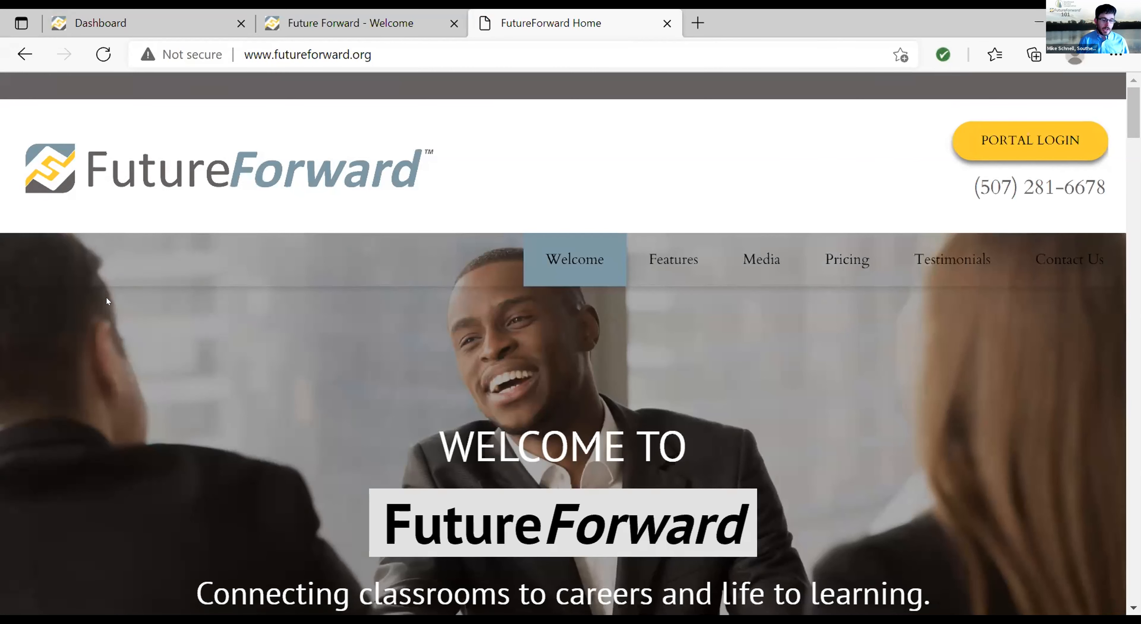
{"action": "mouse_move", "coordinate": [182, 309]}
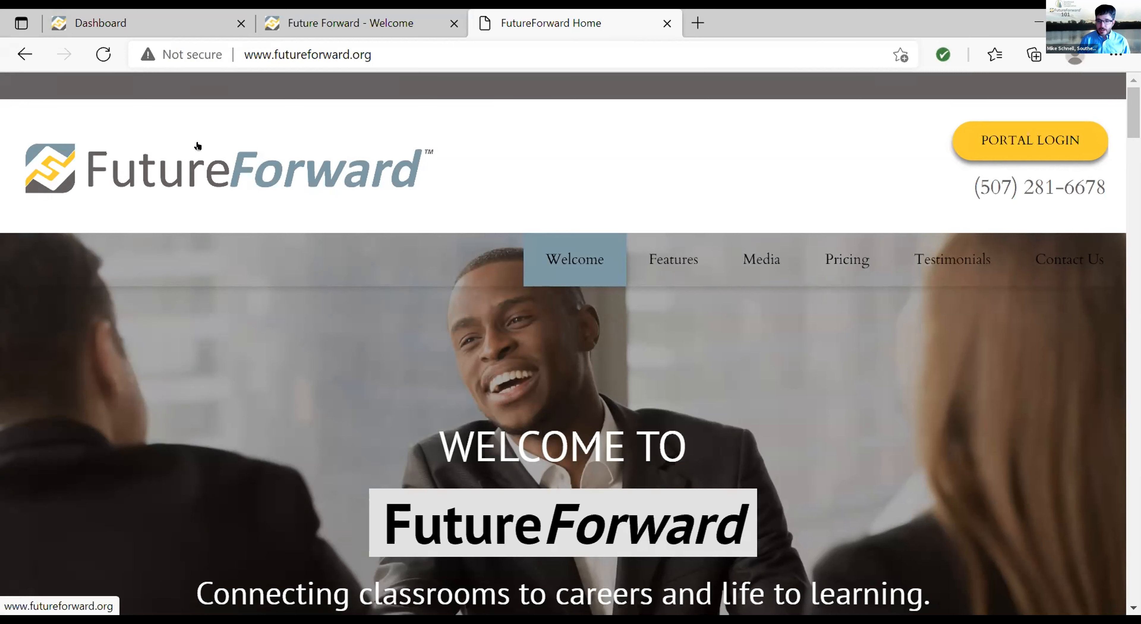
{"action": "mouse_move", "coordinate": [714, 126]}
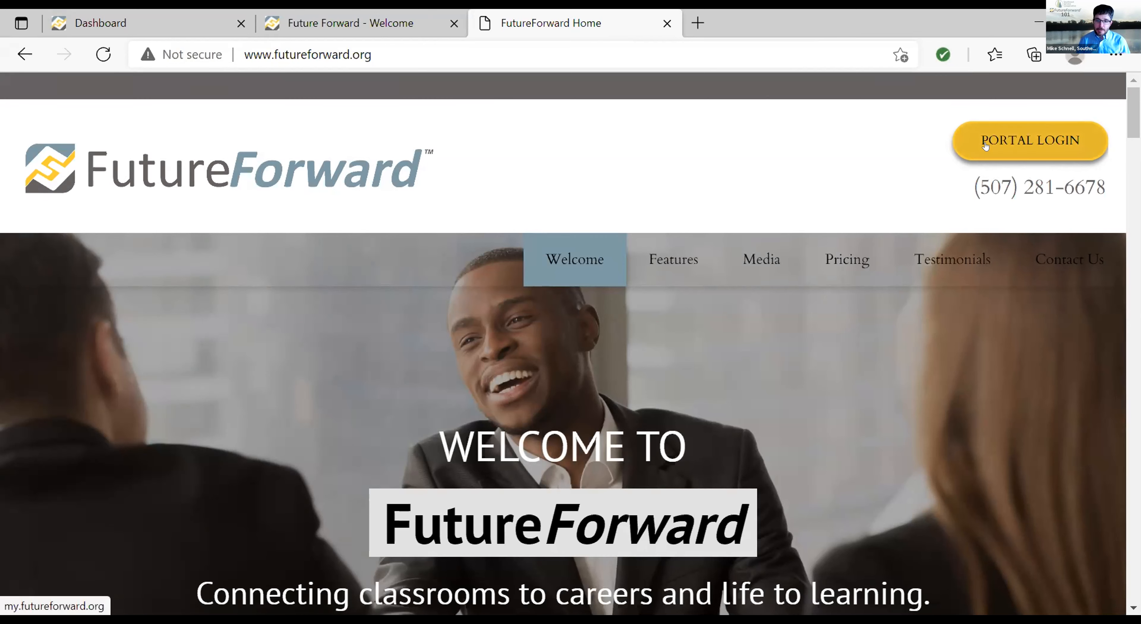
Sign in through PORTAL LOGIN with the saved email and password, reaching the dashboard
{"action": "left_click", "coordinate": [1028, 140]}
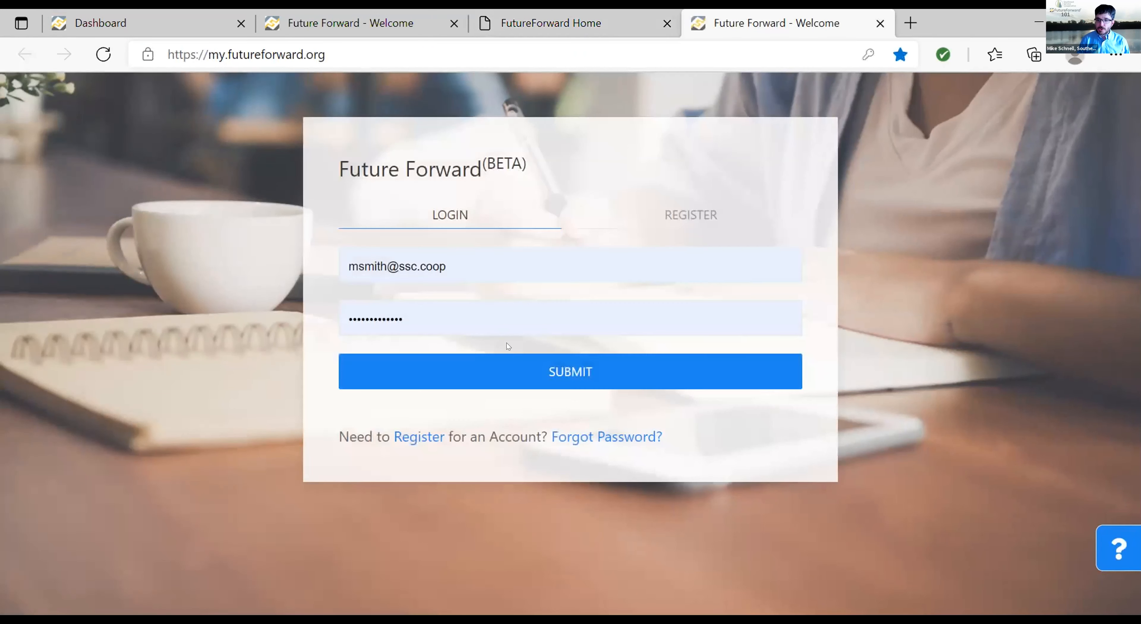
{"action": "left_click", "coordinate": [570, 371]}
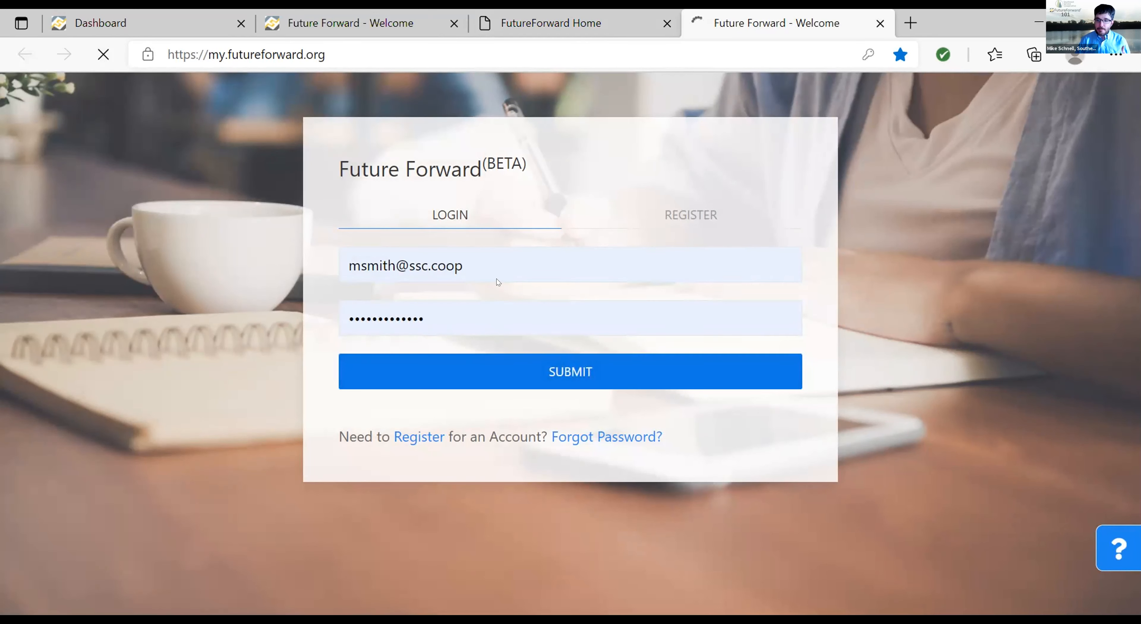
{"action": "left_click", "coordinate": [571, 372]}
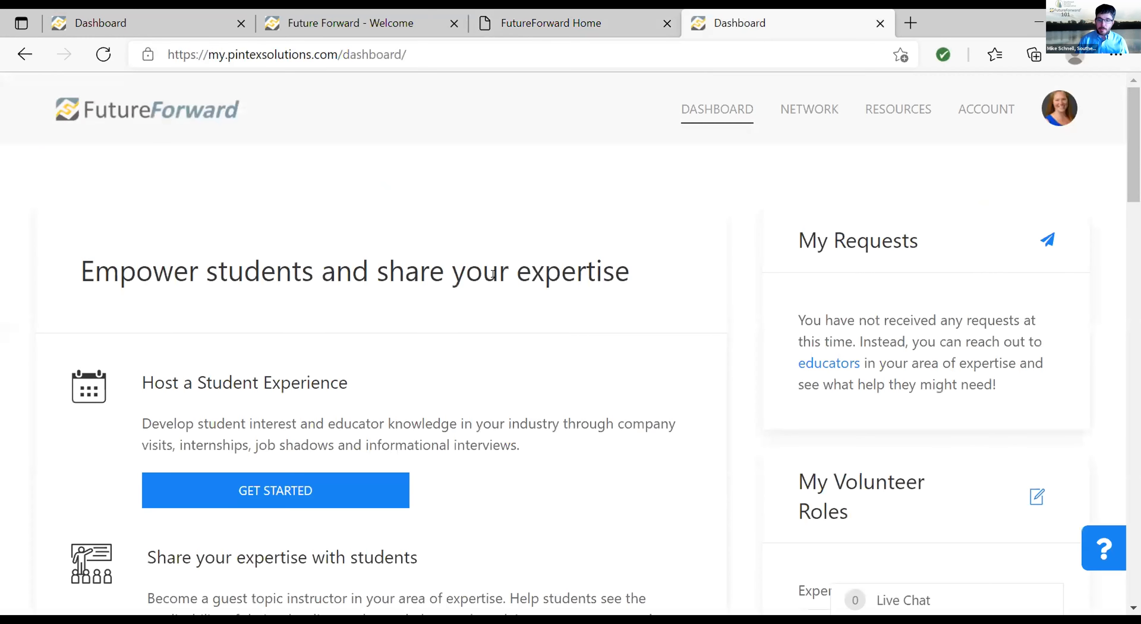
{"action": "mouse_move", "coordinate": [144, 289]}
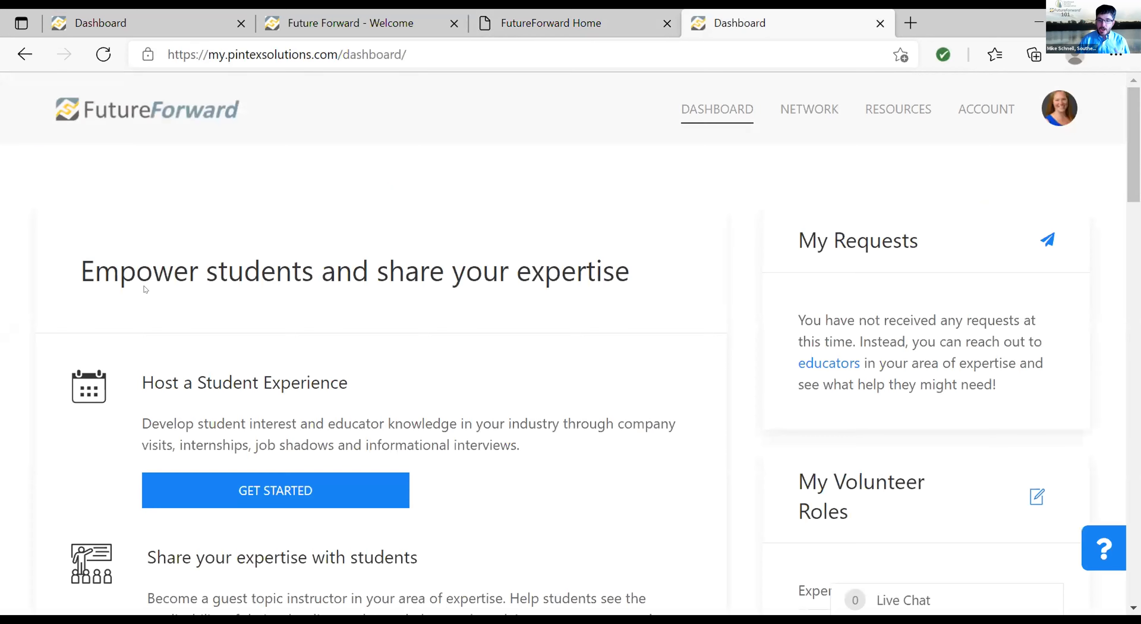
{"action": "mouse_move", "coordinate": [155, 155]}
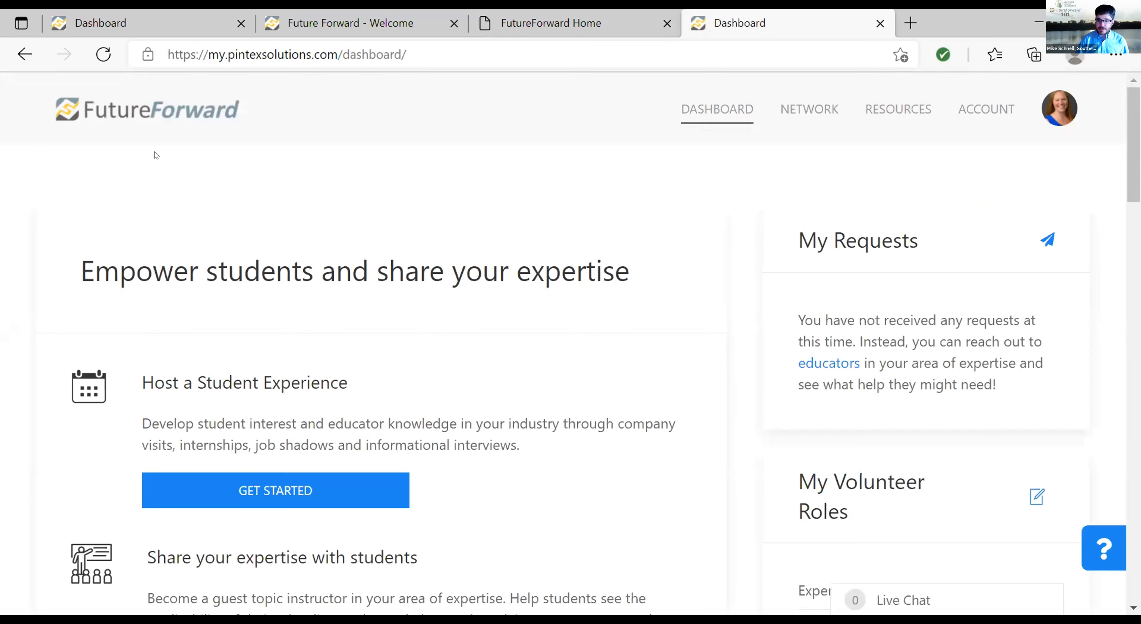
{"action": "mouse_move", "coordinate": [726, 233]}
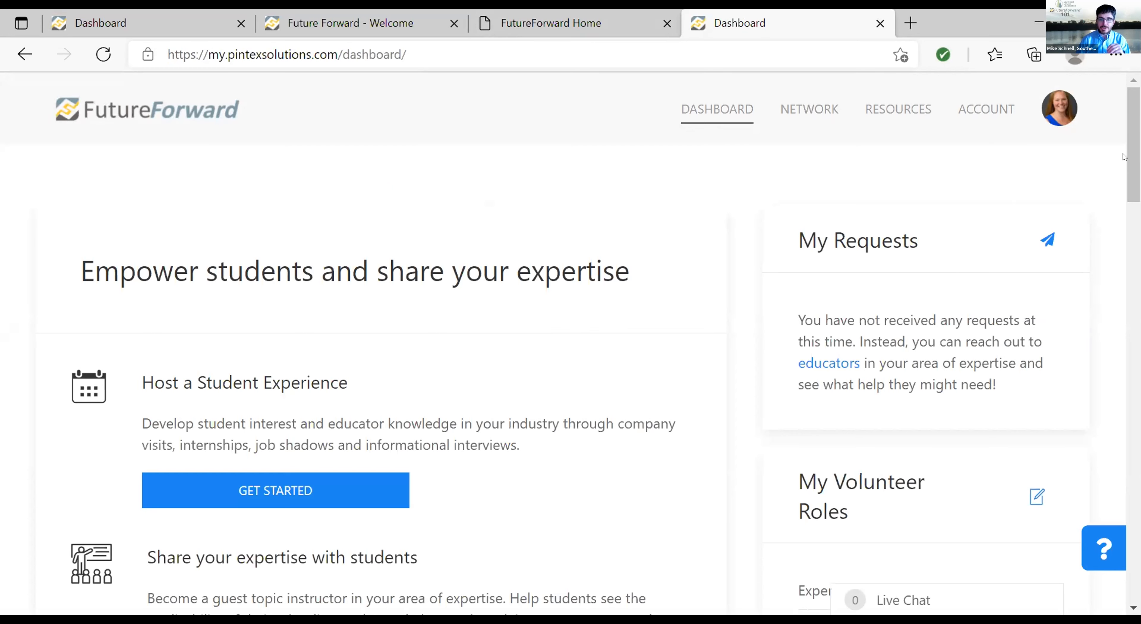
{"action": "mouse_move", "coordinate": [1040, 149]}
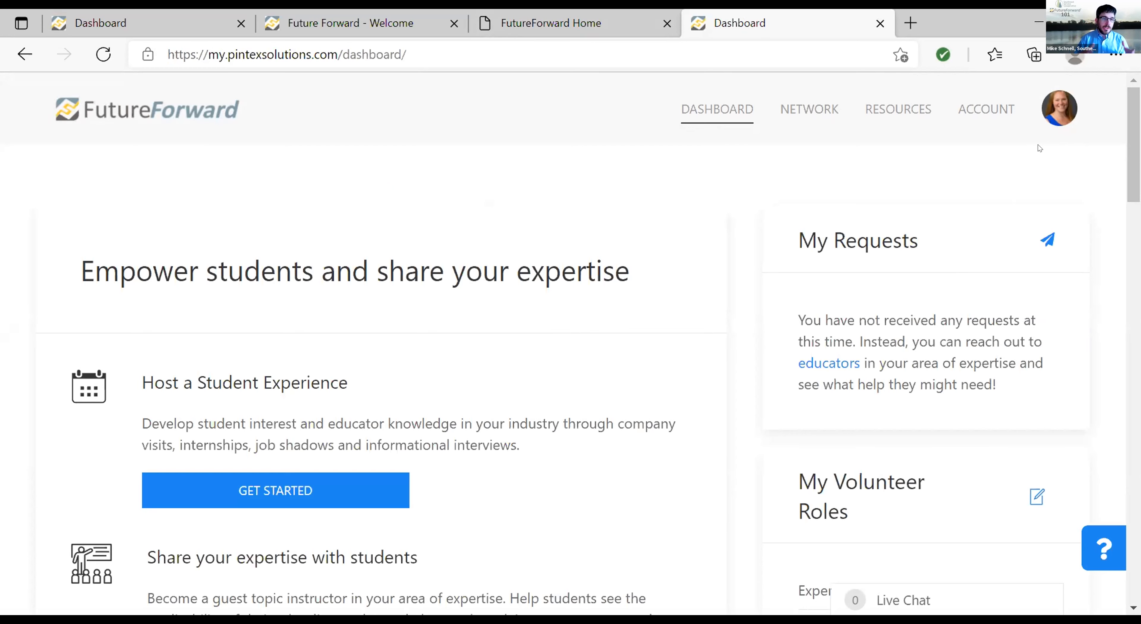
{"action": "mouse_move", "coordinate": [1034, 148]}
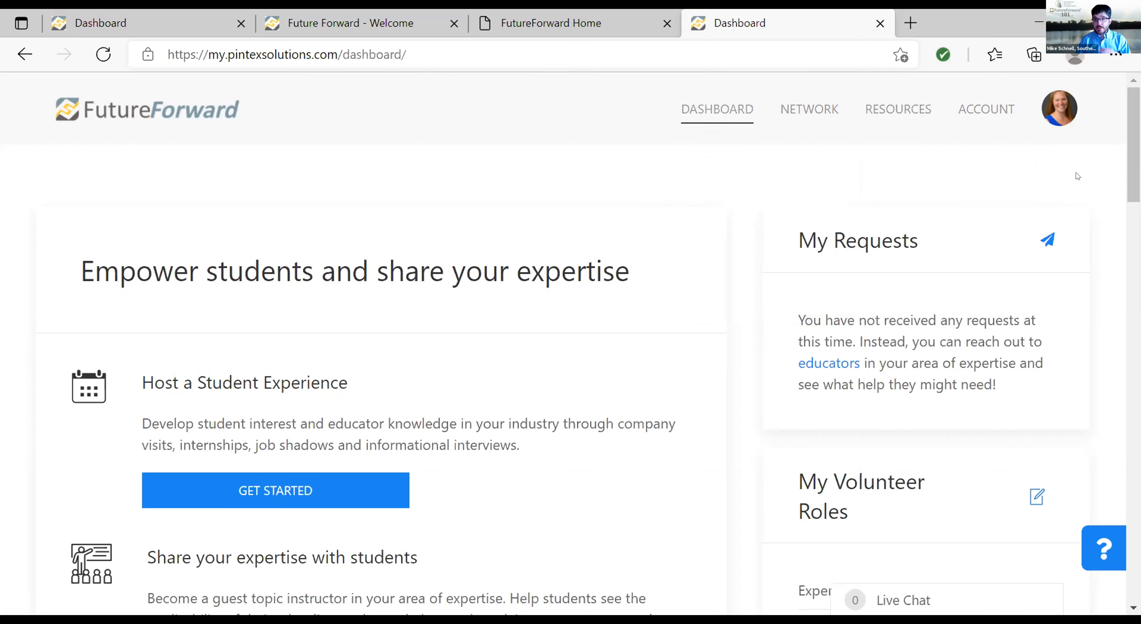
{"action": "mouse_move", "coordinate": [1069, 178]}
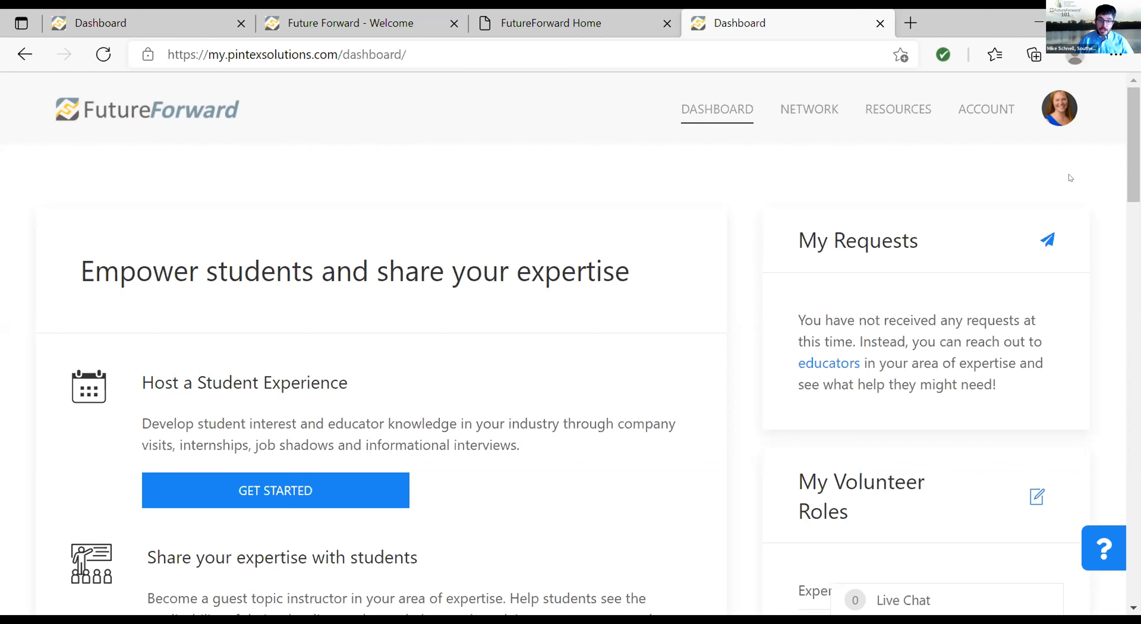
{"action": "left_click", "coordinate": [808, 110]}
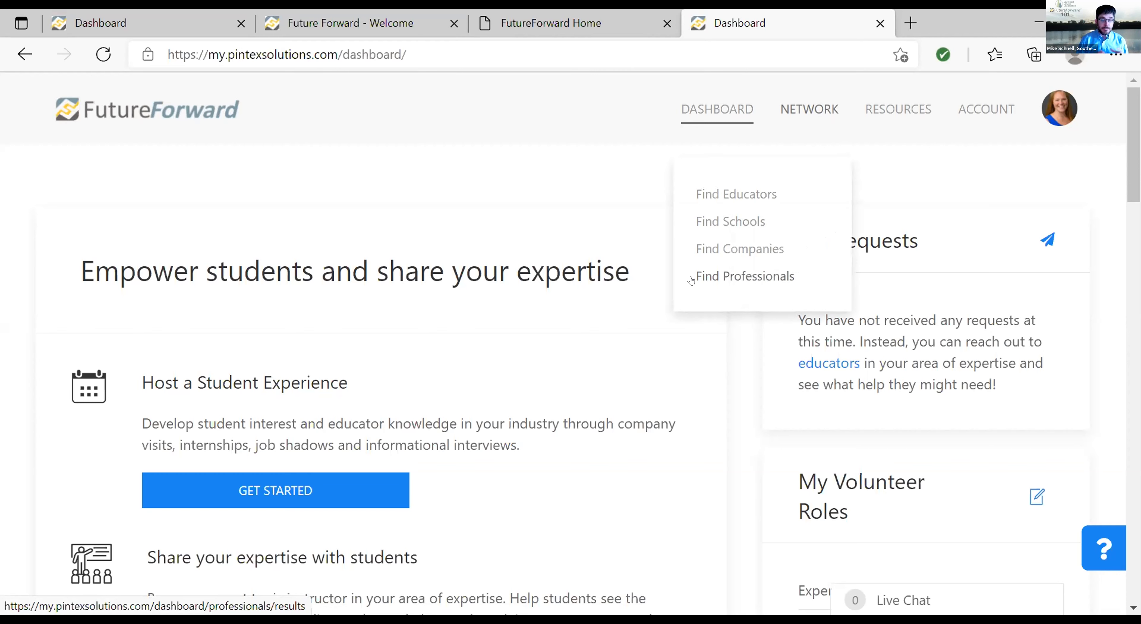
{"action": "mouse_move", "coordinate": [667, 263]}
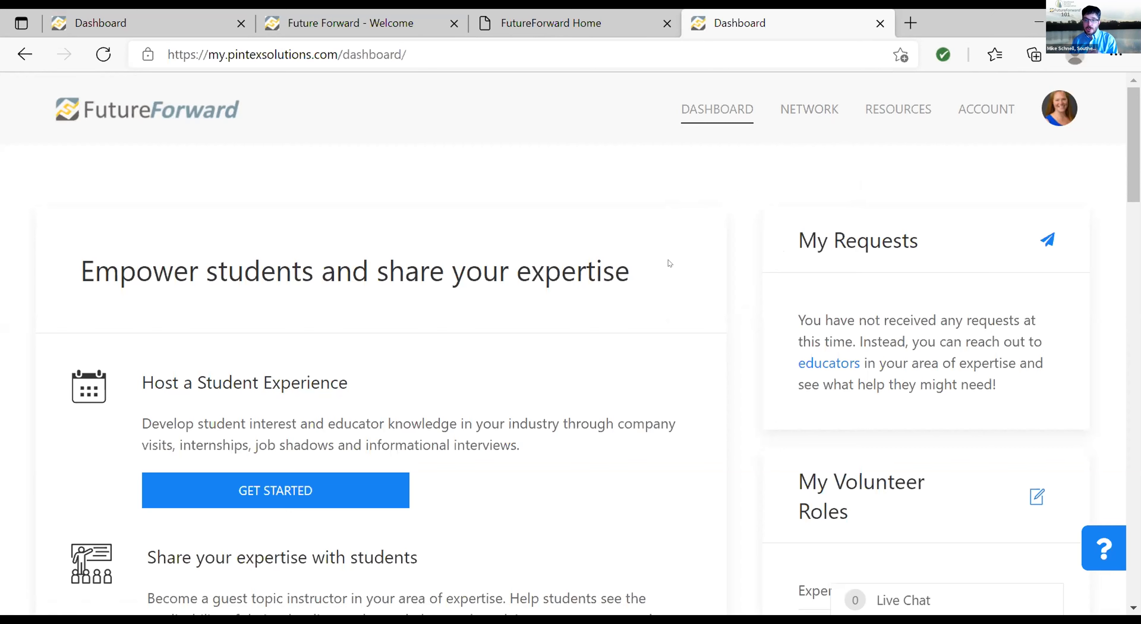
Open My Account from the ACCOUNT menu to show the Edit Profile page
{"action": "left_click", "coordinate": [985, 109]}
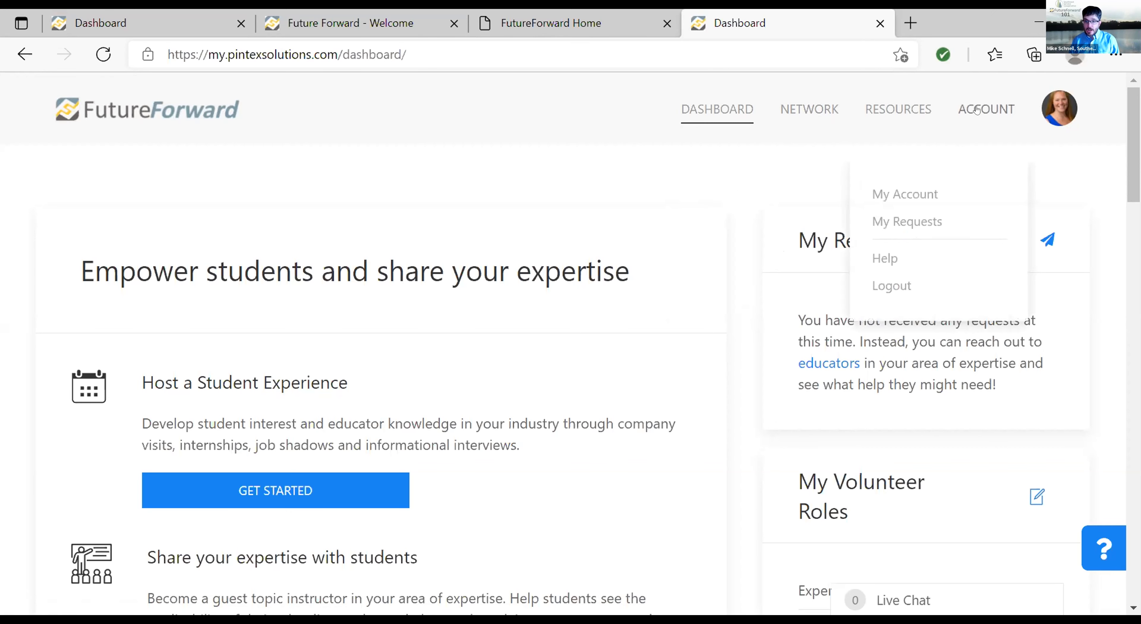
{"action": "mouse_move", "coordinate": [904, 194]}
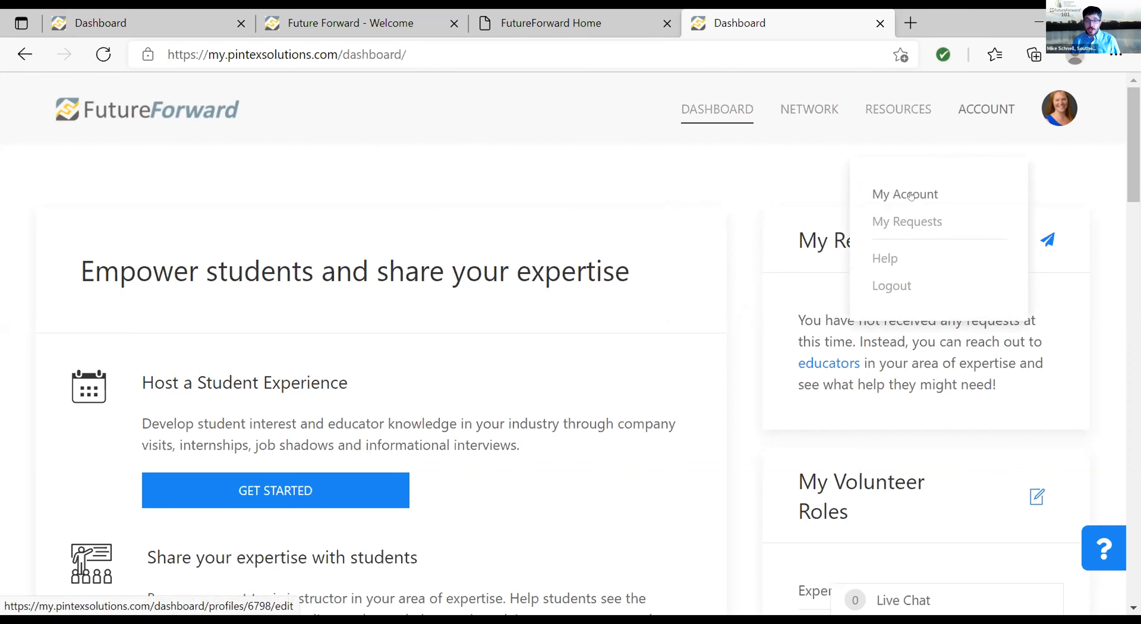
{"action": "left_click", "coordinate": [904, 193]}
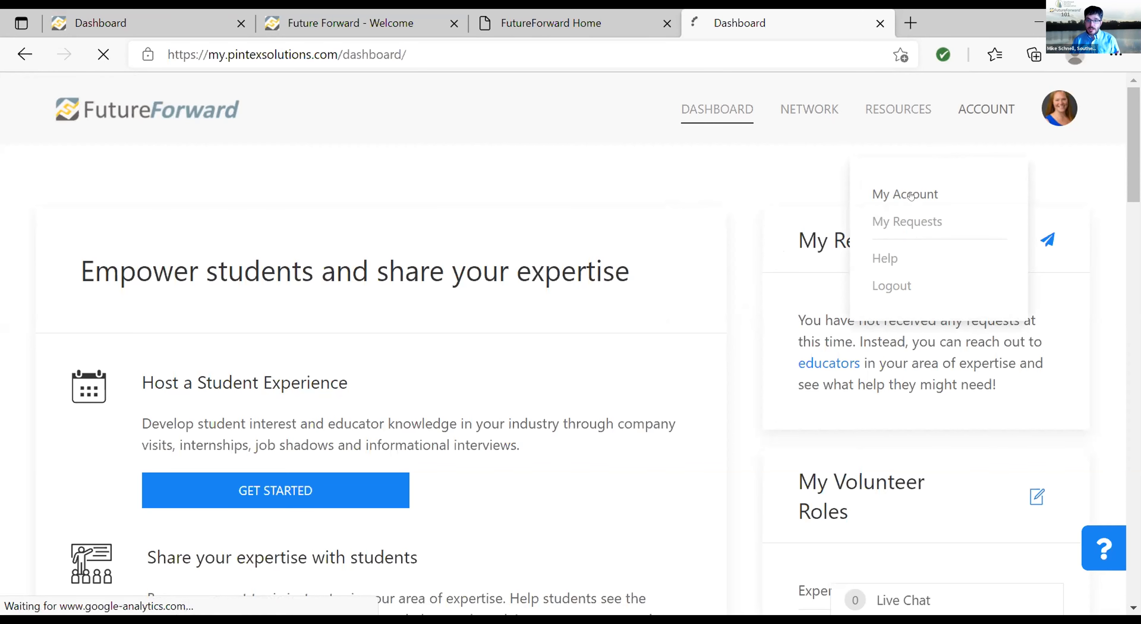
{"action": "left_click", "coordinate": [904, 193]}
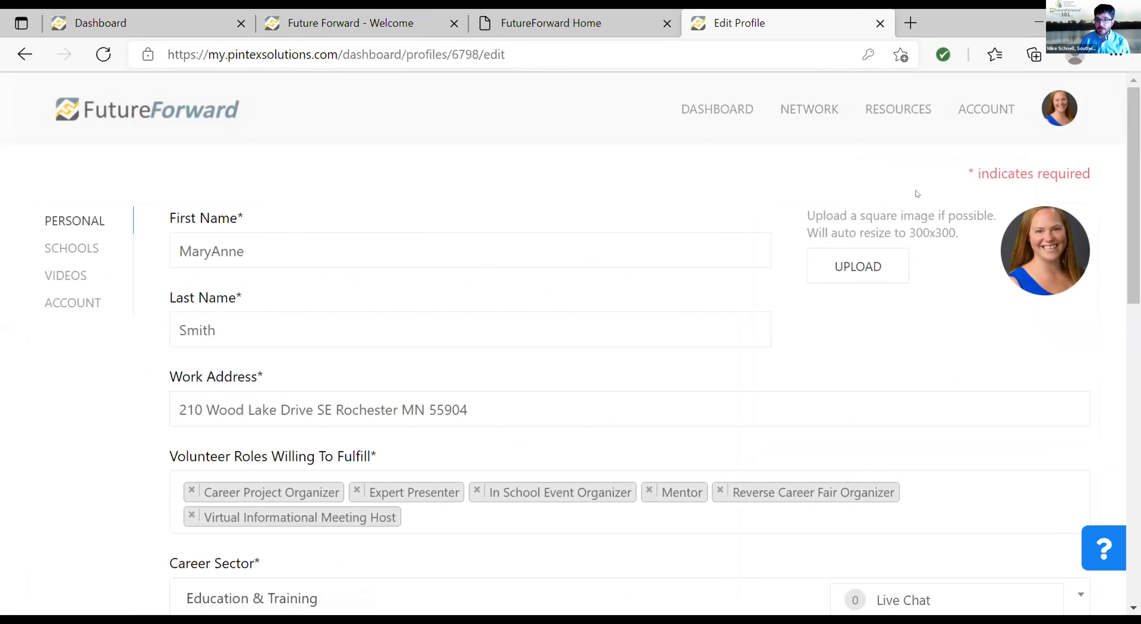
{"action": "mouse_move", "coordinate": [69, 395]}
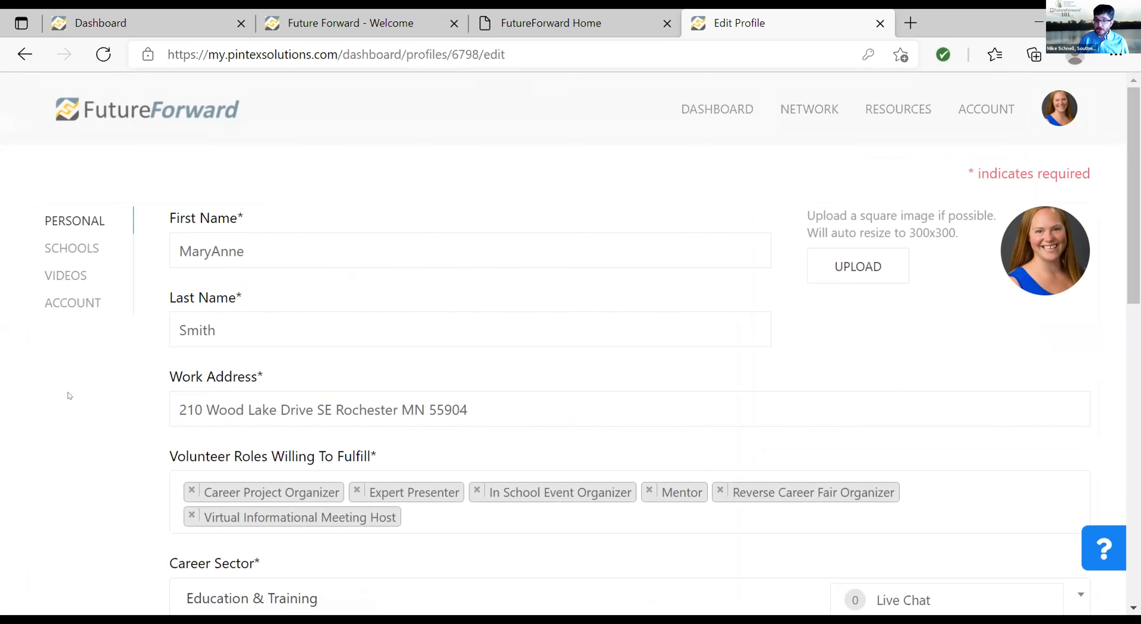
{"action": "scroll", "scroll_direction": "down", "scroll_amount": 3}
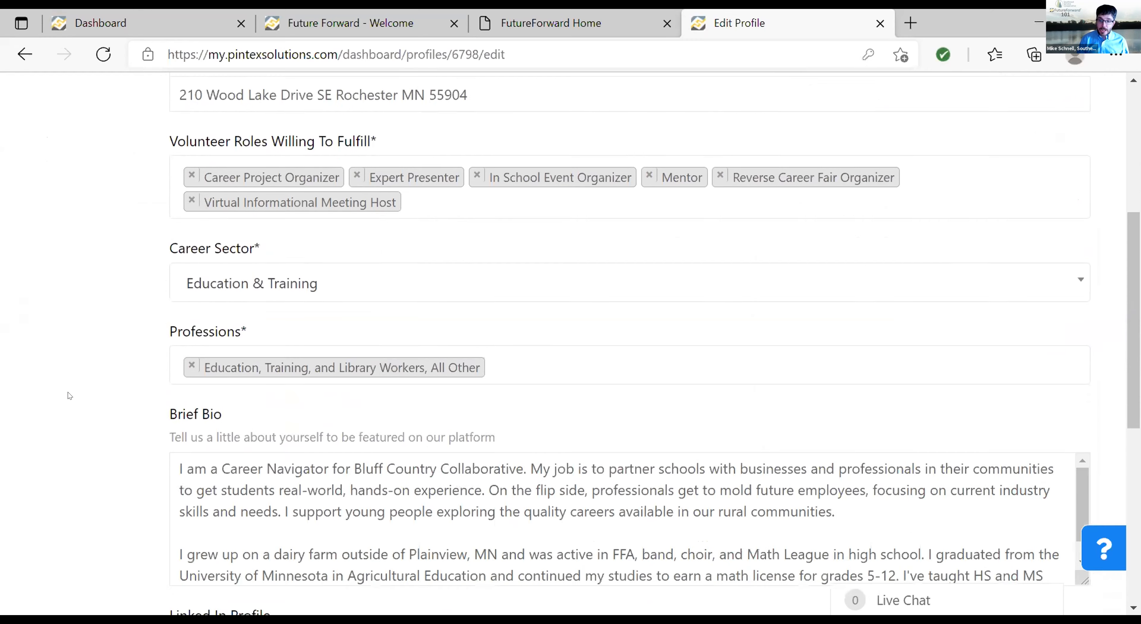
{"action": "scroll", "scroll_direction": "down", "scroll_amount": 3}
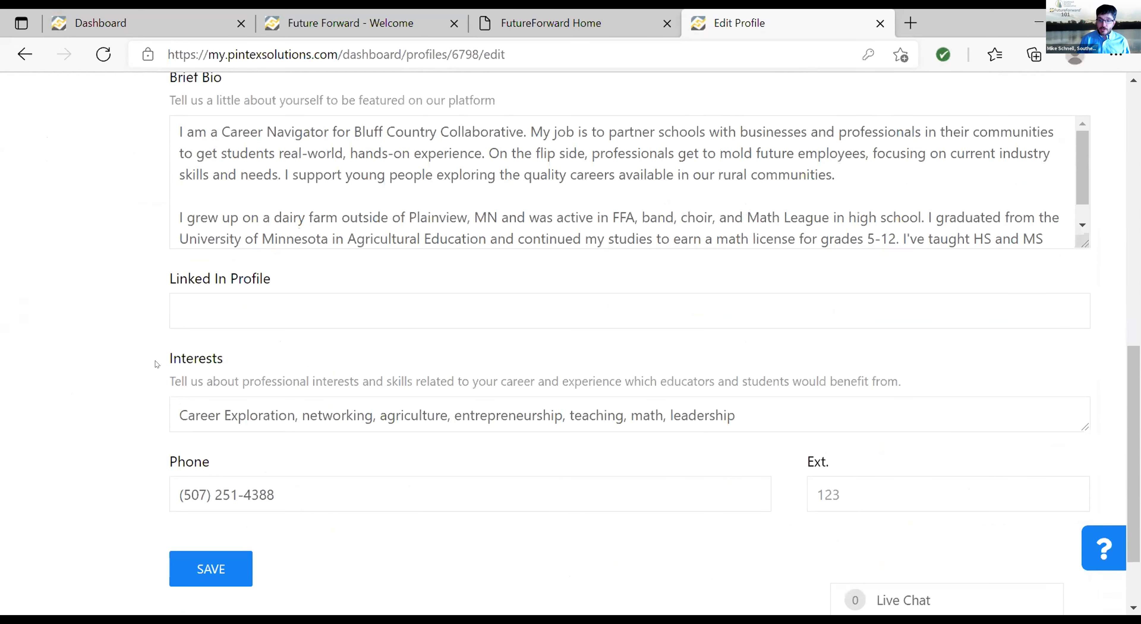
{"action": "double_click", "coordinate": [196, 358]}
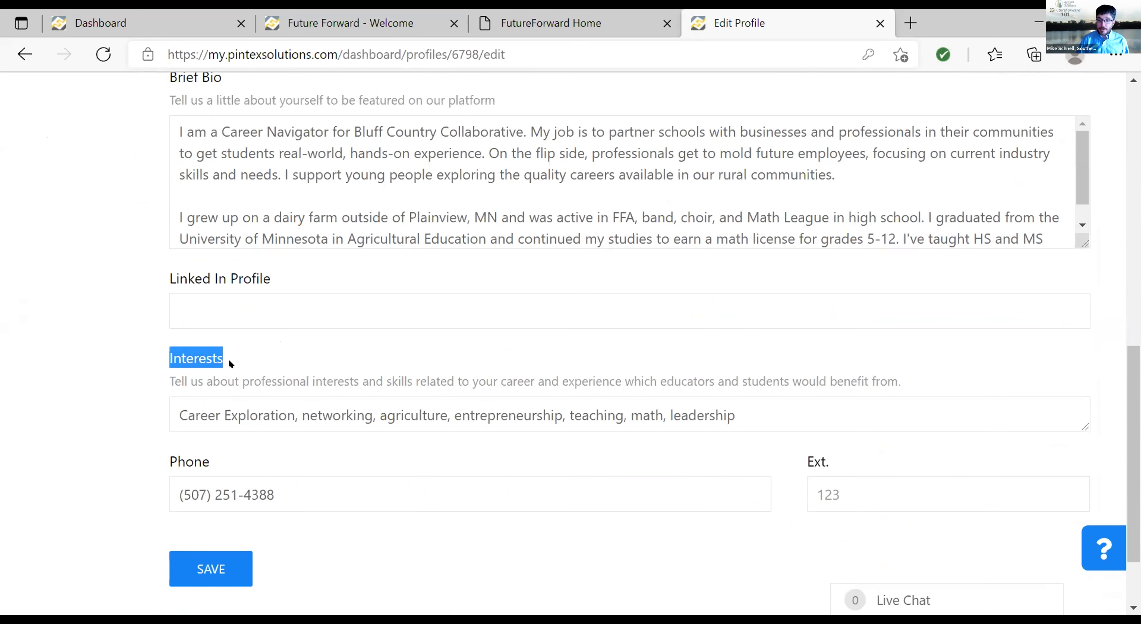
{"action": "mouse_move", "coordinate": [61, 403]}
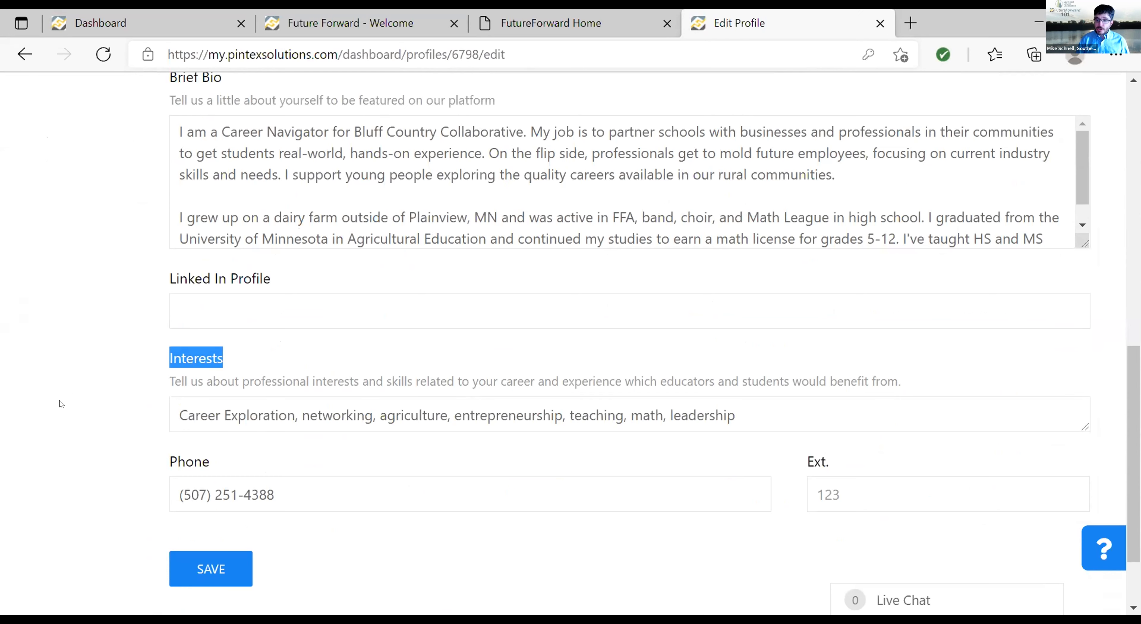
{"action": "left_click", "coordinate": [625, 414]}
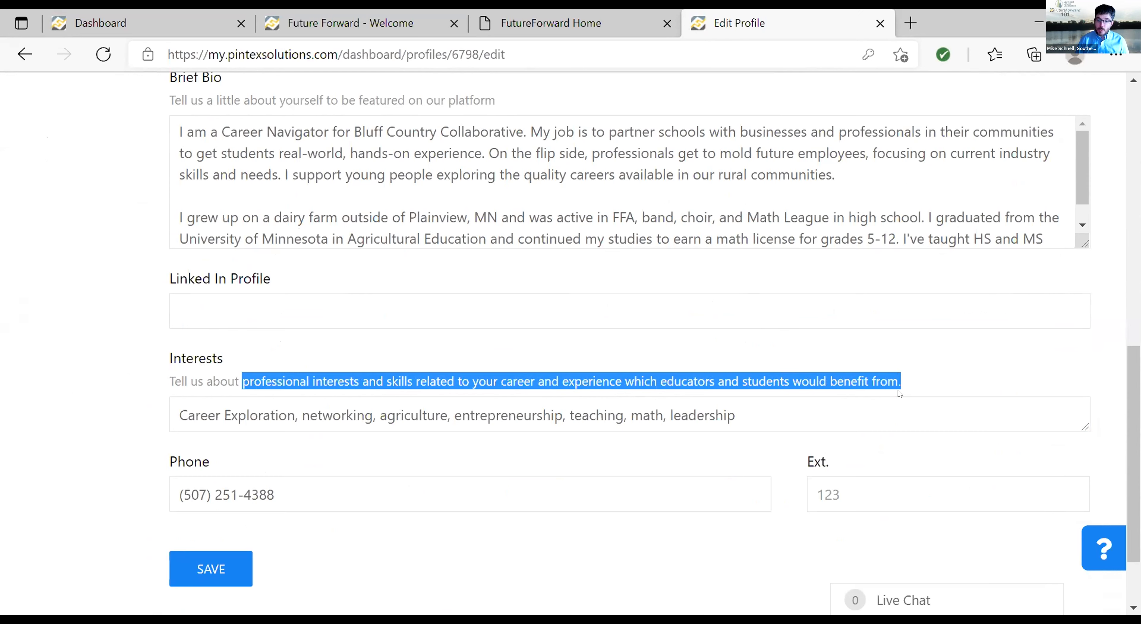
{"action": "mouse_move", "coordinate": [914, 377]}
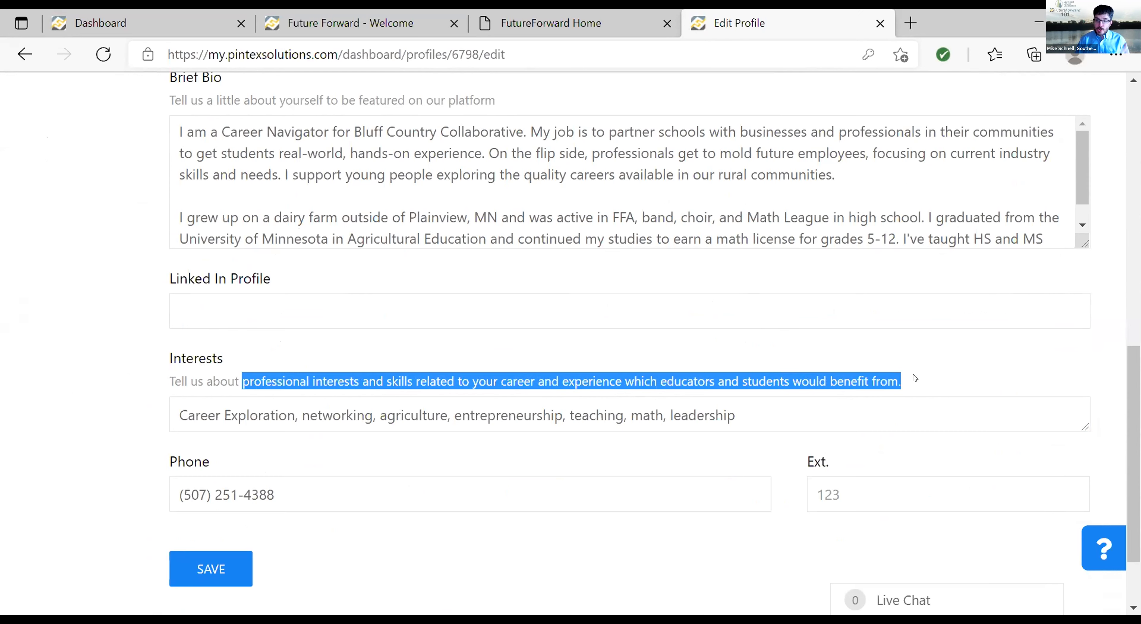
{"action": "mouse_move", "coordinate": [916, 383]}
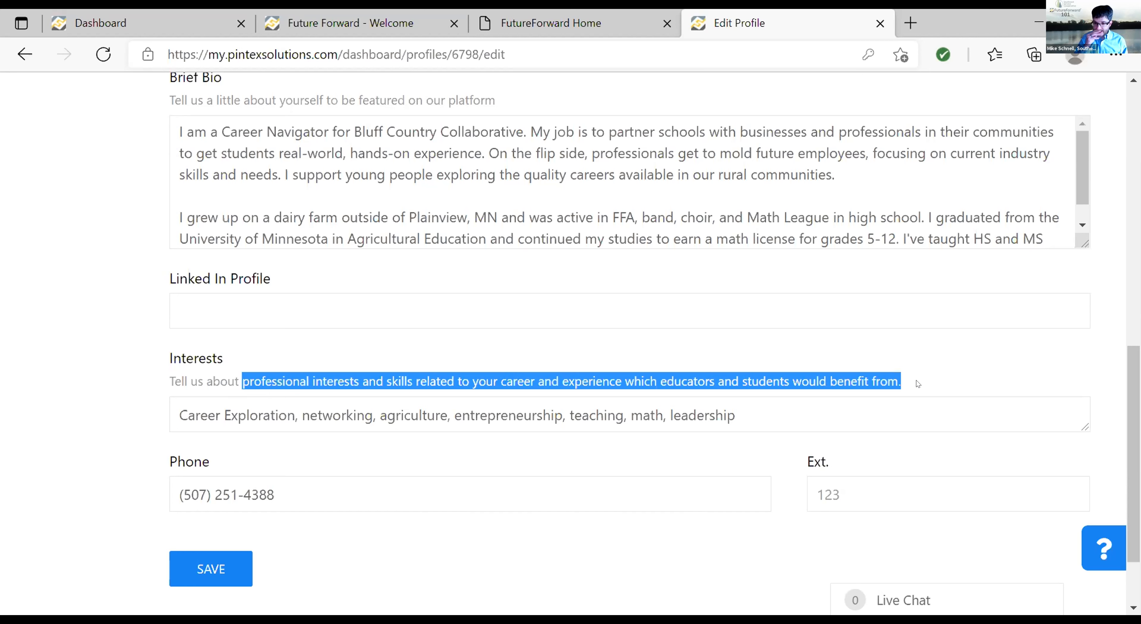
{"action": "left_click", "coordinate": [558, 395]}
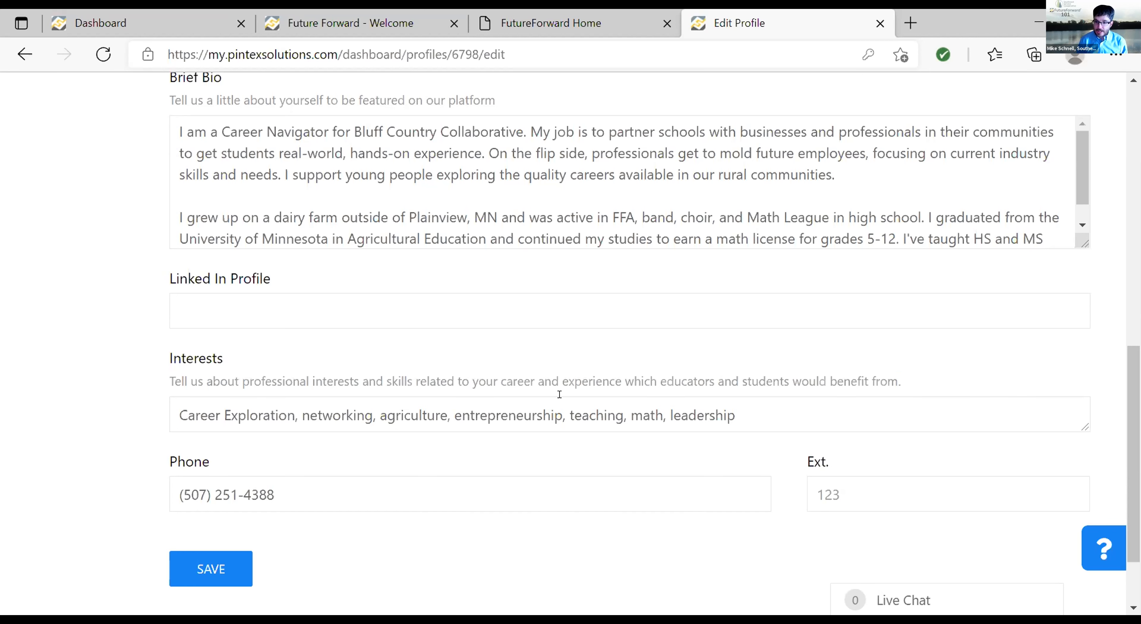
{"action": "mouse_move", "coordinate": [234, 374]}
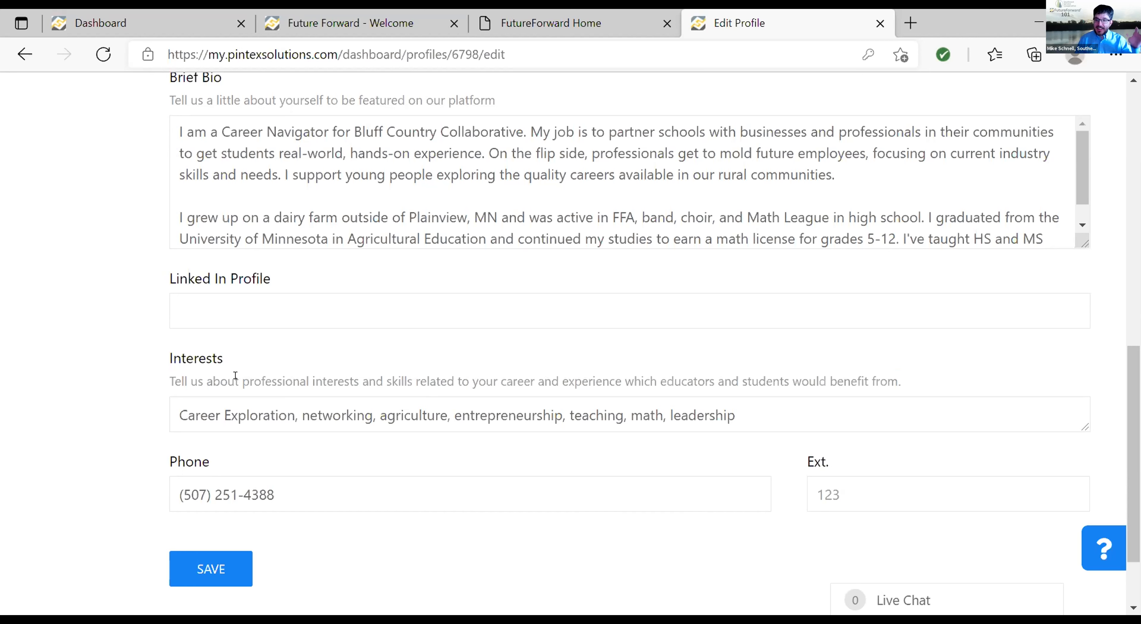
{"action": "double_click", "coordinate": [195, 358]}
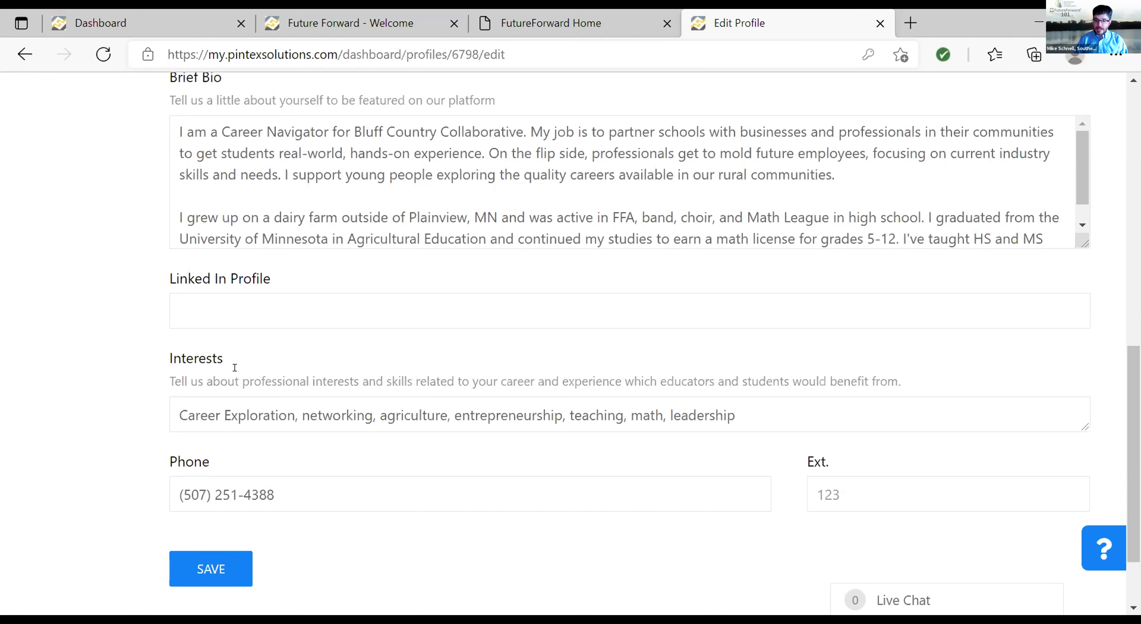
{"action": "mouse_move", "coordinate": [234, 375]}
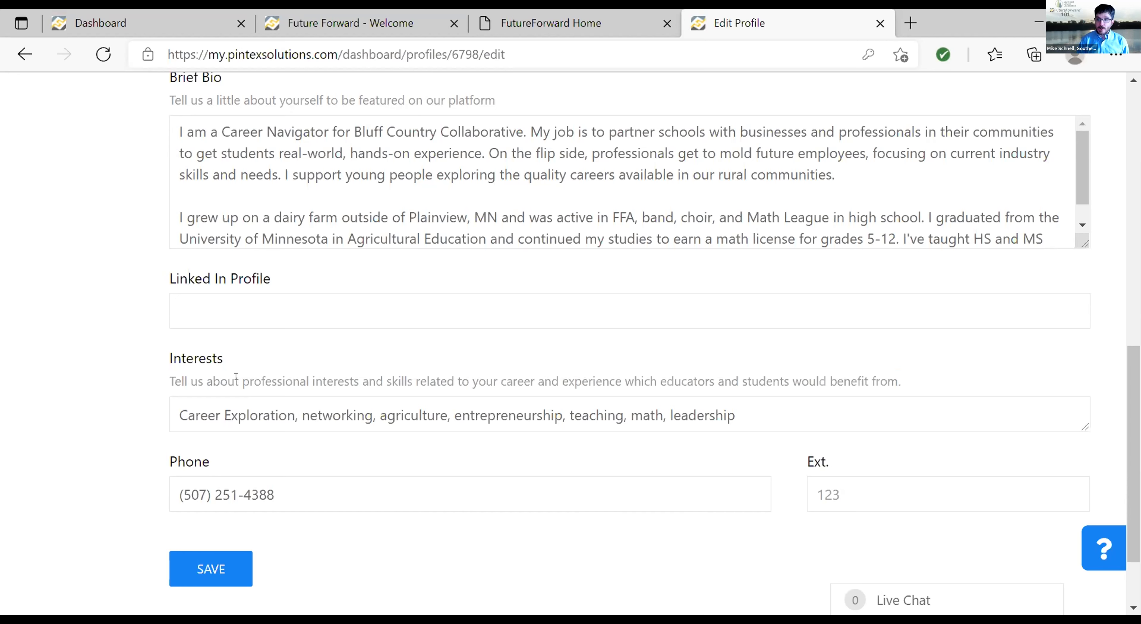
{"action": "scroll", "scroll_direction": "up", "scroll_amount": 3}
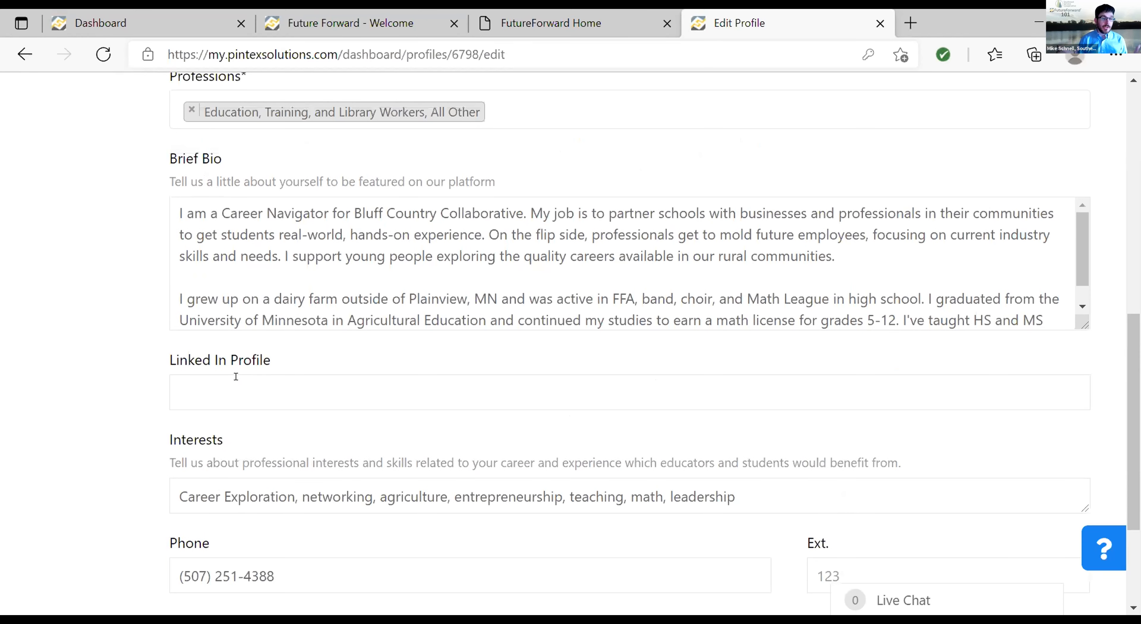
{"action": "scroll", "scroll_direction": "up", "scroll_amount": 3}
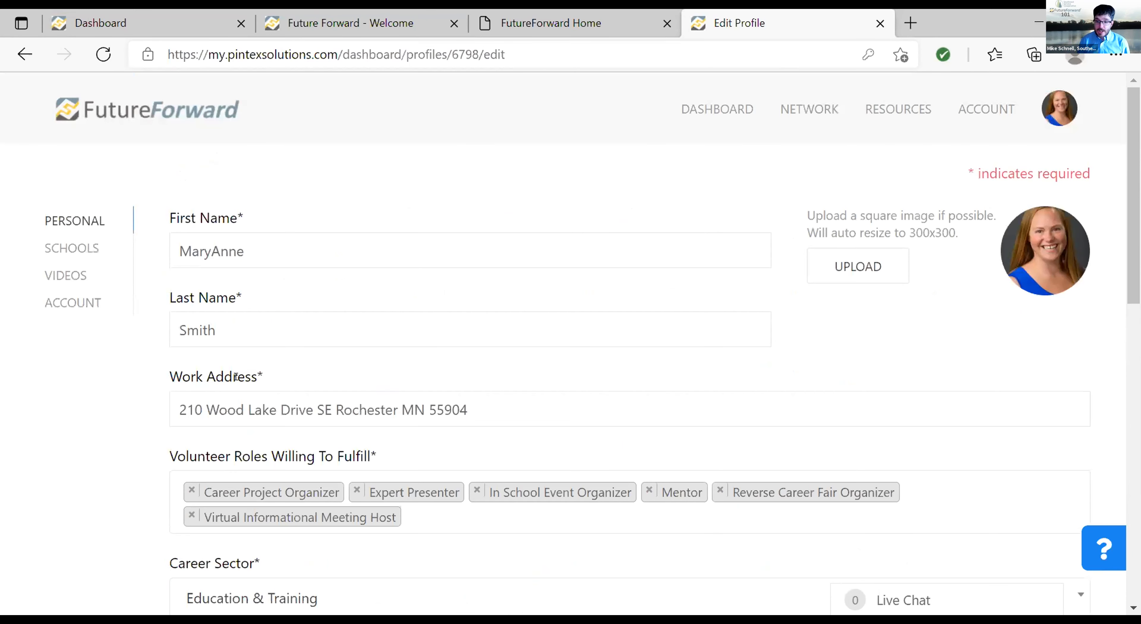
{"action": "mouse_move", "coordinate": [665, 194]}
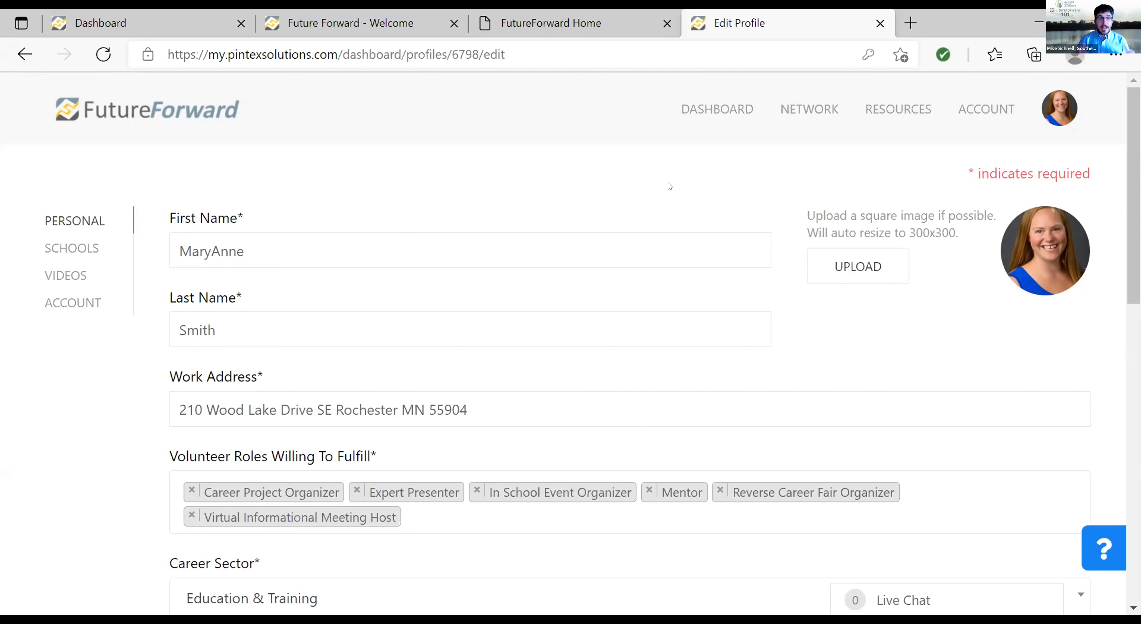
{"action": "mouse_move", "coordinate": [801, 214]}
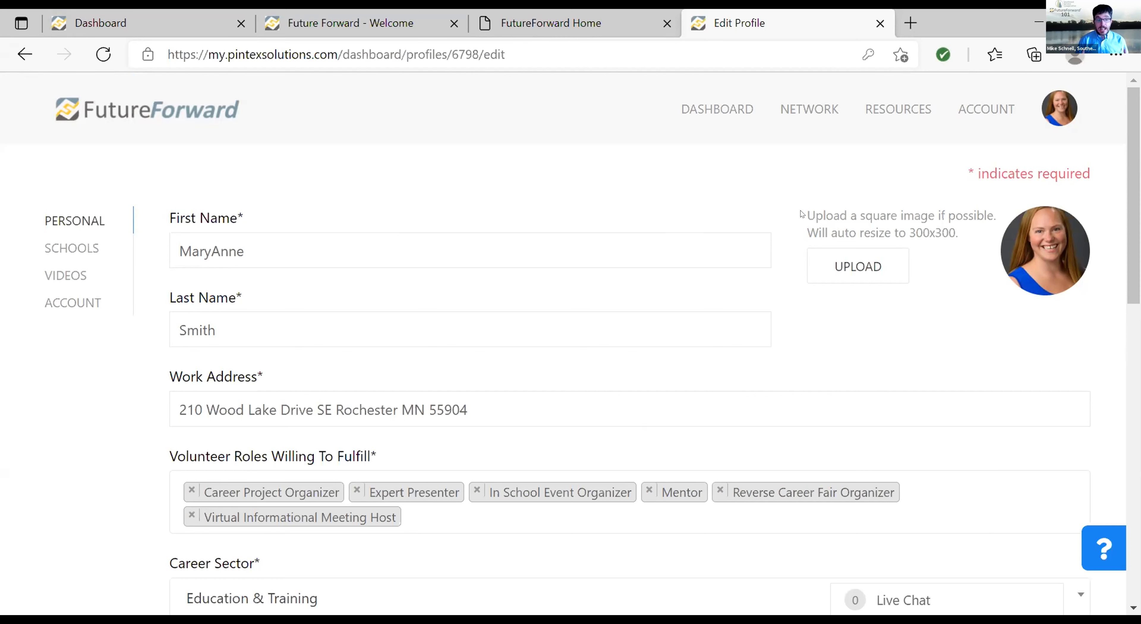
{"action": "mouse_move", "coordinate": [790, 213]}
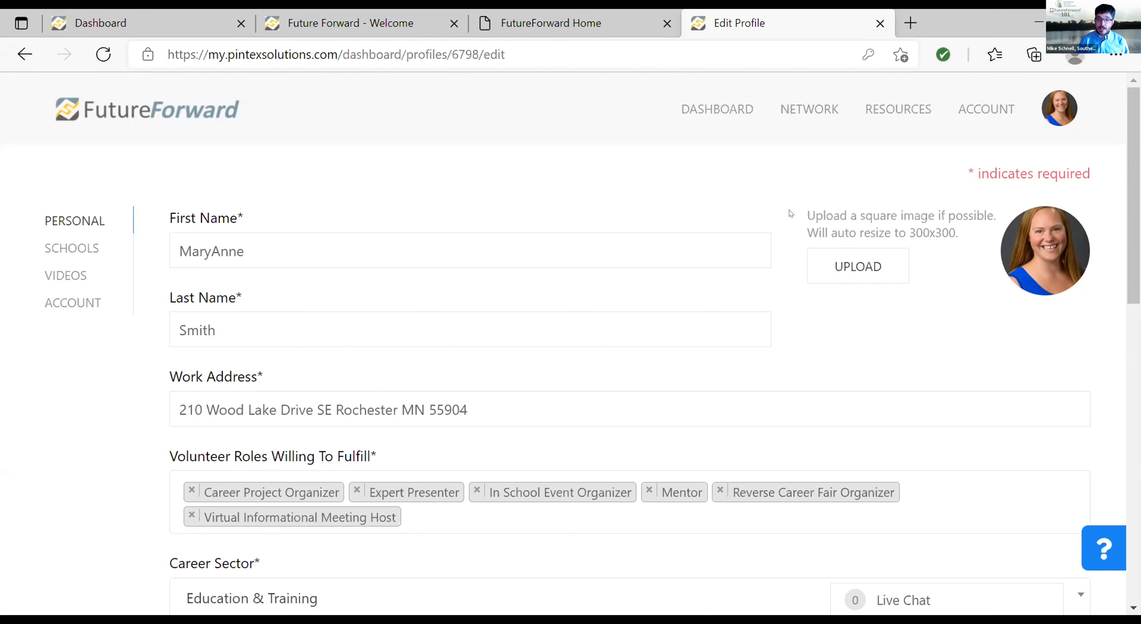
{"action": "mouse_move", "coordinate": [1054, 262]}
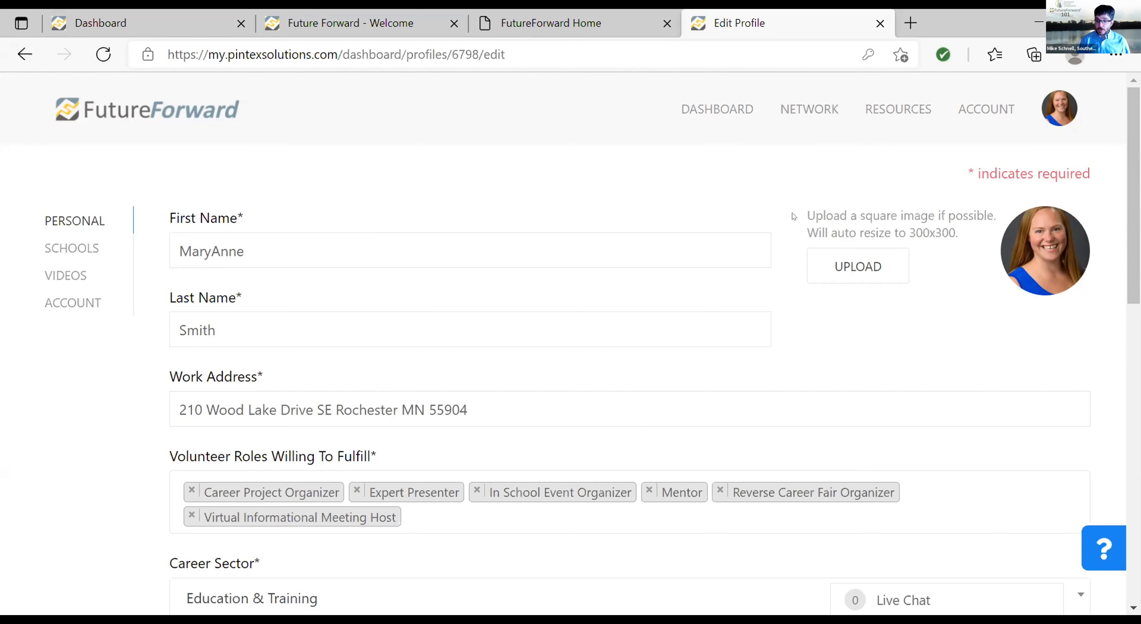
{"action": "left_click", "coordinate": [809, 109]}
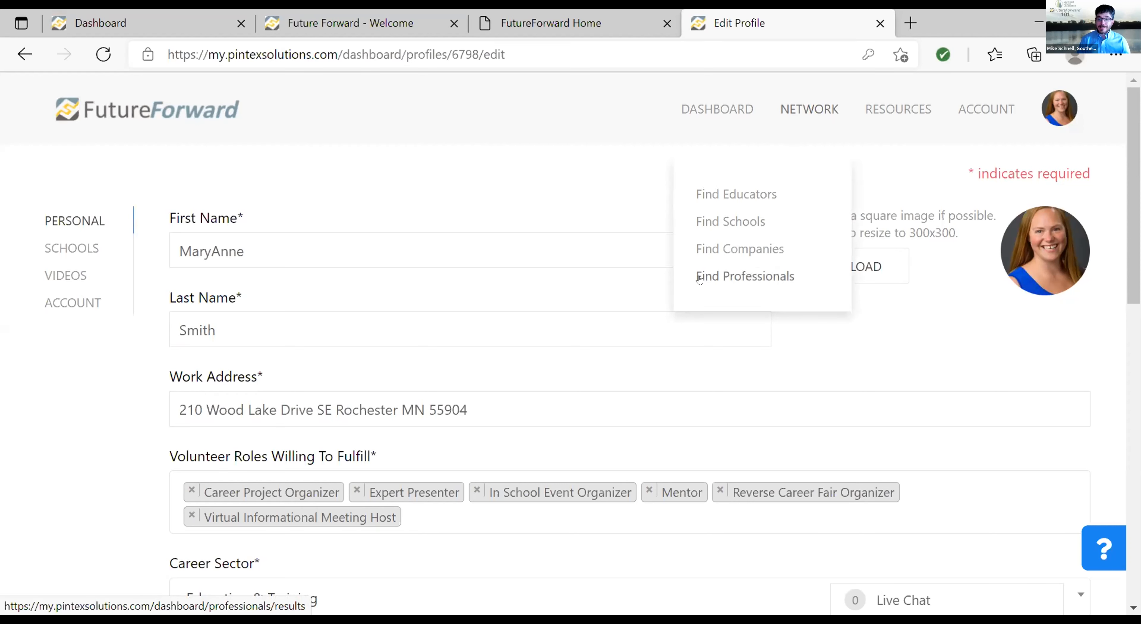
Open Find Professionals from the NETWORK menu, listing all 519 users
{"action": "left_click", "coordinate": [744, 276]}
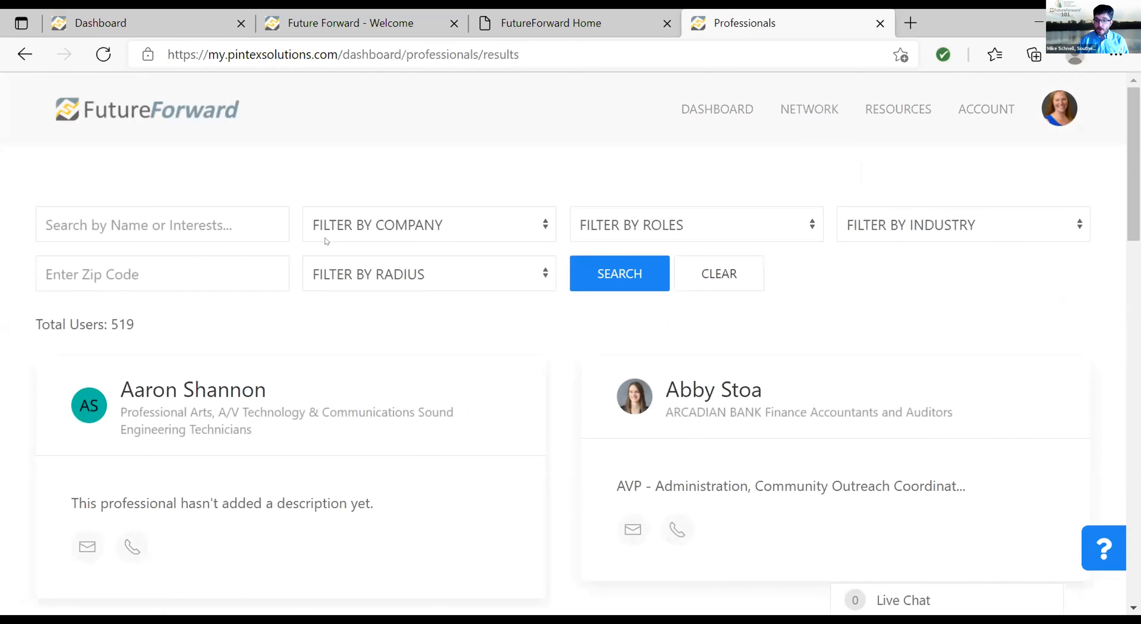
{"action": "mouse_move", "coordinate": [888, 240]}
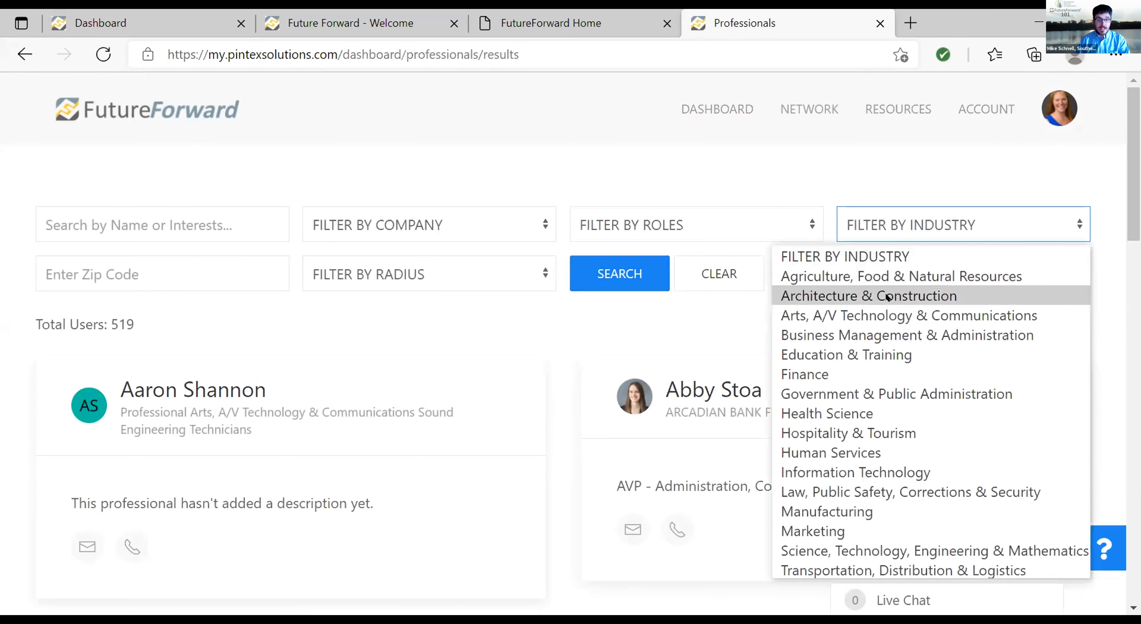
Filter professionals by Architecture & Construction industry and review the 42 results down the first page
{"action": "left_click", "coordinate": [868, 295]}
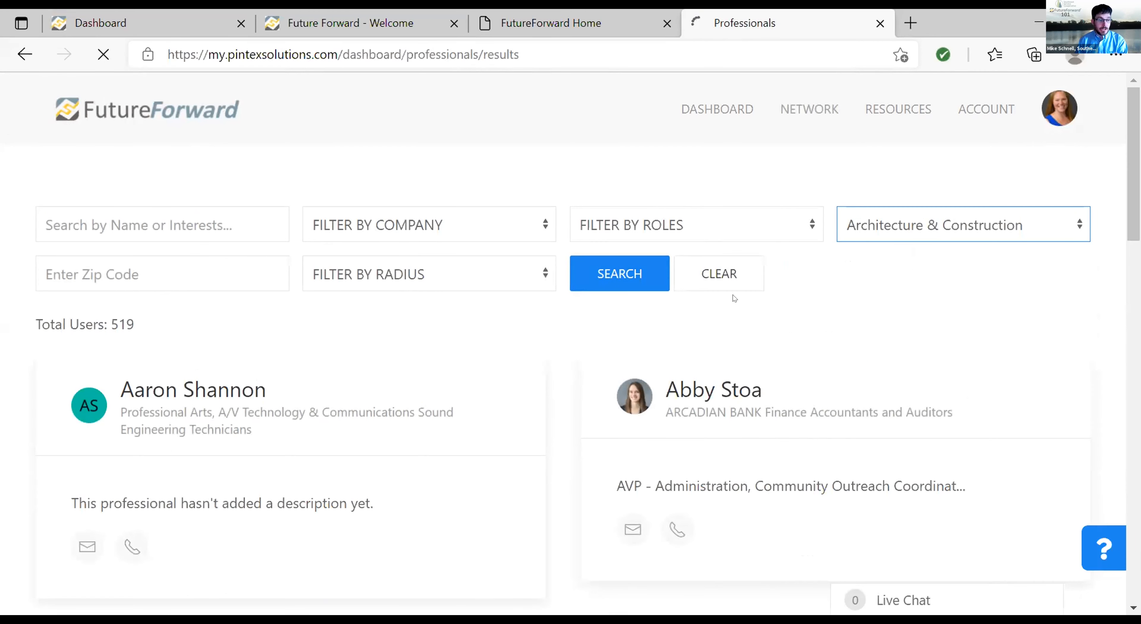
{"action": "left_click", "coordinate": [619, 274]}
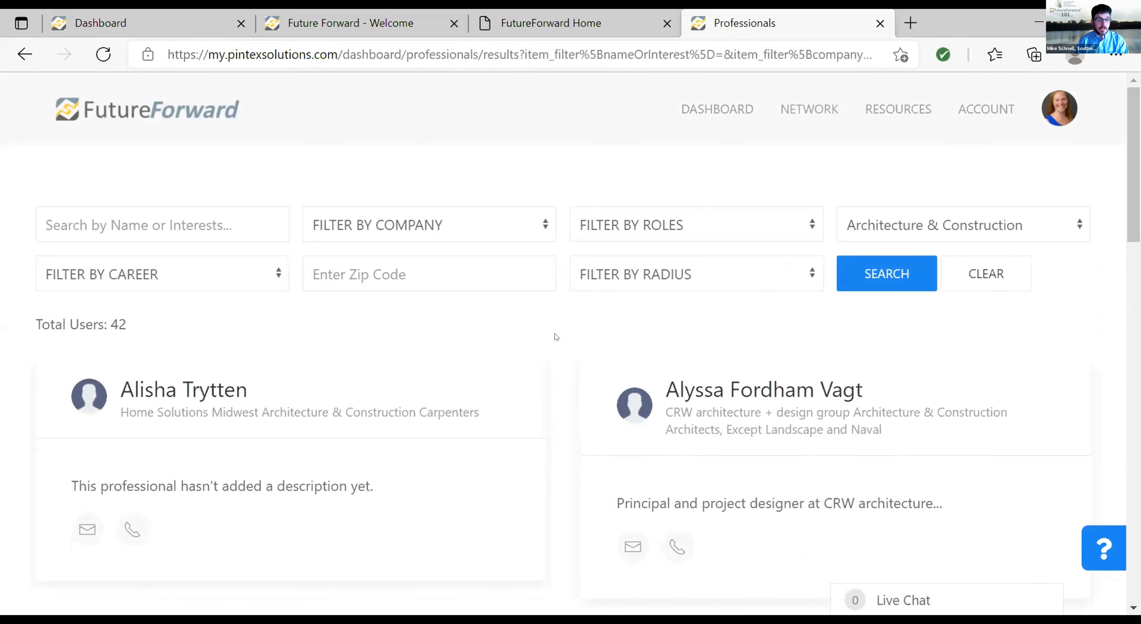
{"action": "scroll", "scroll_direction": "down", "scroll_amount": 3}
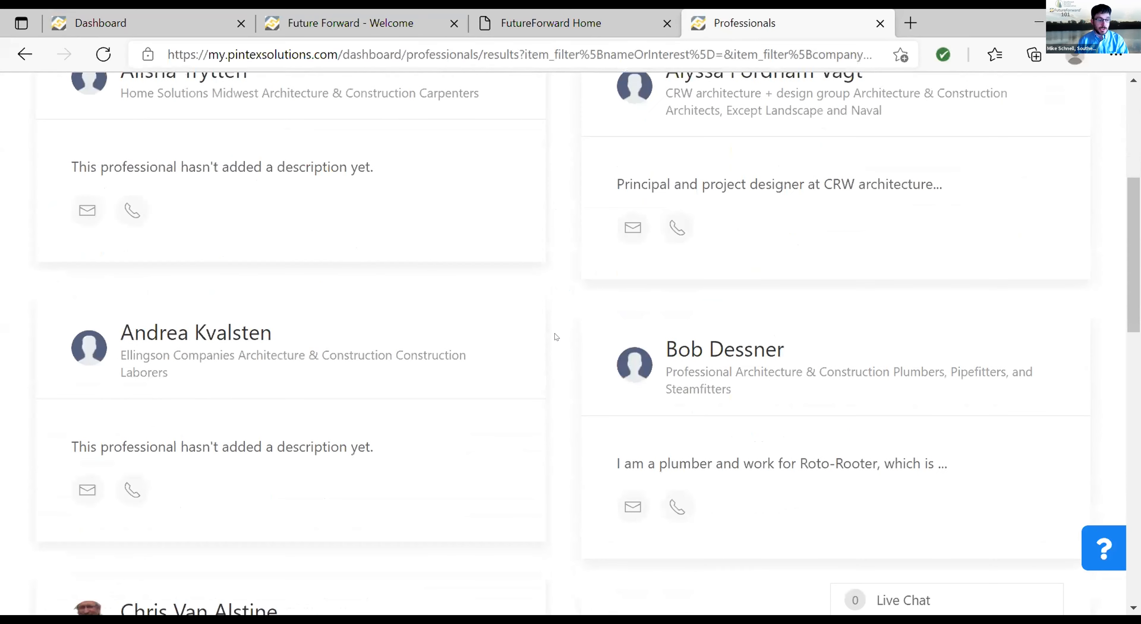
{"action": "scroll", "scroll_direction": "down", "scroll_amount": 3}
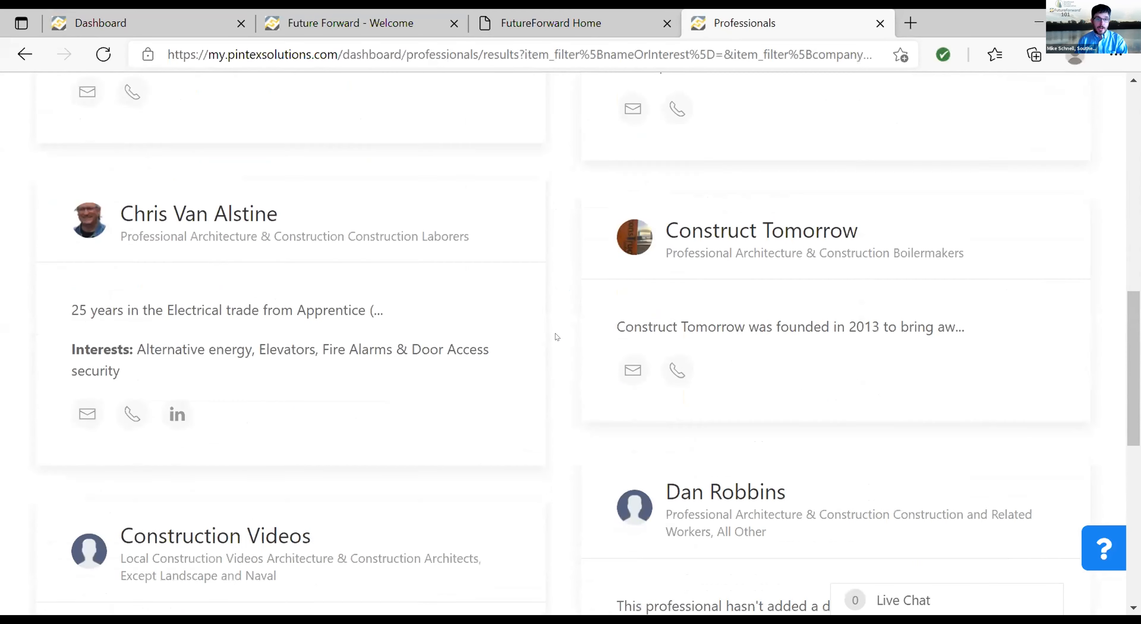
{"action": "scroll", "scroll_direction": "down", "scroll_amount": 3}
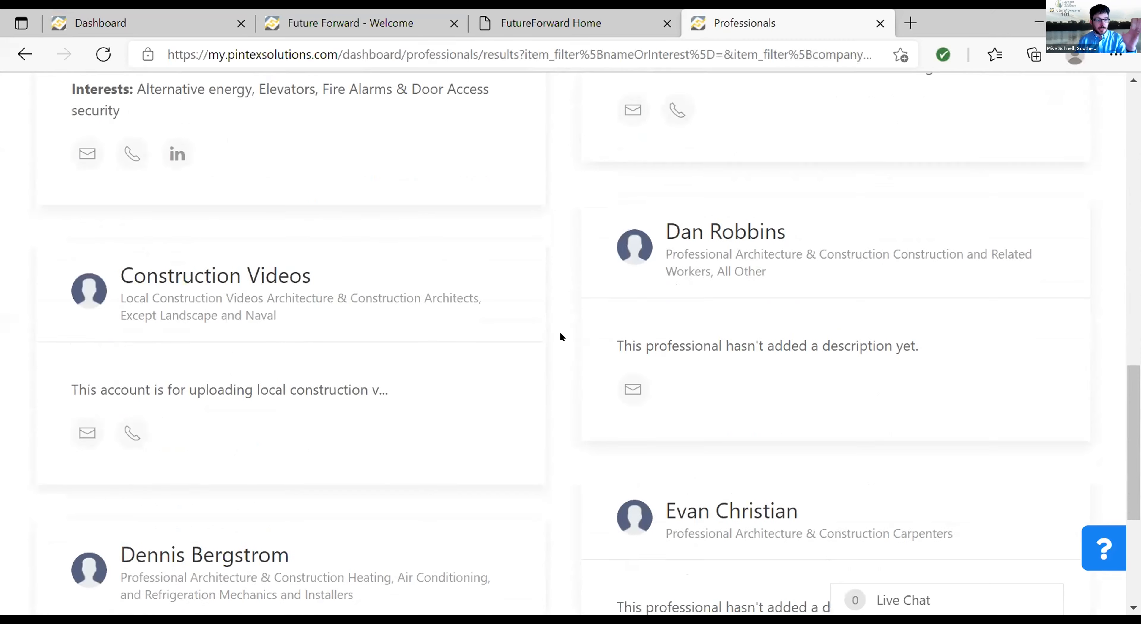
{"action": "scroll", "scroll_direction": "down", "scroll_amount": 3}
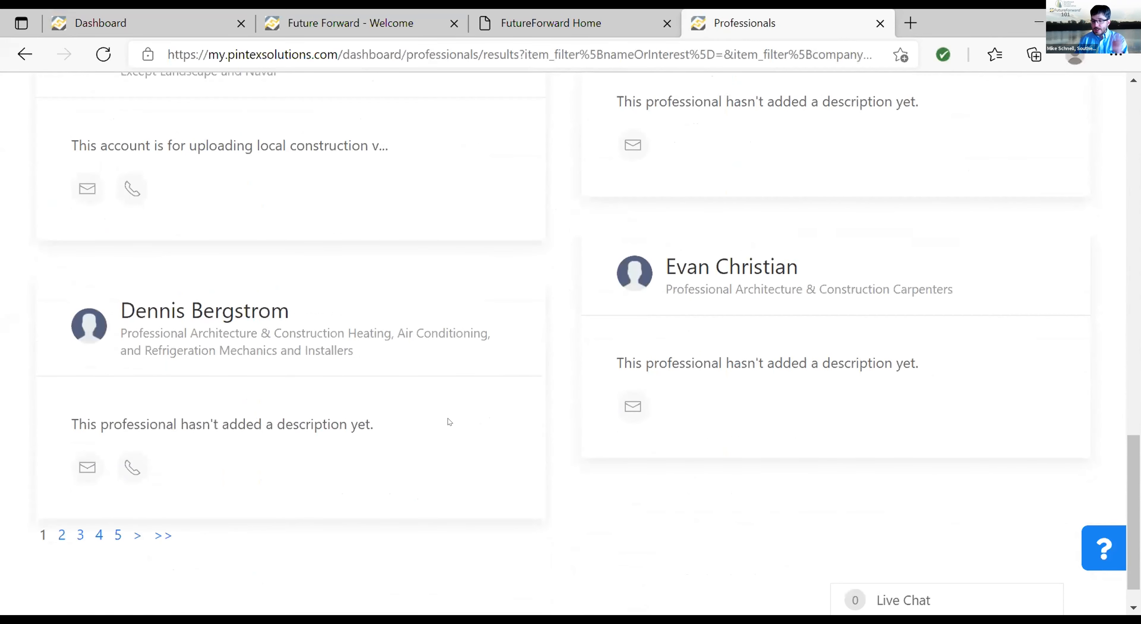
{"action": "scroll", "scroll_direction": "up", "scroll_amount": 3}
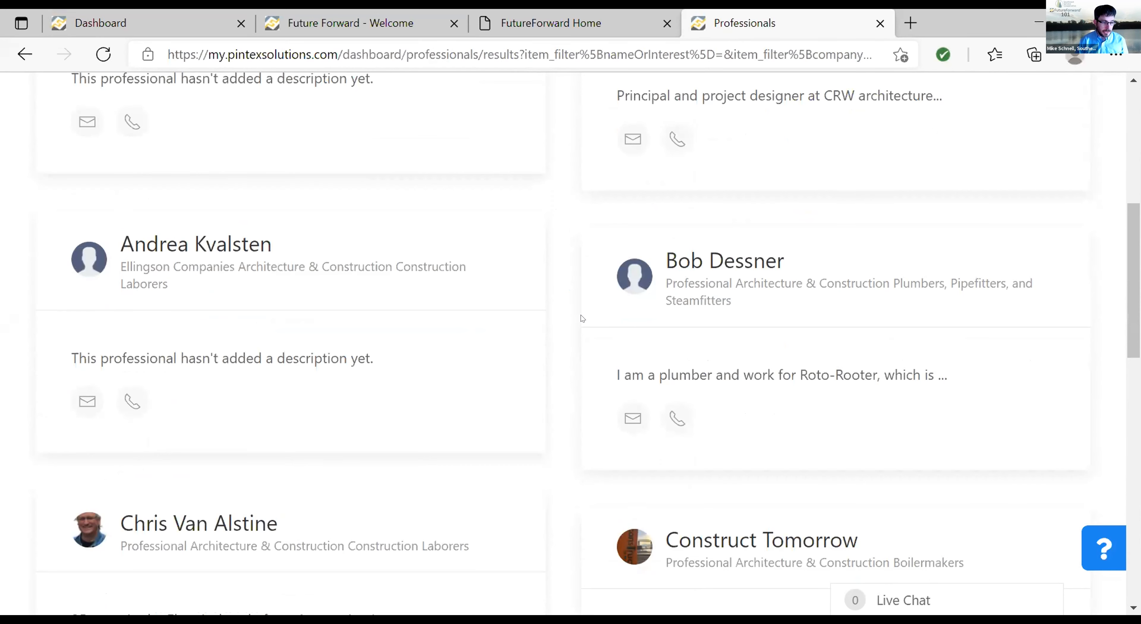
{"action": "scroll", "scroll_direction": "down", "scroll_amount": 3}
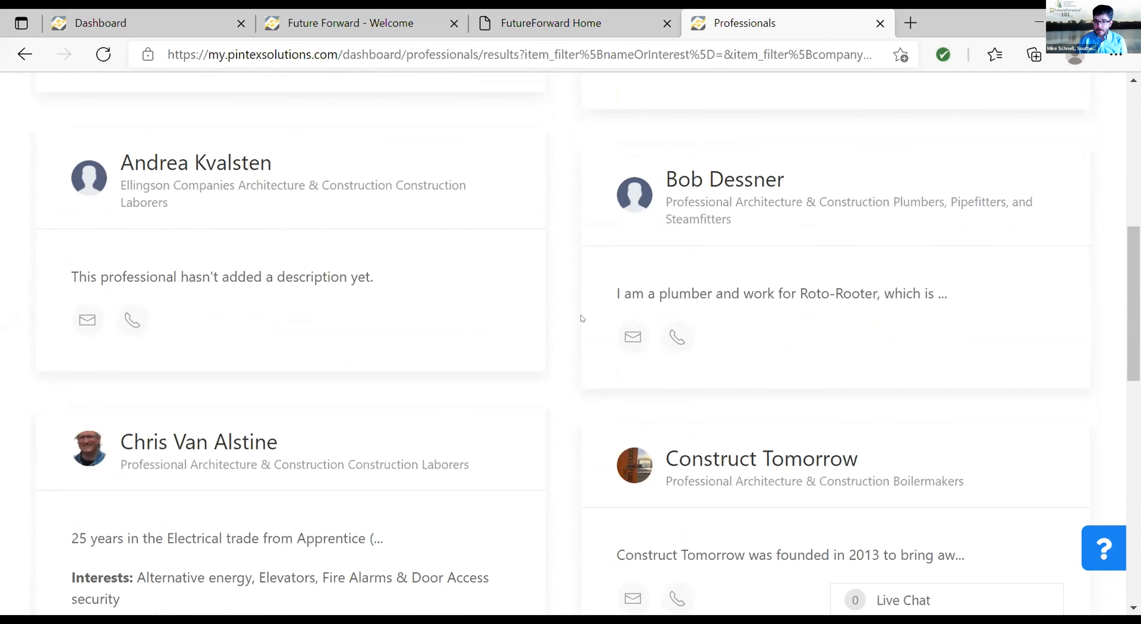
{"action": "scroll", "scroll_direction": "down", "scroll_amount": 3}
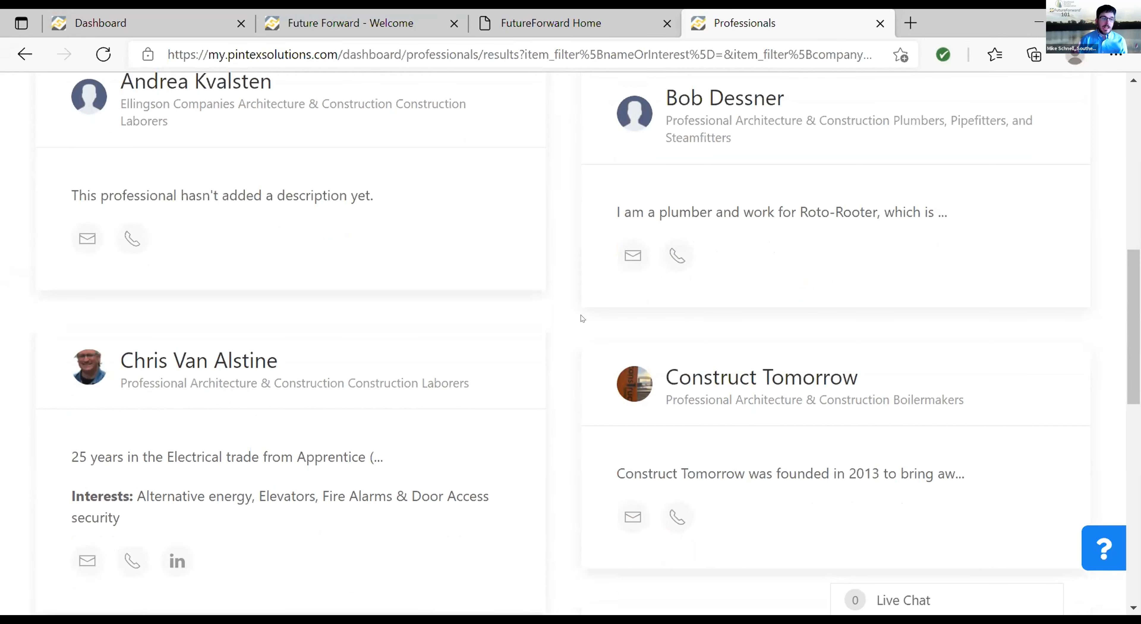
{"action": "scroll", "scroll_direction": "down", "scroll_amount": 3}
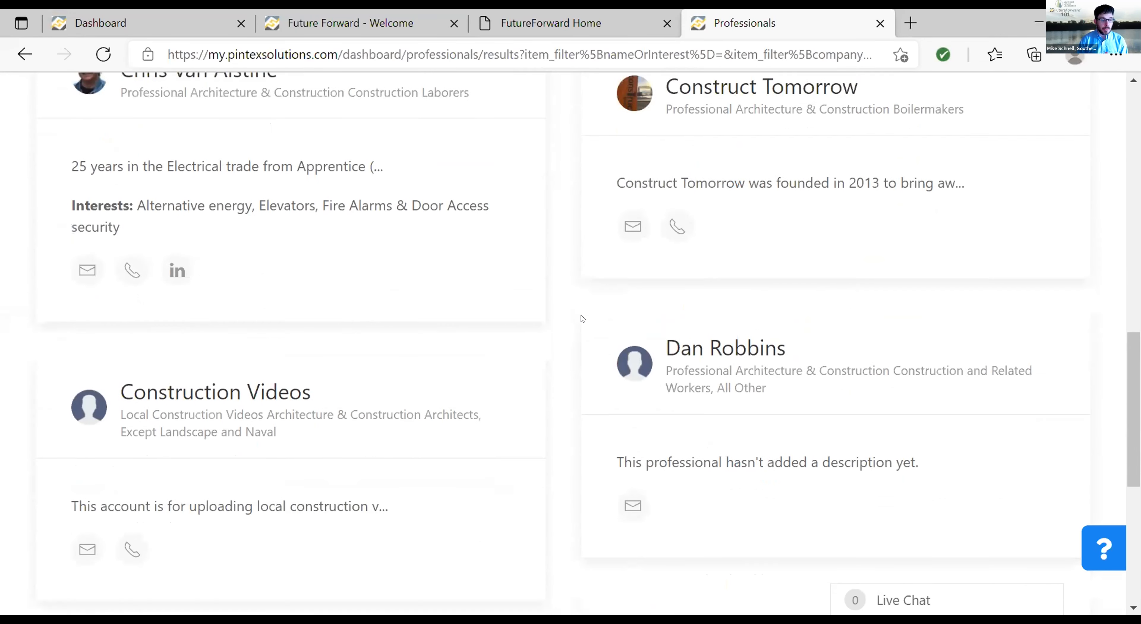
{"action": "scroll", "scroll_direction": "down", "scroll_amount": 3}
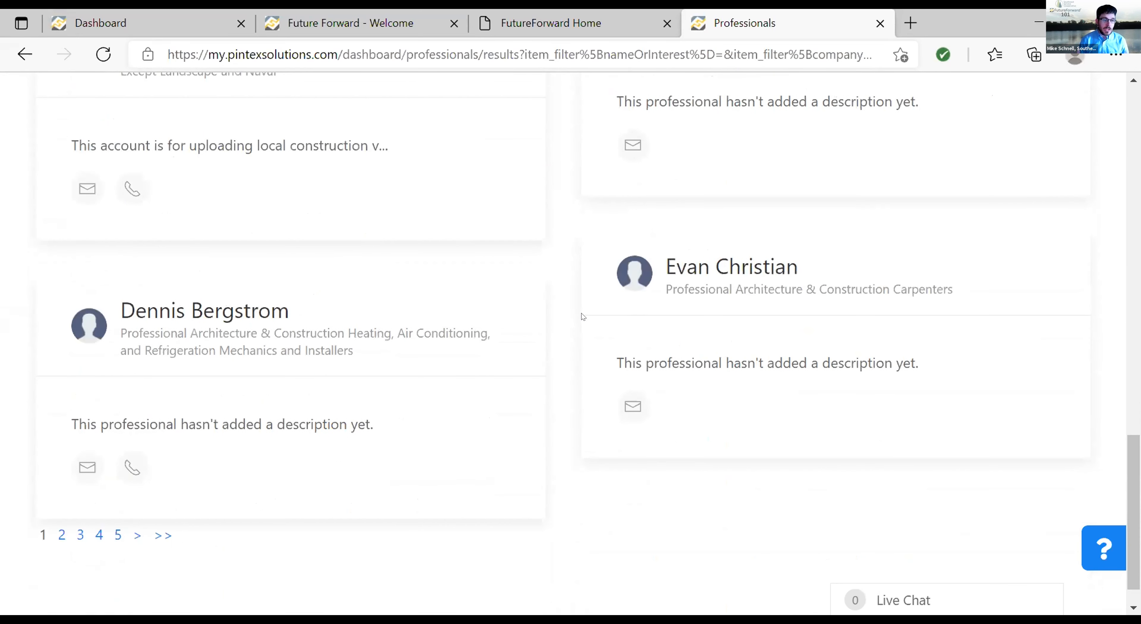
{"action": "mouse_move", "coordinate": [145, 527]}
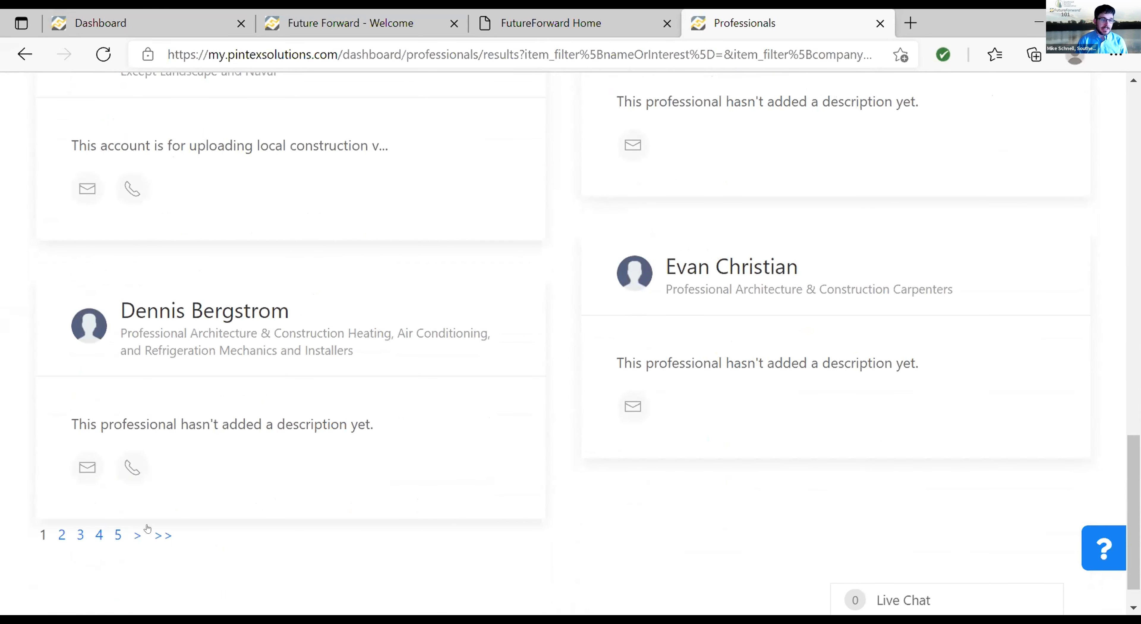
{"action": "left_click", "coordinate": [136, 535]}
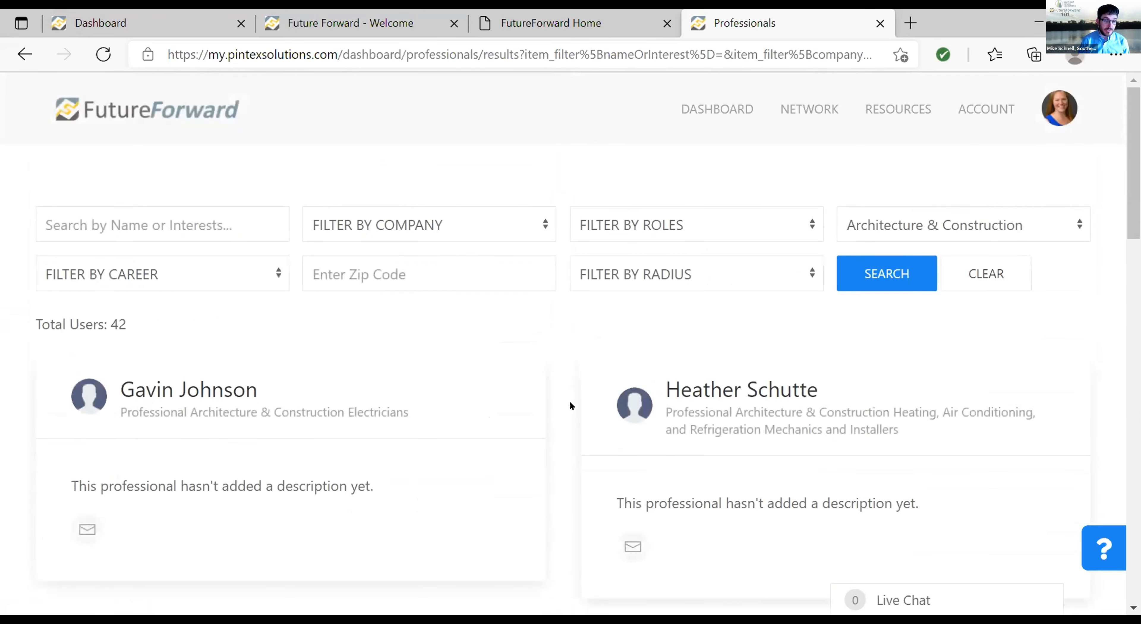
{"action": "scroll", "scroll_direction": "down", "scroll_amount": 3}
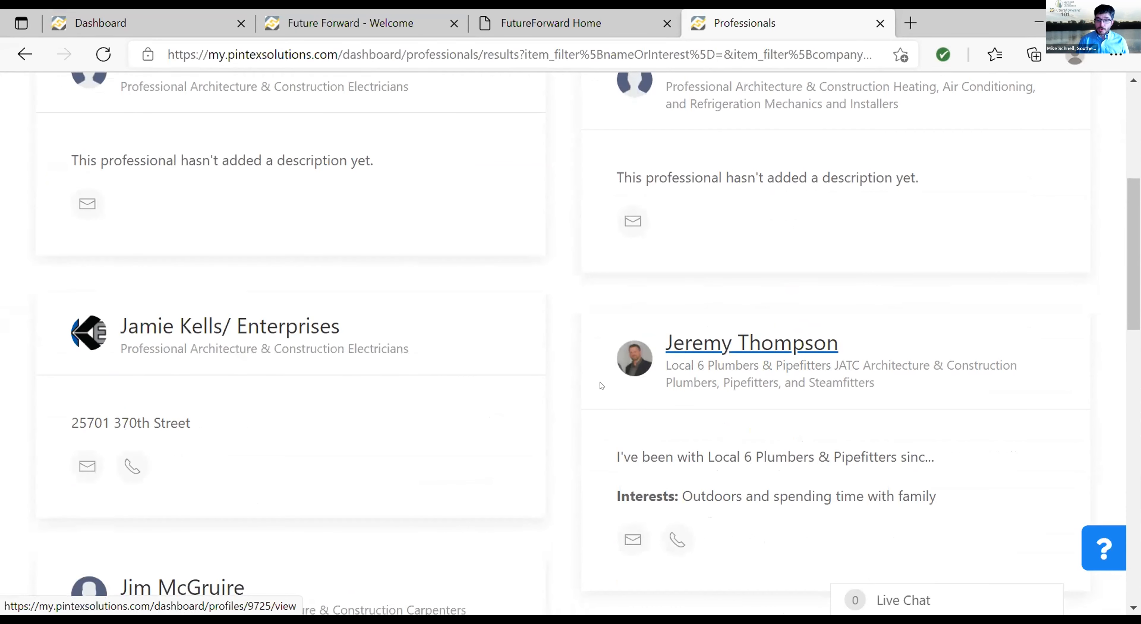
{"action": "scroll", "scroll_direction": "down", "scroll_amount": 3}
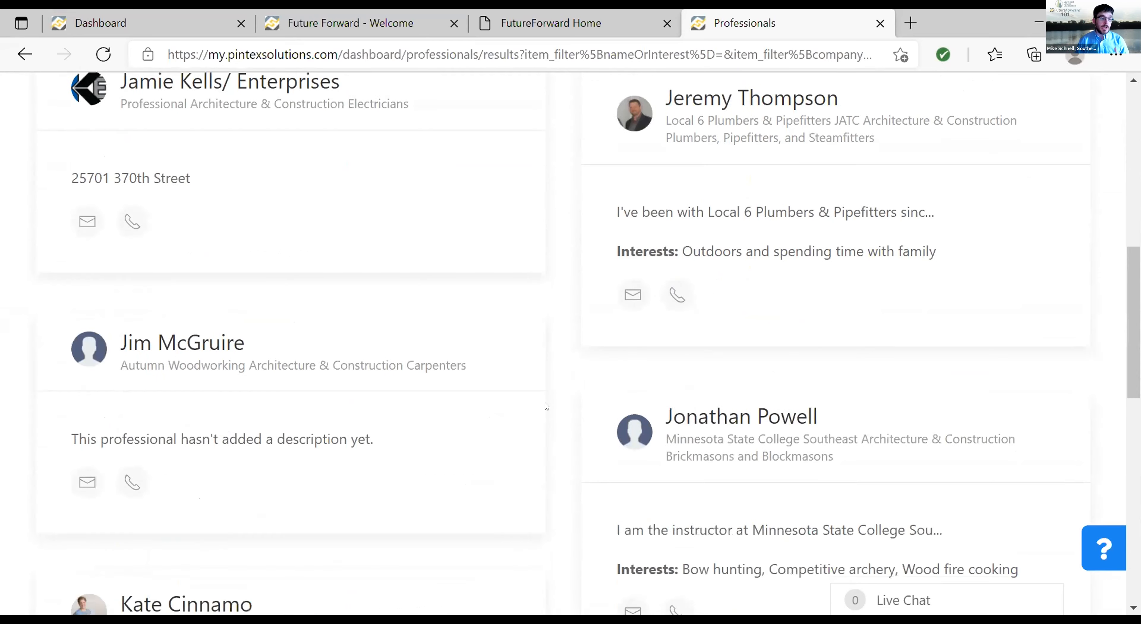
{"action": "scroll", "scroll_direction": "down", "scroll_amount": 3}
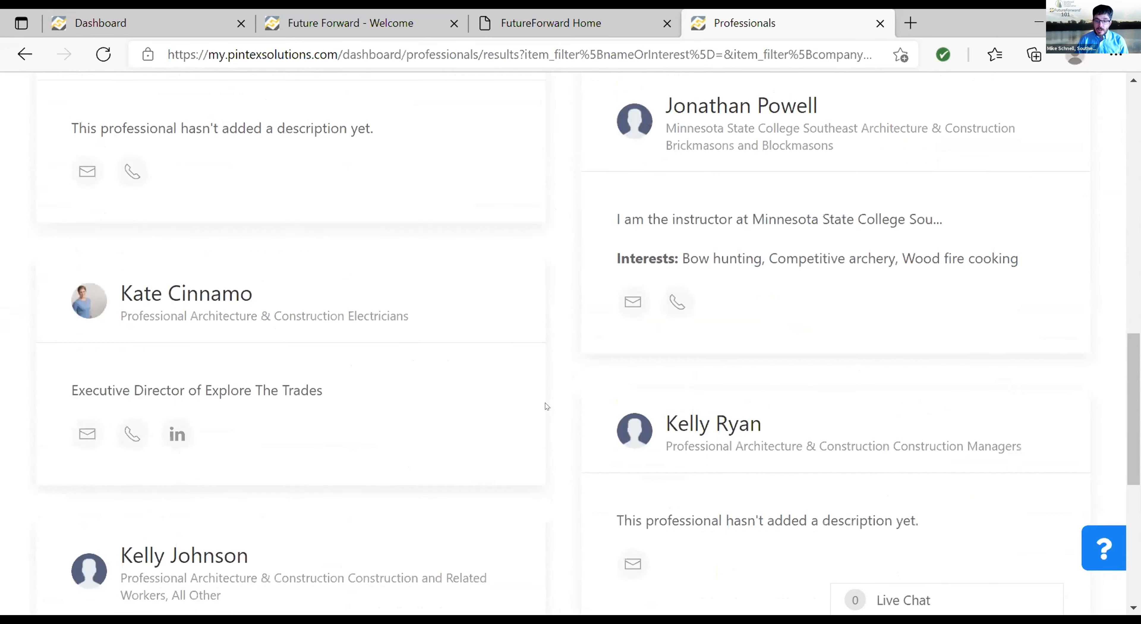
{"action": "scroll", "scroll_direction": "down", "scroll_amount": 3}
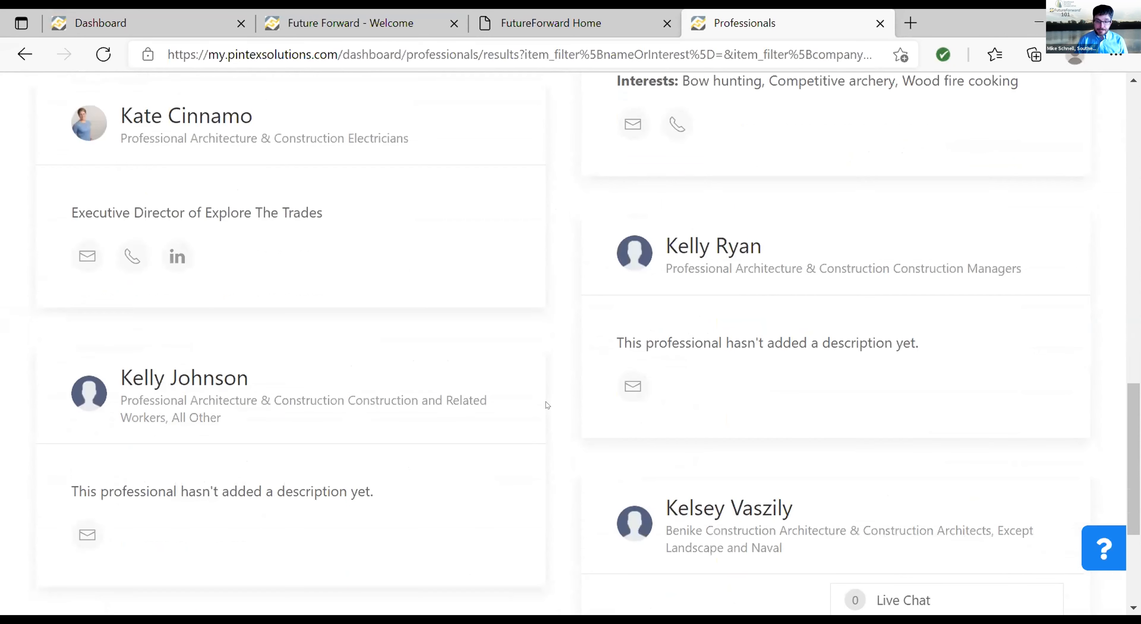
{"action": "scroll", "scroll_direction": "down", "scroll_amount": 3}
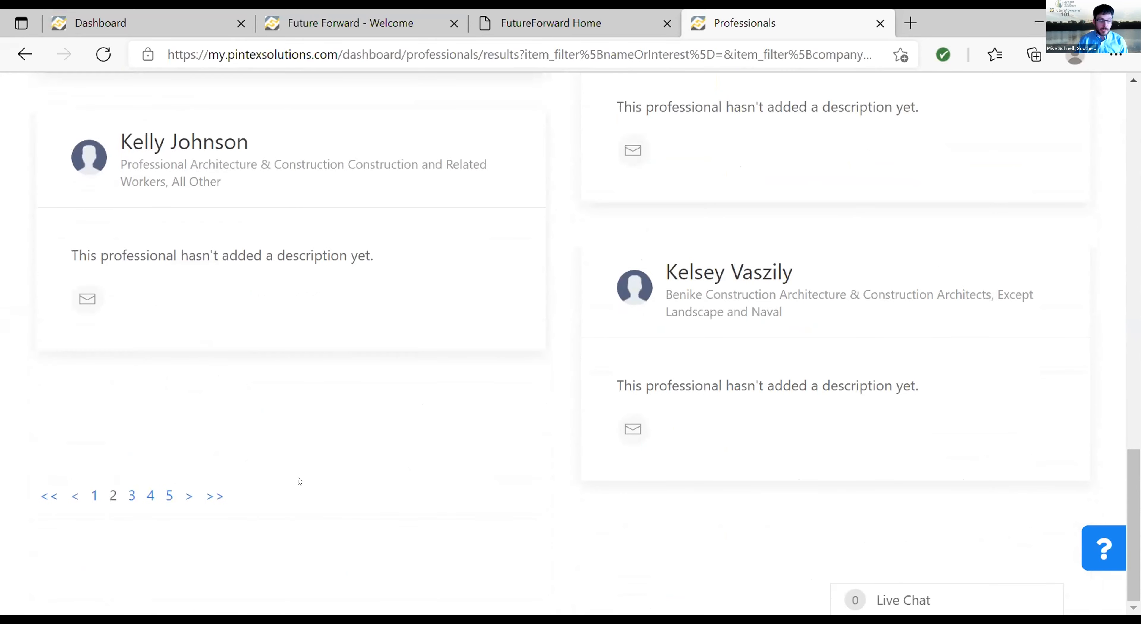
{"action": "left_click", "coordinate": [132, 495]}
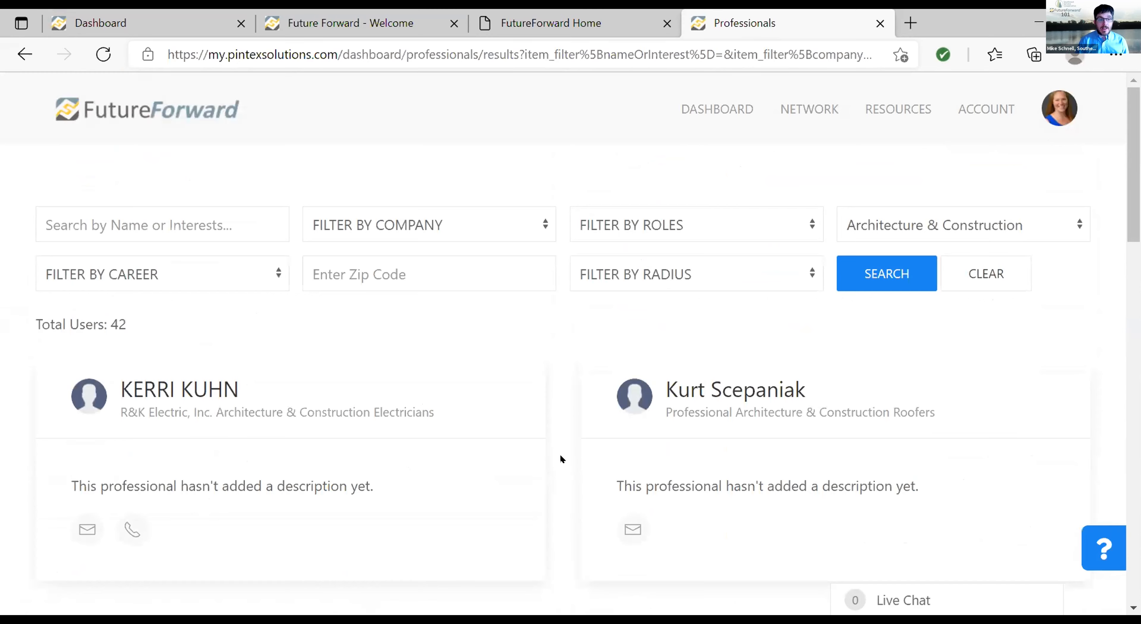
{"action": "scroll", "scroll_direction": "down", "scroll_amount": 3}
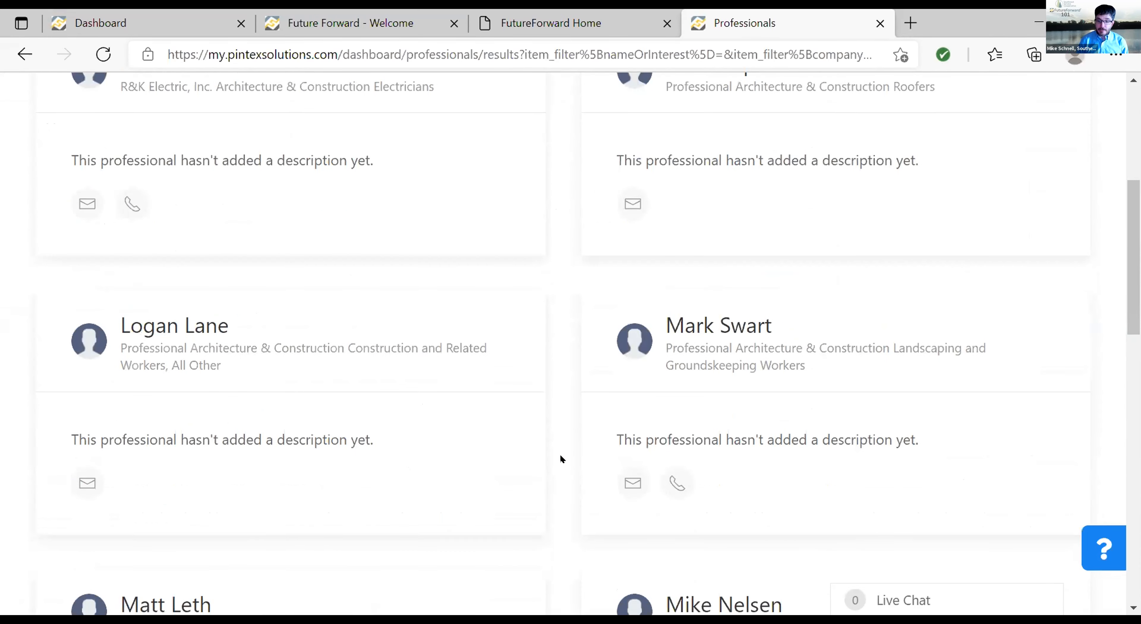
{"action": "scroll", "scroll_direction": "down", "scroll_amount": 3}
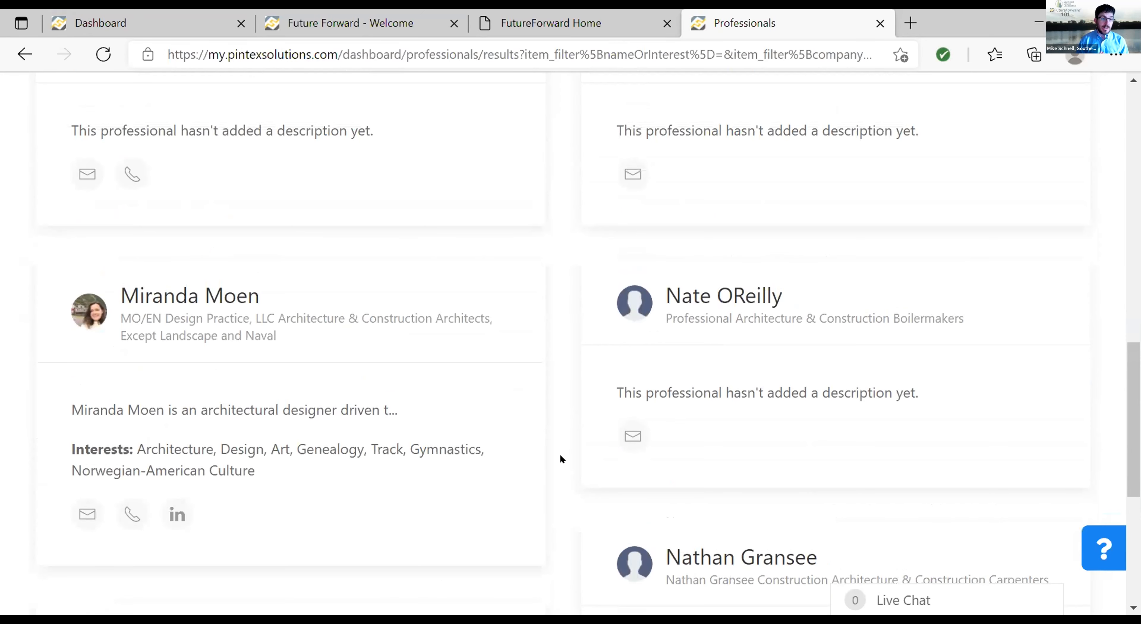
{"action": "mouse_move", "coordinate": [564, 450]}
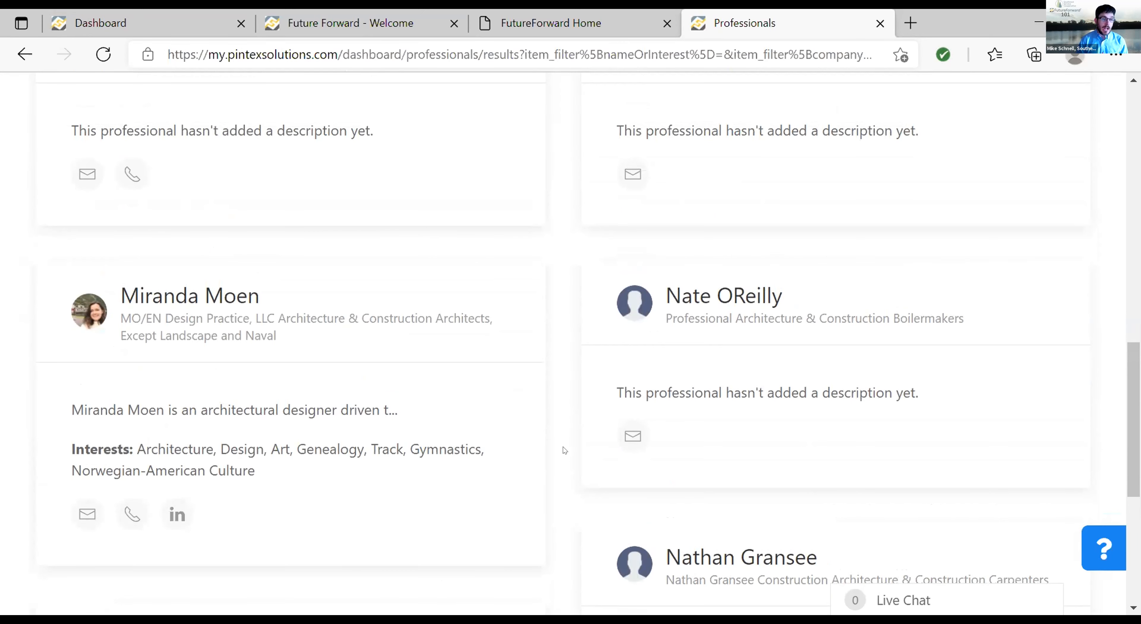
{"action": "scroll", "scroll_direction": "down", "scroll_amount": 3}
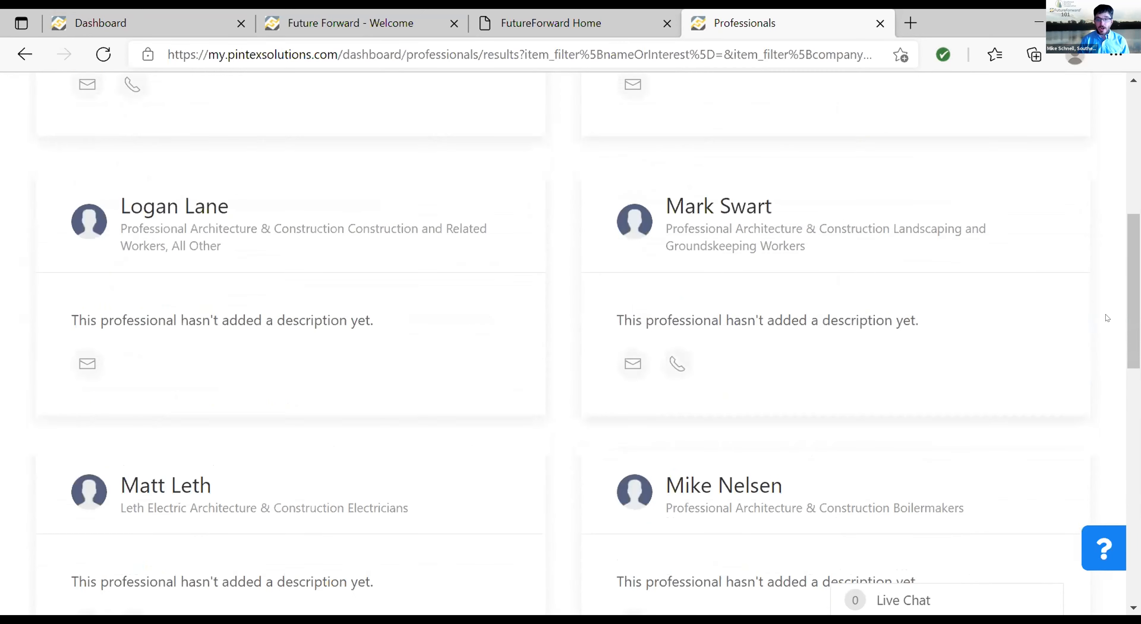
{"action": "scroll", "scroll_direction": "up", "scroll_amount": 3}
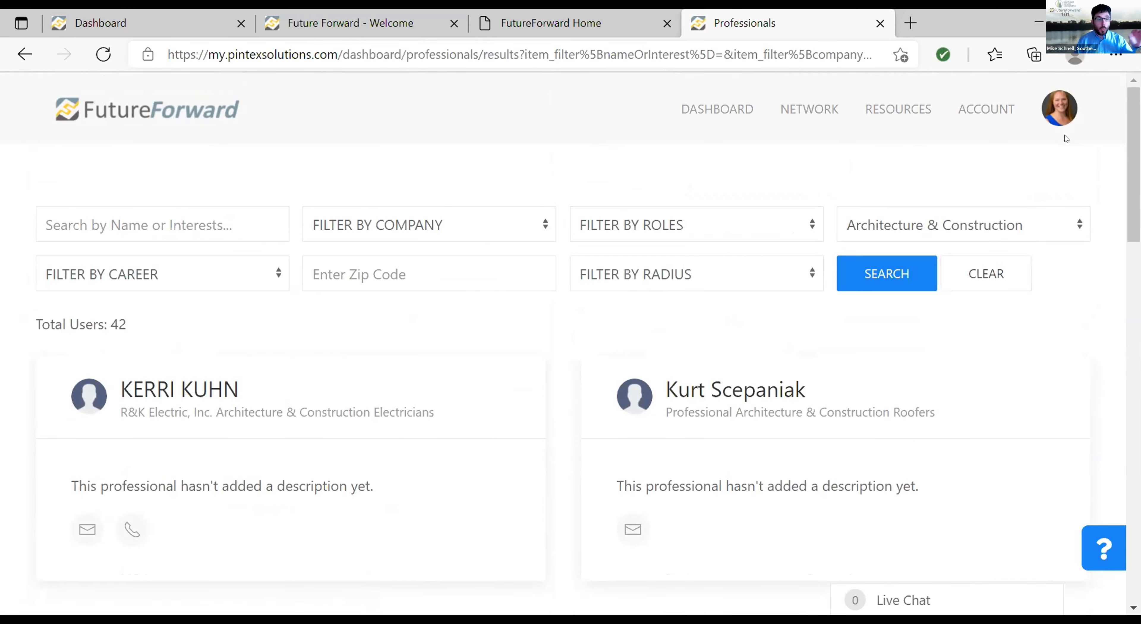
{"action": "mouse_move", "coordinate": [717, 109]}
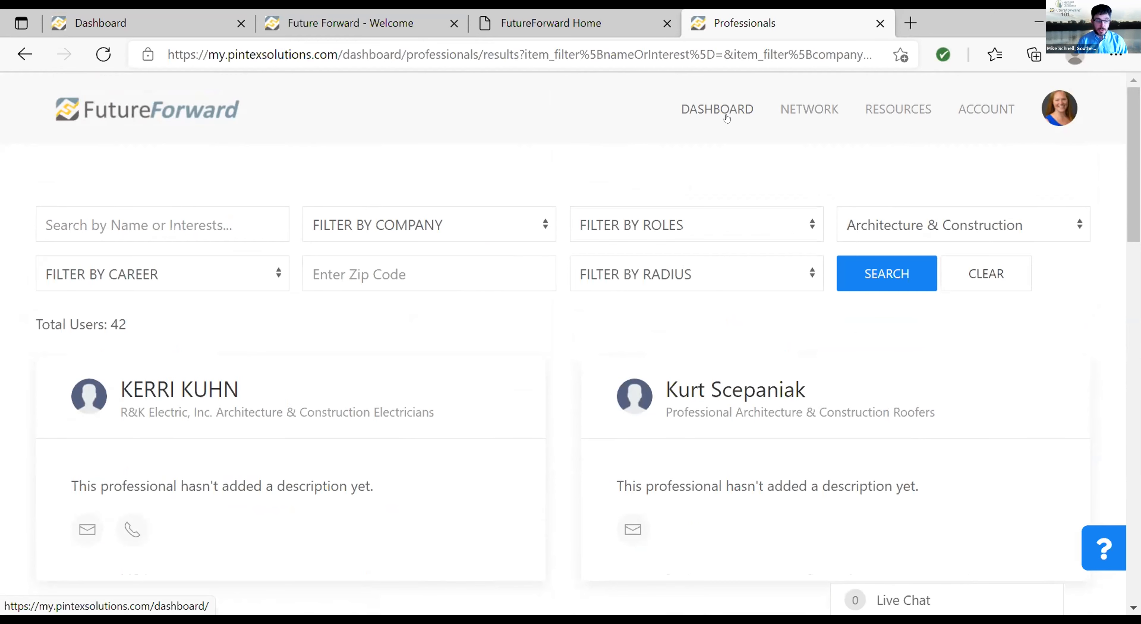
{"action": "mouse_move", "coordinate": [726, 118]}
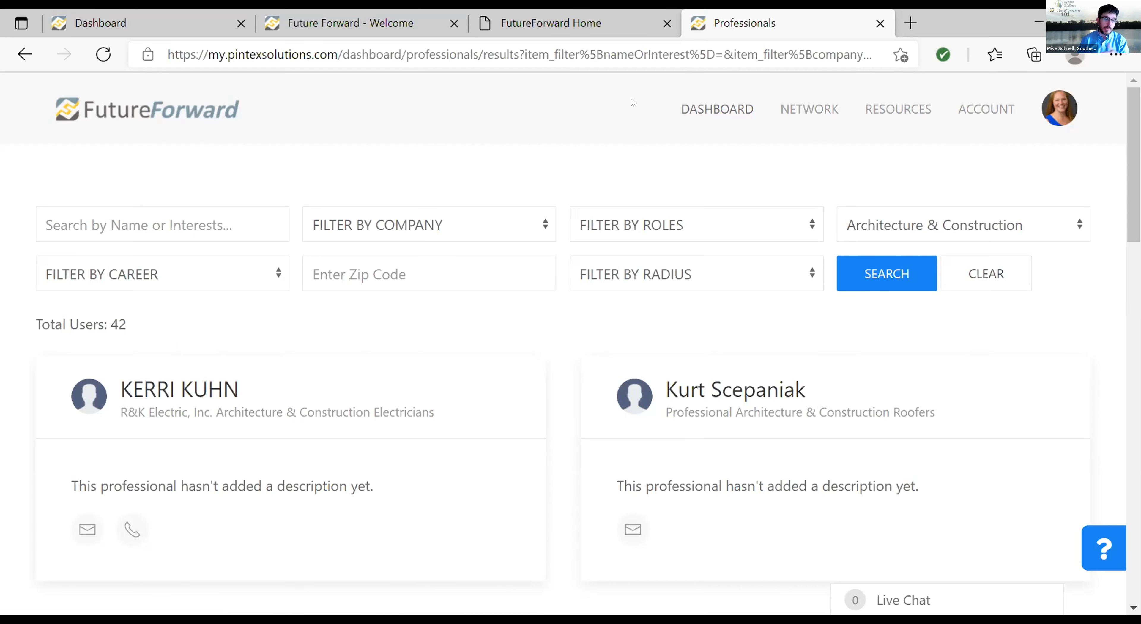
Return to the dashboard via the DASHBOARD link in the top navigation
{"action": "left_click", "coordinate": [986, 109]}
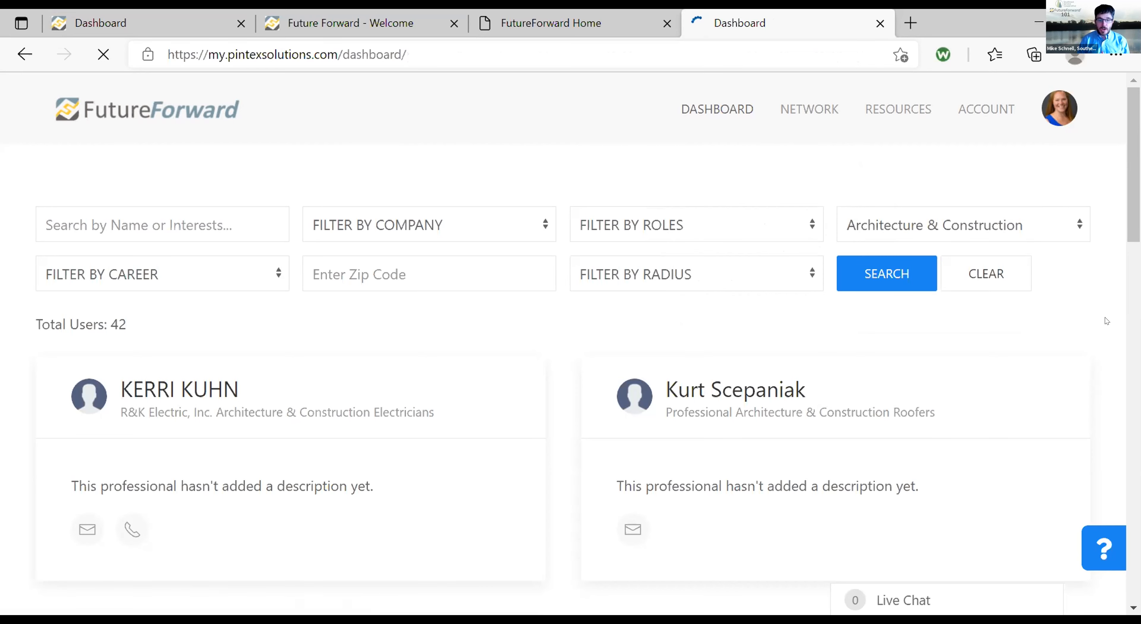
{"action": "left_click", "coordinate": [716, 110]}
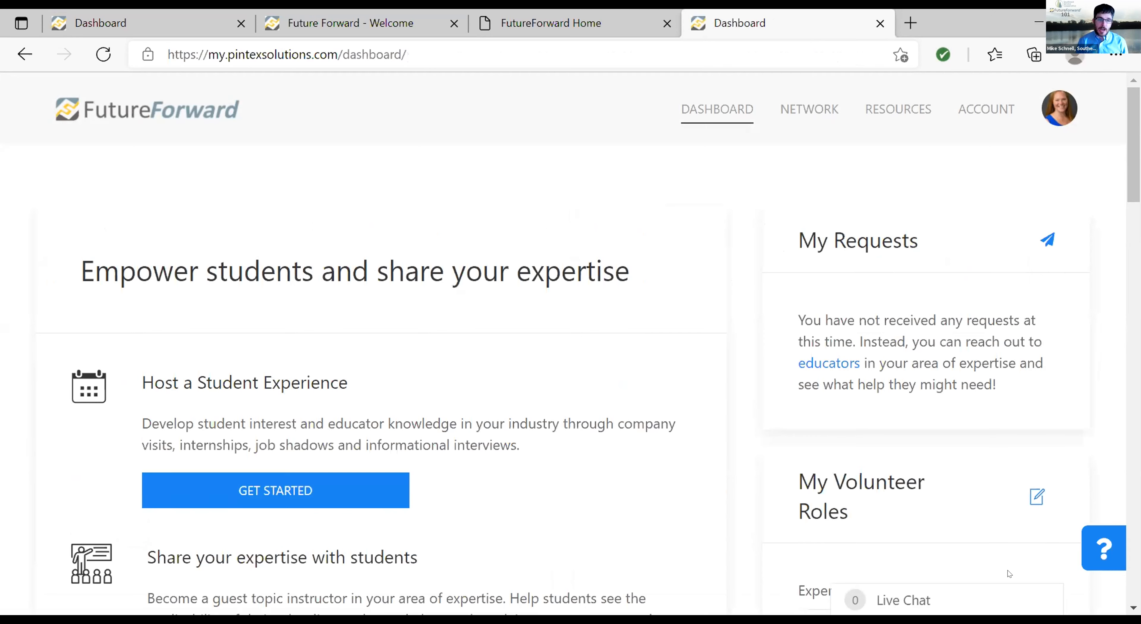
{"action": "mouse_move", "coordinate": [972, 548]}
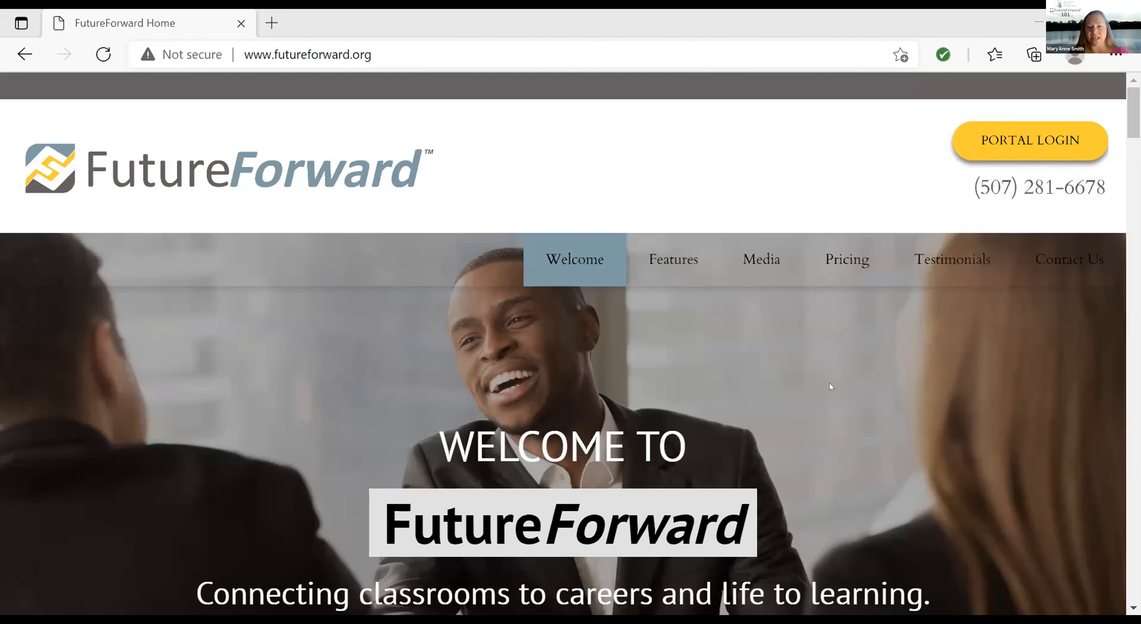
{"action": "mouse_move", "coordinate": [1028, 140]}
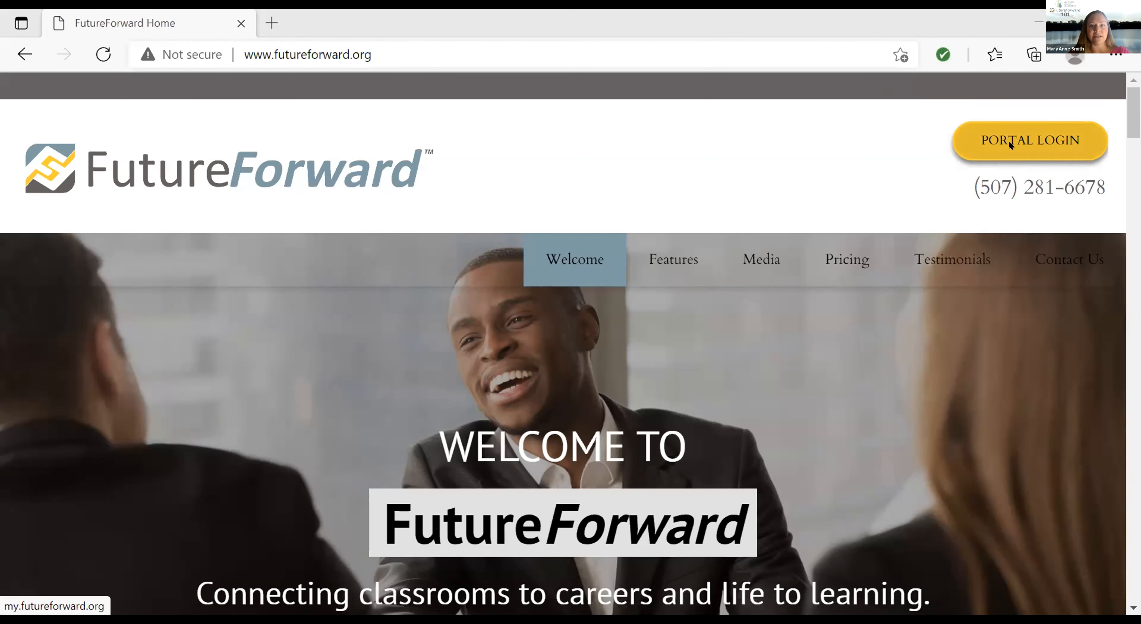
Enter the portal via PORTAL LOGIN, then log out from the profile menu
{"action": "left_click", "coordinate": [1028, 140]}
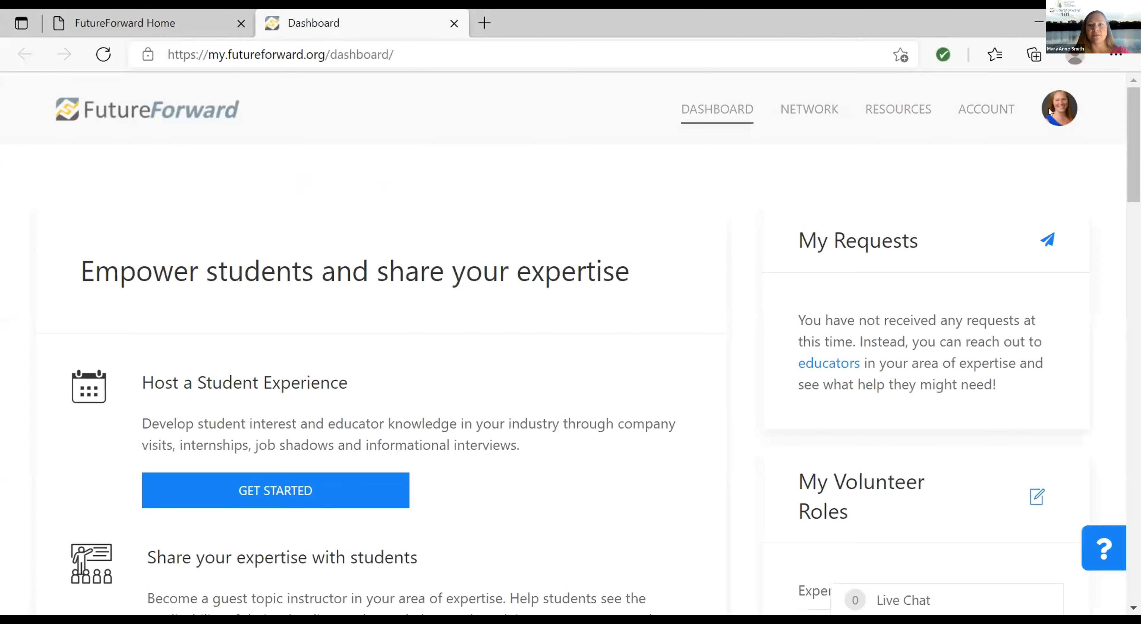
{"action": "left_click", "coordinate": [1058, 110]}
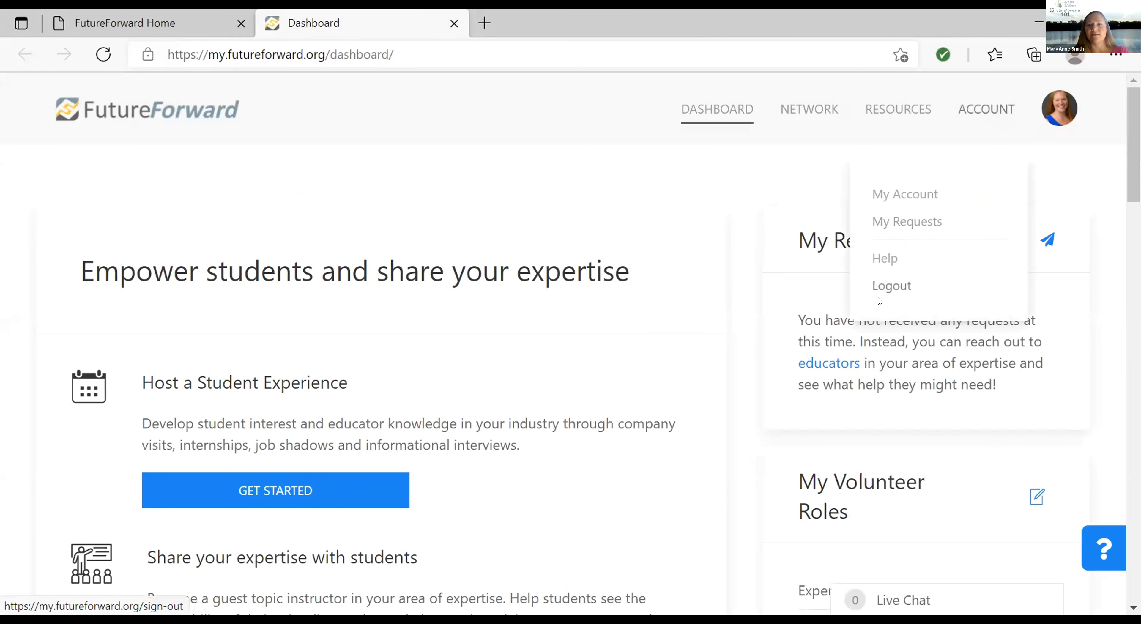
{"action": "left_click", "coordinate": [892, 285]}
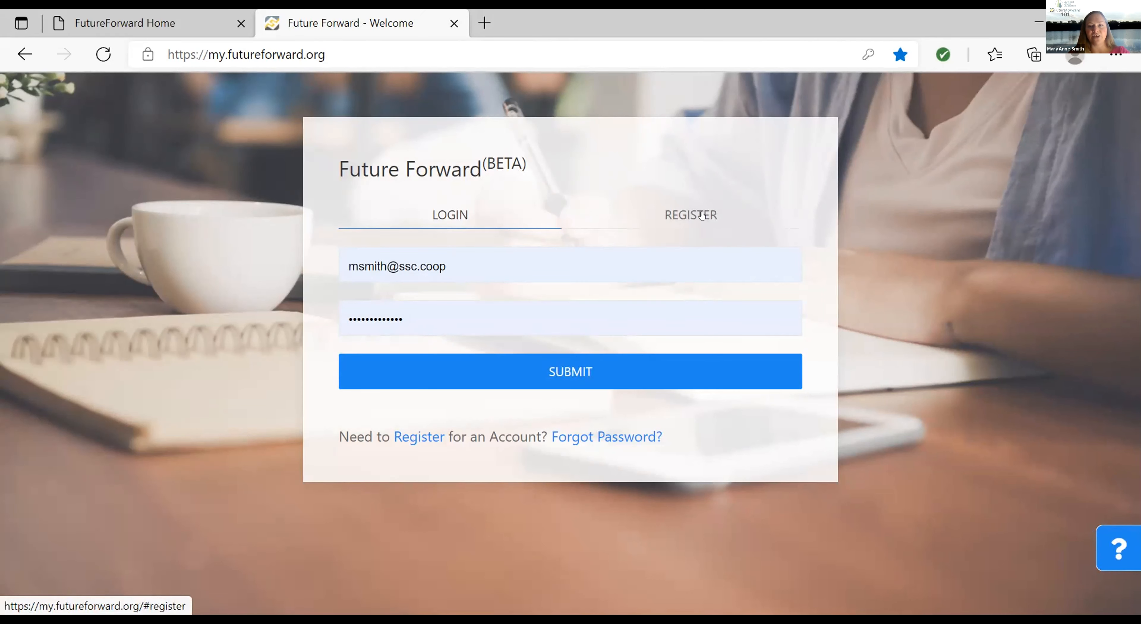
Switch the login card to REGISTER and review the name, email, password and profession fields
{"action": "left_click", "coordinate": [689, 214]}
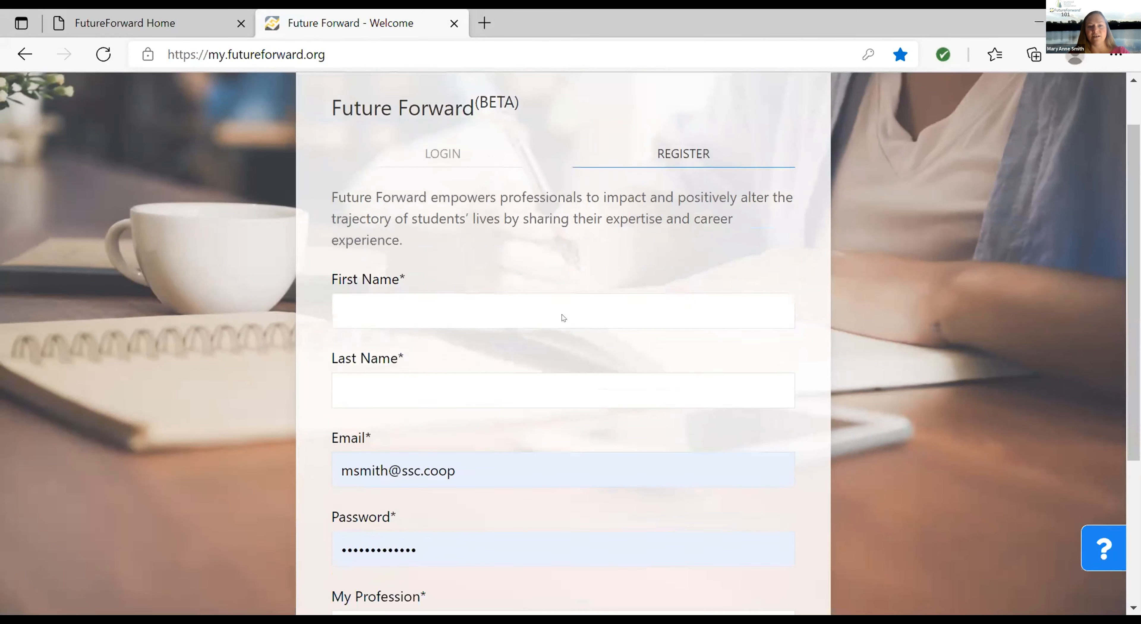
{"action": "scroll", "scroll_direction": "down", "scroll_amount": 3}
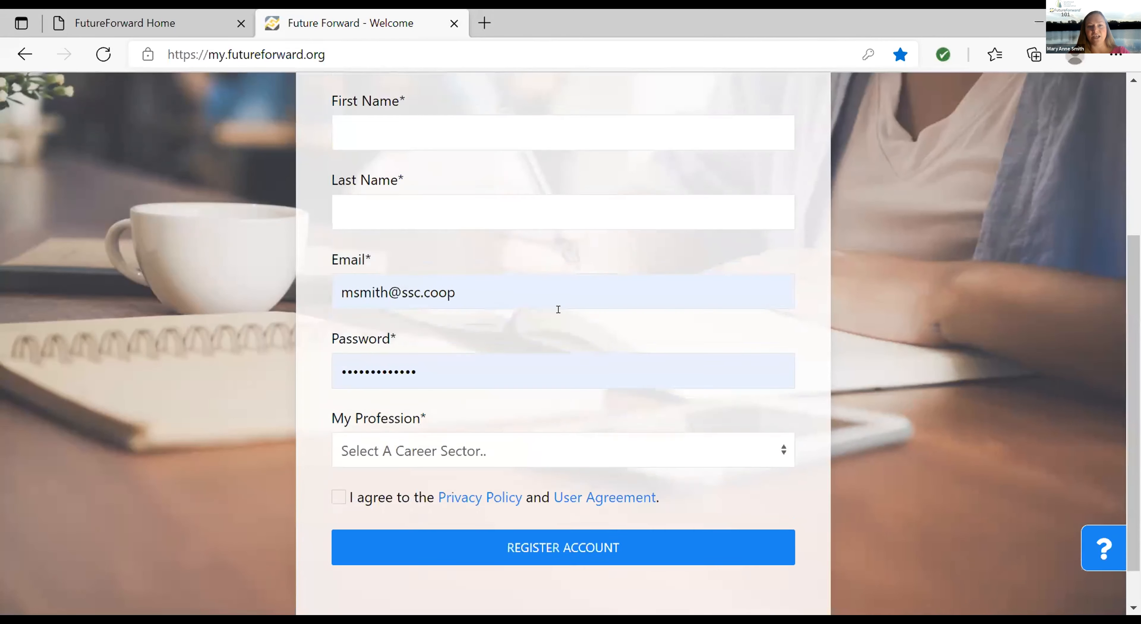
{"action": "scroll", "scroll_direction": "up", "scroll_amount": 3}
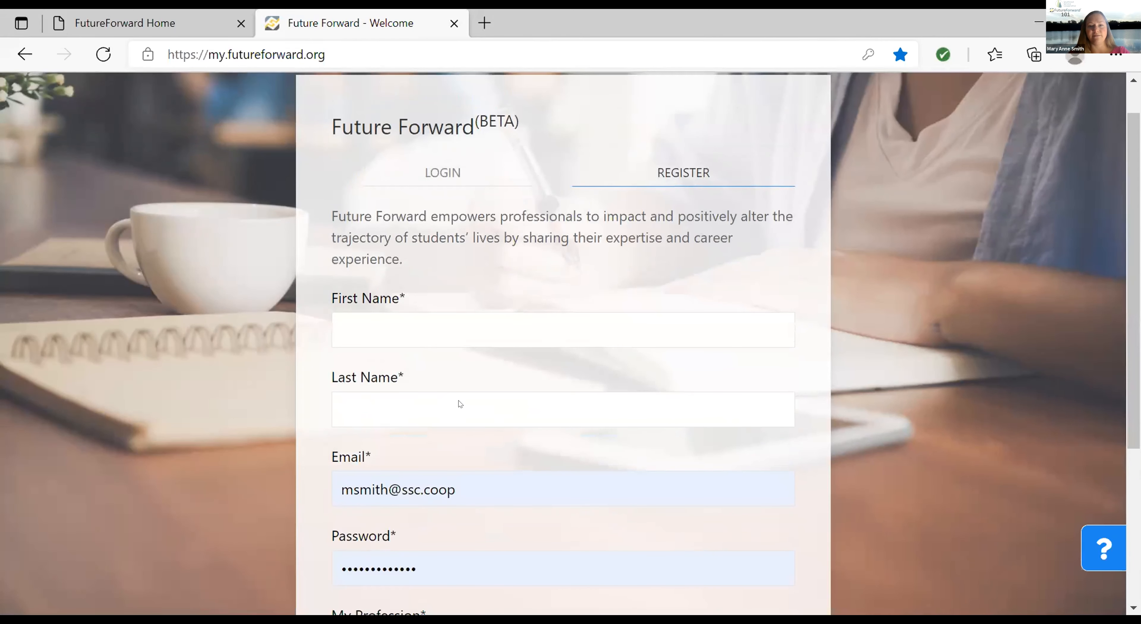
{"action": "mouse_move", "coordinate": [687, 537]}
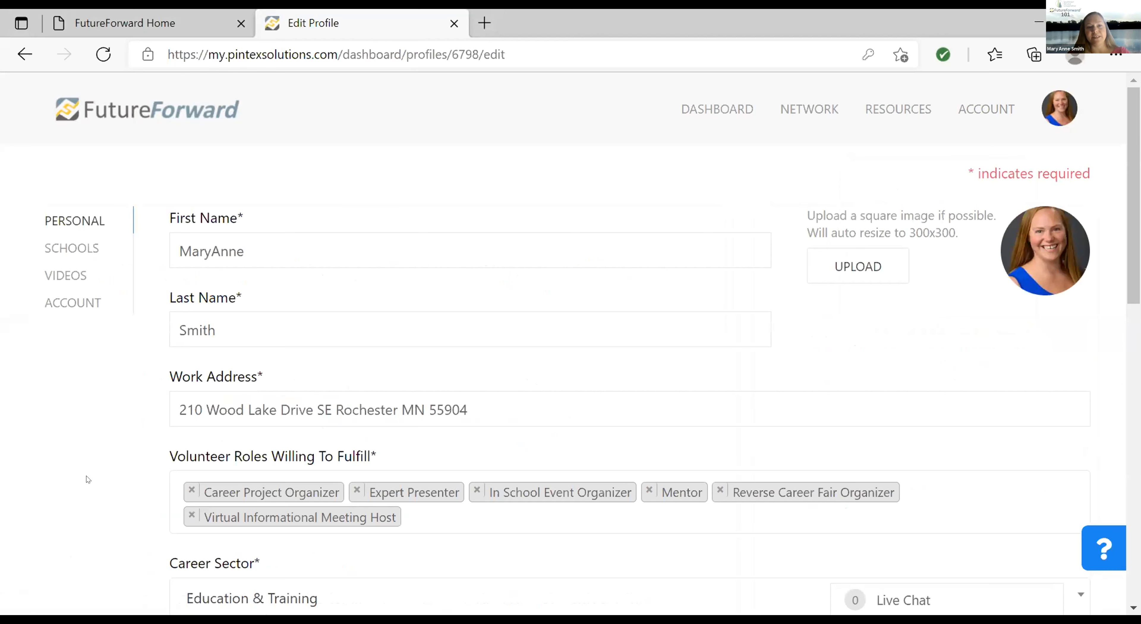
{"action": "mouse_move", "coordinate": [223, 489]}
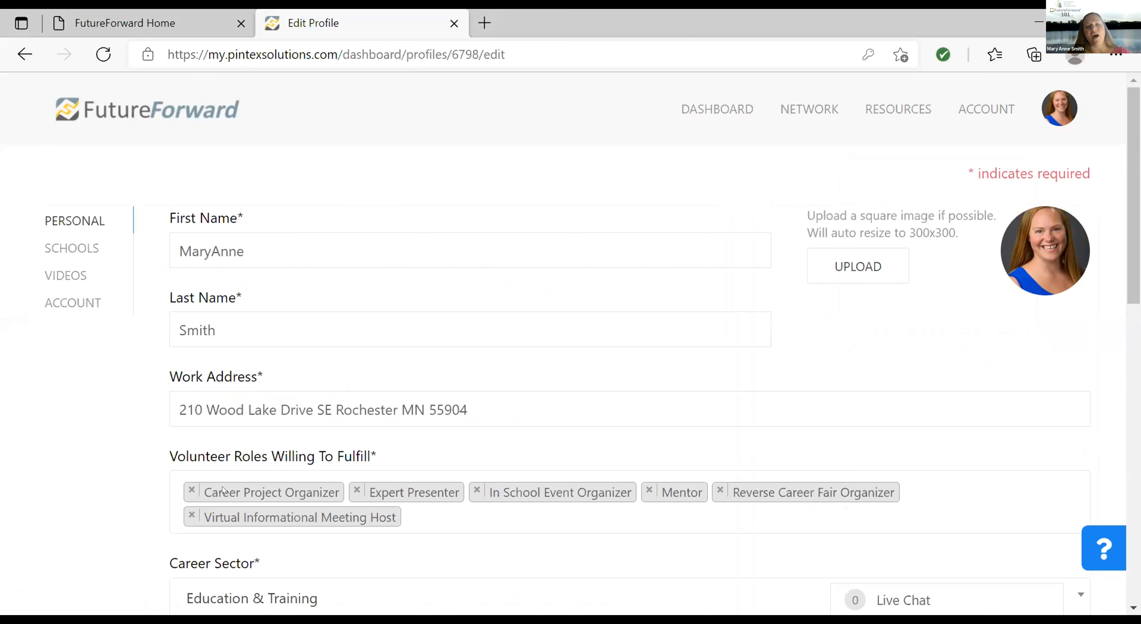
{"action": "mouse_move", "coordinate": [415, 492]}
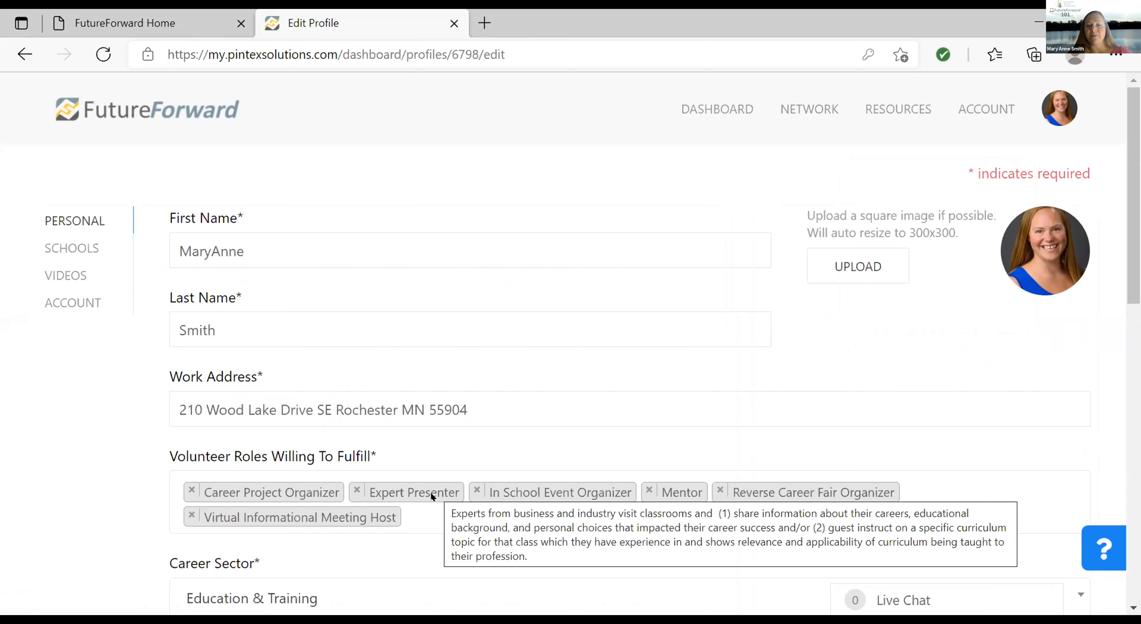
{"action": "mouse_move", "coordinate": [512, 492]}
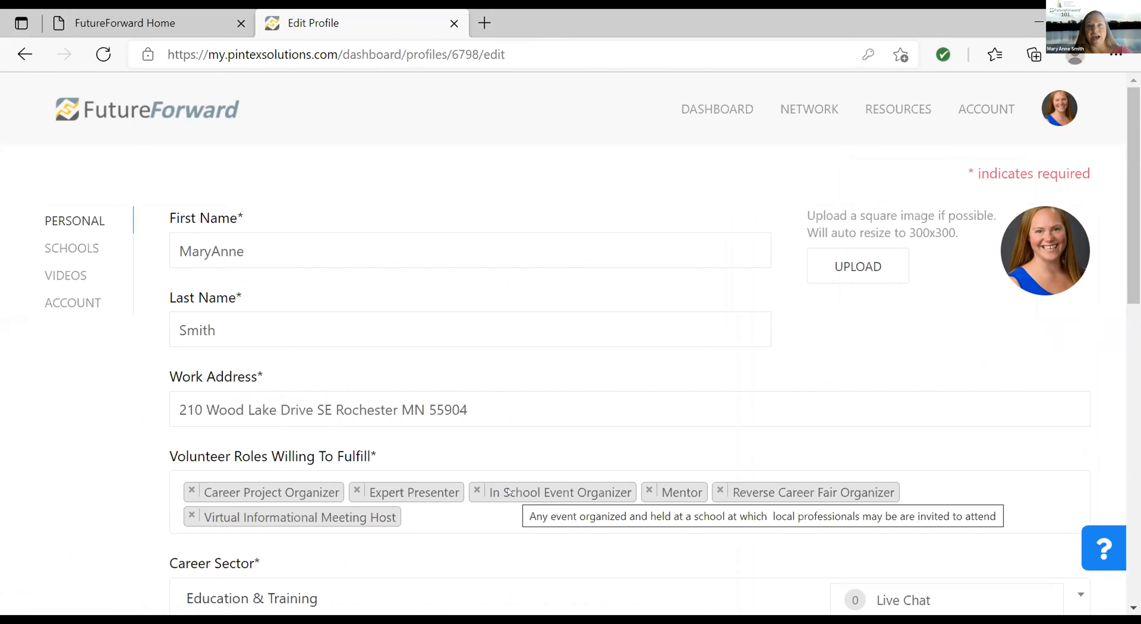
{"action": "mouse_move", "coordinate": [513, 497]}
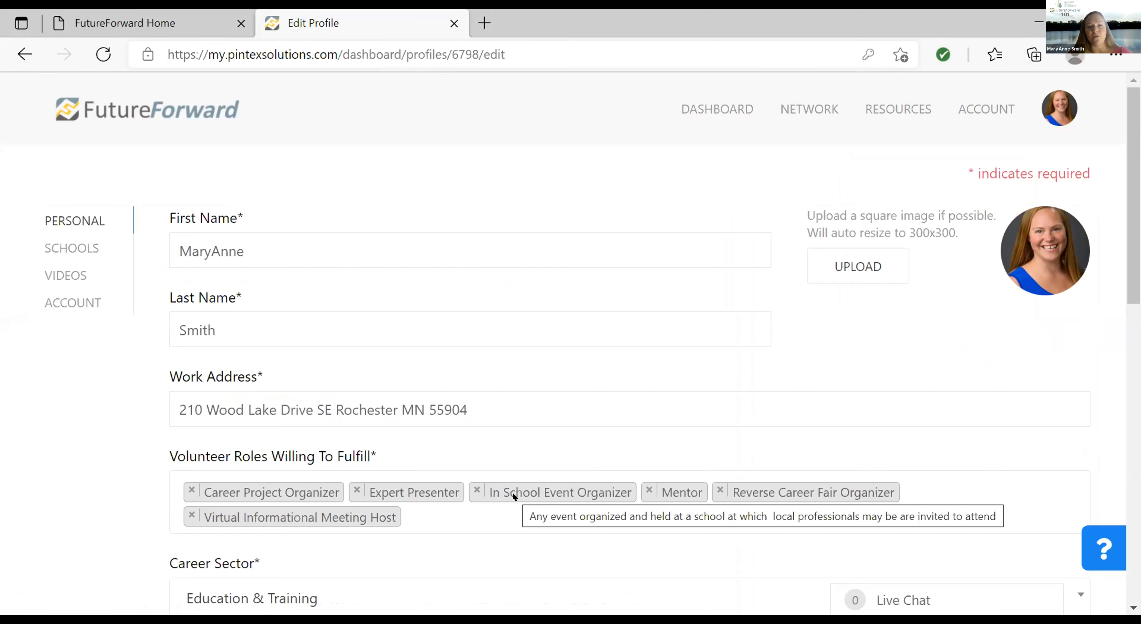
{"action": "mouse_move", "coordinate": [675, 491]}
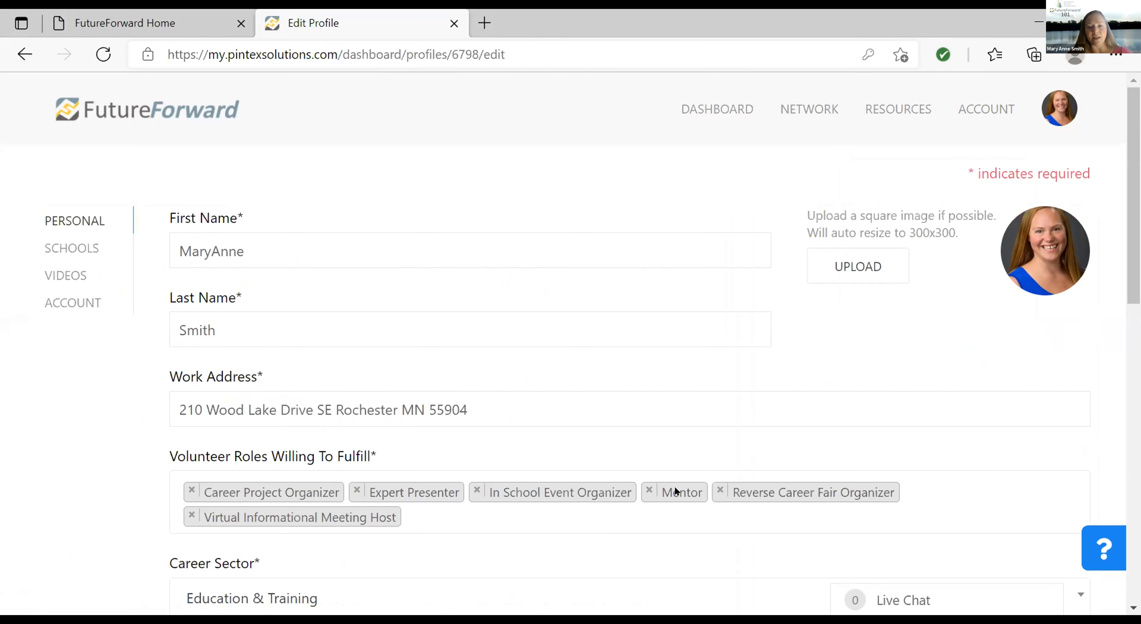
{"action": "mouse_move", "coordinate": [680, 492]}
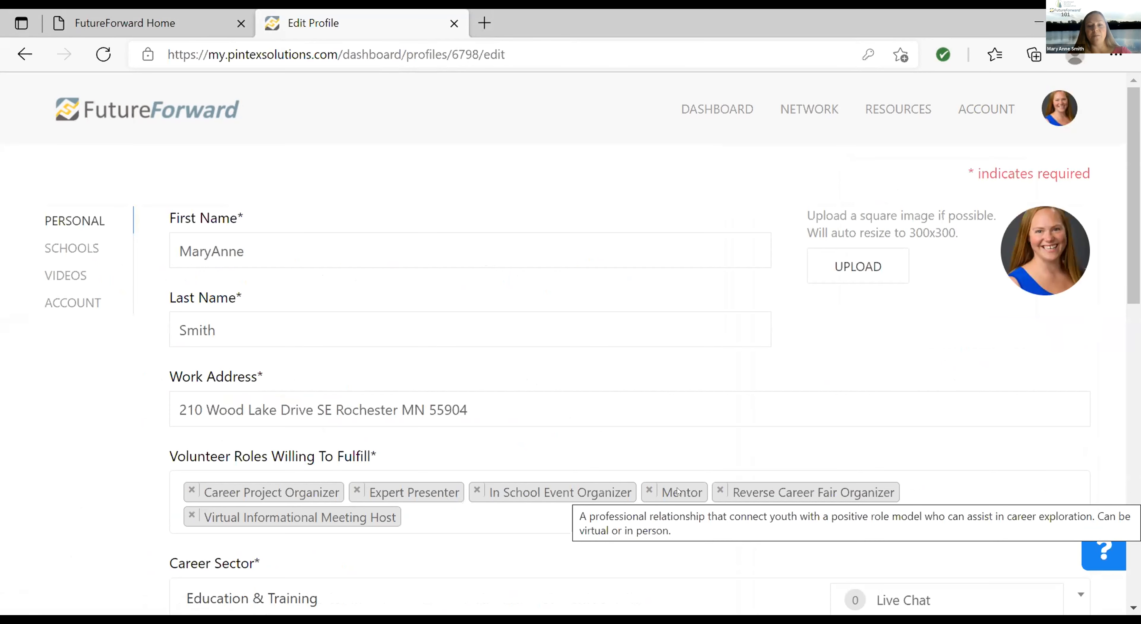
{"action": "mouse_move", "coordinate": [82, 479]}
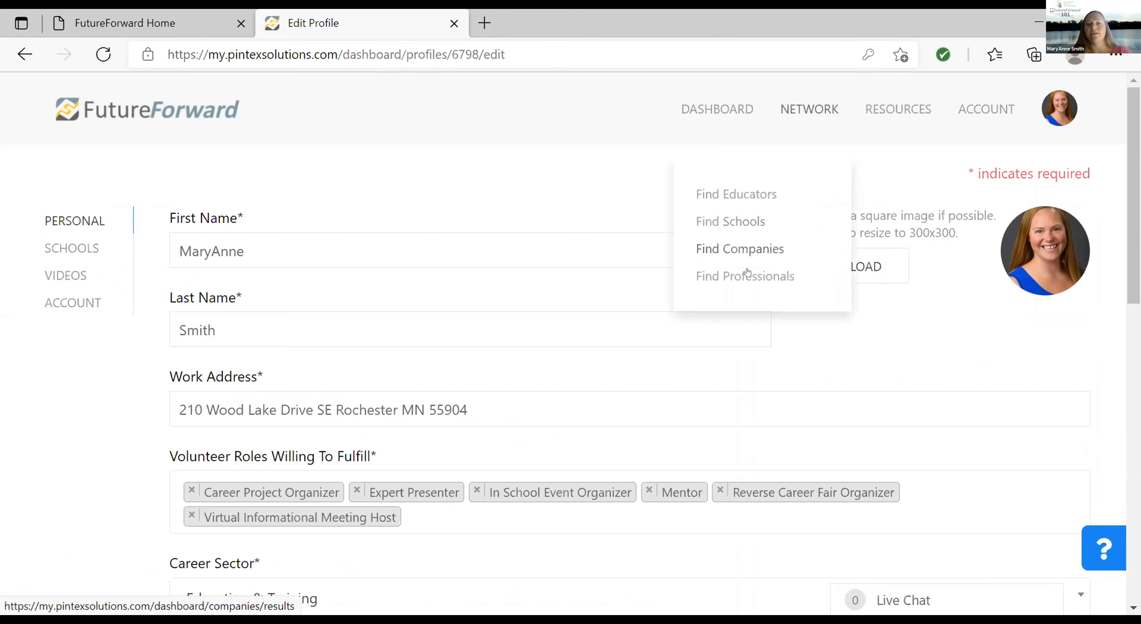
Filter the Professionals directory by the Expert Presenter role, narrowing 520 users to 123
{"action": "left_click", "coordinate": [745, 276]}
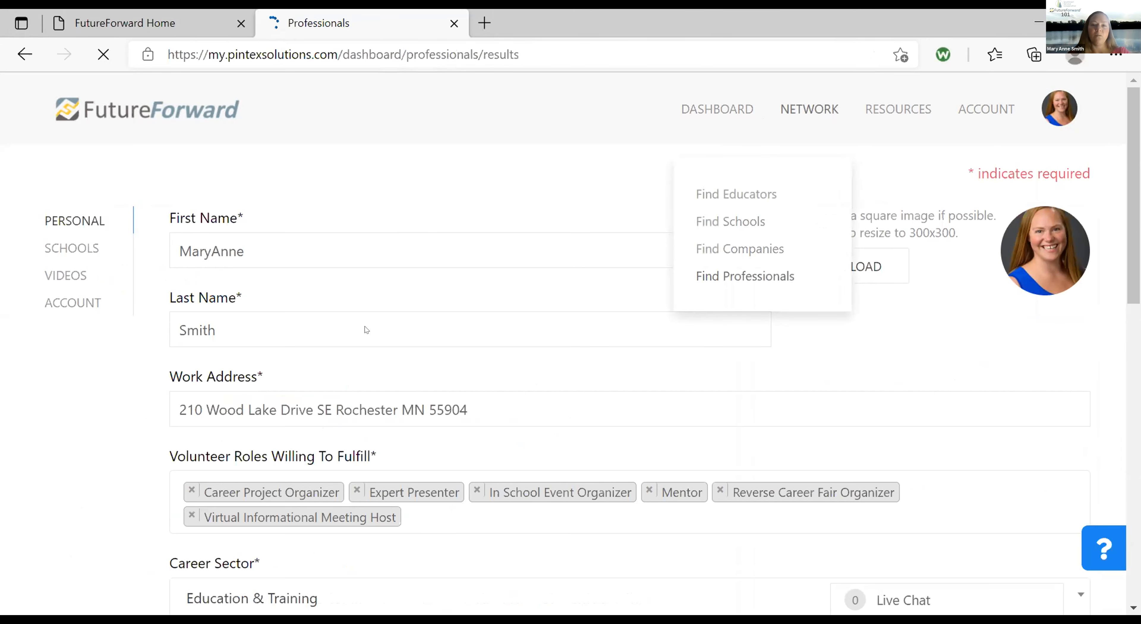
{"action": "left_click", "coordinate": [744, 275]}
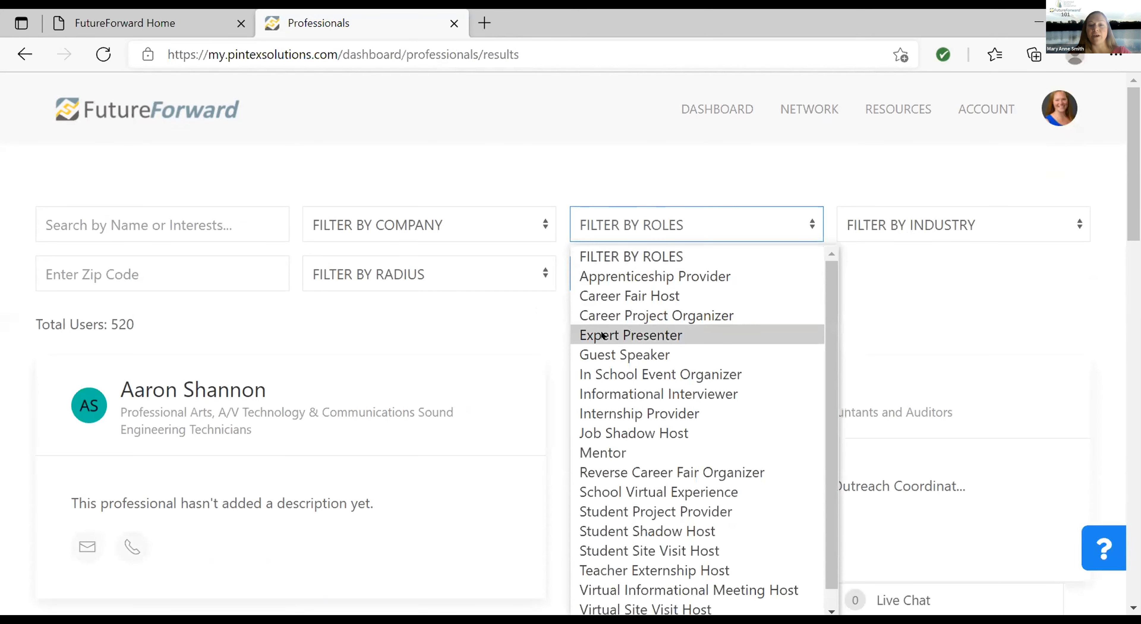
{"action": "left_click", "coordinate": [630, 335]}
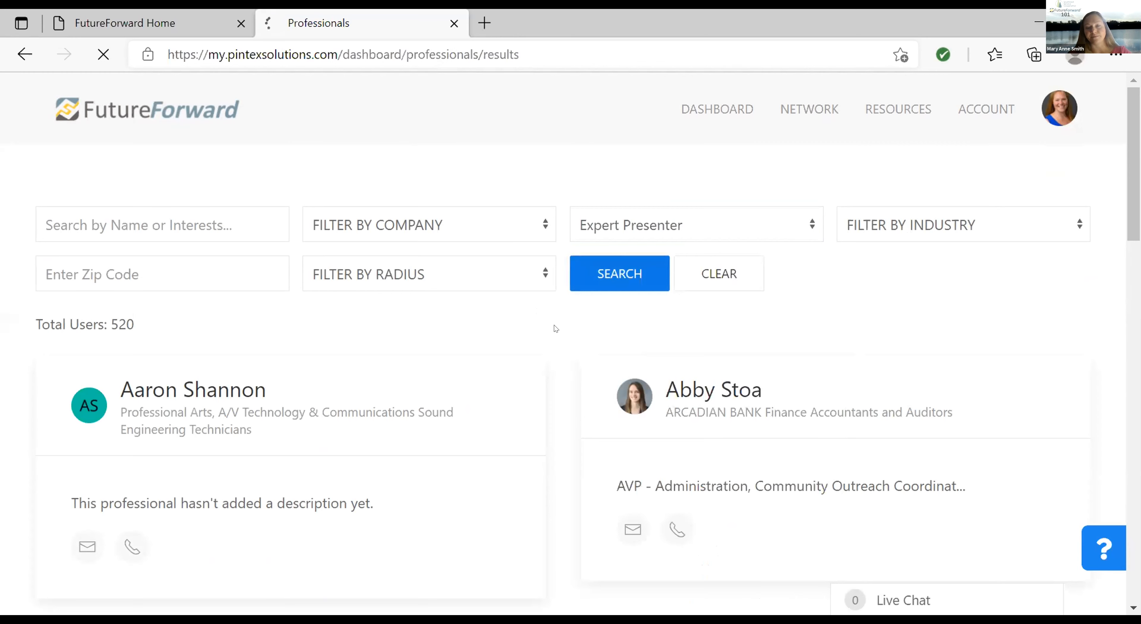
{"action": "left_click", "coordinate": [618, 273]}
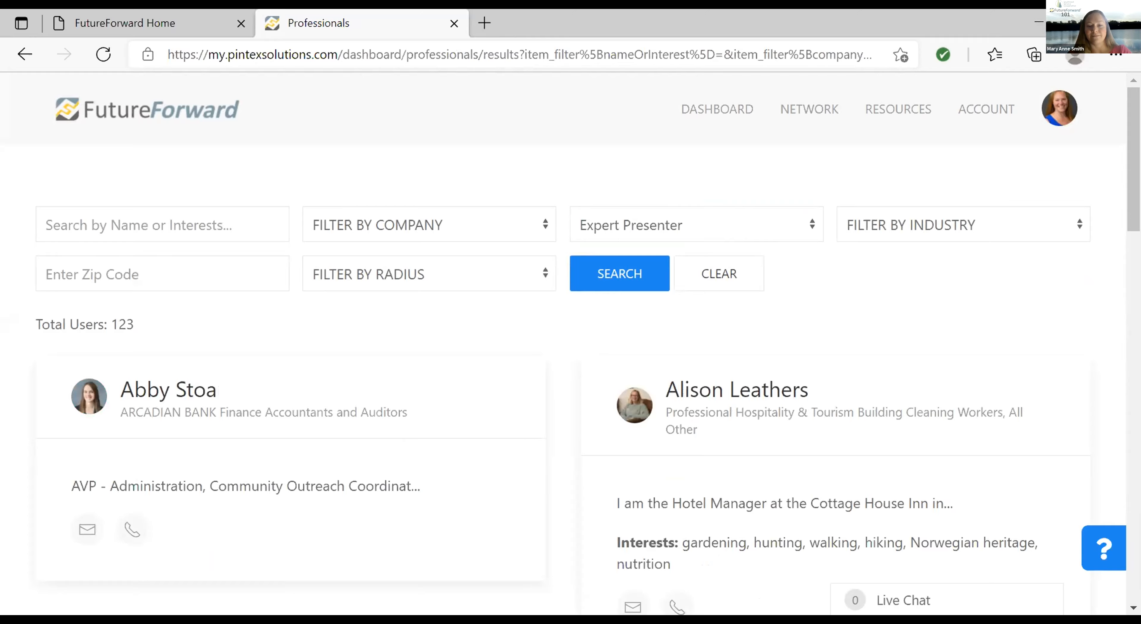
{"action": "left_click", "coordinate": [717, 108]}
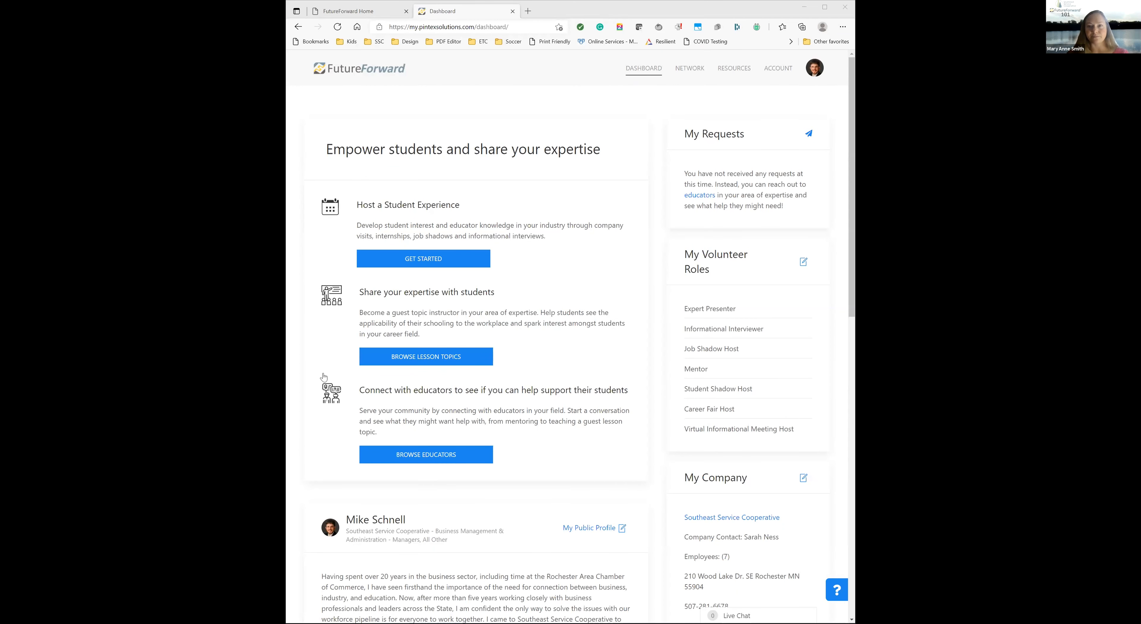
{"action": "scroll", "scroll_direction": "down", "scroll_amount": 3}
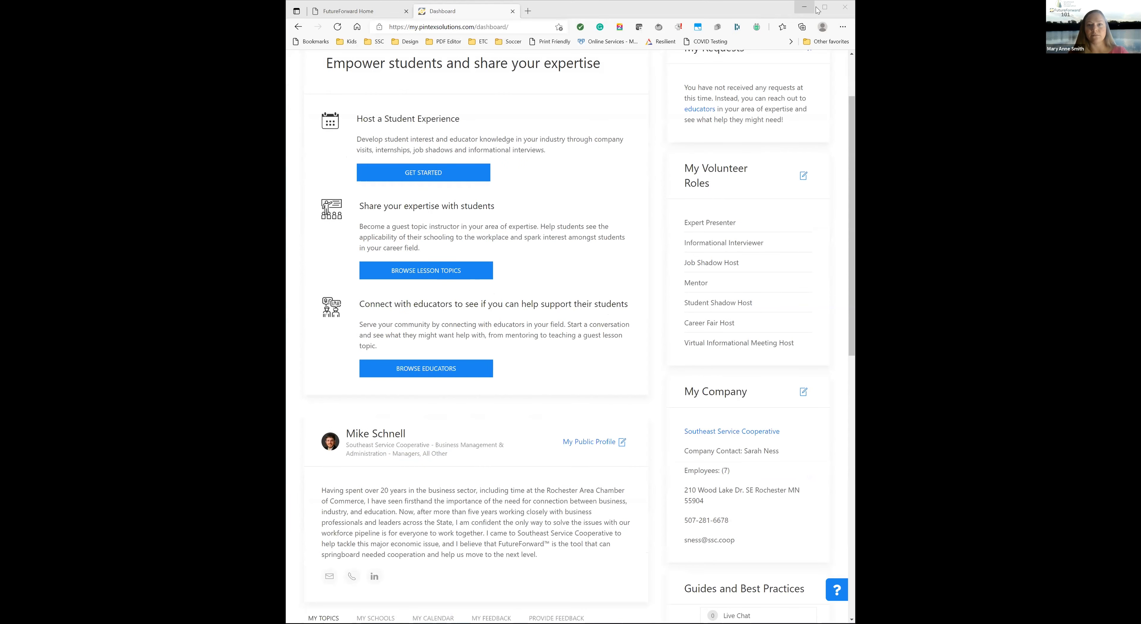
{"action": "mouse_move", "coordinate": [952, 59]}
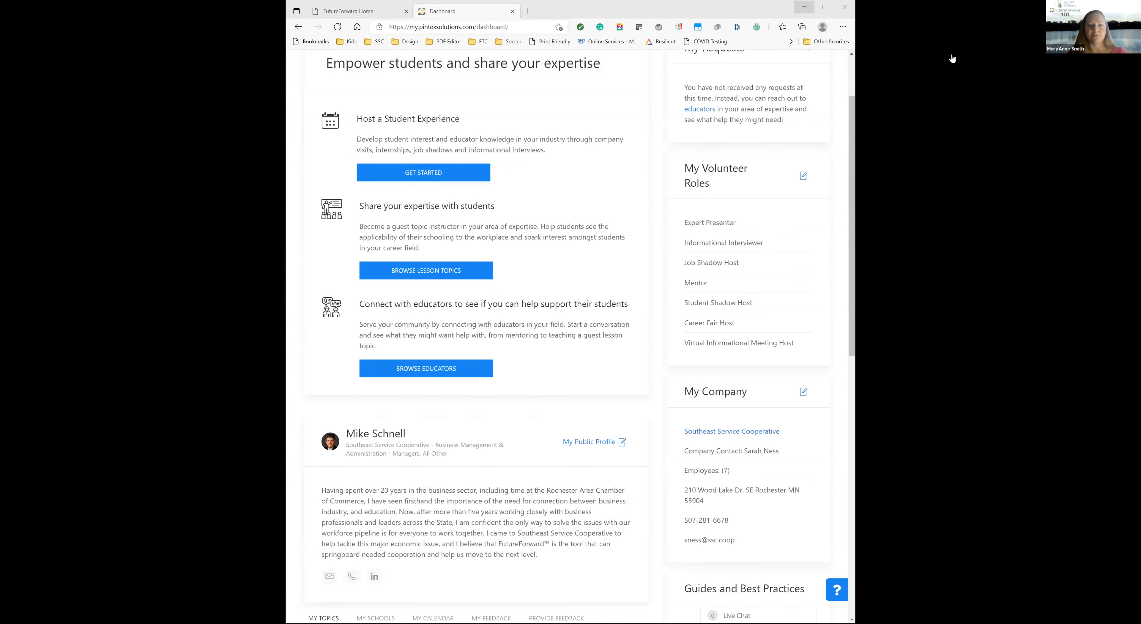
{"action": "left_click", "coordinate": [648, 64]}
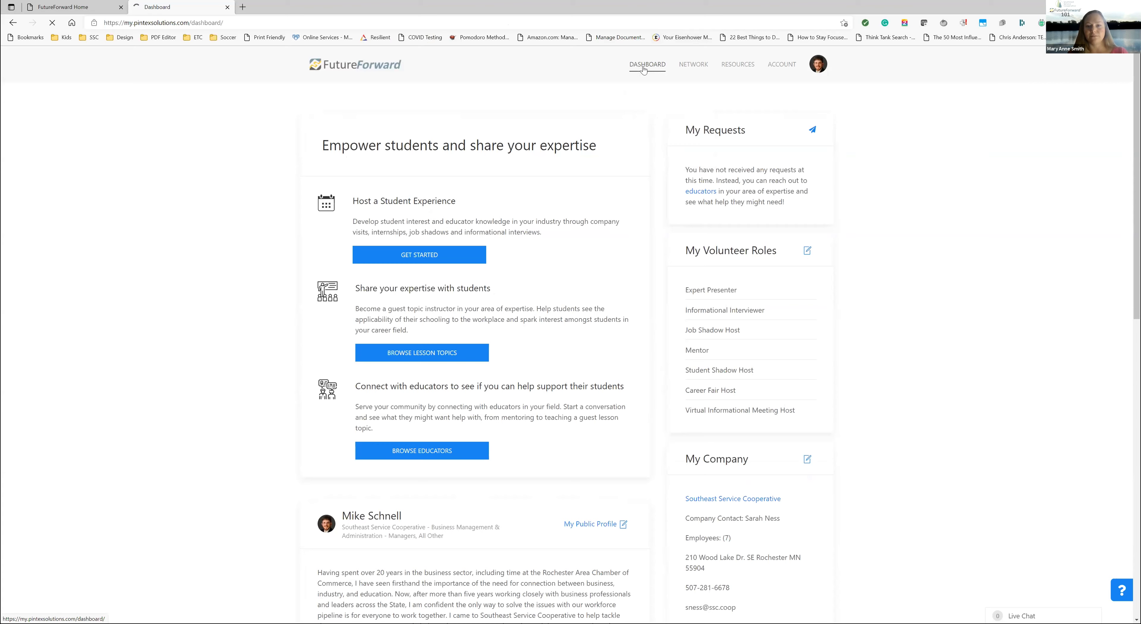
{"action": "mouse_move", "coordinate": [560, 124]}
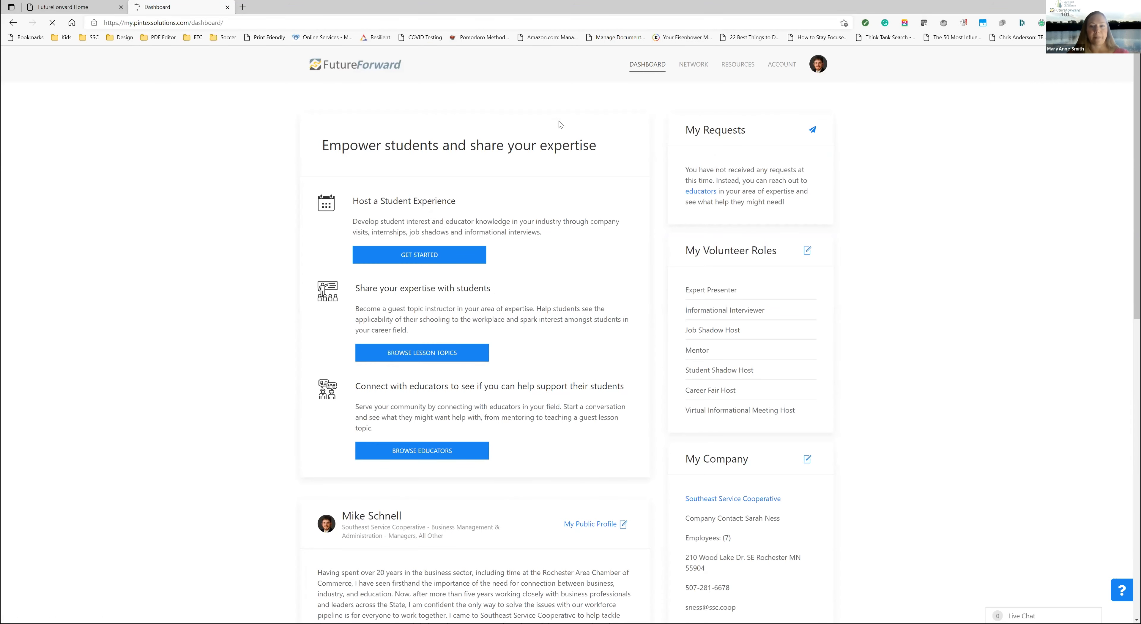
{"action": "mouse_move", "coordinate": [622, 247]}
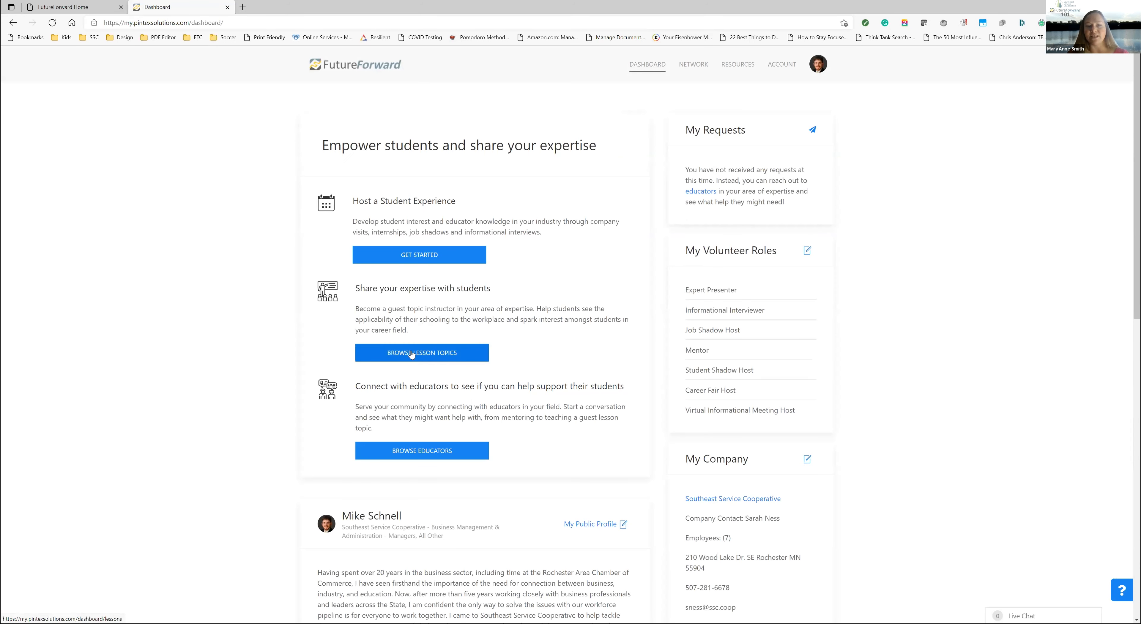
{"action": "left_click", "coordinate": [421, 353]}
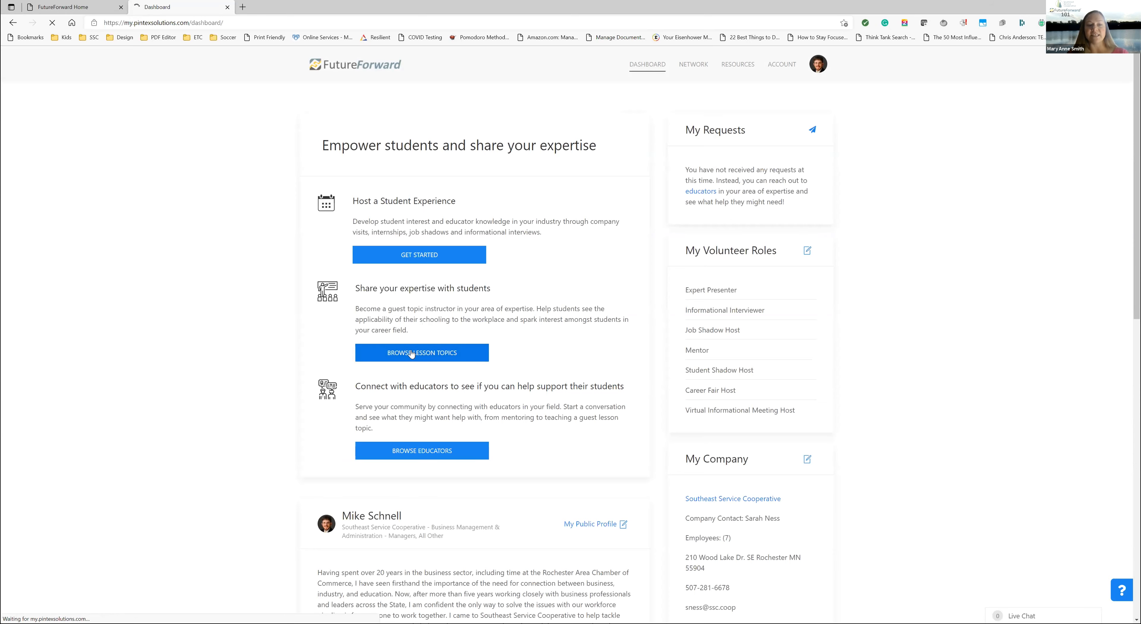
{"action": "mouse_move", "coordinate": [560, 269]}
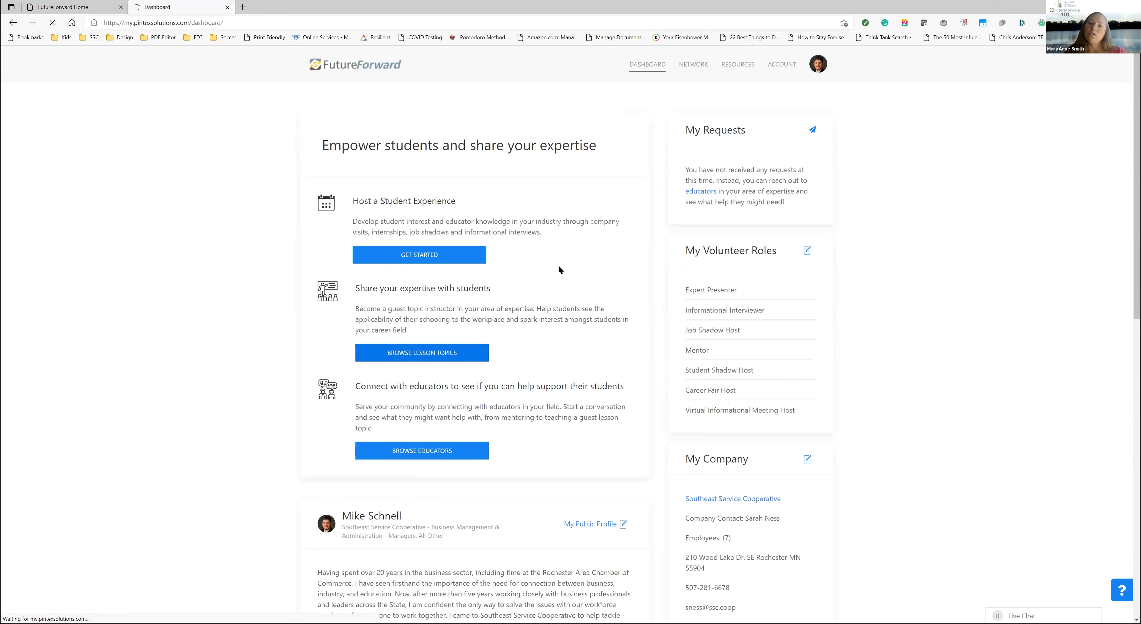
Bring up the list of all lesson topics to reach the A Star is Born! topic
{"action": "left_click", "coordinate": [422, 353]}
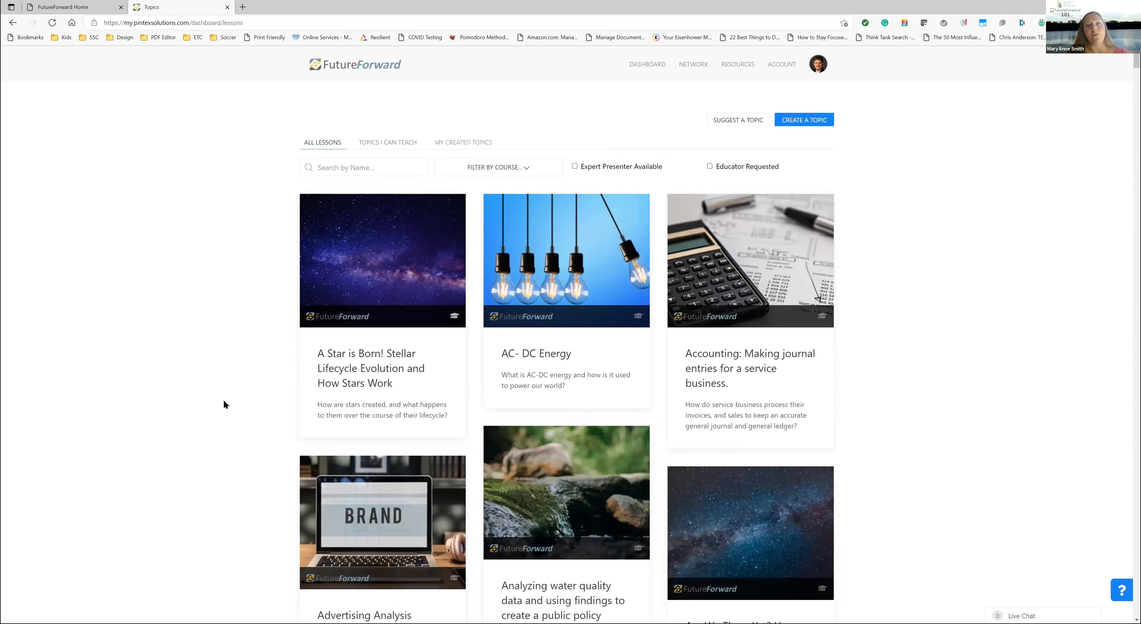
{"action": "mouse_move", "coordinate": [203, 403]}
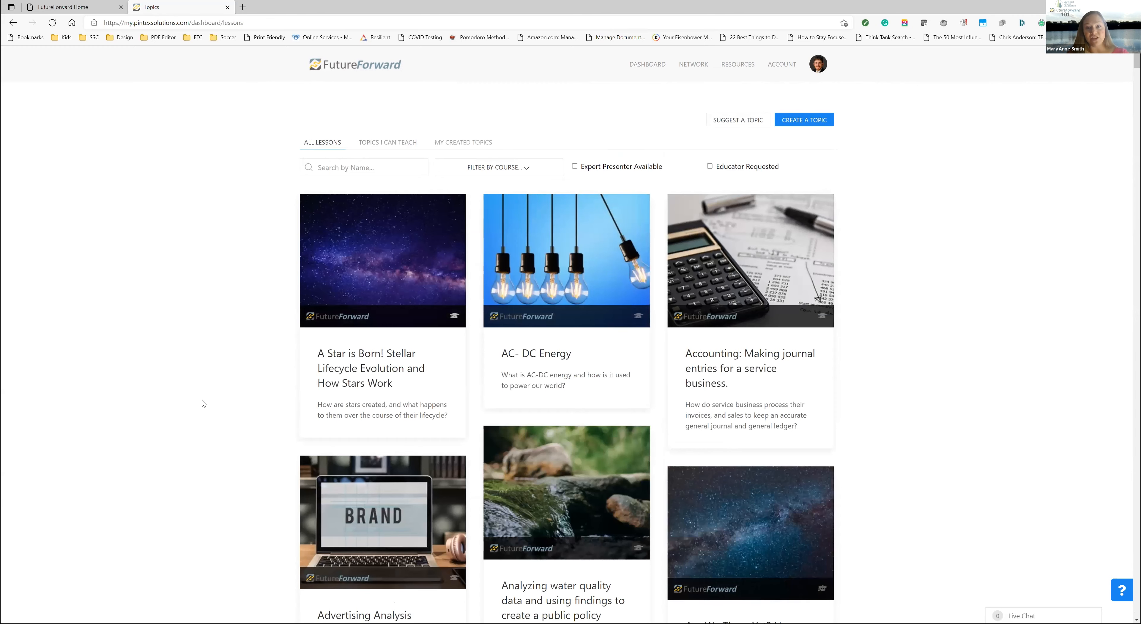
{"action": "mouse_move", "coordinate": [1011, 316]}
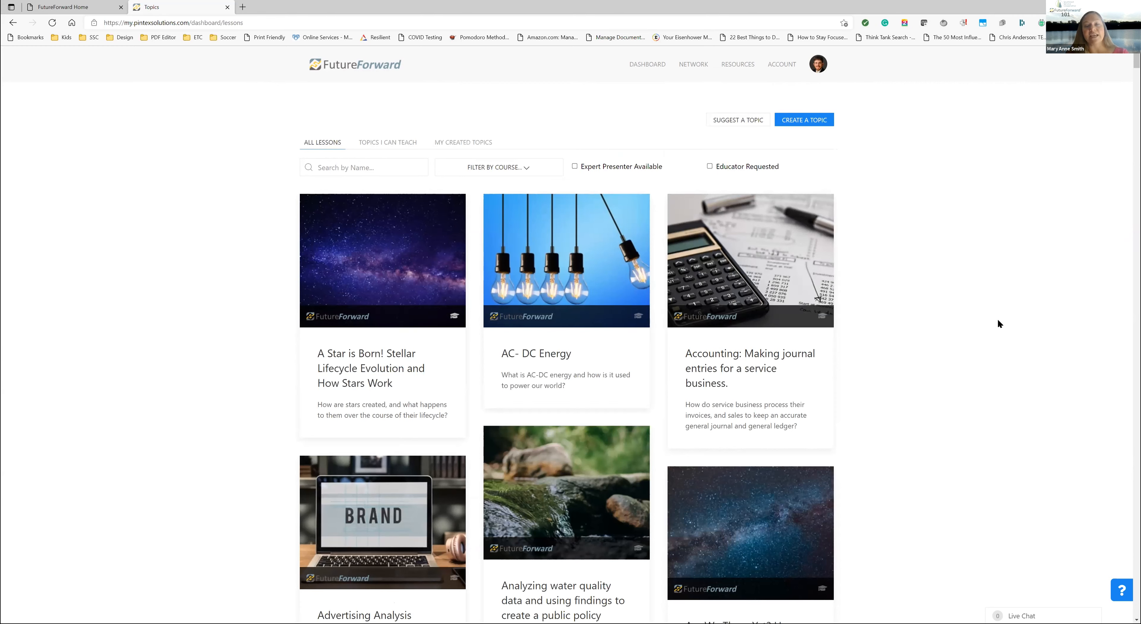
{"action": "mouse_move", "coordinate": [288, 326]}
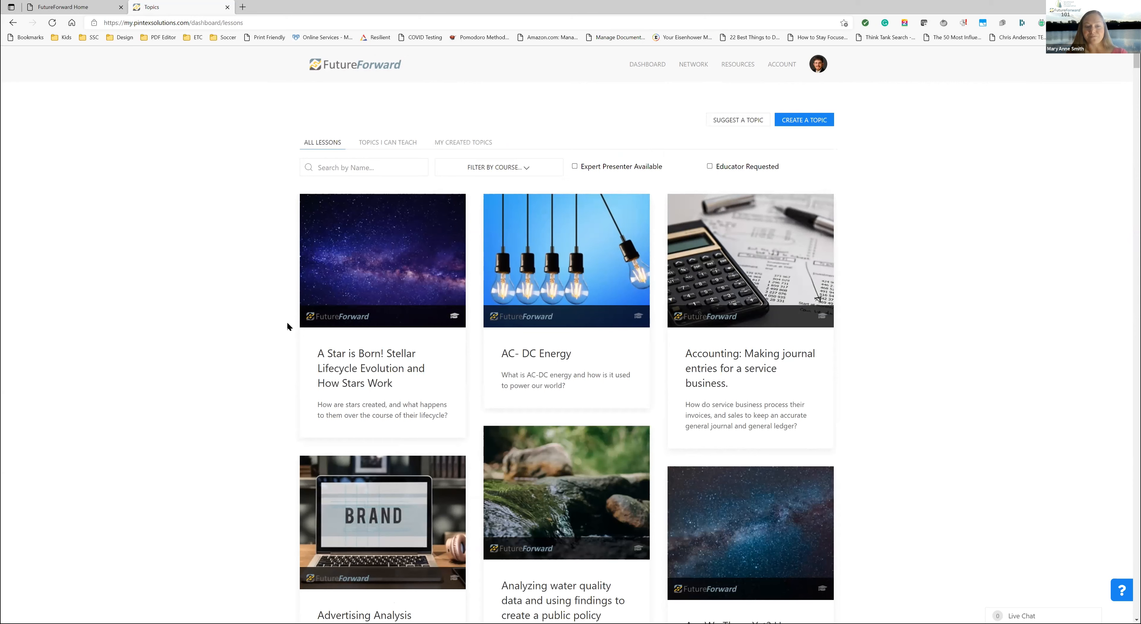
{"action": "mouse_move", "coordinate": [185, 300]}
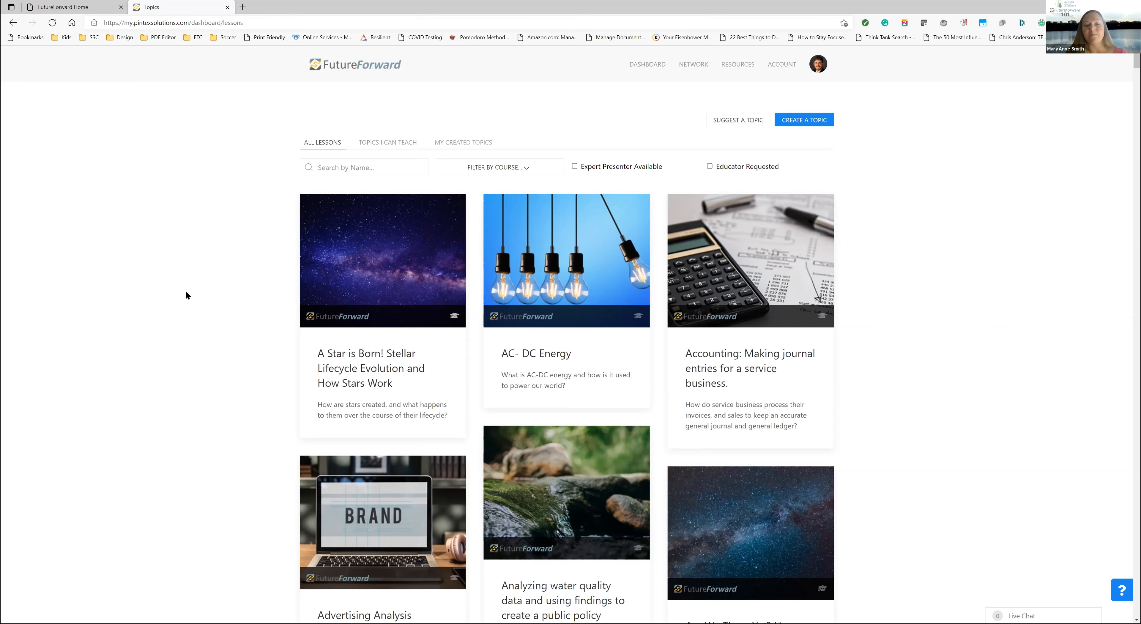
{"action": "mouse_move", "coordinate": [189, 292]}
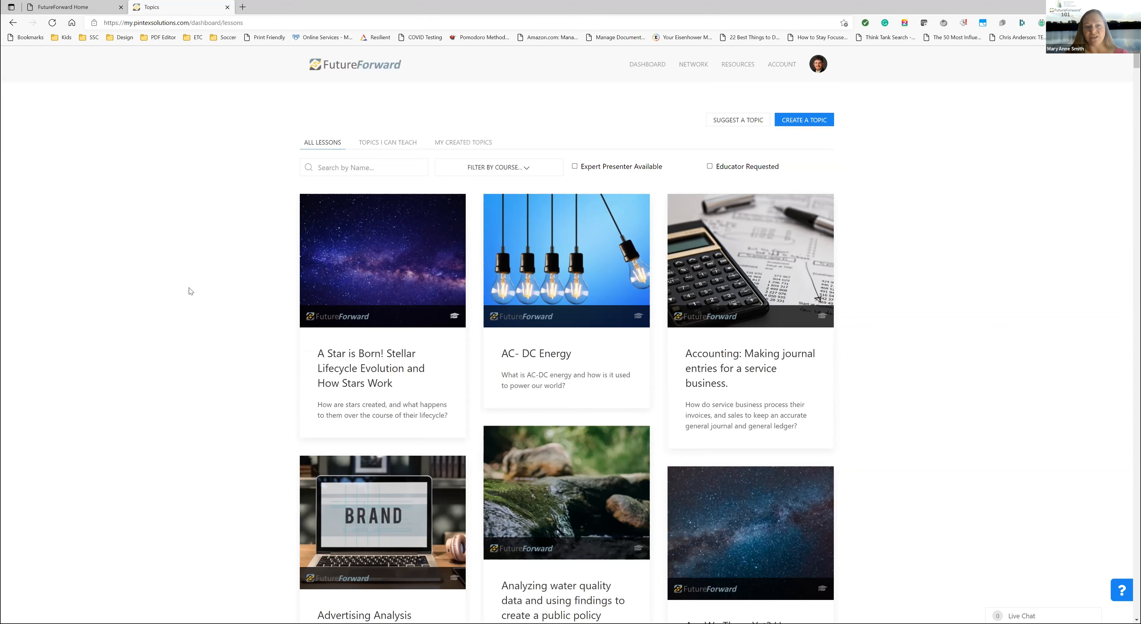
{"action": "mouse_move", "coordinate": [191, 284]}
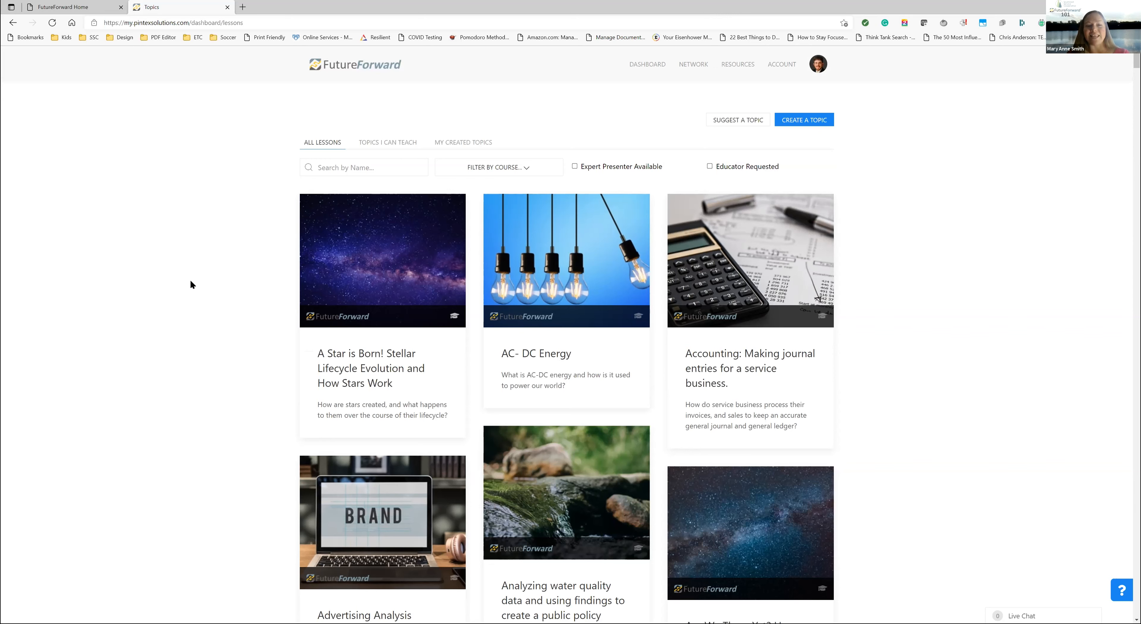
{"action": "mouse_move", "coordinate": [175, 292]}
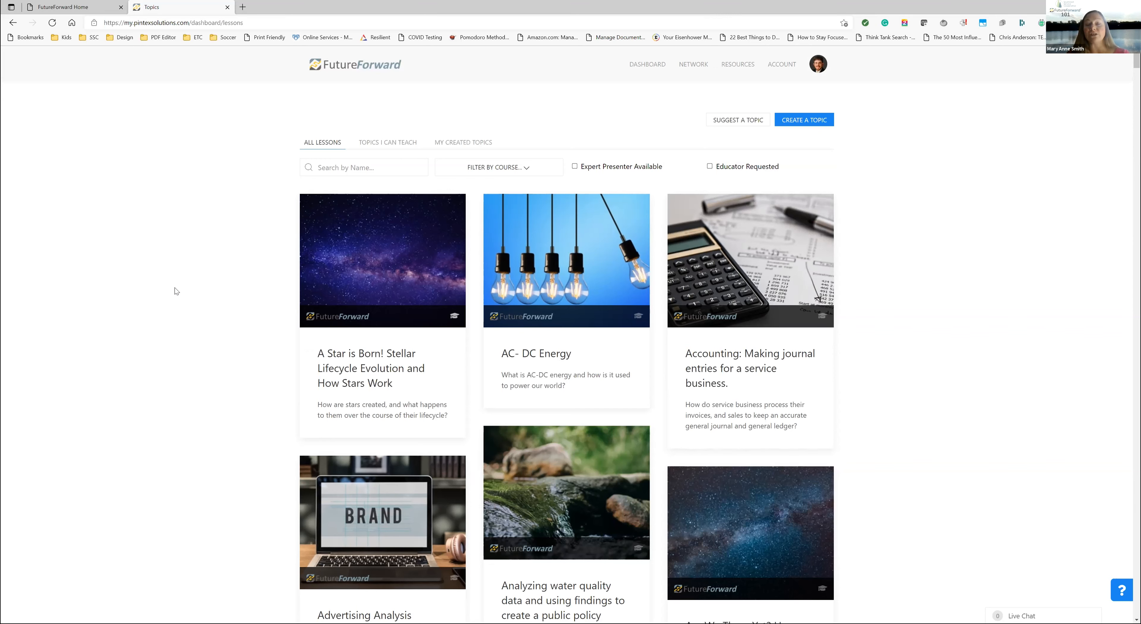
{"action": "mouse_move", "coordinate": [156, 290]}
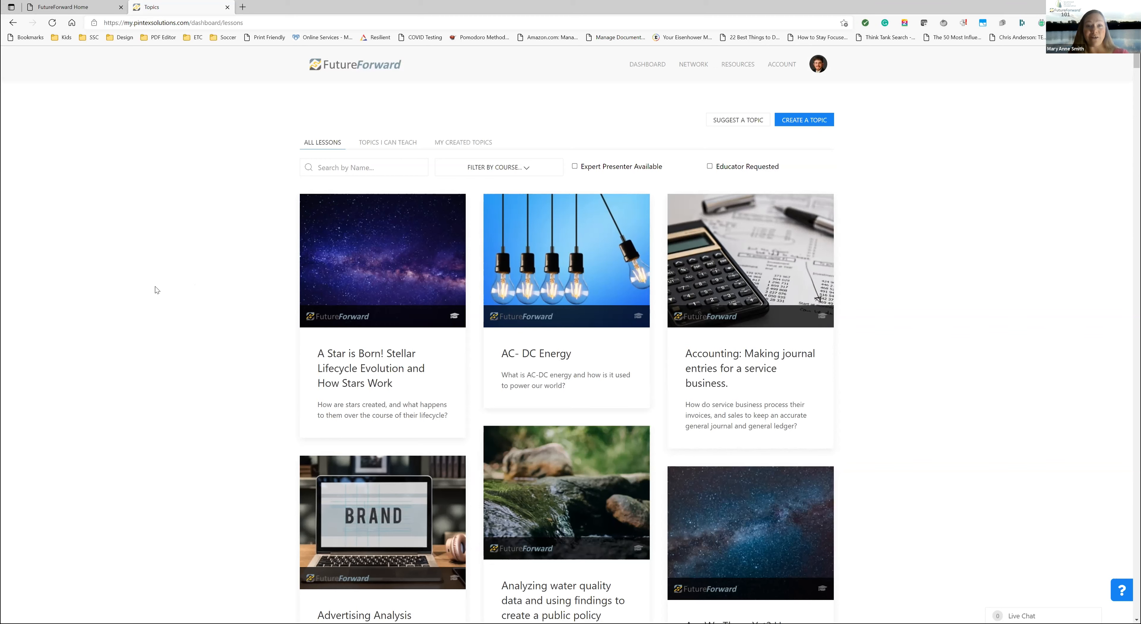
{"action": "mouse_move", "coordinate": [152, 283]}
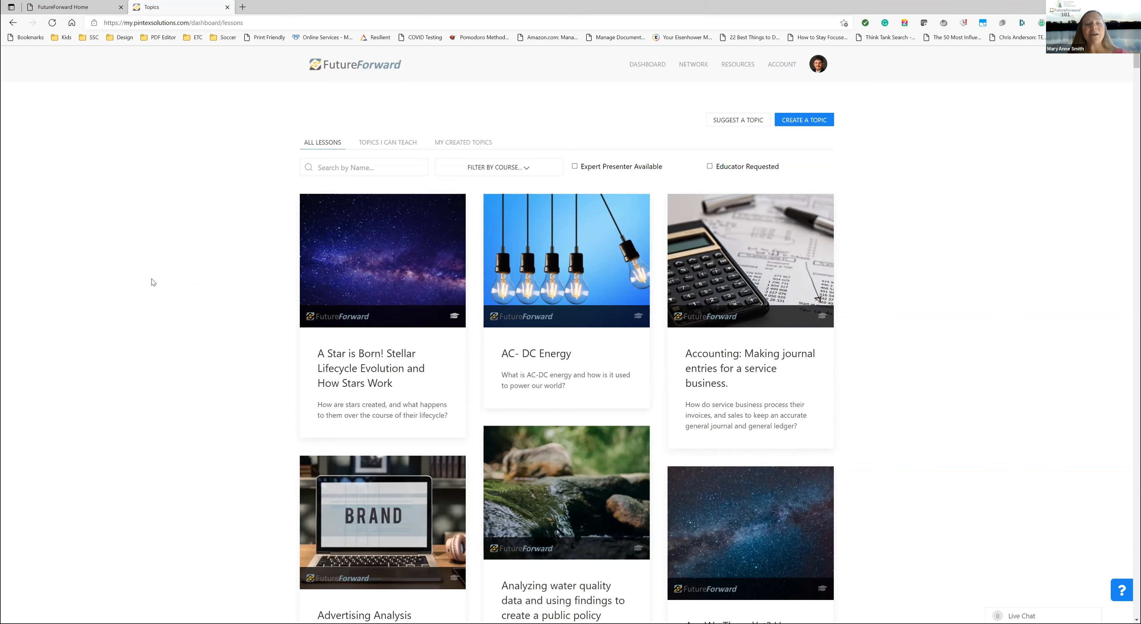
{"action": "mouse_move", "coordinate": [383, 275]}
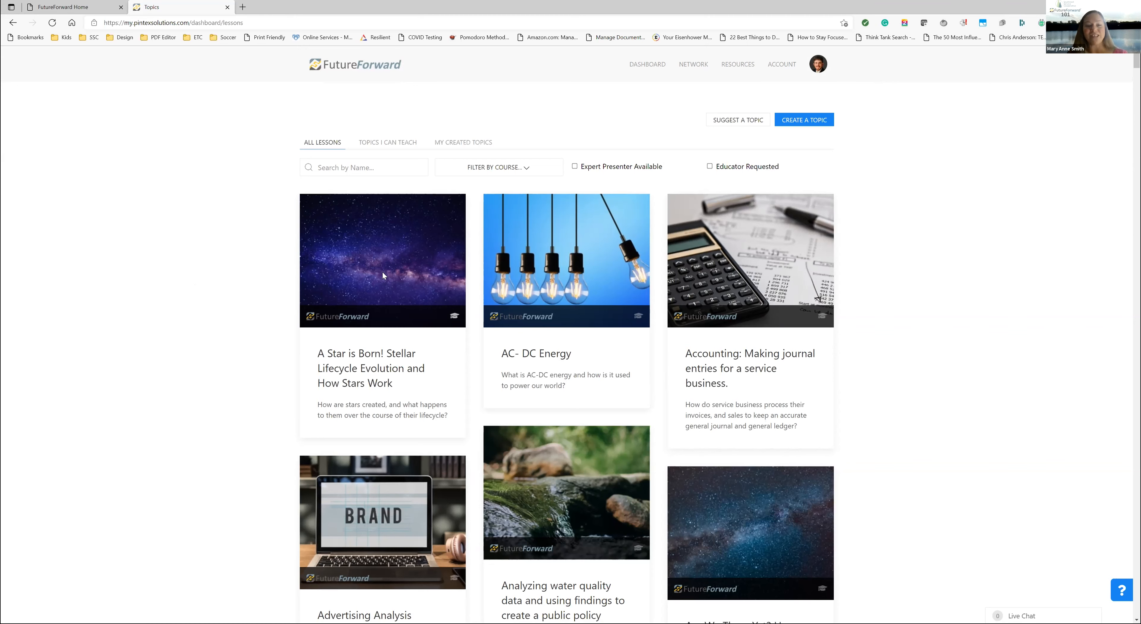
{"action": "mouse_move", "coordinate": [419, 264]}
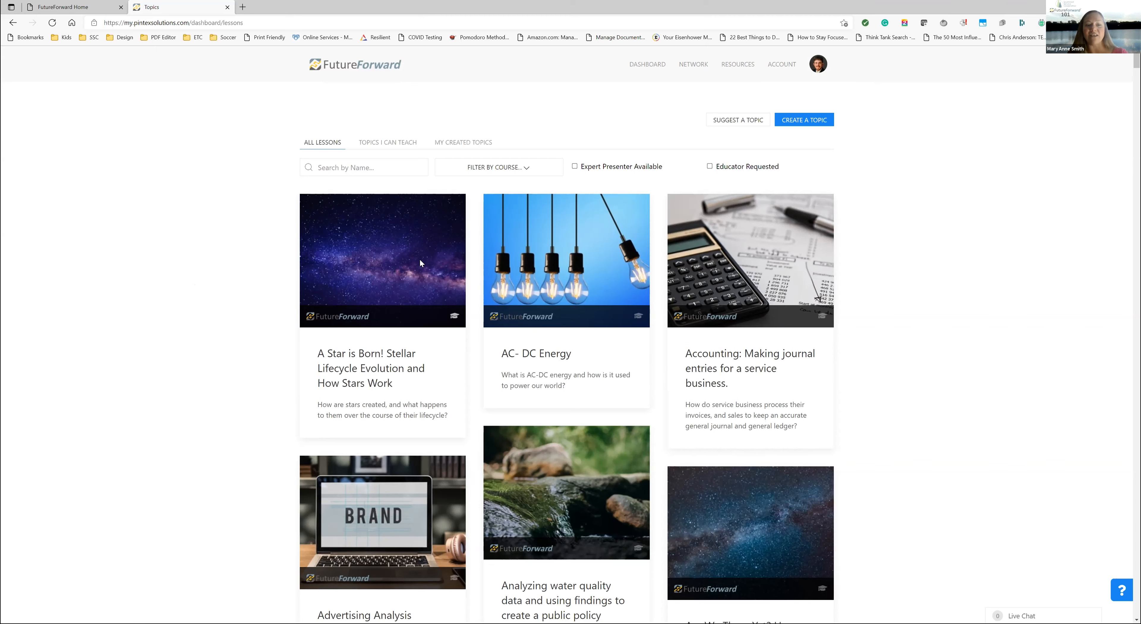
{"action": "mouse_move", "coordinate": [421, 263]}
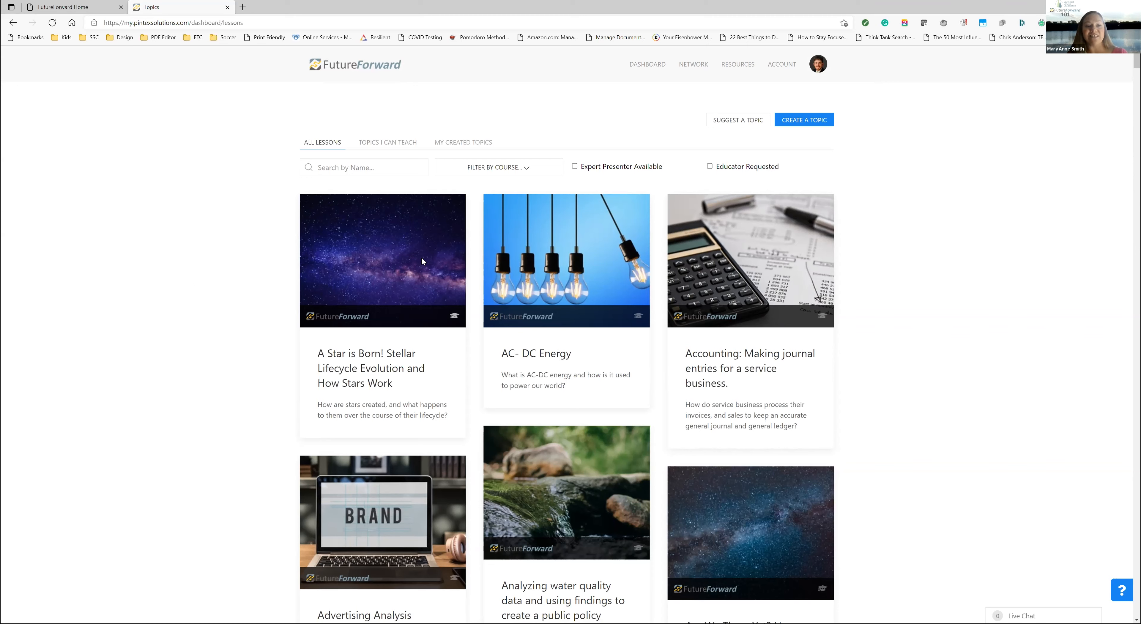
{"action": "mouse_move", "coordinate": [302, 248]}
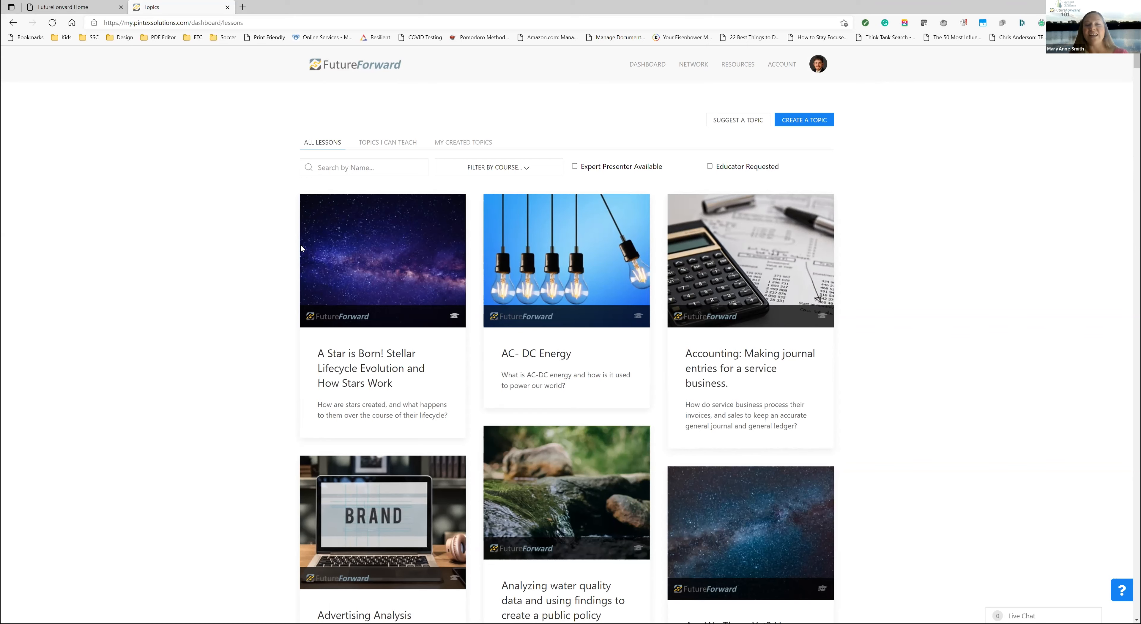
{"action": "mouse_move", "coordinate": [273, 275]}
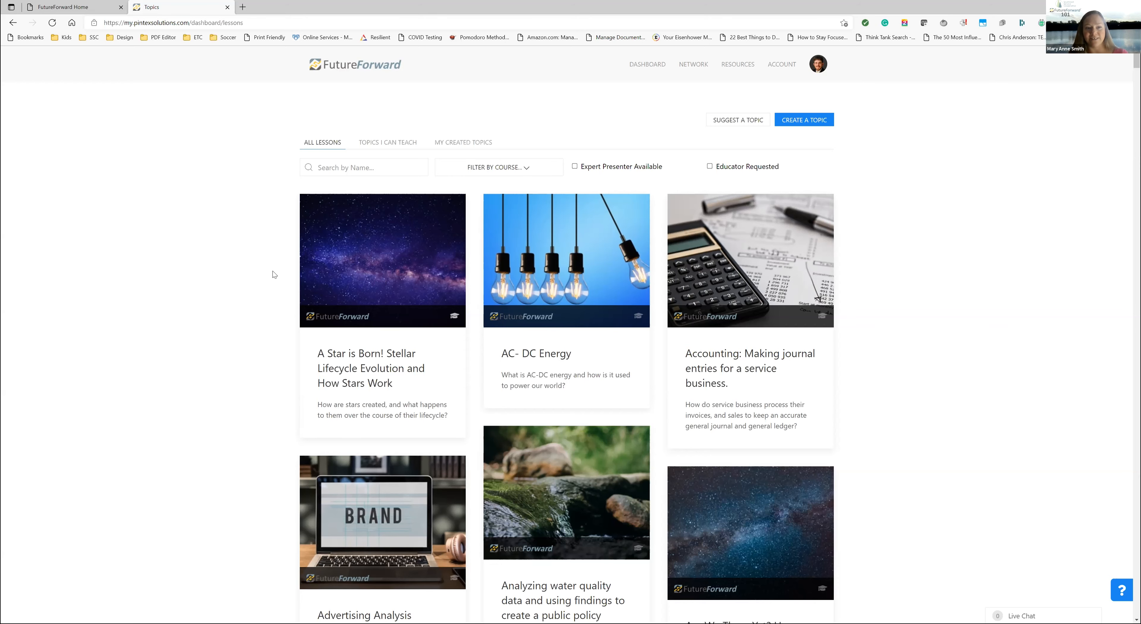
{"action": "mouse_move", "coordinate": [511, 209]}
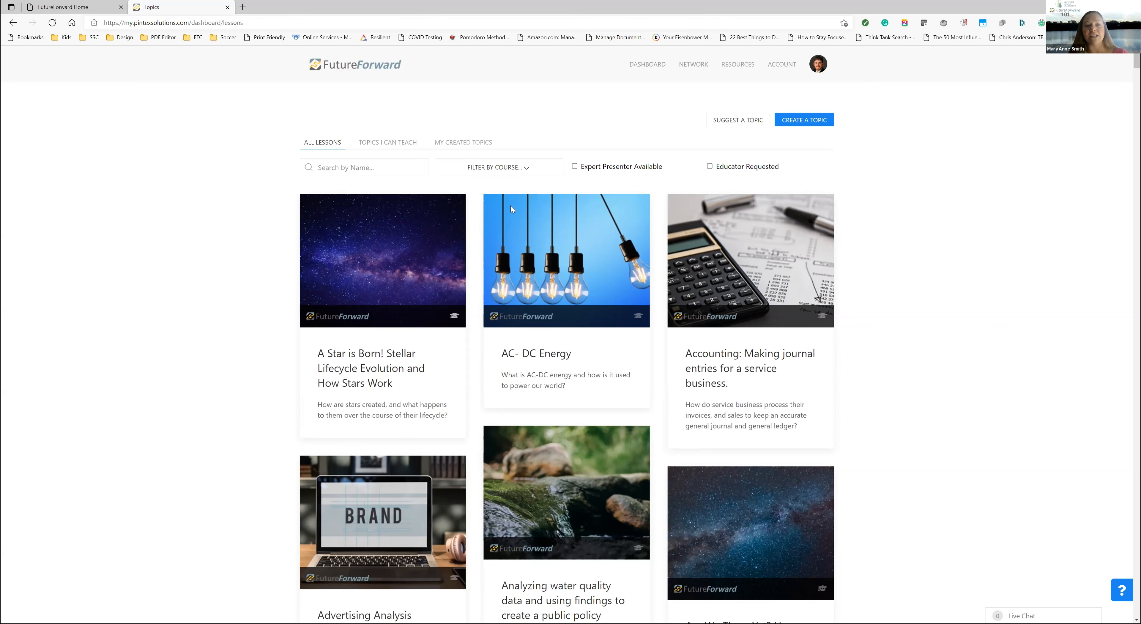
{"action": "mouse_move", "coordinate": [553, 378]}
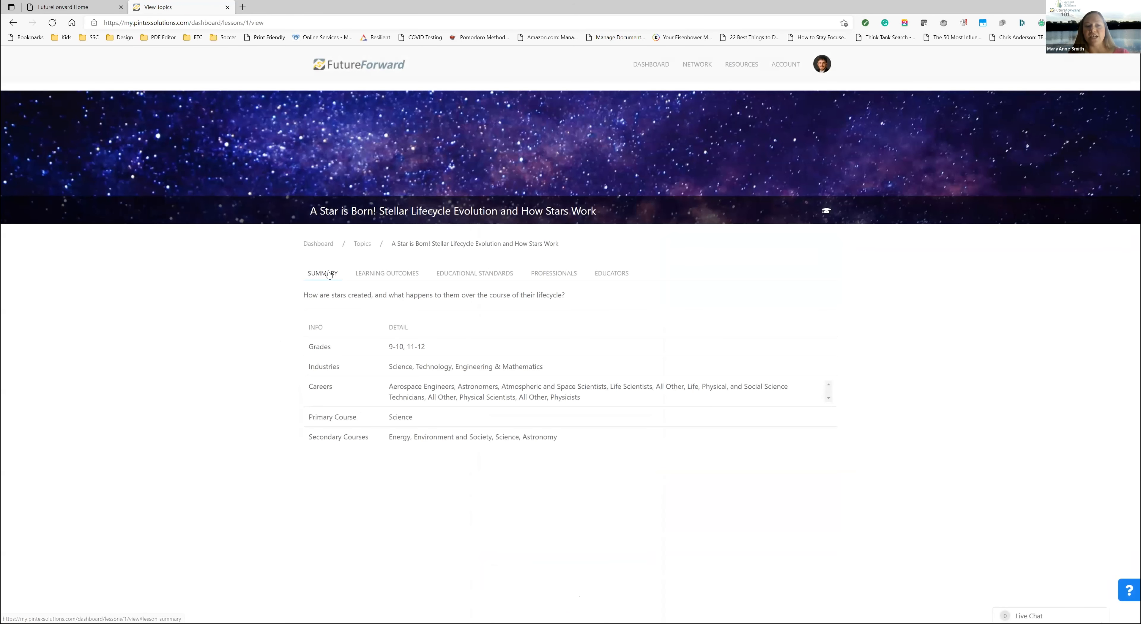
Review the Stellar Lifecycle topic's learning outcomes, standards, professionals and educators
{"action": "left_click", "coordinate": [386, 273]}
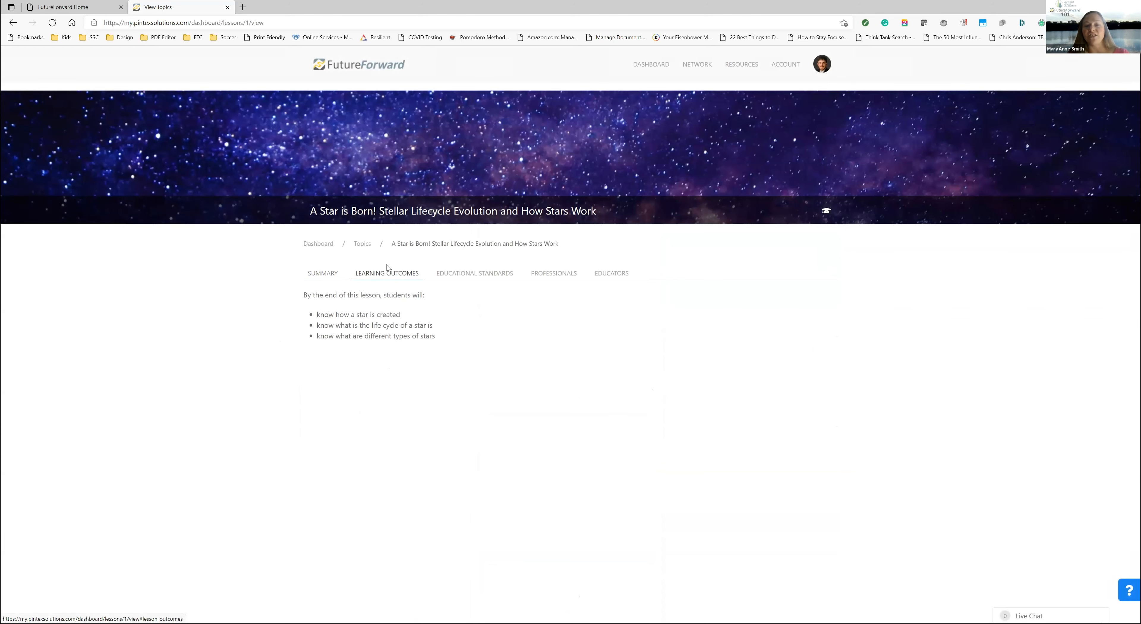
{"action": "left_click", "coordinate": [474, 272]}
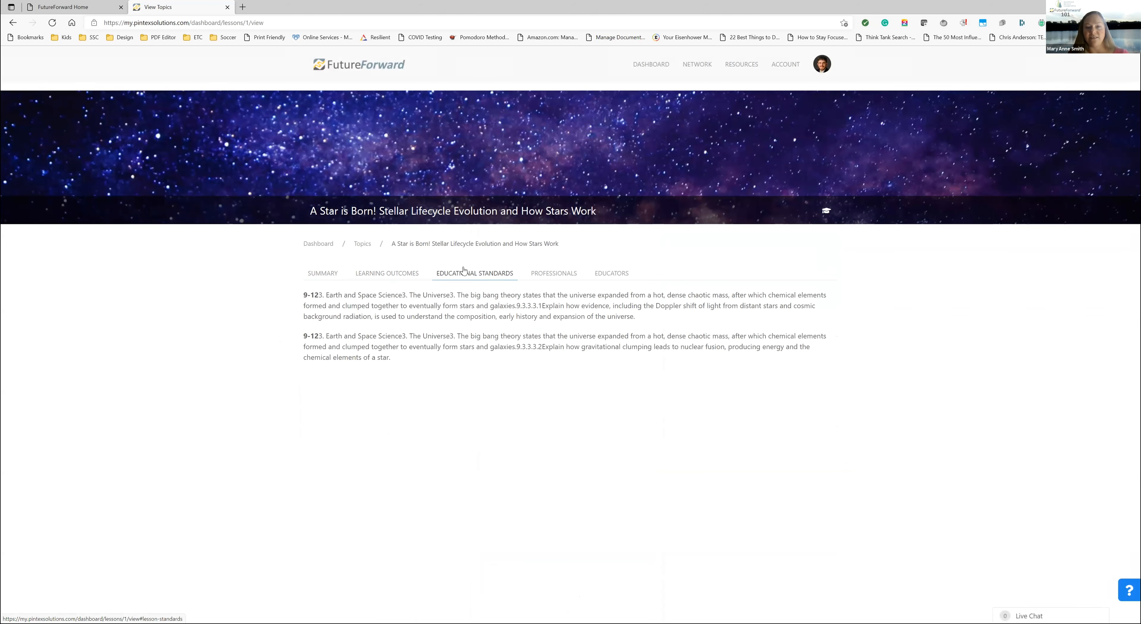
{"action": "mouse_move", "coordinate": [515, 270]}
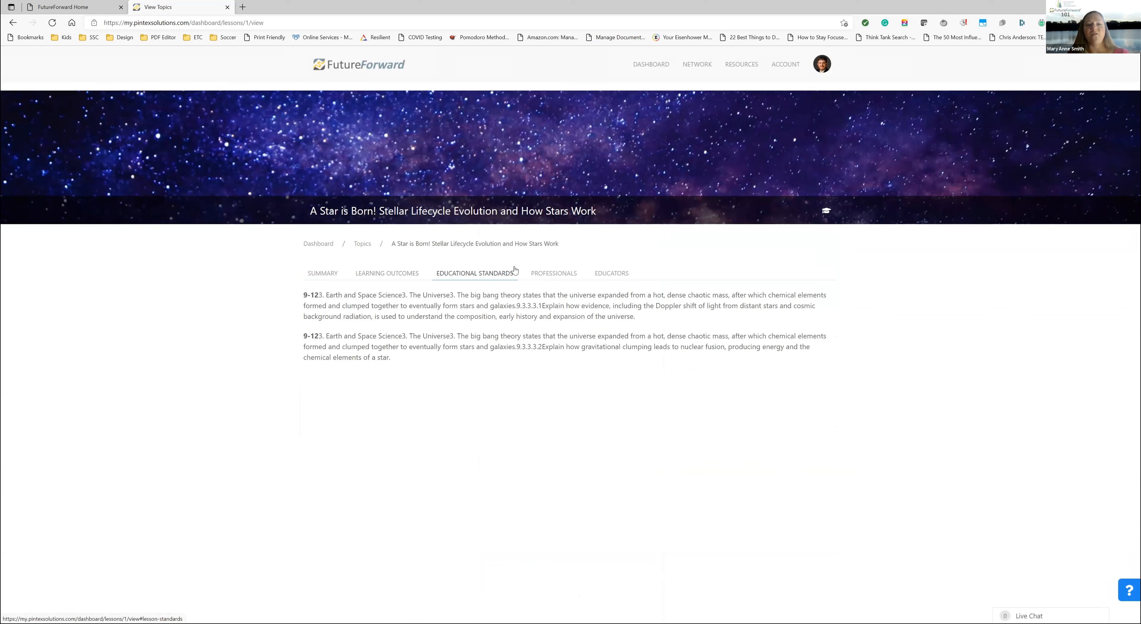
{"action": "left_click", "coordinate": [553, 273]}
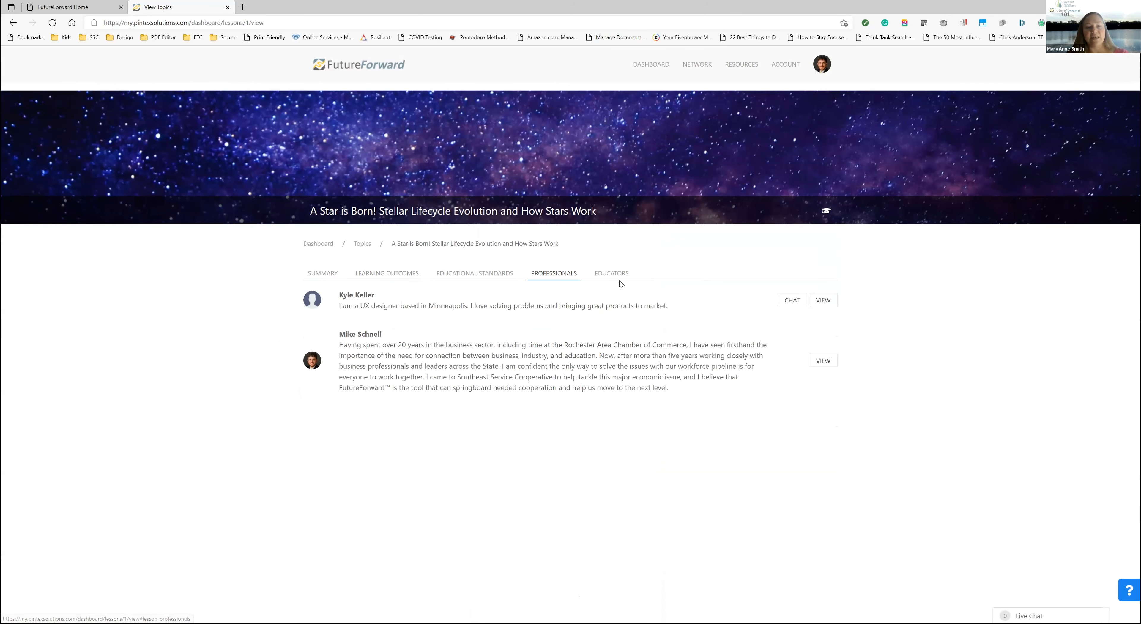
{"action": "mouse_move", "coordinate": [648, 287]}
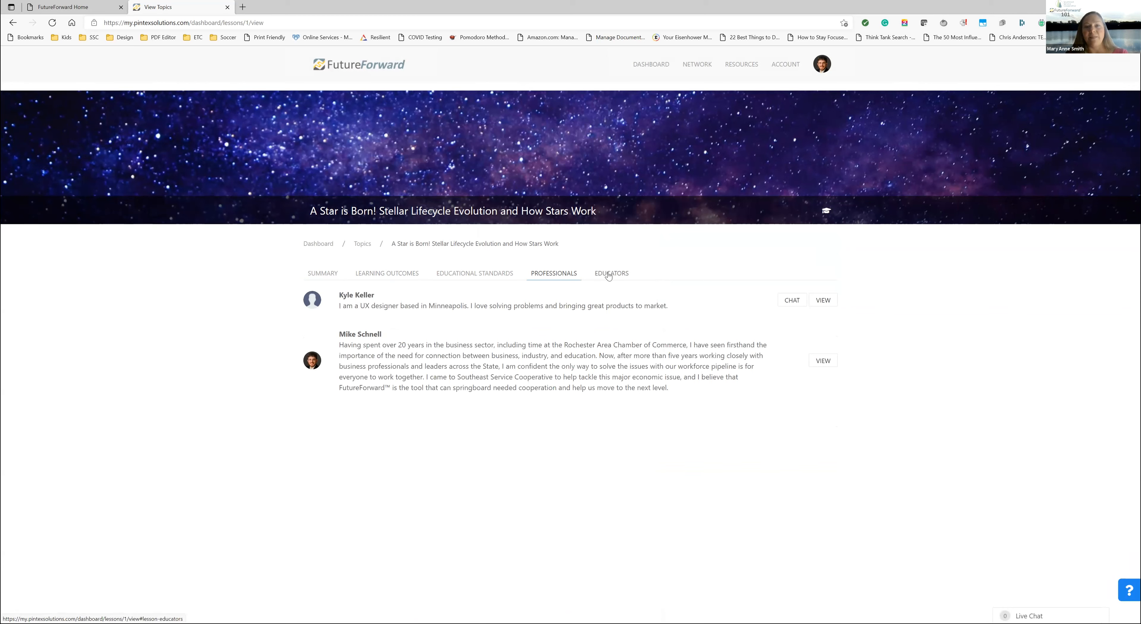
{"action": "left_click", "coordinate": [612, 273]}
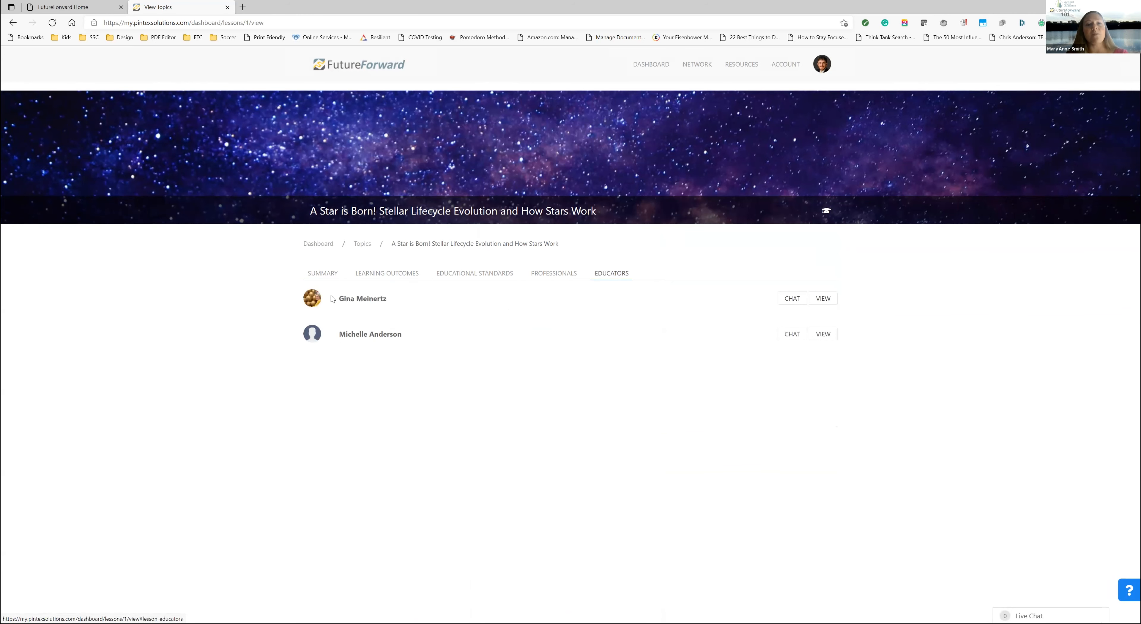
{"action": "left_click", "coordinate": [553, 273]}
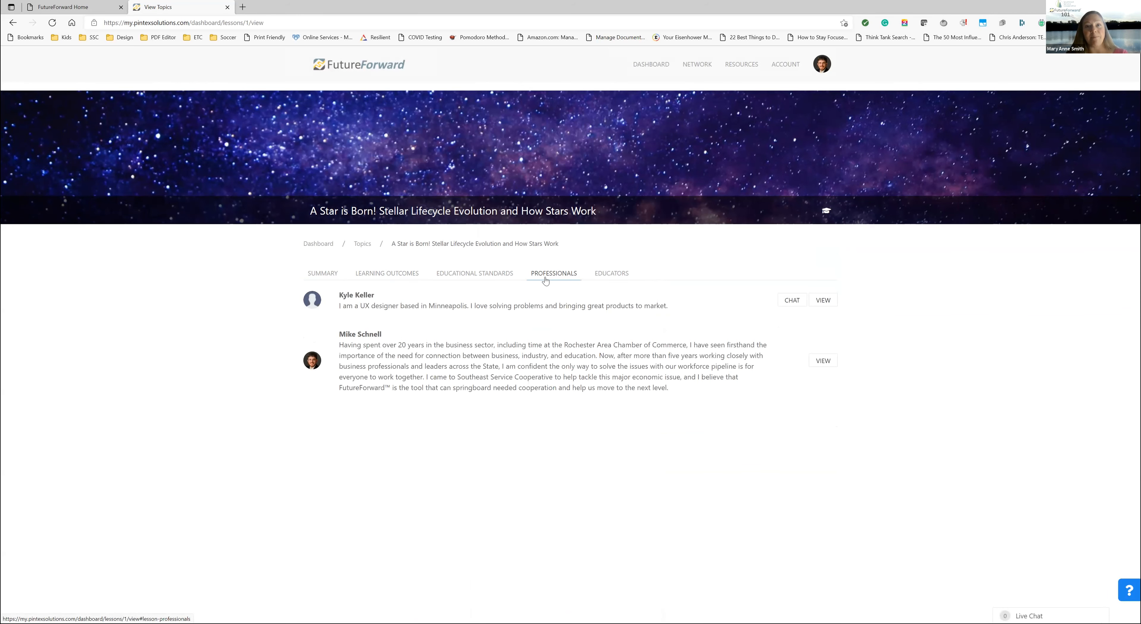
{"action": "mouse_move", "coordinate": [345, 133]}
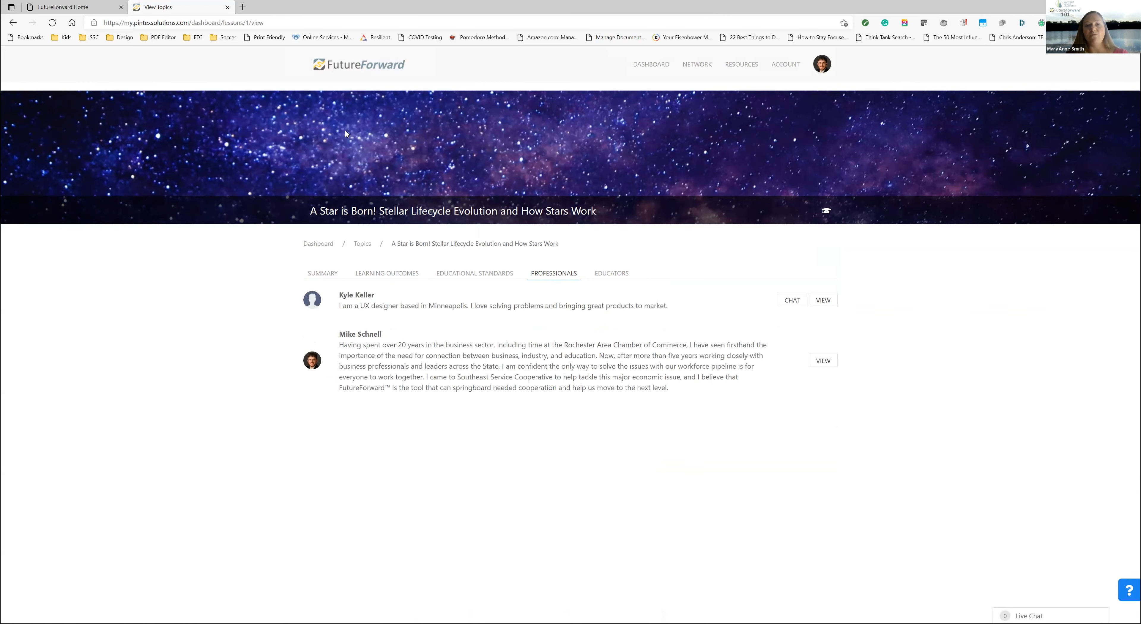
{"action": "mouse_move", "coordinate": [357, 71]}
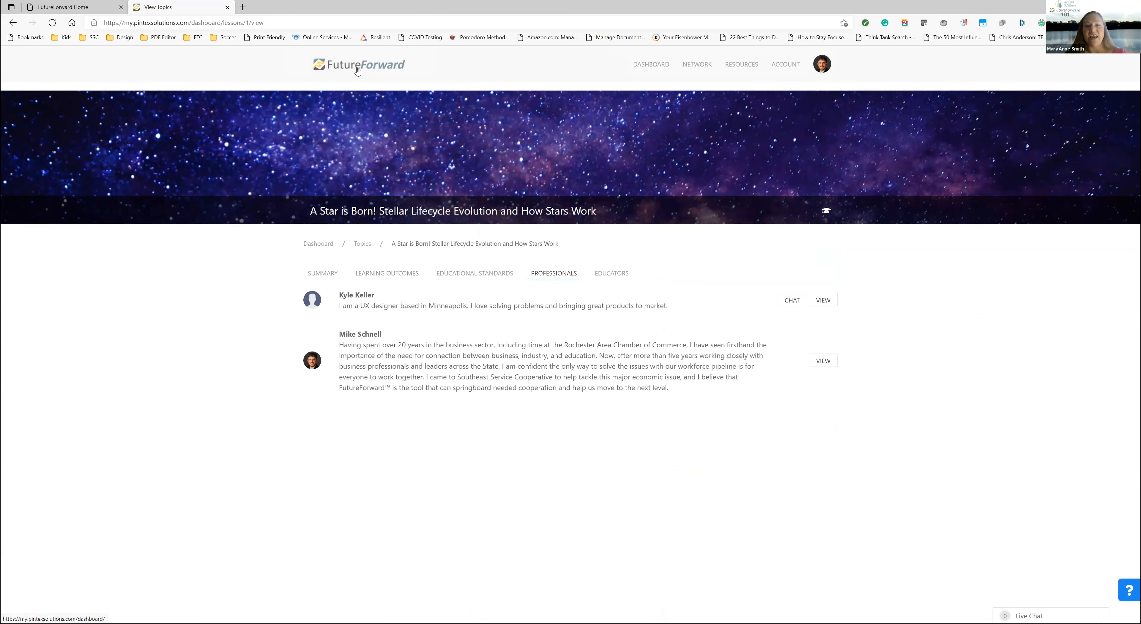
{"action": "mouse_move", "coordinate": [318, 248]}
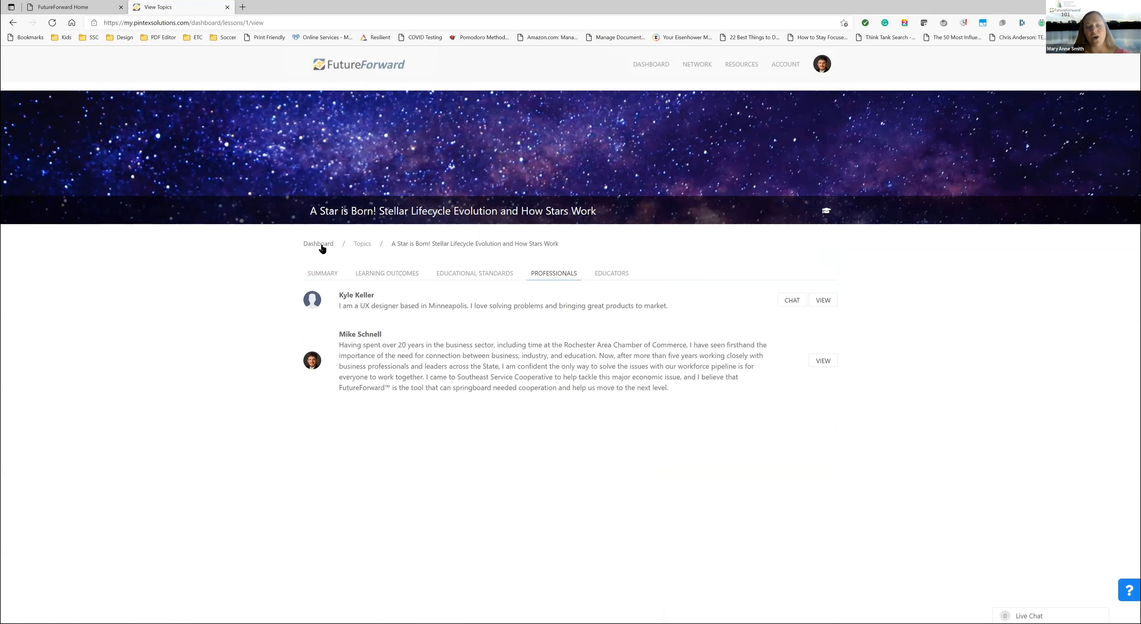
Return to the full topics list via the Topics breadcrumb
{"action": "left_click", "coordinate": [362, 243]}
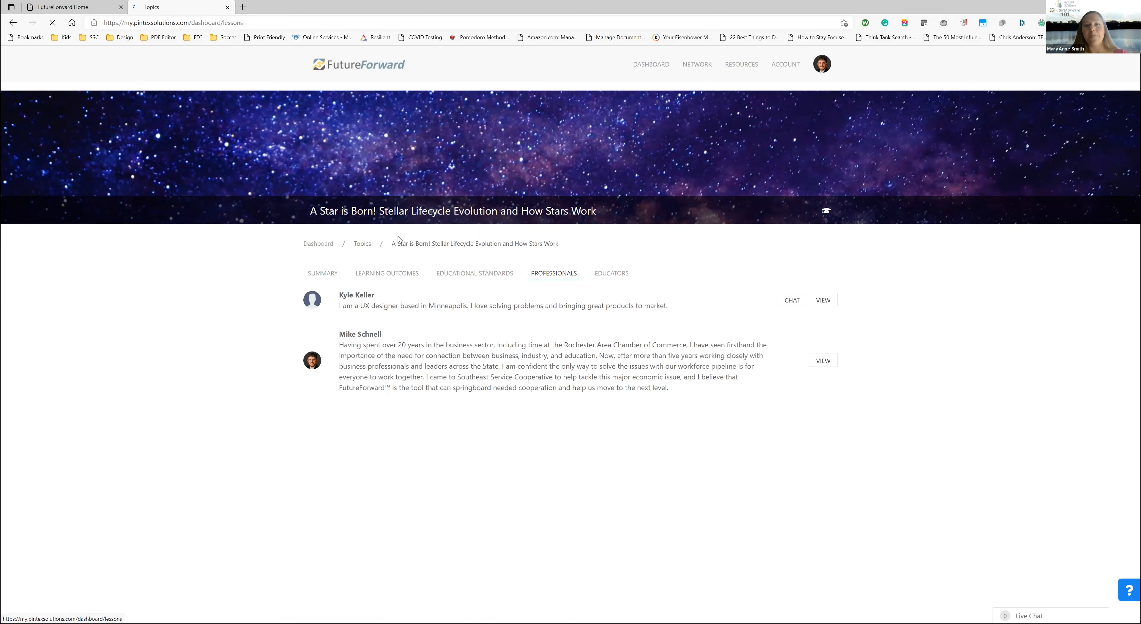
Search topics for 'sp' and view the professionals for Sports and Entertainment Marketing
{"action": "left_click", "coordinate": [362, 243]}
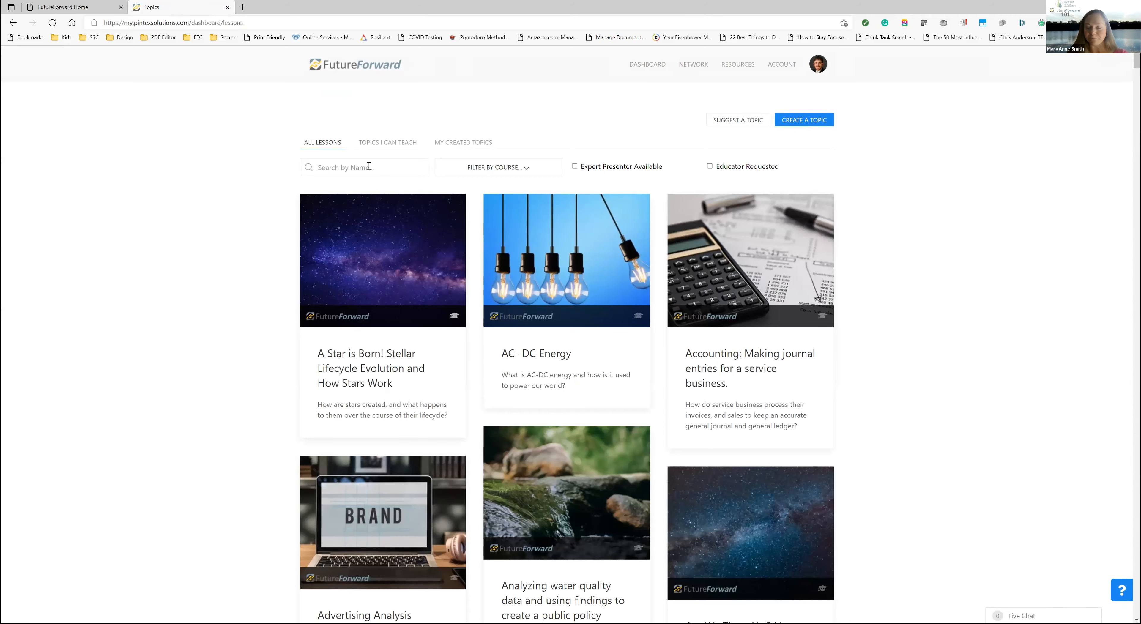
{"action": "type", "text": "sp"}
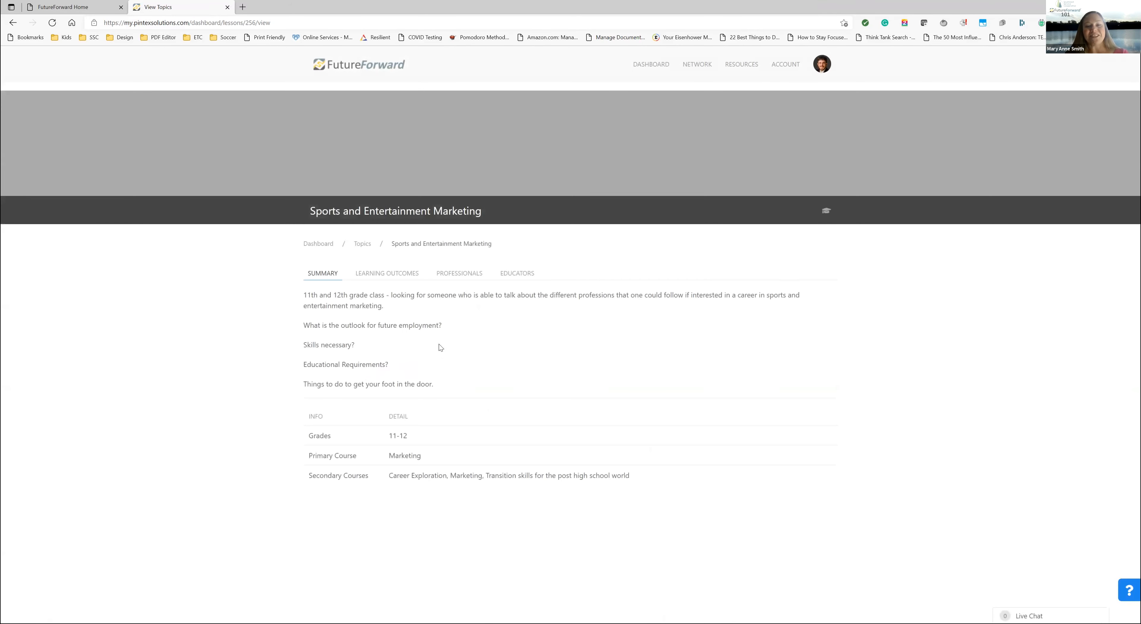
{"action": "mouse_move", "coordinate": [356, 302]}
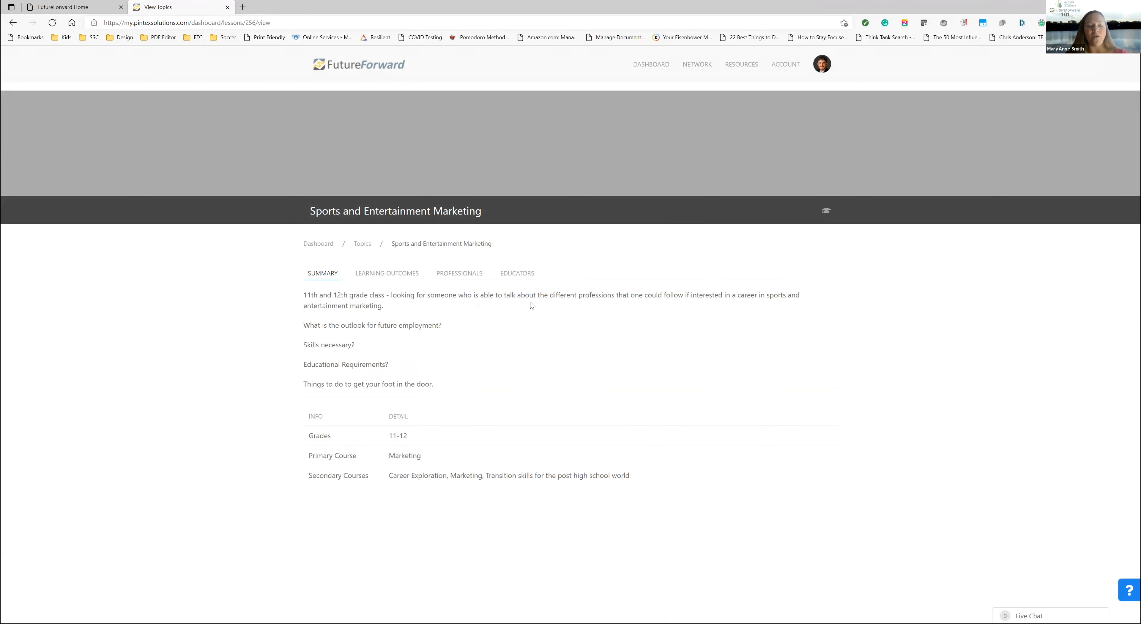
{"action": "mouse_move", "coordinate": [357, 374]}
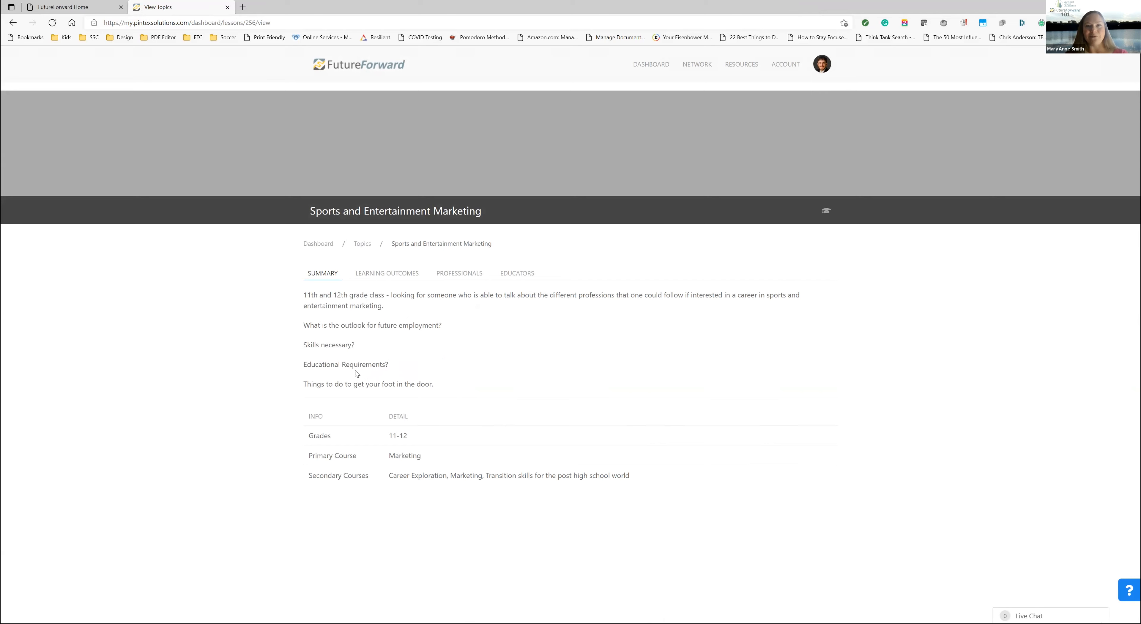
{"action": "mouse_move", "coordinate": [402, 381]}
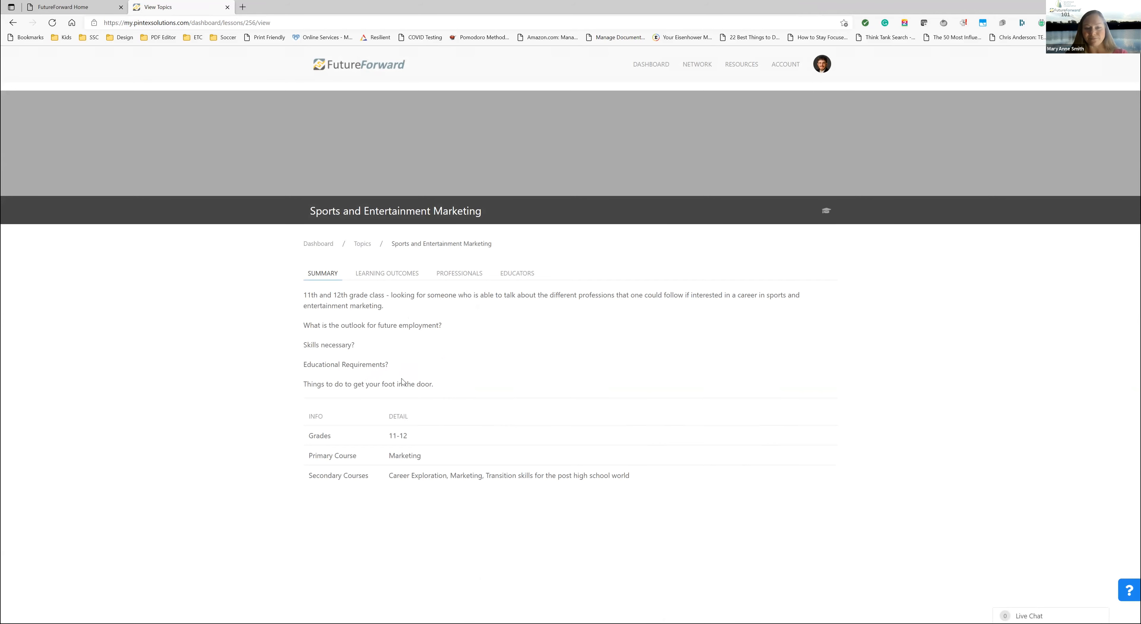
{"action": "mouse_move", "coordinate": [327, 354]}
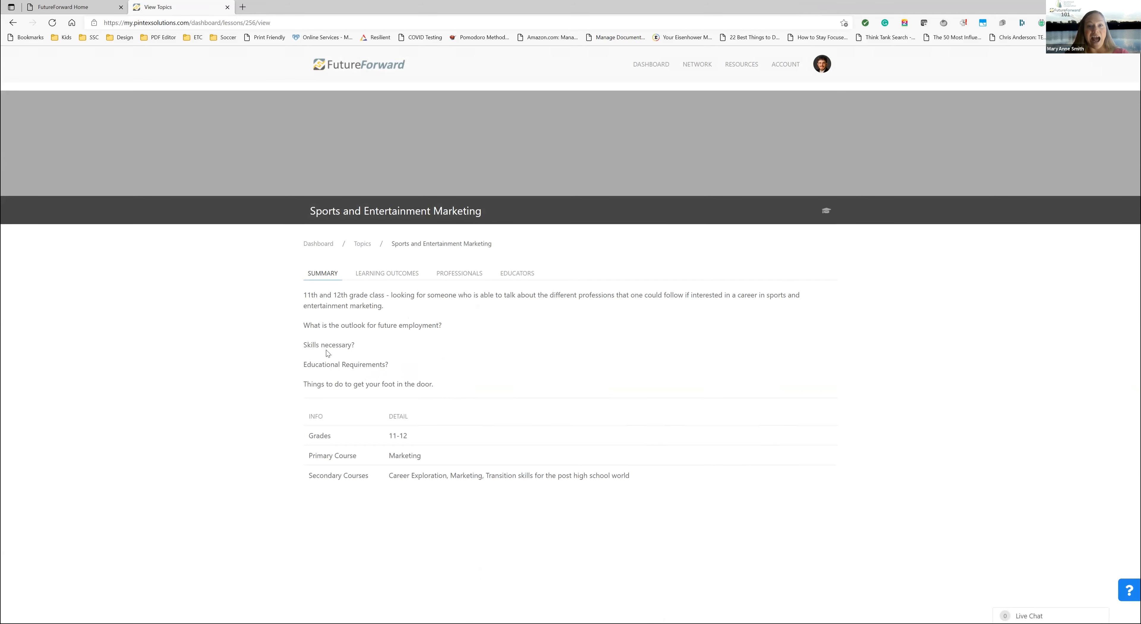
{"action": "mouse_move", "coordinate": [350, 376]}
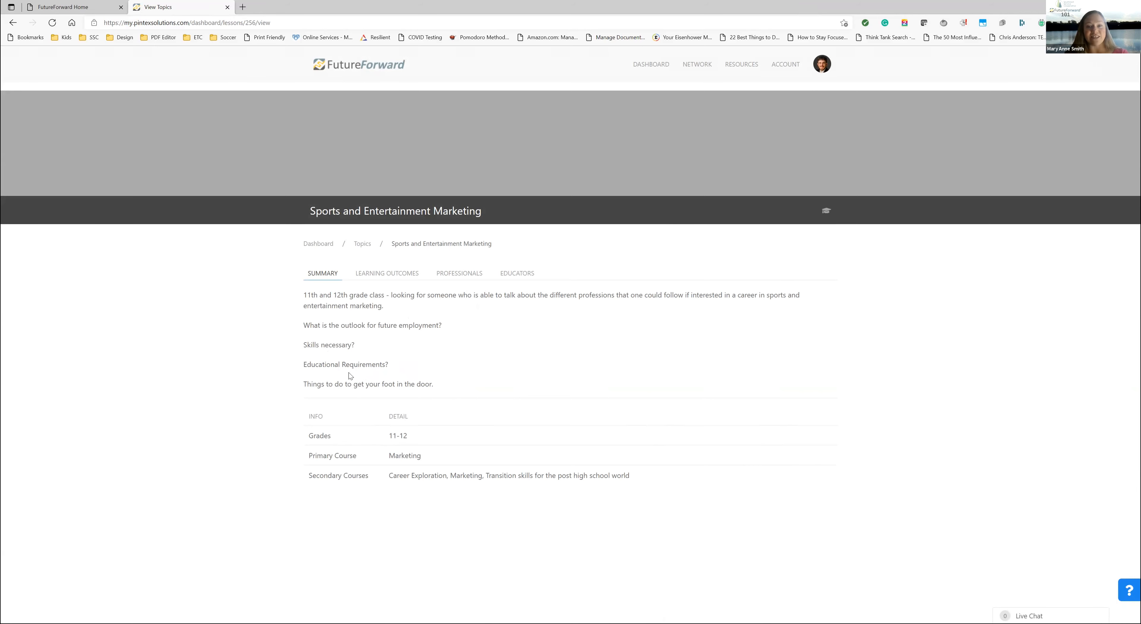
{"action": "left_click", "coordinate": [458, 273]}
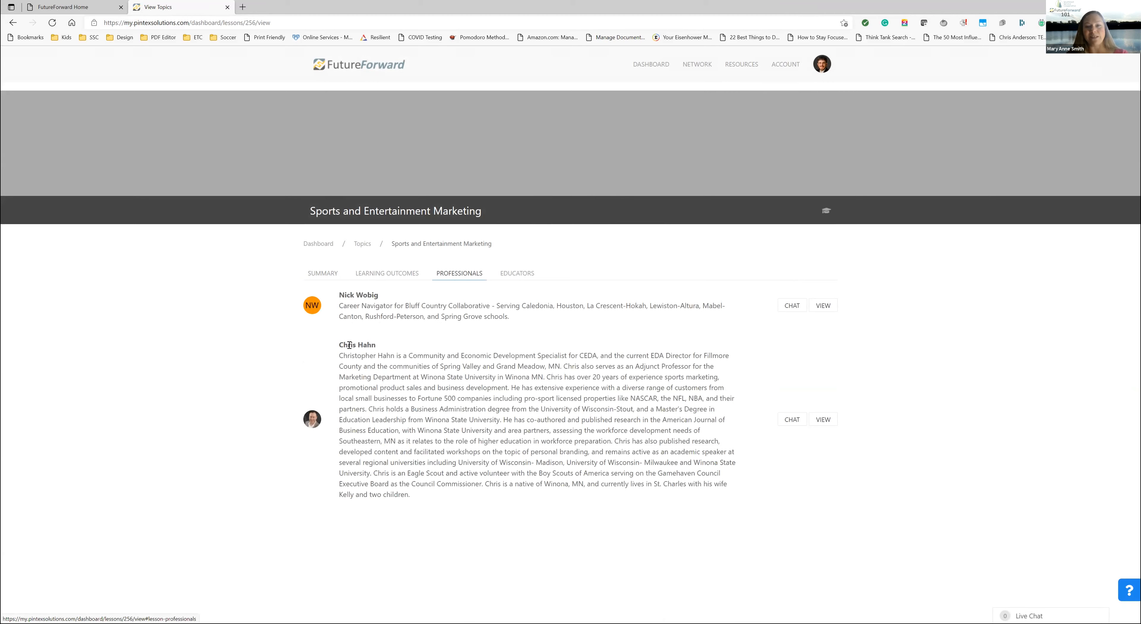
{"action": "mouse_move", "coordinate": [451, 370]}
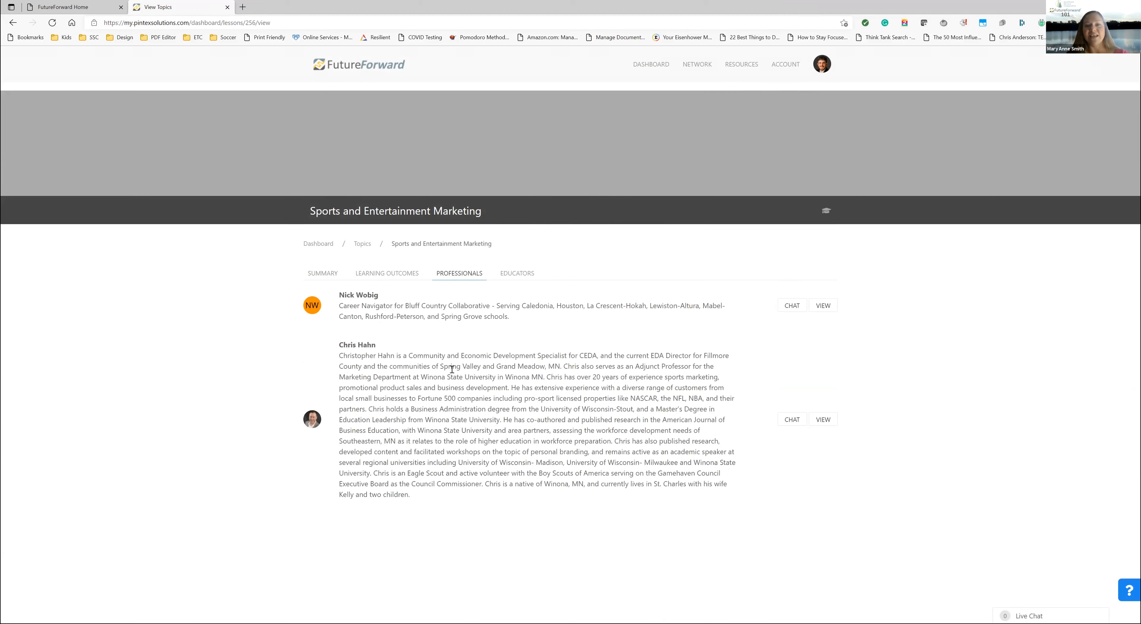
{"action": "mouse_move", "coordinate": [363, 341]}
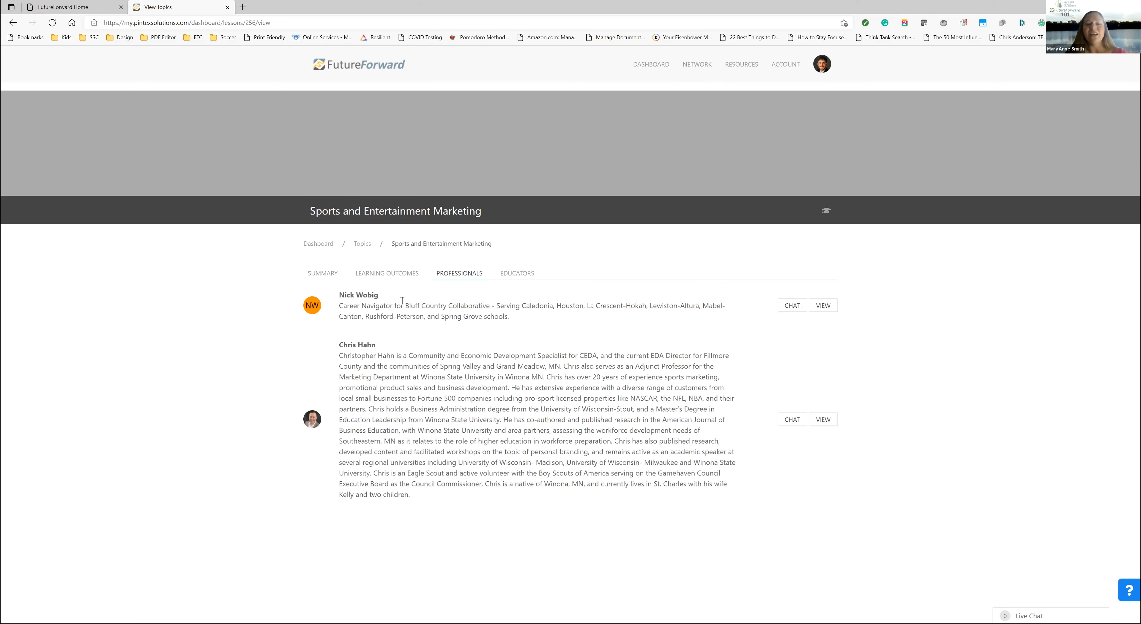
{"action": "mouse_move", "coordinate": [386, 272]}
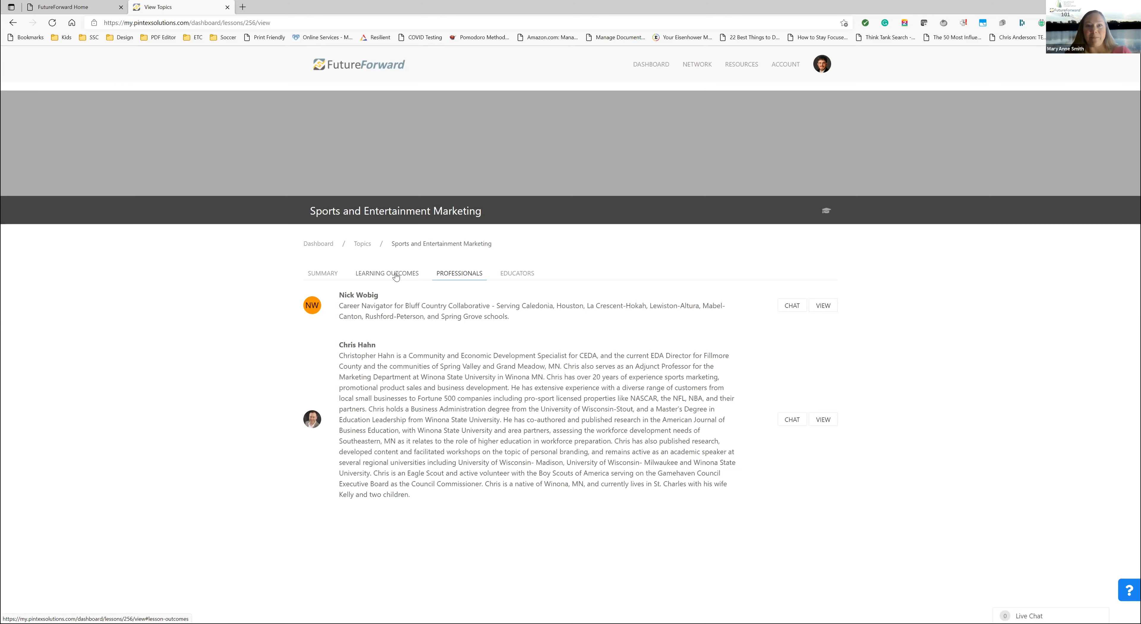
{"action": "mouse_move", "coordinate": [388, 254]}
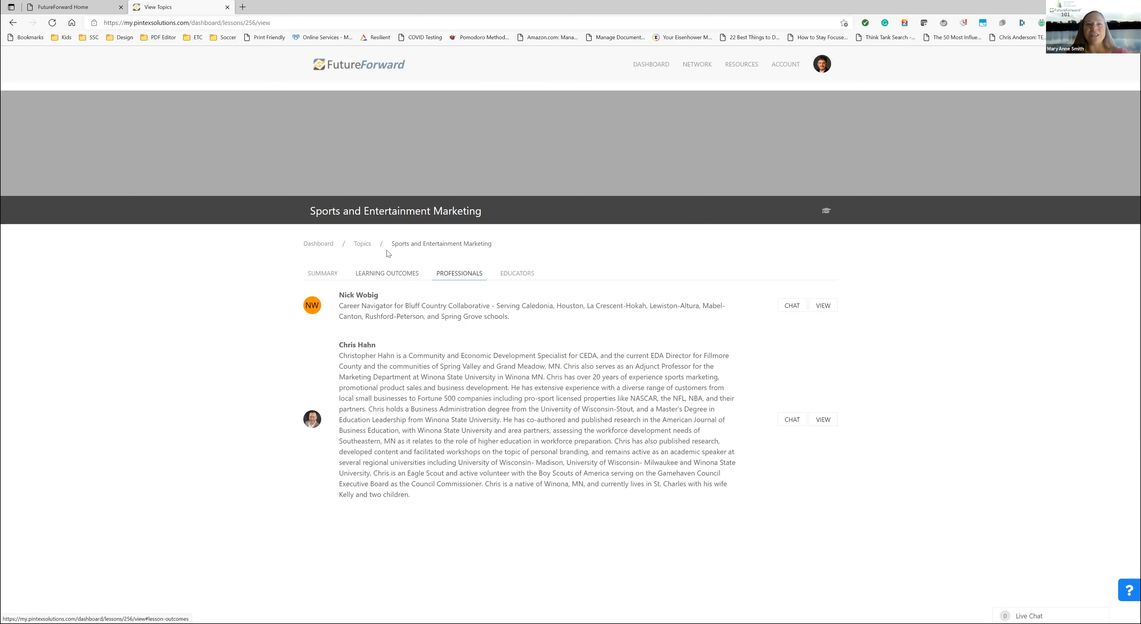
Return to the topics list and filter it by name for 'construction', then 'marketing'
{"action": "left_click", "coordinate": [362, 243]}
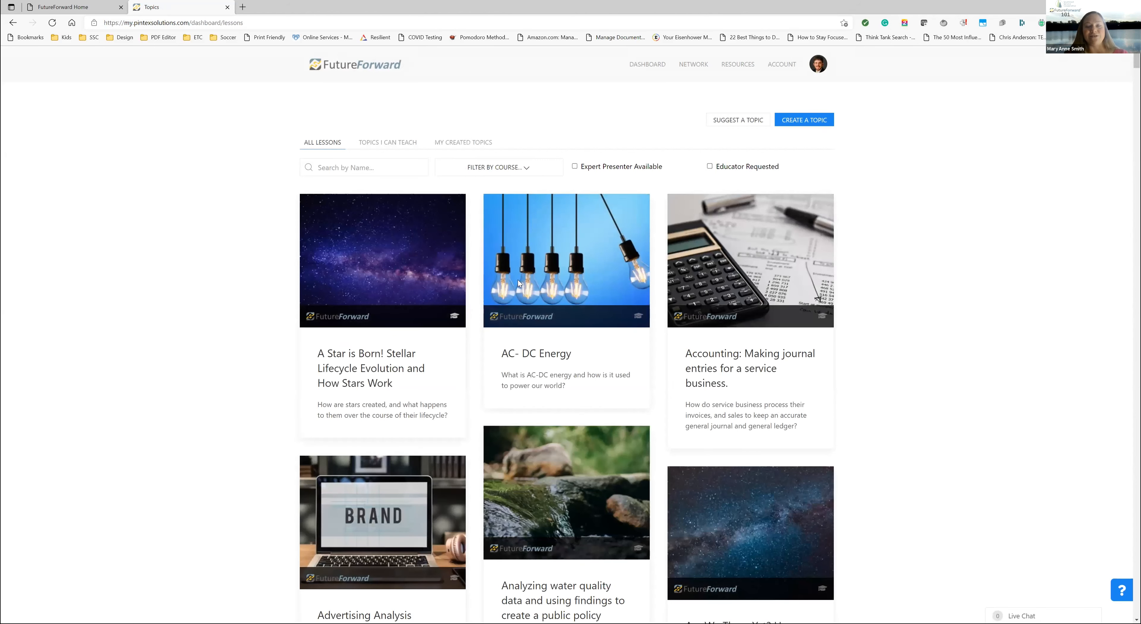
{"action": "mouse_move", "coordinate": [519, 267]}
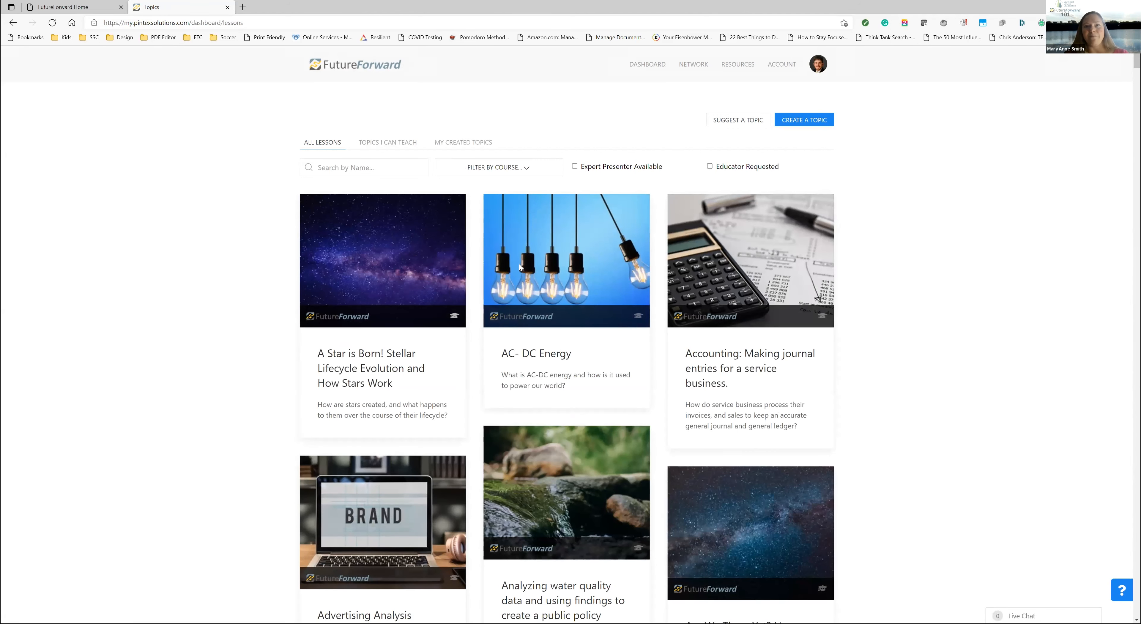
{"action": "mouse_move", "coordinate": [504, 263]}
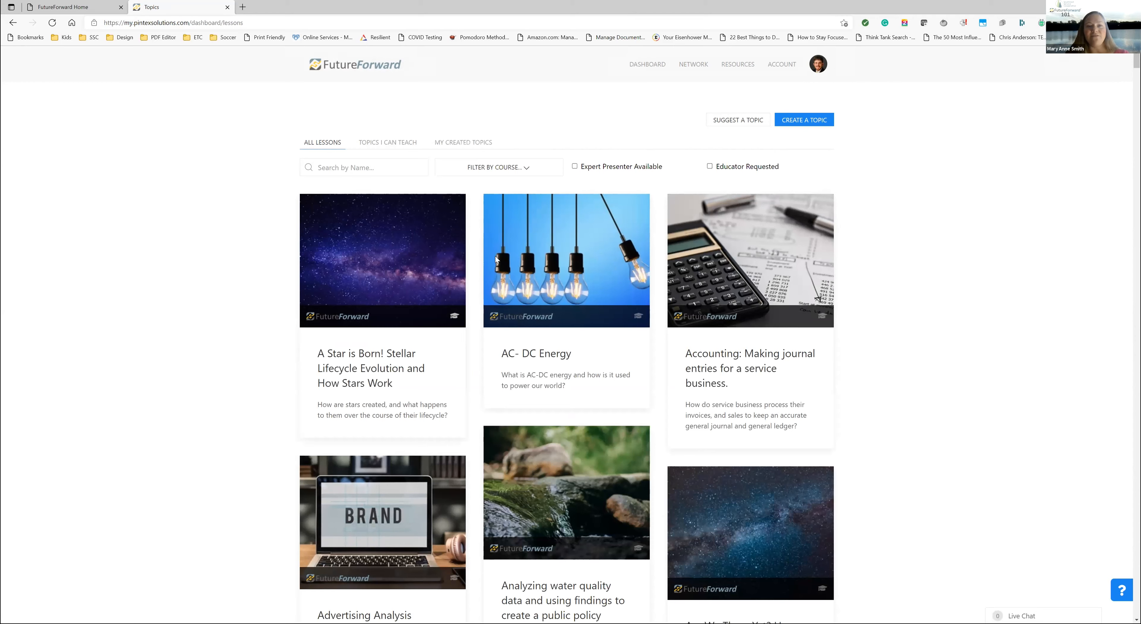
{"action": "mouse_move", "coordinate": [250, 264]}
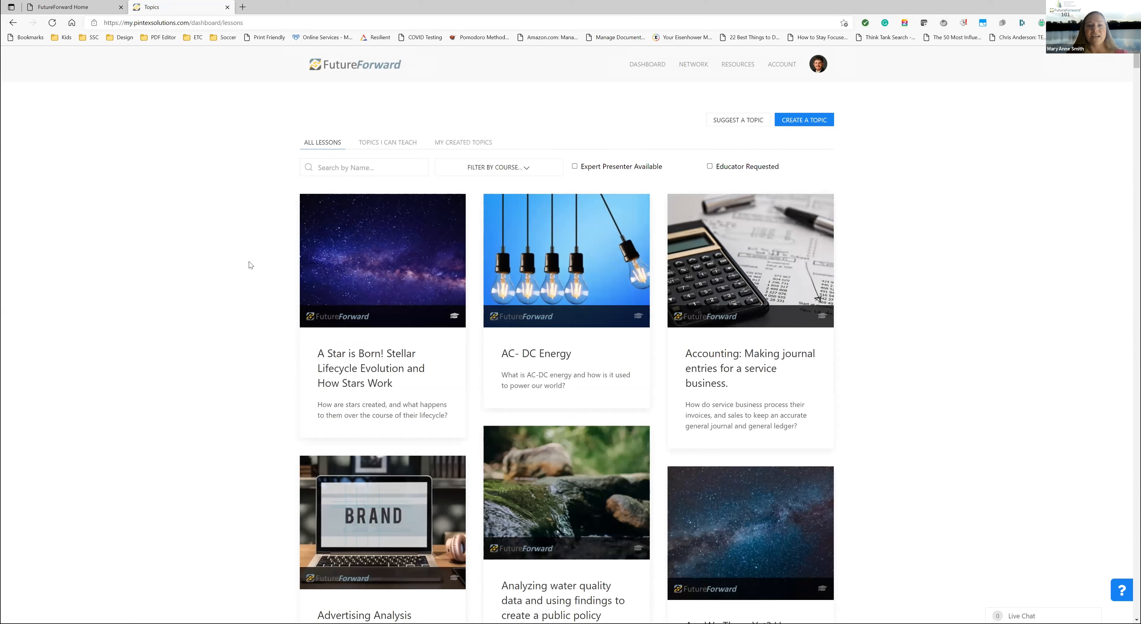
{"action": "mouse_move", "coordinate": [333, 204]}
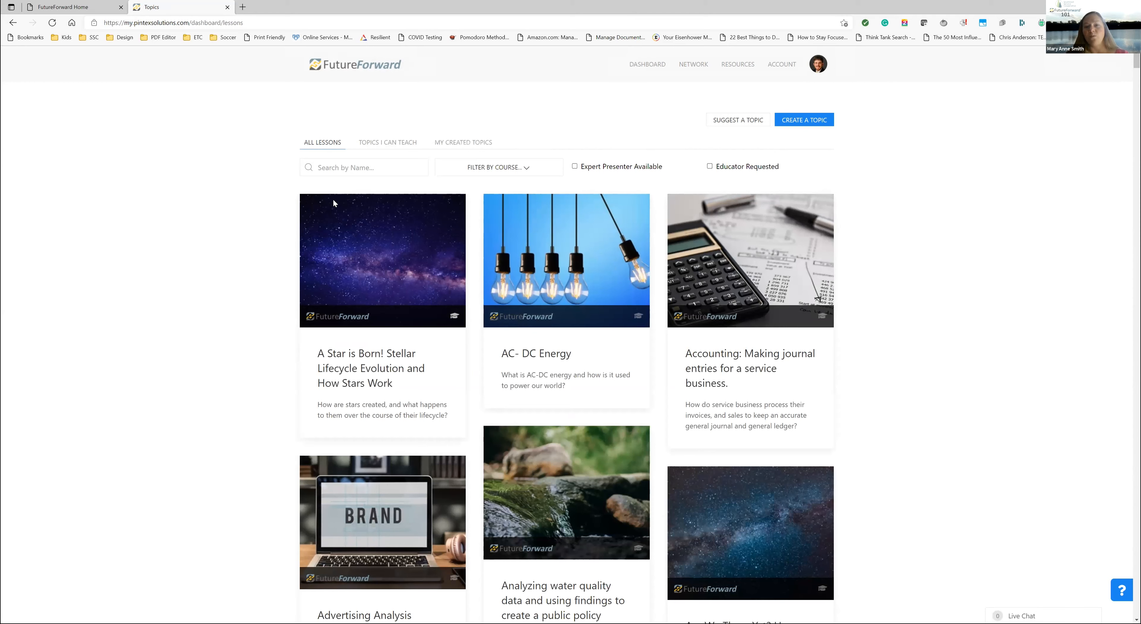
{"action": "left_click", "coordinate": [364, 167]}
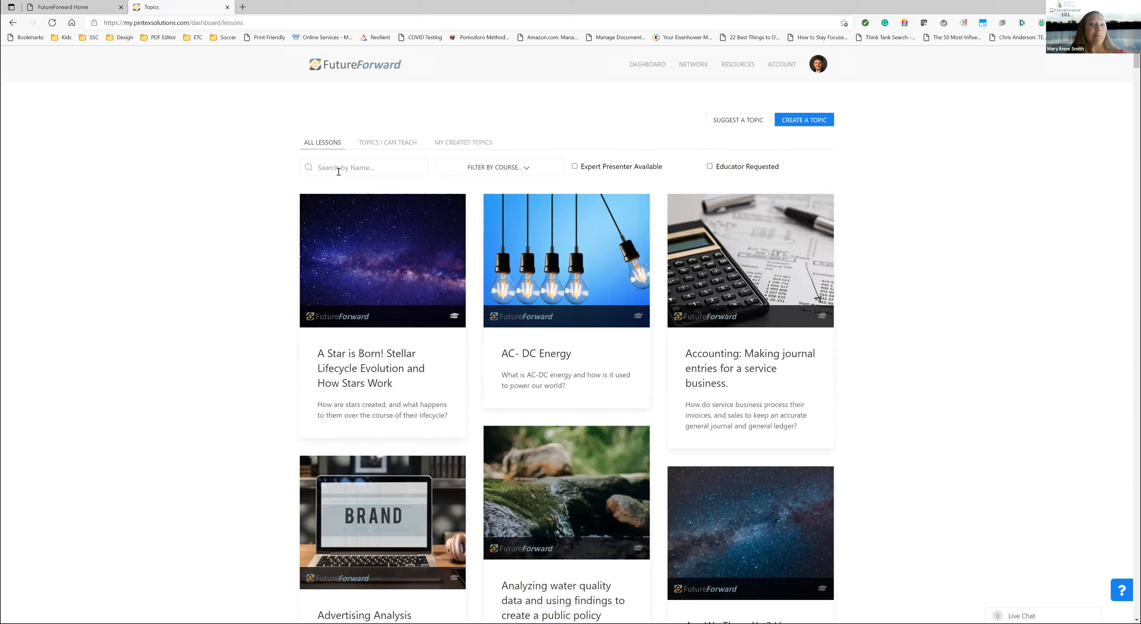
{"action": "type", "text": "construction"}
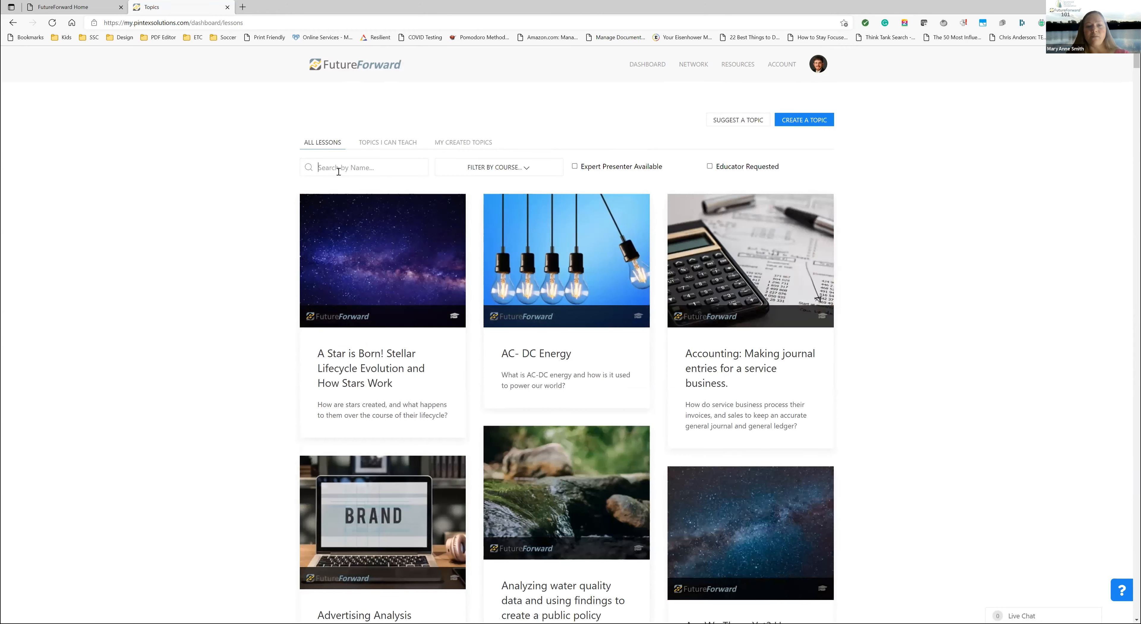
{"action": "type", "text": "market"}
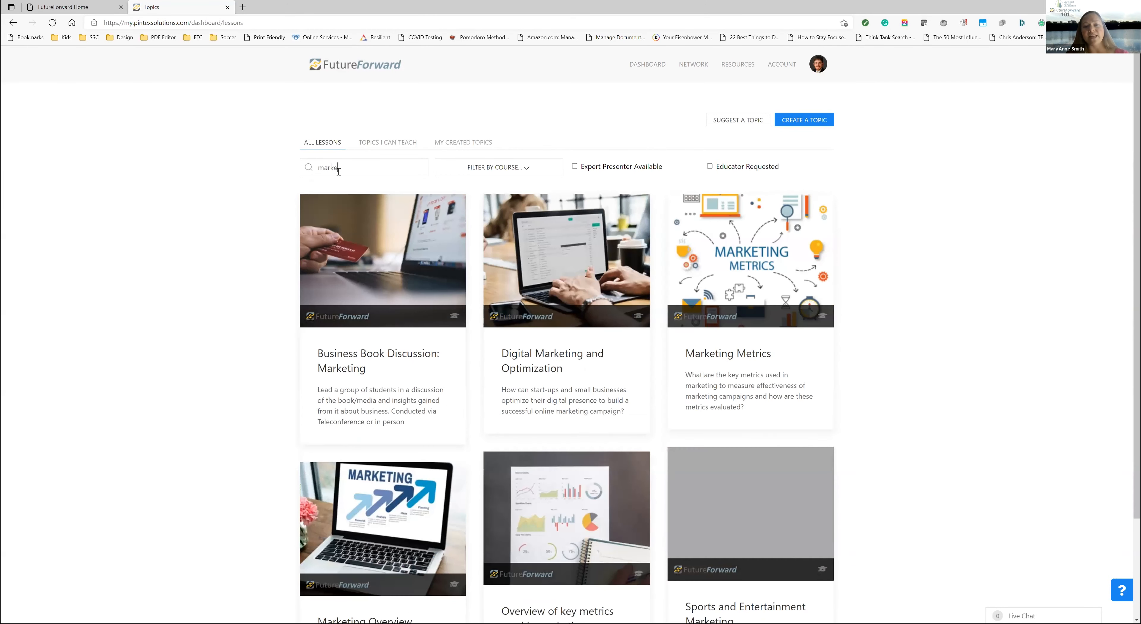
{"action": "type", "text": "ing"}
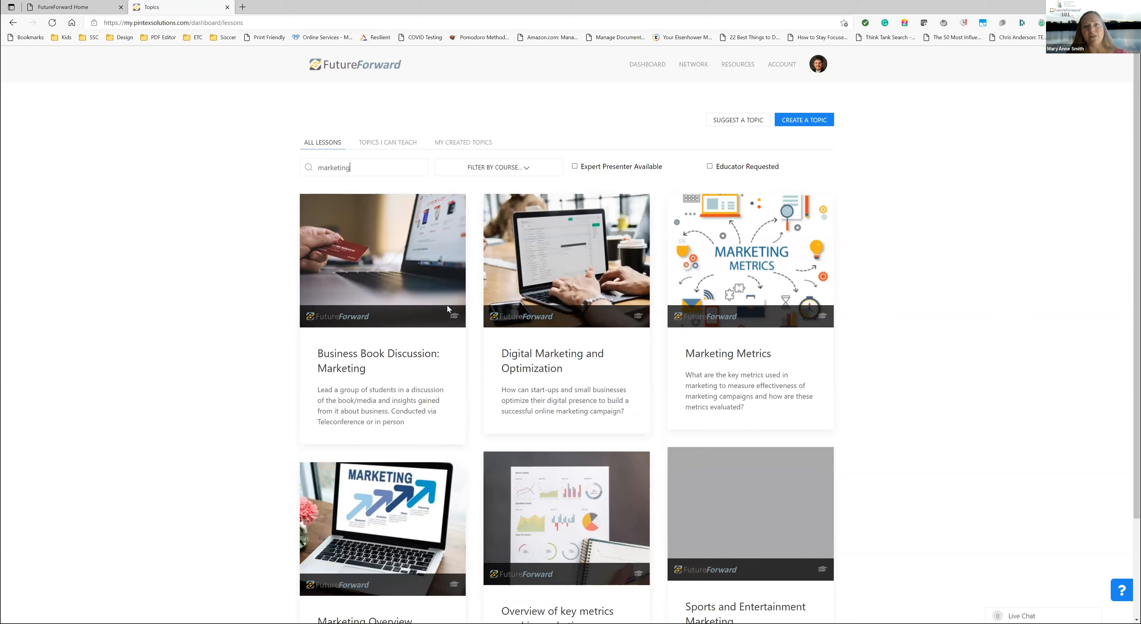
{"action": "mouse_move", "coordinate": [454, 316]}
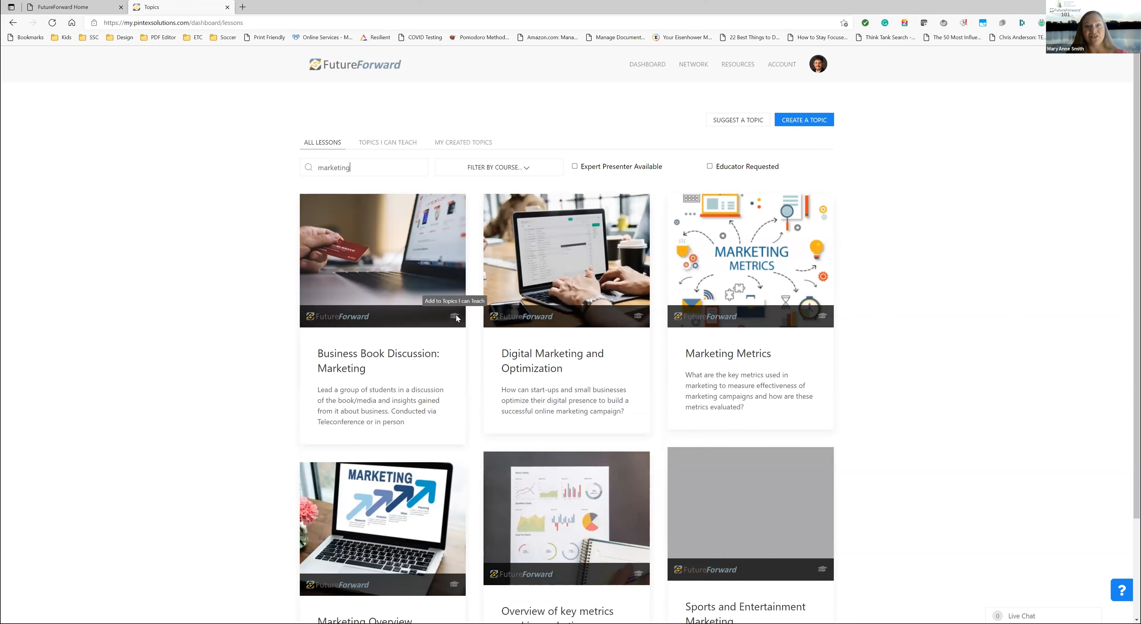
{"action": "mouse_move", "coordinate": [299, 293]}
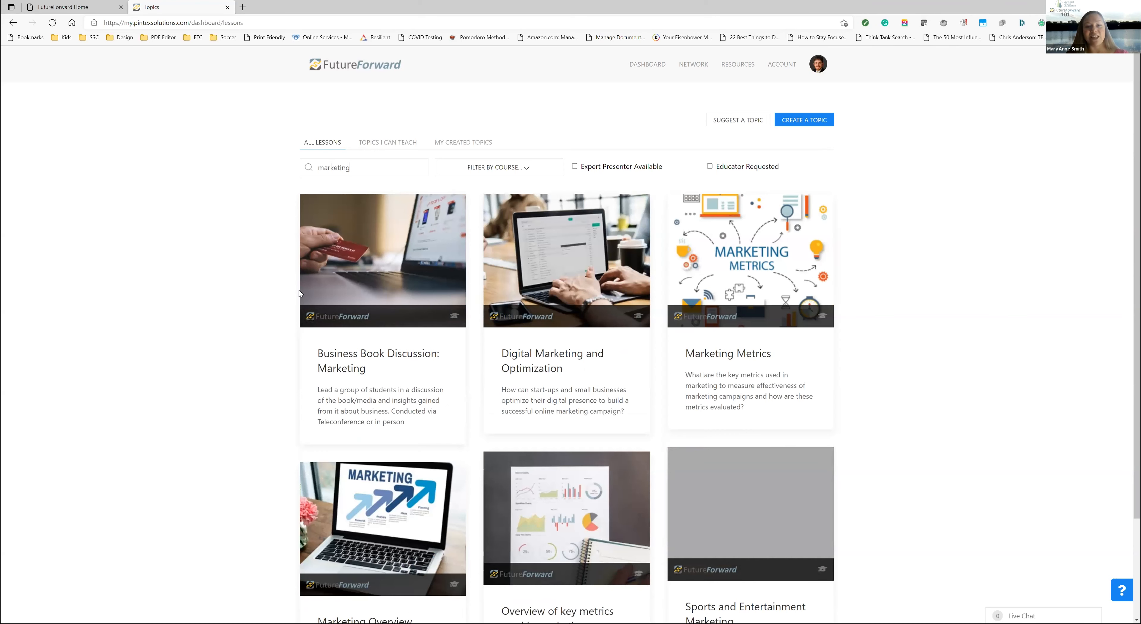
{"action": "scroll", "scroll_direction": "down", "scroll_amount": 3}
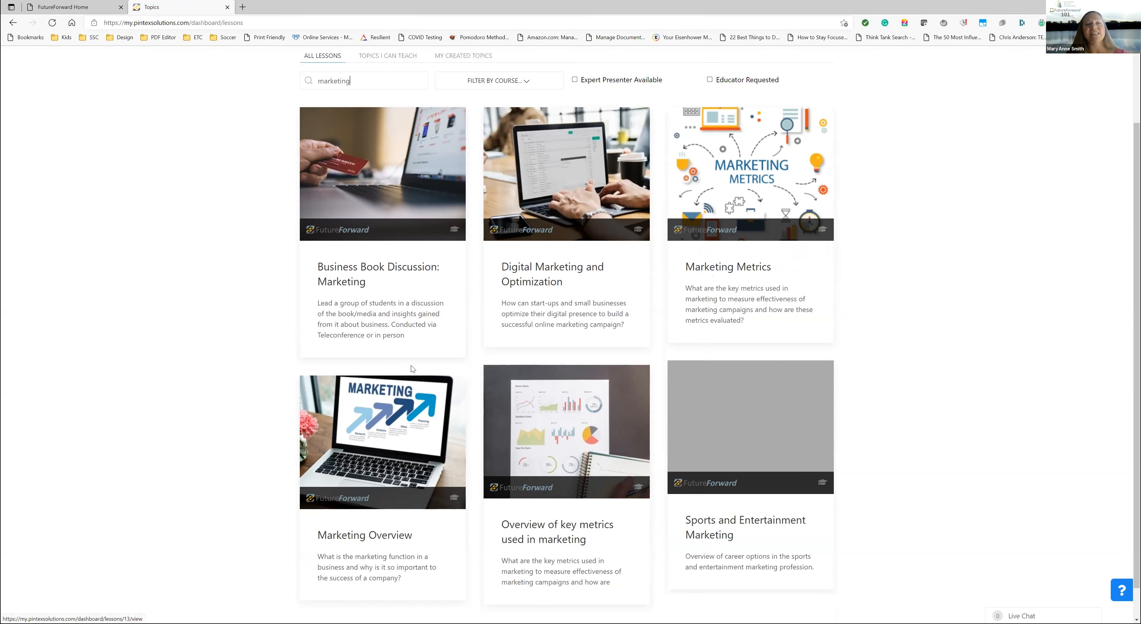
{"action": "scroll", "scroll_direction": "up", "scroll_amount": 3}
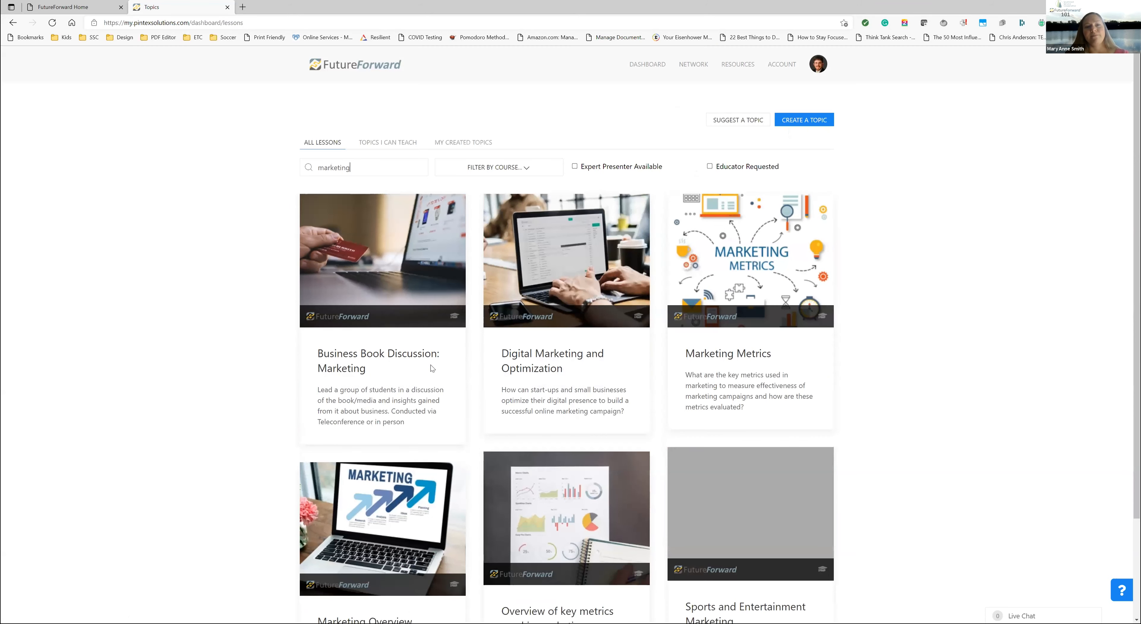
{"action": "mouse_move", "coordinate": [387, 142]}
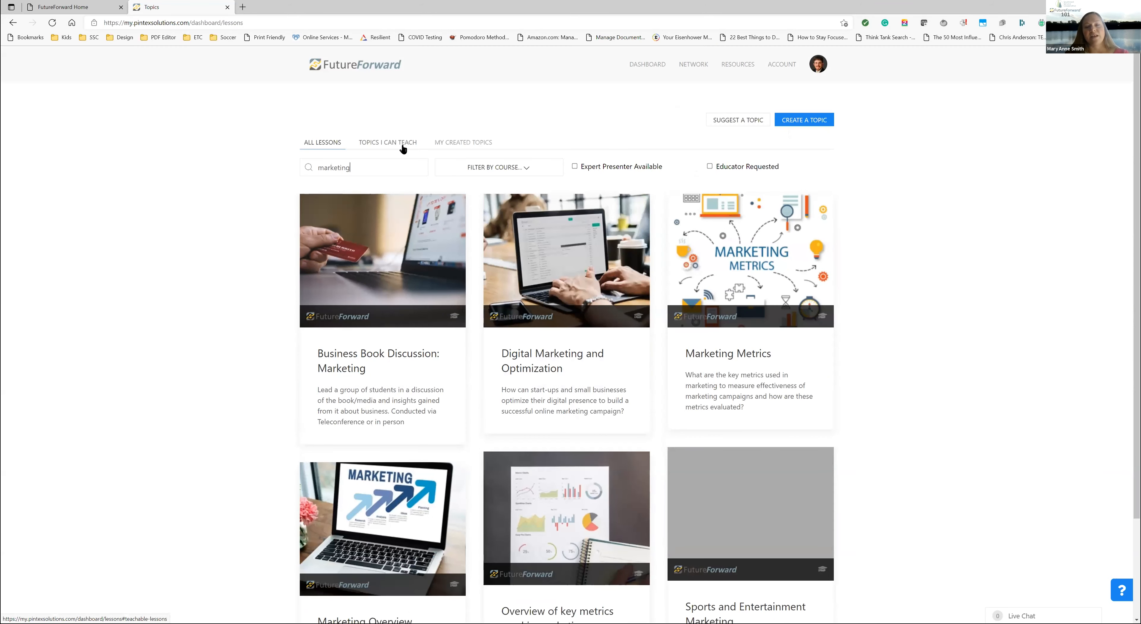
Check My Created Topics is empty and show the two Topics I Can Teach
{"action": "left_click", "coordinate": [387, 142]}
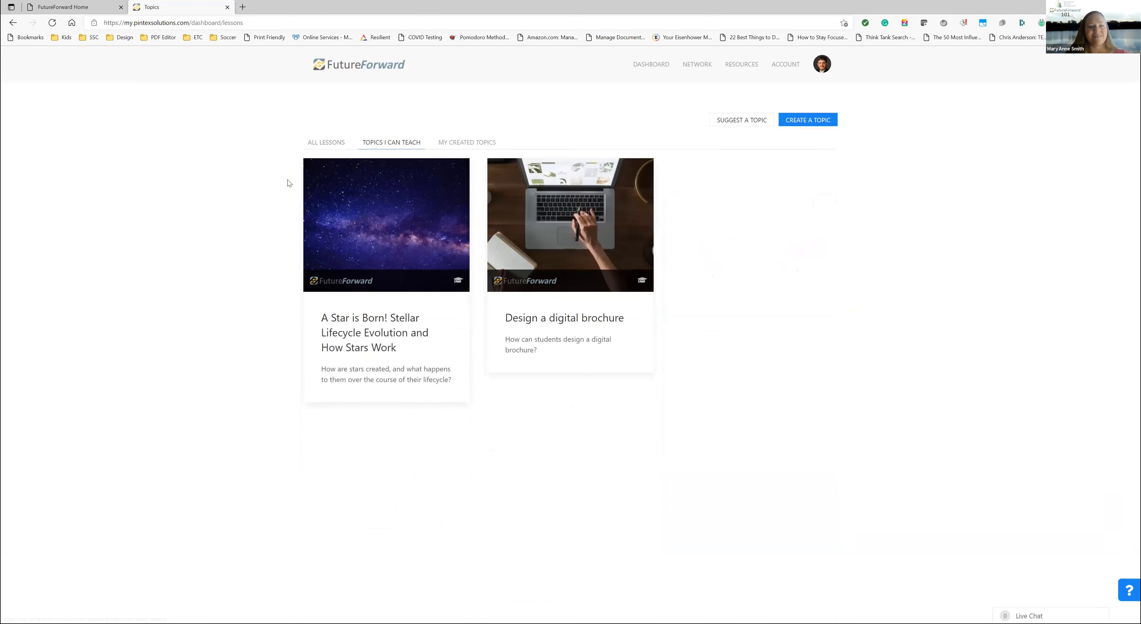
{"action": "mouse_move", "coordinate": [327, 138]}
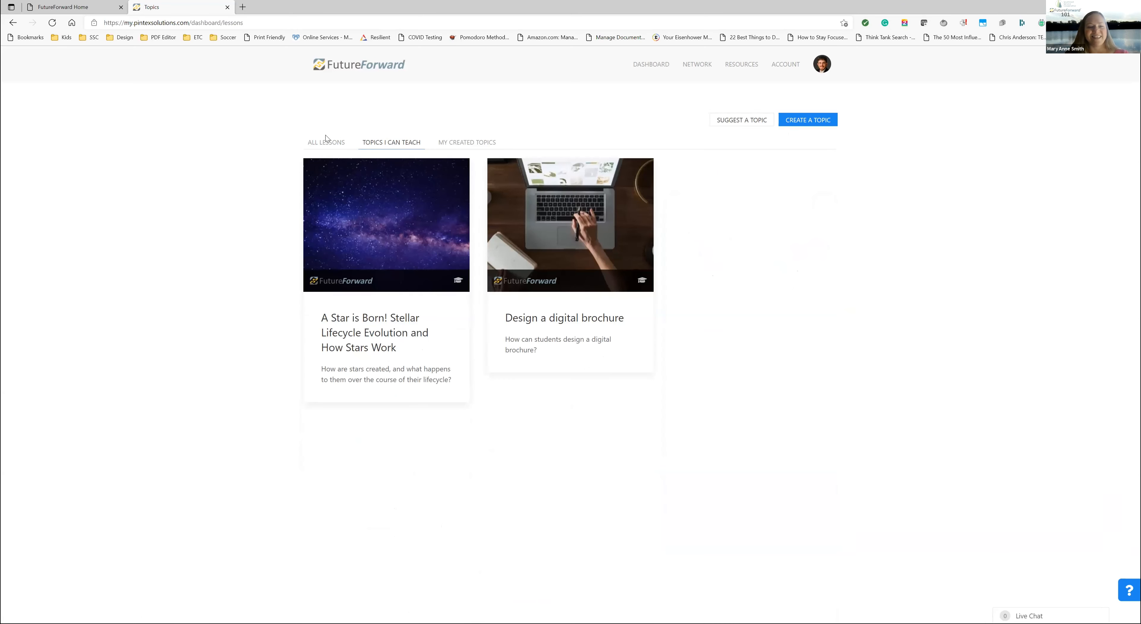
{"action": "left_click", "coordinate": [322, 142]}
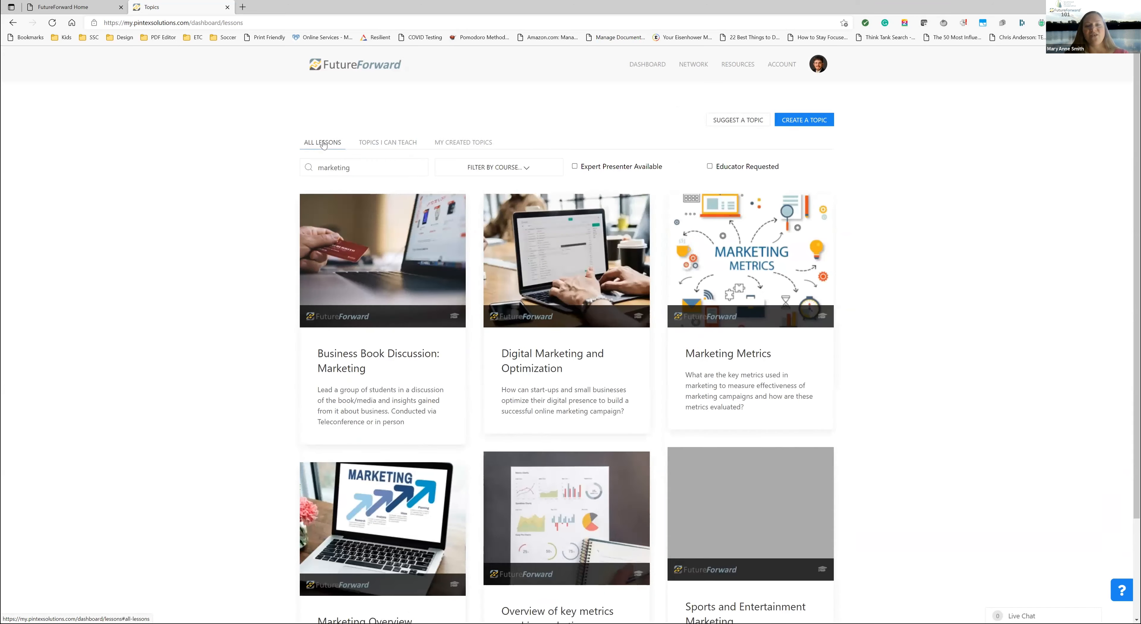
{"action": "mouse_move", "coordinate": [370, 143]}
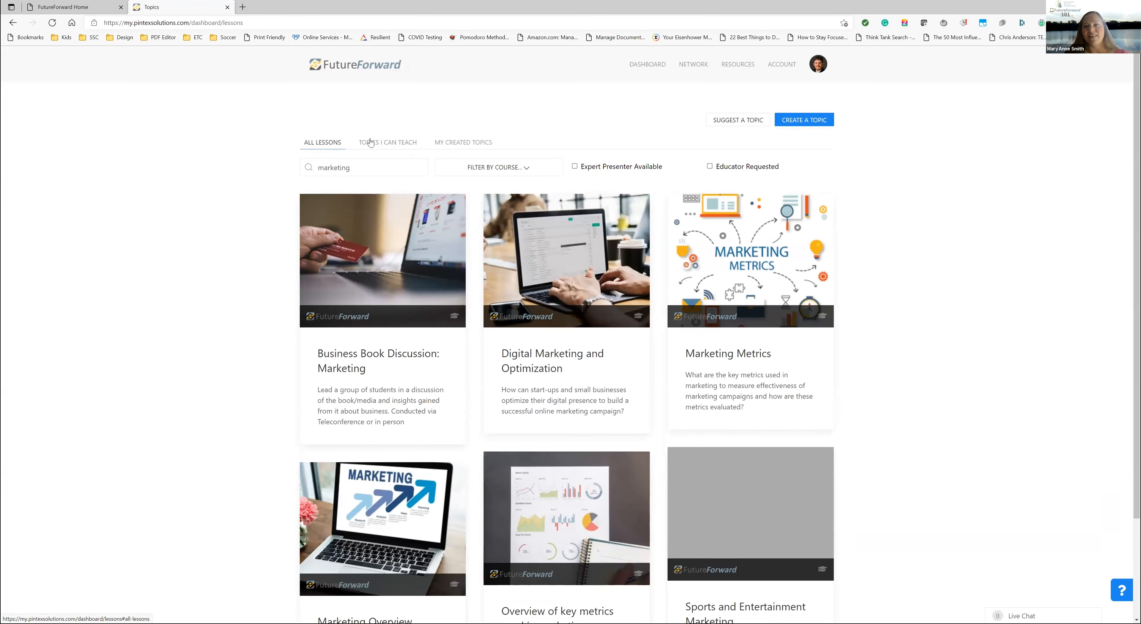
{"action": "mouse_move", "coordinate": [410, 249]}
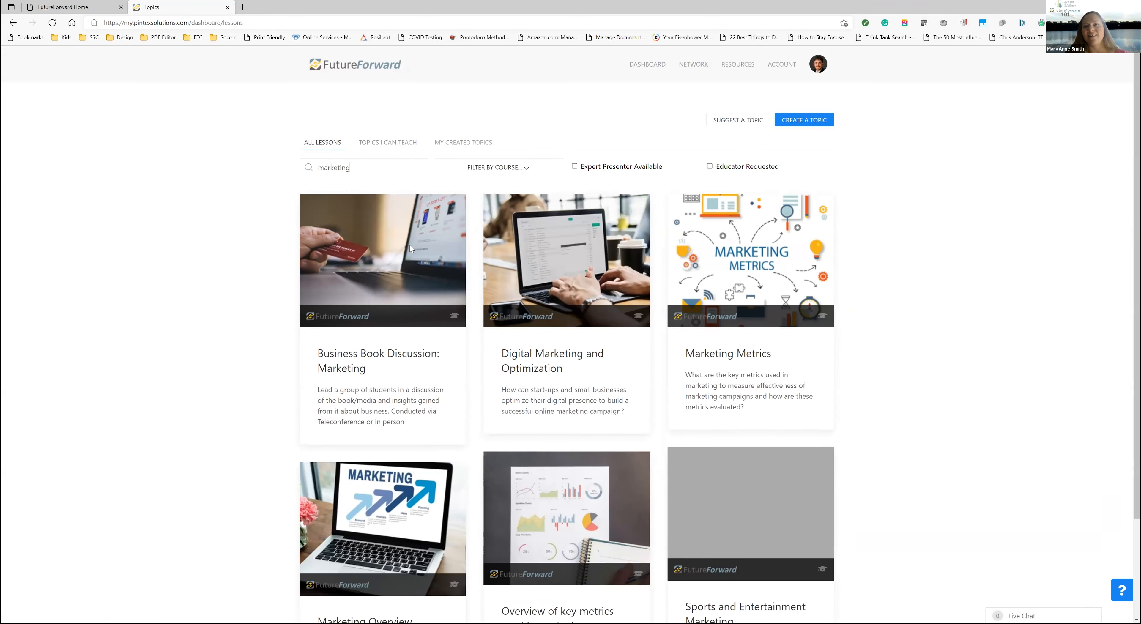
{"action": "mouse_move", "coordinate": [497, 365]}
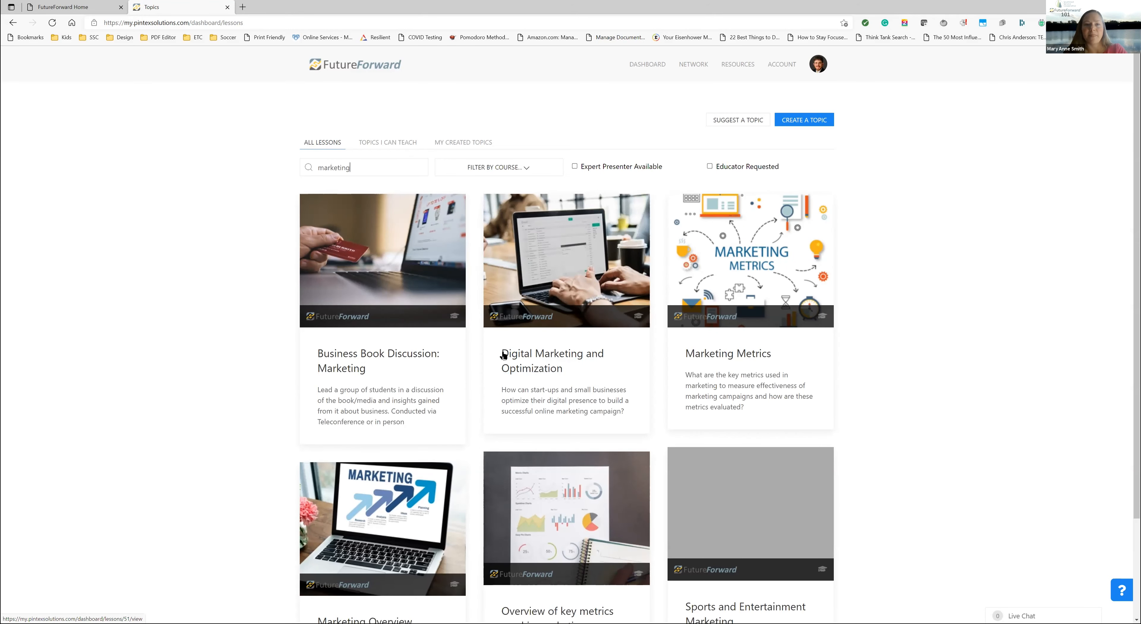
{"action": "mouse_move", "coordinate": [529, 353]}
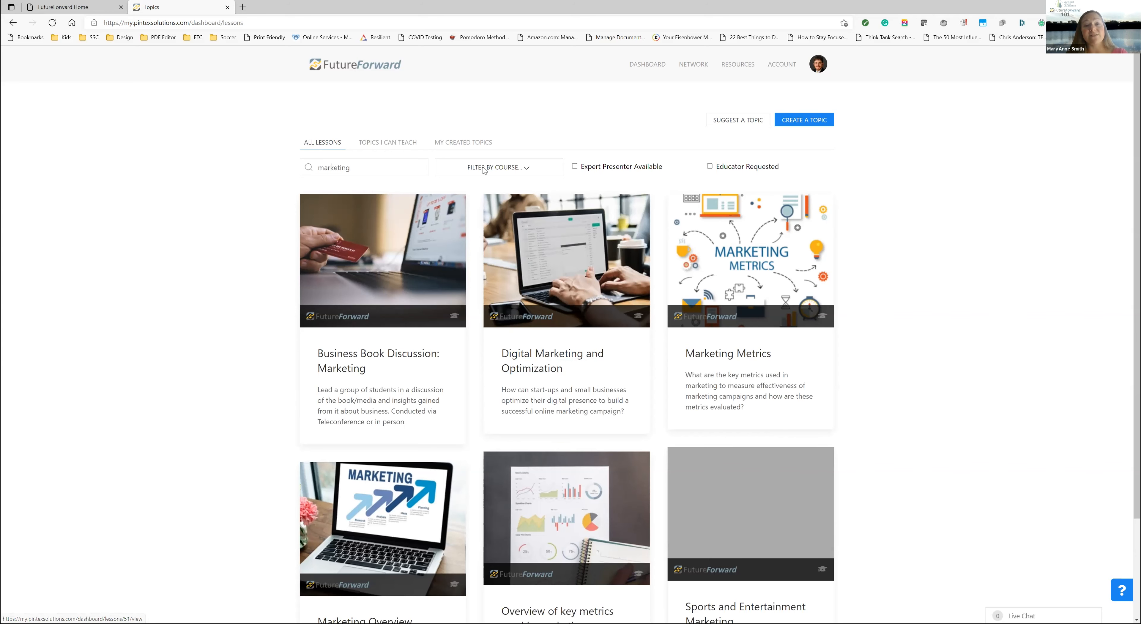
{"action": "left_click", "coordinate": [386, 142]}
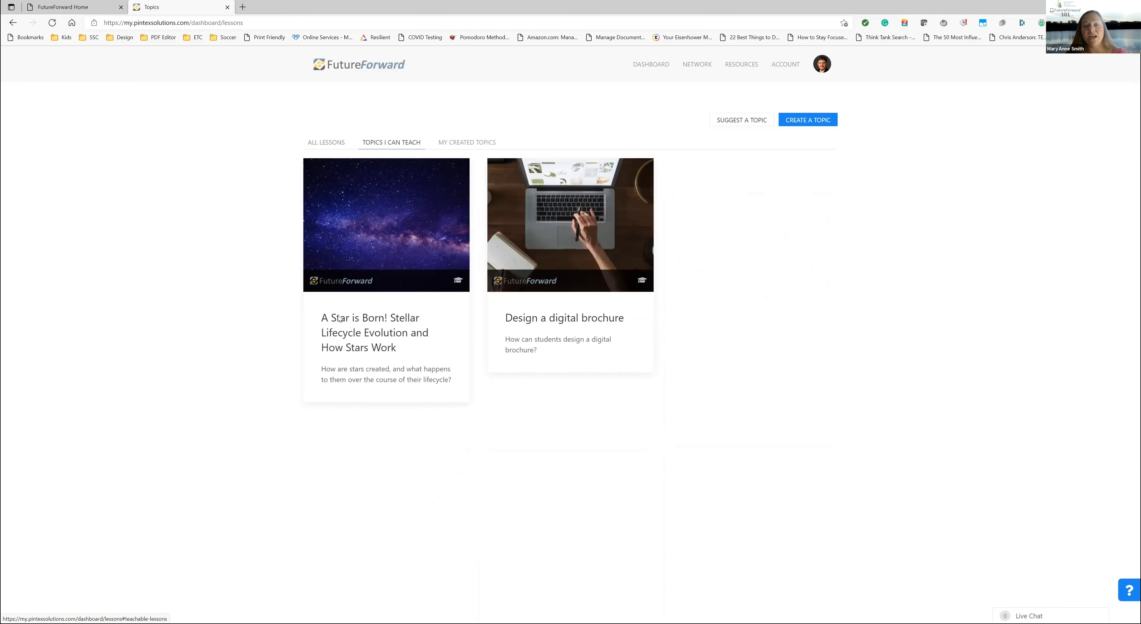
{"action": "mouse_move", "coordinate": [563, 317]}
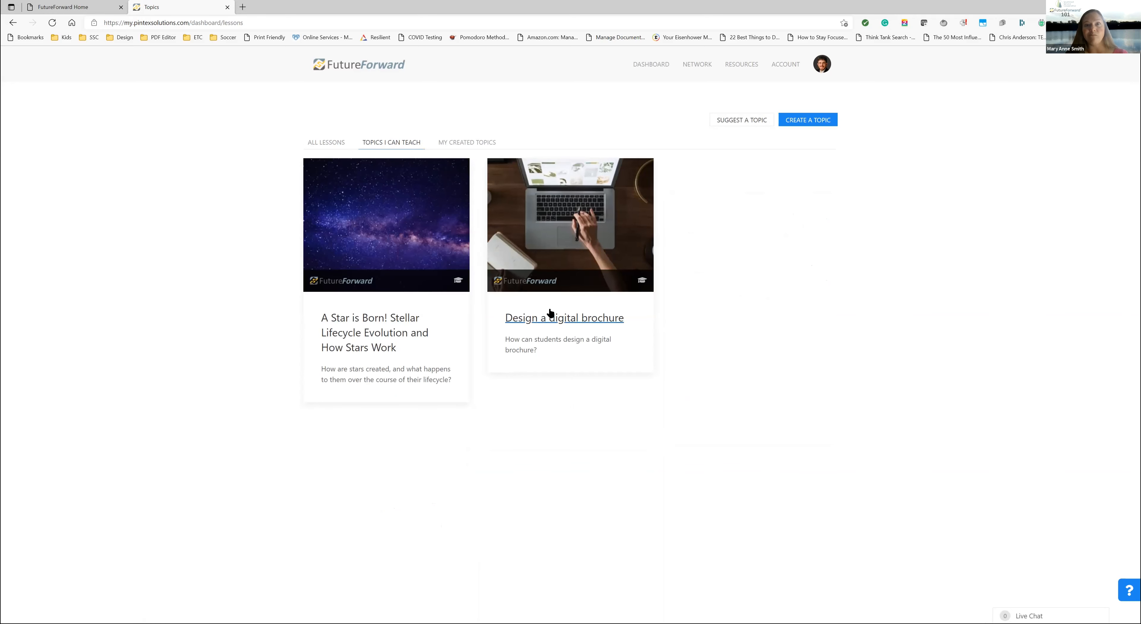
{"action": "mouse_move", "coordinate": [590, 330]}
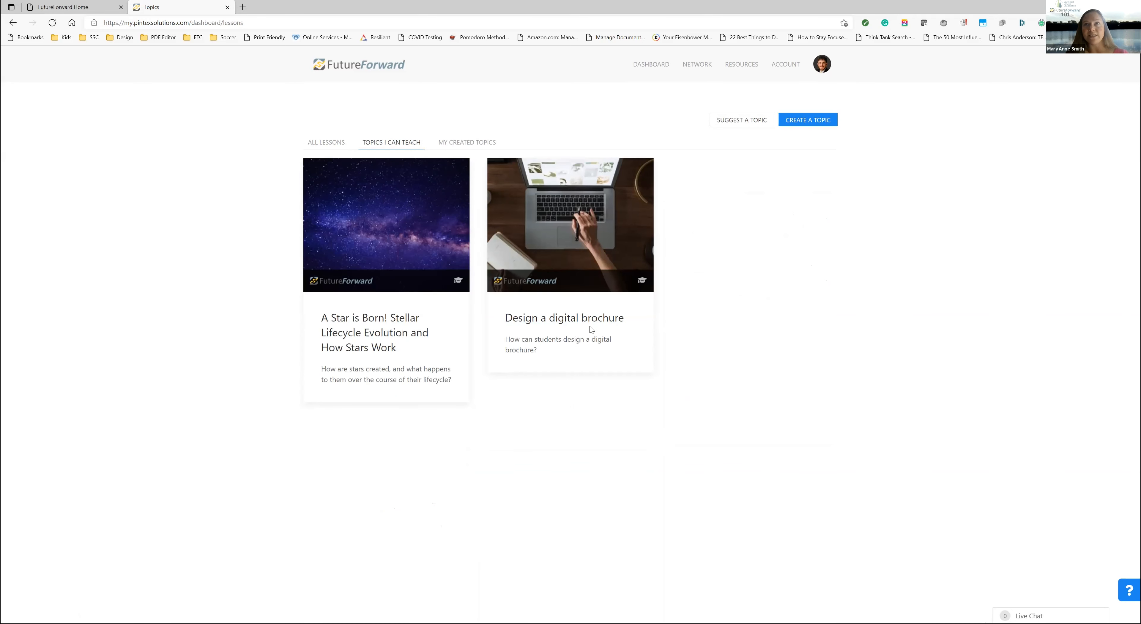
{"action": "mouse_move", "coordinate": [521, 331]}
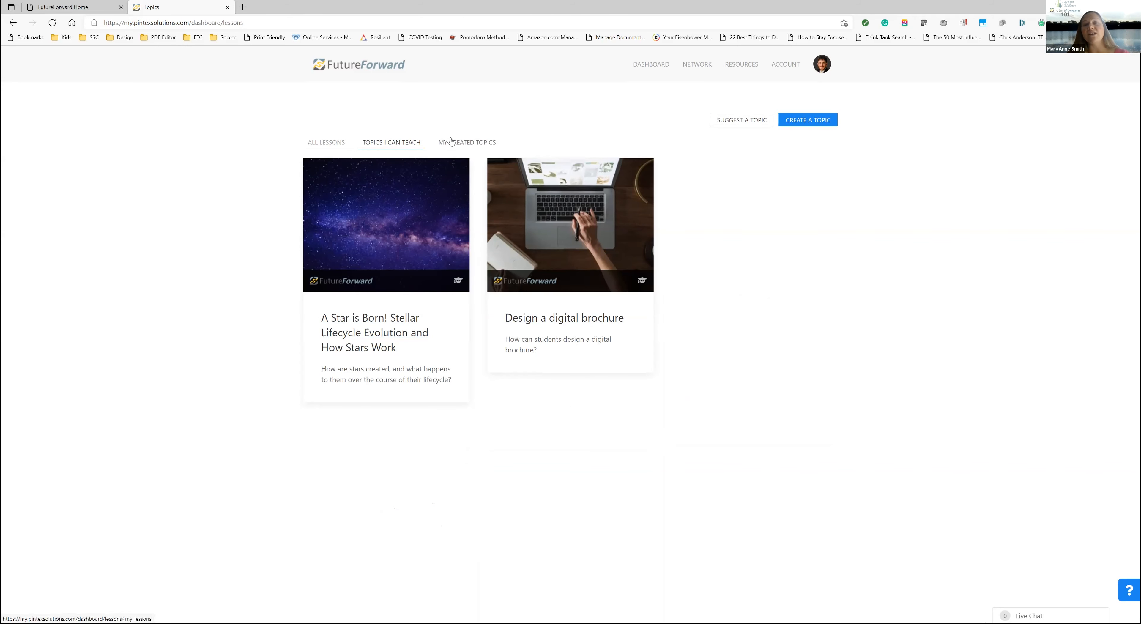
{"action": "left_click", "coordinate": [466, 142]}
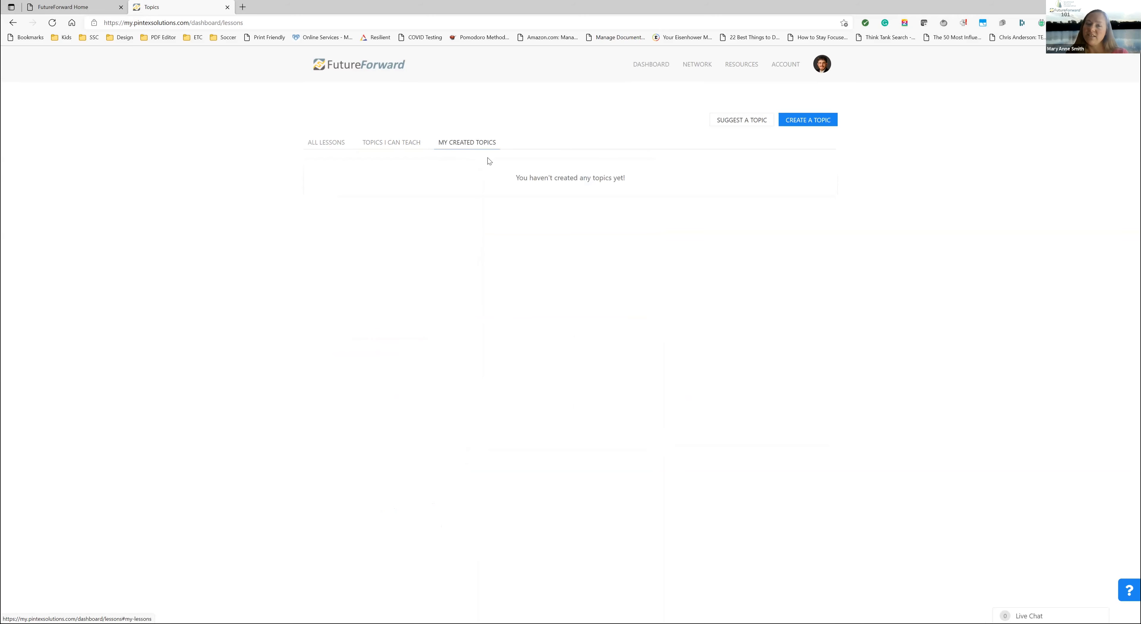
{"action": "left_click", "coordinate": [391, 142]}
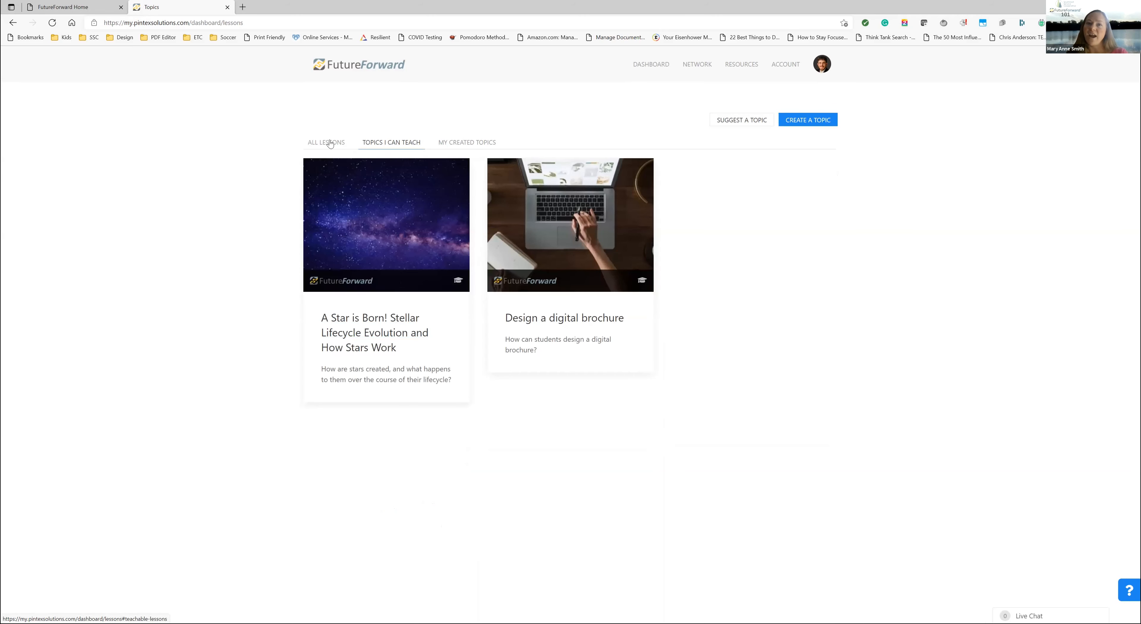
On All Lessons, filter marketing topics by Educator Requested and open Digital Marketing and Optimization
{"action": "left_click", "coordinate": [322, 142]}
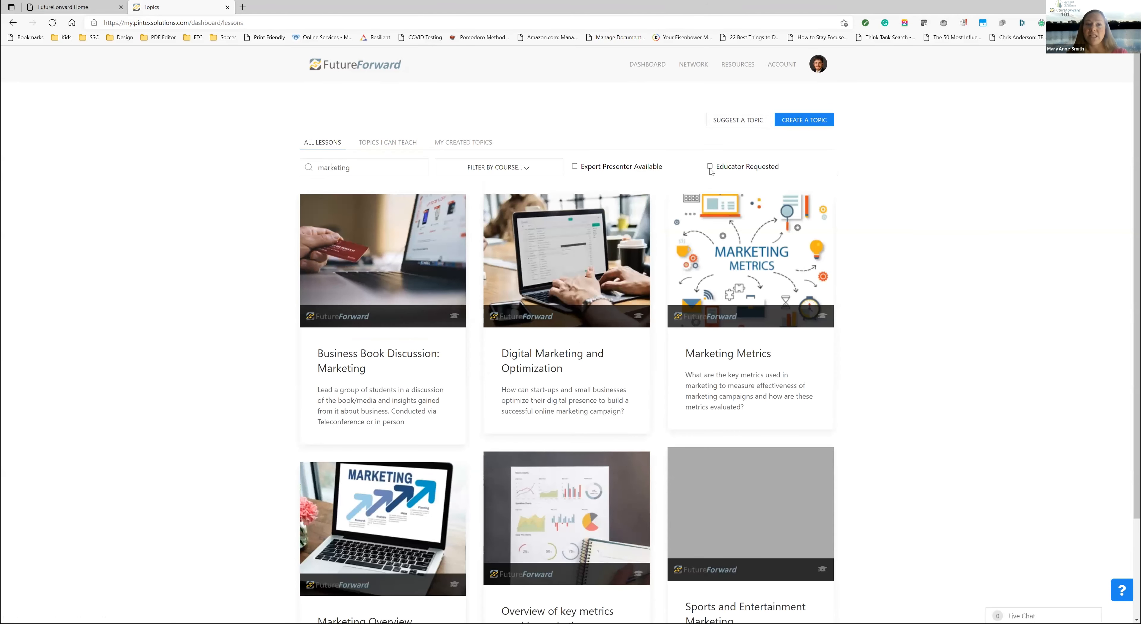
{"action": "left_click", "coordinate": [710, 166]}
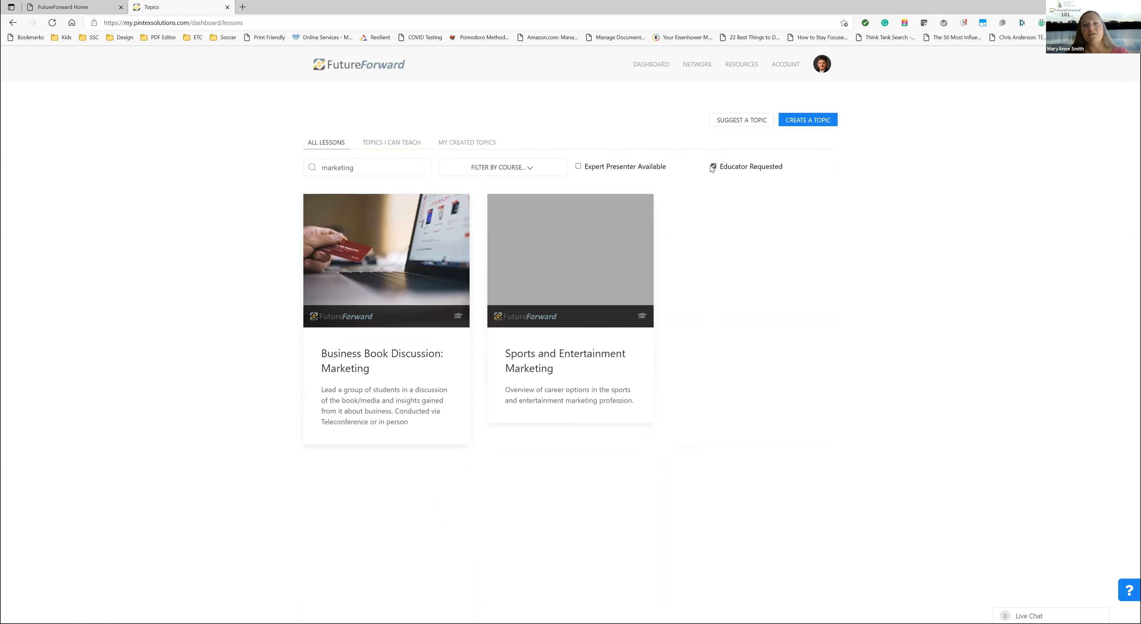
{"action": "left_click", "coordinate": [713, 166]}
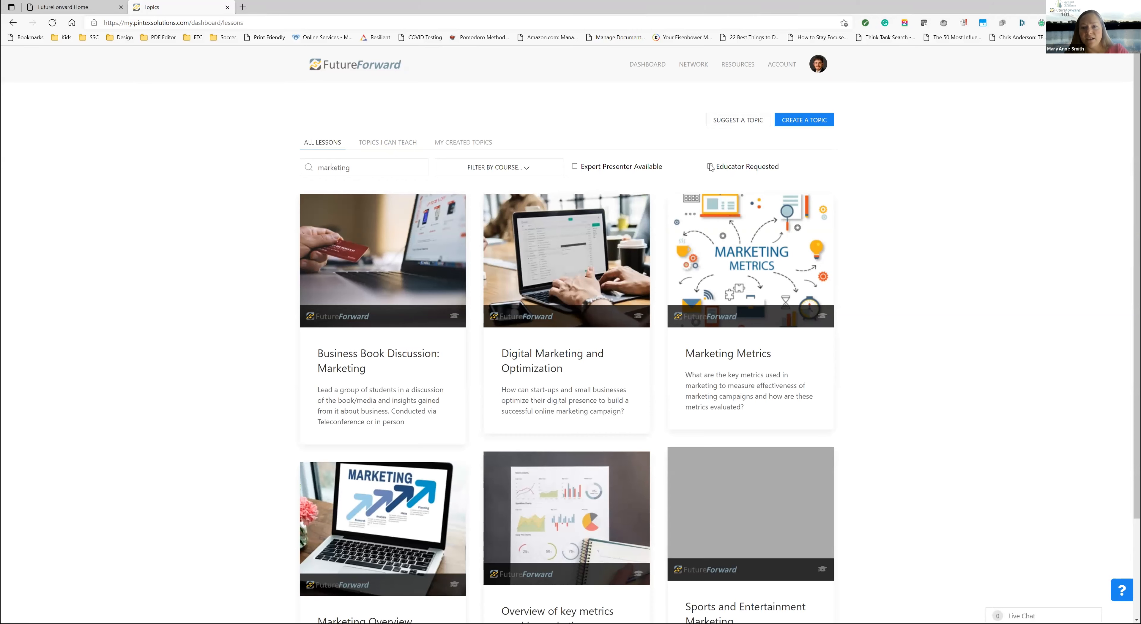
{"action": "mouse_move", "coordinate": [528, 357]}
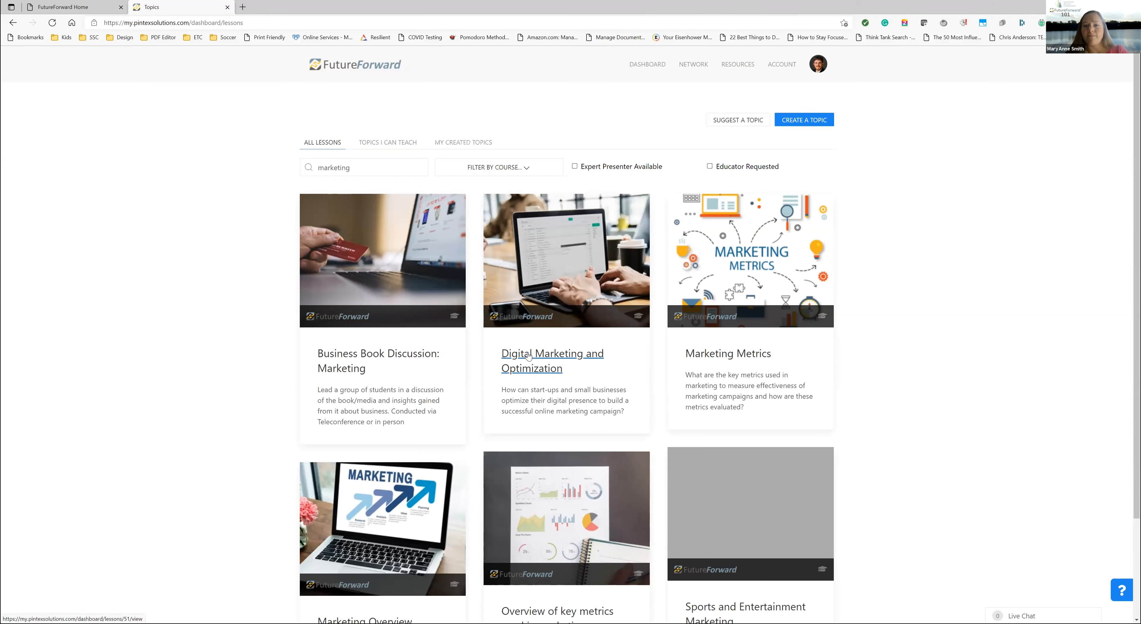
{"action": "left_click", "coordinate": [551, 361]}
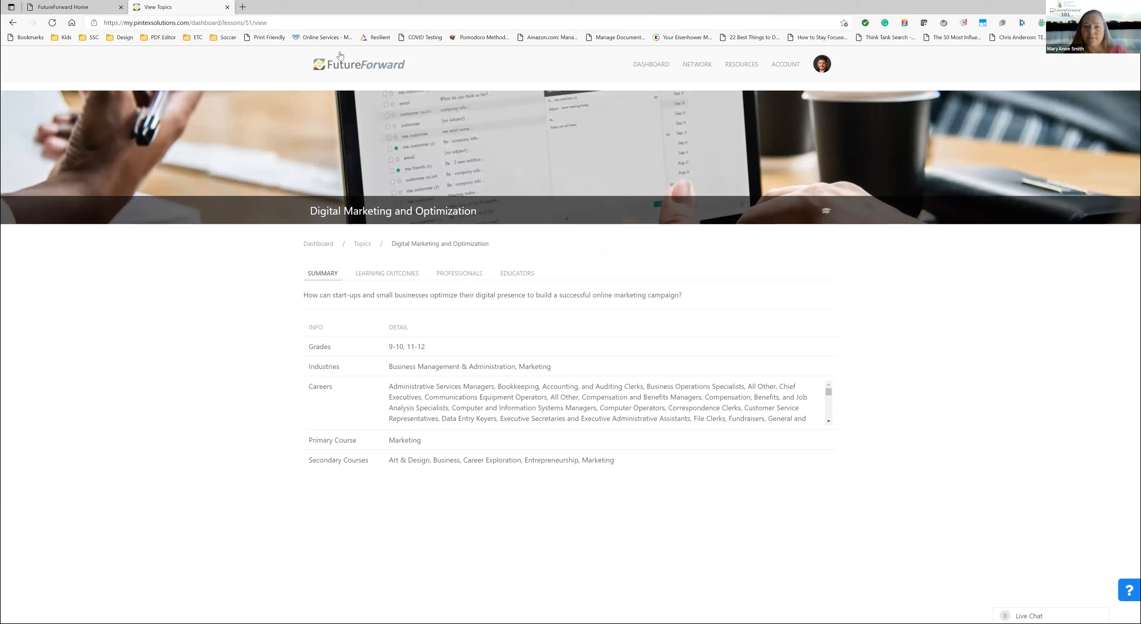
{"action": "mouse_move", "coordinate": [331, 261]}
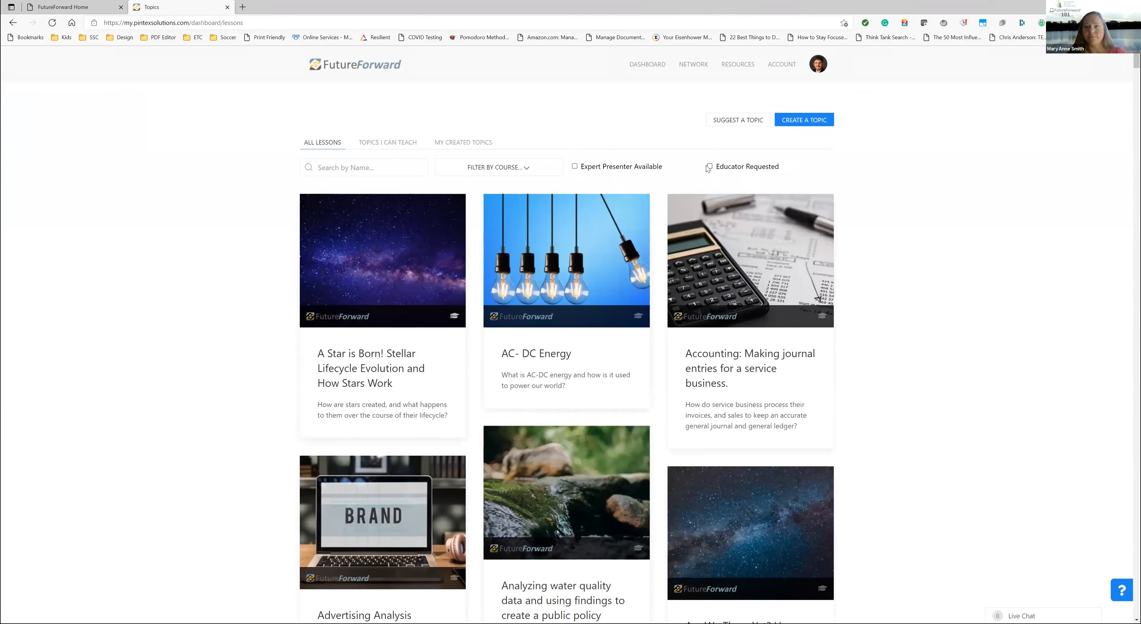
{"action": "left_click", "coordinate": [709, 166]}
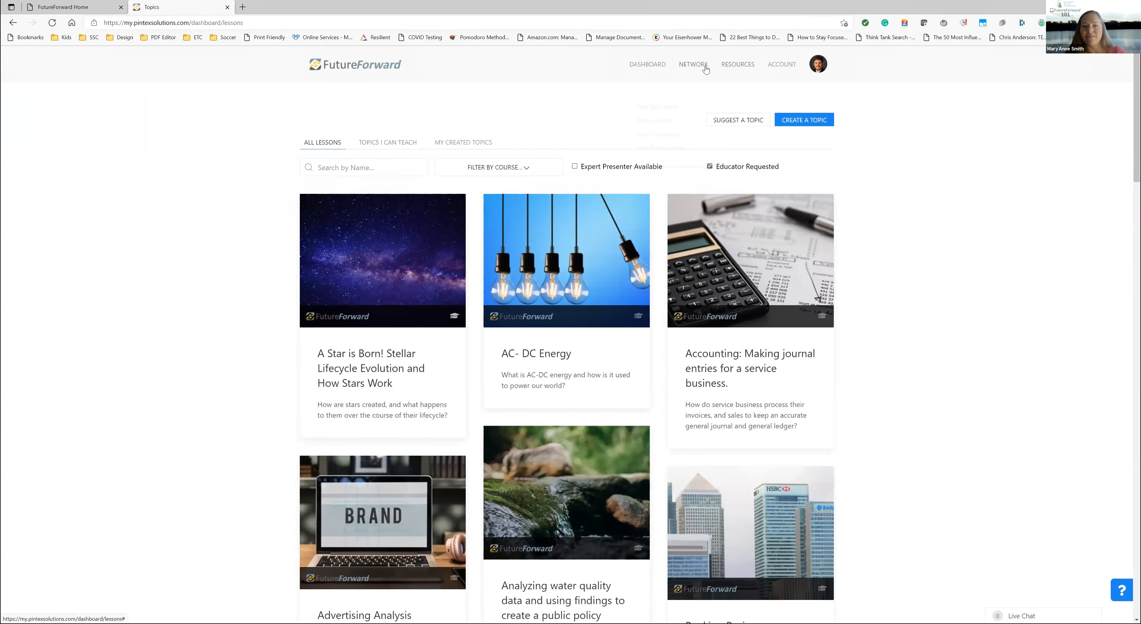
Go to the Educators directory from the Network menu's Find Educators
{"action": "left_click", "coordinate": [692, 64]}
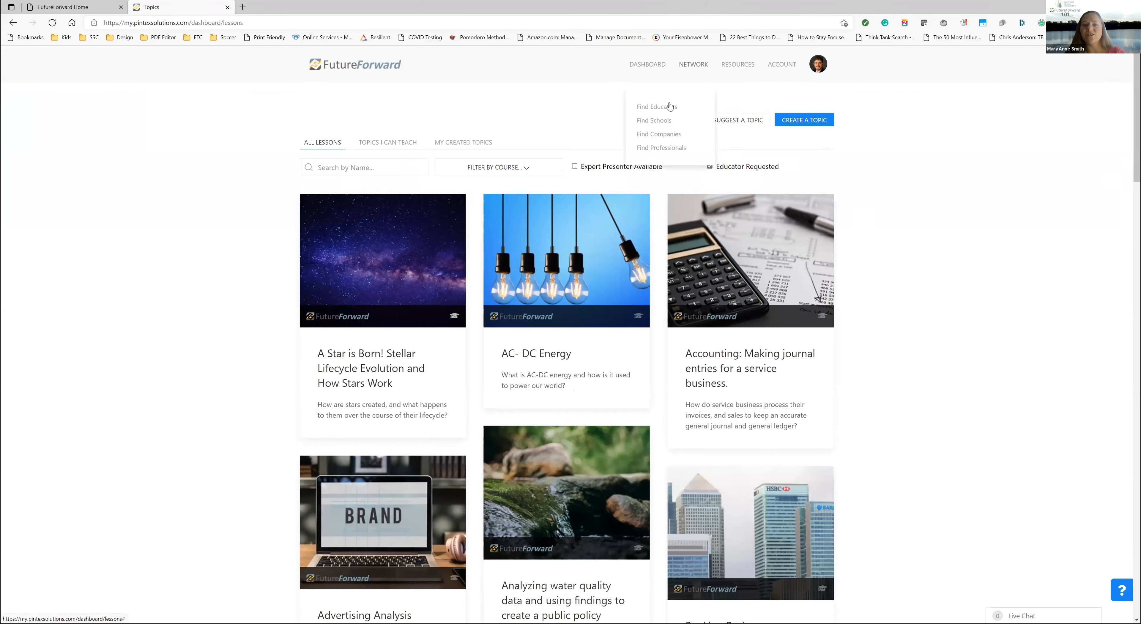
{"action": "left_click", "coordinate": [655, 107]}
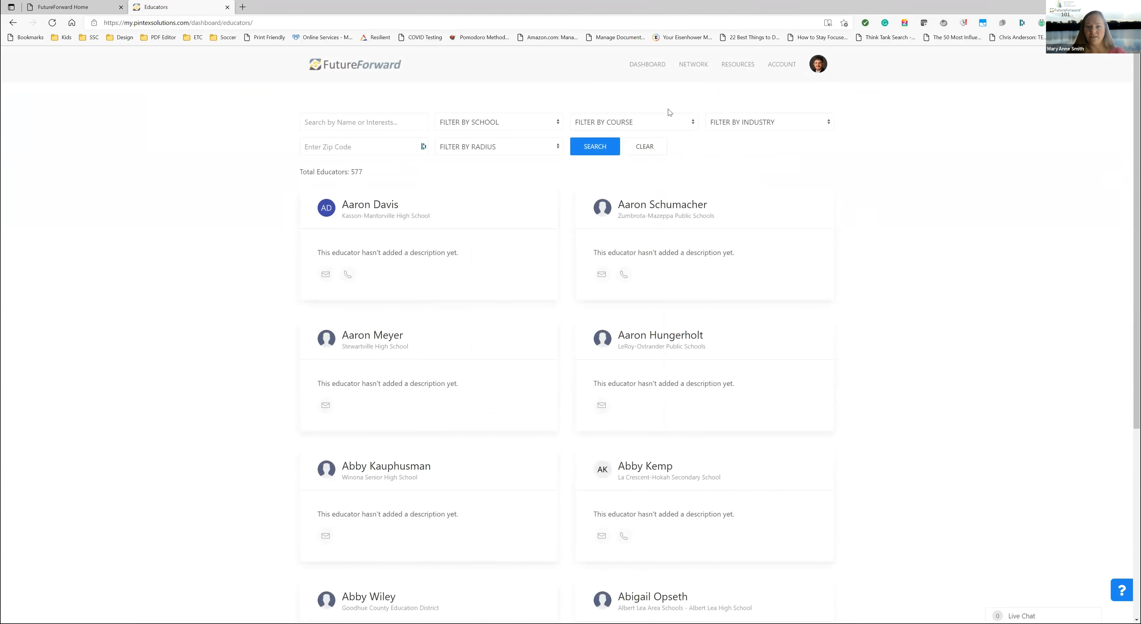
{"action": "mouse_move", "coordinate": [647, 65]}
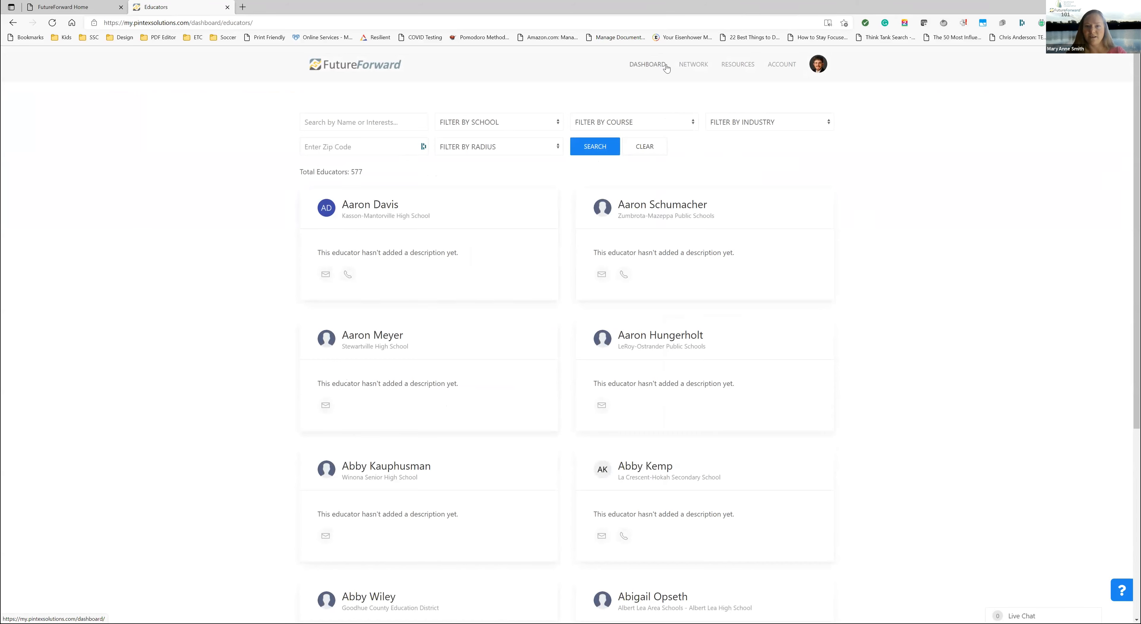
Return to the dashboard, browse lesson topics and open the A Star is Born! topic
{"action": "left_click", "coordinate": [645, 64]}
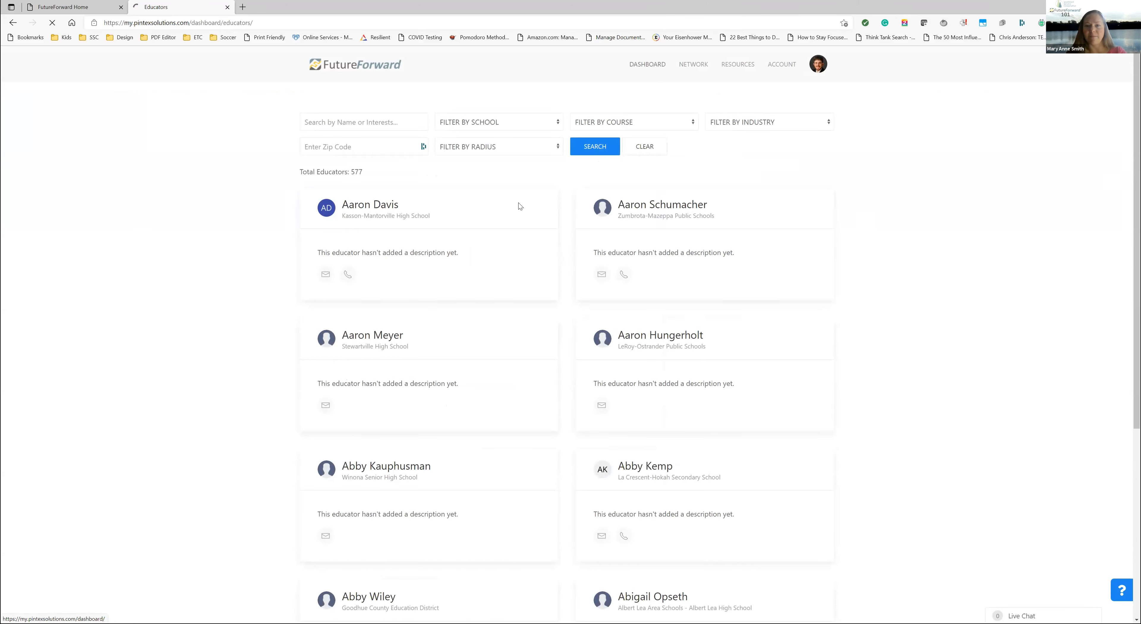
{"action": "left_click", "coordinate": [646, 64]}
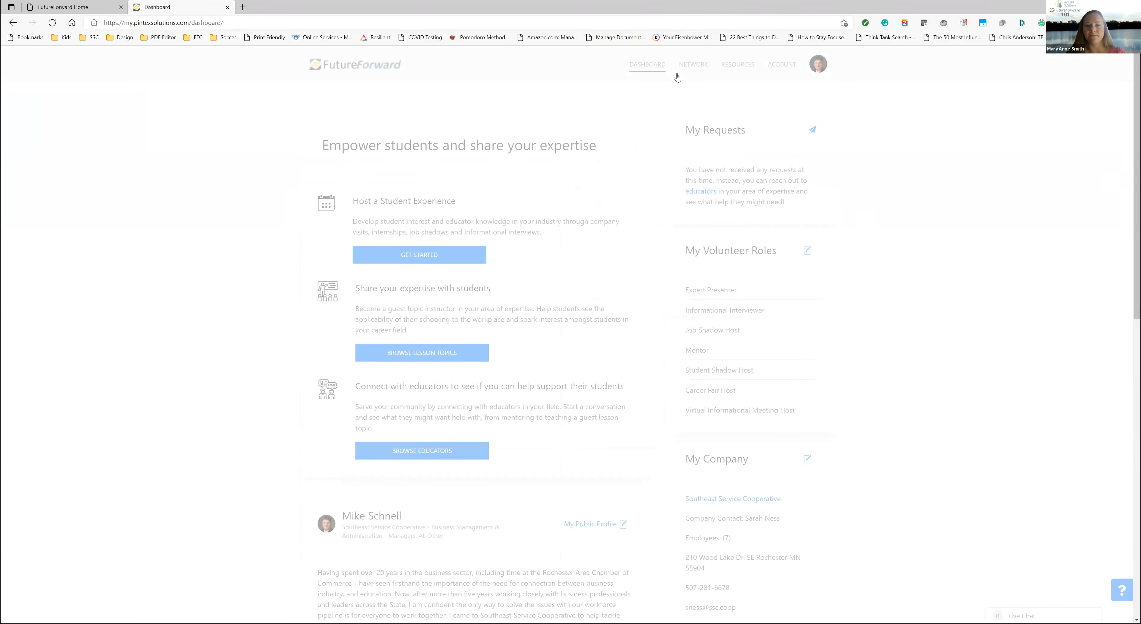
{"action": "left_click", "coordinate": [422, 353]}
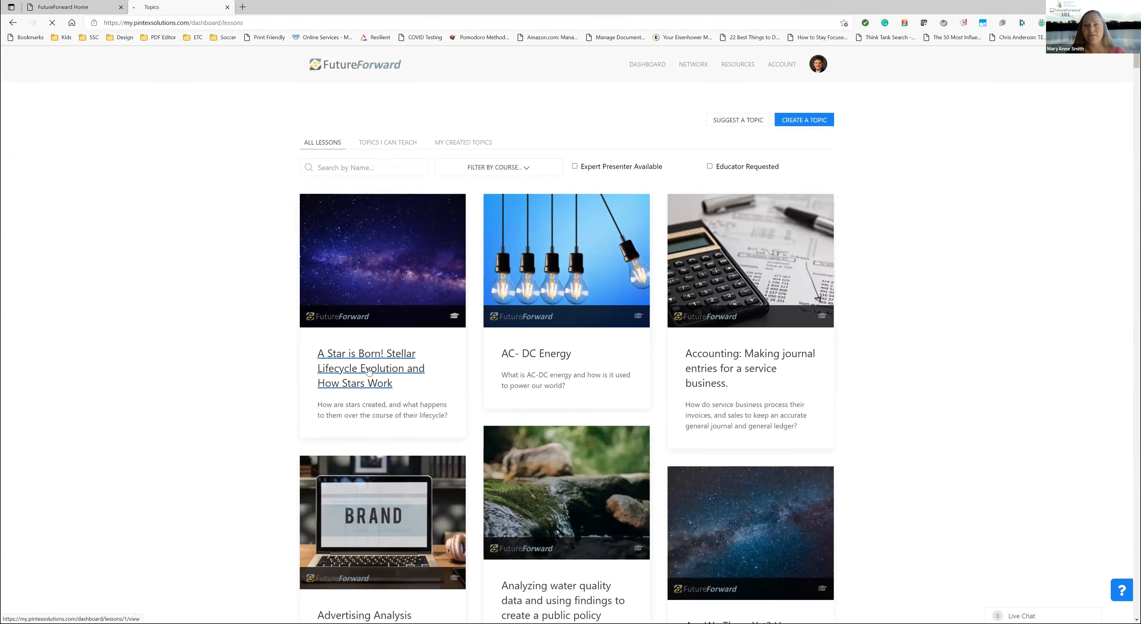
{"action": "left_click", "coordinate": [367, 368]}
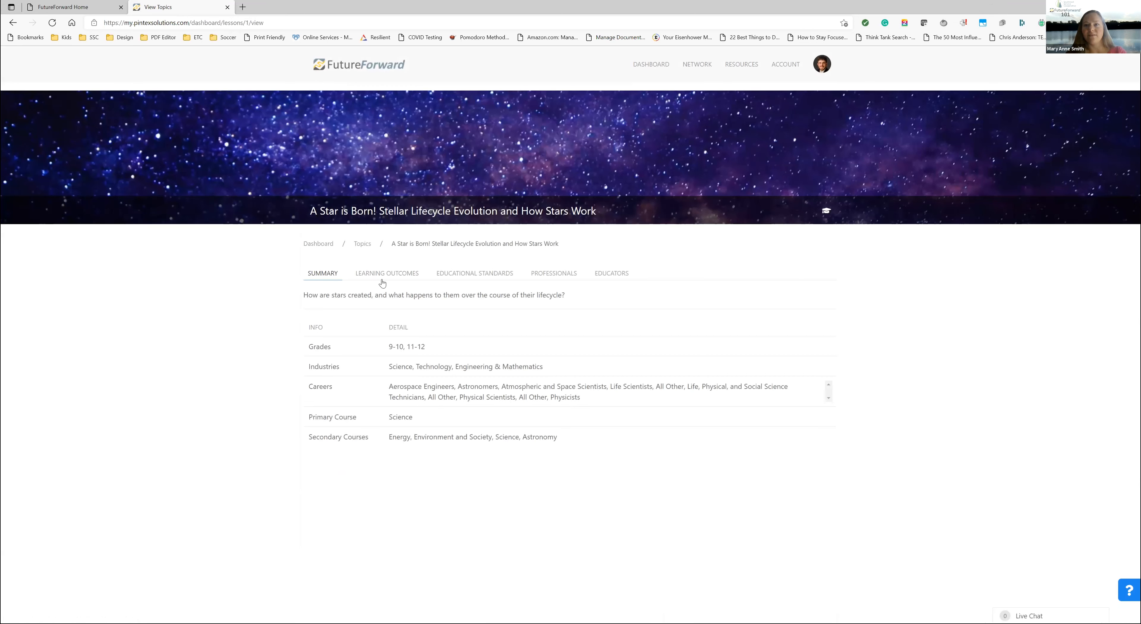
{"action": "left_click", "coordinate": [612, 273]}
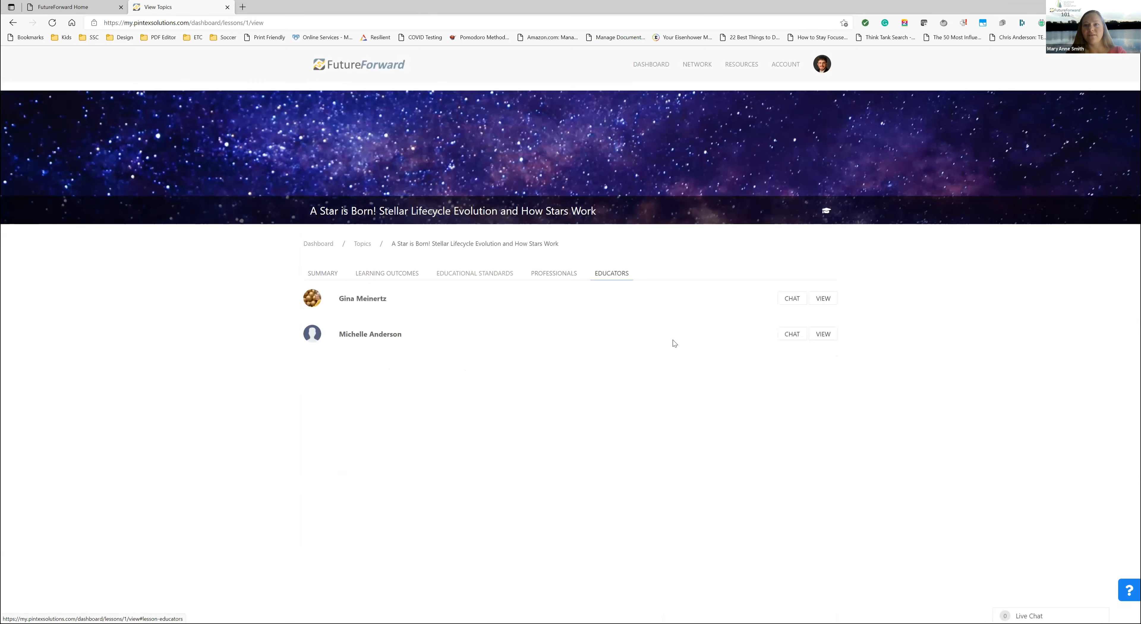
{"action": "mouse_move", "coordinate": [424, 364]}
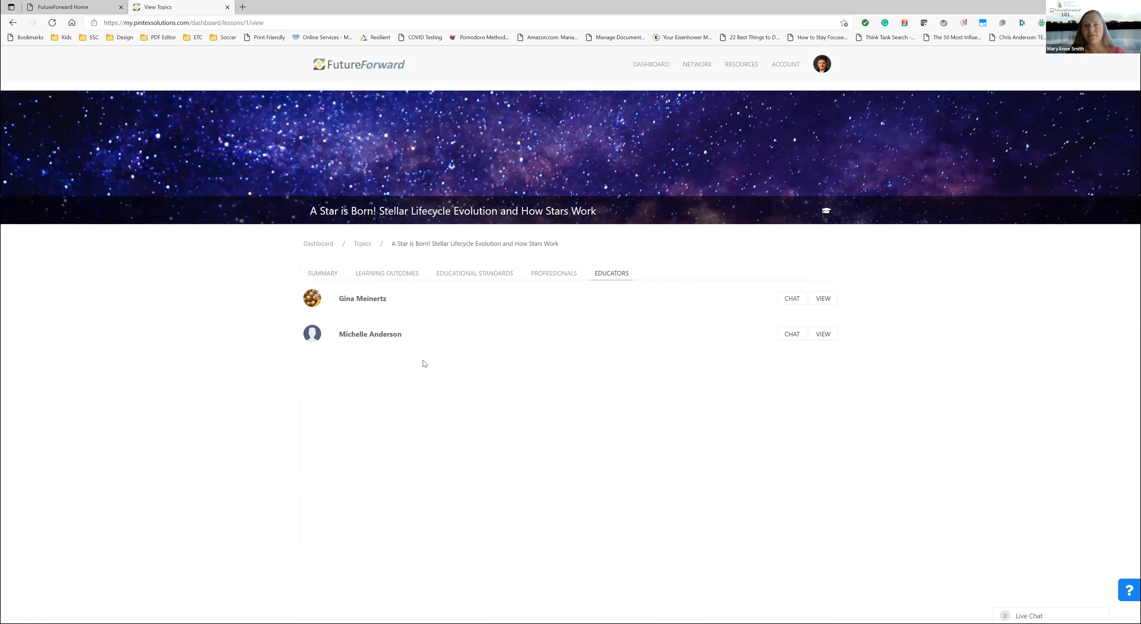
{"action": "mouse_move", "coordinate": [370, 302]}
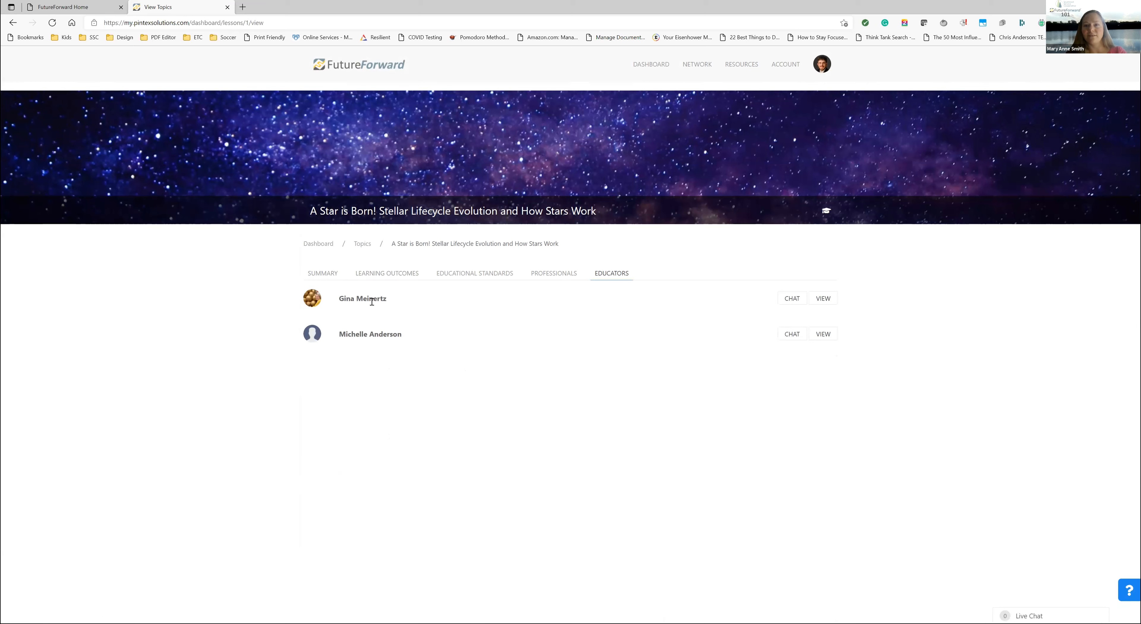
{"action": "mouse_move", "coordinate": [582, 337]}
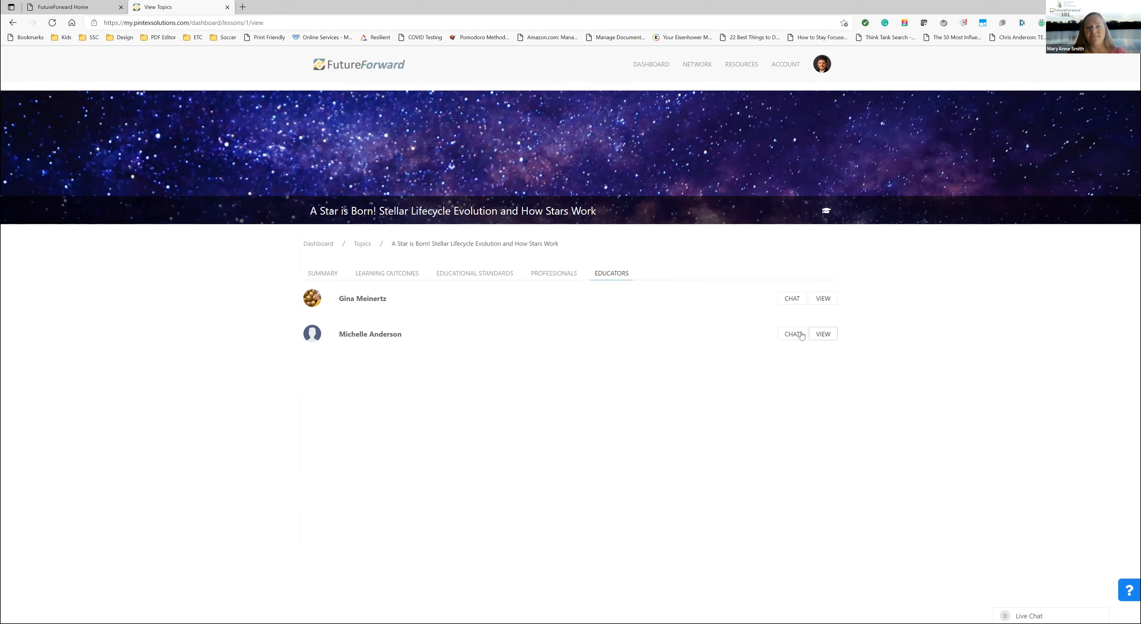
{"action": "left_click", "coordinate": [791, 334]}
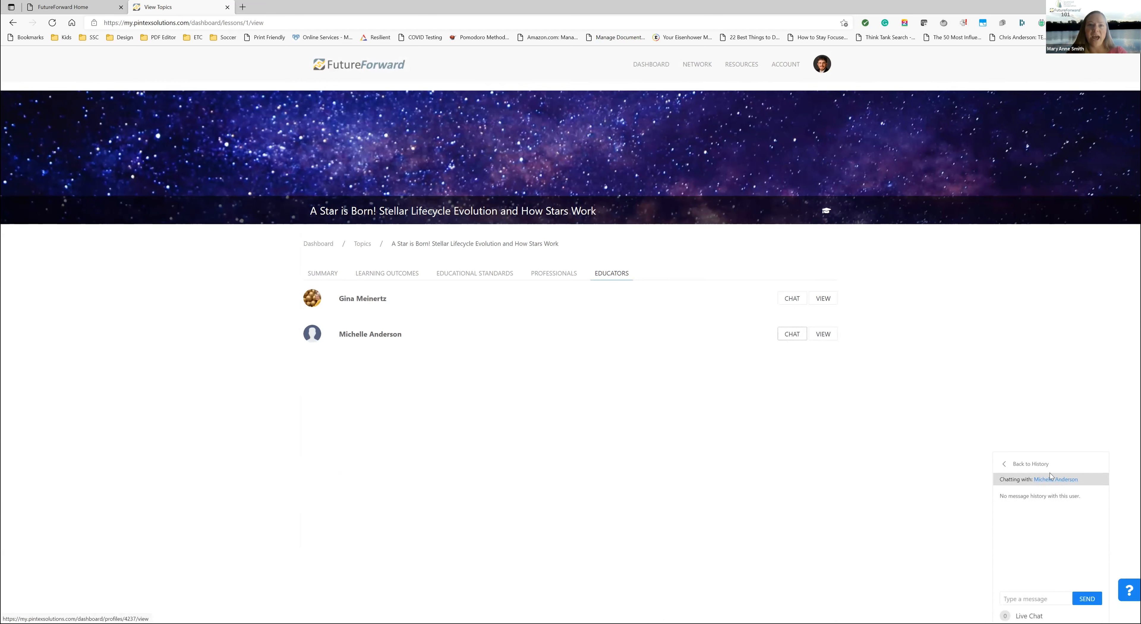
{"action": "mouse_move", "coordinate": [1040, 598]}
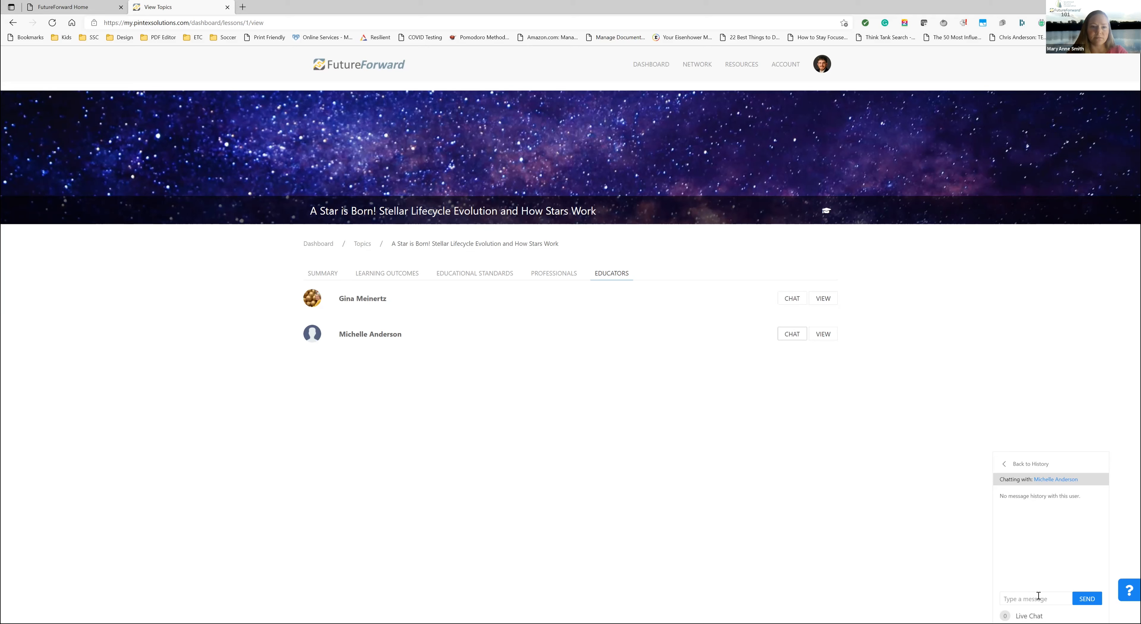
{"action": "mouse_move", "coordinate": [781, 309]}
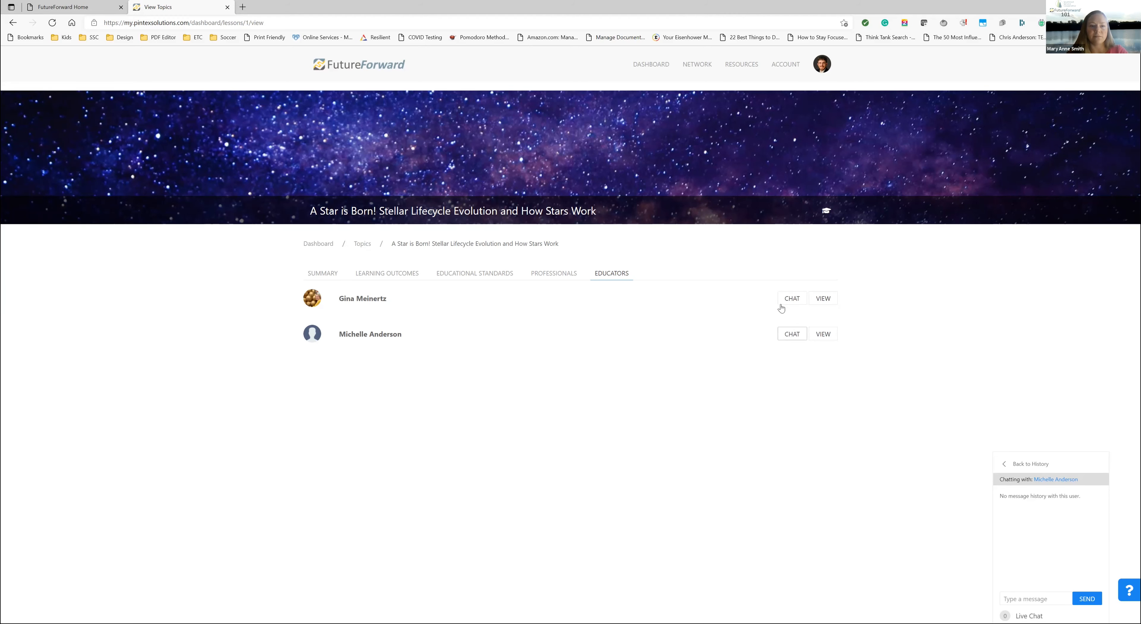
{"action": "left_click", "coordinate": [792, 299]}
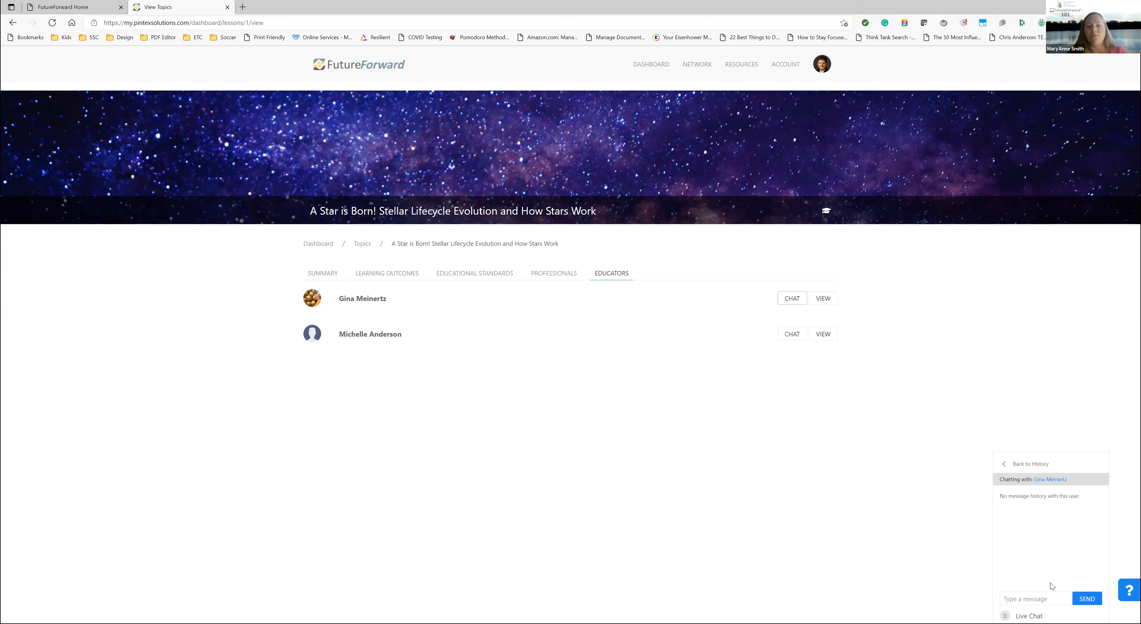
{"action": "mouse_move", "coordinate": [835, 383]}
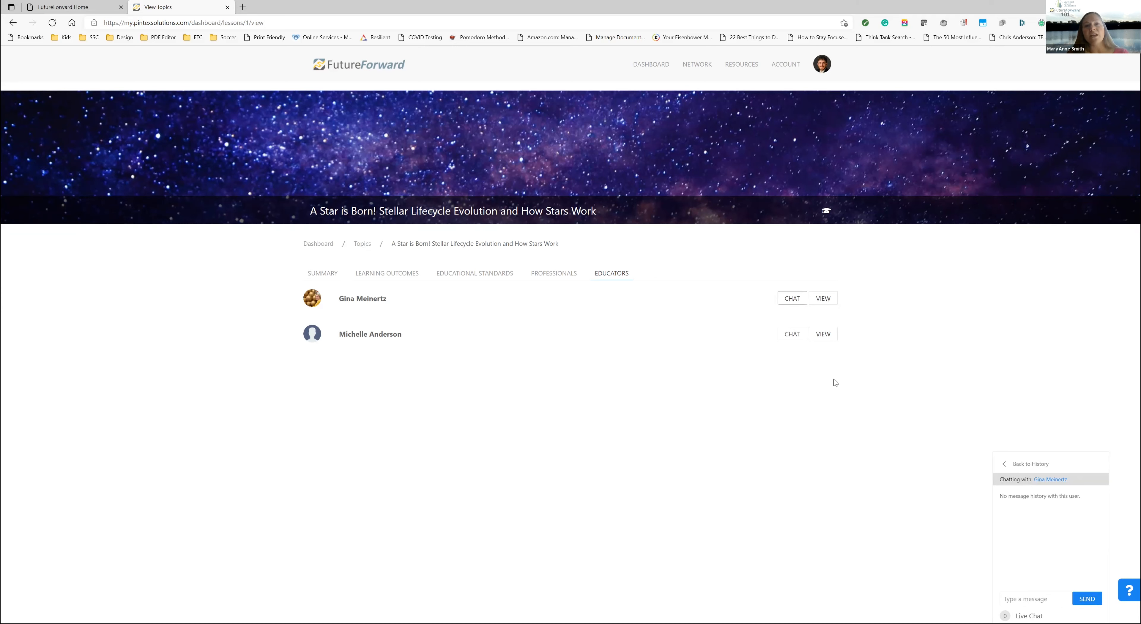
{"action": "mouse_move", "coordinate": [628, 292]}
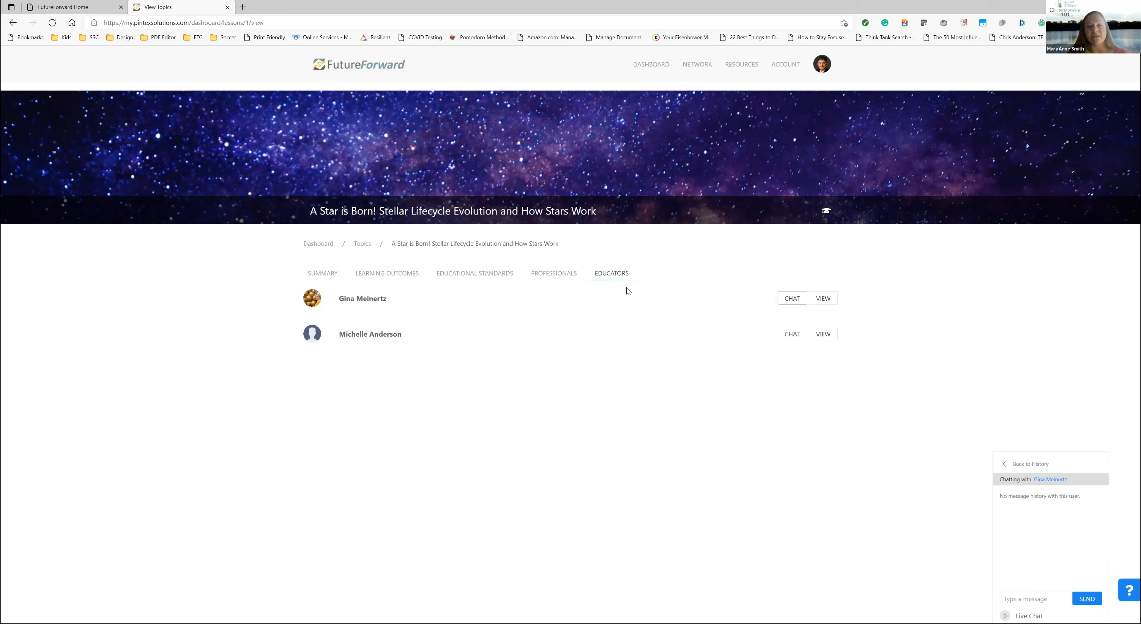
{"action": "mouse_move", "coordinate": [568, 257]}
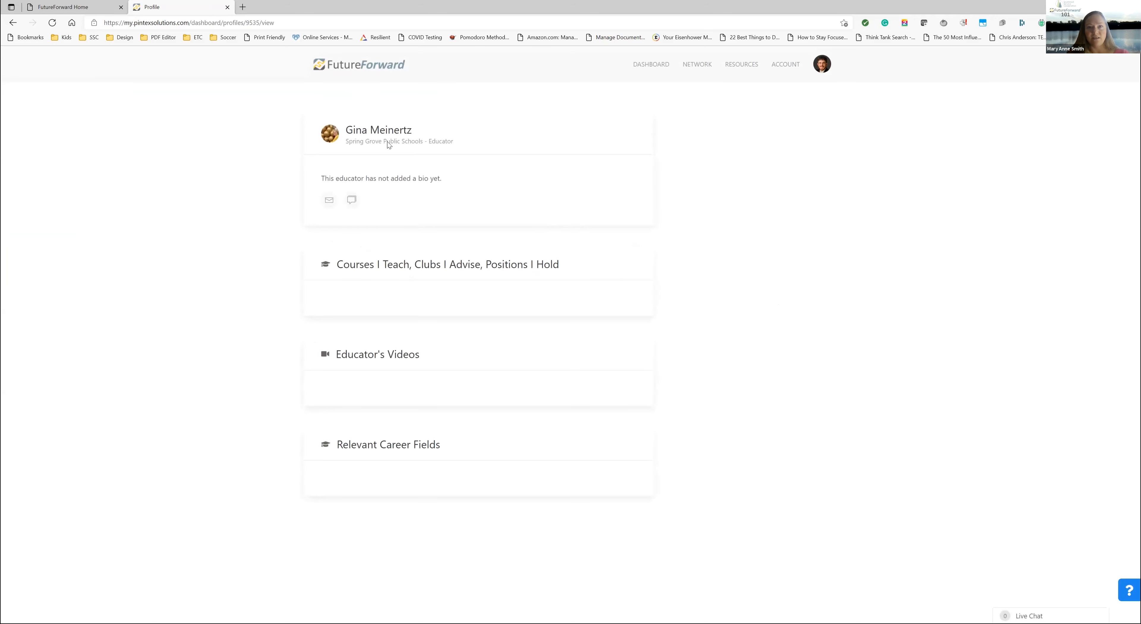
Go back to the dashboard and bring up the full lesson topics list
{"action": "left_click", "coordinate": [358, 65]}
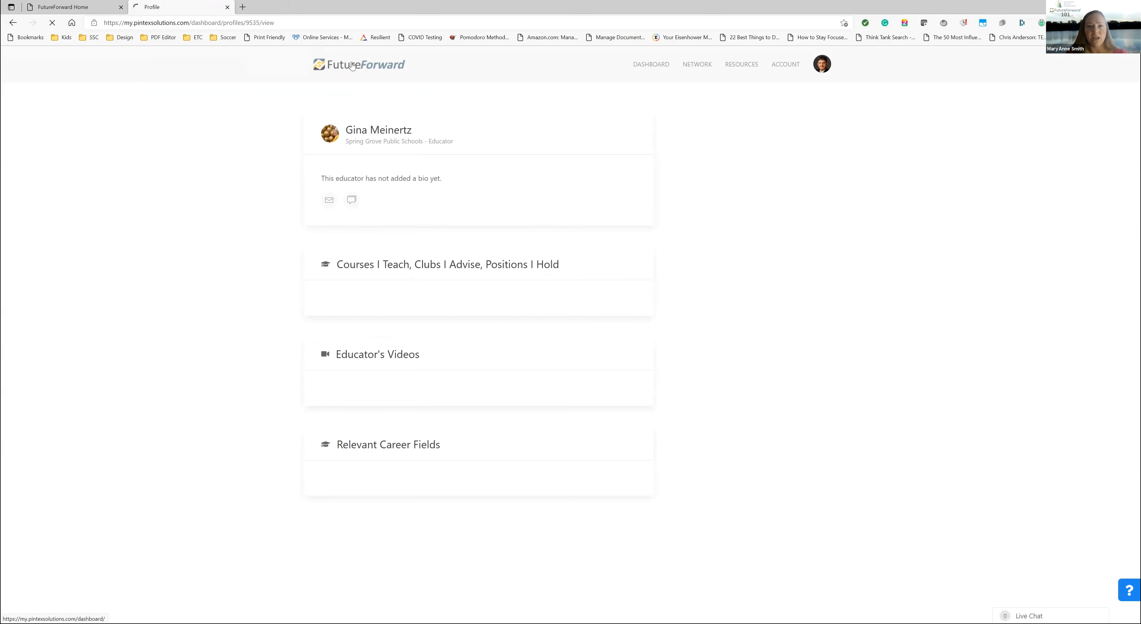
{"action": "left_click", "coordinate": [647, 64]}
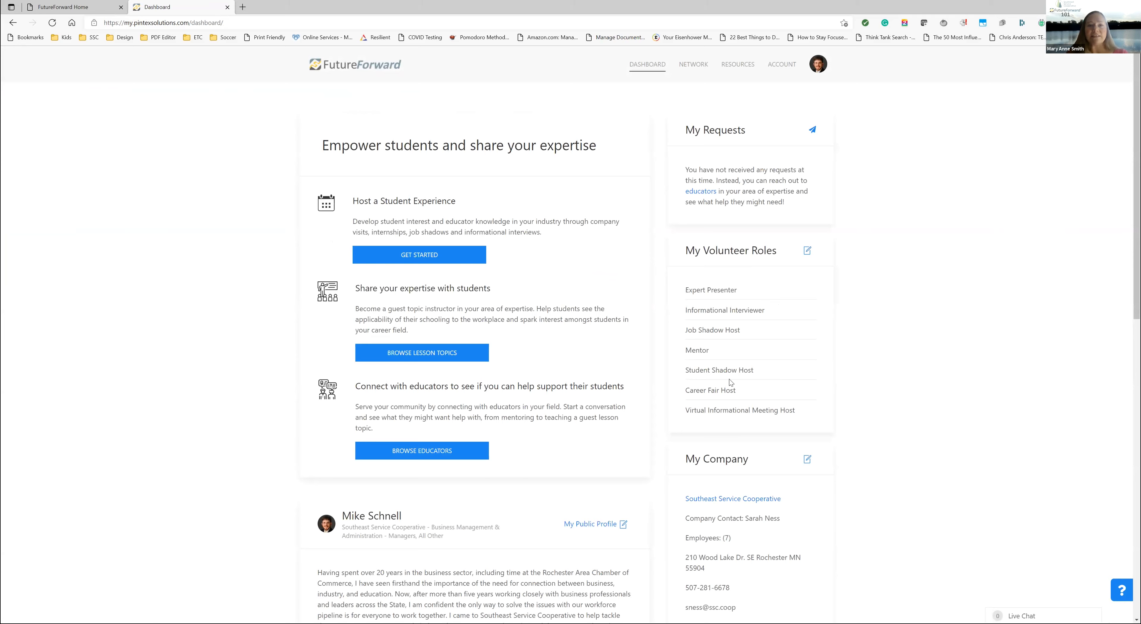
{"action": "left_click", "coordinate": [422, 353]}
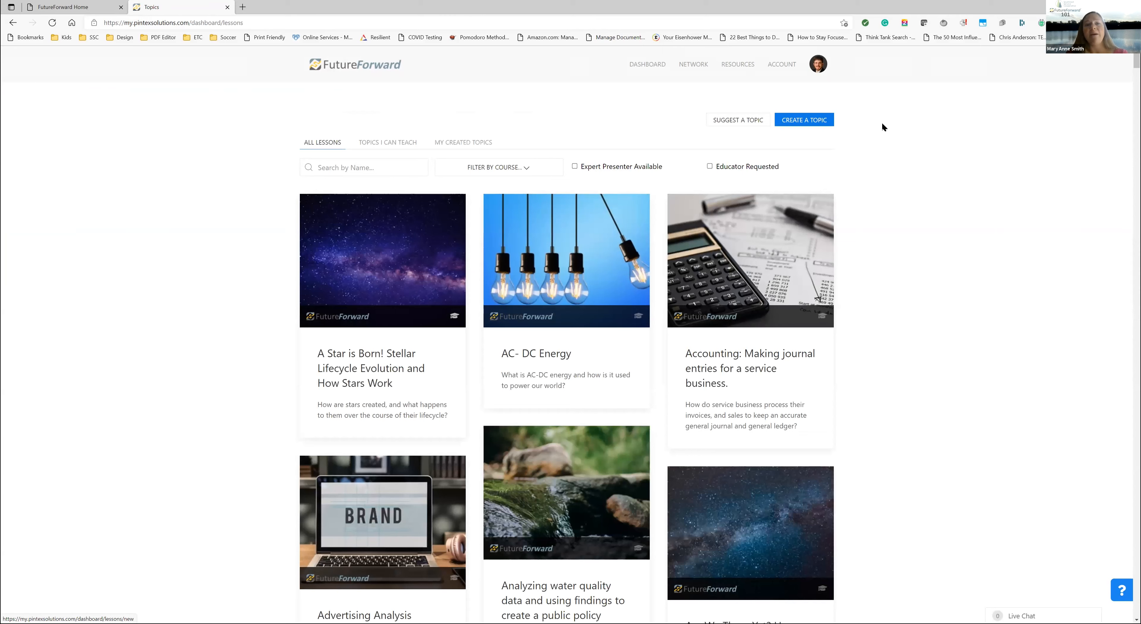
{"action": "mouse_move", "coordinate": [810, 112]}
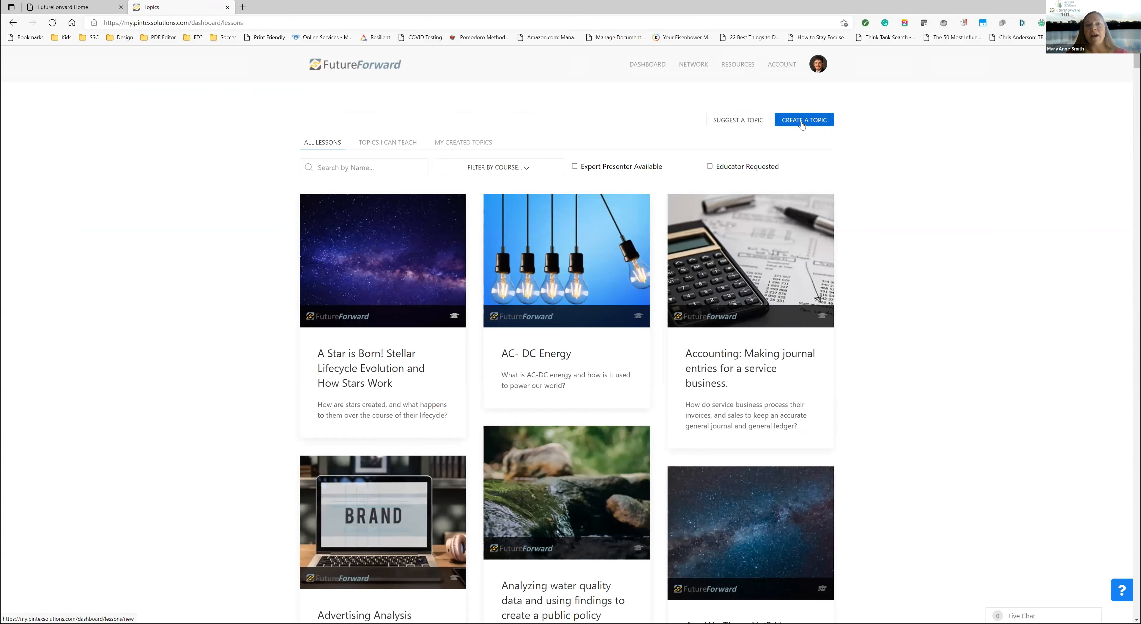
{"action": "left_click", "coordinate": [804, 119]}
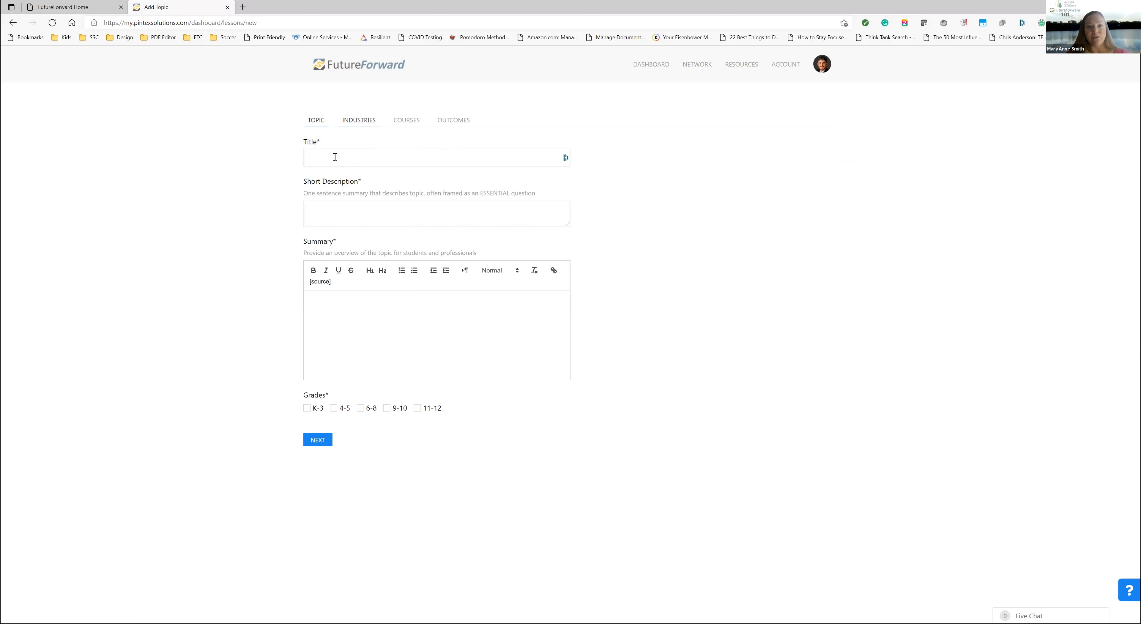
{"action": "mouse_move", "coordinate": [575, 297]}
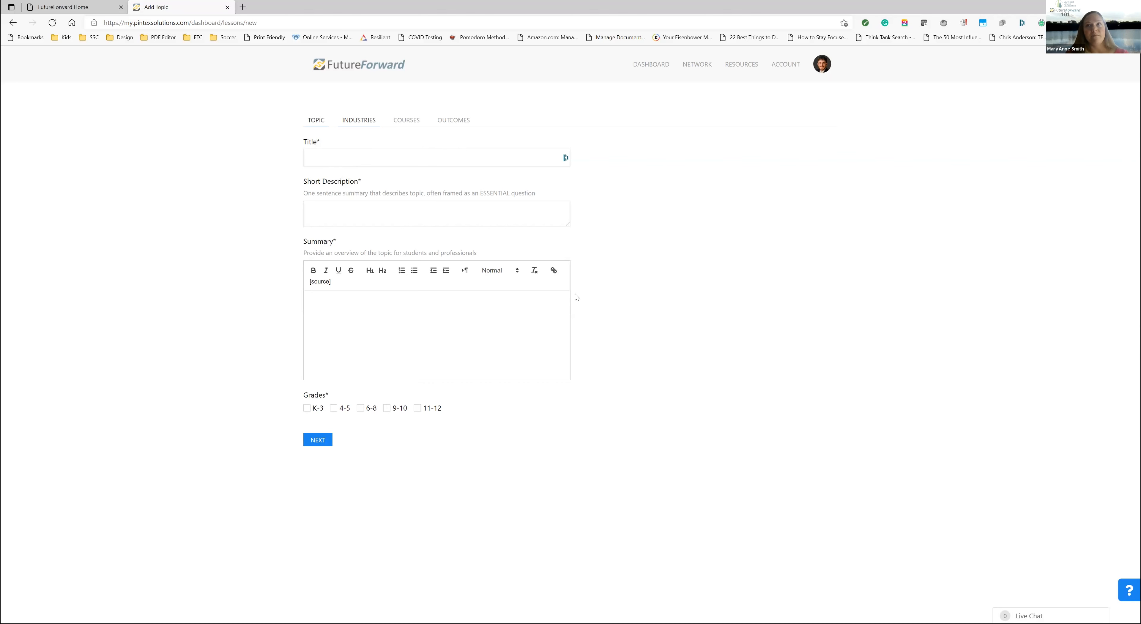
{"action": "mouse_move", "coordinate": [737, 344]}
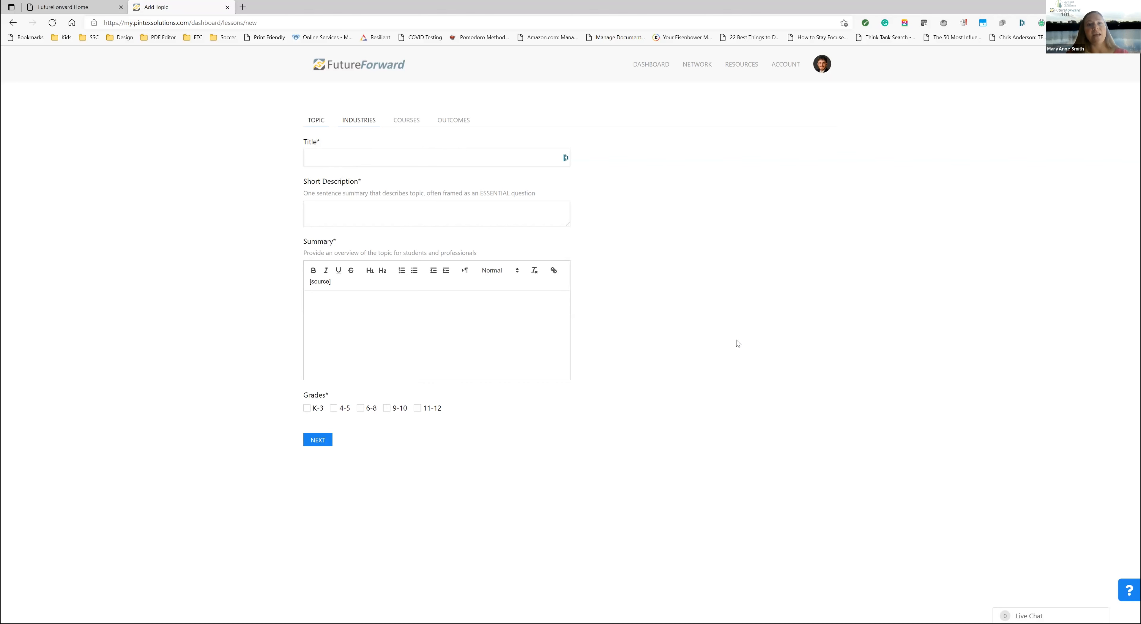
{"action": "mouse_move", "coordinate": [732, 204]}
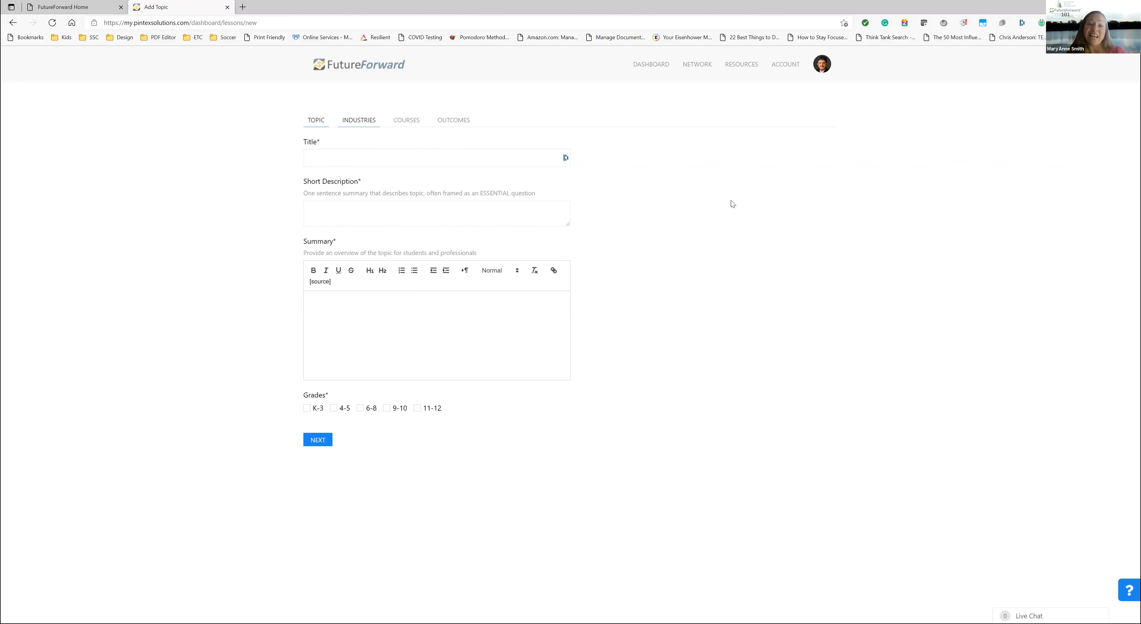
{"action": "mouse_move", "coordinate": [721, 207]}
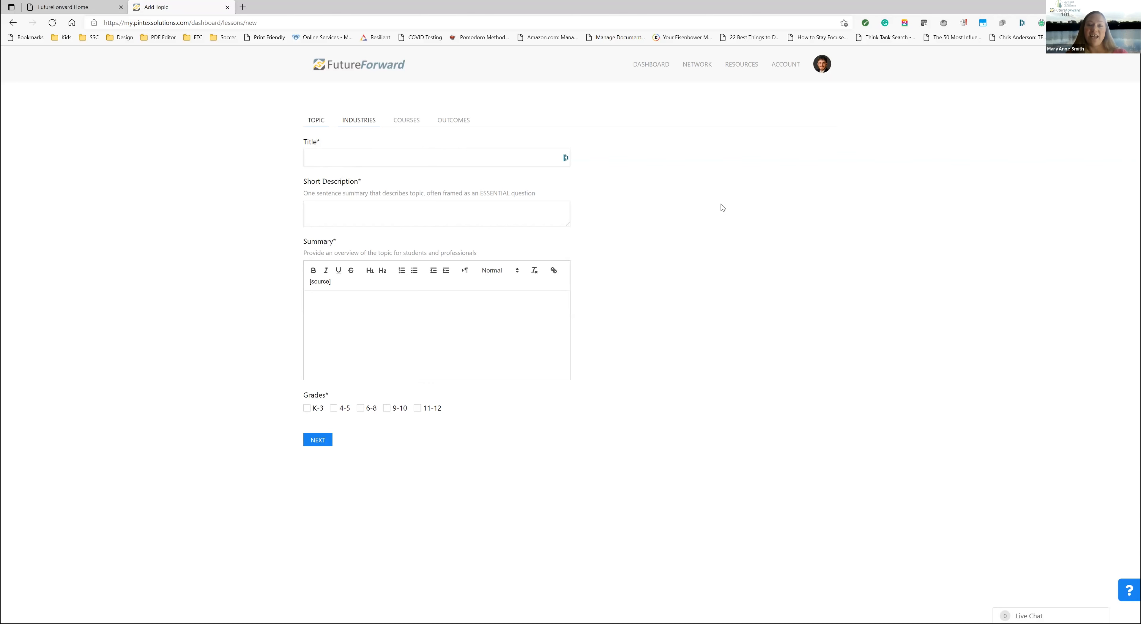
{"action": "mouse_move", "coordinate": [363, 175]}
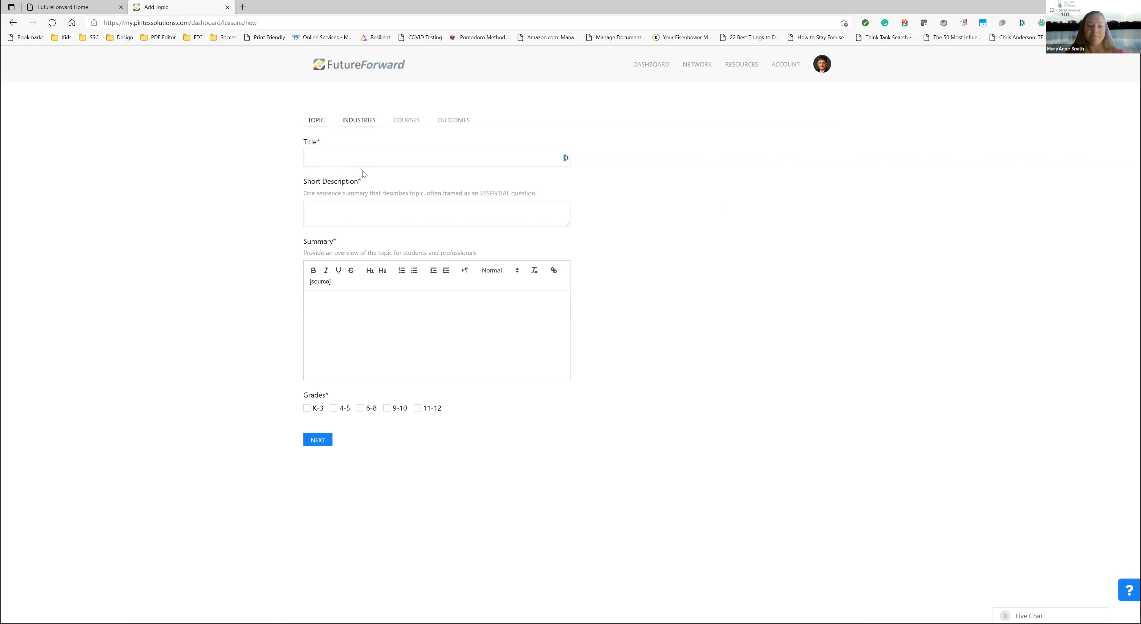
{"action": "mouse_move", "coordinate": [359, 125]}
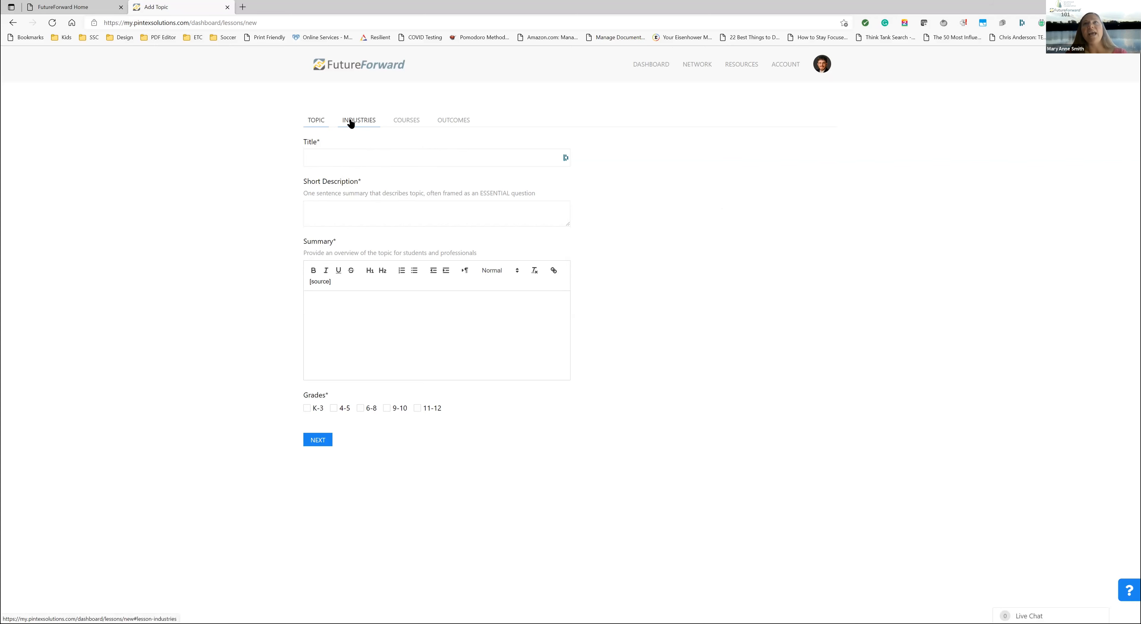
{"action": "left_click", "coordinate": [358, 120]}
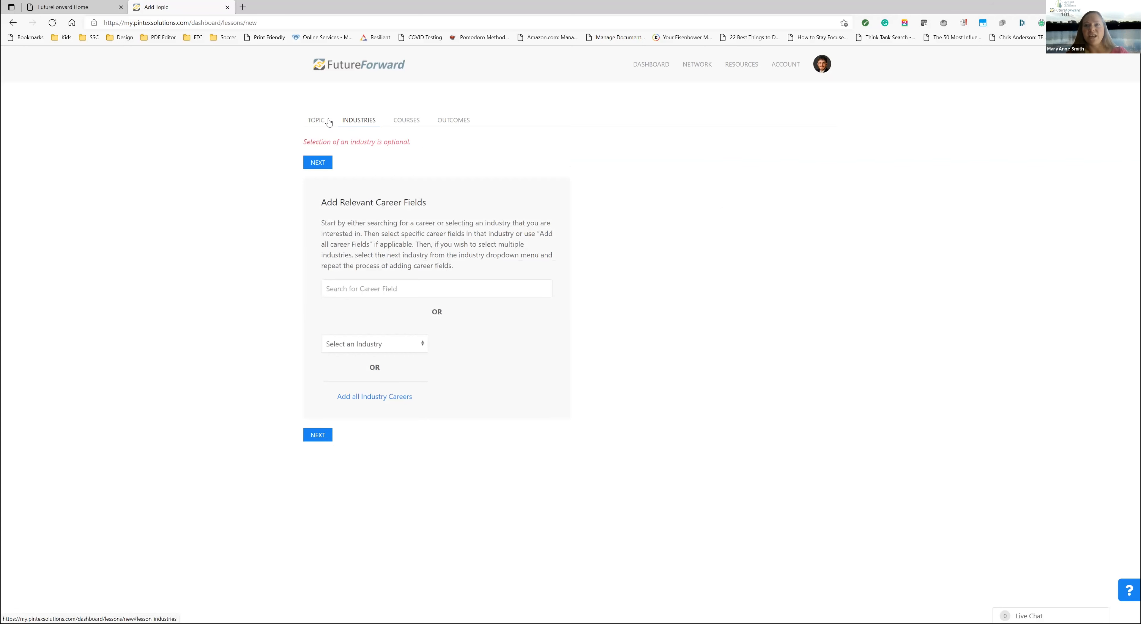
{"action": "left_click", "coordinate": [315, 120]}
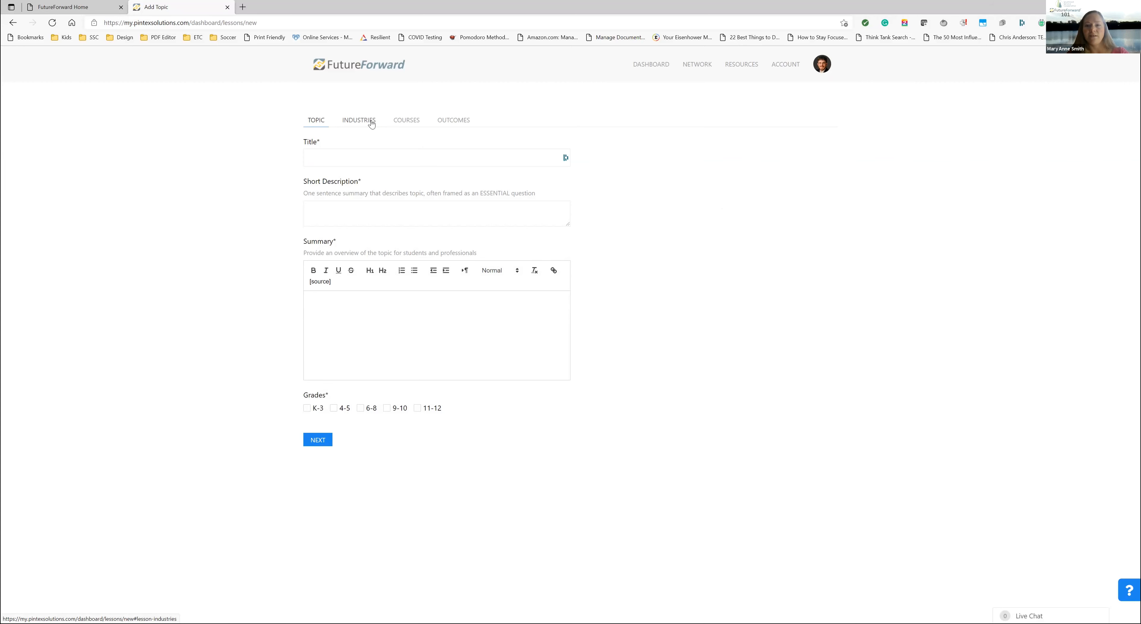
{"action": "left_click", "coordinate": [357, 120]}
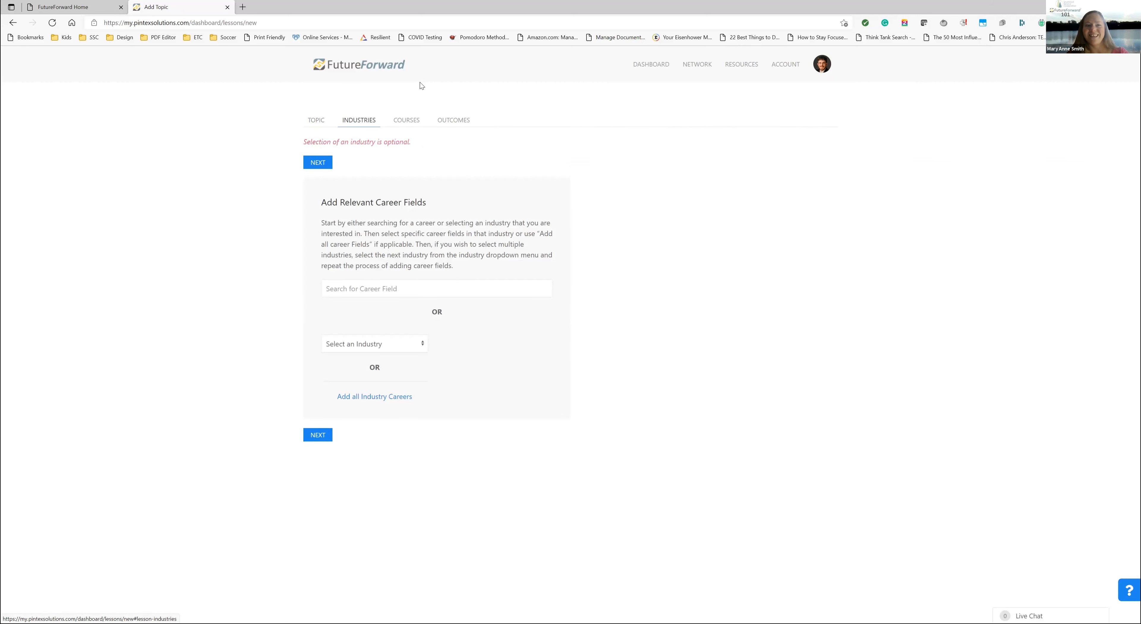
{"action": "mouse_move", "coordinate": [383, 82]}
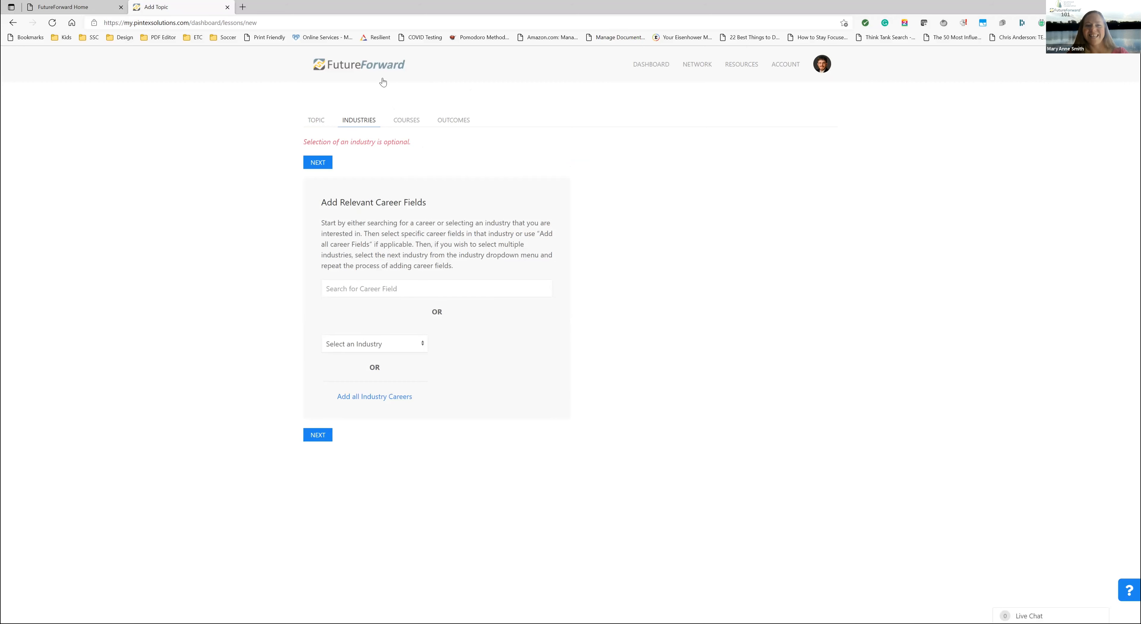
{"action": "mouse_move", "coordinate": [315, 120]}
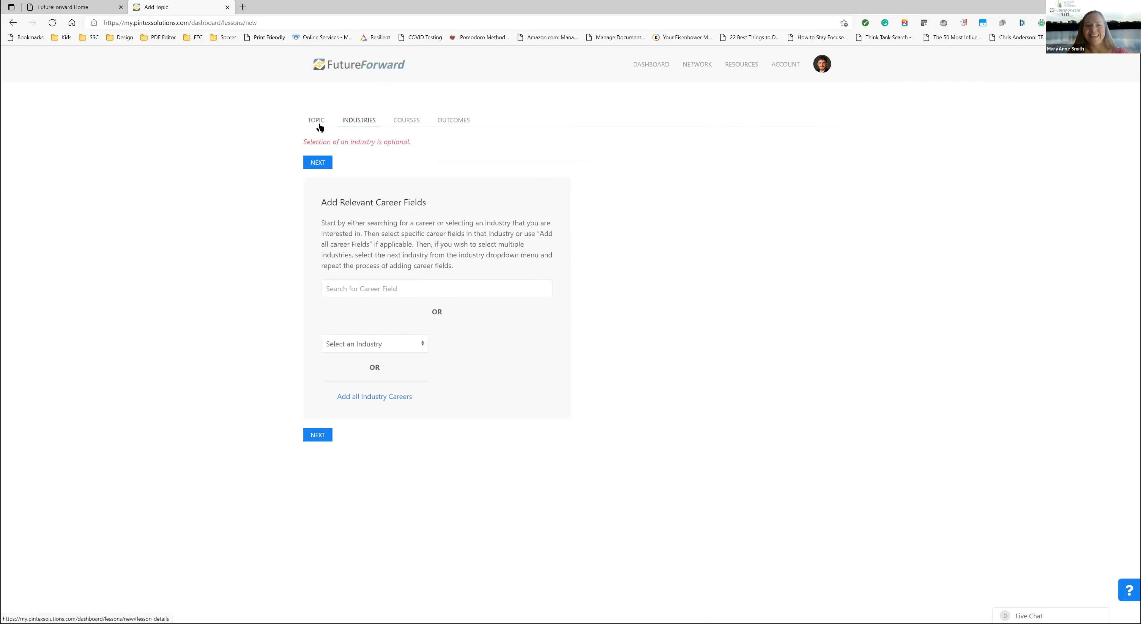
{"action": "left_click", "coordinate": [315, 120]}
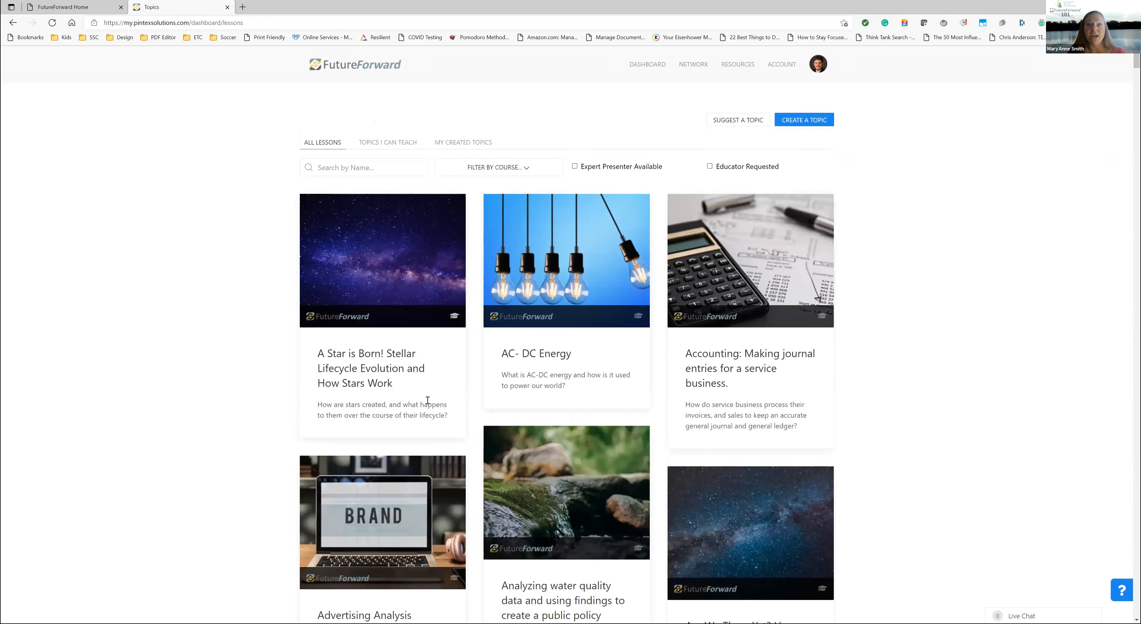
{"action": "mouse_move", "coordinate": [370, 368]}
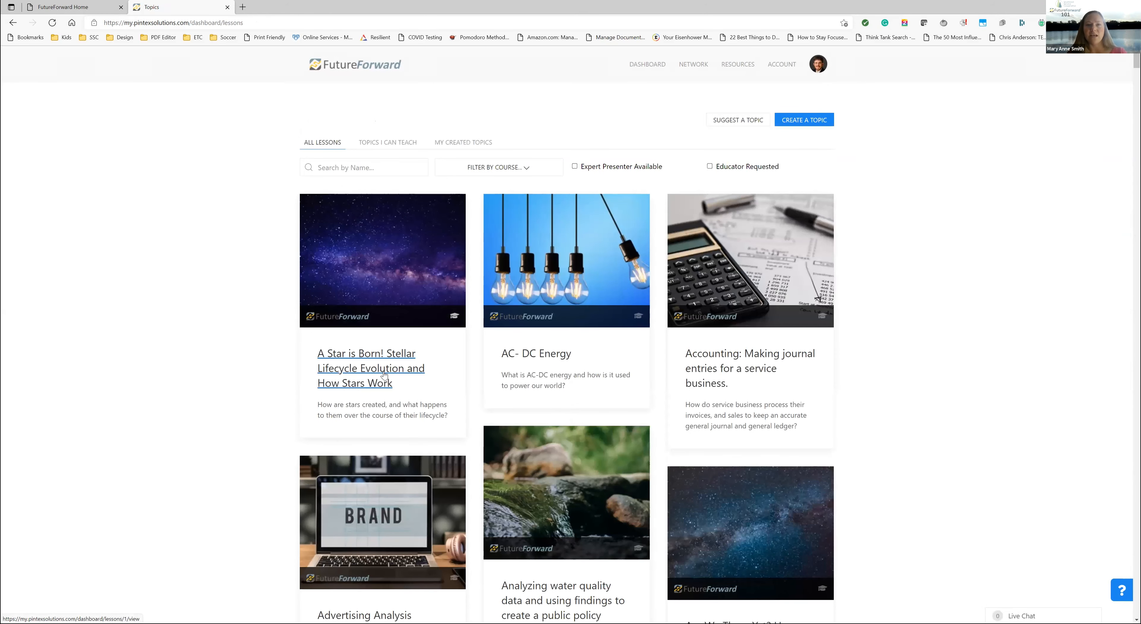
View the Stellar Lifecycle topic's three learning outcomes, then return to the topics list
{"action": "left_click", "coordinate": [367, 368]}
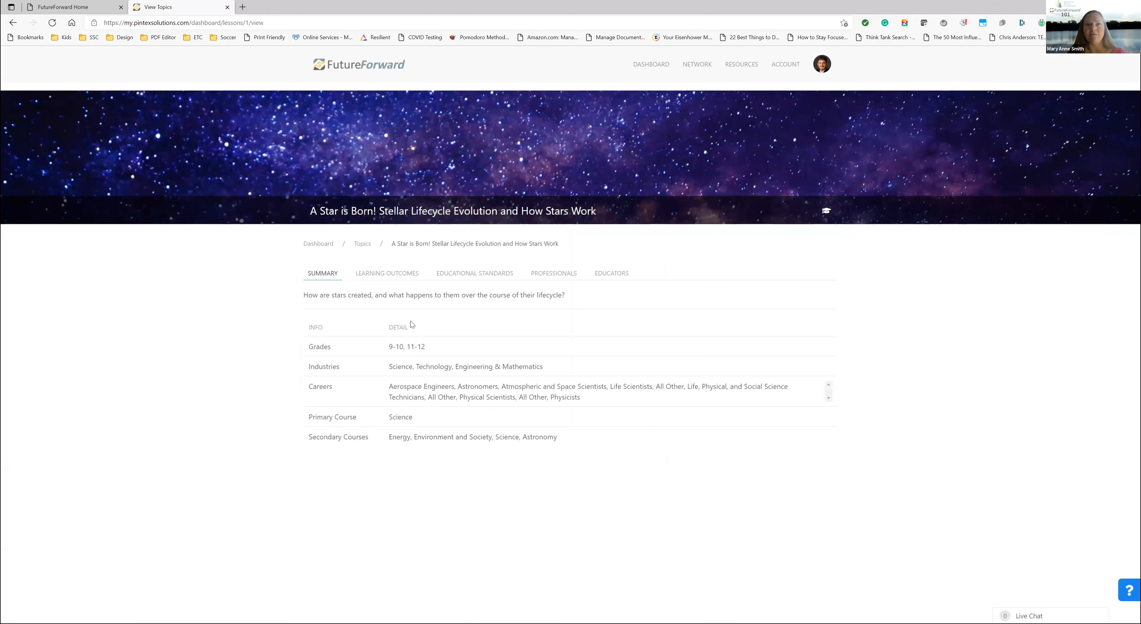
{"action": "left_click", "coordinate": [386, 273]}
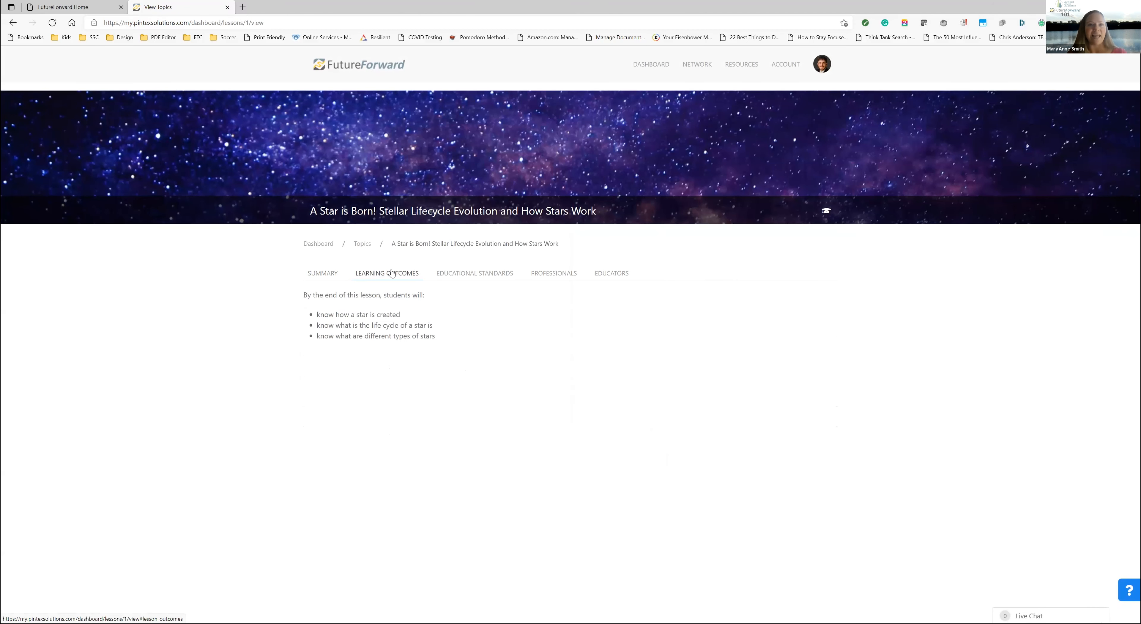
{"action": "mouse_move", "coordinate": [370, 351]}
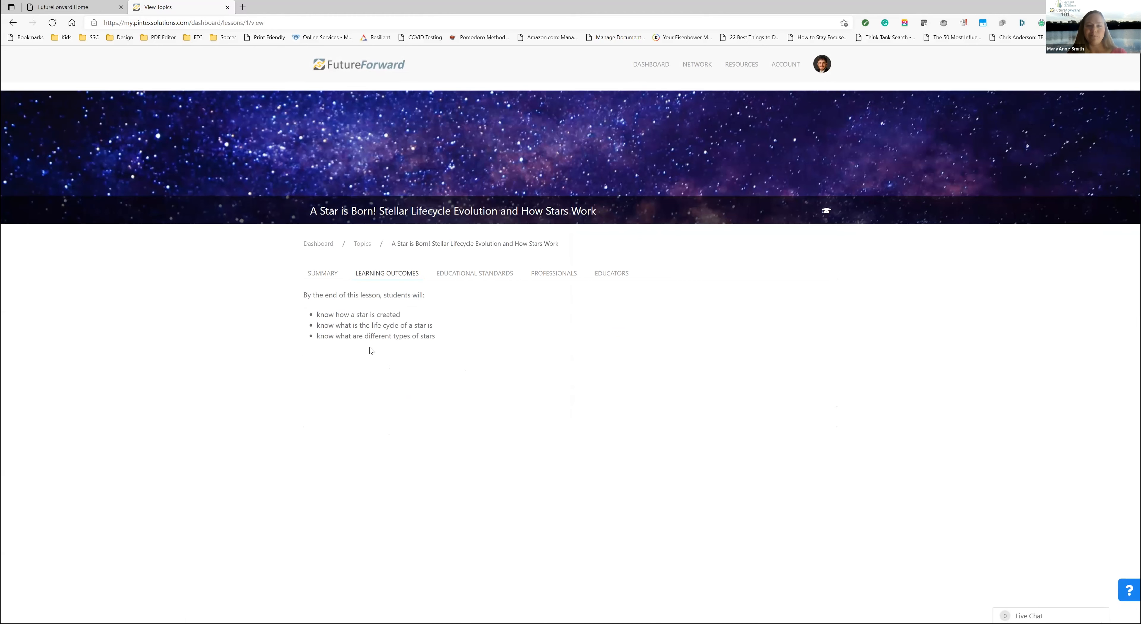
{"action": "mouse_move", "coordinate": [405, 344]}
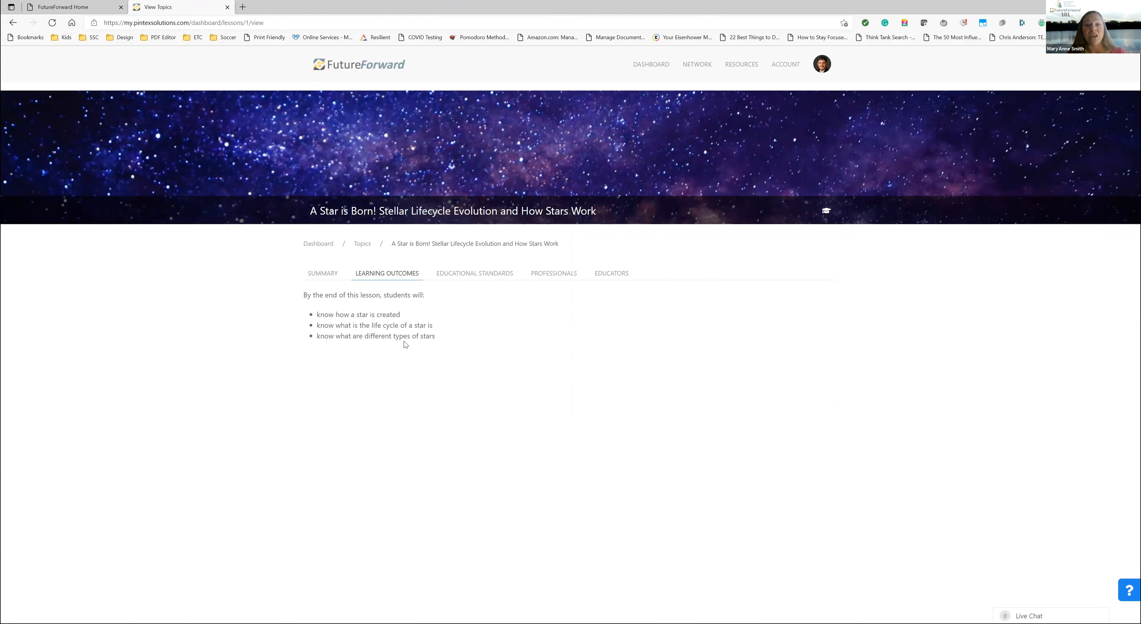
{"action": "mouse_move", "coordinate": [451, 328]}
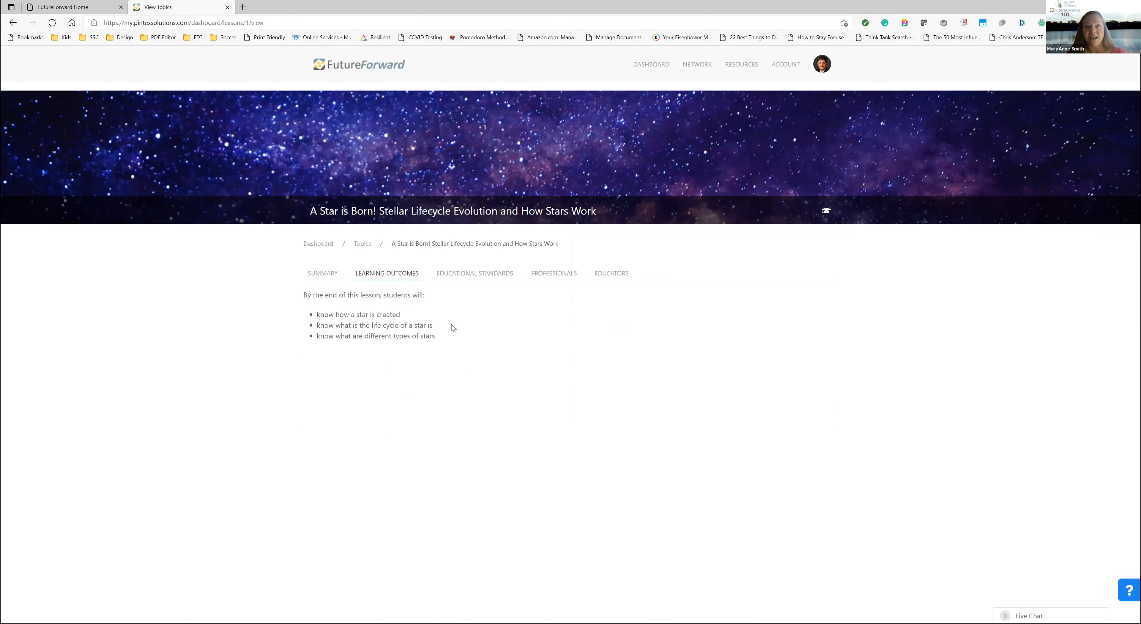
{"action": "mouse_move", "coordinate": [825, 211]}
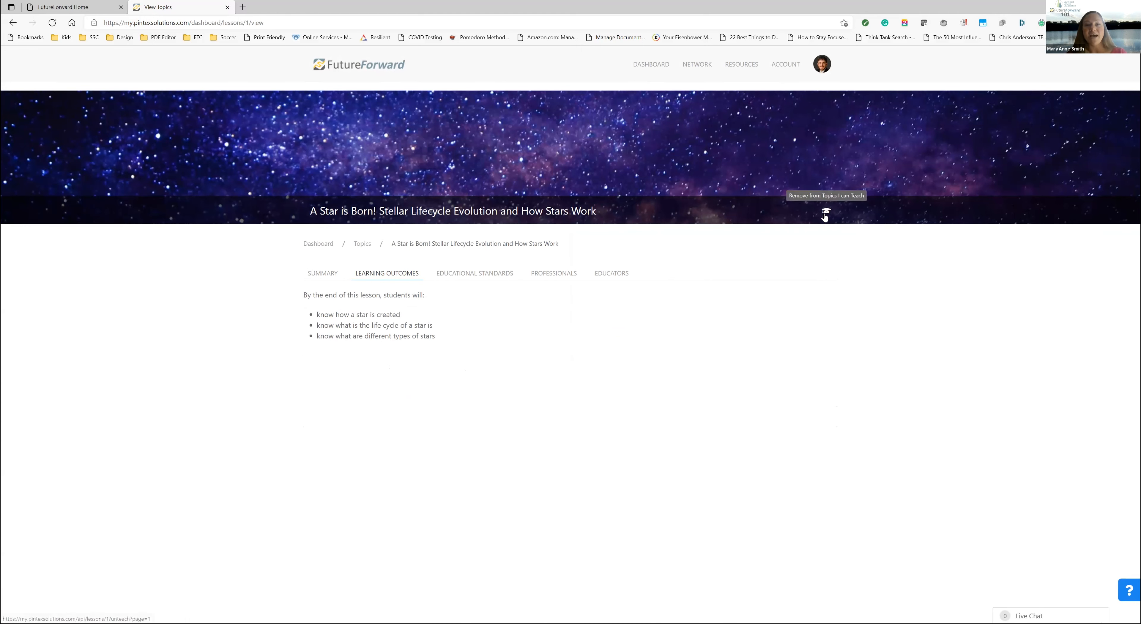
{"action": "mouse_move", "coordinate": [585, 259]}
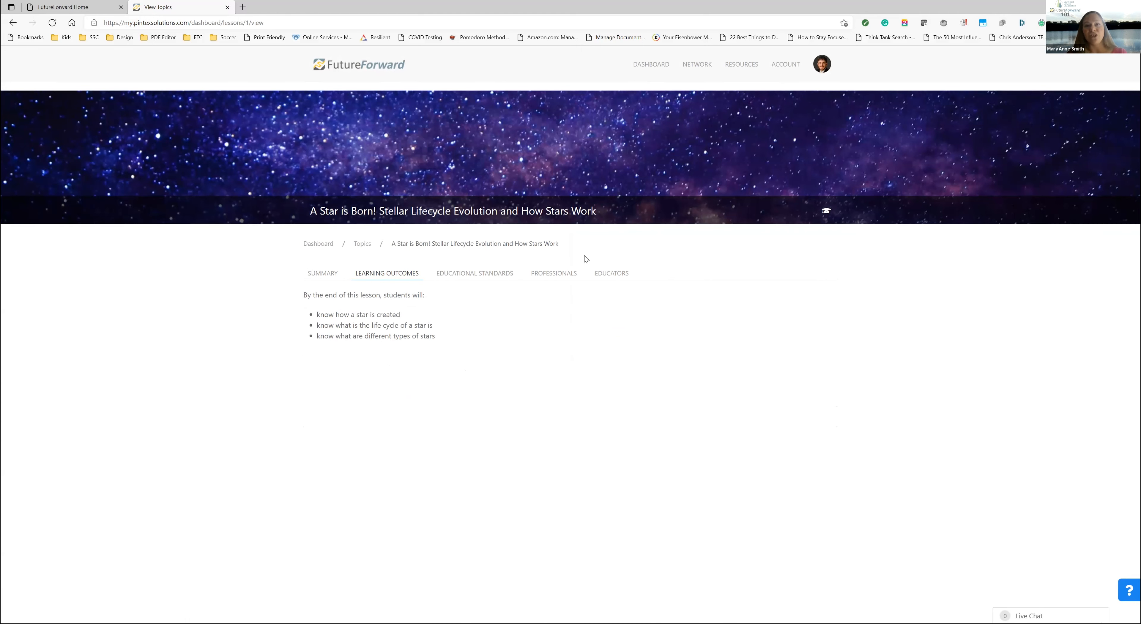
{"action": "mouse_move", "coordinate": [605, 260]}
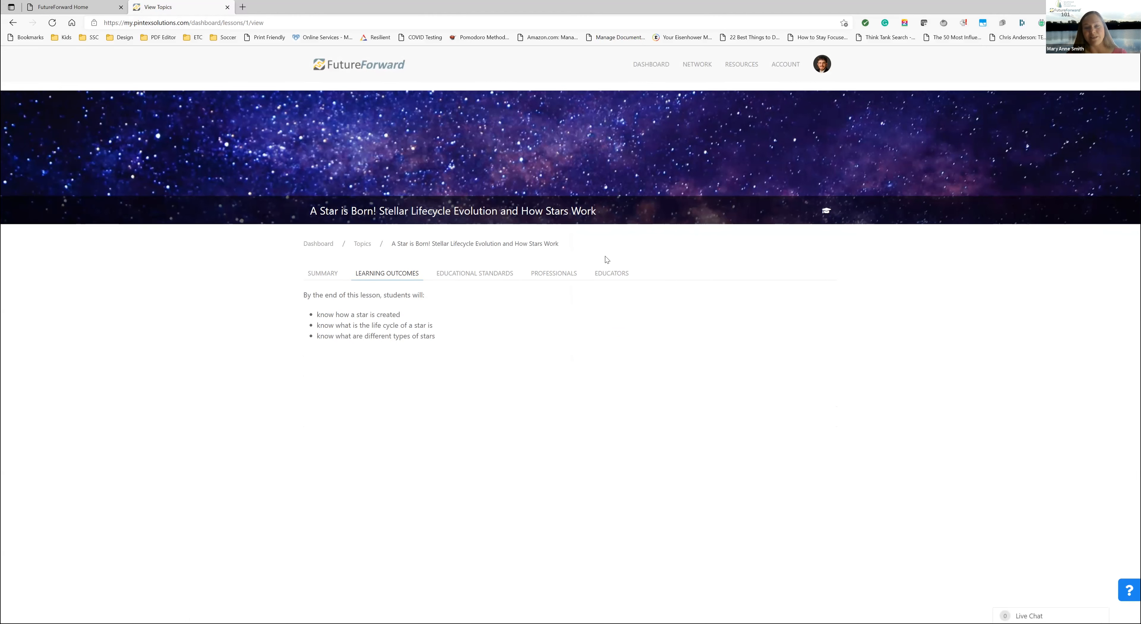
{"action": "mouse_move", "coordinate": [615, 297]}
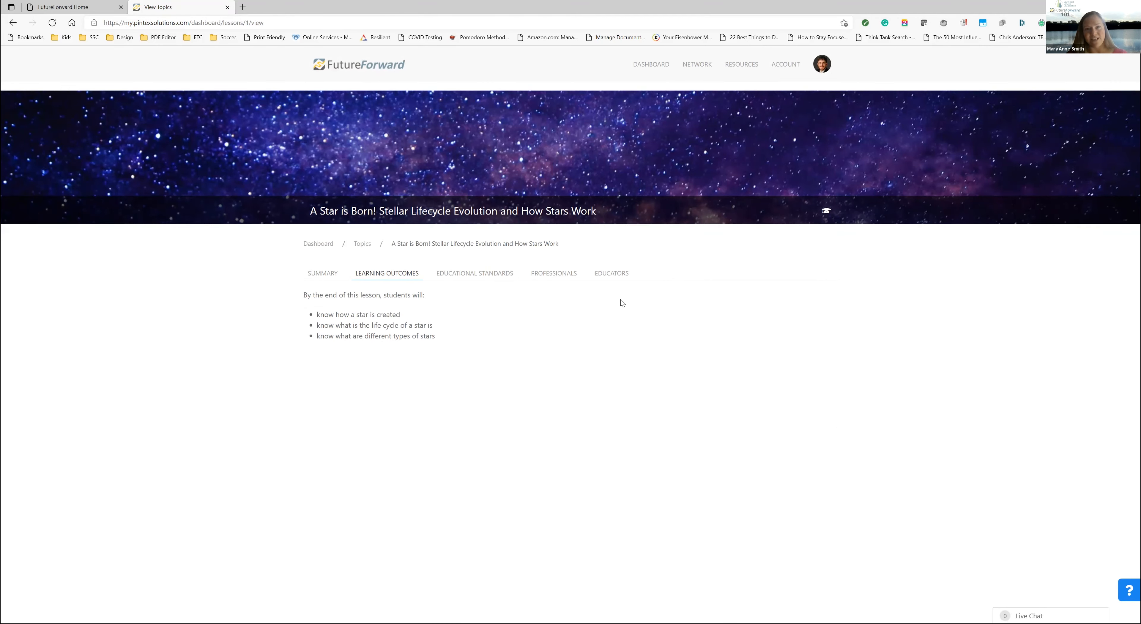
{"action": "mouse_move", "coordinate": [738, 240]}
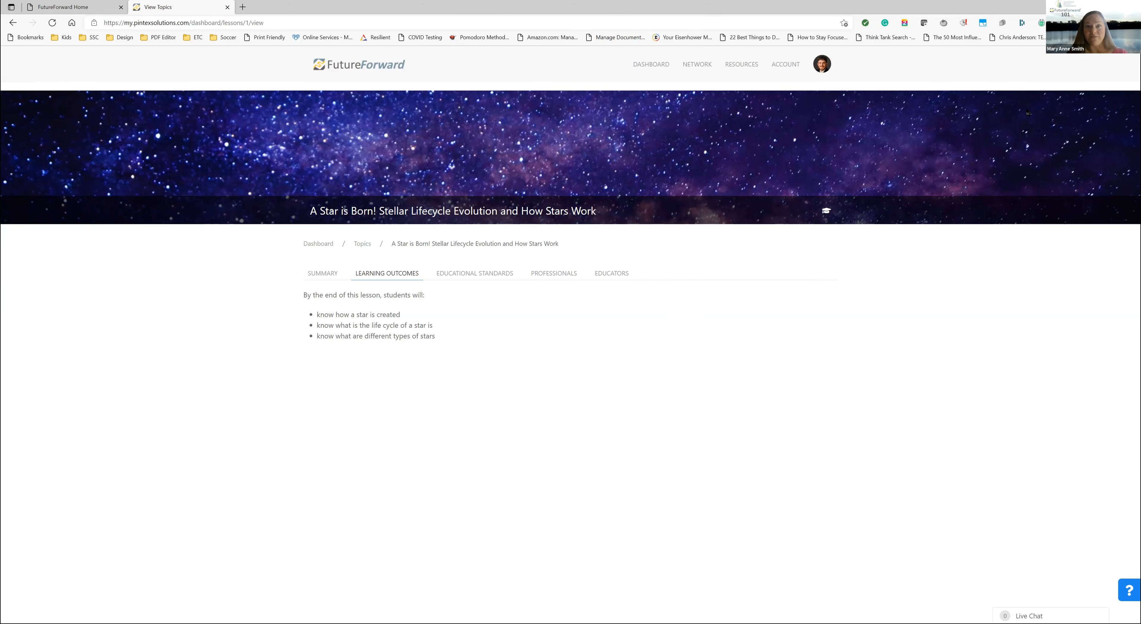
{"action": "mouse_move", "coordinate": [915, 191]}
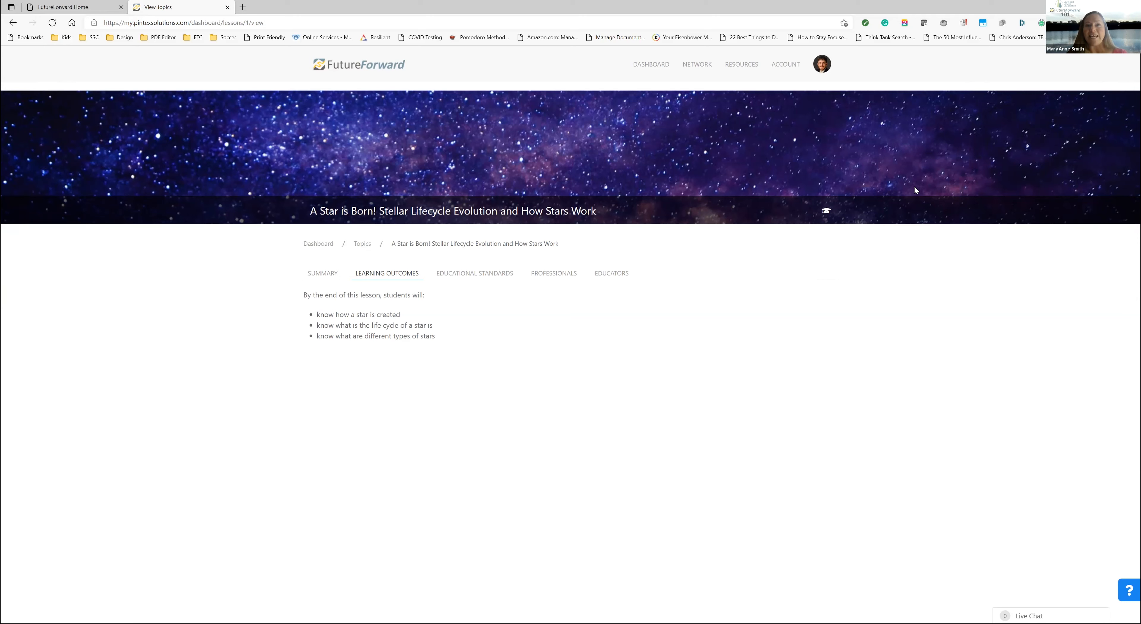
{"action": "mouse_move", "coordinate": [378, 264]}
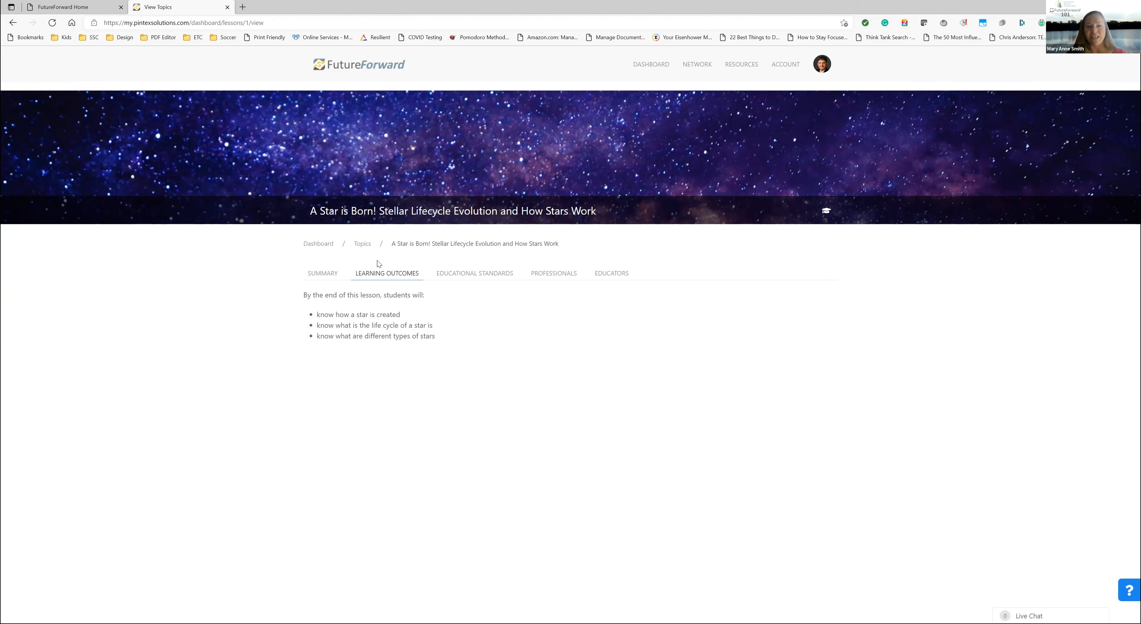
{"action": "mouse_move", "coordinate": [362, 247]}
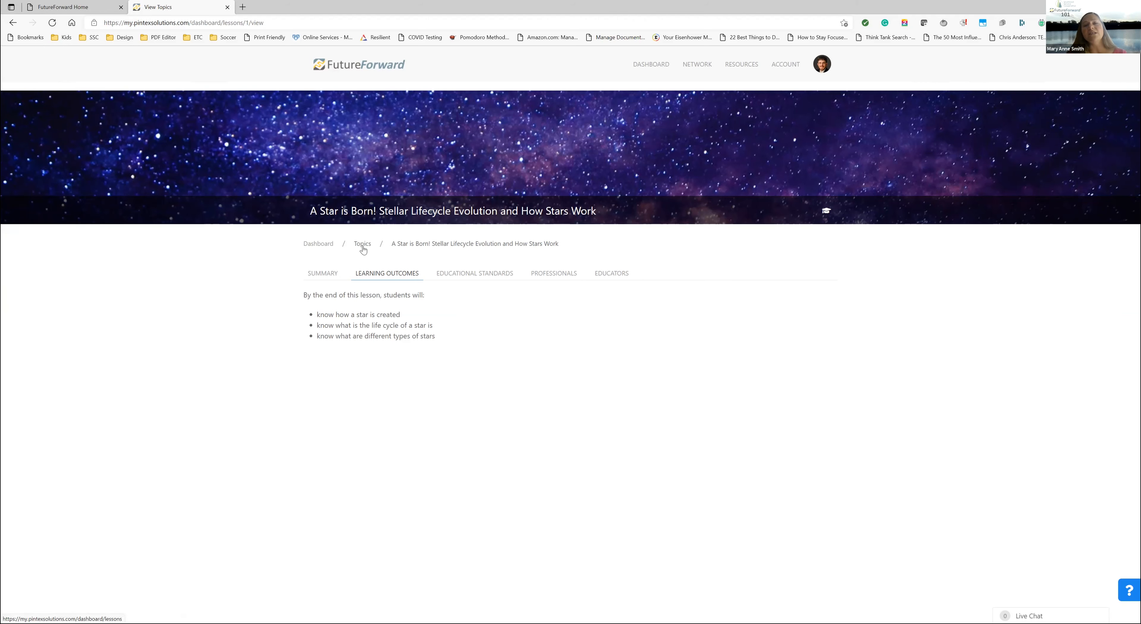
{"action": "left_click", "coordinate": [362, 244]}
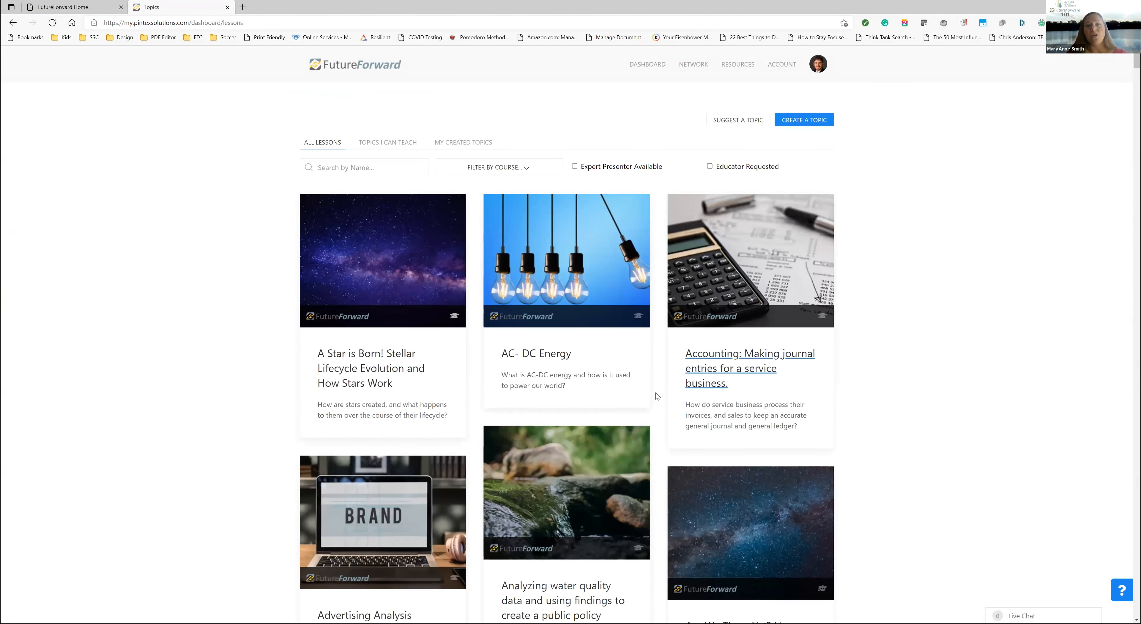
{"action": "mouse_move", "coordinate": [535, 354]}
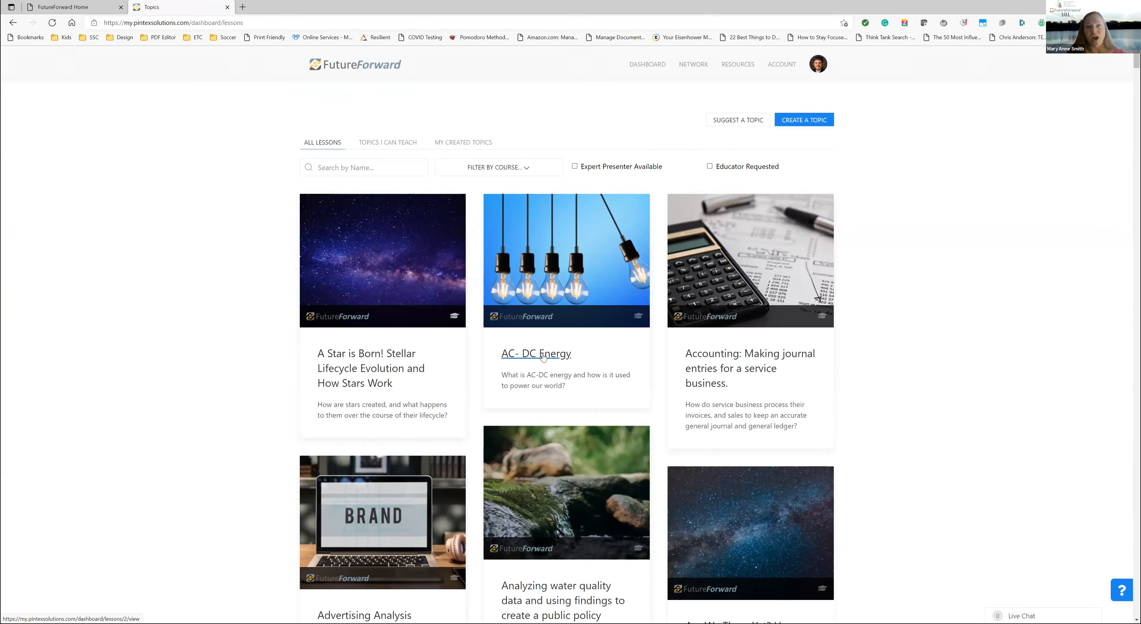
{"action": "mouse_move", "coordinate": [836, 328]}
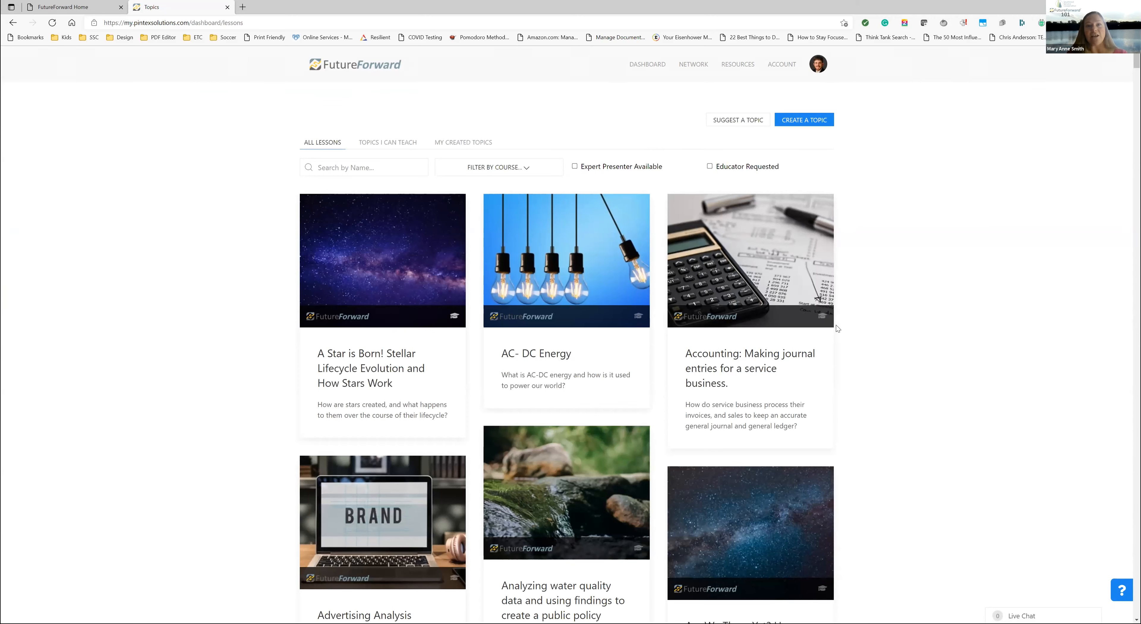
{"action": "mouse_move", "coordinate": [855, 322]}
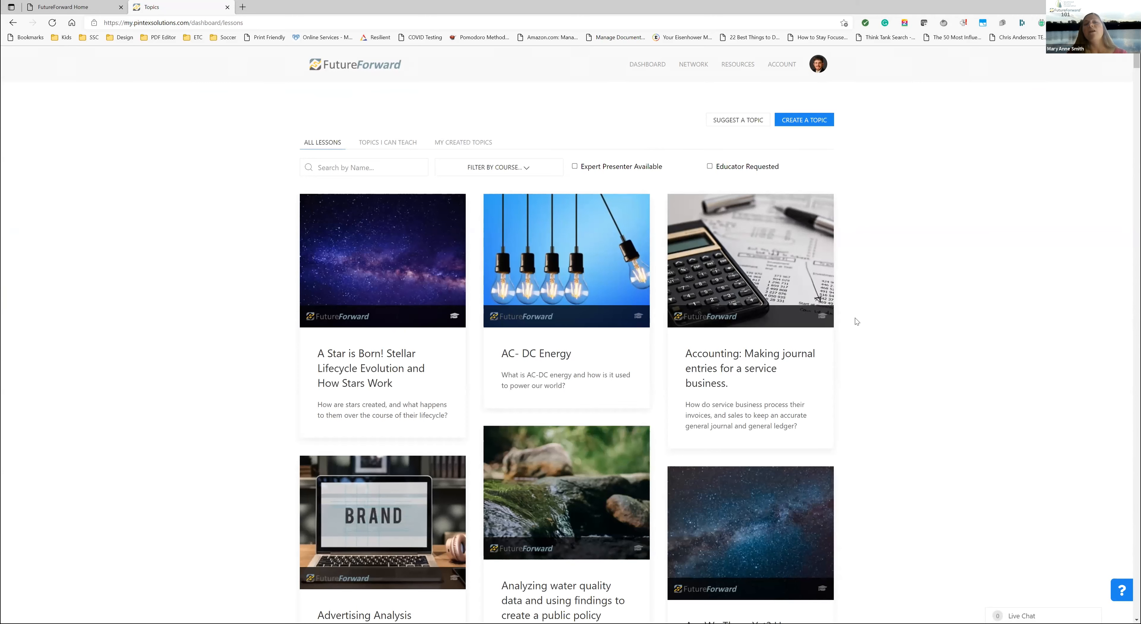
{"action": "mouse_move", "coordinate": [776, 441]}
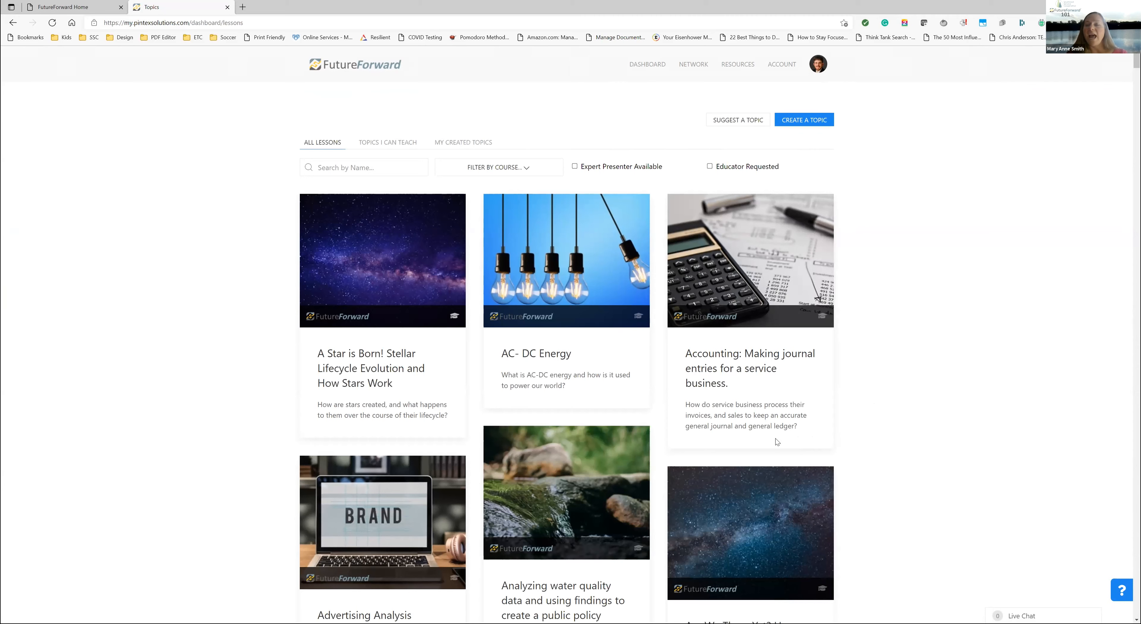
{"action": "mouse_move", "coordinate": [896, 430]}
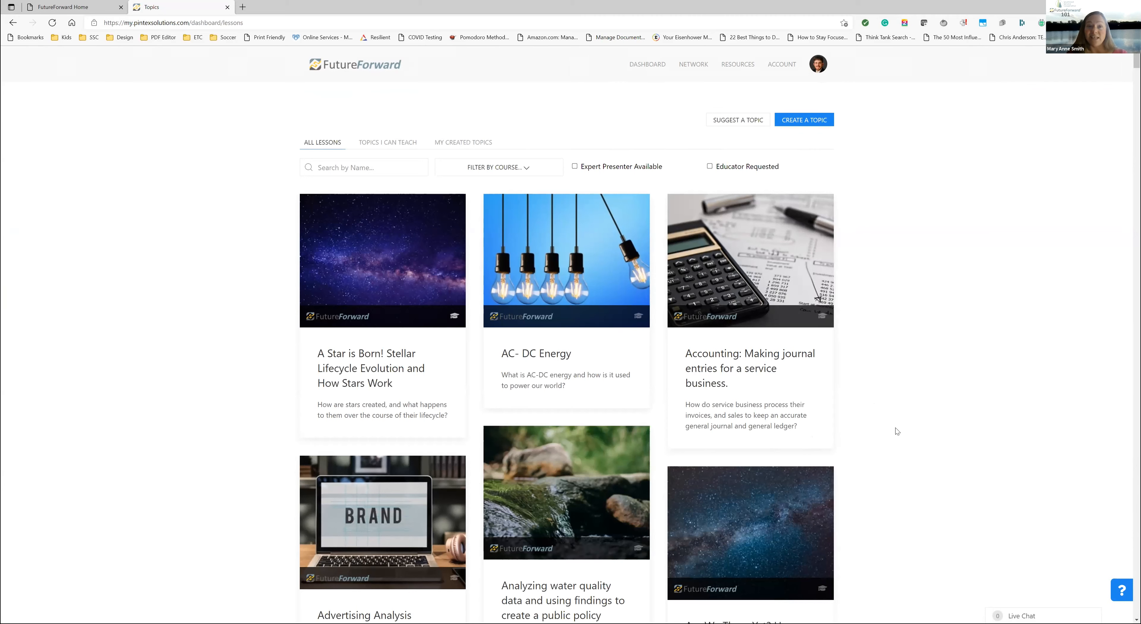
{"action": "mouse_move", "coordinate": [870, 407]}
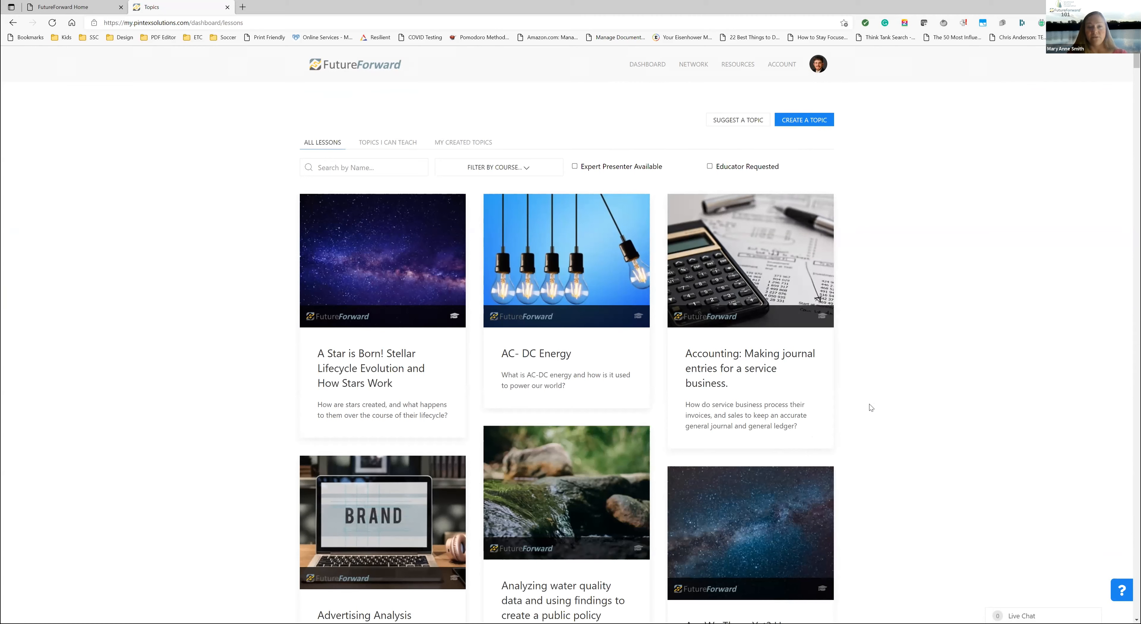
{"action": "mouse_move", "coordinate": [877, 233]}
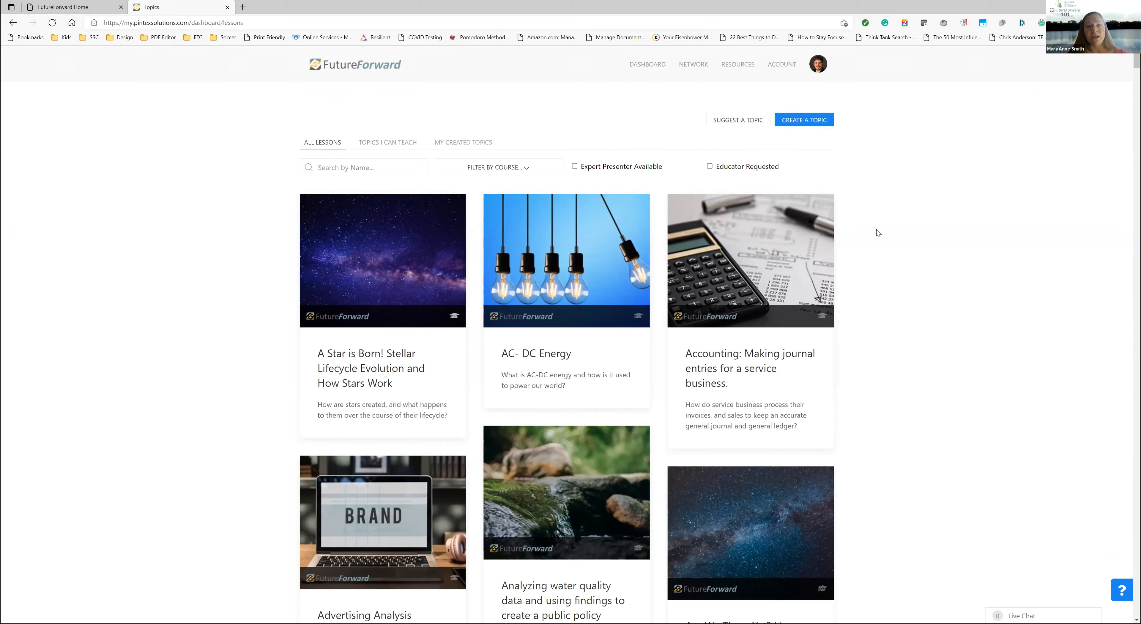
{"action": "mouse_move", "coordinate": [1072, 558]}
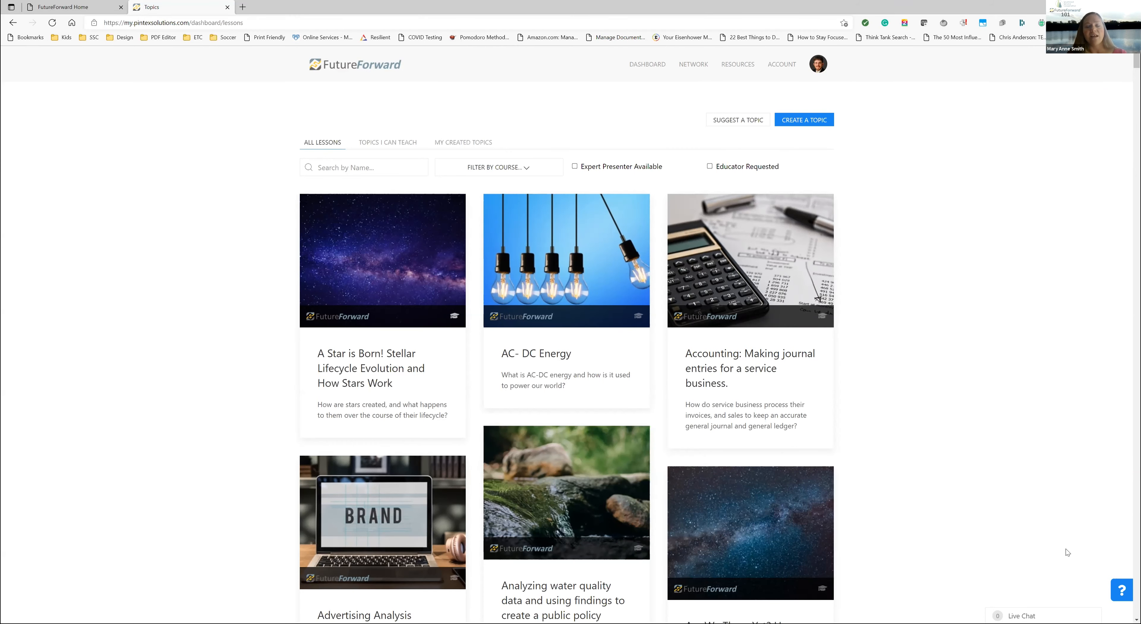
{"action": "mouse_move", "coordinate": [1059, 546]}
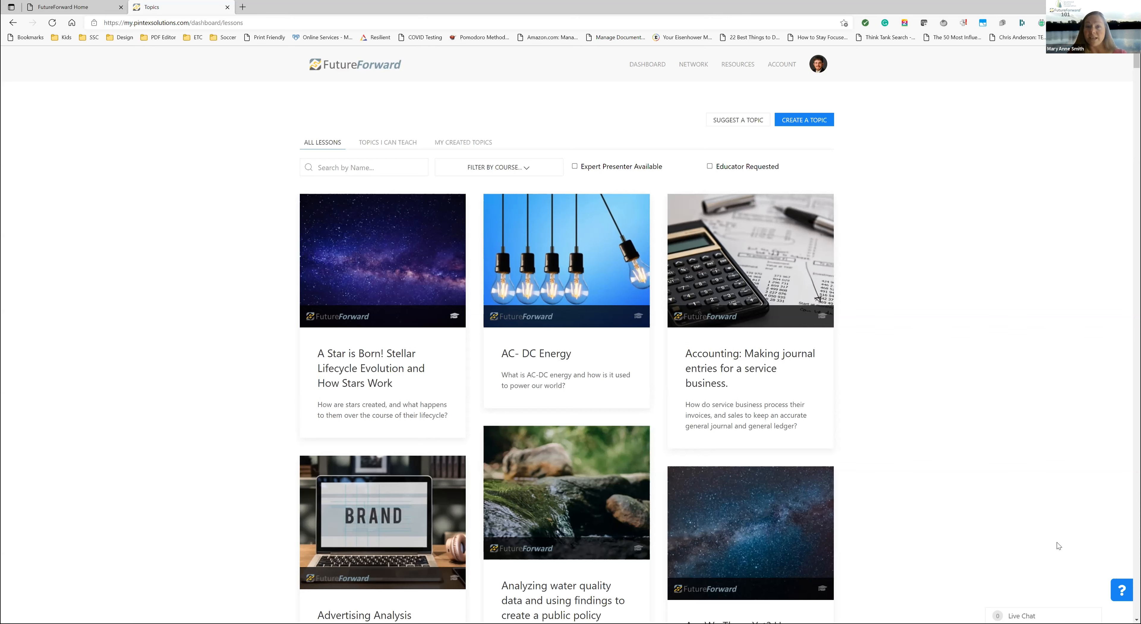
{"action": "mouse_move", "coordinate": [965, 377]}
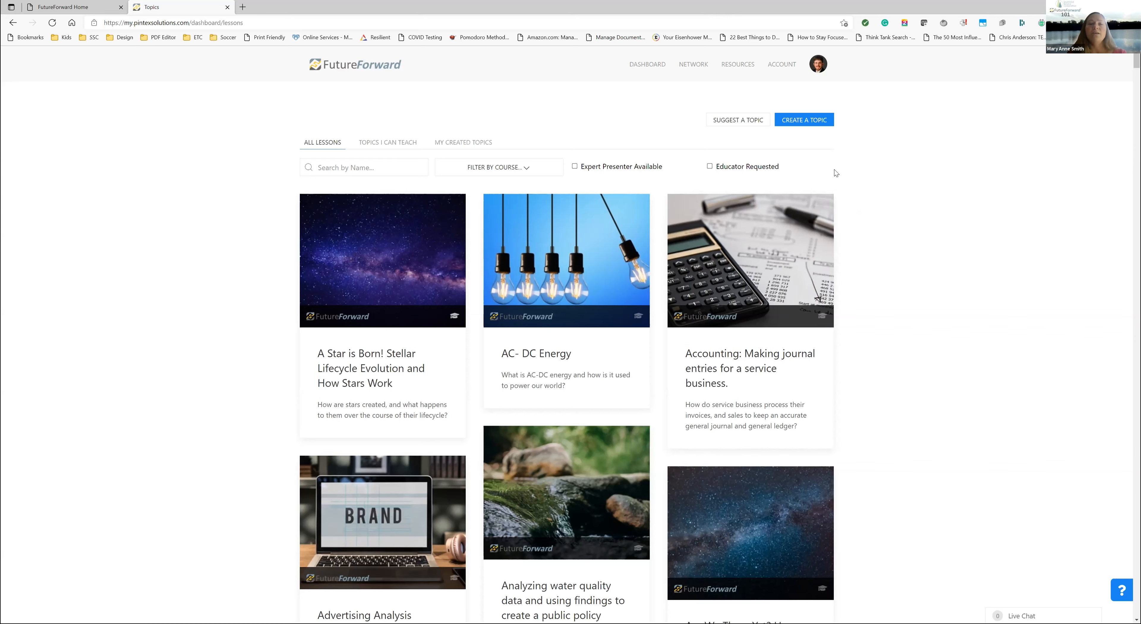
{"action": "mouse_move", "coordinate": [769, 160]}
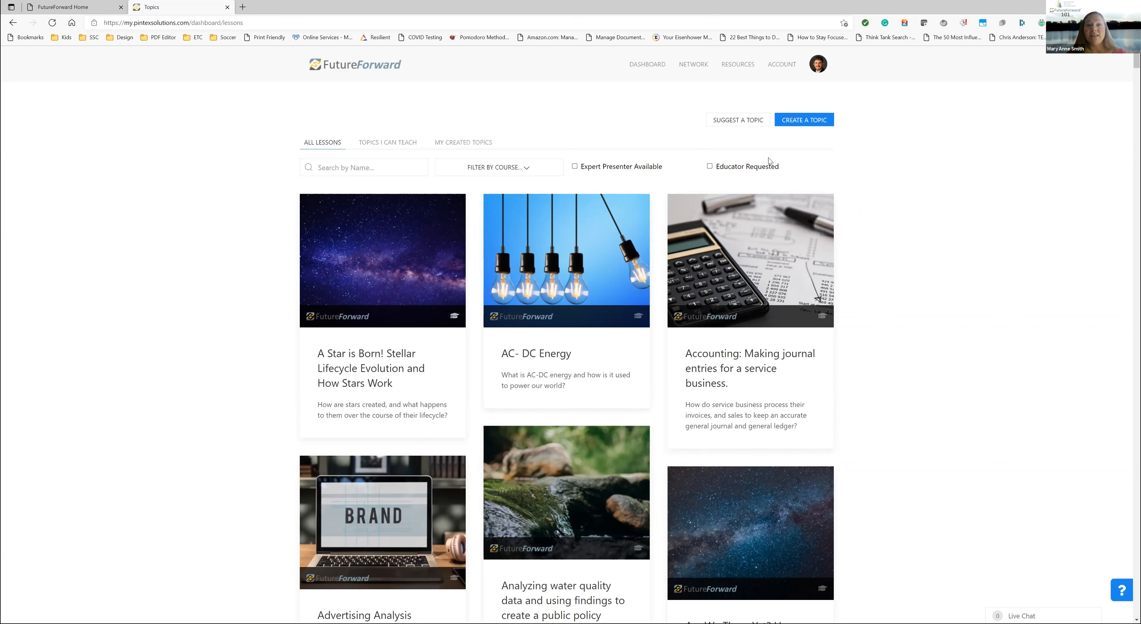
{"action": "mouse_move", "coordinate": [771, 195]}
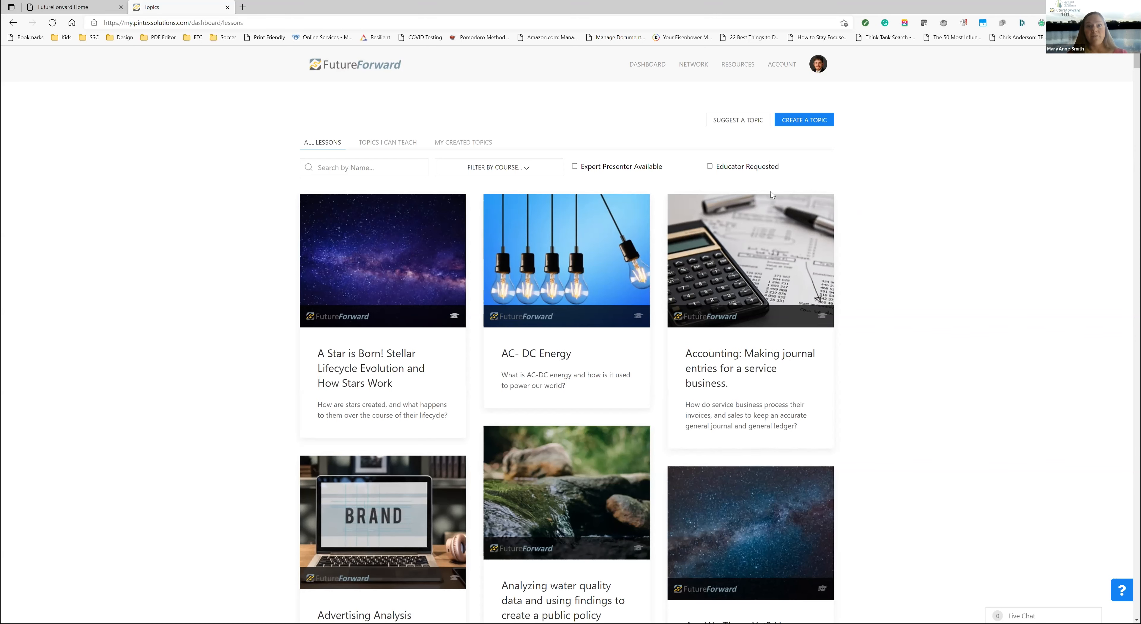
{"action": "mouse_move", "coordinate": [732, 226]}
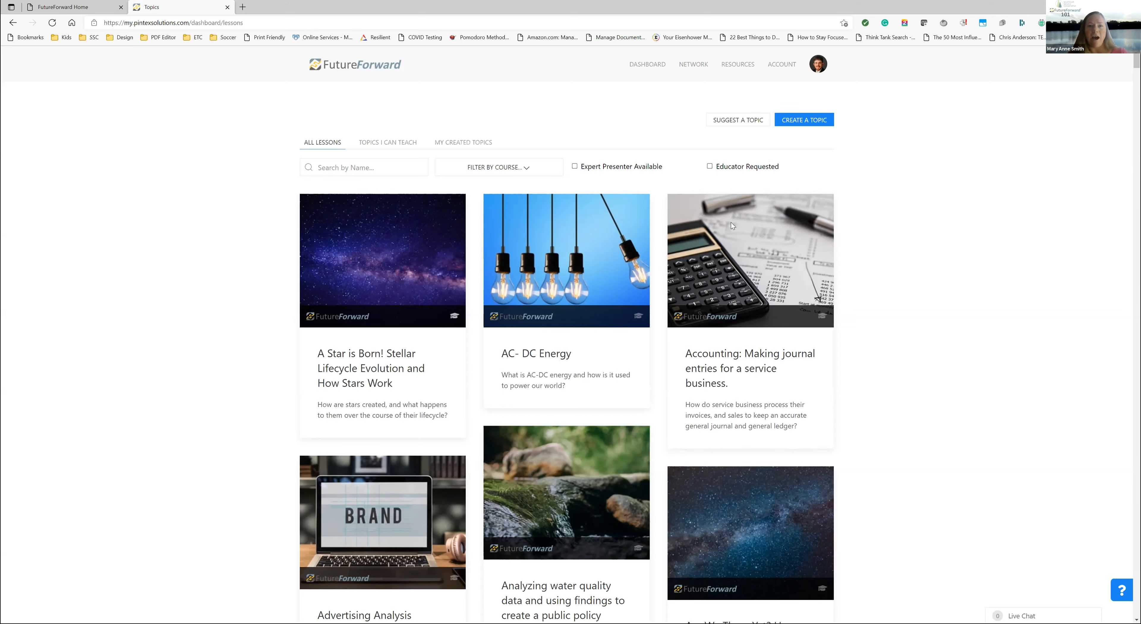
{"action": "mouse_move", "coordinate": [601, 386]}
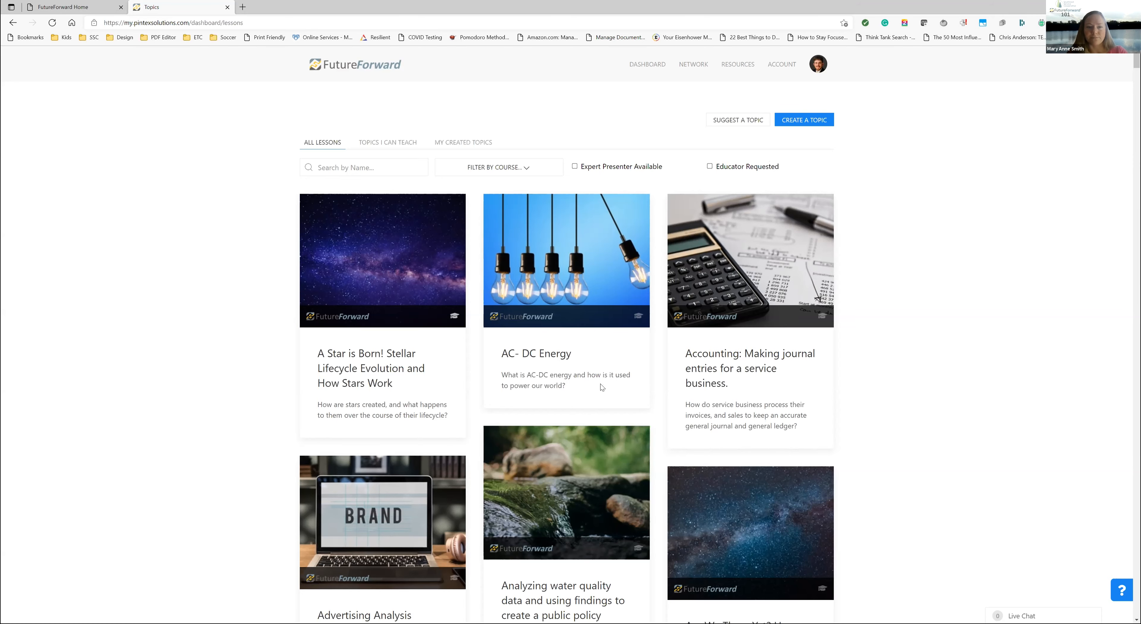
{"action": "scroll", "scroll_direction": "down", "scroll_amount": 3}
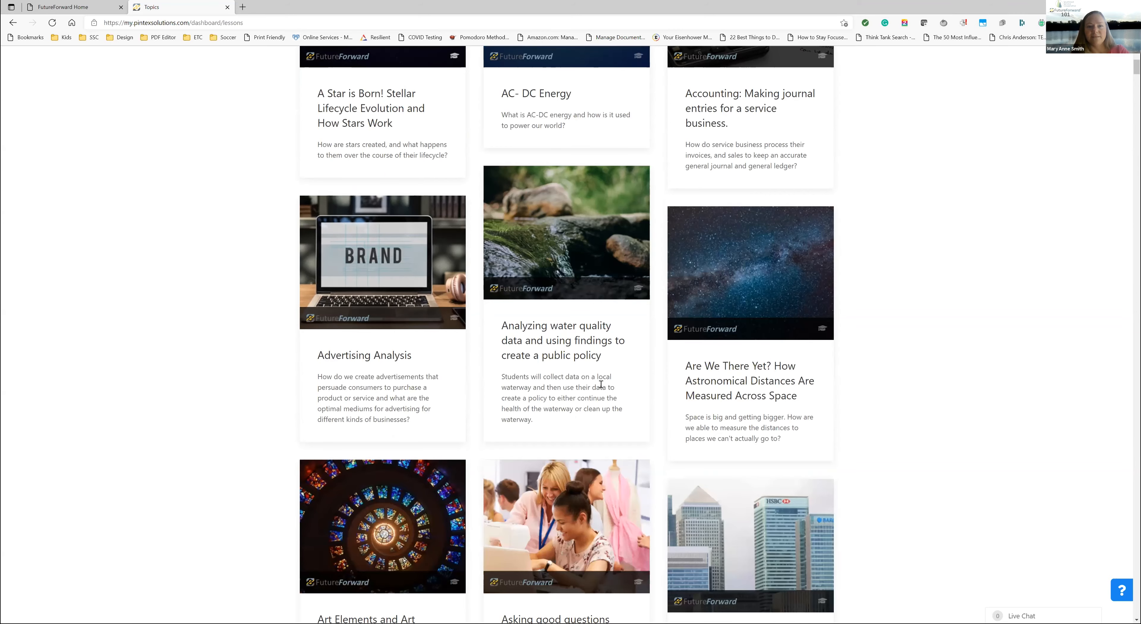
{"action": "scroll", "scroll_direction": "up", "scroll_amount": 3}
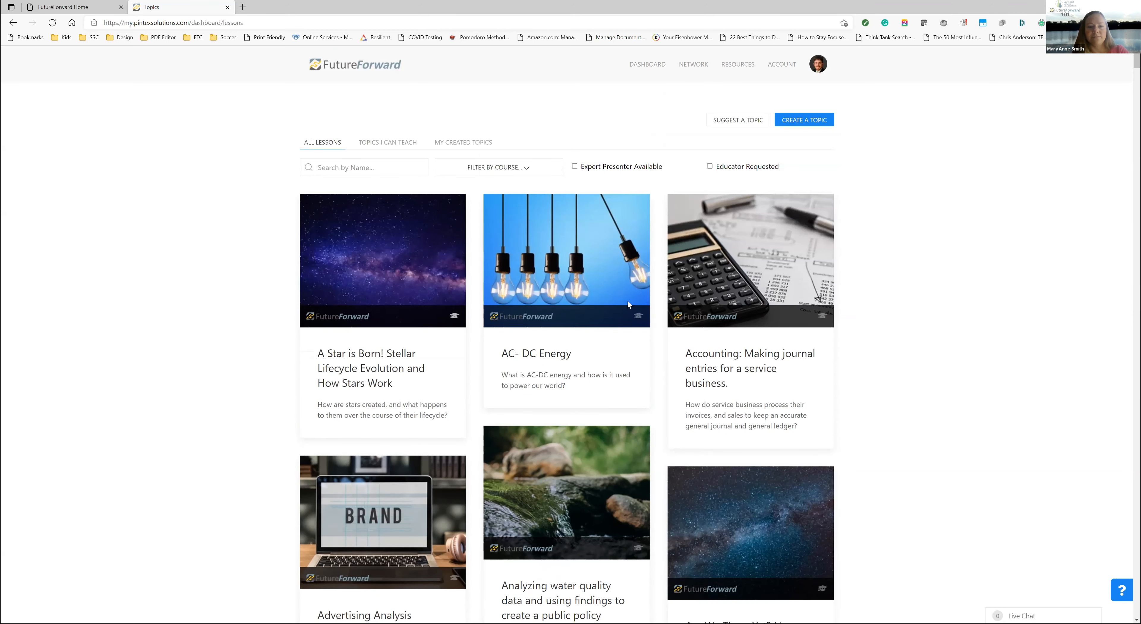
{"action": "mouse_move", "coordinate": [665, 140]}
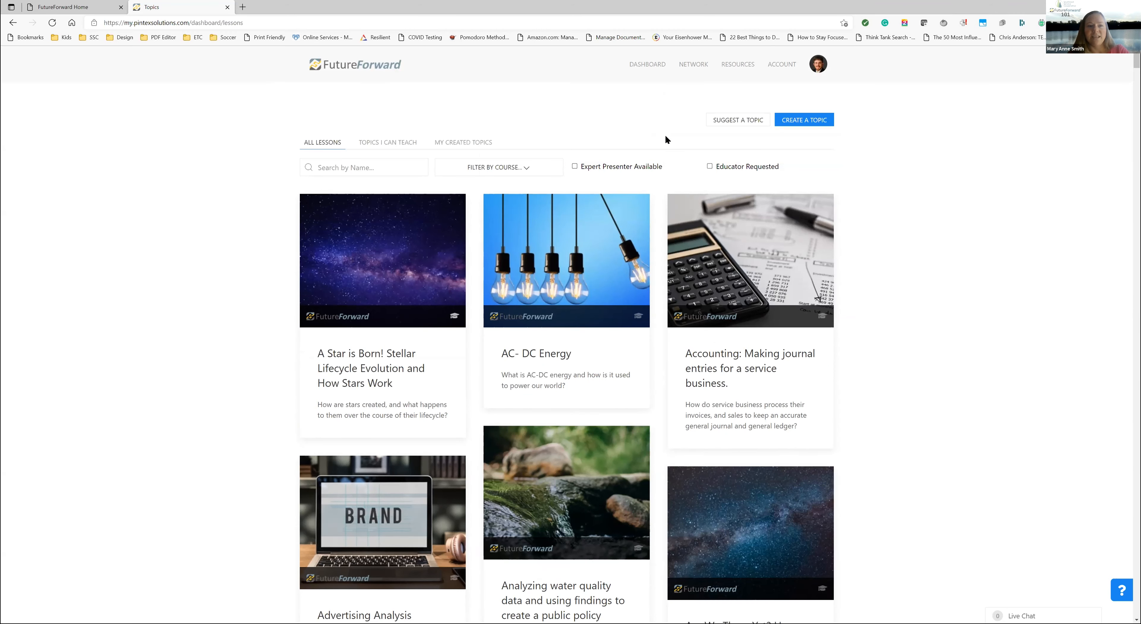
{"action": "mouse_move", "coordinate": [737, 119]}
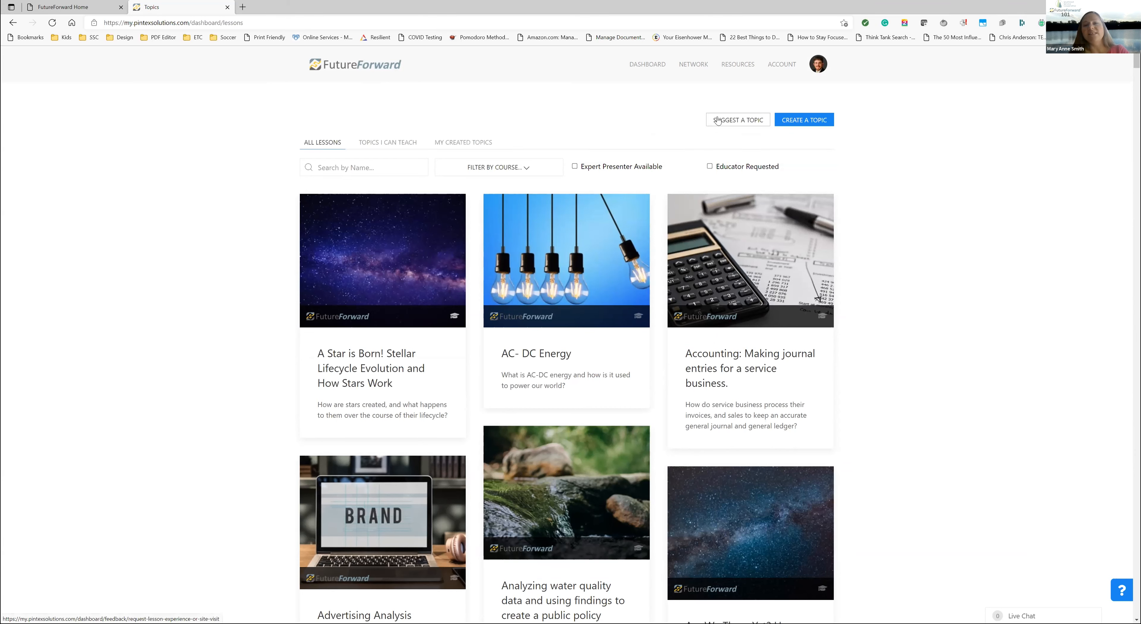
{"action": "mouse_move", "coordinate": [699, 118]}
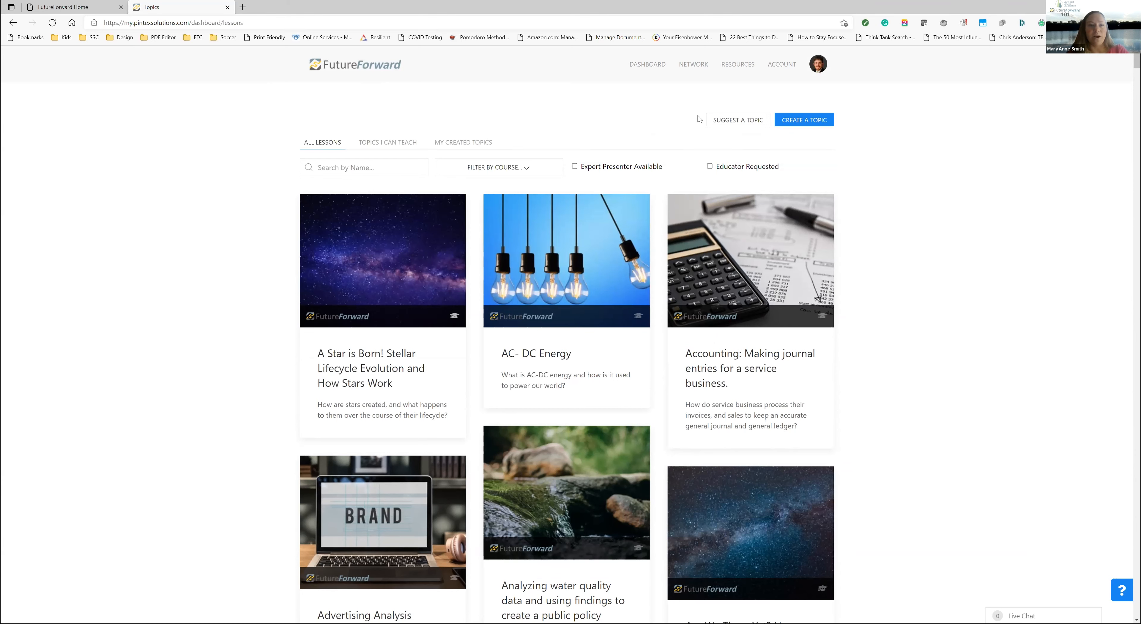
{"action": "mouse_move", "coordinate": [683, 126]}
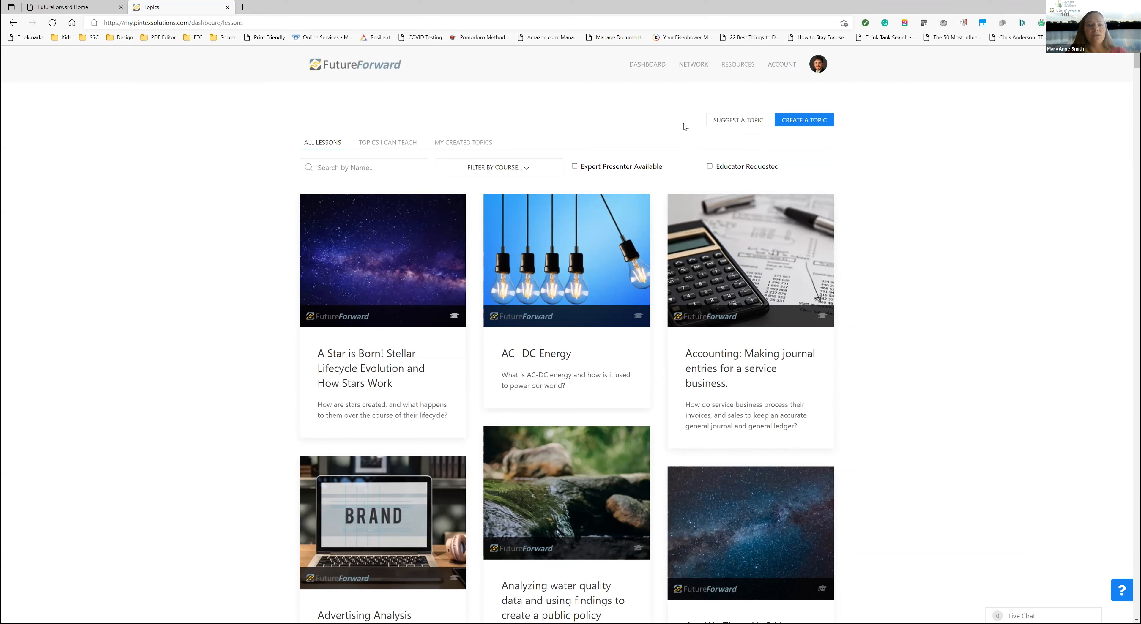
{"action": "mouse_move", "coordinate": [346, 181]}
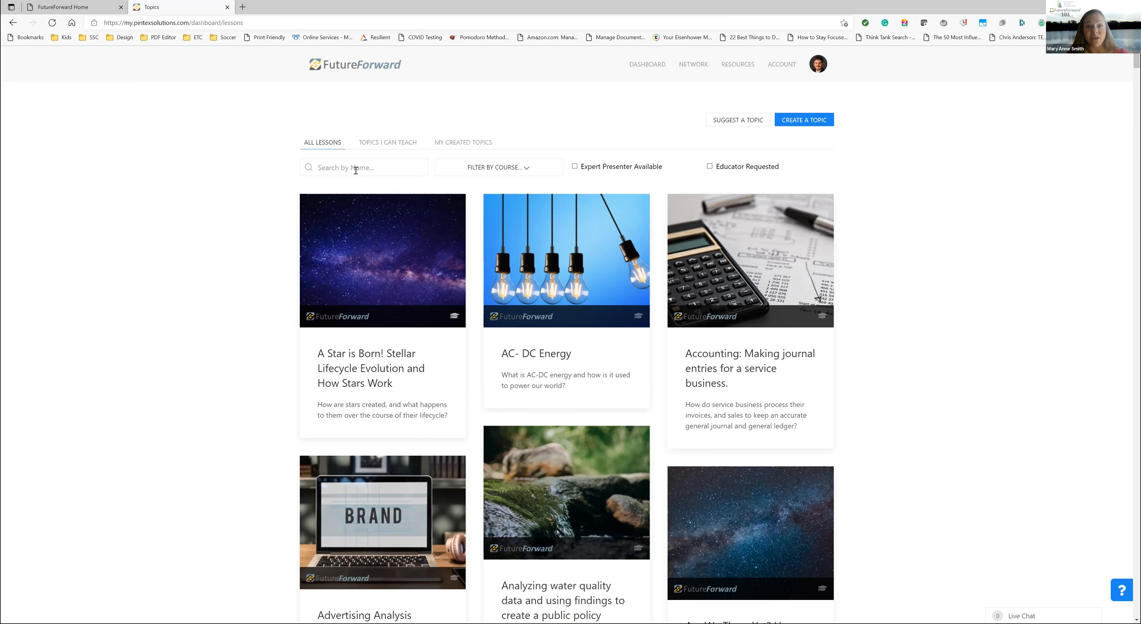
{"action": "mouse_move", "coordinate": [411, 179]}
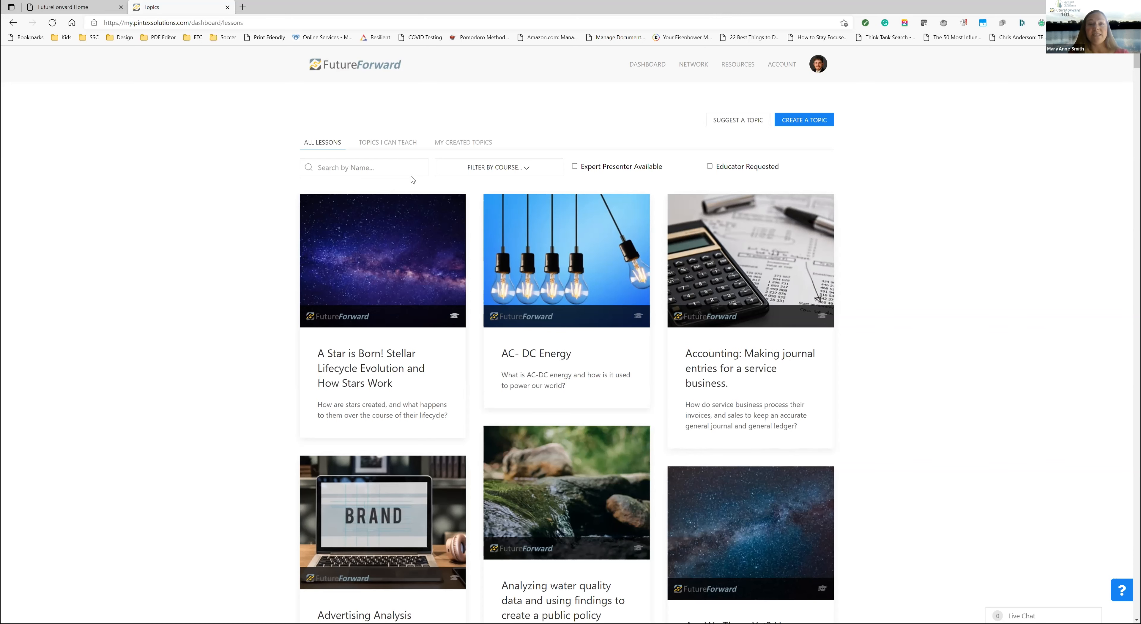
{"action": "mouse_move", "coordinate": [435, 183]}
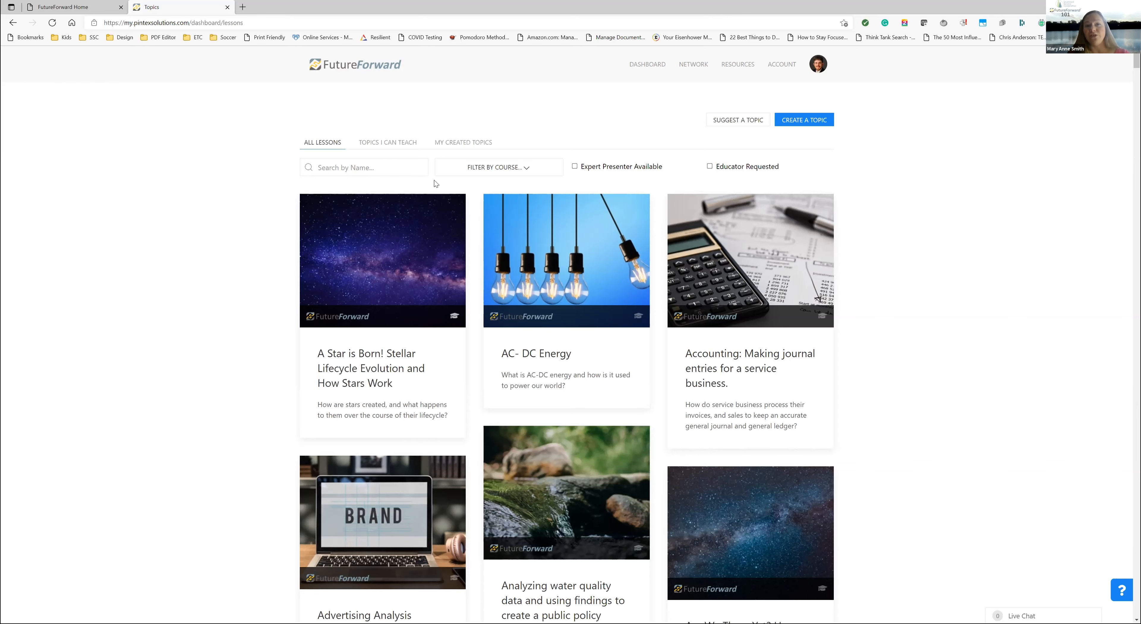
{"action": "mouse_move", "coordinate": [544, 266]}
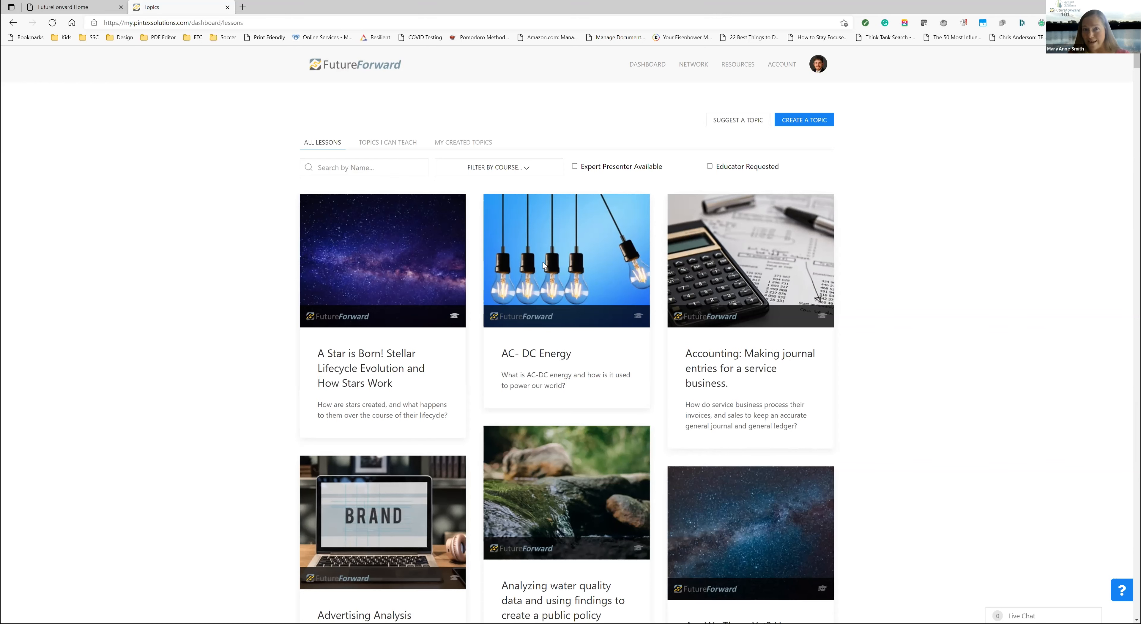
{"action": "mouse_move", "coordinate": [608, 314]}
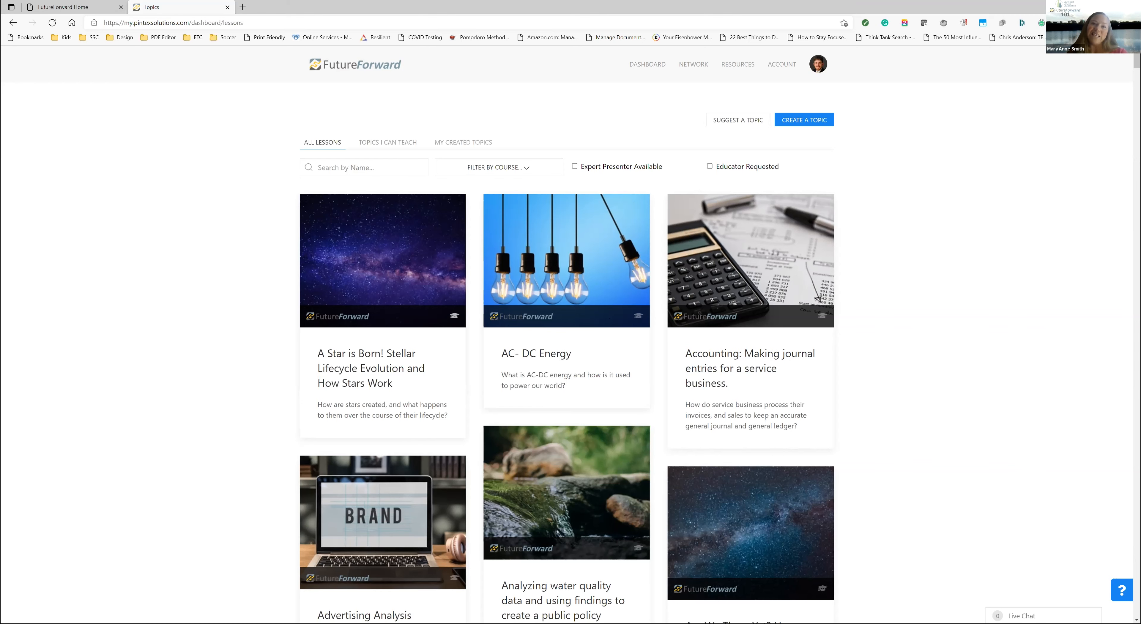
{"action": "mouse_move", "coordinate": [847, 156]}
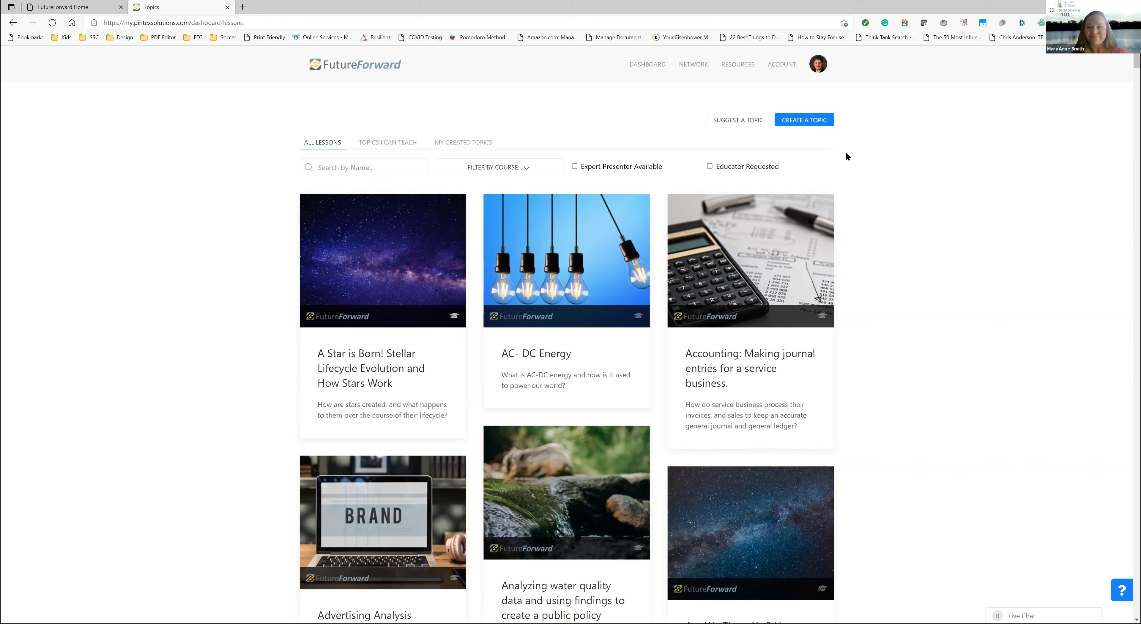
{"action": "mouse_move", "coordinate": [584, 42]}
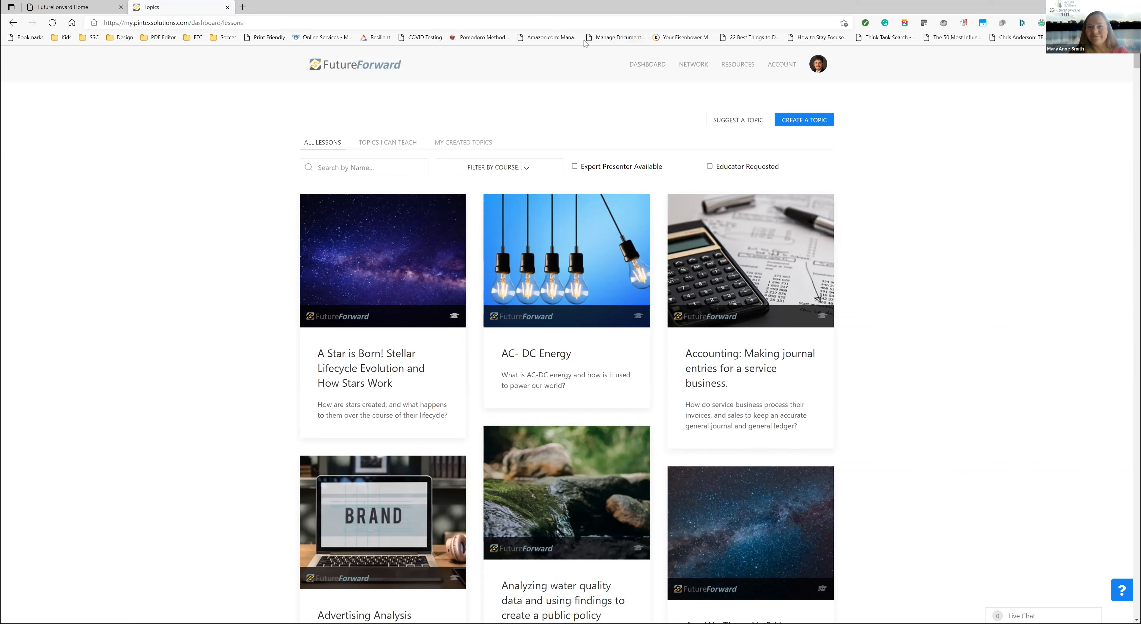
{"action": "mouse_move", "coordinate": [615, 221]}
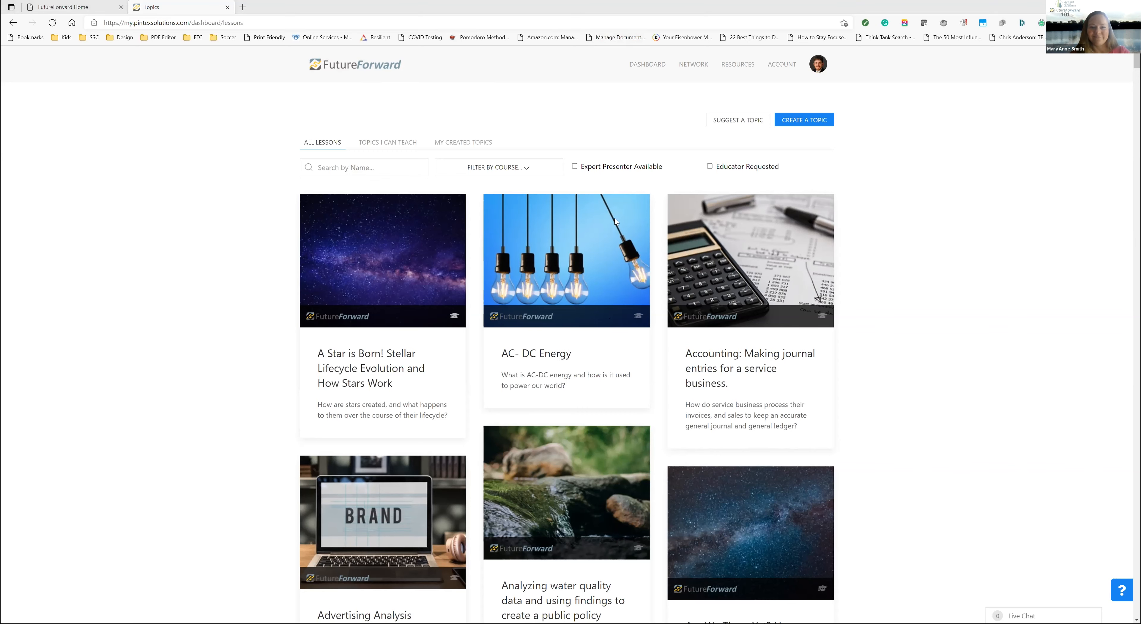
{"action": "mouse_move", "coordinate": [247, 292]}
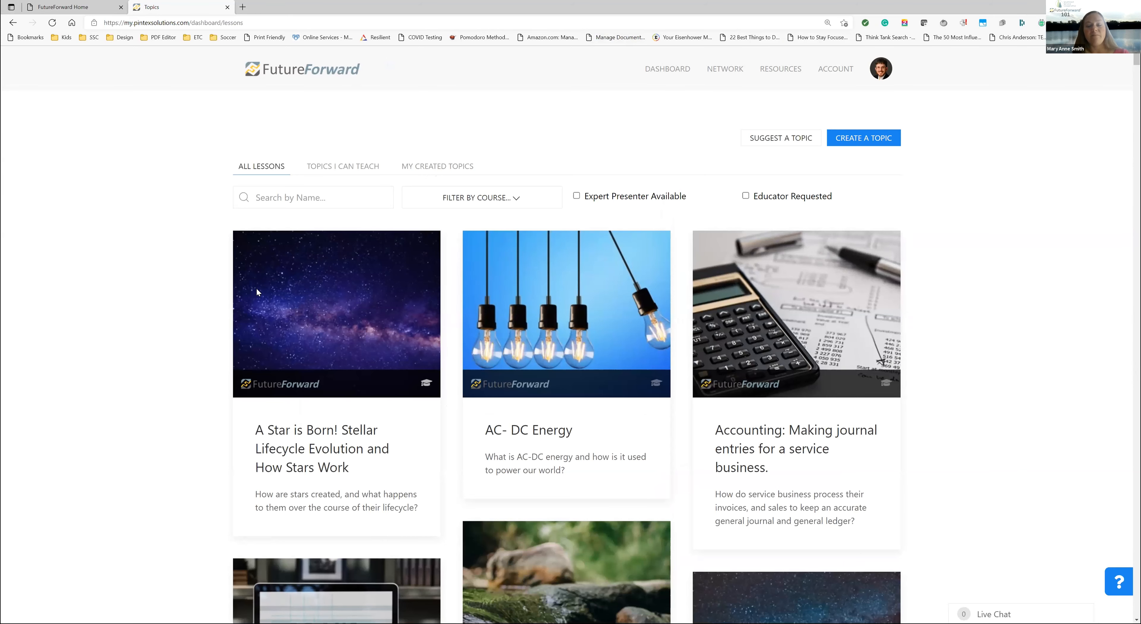
{"action": "scroll", "scroll_direction": "down", "scroll_amount": 3}
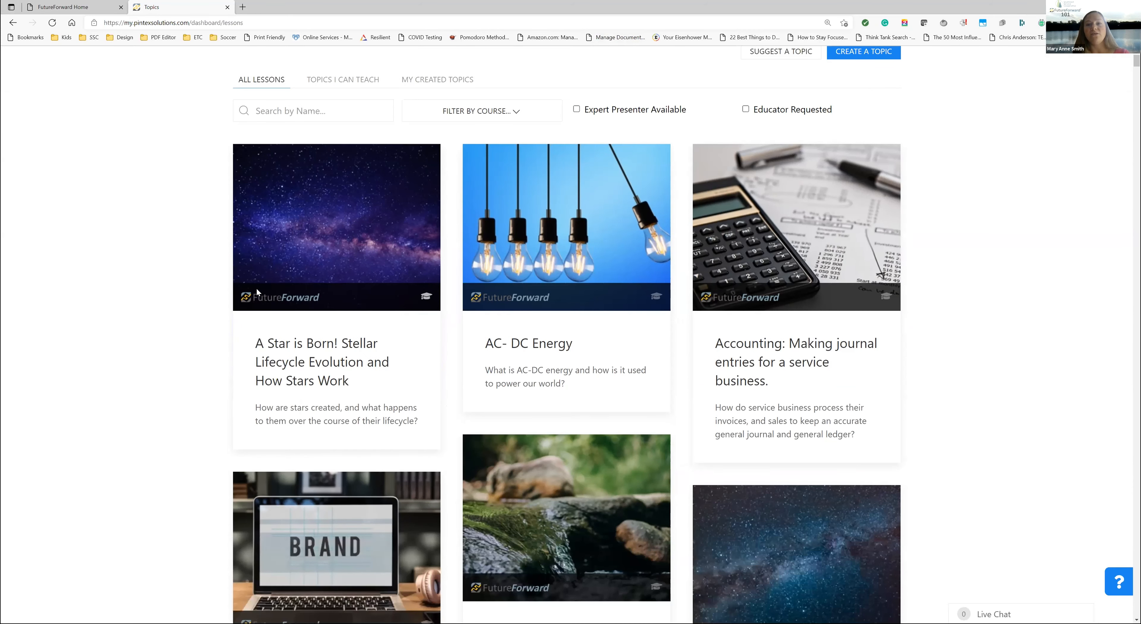
{"action": "mouse_move", "coordinate": [470, 298]}
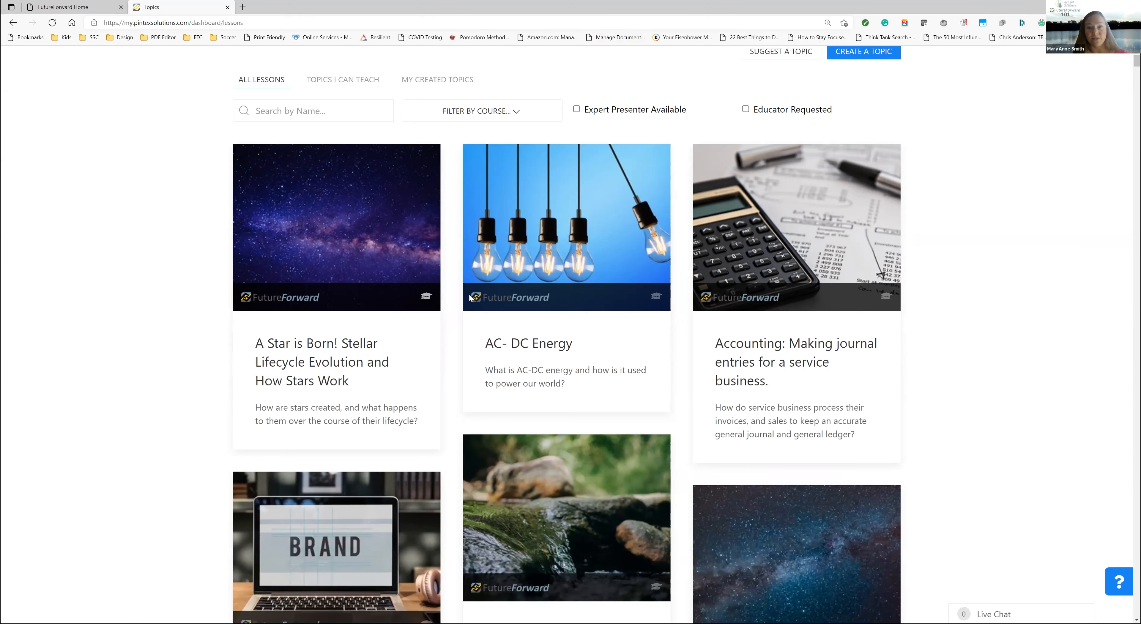
{"action": "mouse_move", "coordinate": [793, 228]}
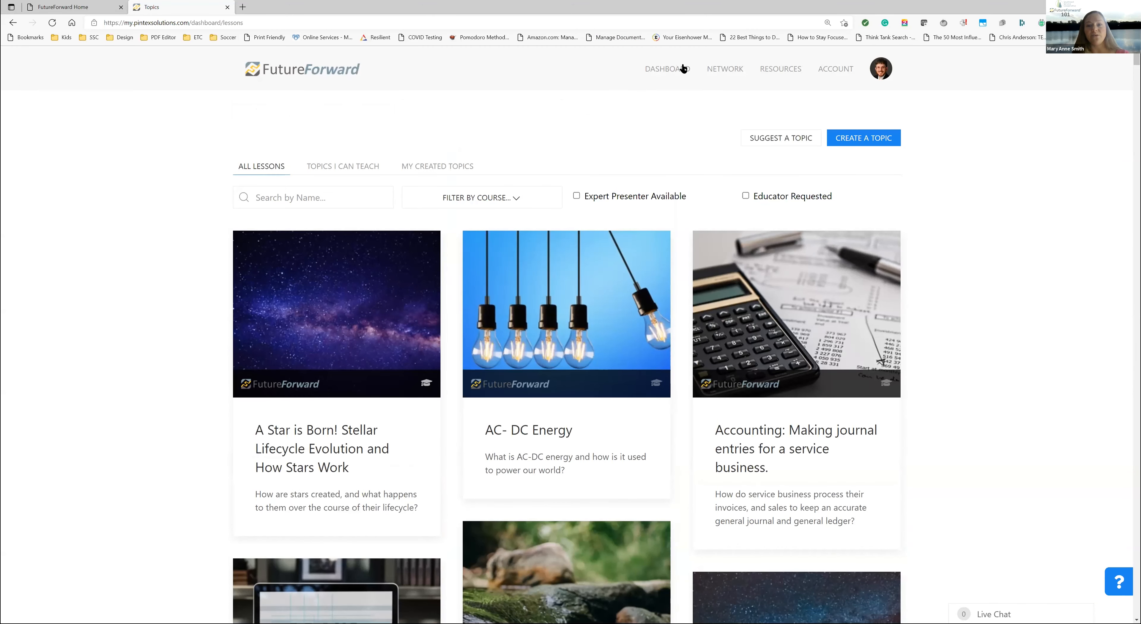
{"action": "left_click", "coordinate": [781, 68]}
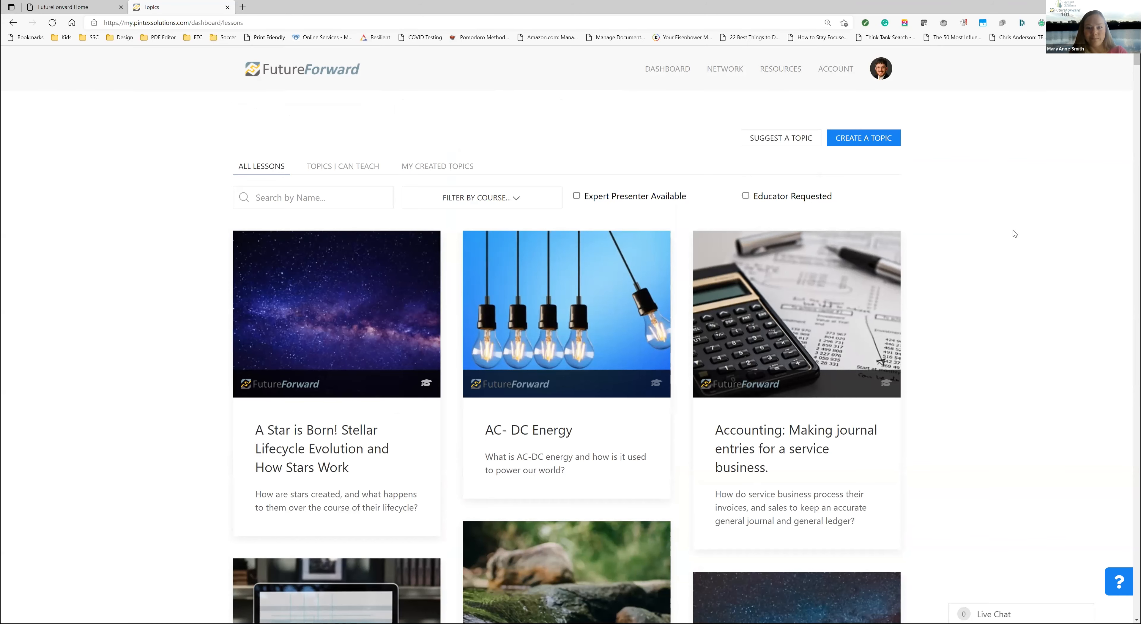
{"action": "mouse_move", "coordinate": [1003, 223]}
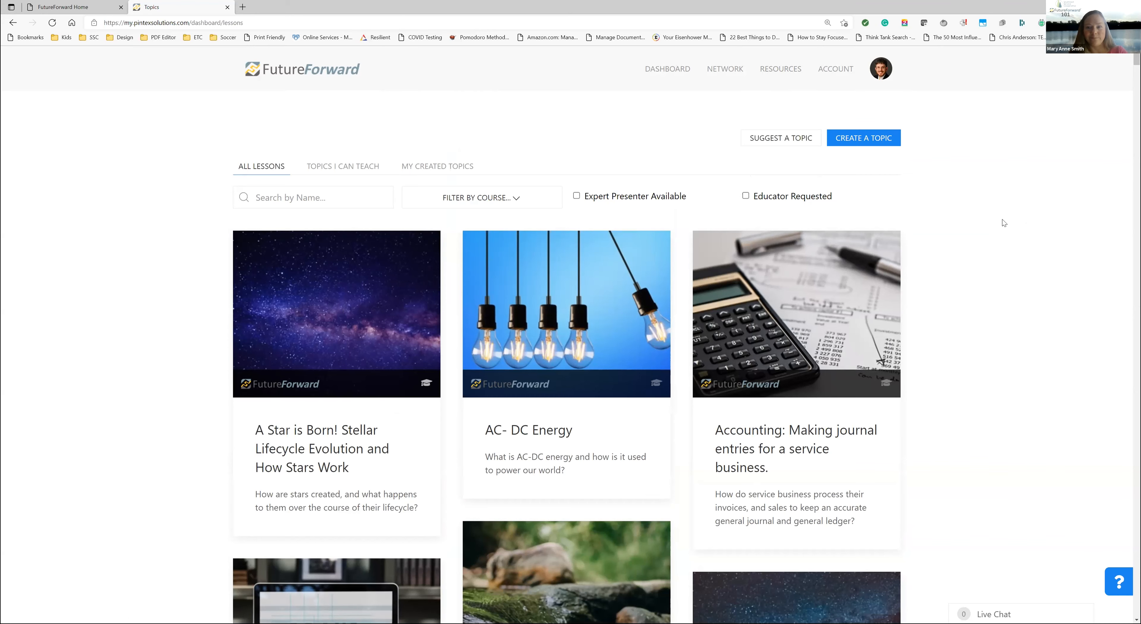
{"action": "mouse_move", "coordinate": [963, 155]}
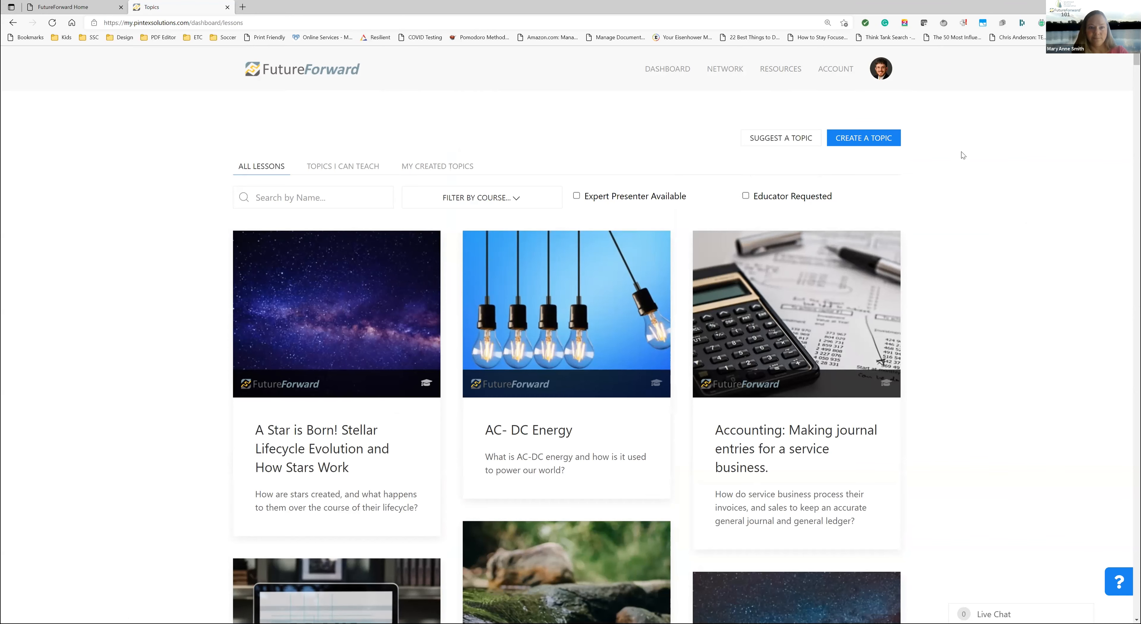
Show the full All Topics list of 253 topics from the Resources menu
{"action": "left_click", "coordinate": [780, 69]}
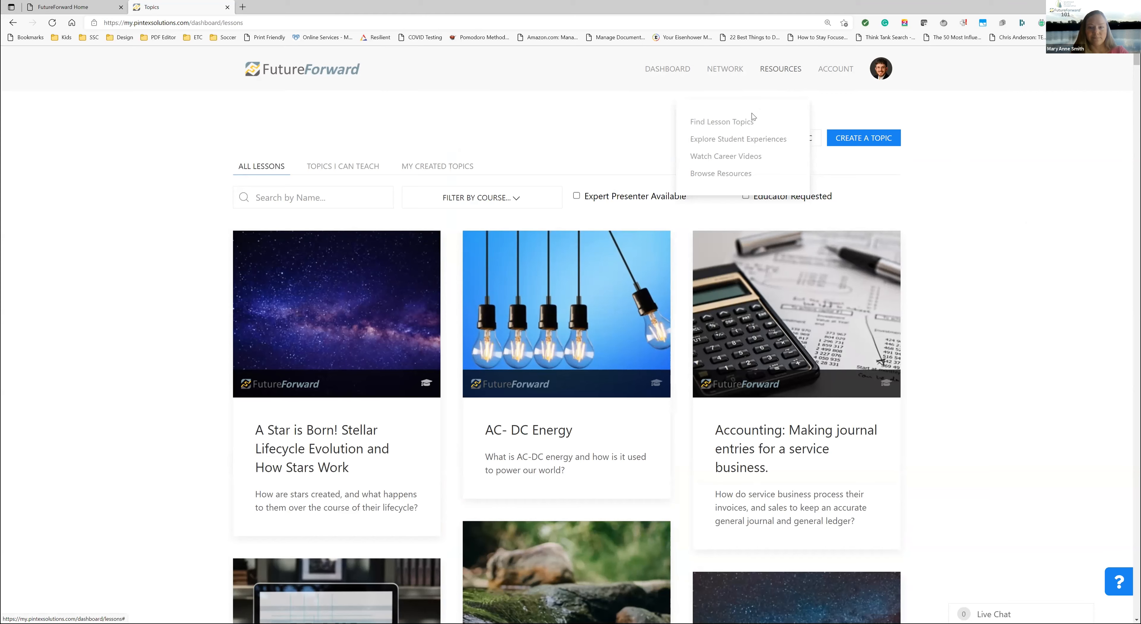
{"action": "left_click", "coordinate": [721, 121]}
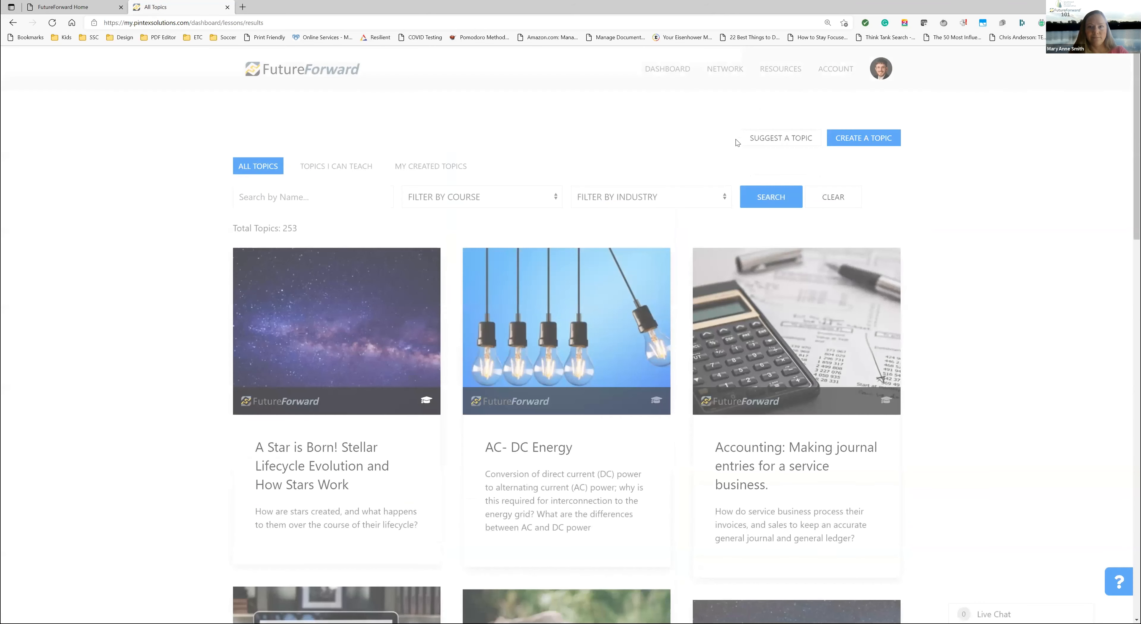
{"action": "mouse_move", "coordinate": [709, 330]}
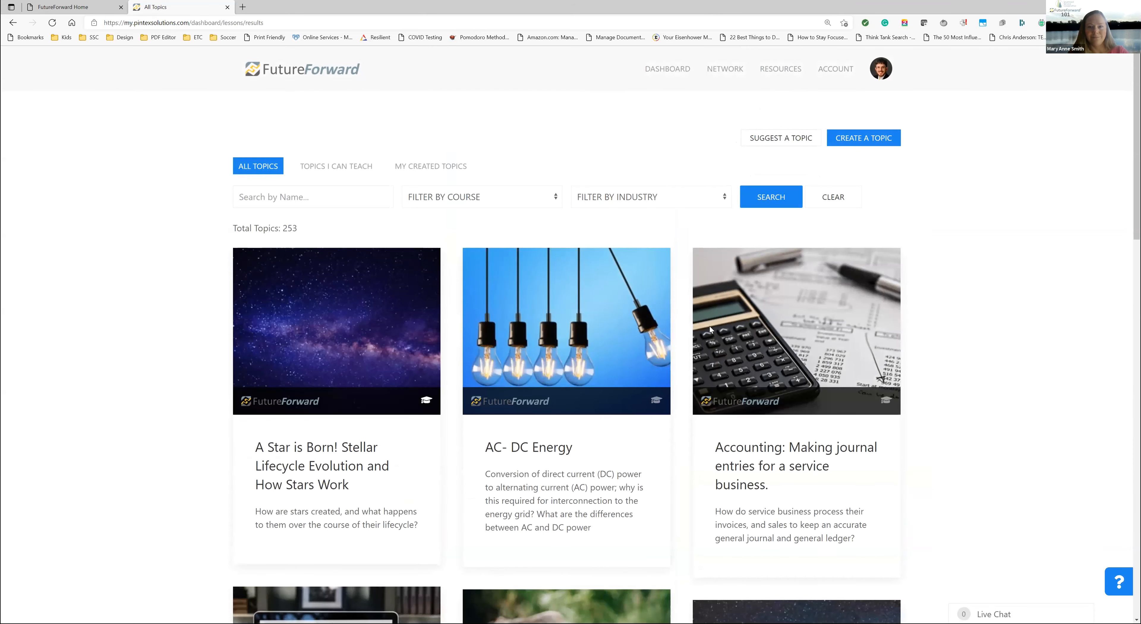
{"action": "mouse_move", "coordinate": [659, 370]}
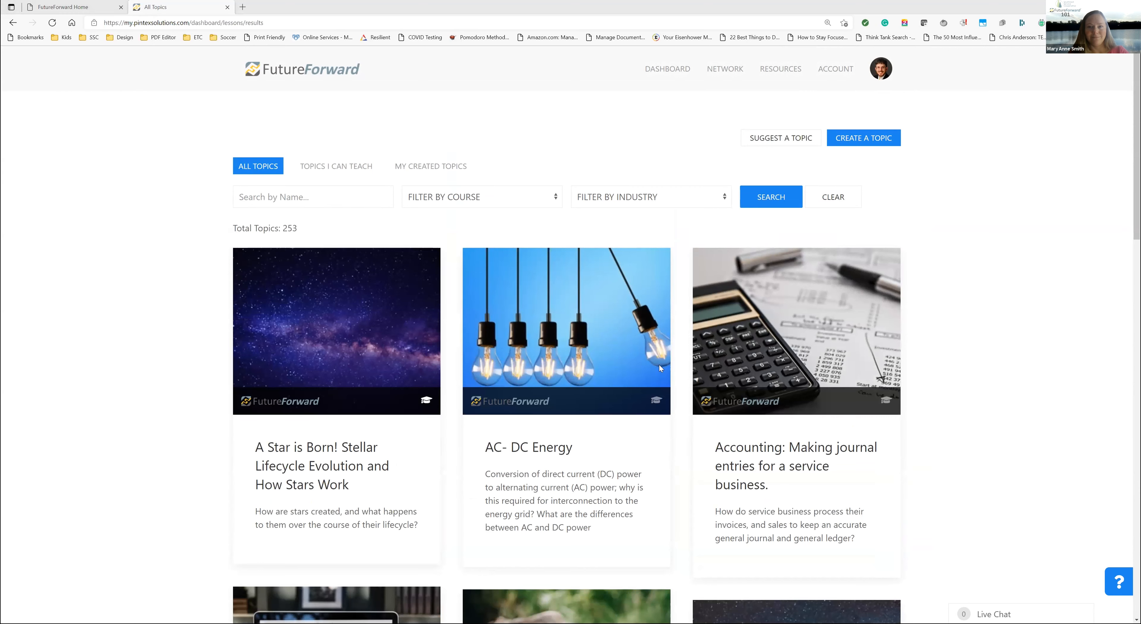
{"action": "mouse_move", "coordinate": [900, 340]}
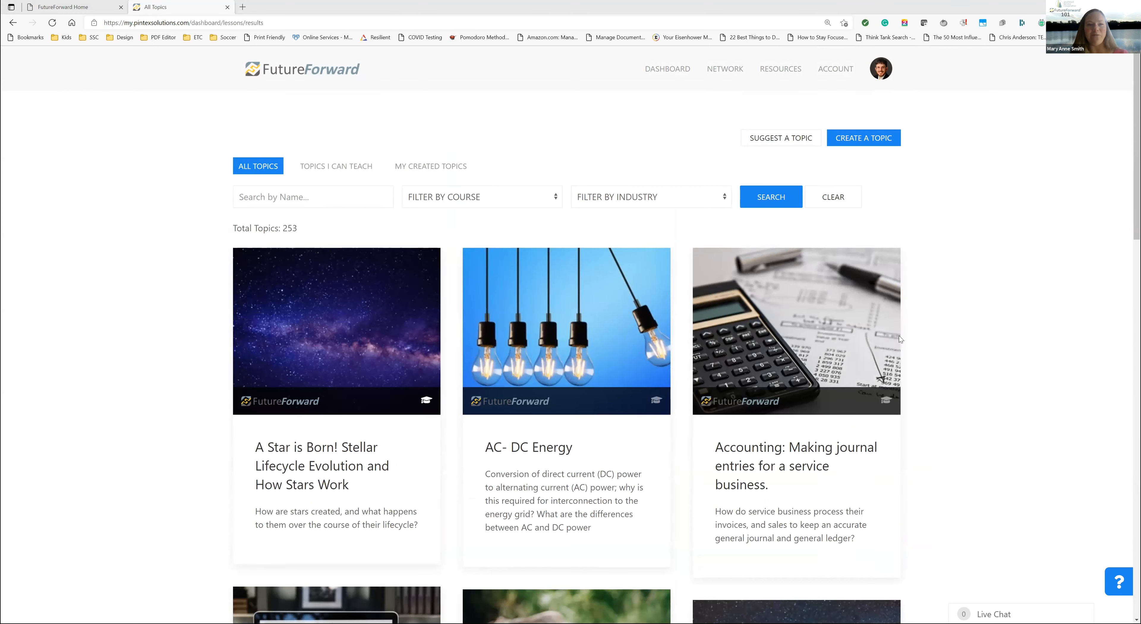
{"action": "mouse_move", "coordinate": [845, 245]}
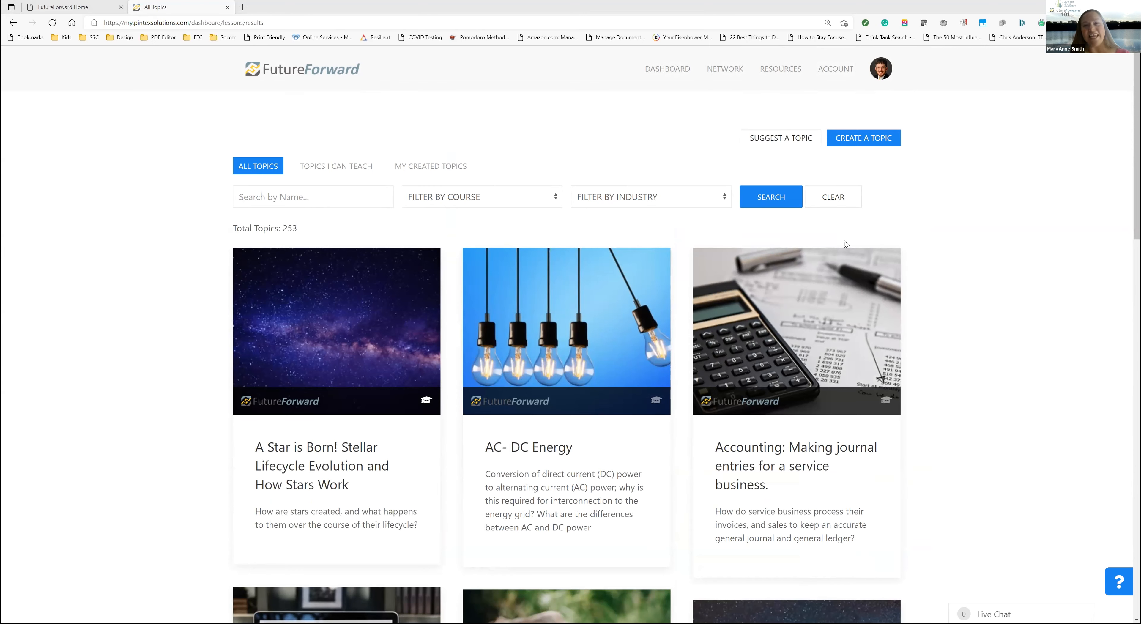
{"action": "mouse_move", "coordinate": [727, 311]}
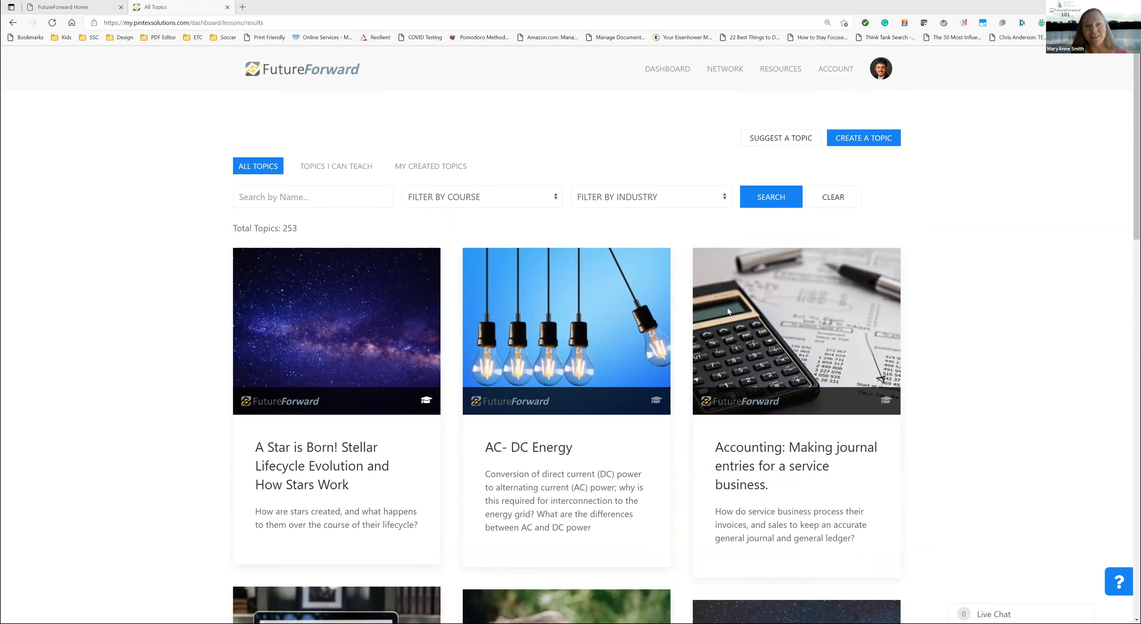
{"action": "mouse_move", "coordinate": [872, 183]}
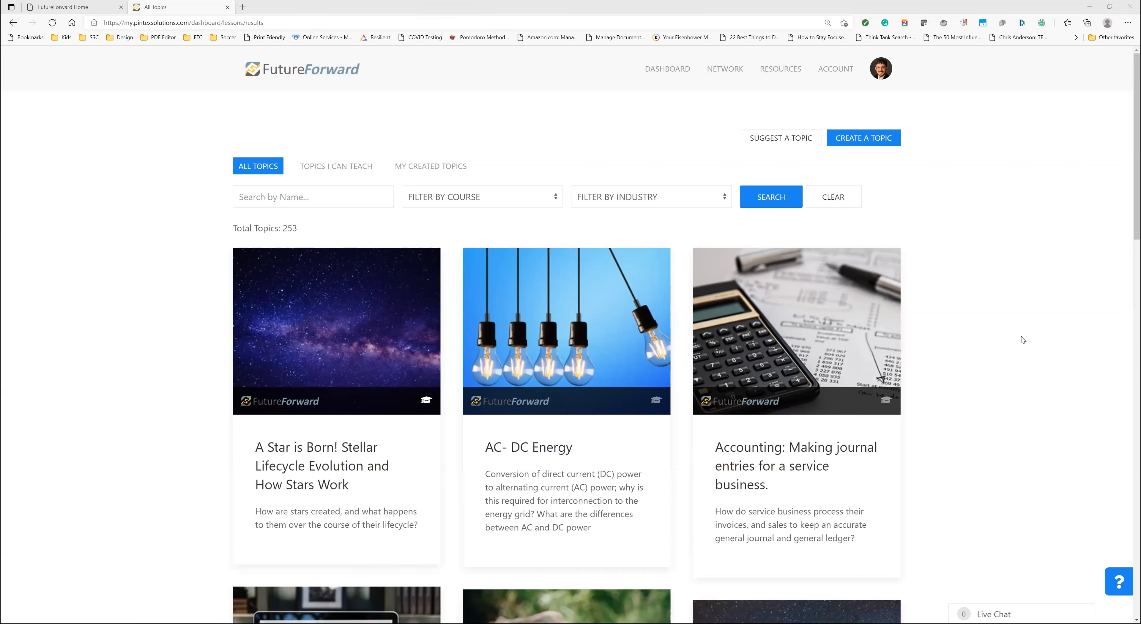
{"action": "mouse_move", "coordinate": [1080, 403]}
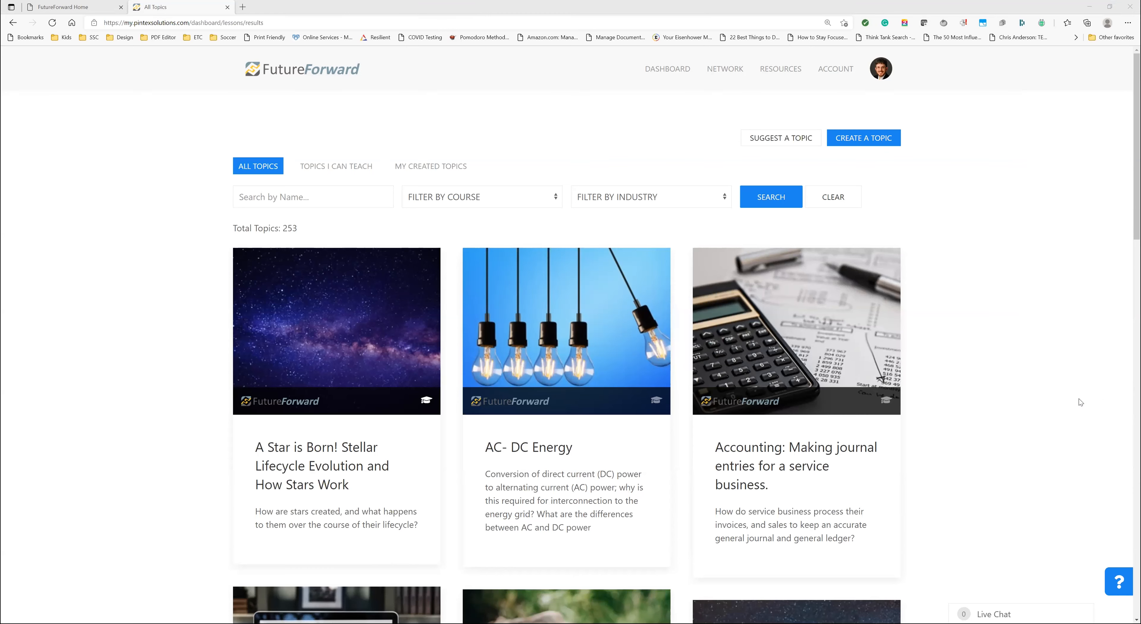
{"action": "mouse_move", "coordinate": [937, 442]}
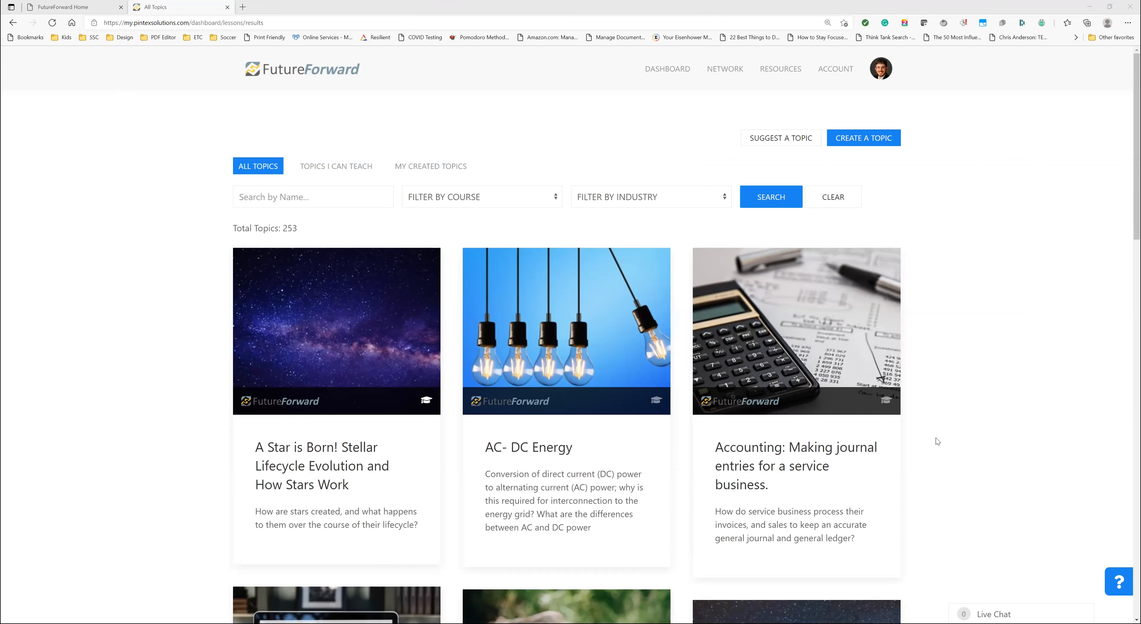
{"action": "mouse_move", "coordinate": [752, 366]}
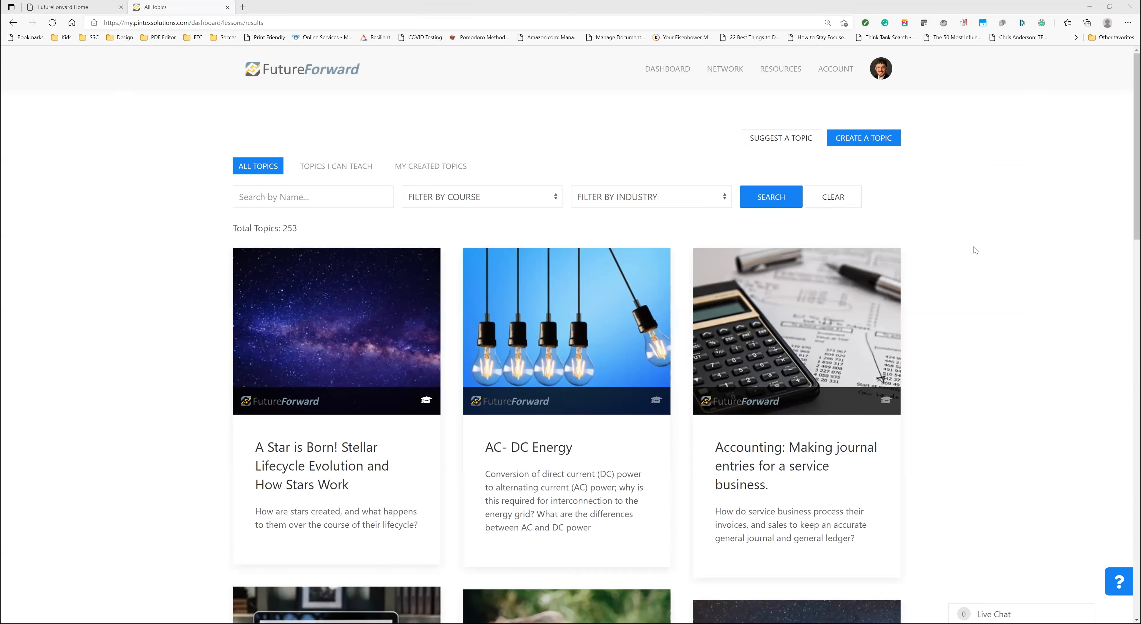
{"action": "mouse_move", "coordinate": [745, 404]}
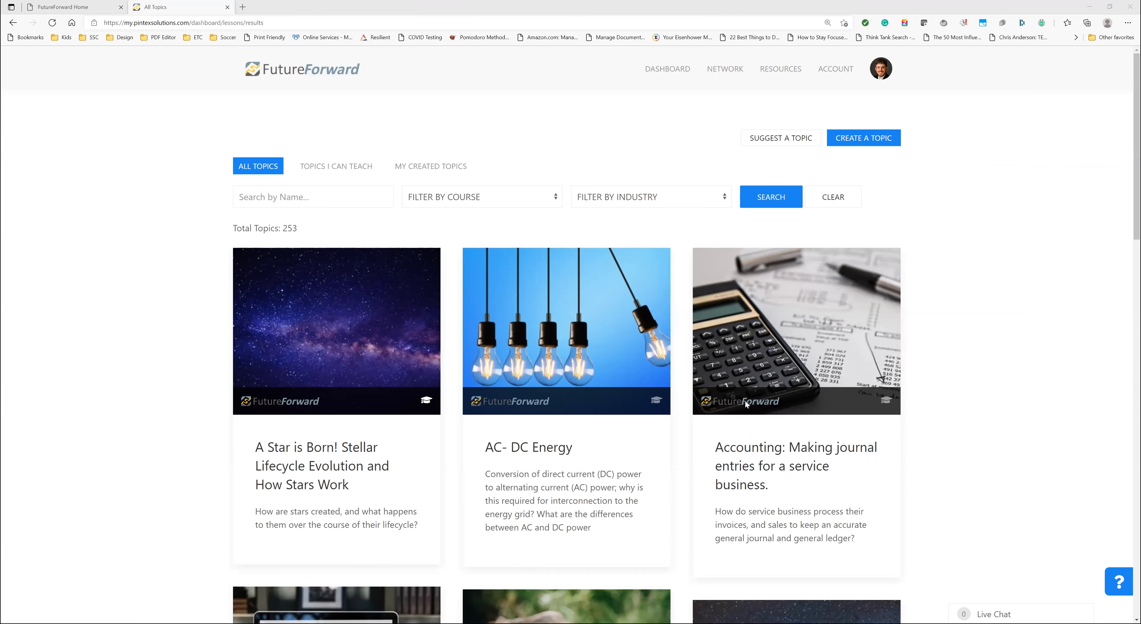
{"action": "mouse_move", "coordinate": [639, 113]}
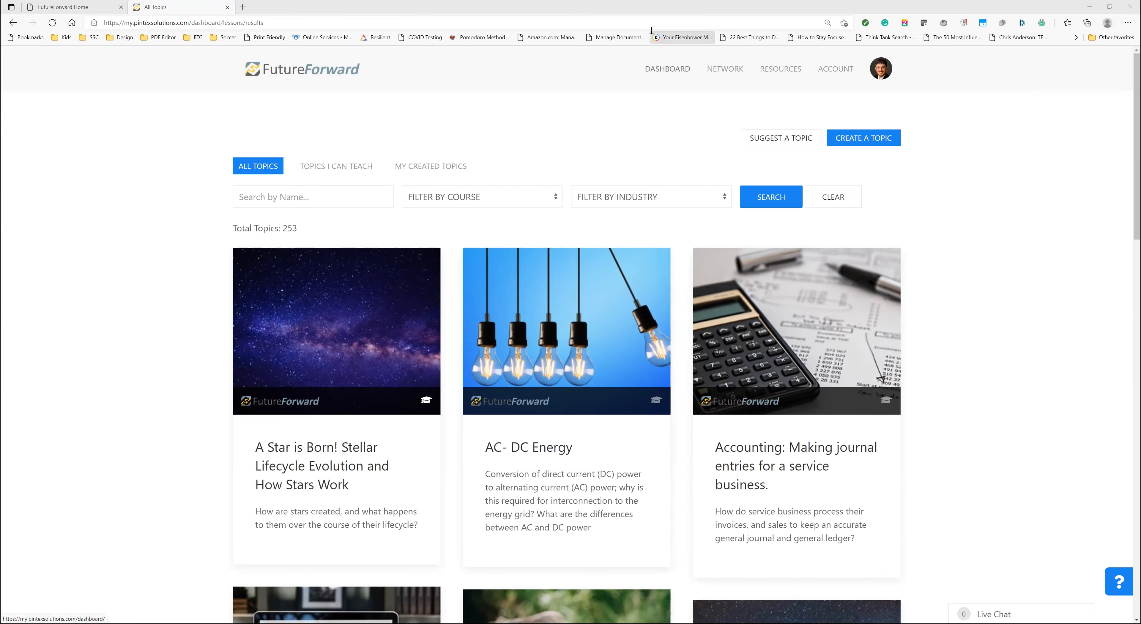
{"action": "mouse_move", "coordinate": [646, 16]}
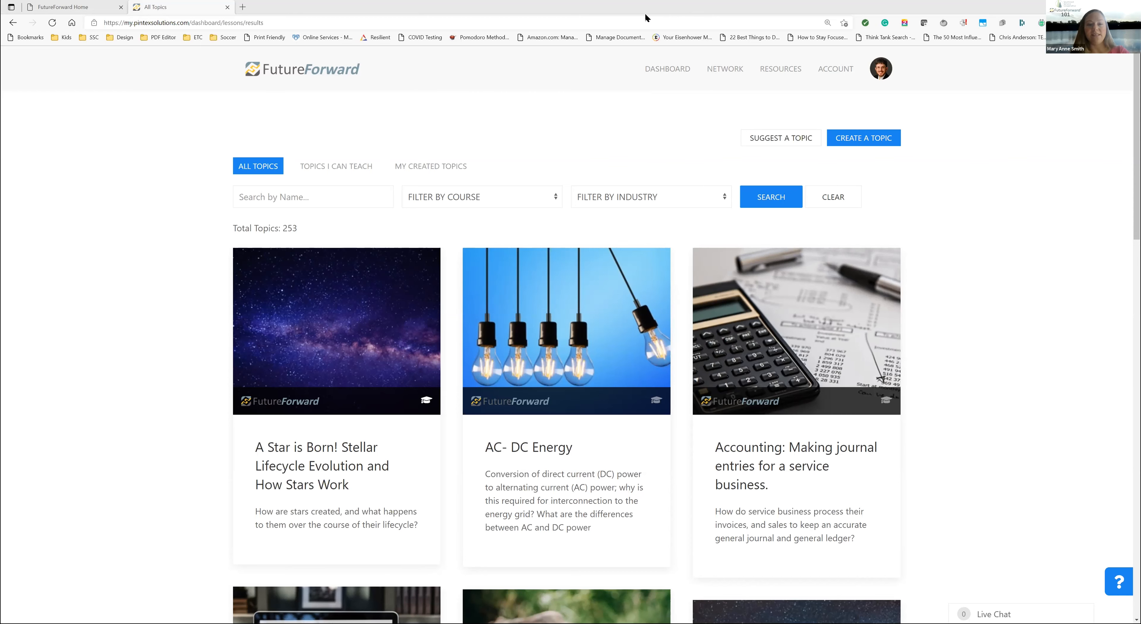
{"action": "mouse_move", "coordinate": [658, 403]}
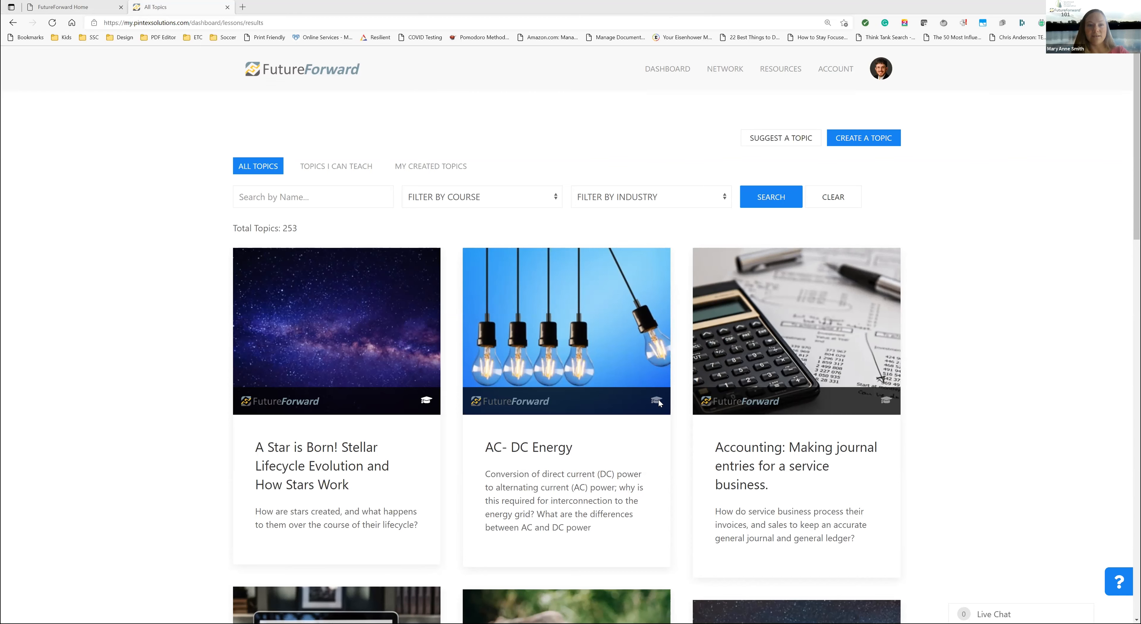
{"action": "mouse_move", "coordinate": [554, 435]}
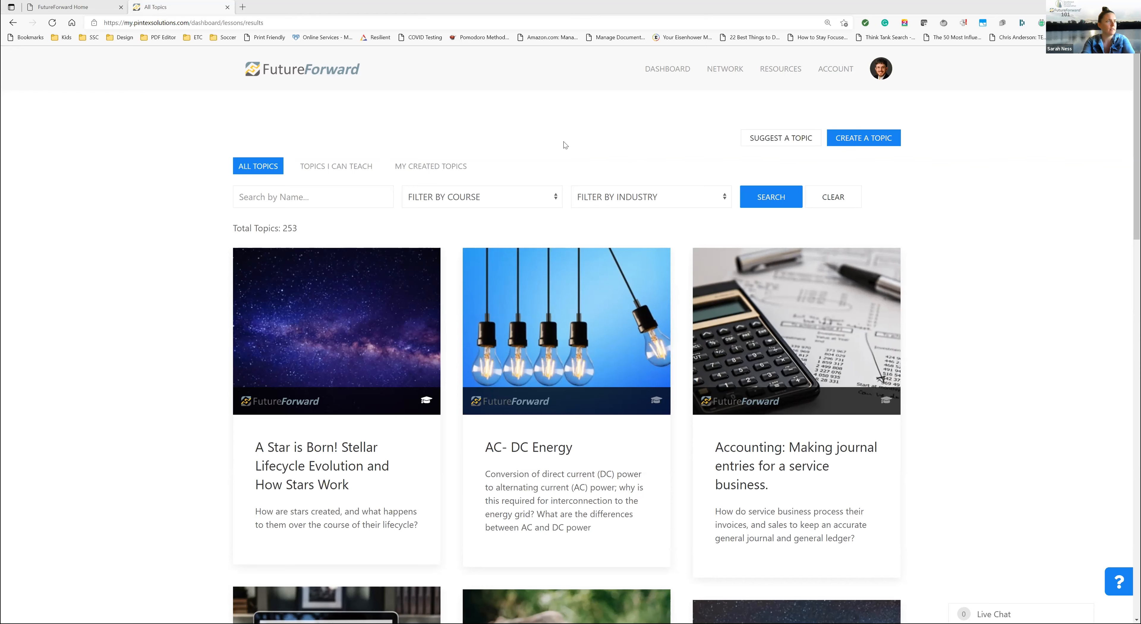
{"action": "mouse_move", "coordinate": [1024, 313]}
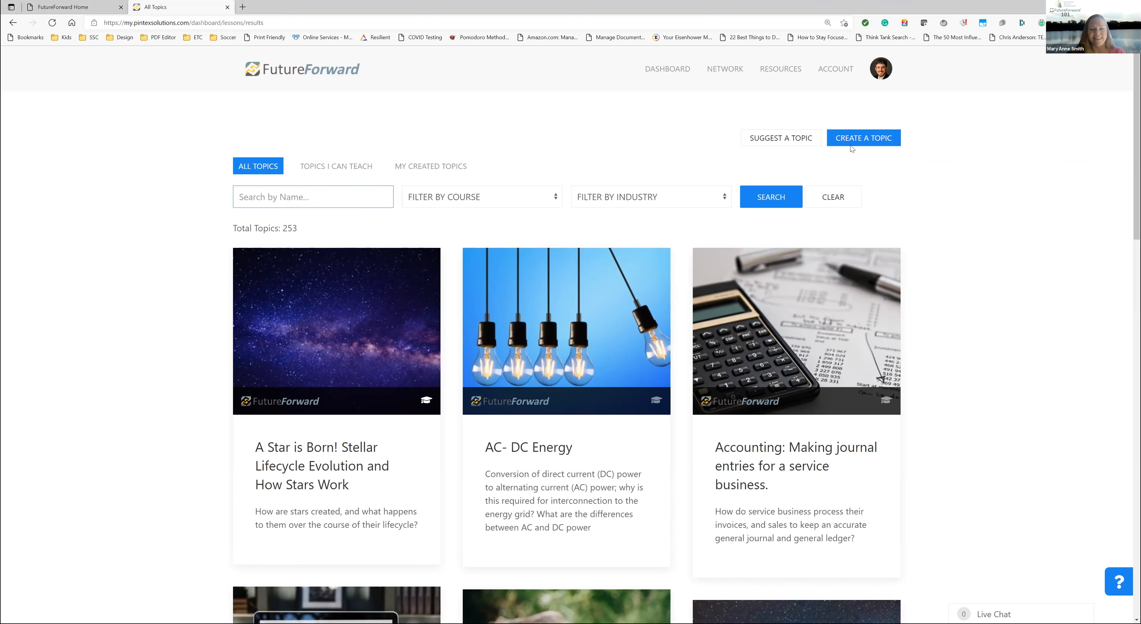
{"action": "mouse_move", "coordinate": [790, 117]}
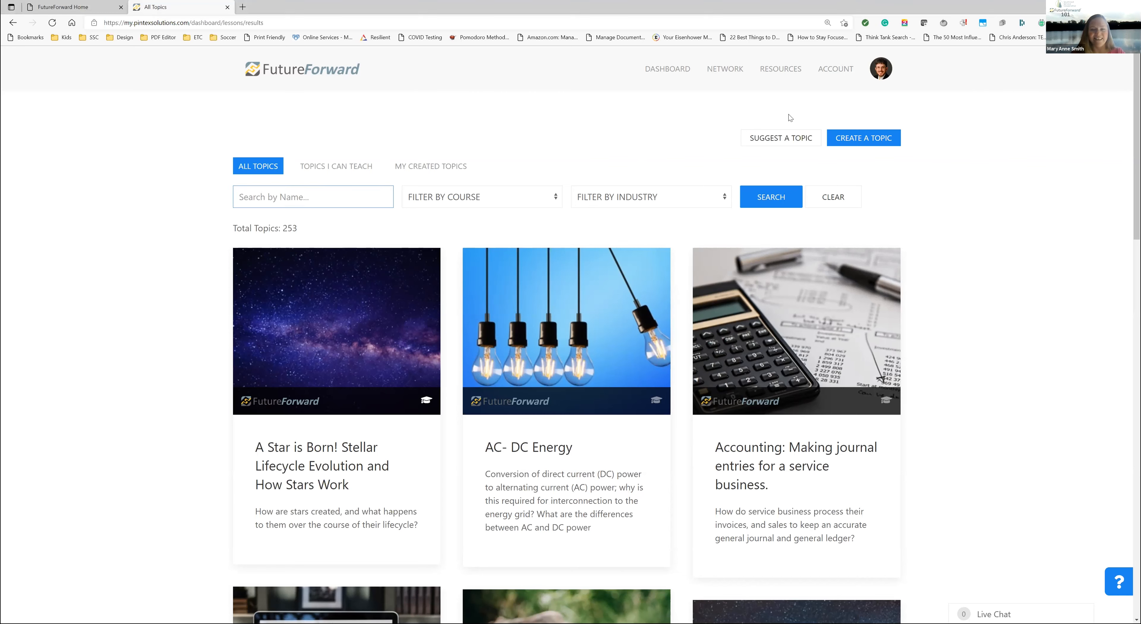
{"action": "mouse_move", "coordinate": [519, 606]}
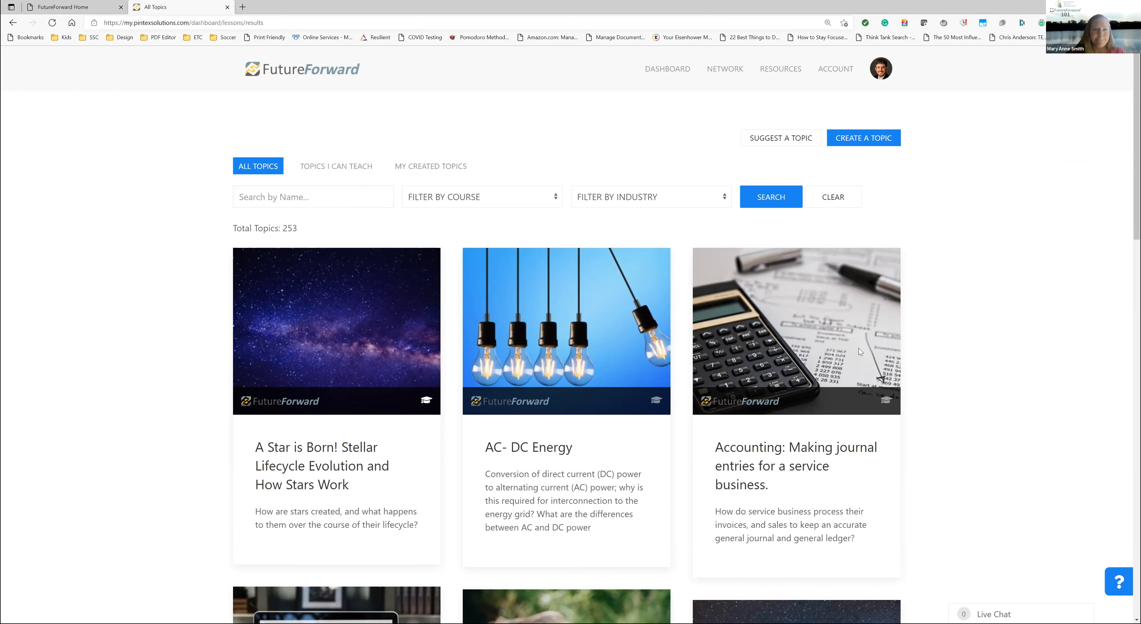
{"action": "mouse_move", "coordinate": [859, 351]}
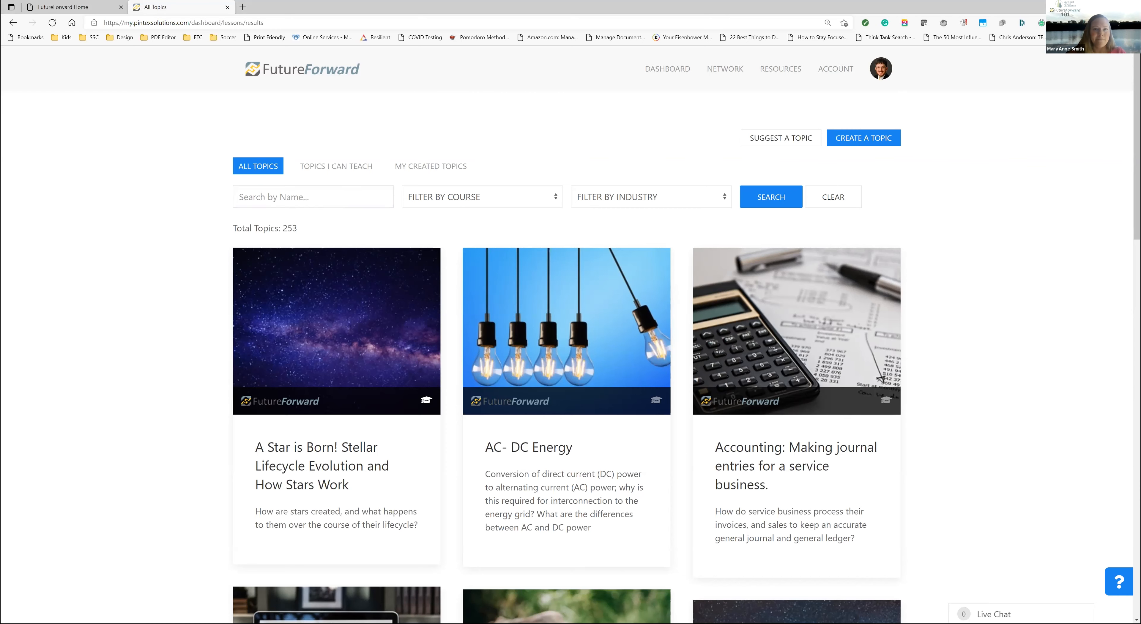
{"action": "mouse_move", "coordinate": [741, 57]}
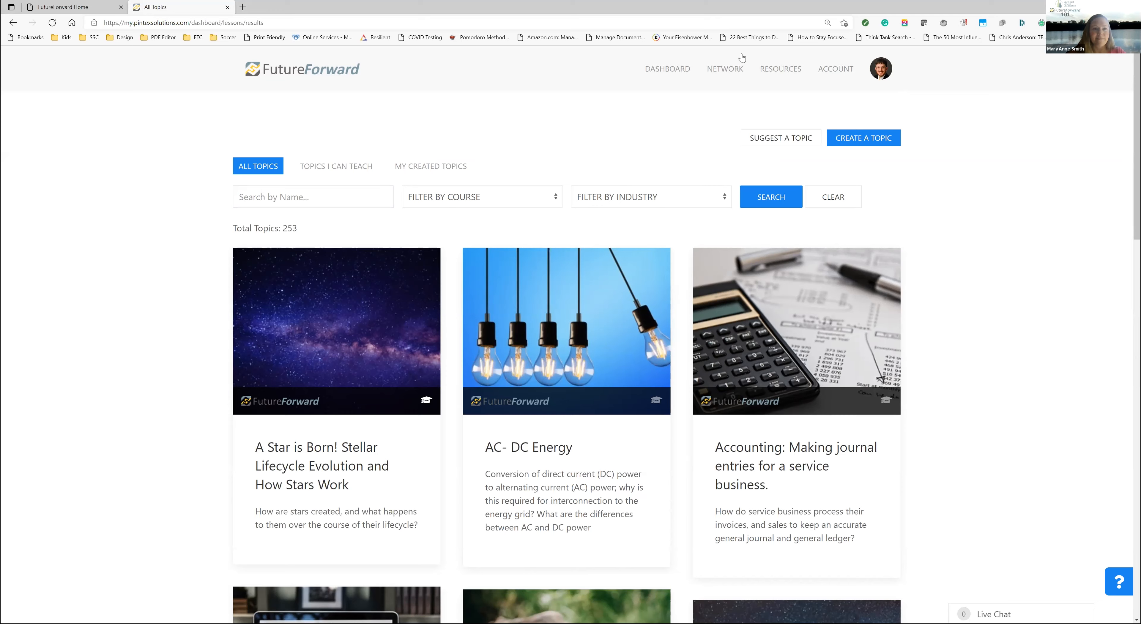
{"action": "mouse_move", "coordinate": [660, 37]}
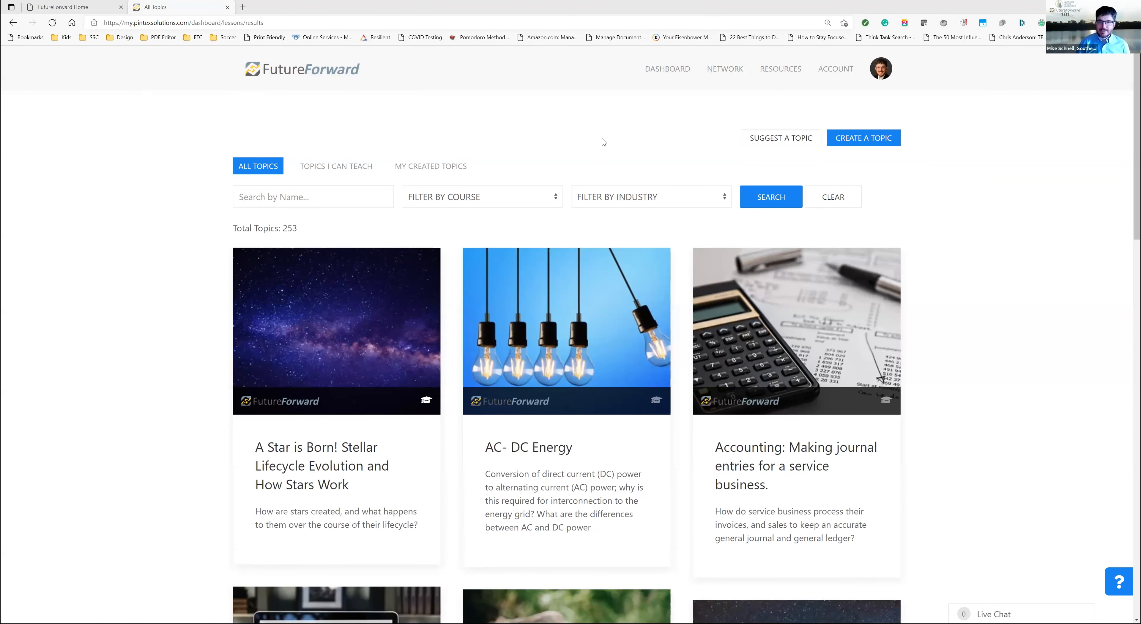
{"action": "mouse_move", "coordinate": [608, 130]}
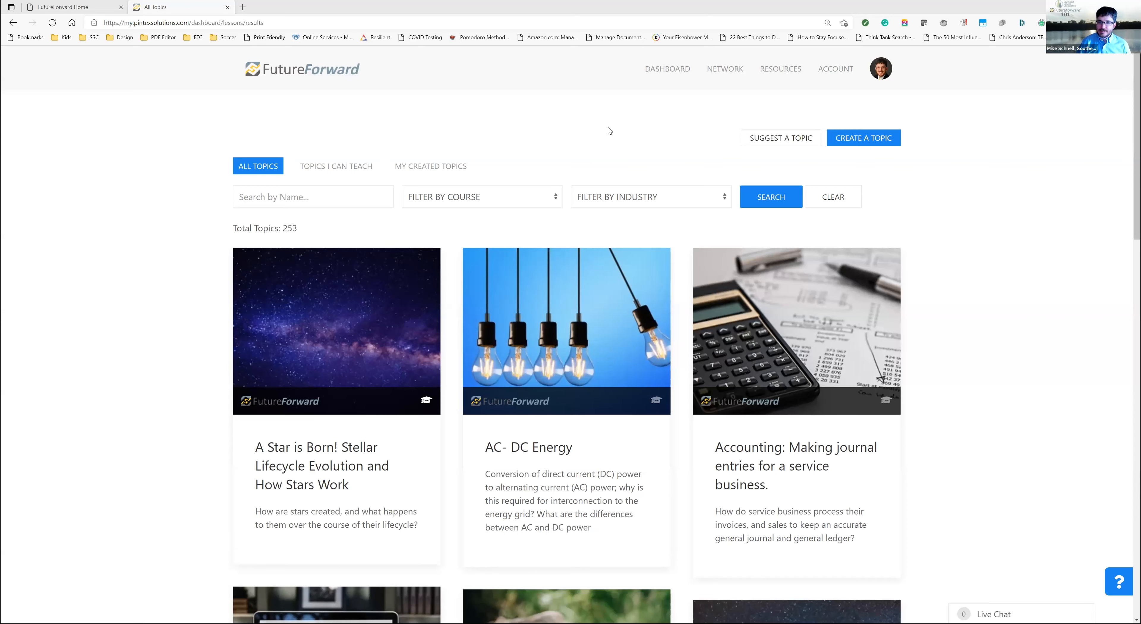
{"action": "mouse_move", "coordinate": [767, 67]}
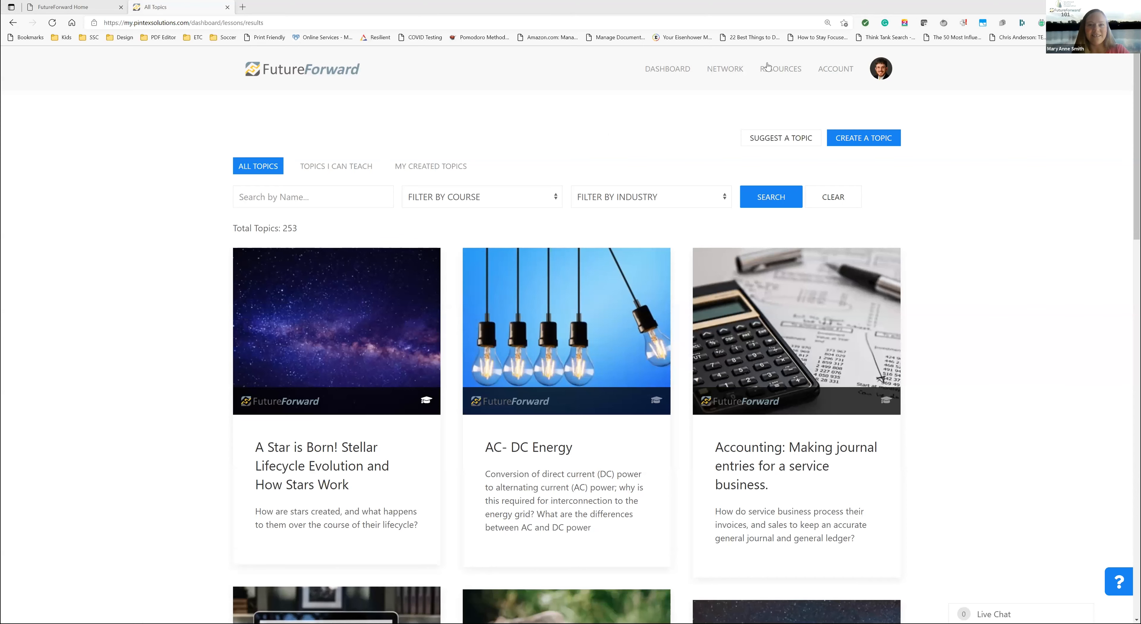
{"action": "left_click", "coordinate": [780, 68]}
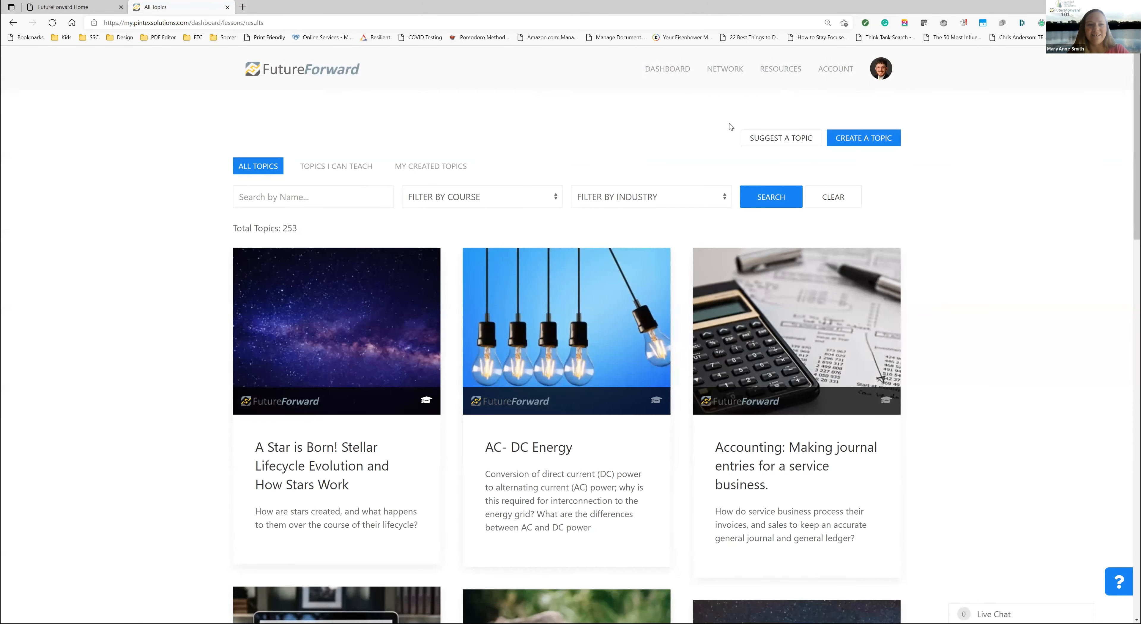
{"action": "mouse_move", "coordinate": [720, 128]}
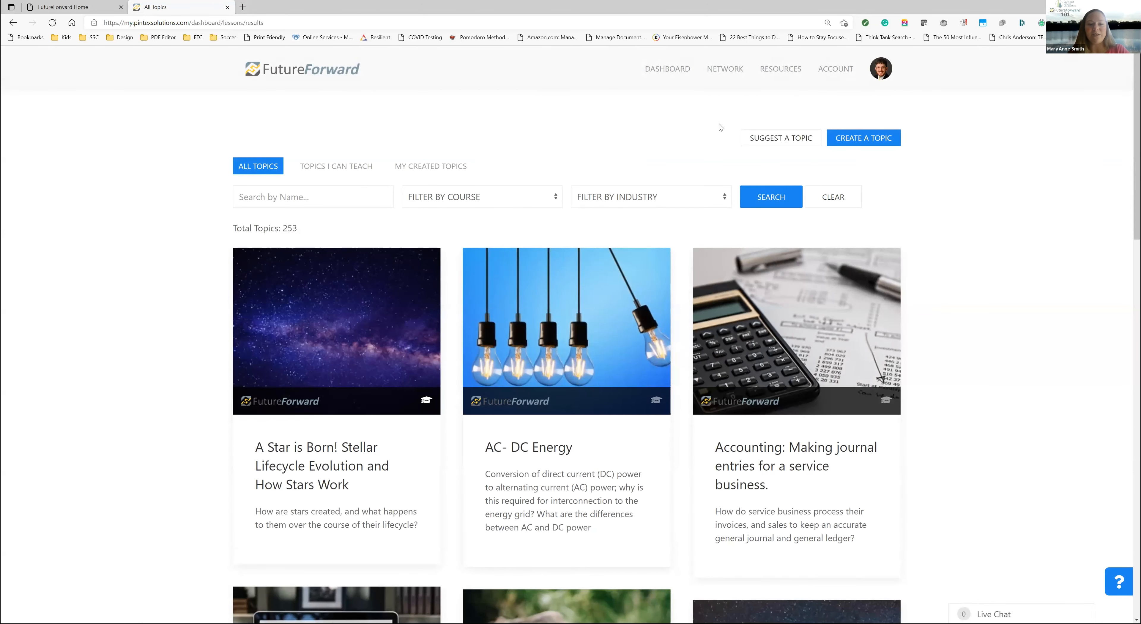
{"action": "mouse_move", "coordinate": [428, 195]}
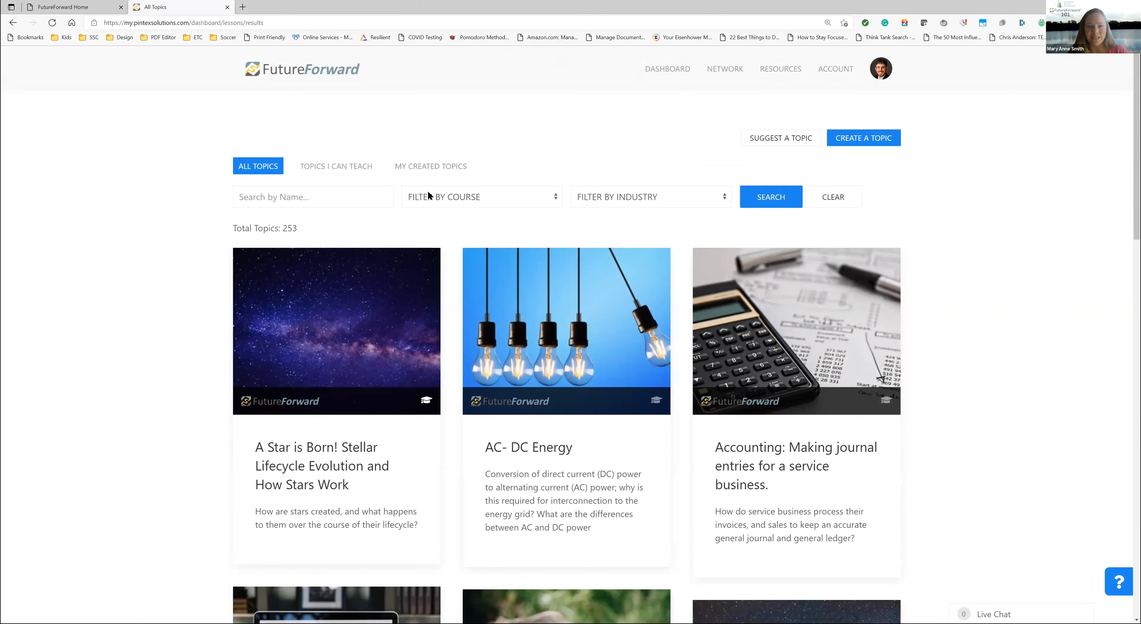
Set Filter by Course to Health Career Exploration and run the search
{"action": "left_click", "coordinate": [480, 196]}
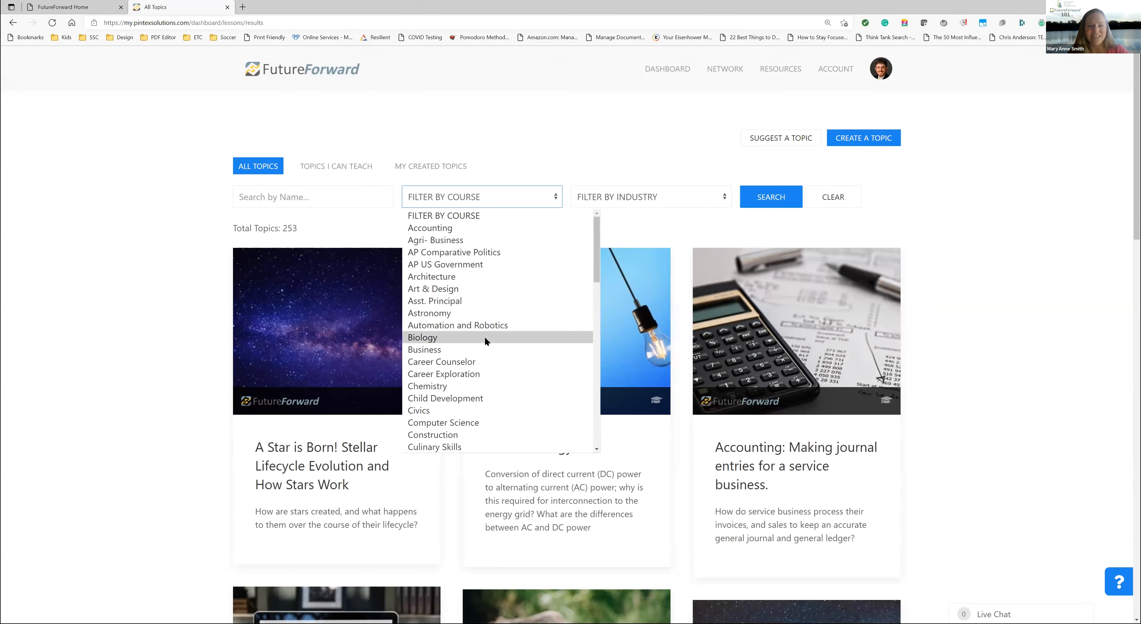
{"action": "scroll", "scroll_direction": "down", "scroll_amount": 3}
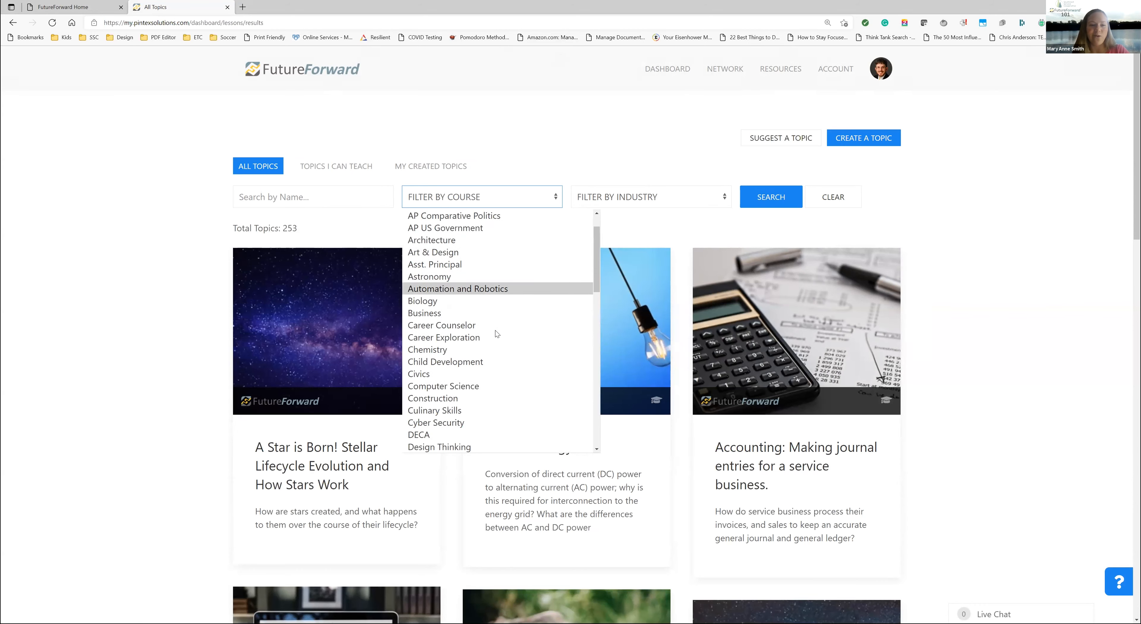
{"action": "scroll", "scroll_direction": "down", "scroll_amount": 3}
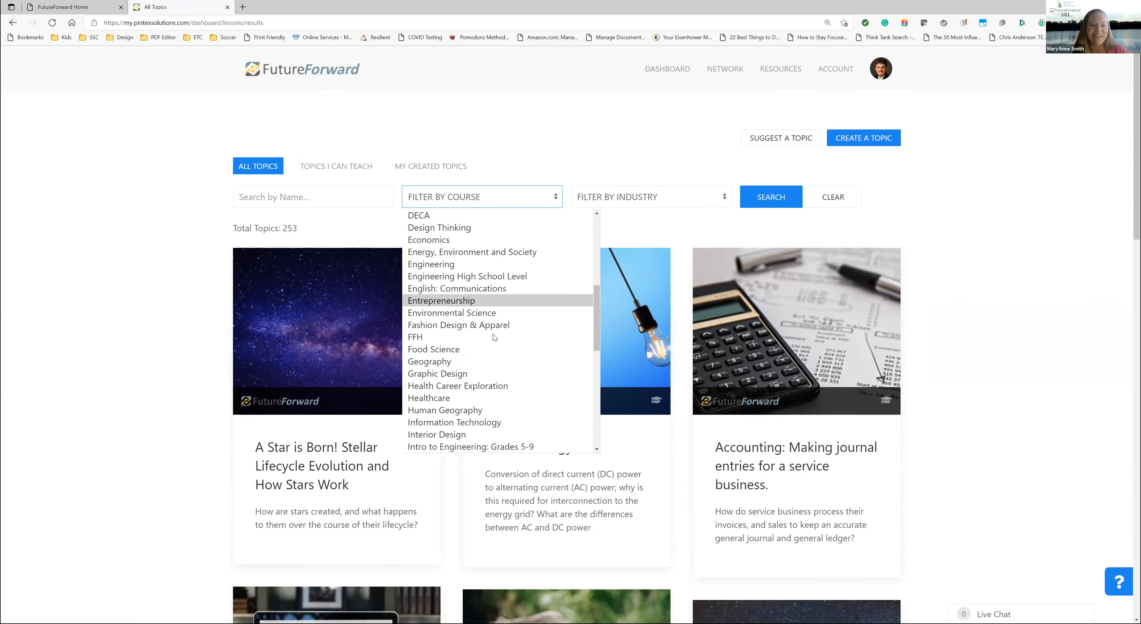
{"action": "scroll", "scroll_direction": "down", "scroll_amount": 3}
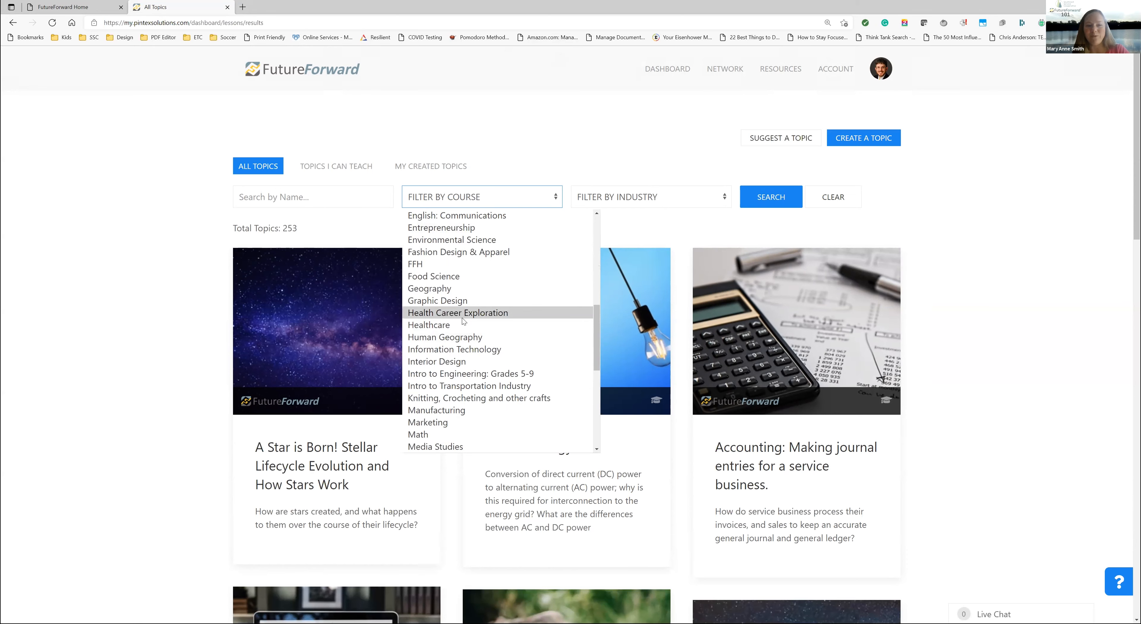
{"action": "left_click", "coordinate": [457, 312]}
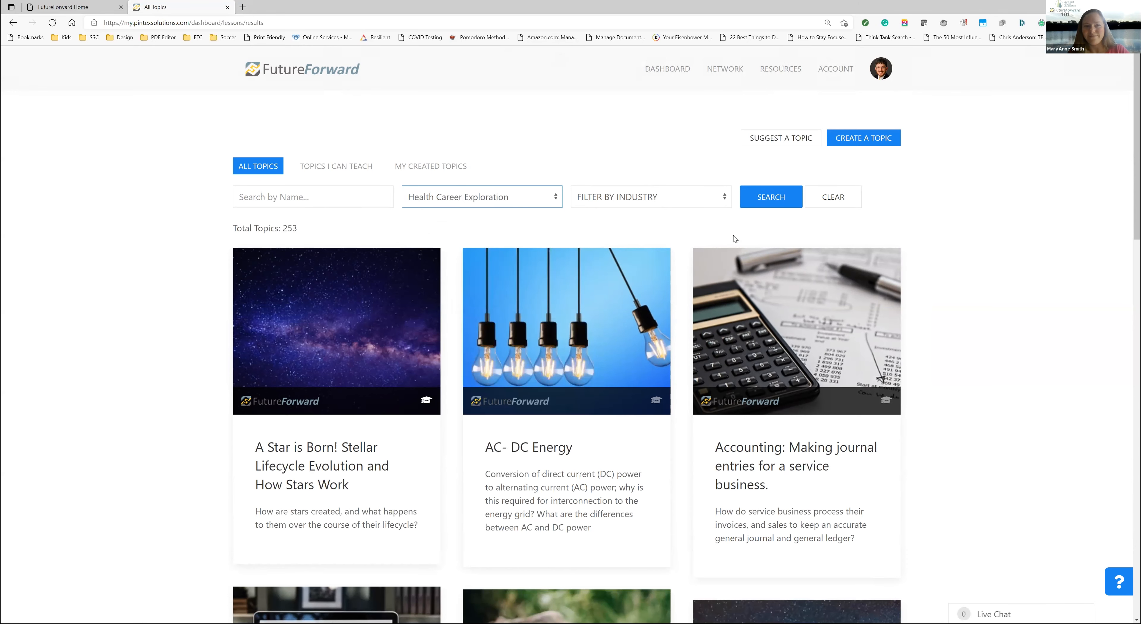
{"action": "left_click", "coordinate": [770, 197]}
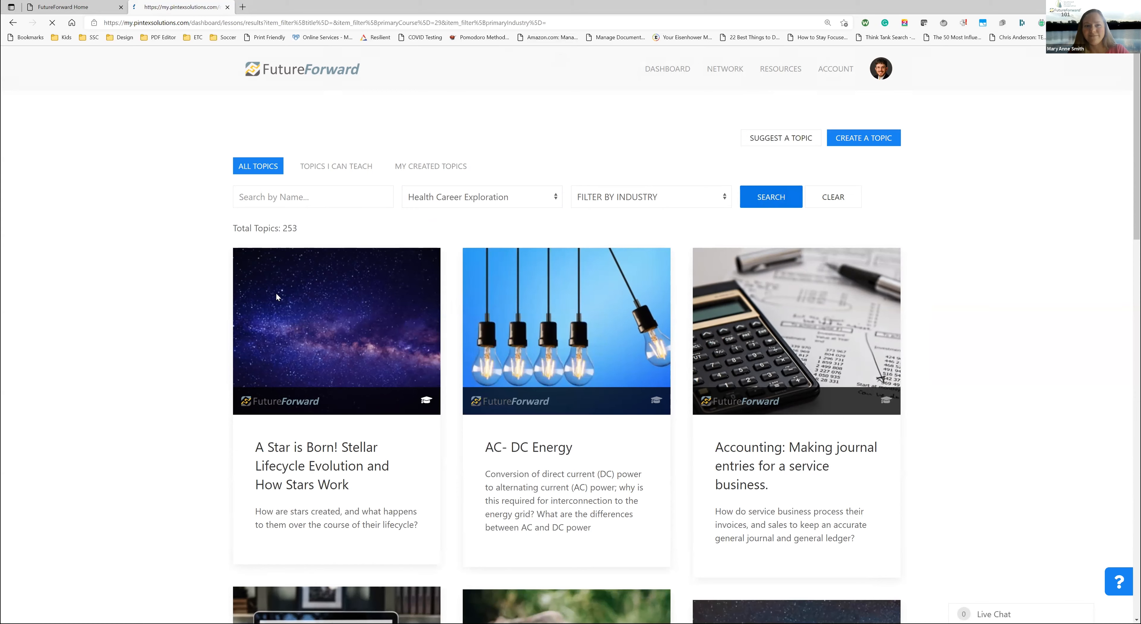
Add Overview of Veterinary Medicine to Topics I can Teach from the filtered results
{"action": "left_click", "coordinate": [770, 197]}
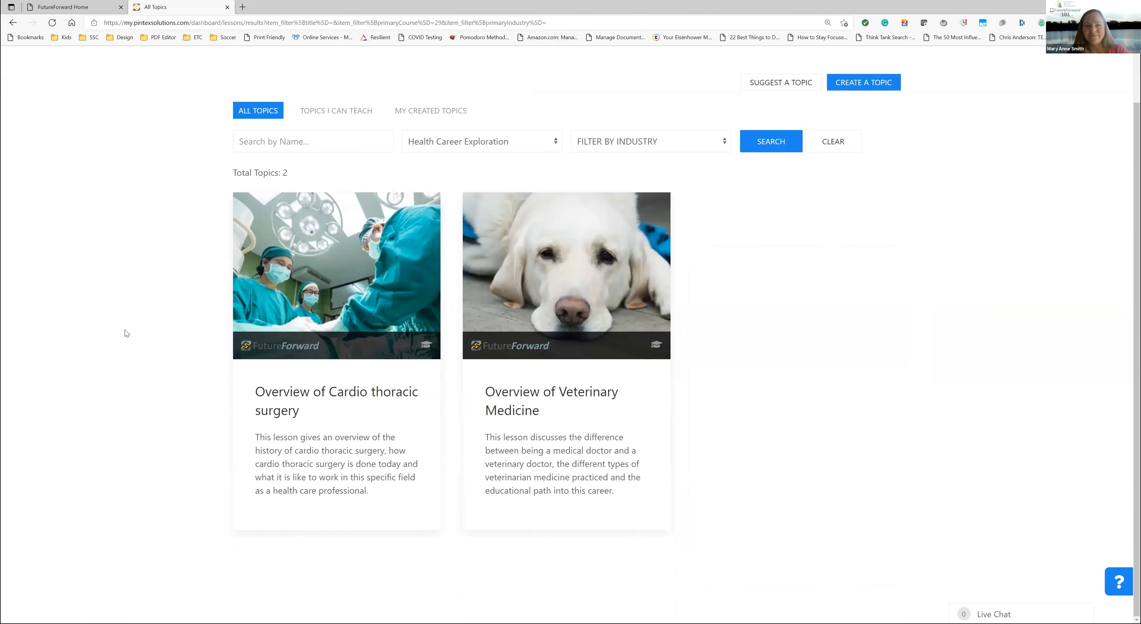
{"action": "mouse_move", "coordinate": [788, 274]}
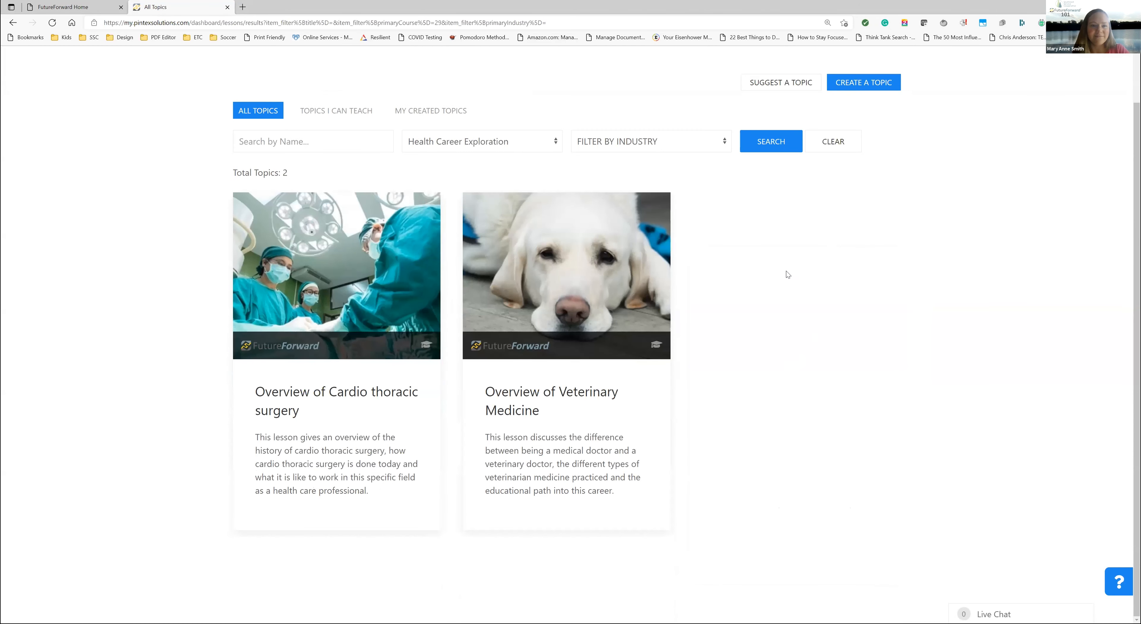
{"action": "mouse_move", "coordinate": [493, 388]}
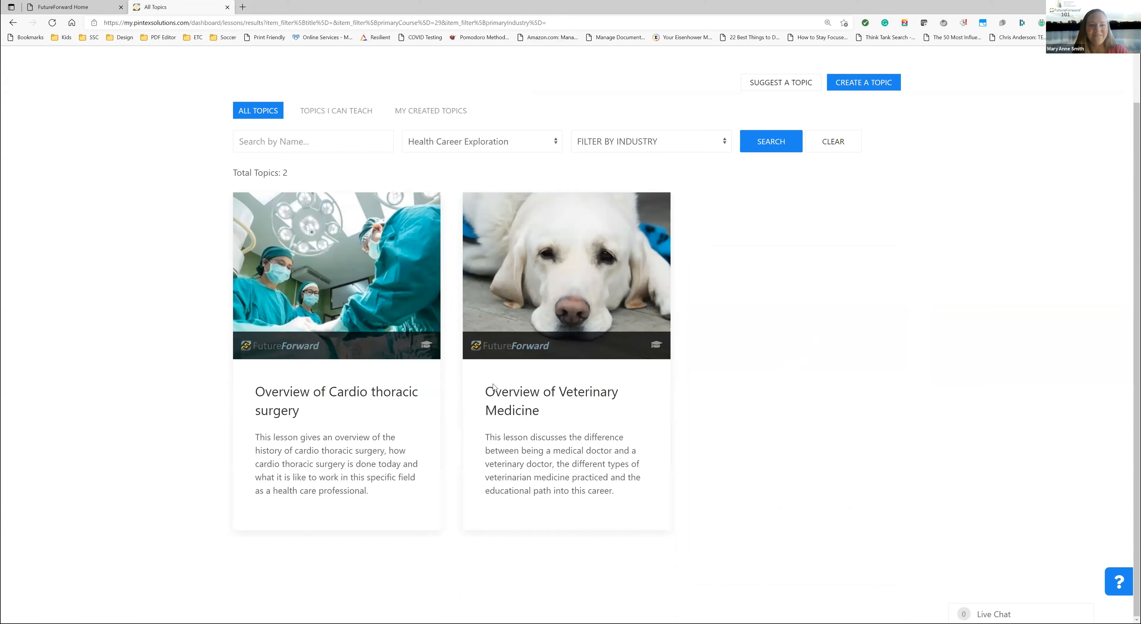
{"action": "mouse_move", "coordinate": [426, 344]}
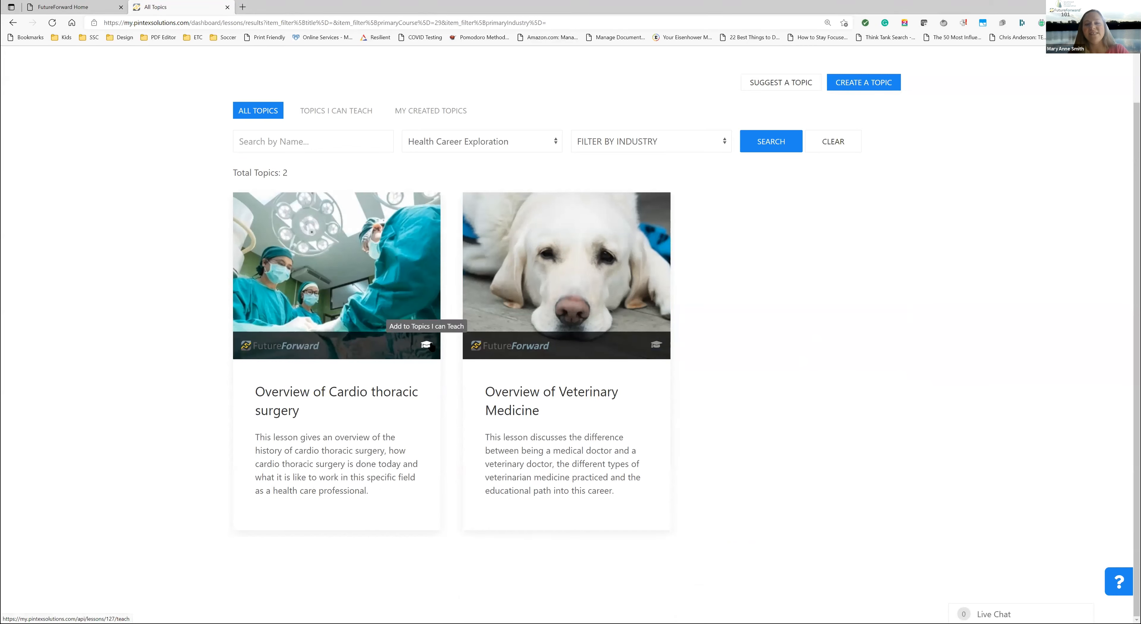
{"action": "mouse_move", "coordinate": [482, 429]}
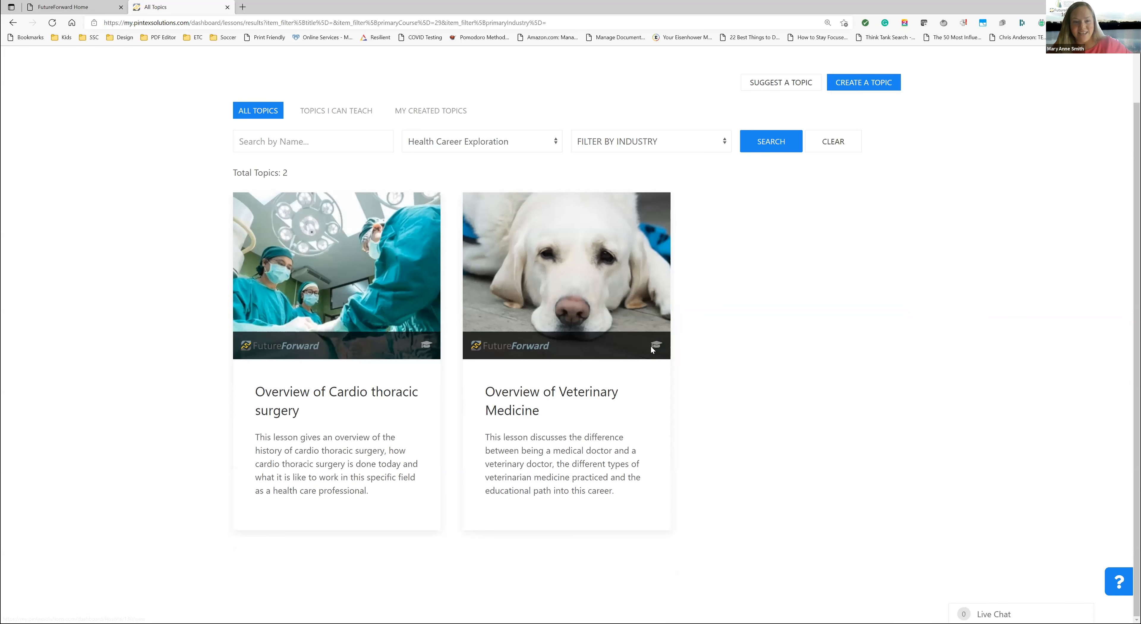
{"action": "mouse_move", "coordinate": [620, 341]}
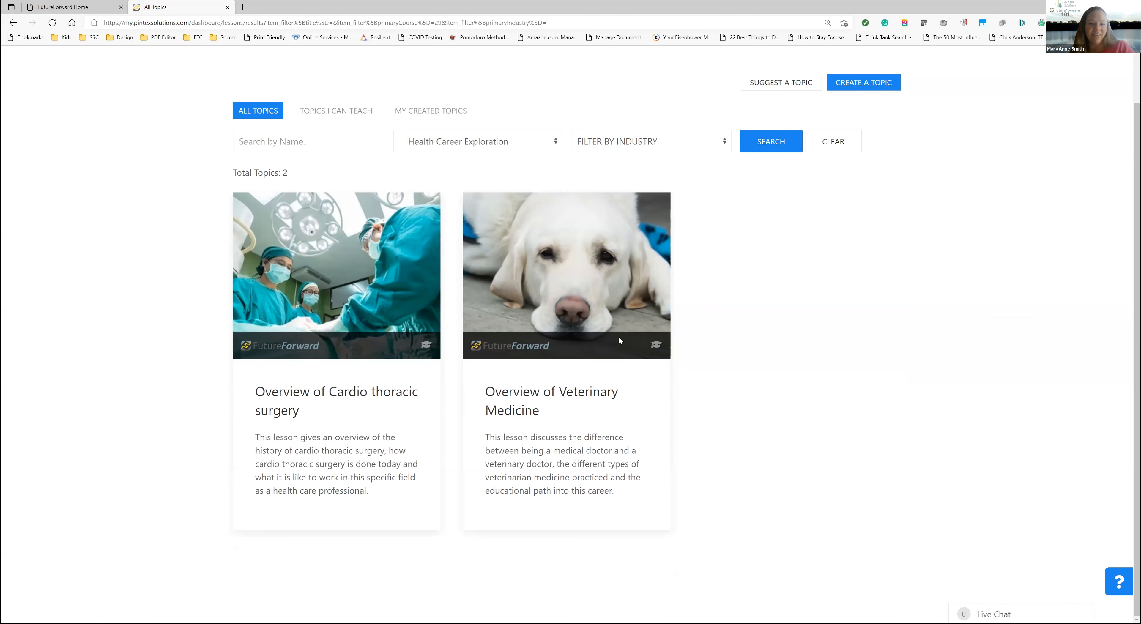
{"action": "mouse_move", "coordinate": [656, 344]}
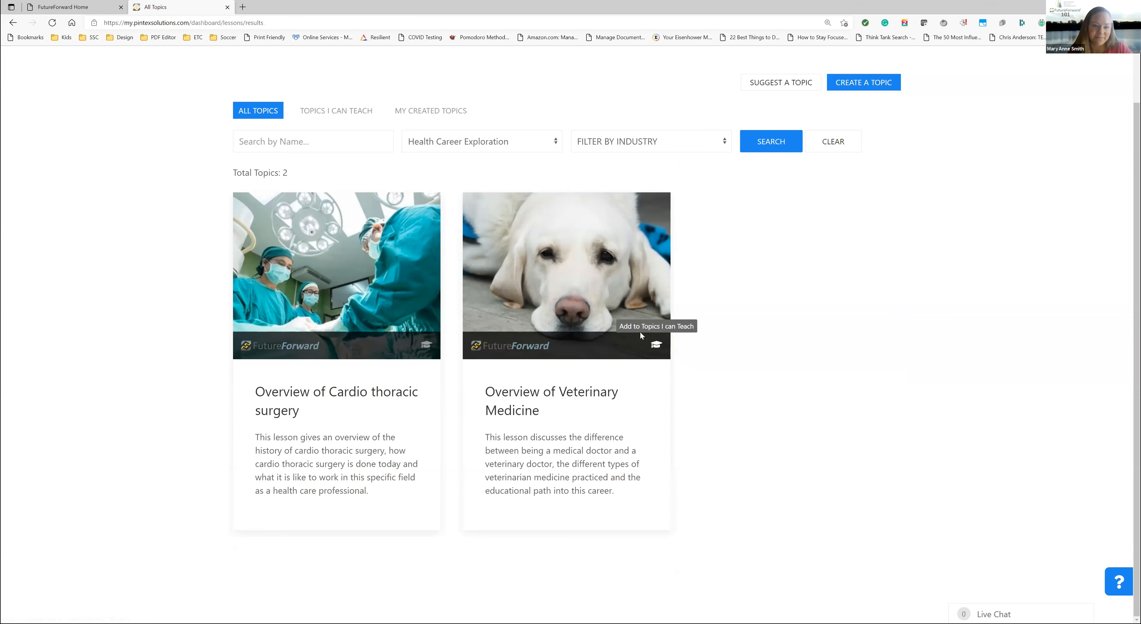
{"action": "left_click", "coordinate": [833, 141]}
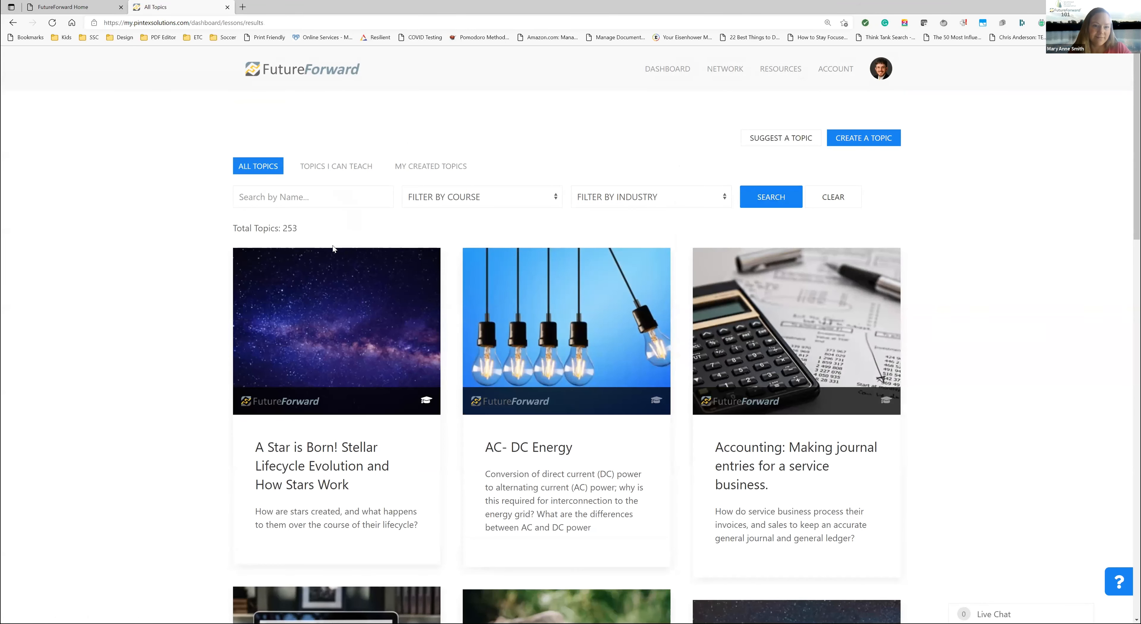
{"action": "mouse_move", "coordinate": [119, 251]}
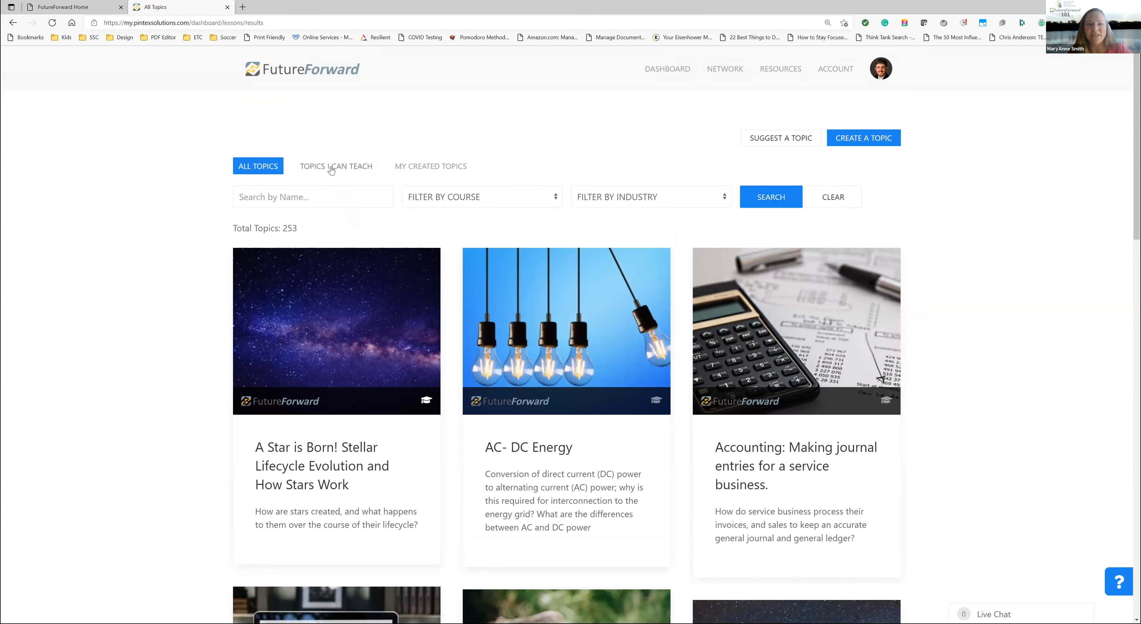
In Topics I Can Teach, remove the A Star is Born stellar lifecycle topic, then return to All Topics
{"action": "left_click", "coordinate": [335, 166]}
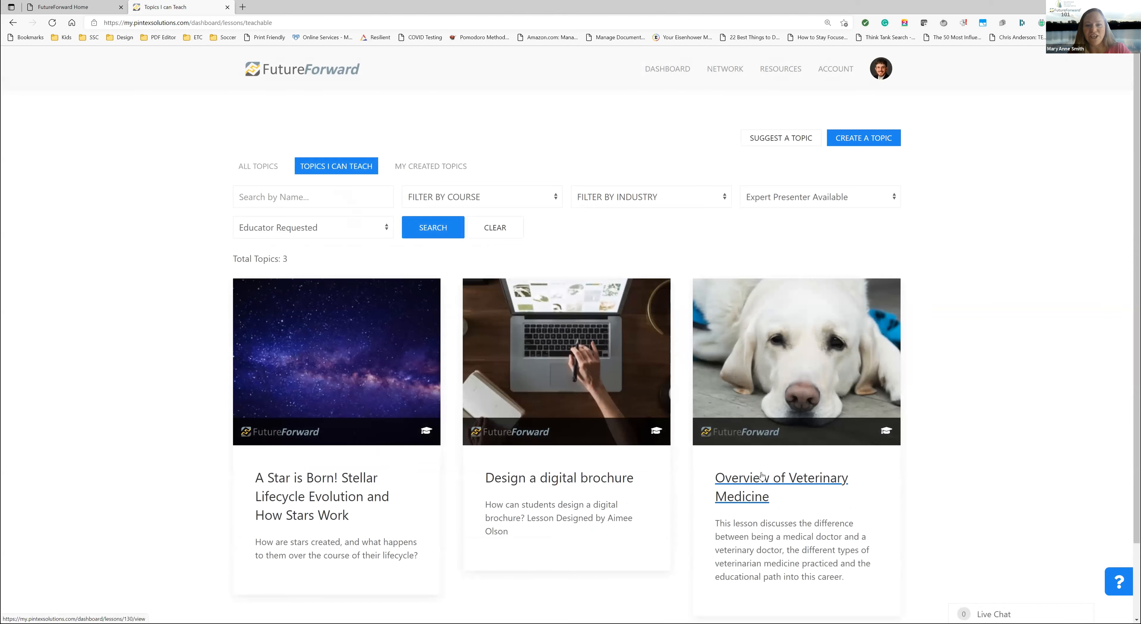
{"action": "mouse_move", "coordinate": [704, 253]}
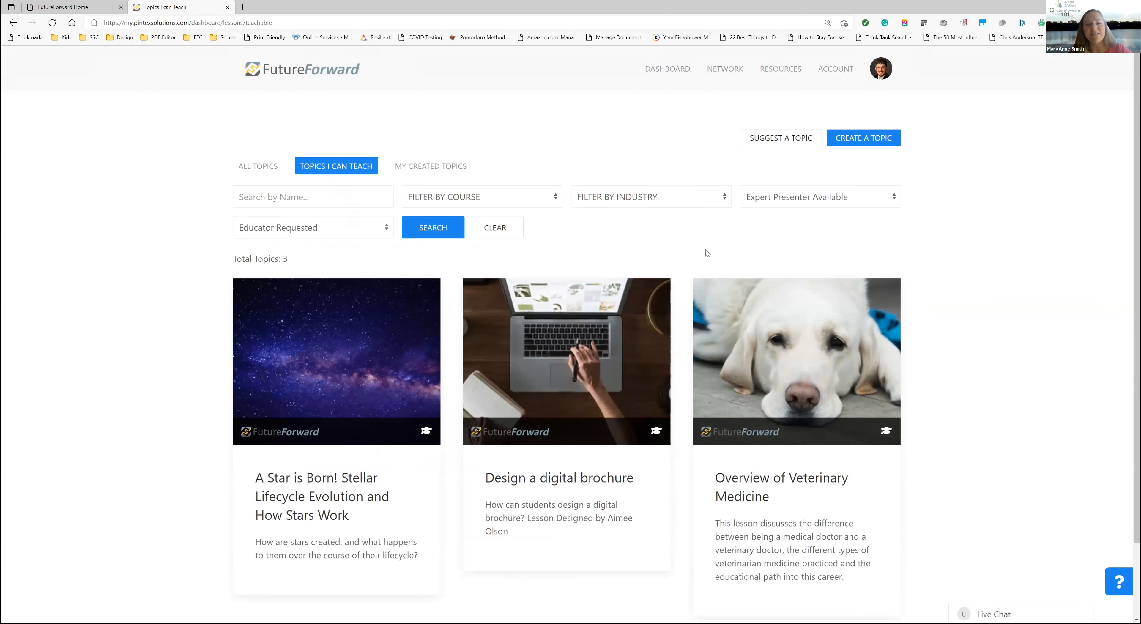
{"action": "mouse_move", "coordinate": [643, 191]}
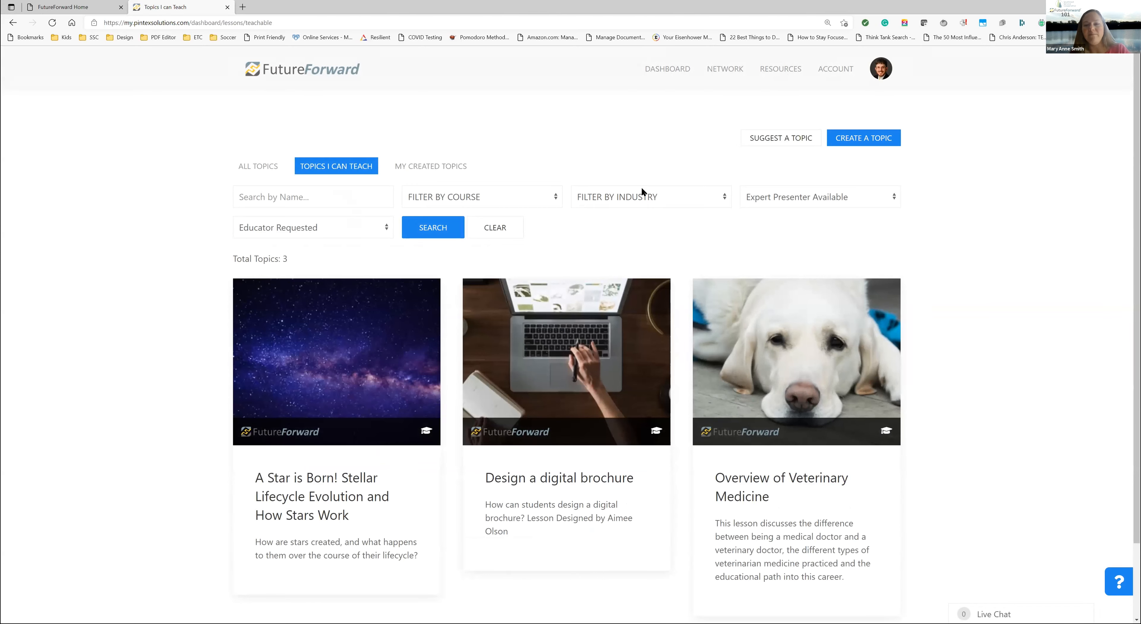
{"action": "mouse_move", "coordinate": [601, 234]}
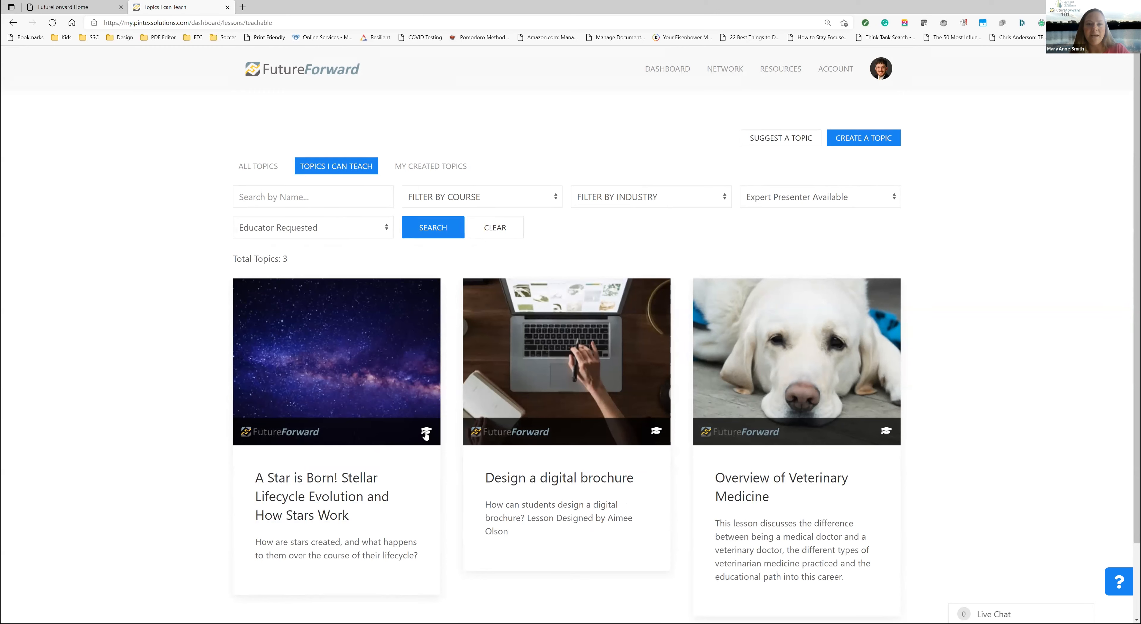
{"action": "mouse_move", "coordinate": [426, 429]}
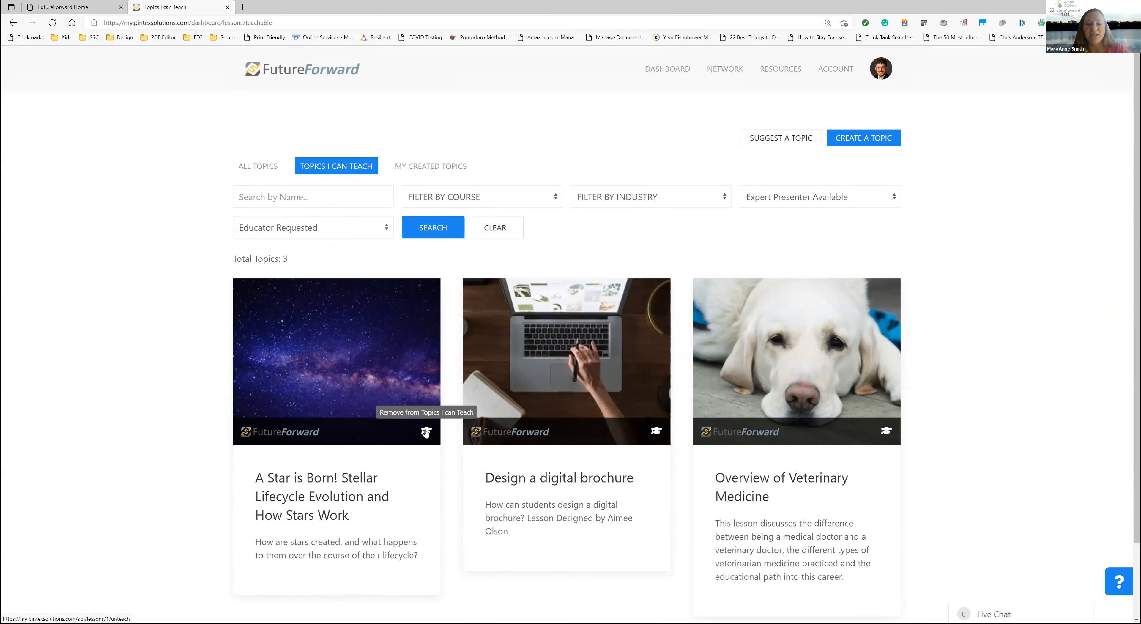
{"action": "left_click", "coordinate": [426, 430]}
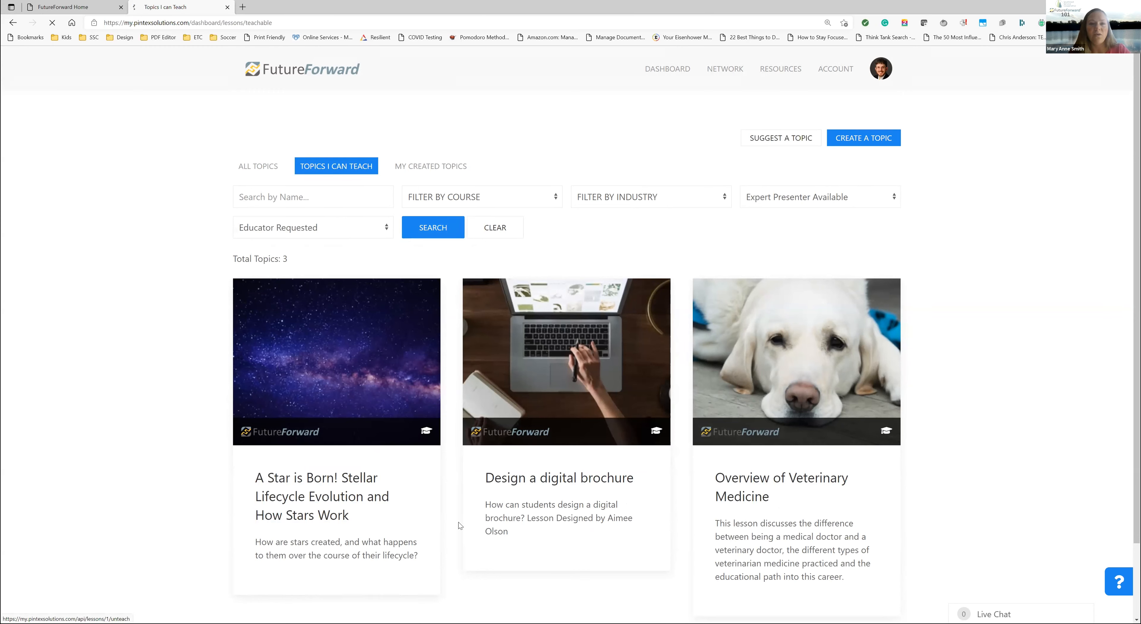
{"action": "left_click", "coordinate": [258, 166]}
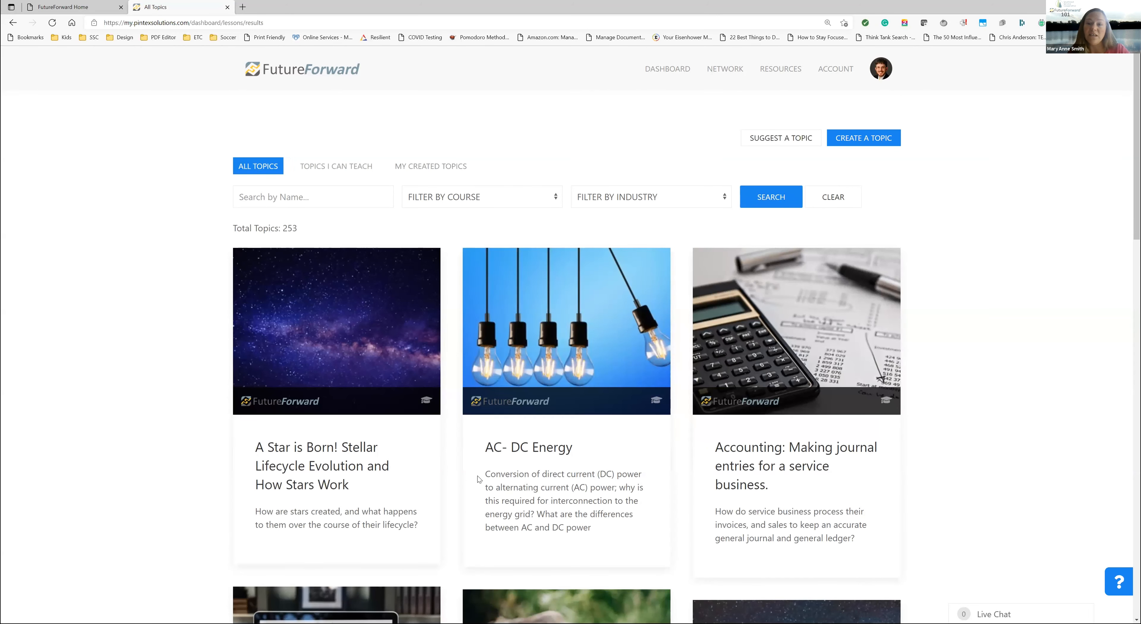
{"action": "mouse_move", "coordinate": [861, 388]}
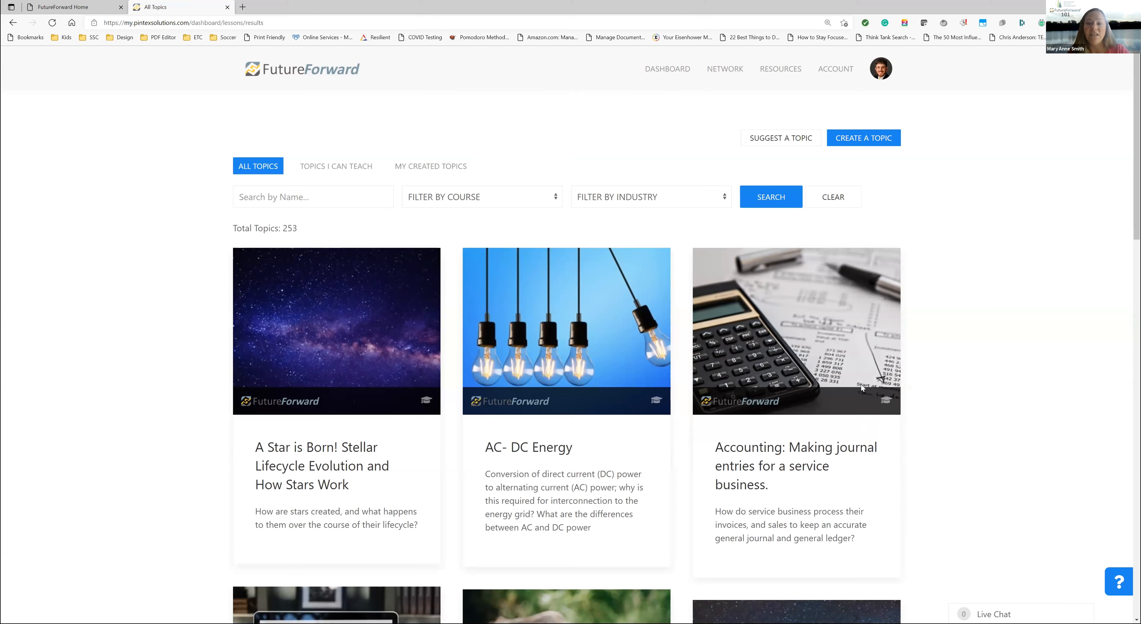
Check the Topics I Can Teach view now holds two topics, then switch back to All Topics
{"action": "left_click", "coordinate": [336, 166]}
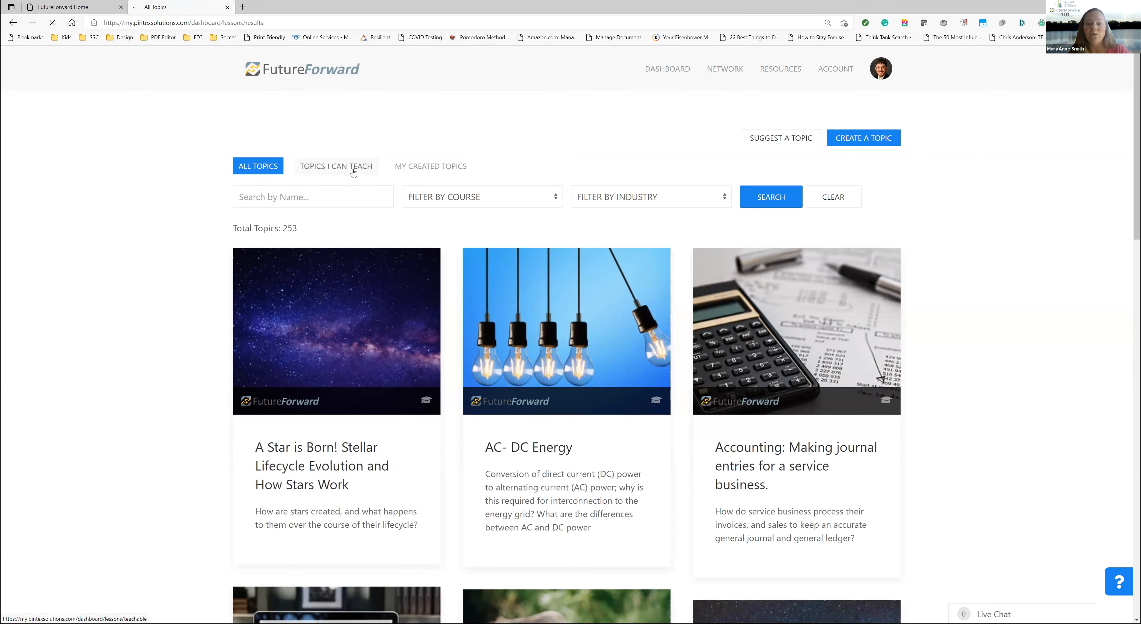
{"action": "left_click", "coordinate": [335, 166]}
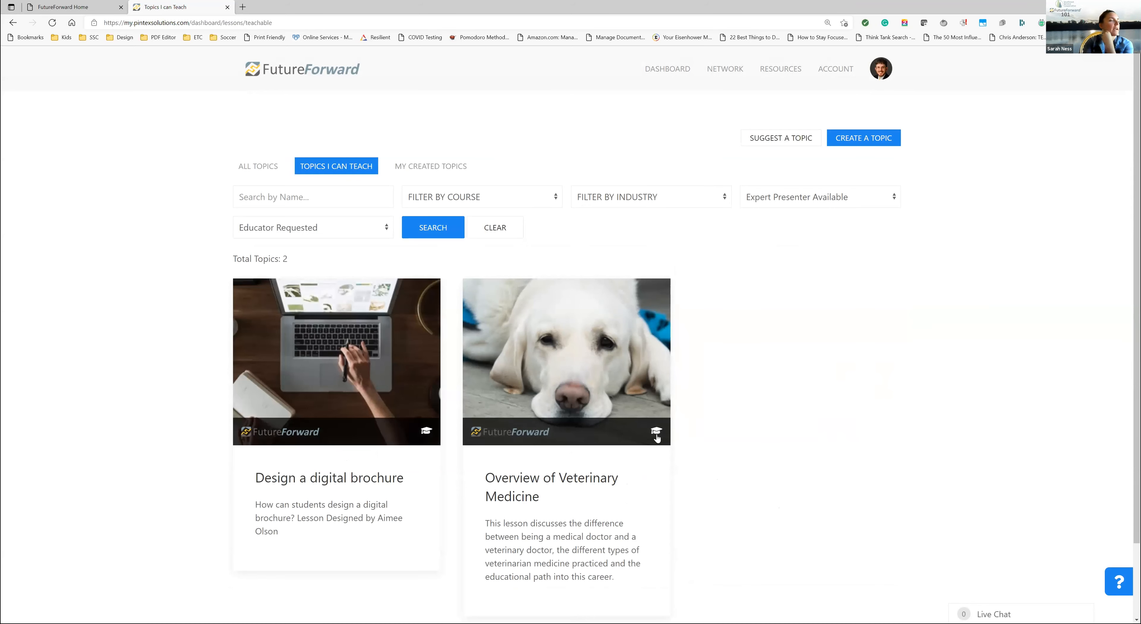
{"action": "mouse_move", "coordinate": [655, 432]}
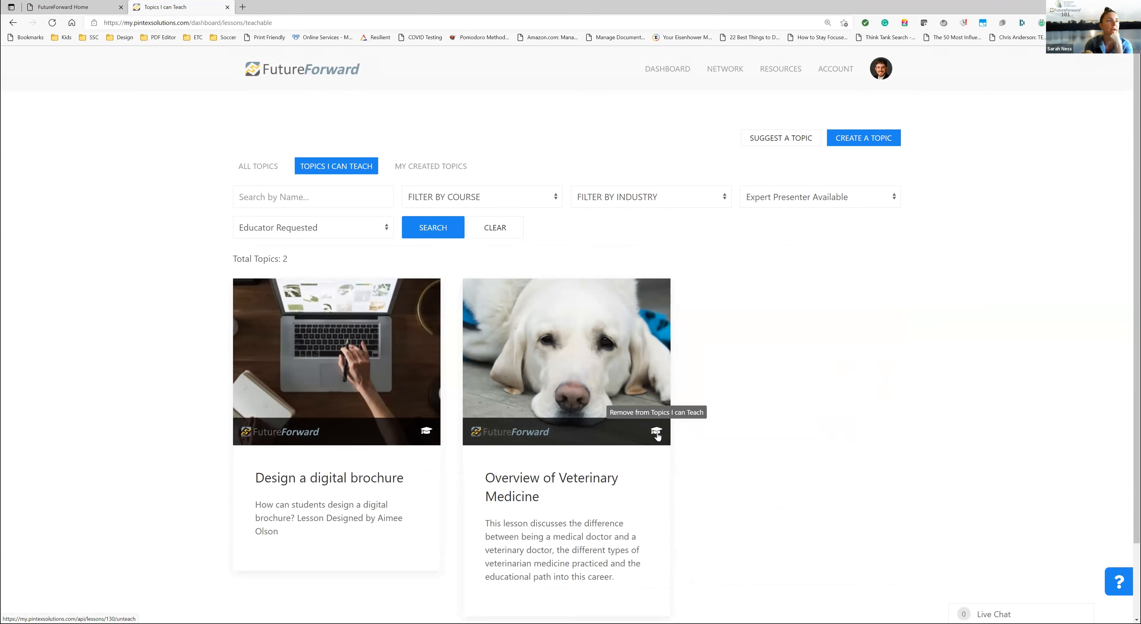
{"action": "mouse_move", "coordinate": [655, 435]}
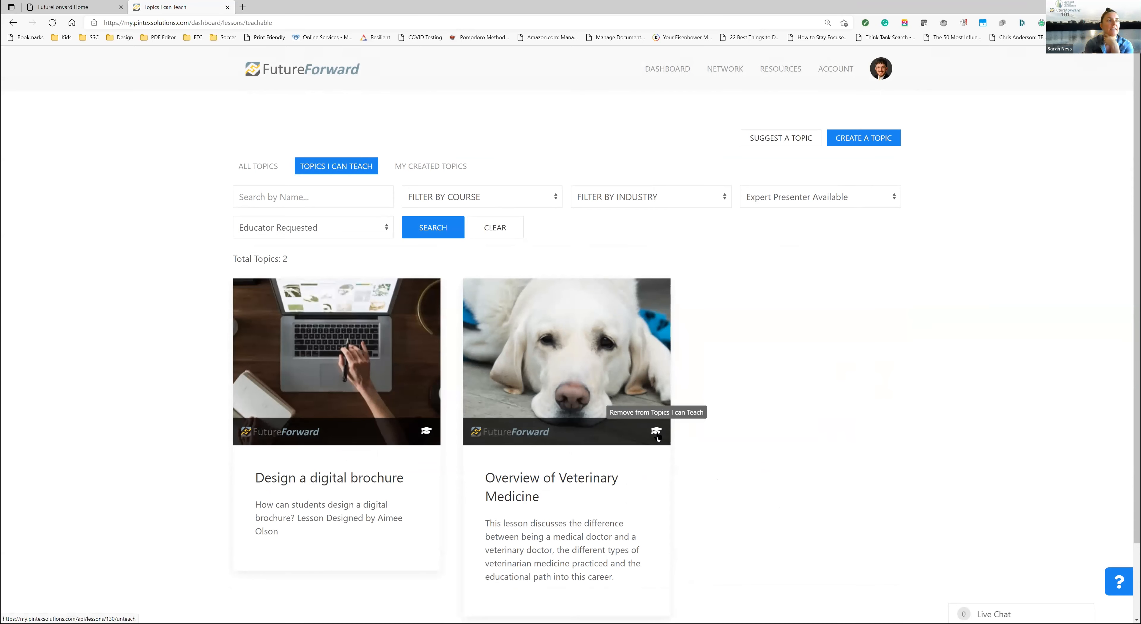
{"action": "mouse_move", "coordinate": [655, 433]}
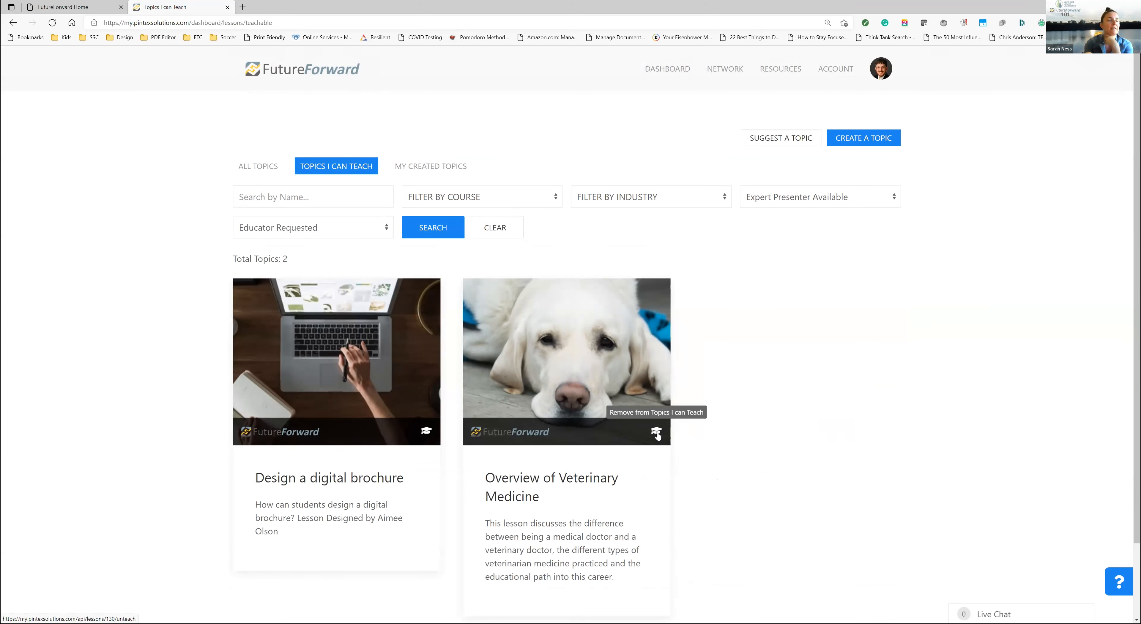
{"action": "mouse_move", "coordinate": [719, 459]}
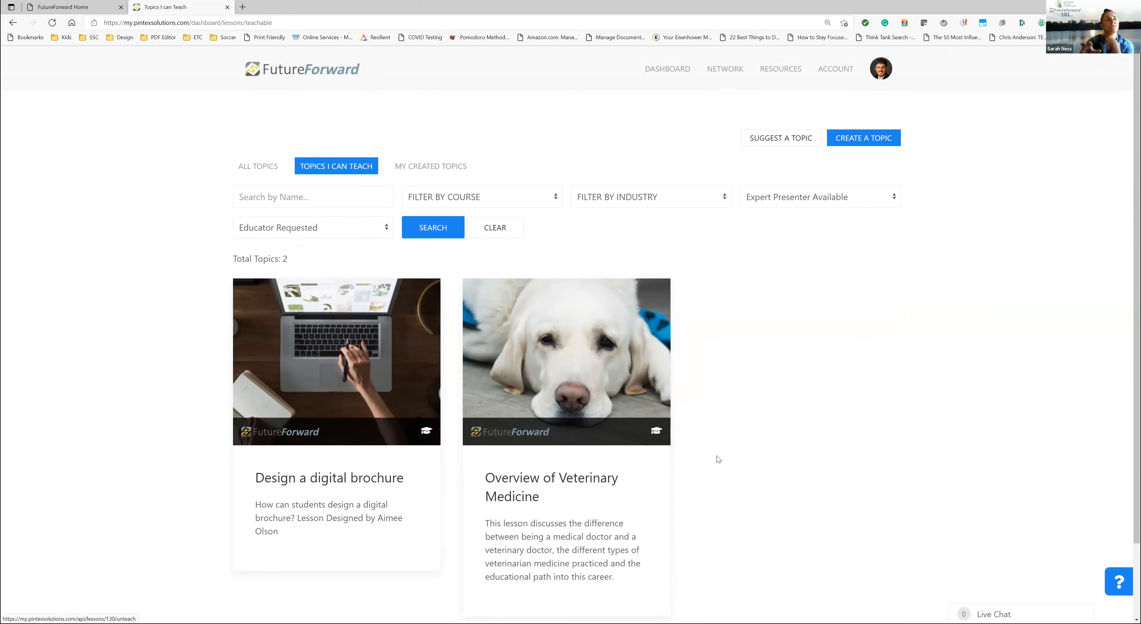
{"action": "mouse_move", "coordinate": [655, 432]}
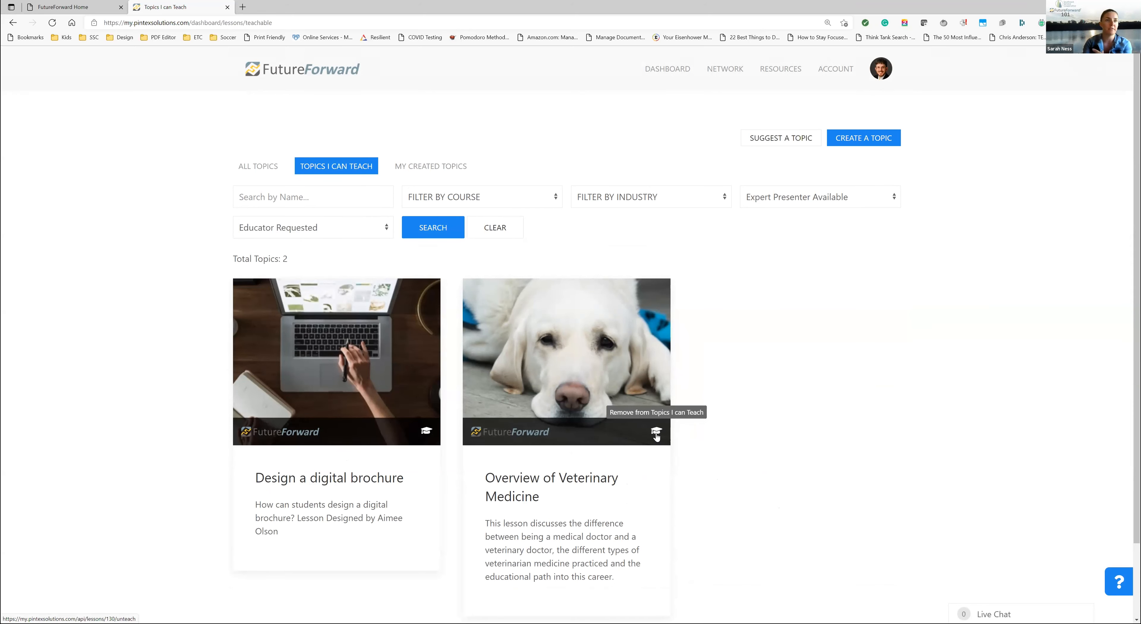
{"action": "mouse_move", "coordinate": [710, 433]}
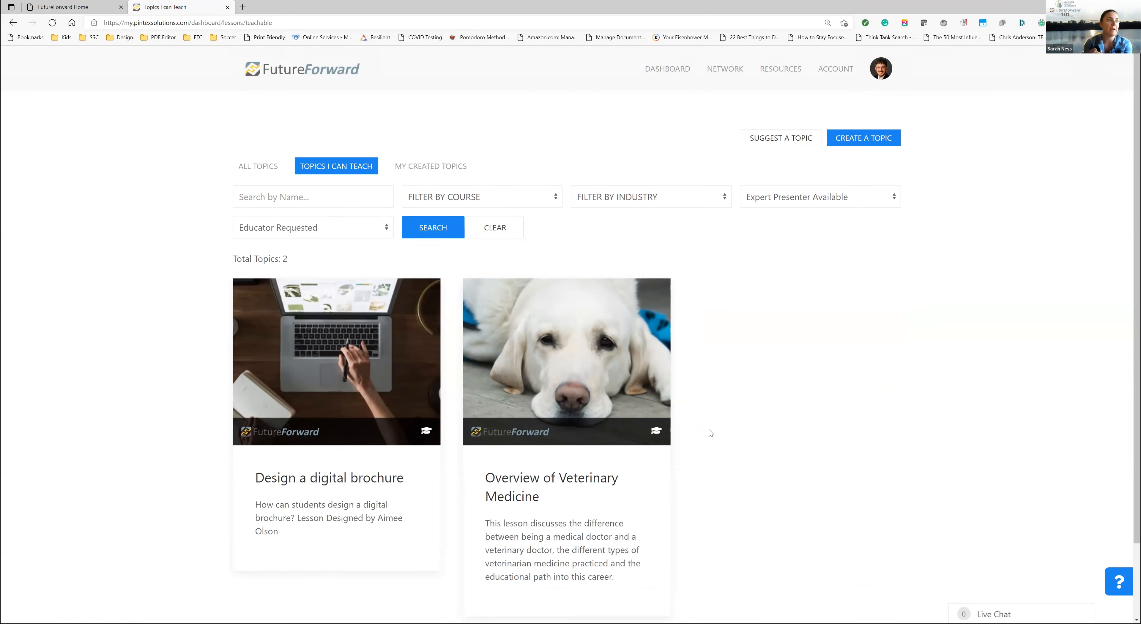
{"action": "mouse_move", "coordinate": [657, 432]}
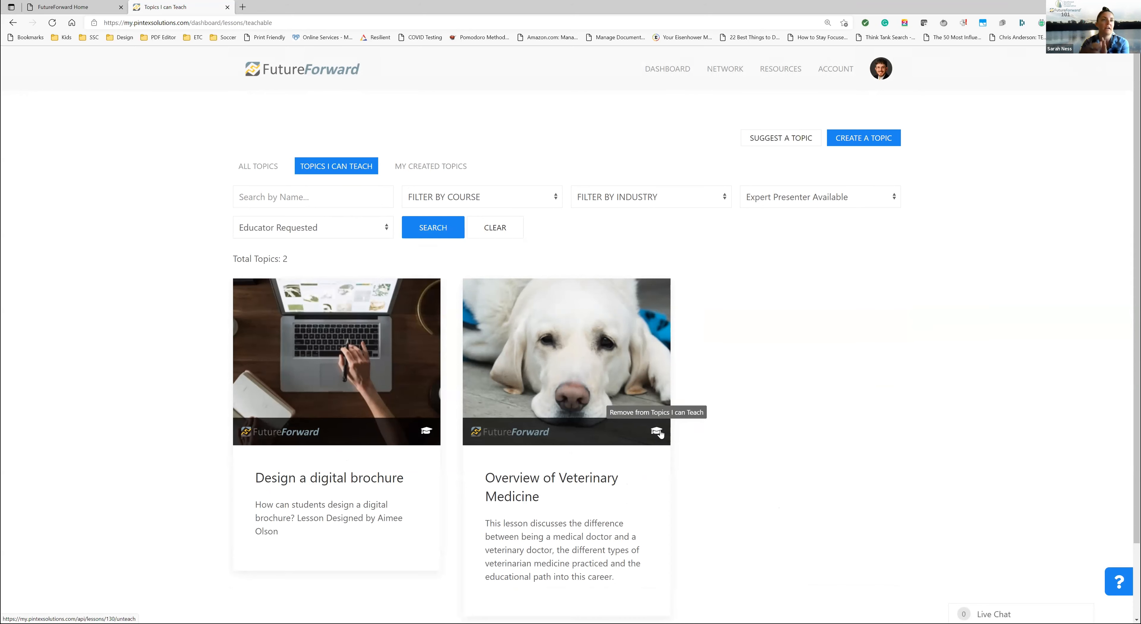
{"action": "right_click", "coordinate": [657, 433]}
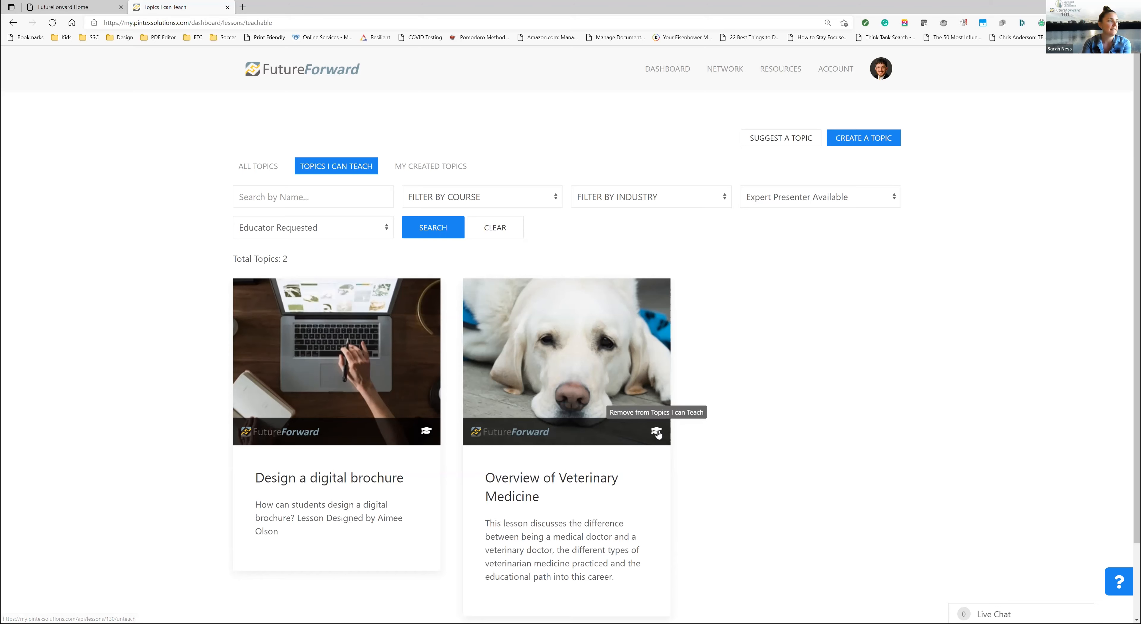
{"action": "left_click", "coordinate": [257, 166]}
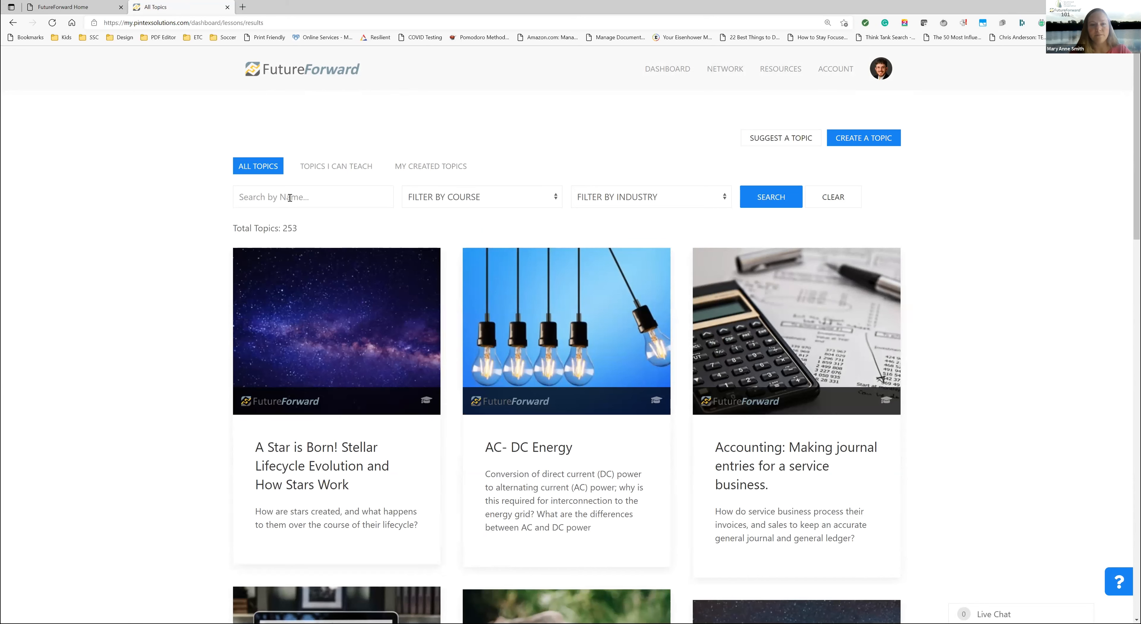
{"action": "mouse_move", "coordinate": [538, 251]}
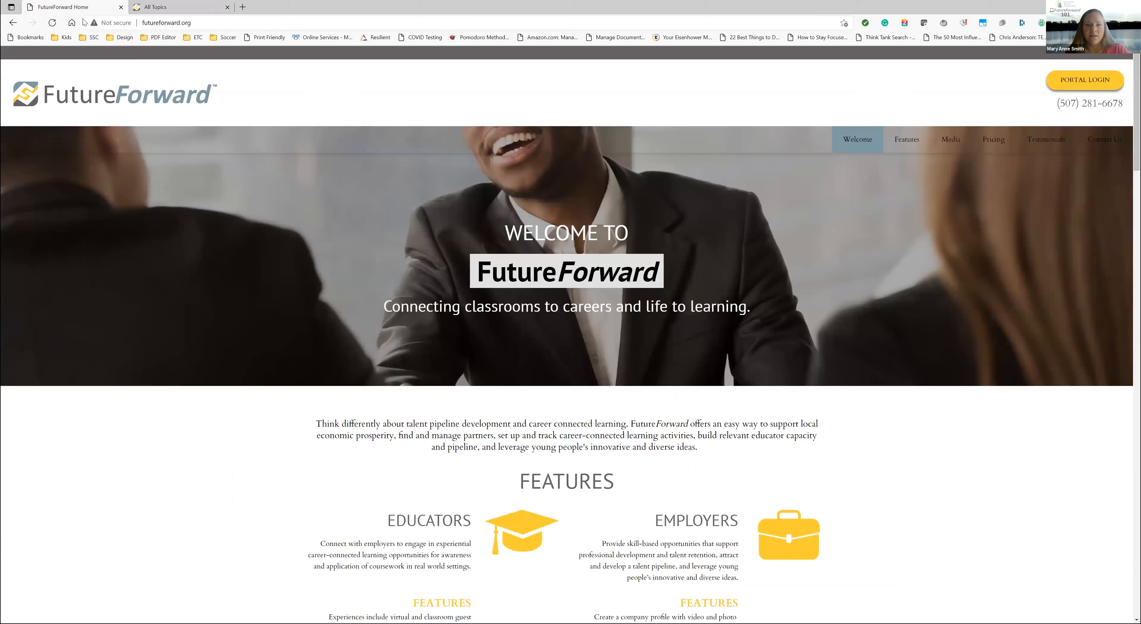
{"action": "left_click", "coordinate": [179, 6]}
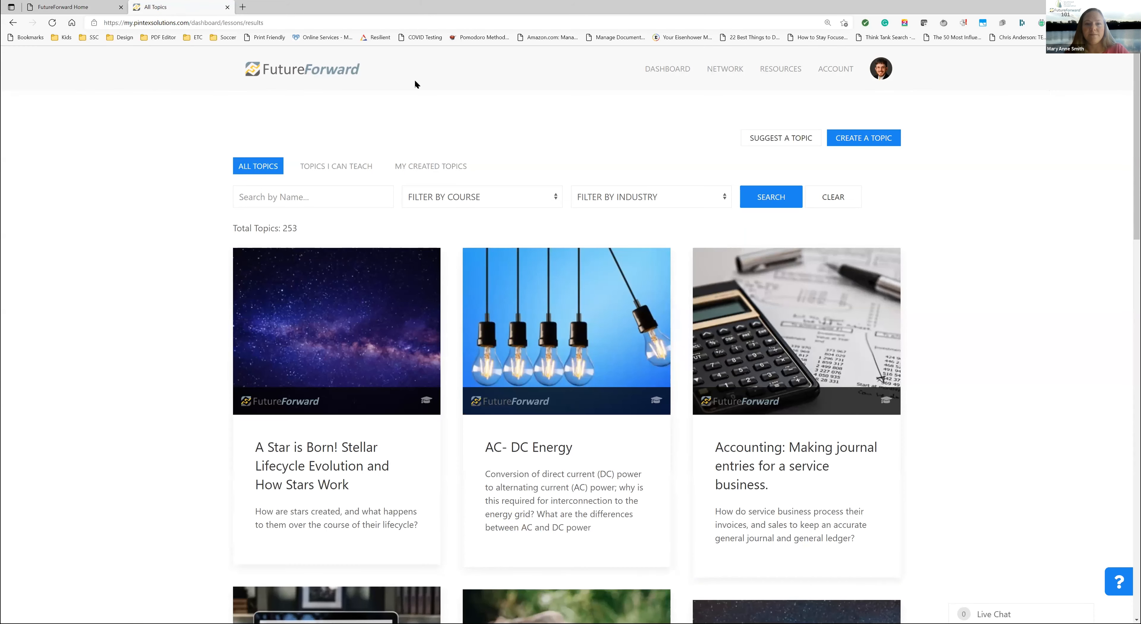
{"action": "mouse_move", "coordinate": [580, 284]}
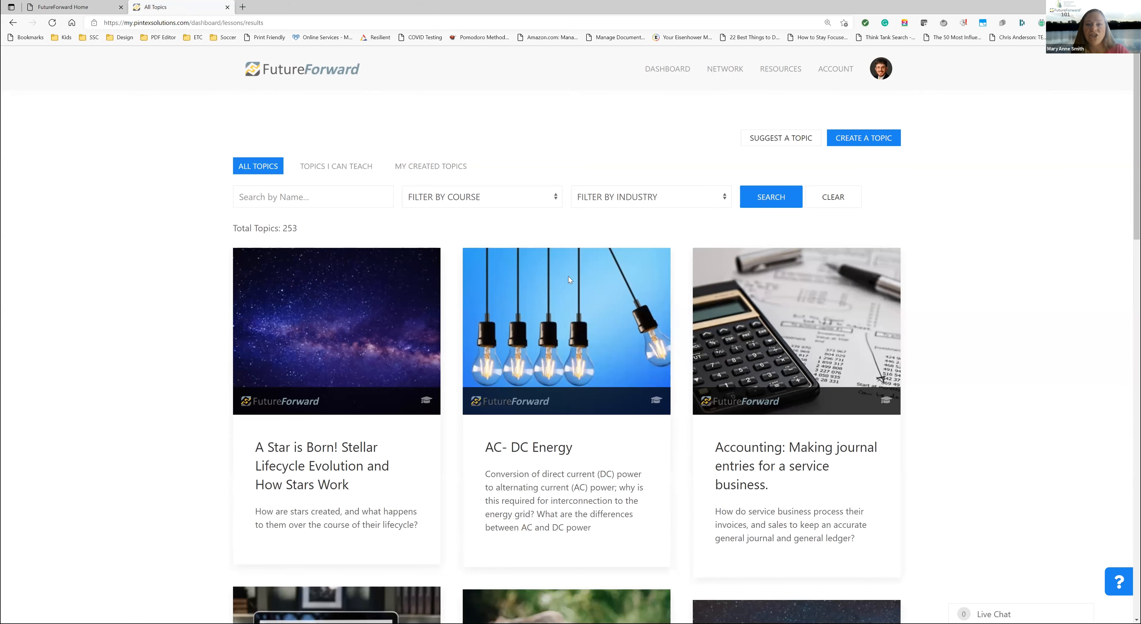
{"action": "mouse_move", "coordinate": [511, 275]}
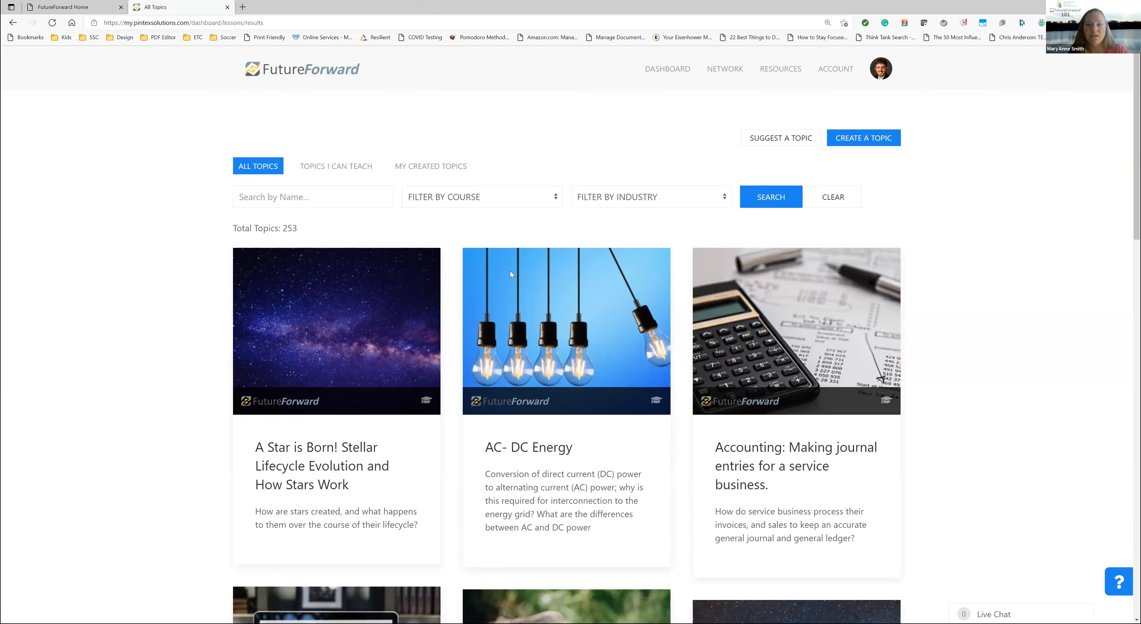
{"action": "scroll", "scroll_direction": "down", "scroll_amount": 3}
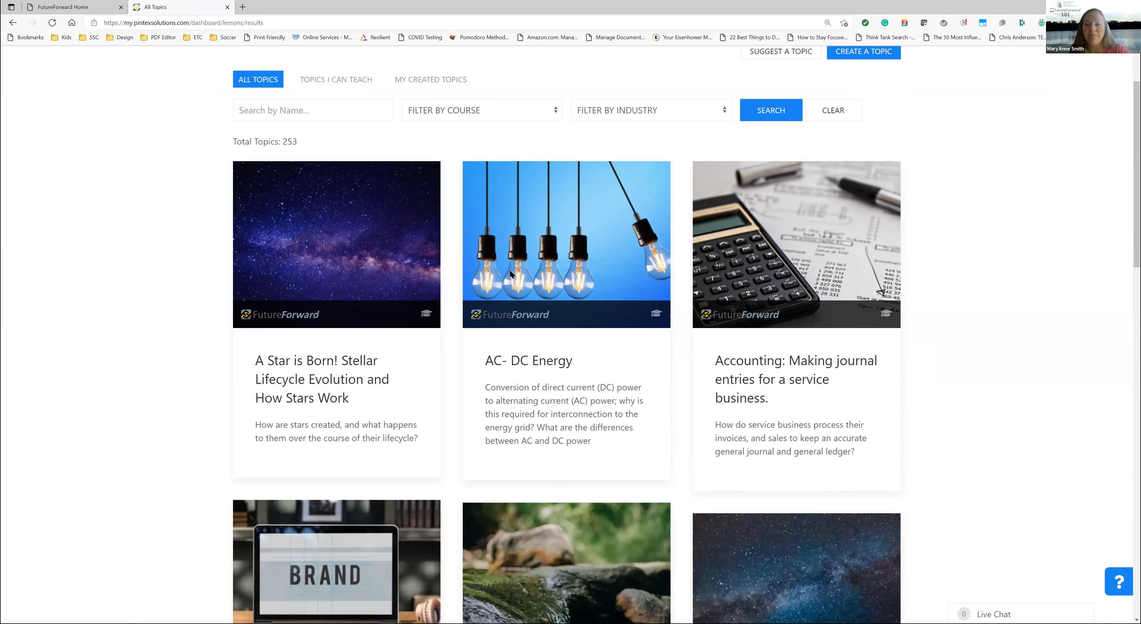
{"action": "mouse_move", "coordinate": [549, 314]}
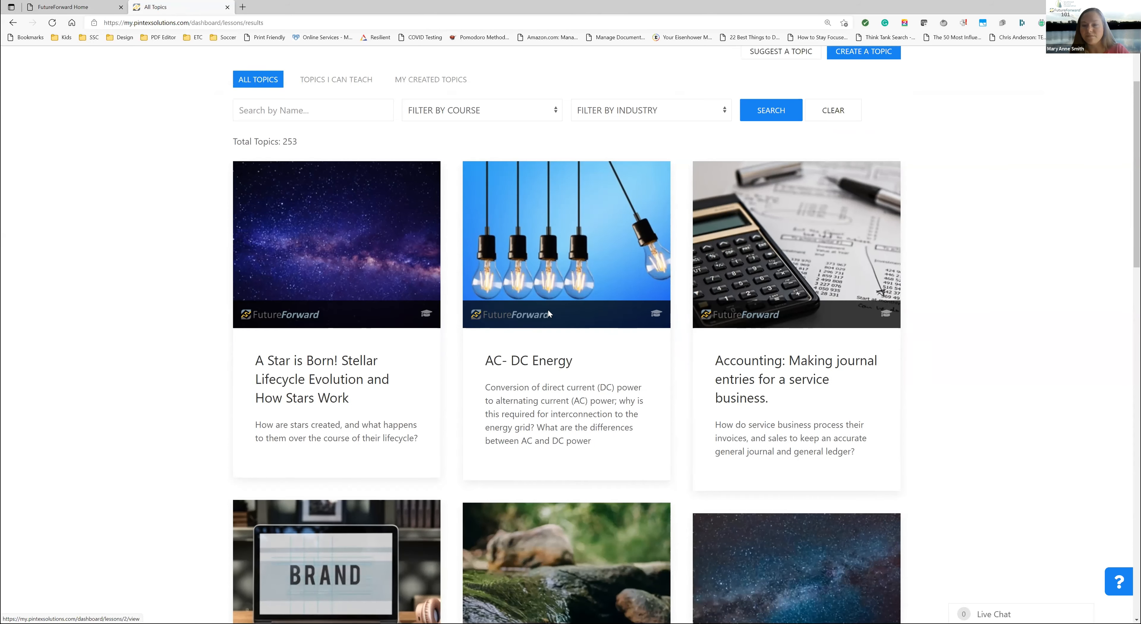
{"action": "scroll", "scroll_direction": "up", "scroll_amount": 3}
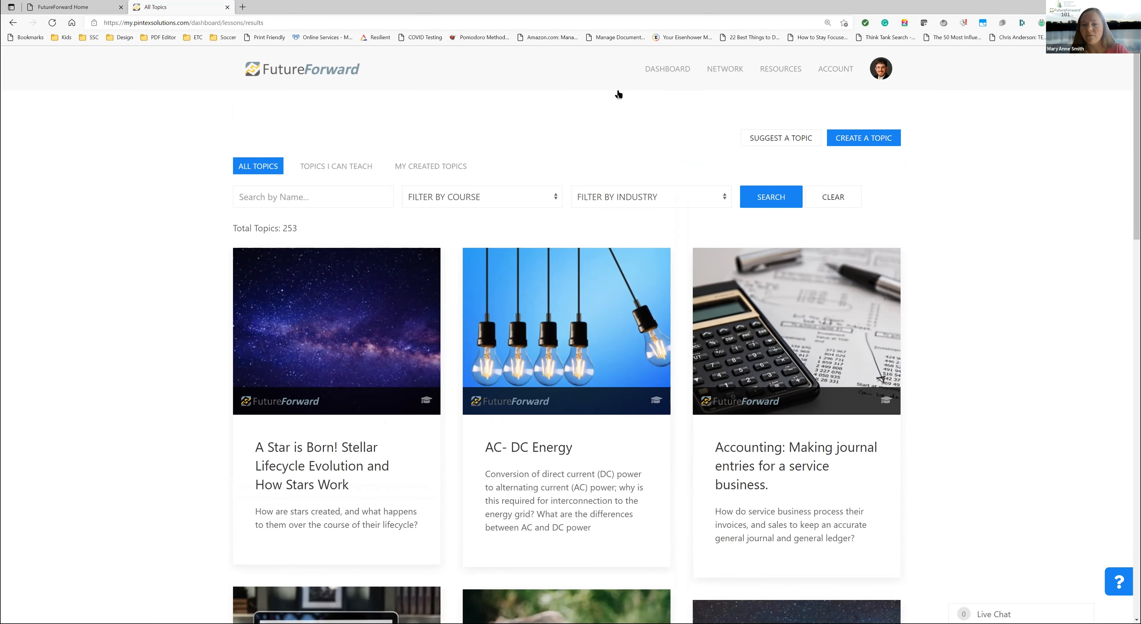
In Network > Find Professionals, filter the directory by Health Science industry (47 users)
{"action": "left_click", "coordinate": [724, 68]}
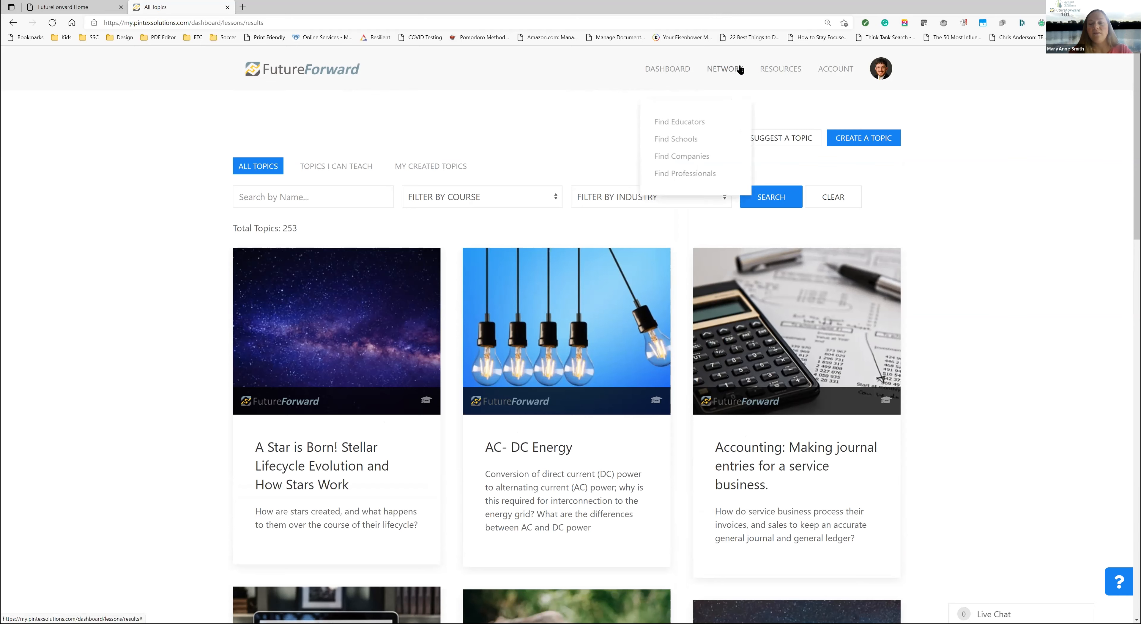
{"action": "mouse_move", "coordinate": [678, 122]}
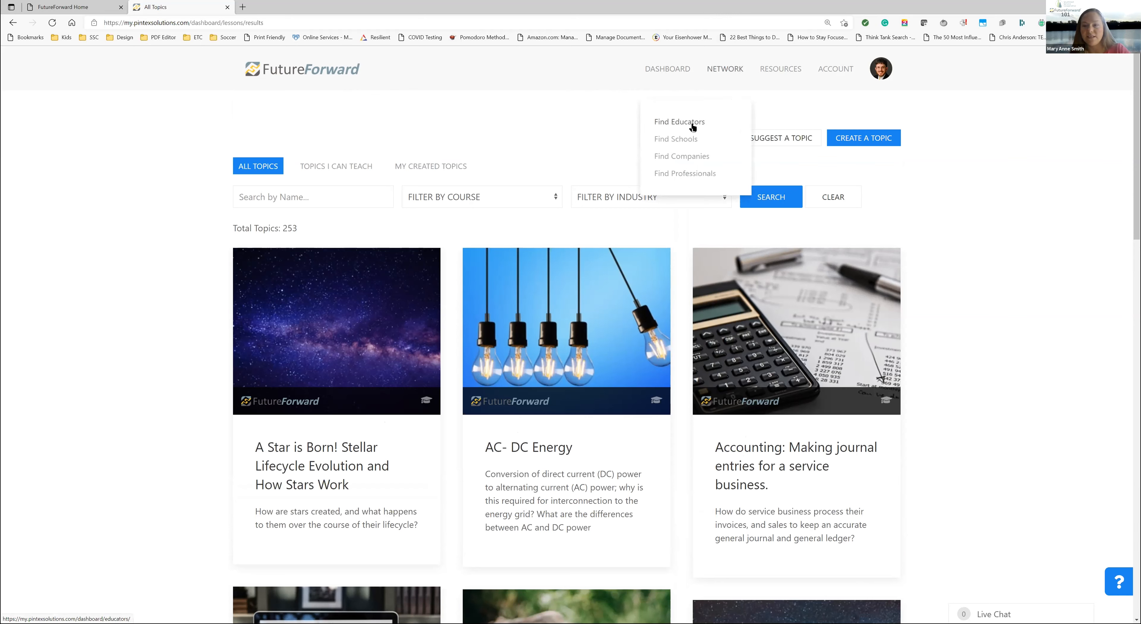
{"action": "mouse_move", "coordinate": [685, 174]}
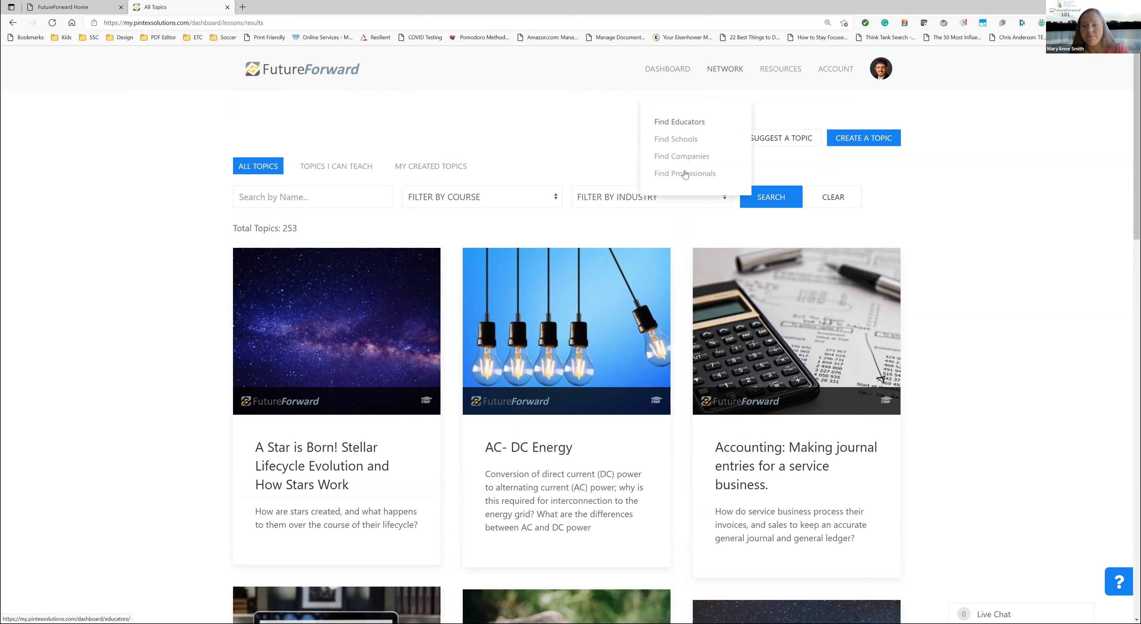
{"action": "left_click", "coordinate": [684, 173]}
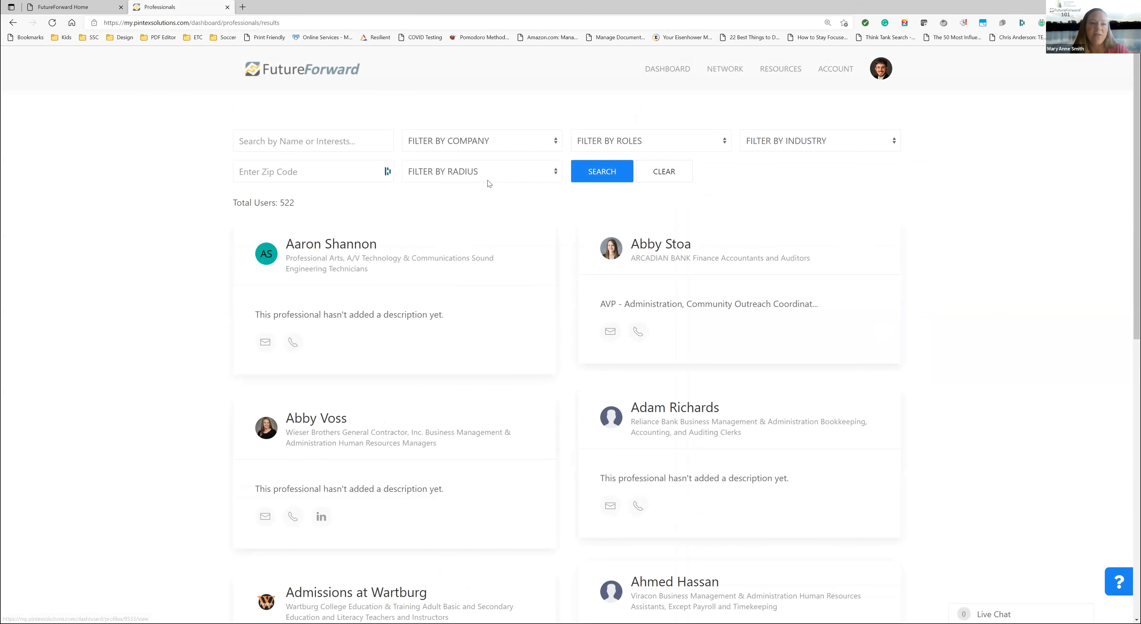
{"action": "mouse_move", "coordinate": [826, 143]}
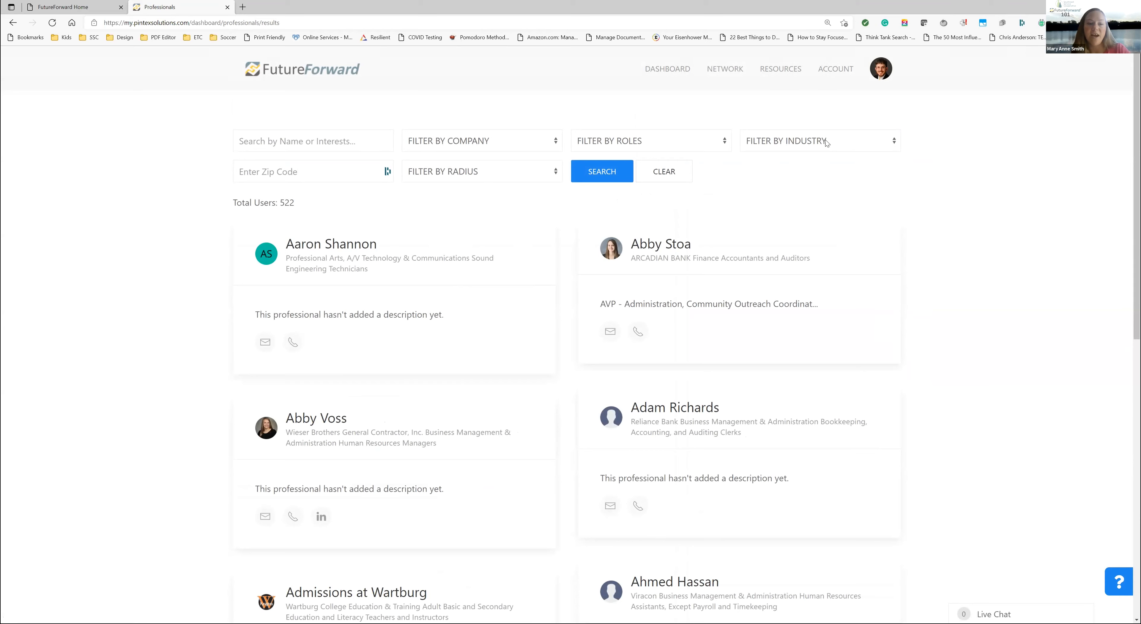
{"action": "left_click", "coordinate": [819, 141]}
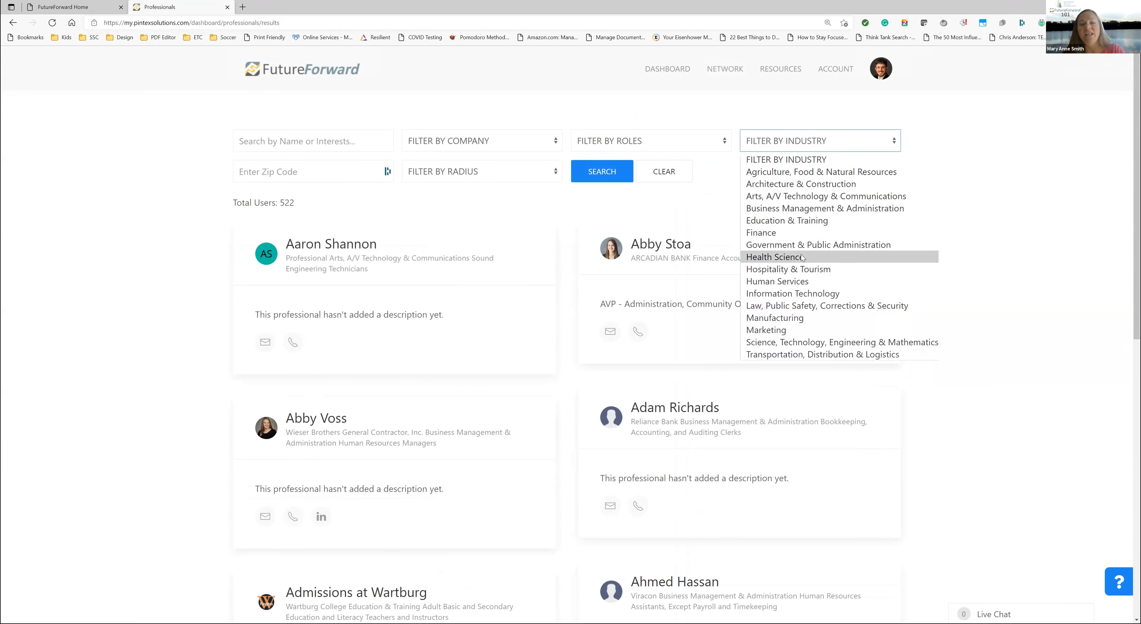
{"action": "left_click", "coordinate": [774, 257]}
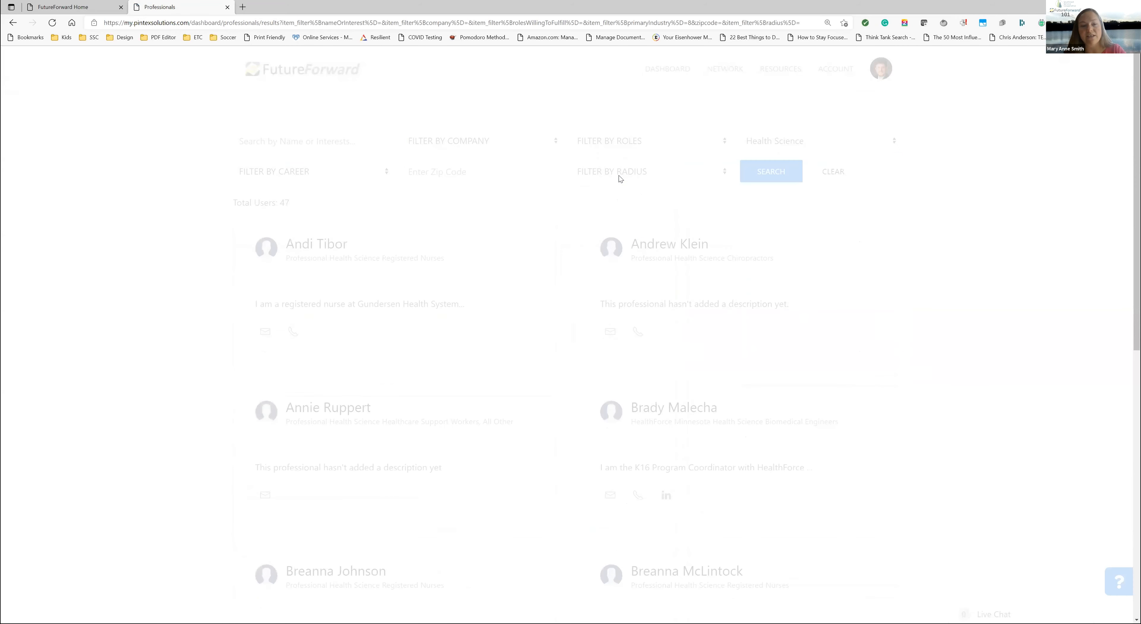
Go back to the lesson topics list via Resources > Find Lesson Topics
{"action": "left_click", "coordinate": [724, 68]}
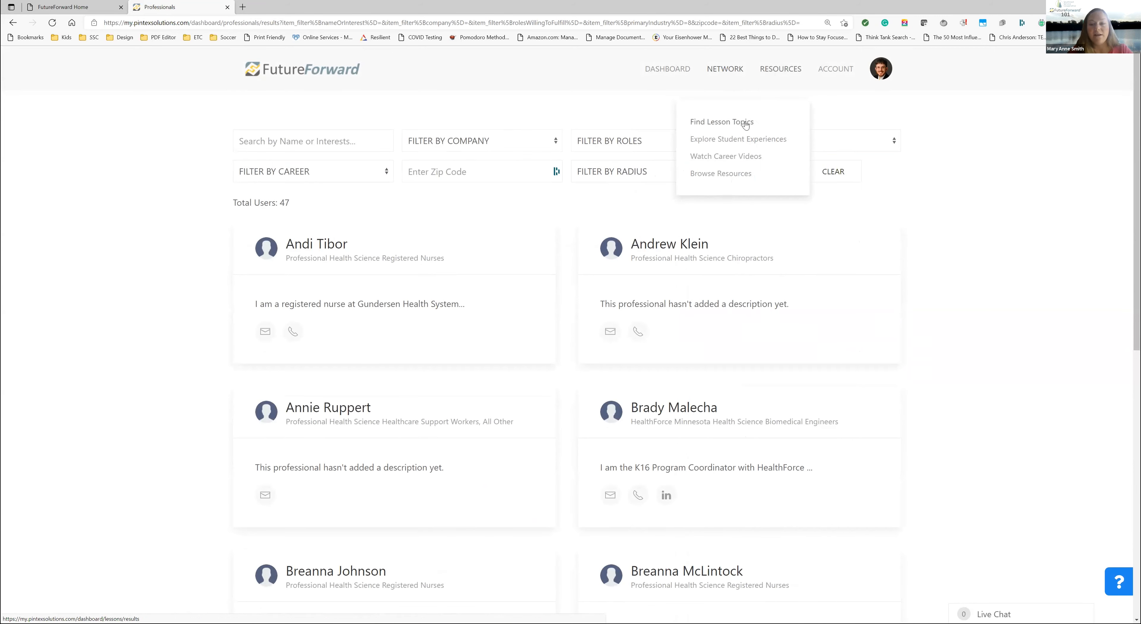
{"action": "left_click", "coordinate": [721, 122]}
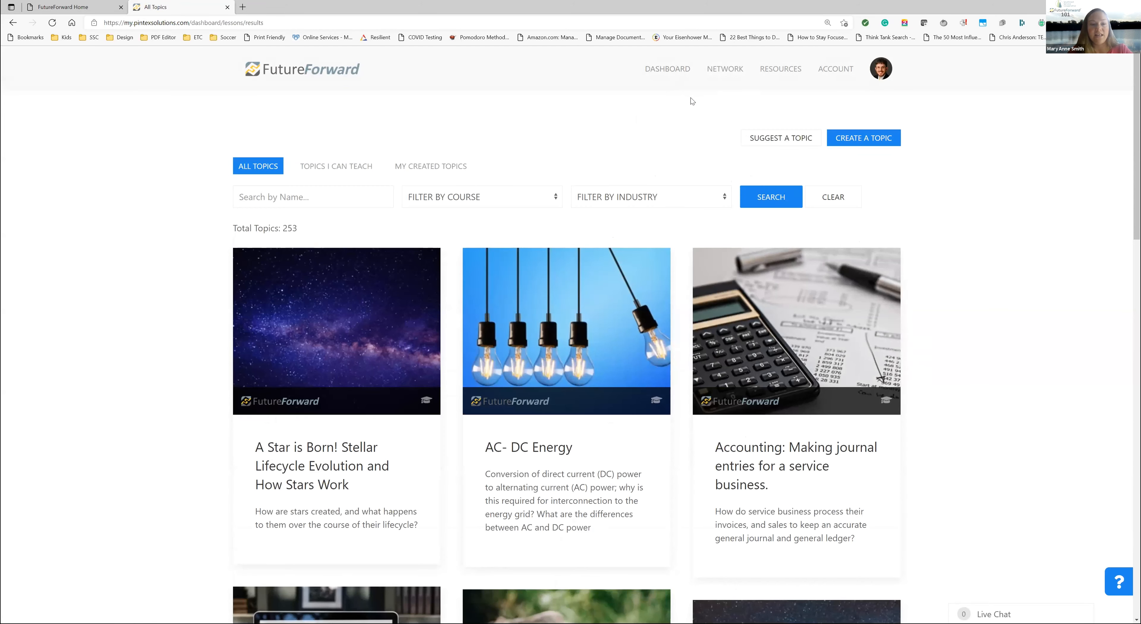
Search the topics by name for 'confidential'
{"action": "scroll", "scroll_direction": "down", "scroll_amount": 3}
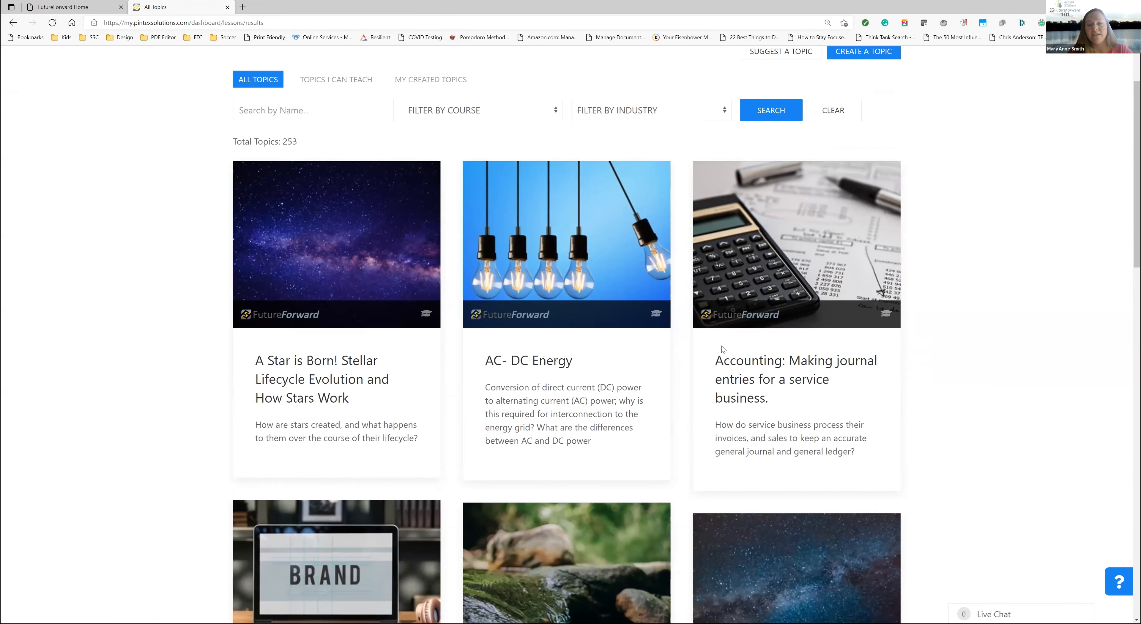
{"action": "scroll", "scroll_direction": "up", "scroll_amount": 3}
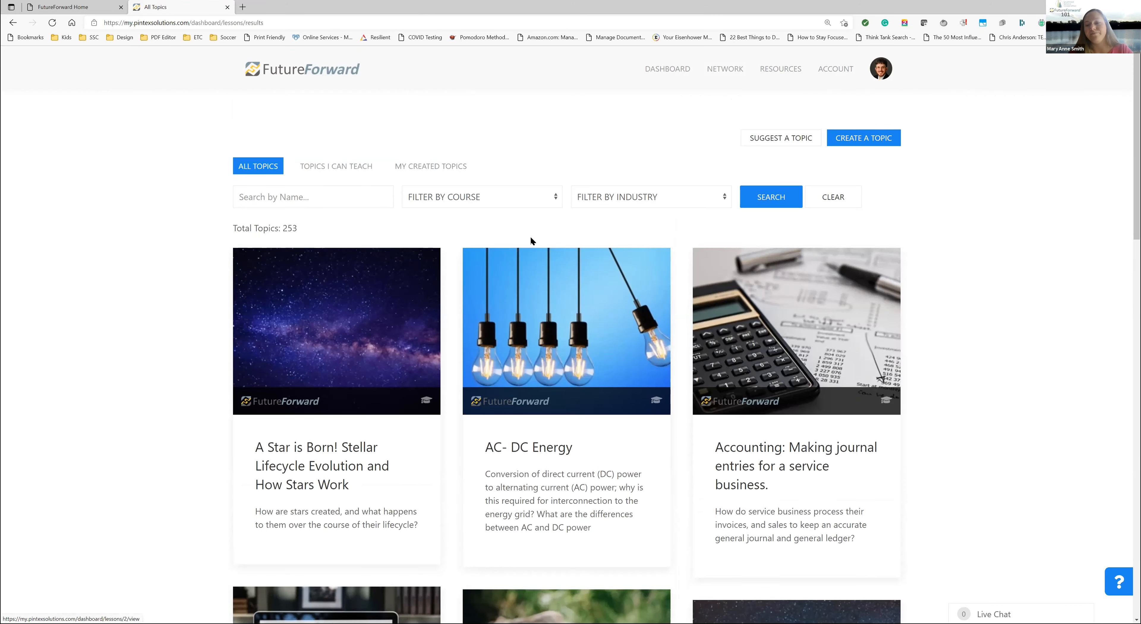
{"action": "left_click", "coordinate": [313, 197]}
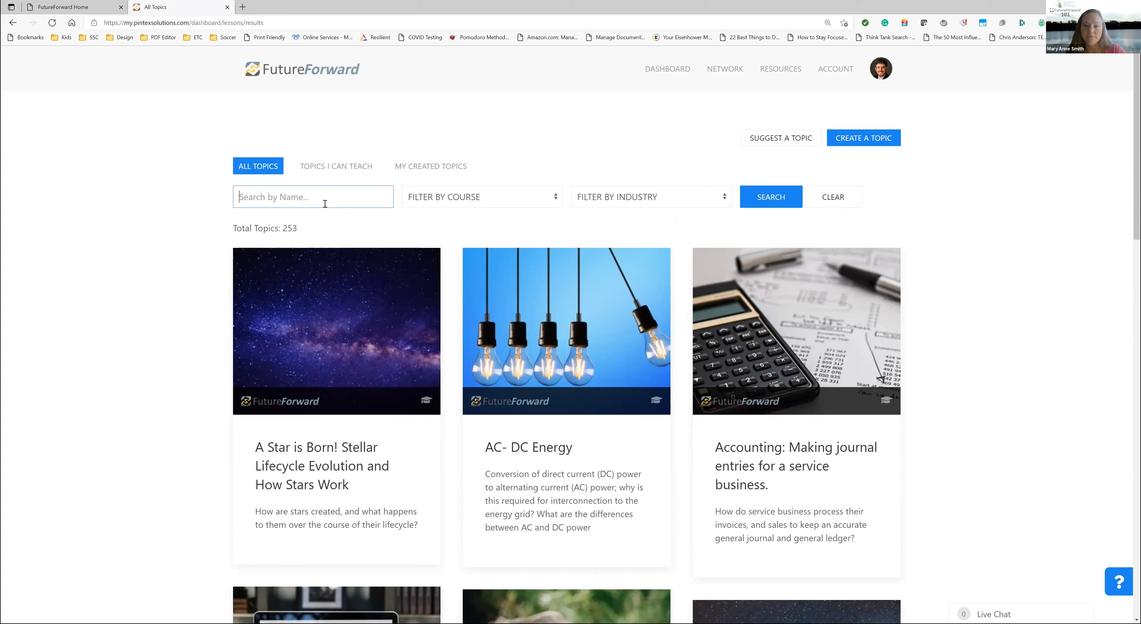
{"action": "type", "text": "confidential"}
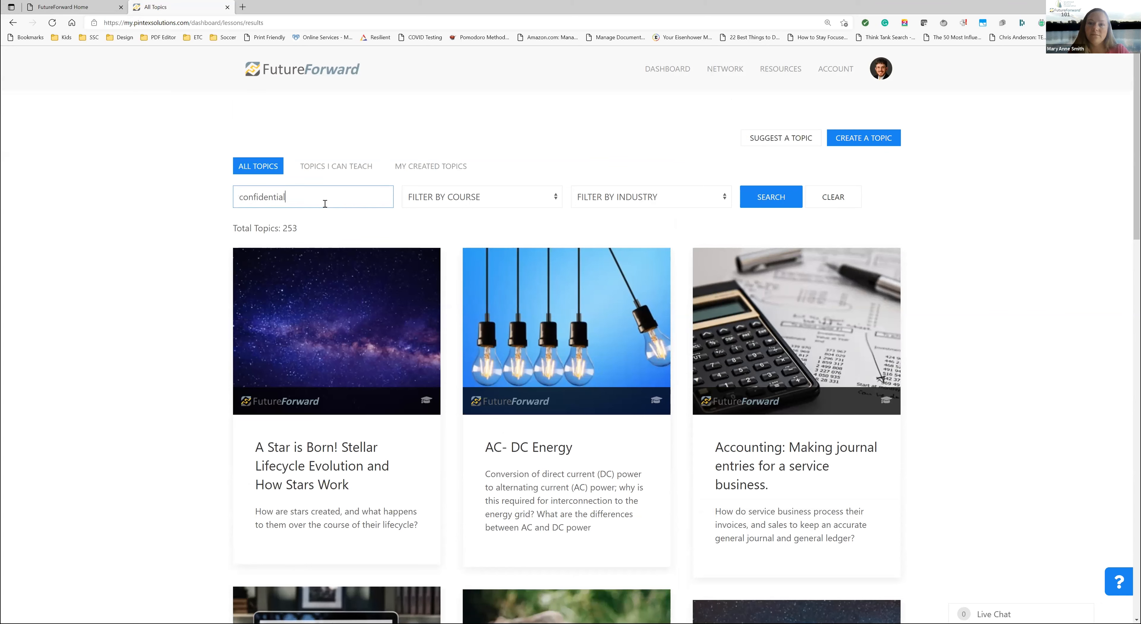
{"action": "left_click", "coordinate": [770, 196]}
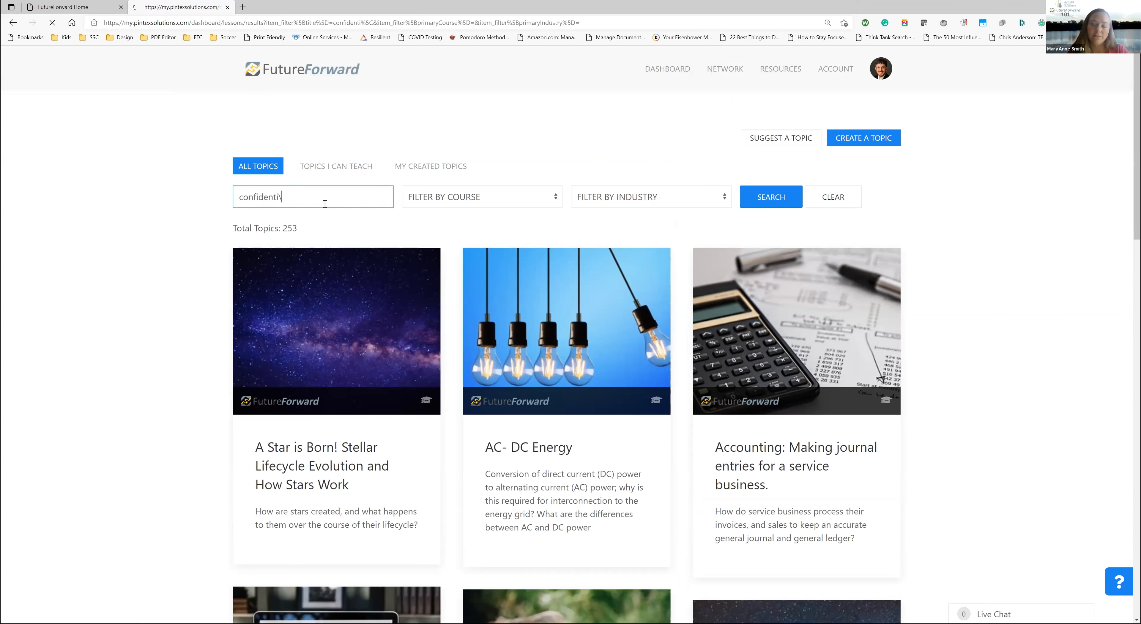
{"action": "left_click", "coordinate": [771, 196]}
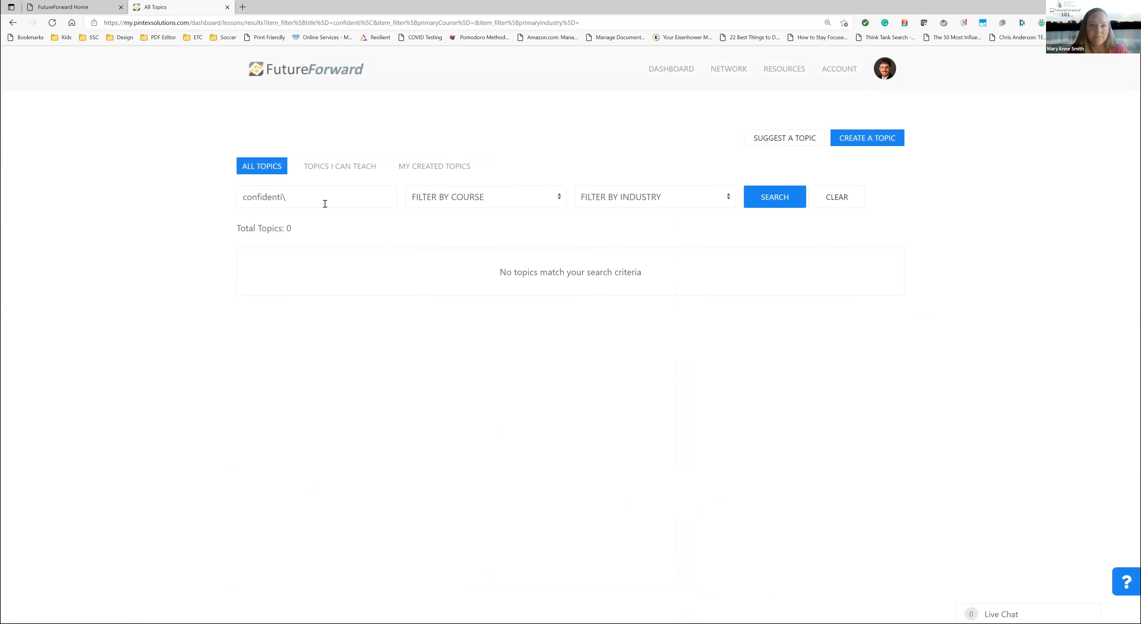
Correct the search text to 'confident' and rerun it, matching Confidentiality and Ethics in Healthcare
{"action": "left_click", "coordinate": [316, 196]}
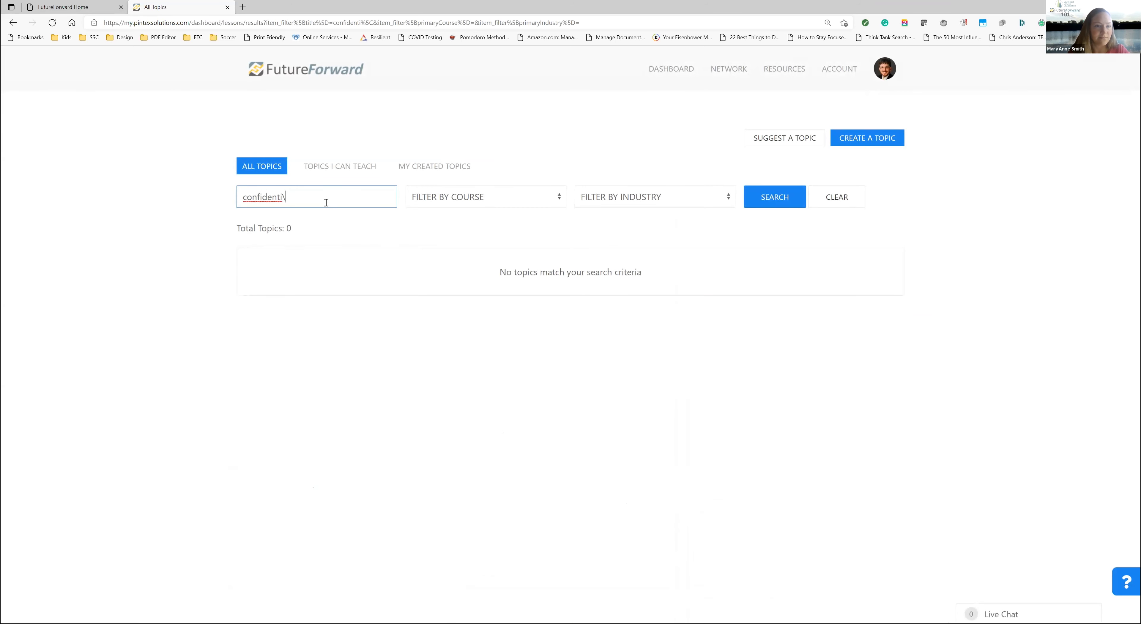
{"action": "key", "text": "Backspace"}
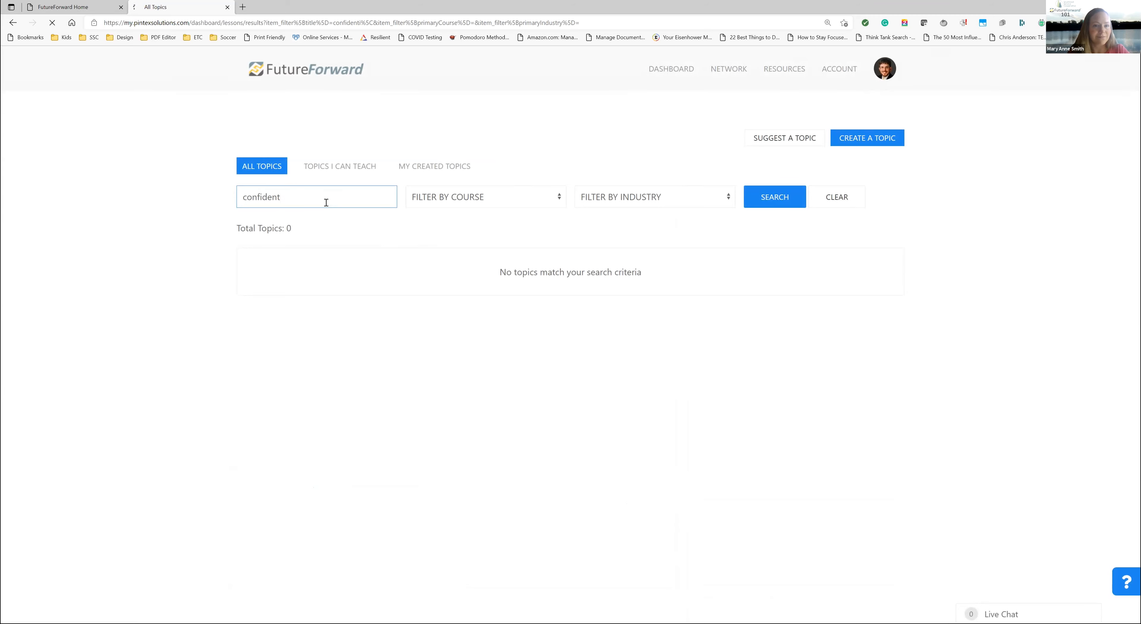
{"action": "left_click", "coordinate": [775, 197]}
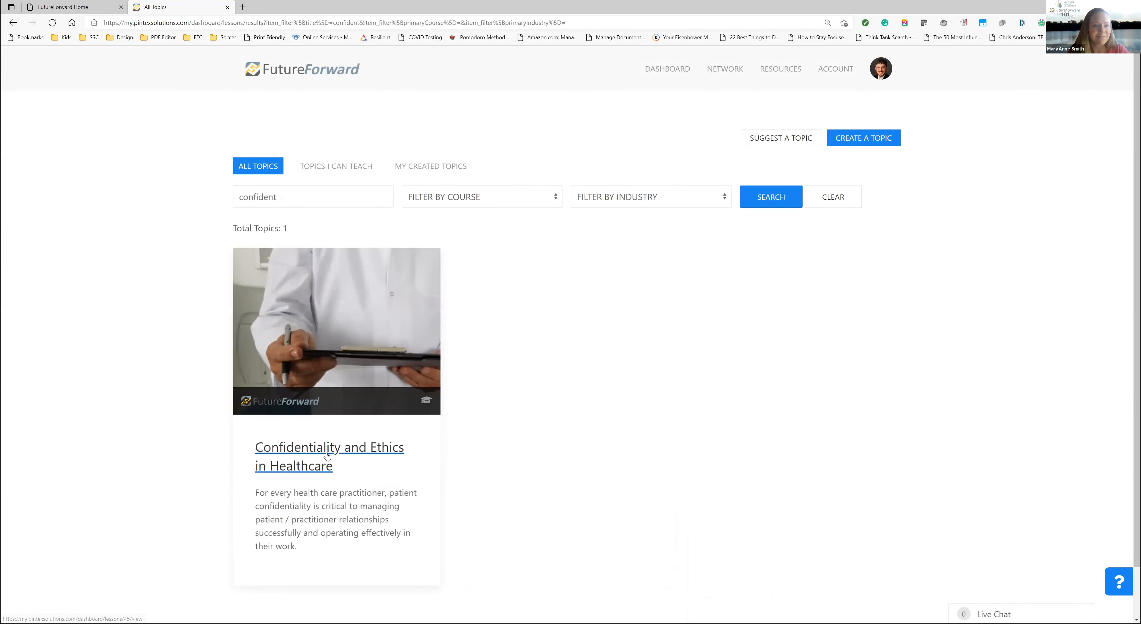
Review the Confidentiality and Ethics in Healthcare topic summary
{"action": "left_click", "coordinate": [329, 456]}
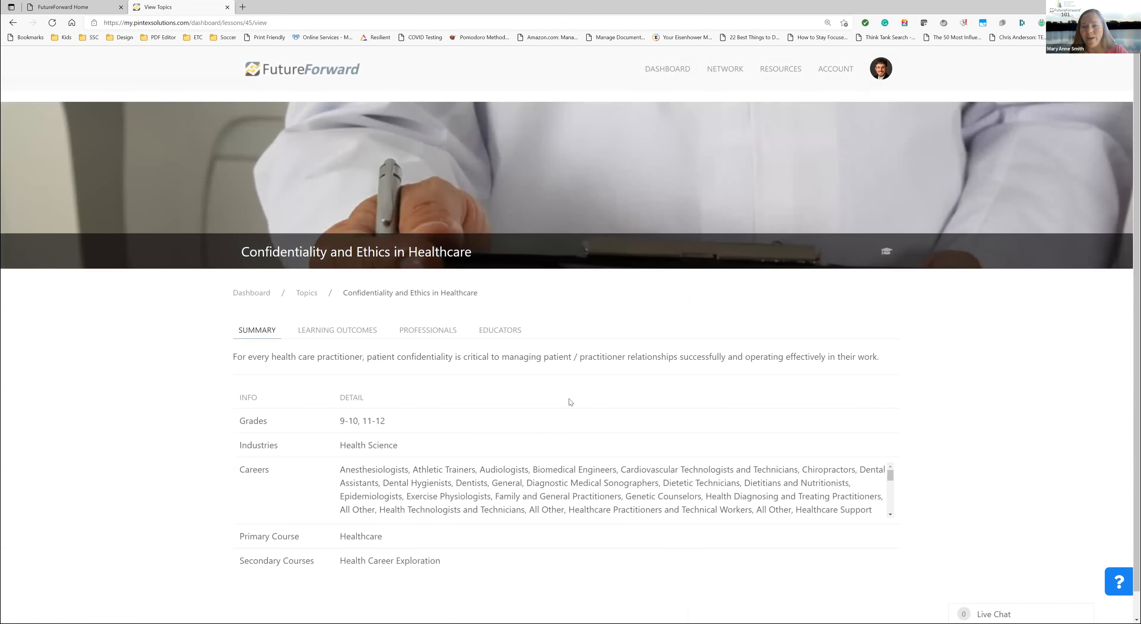
{"action": "scroll", "scroll_direction": "down", "scroll_amount": 3}
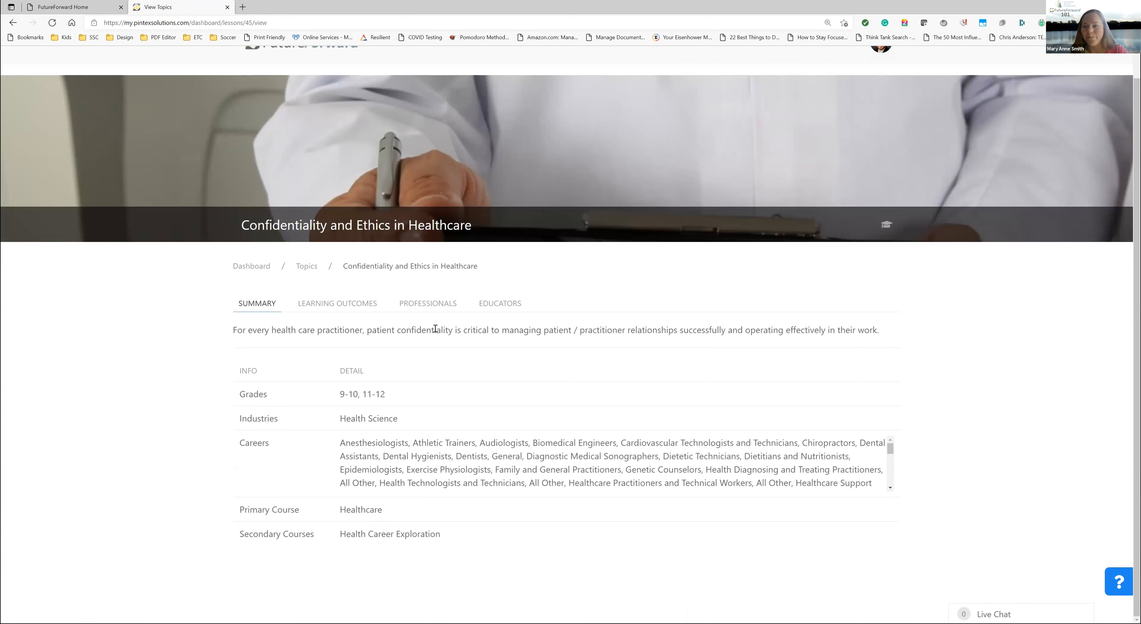
{"action": "mouse_move", "coordinate": [1013, 536]}
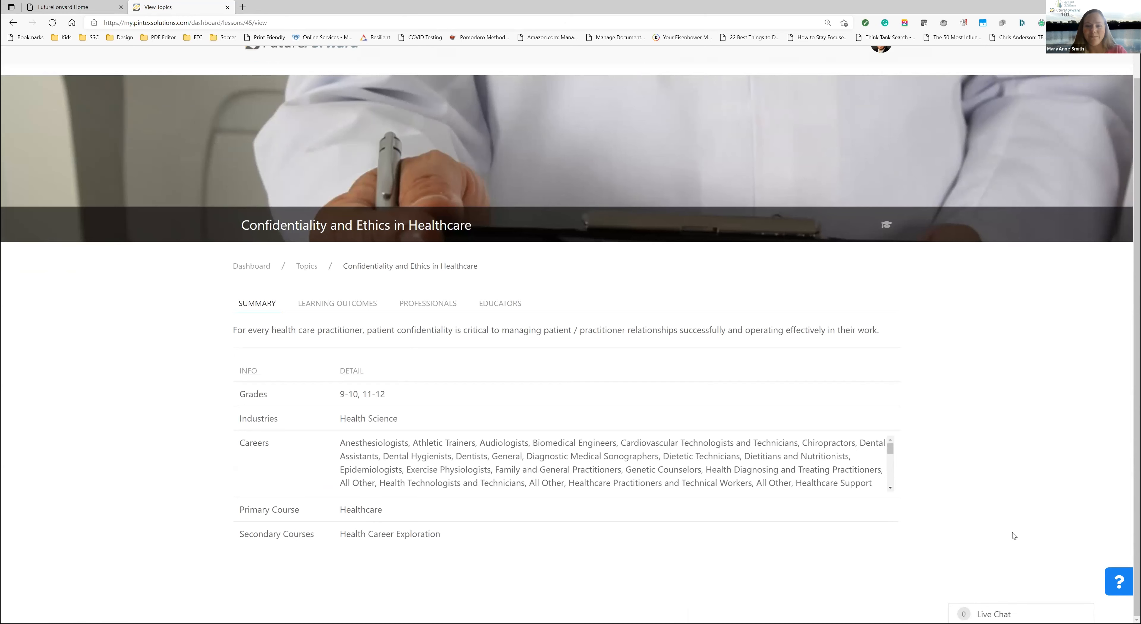
{"action": "mouse_move", "coordinate": [885, 322]}
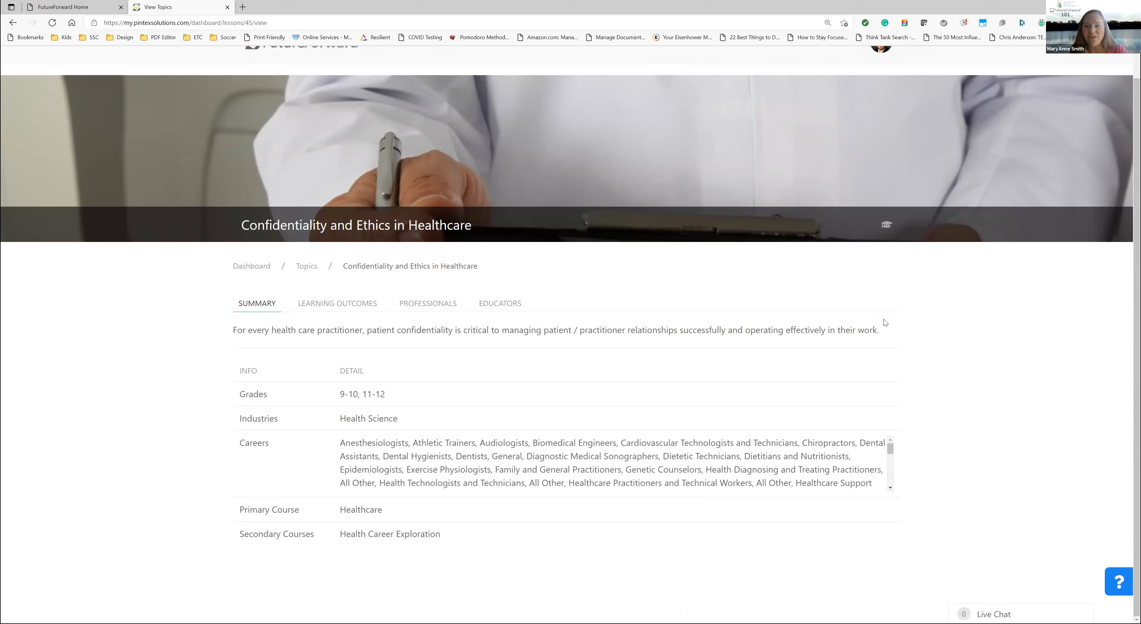
{"action": "mouse_move", "coordinate": [896, 352]}
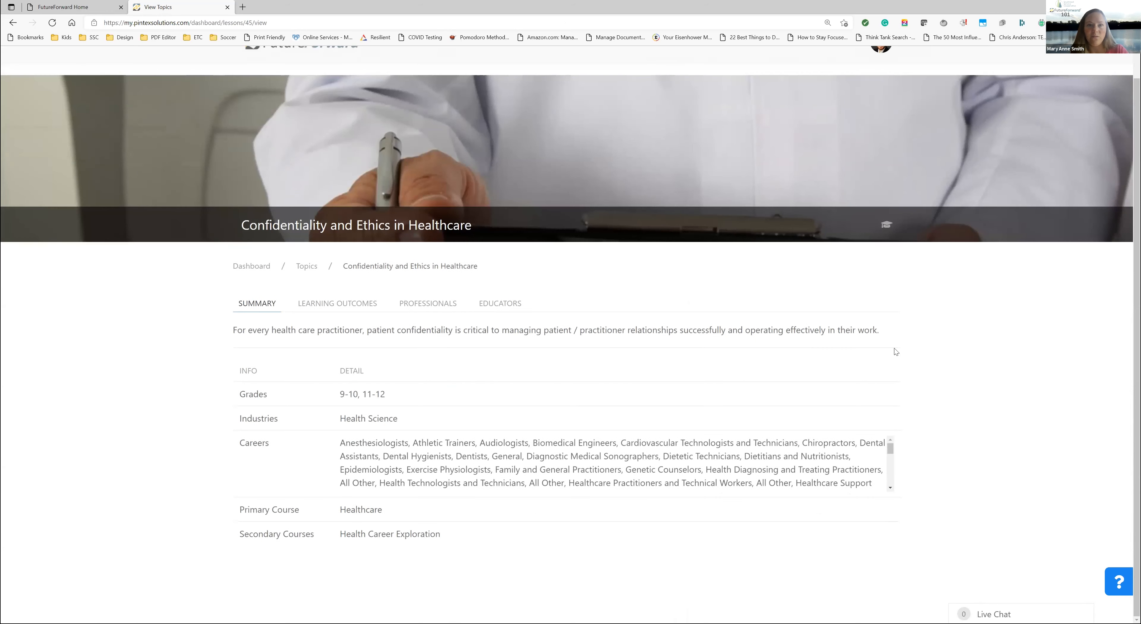
{"action": "mouse_move", "coordinate": [307, 266]}
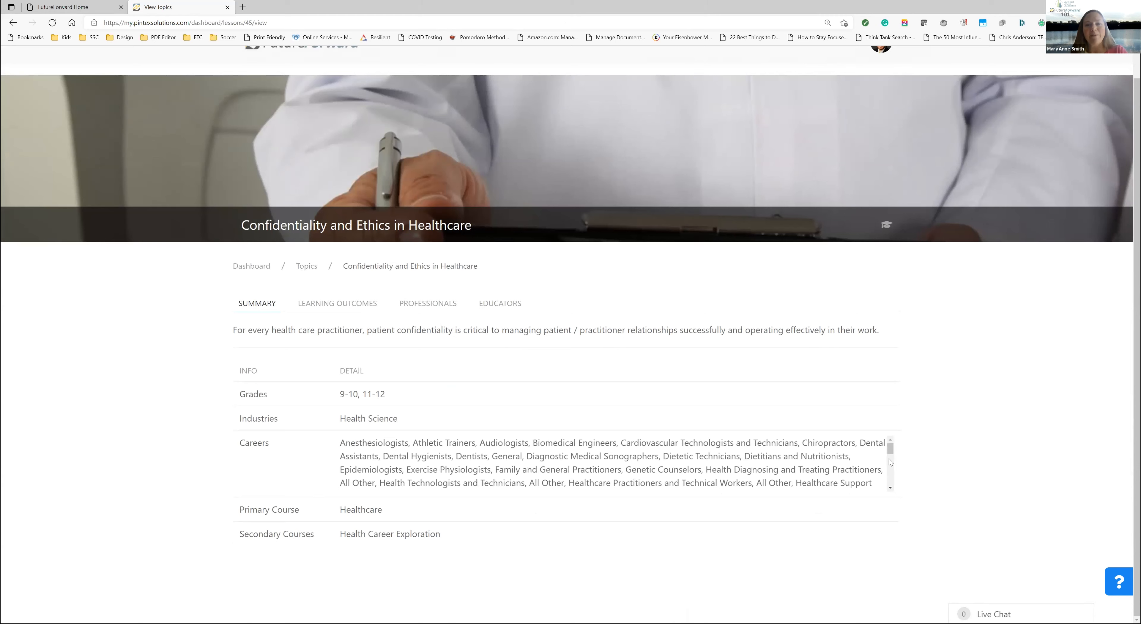
{"action": "scroll", "scroll_direction": "down", "scroll_amount": 3}
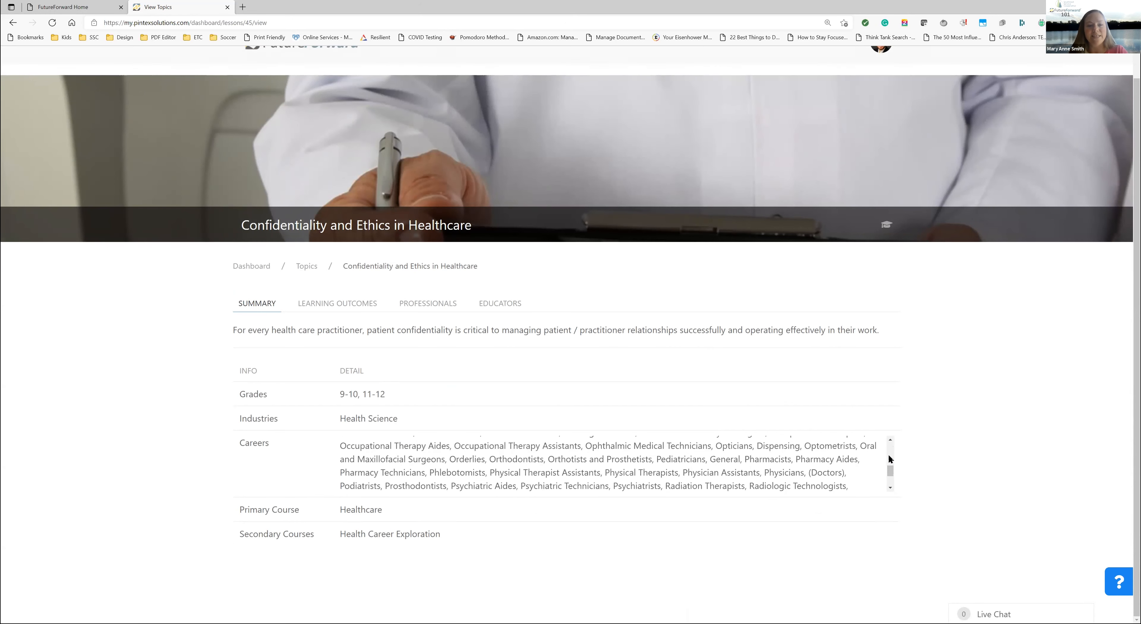
{"action": "scroll", "scroll_direction": "down", "scroll_amount": 3}
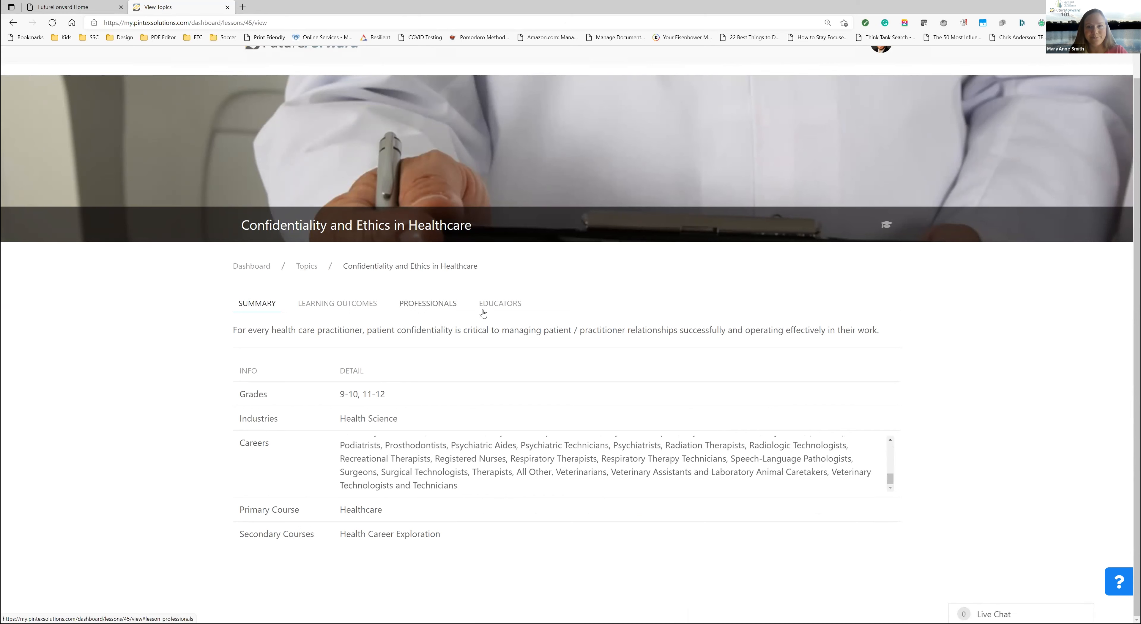
{"action": "scroll", "scroll_direction": "up", "scroll_amount": 3}
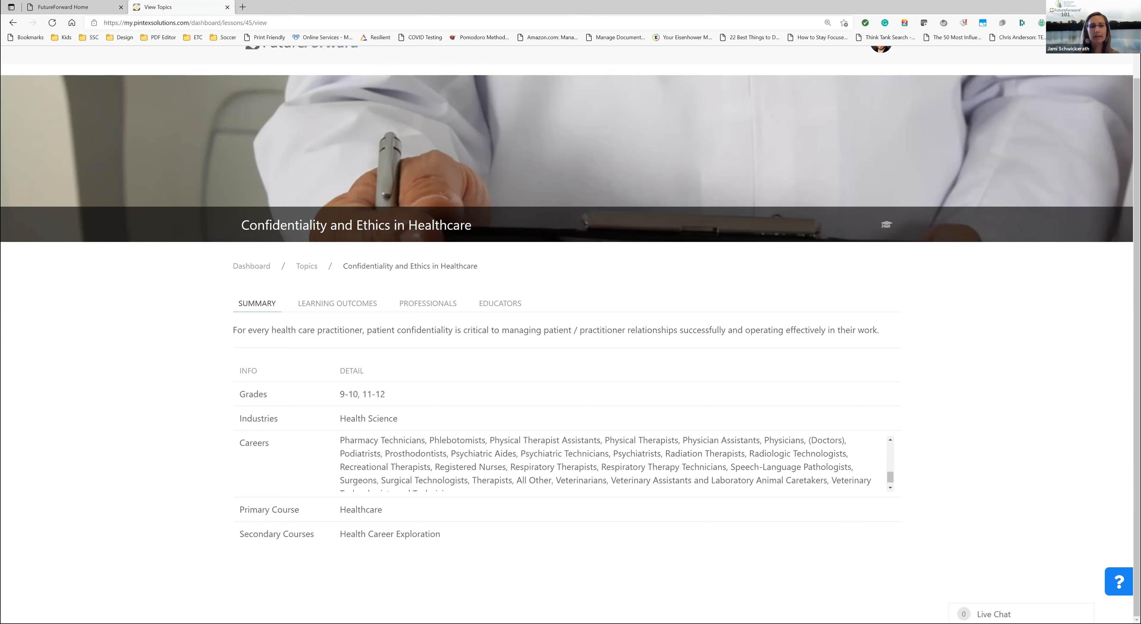
{"action": "scroll", "scroll_direction": "up", "scroll_amount": 3}
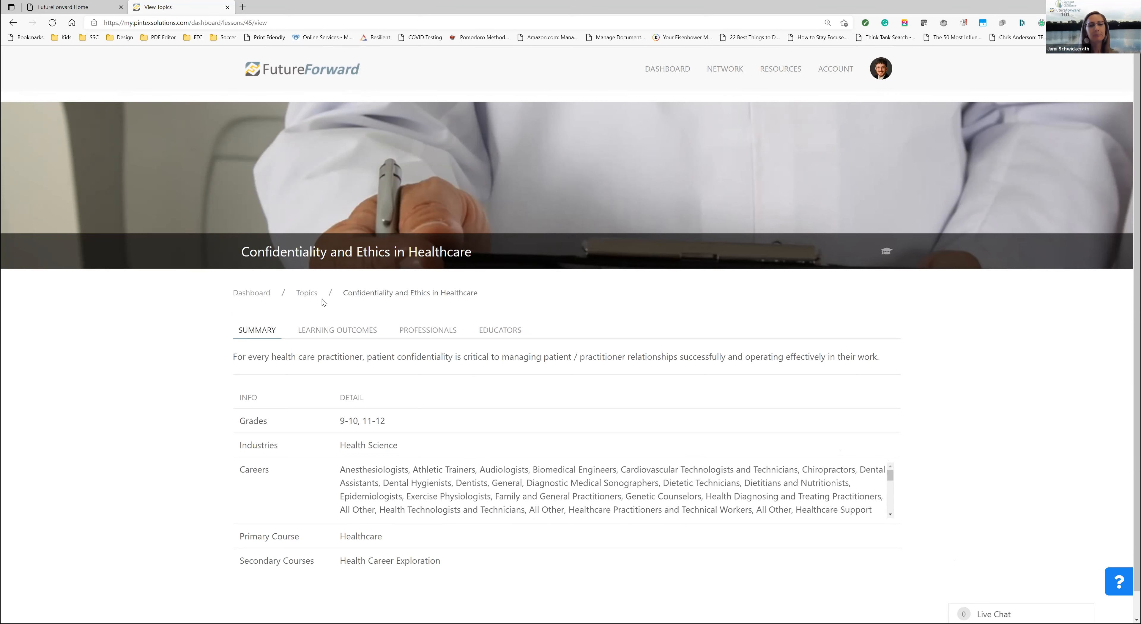
Return to the Topics list via the breadcrumb and search it for 'career'
{"action": "left_click", "coordinate": [307, 293]}
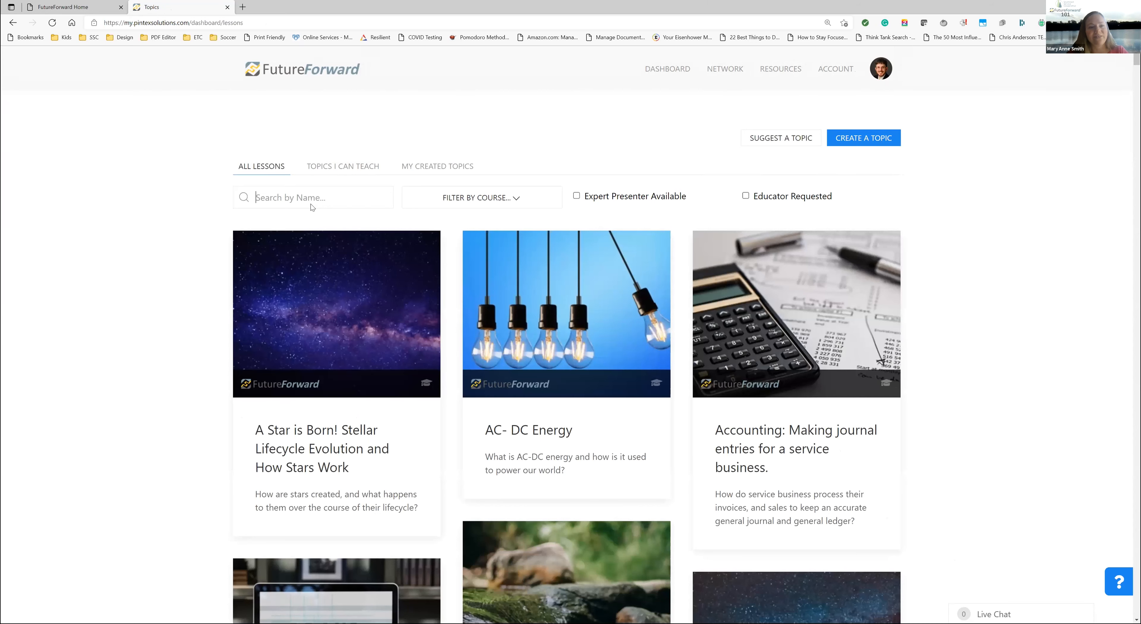
{"action": "type", "text": "career"}
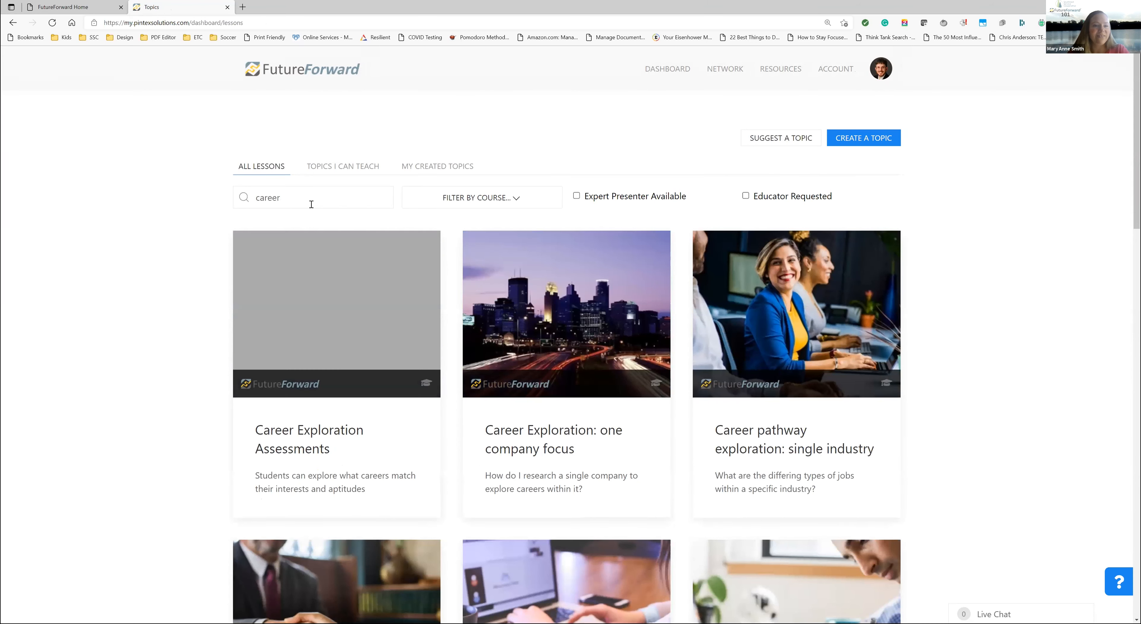
{"action": "mouse_move", "coordinate": [372, 415]}
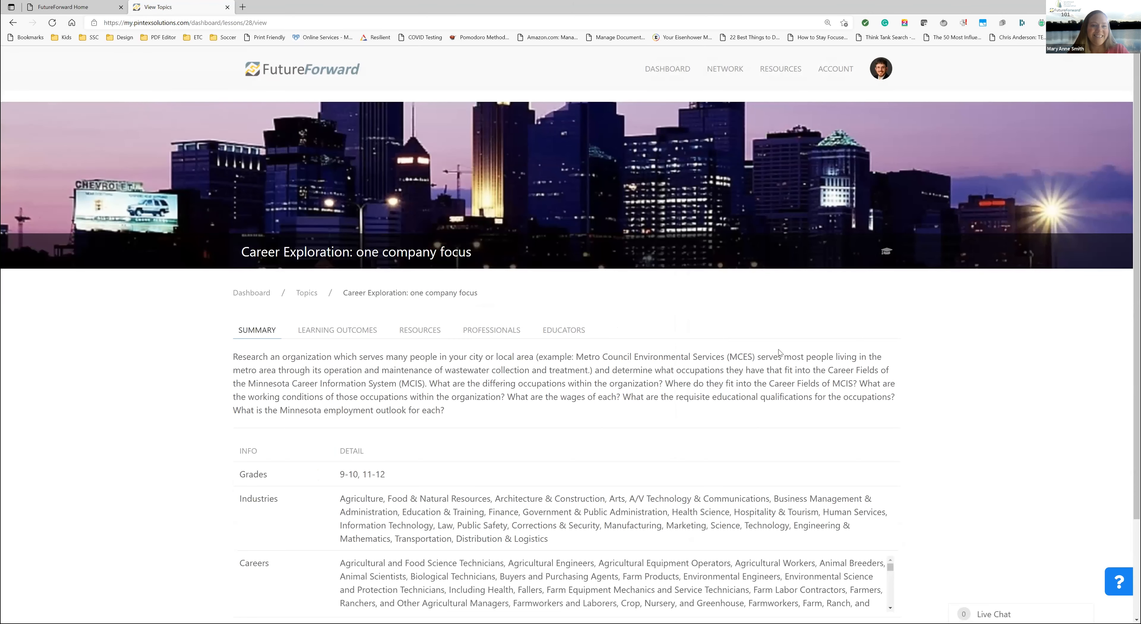
{"action": "mouse_move", "coordinate": [366, 343]}
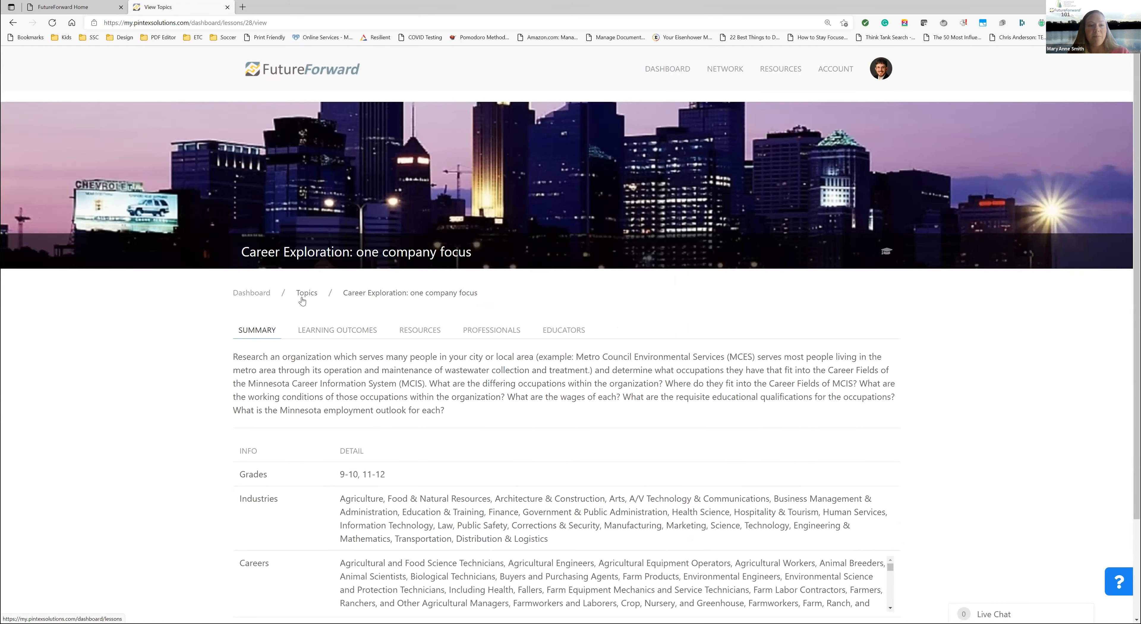
Return to the Topics list, search for 'career' and start browsing the matches
{"action": "left_click", "coordinate": [307, 292]}
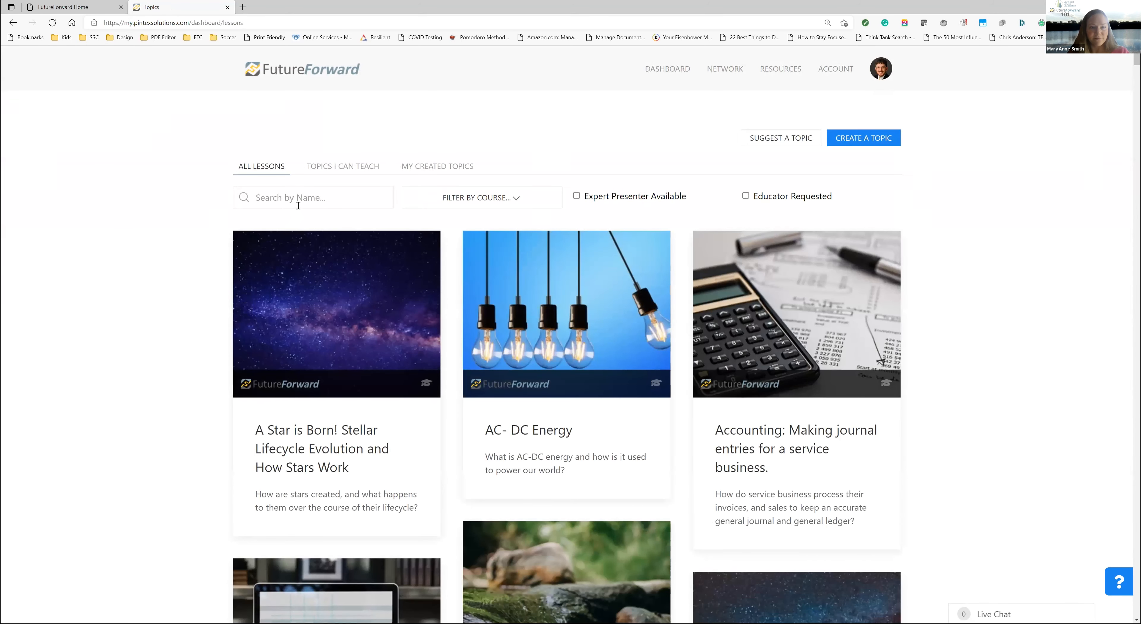
{"action": "type", "text": "career"}
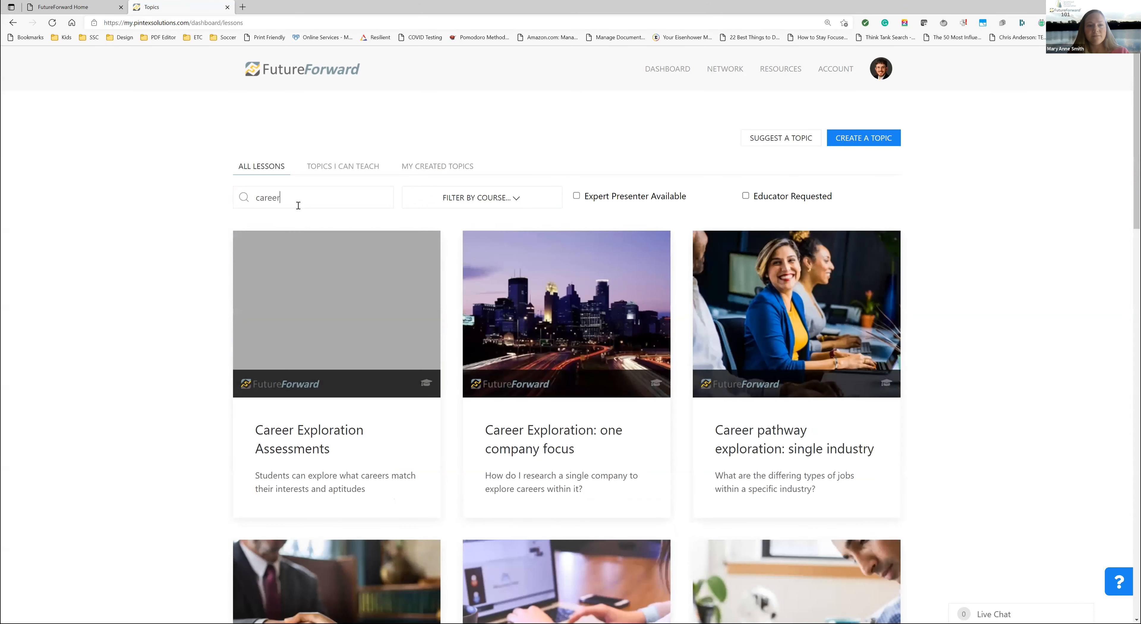
{"action": "mouse_move", "coordinate": [434, 373]}
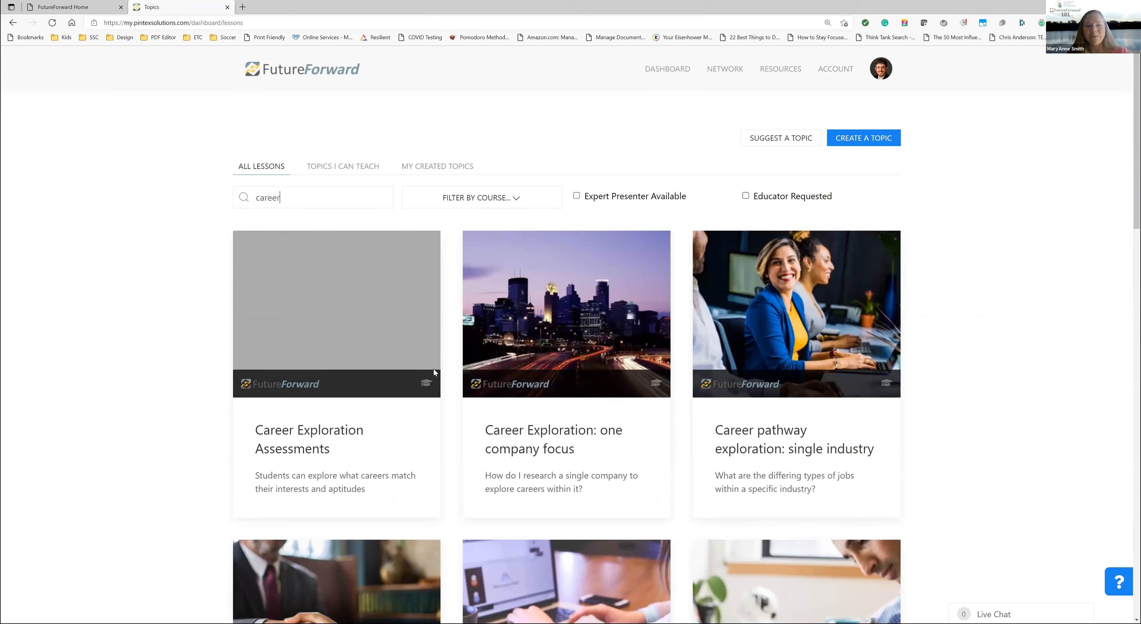
{"action": "scroll", "scroll_direction": "down", "scroll_amount": 3}
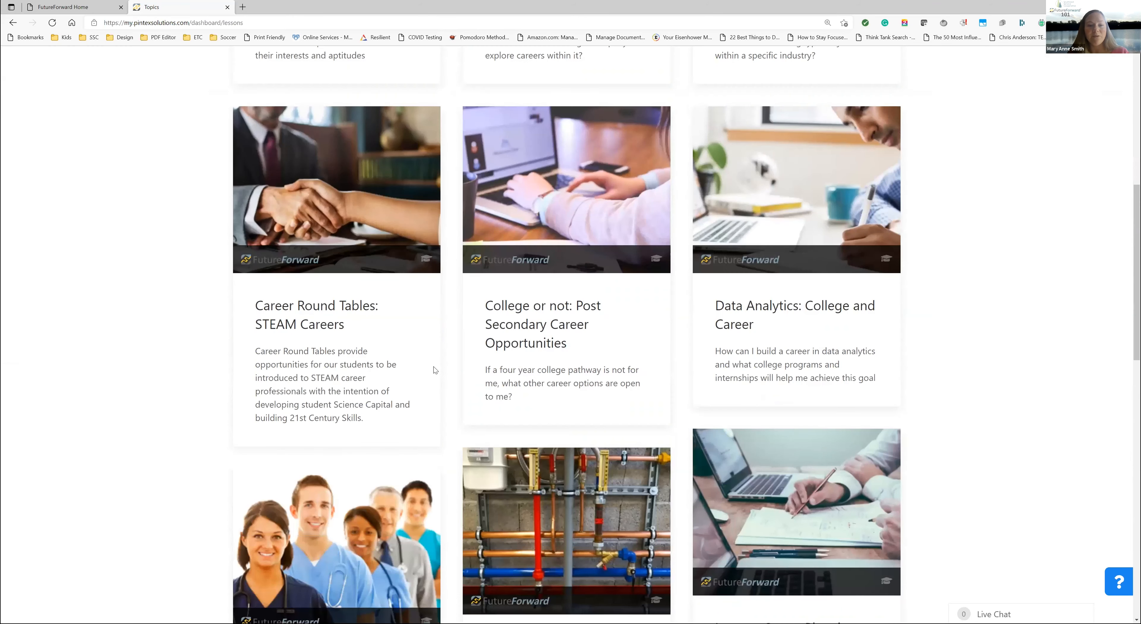
{"action": "scroll", "scroll_direction": "down", "scroll_amount": 3}
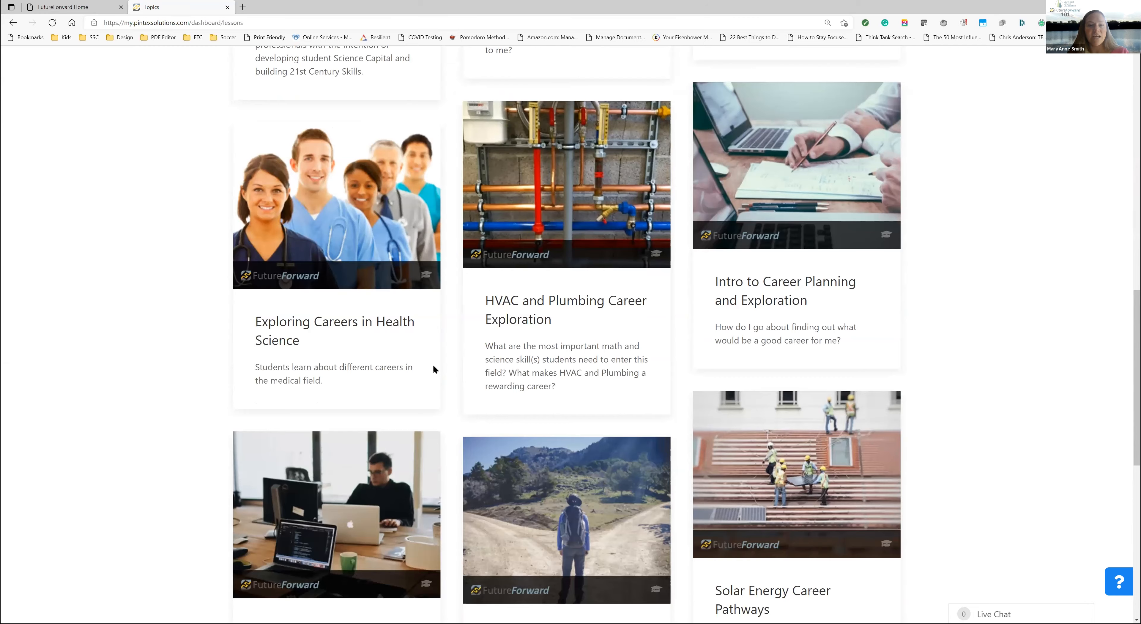
{"action": "scroll", "scroll_direction": "up", "scroll_amount": 3}
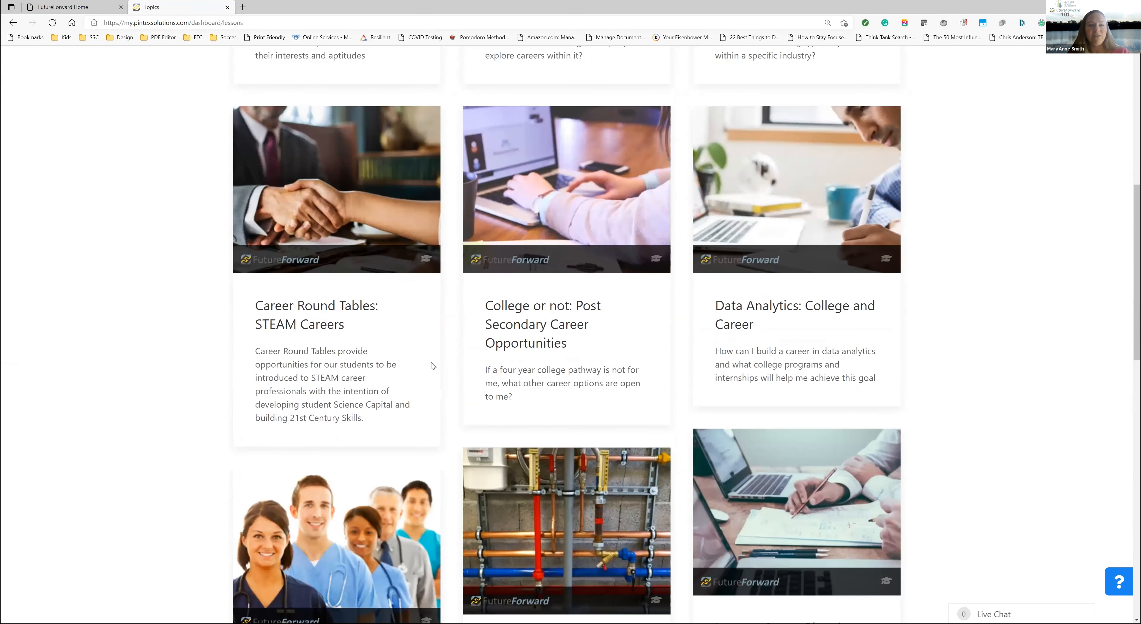
Look through the career results, including Career Round Tables, HVAC and Plumbing, and Health Science careers
{"action": "scroll", "scroll_direction": "down", "scroll_amount": 3}
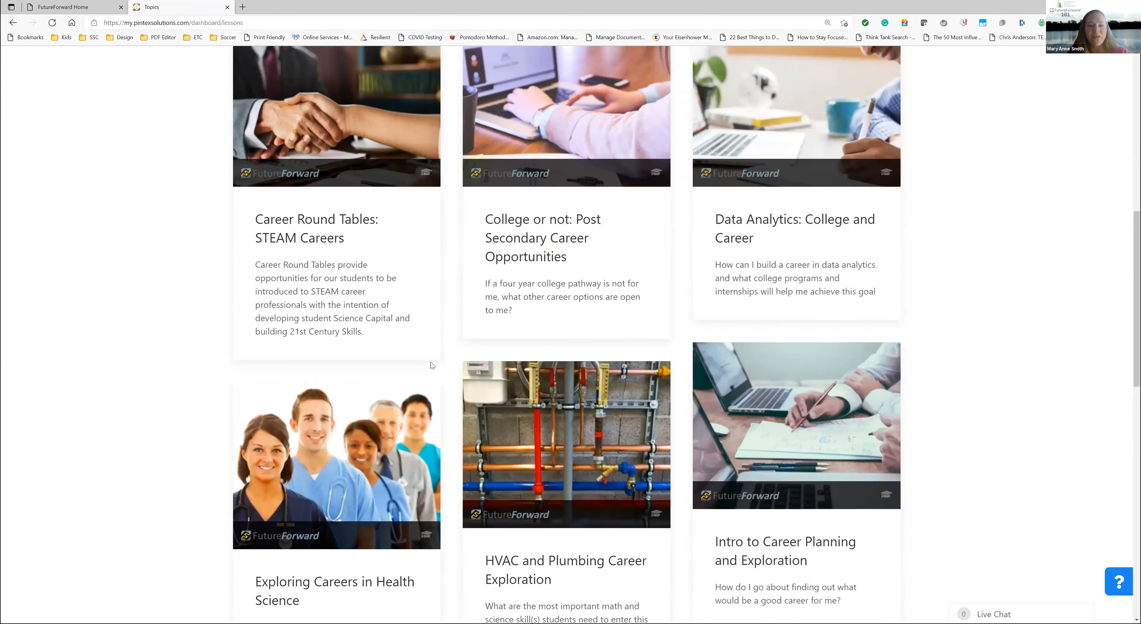
{"action": "scroll", "scroll_direction": "down", "scroll_amount": 3}
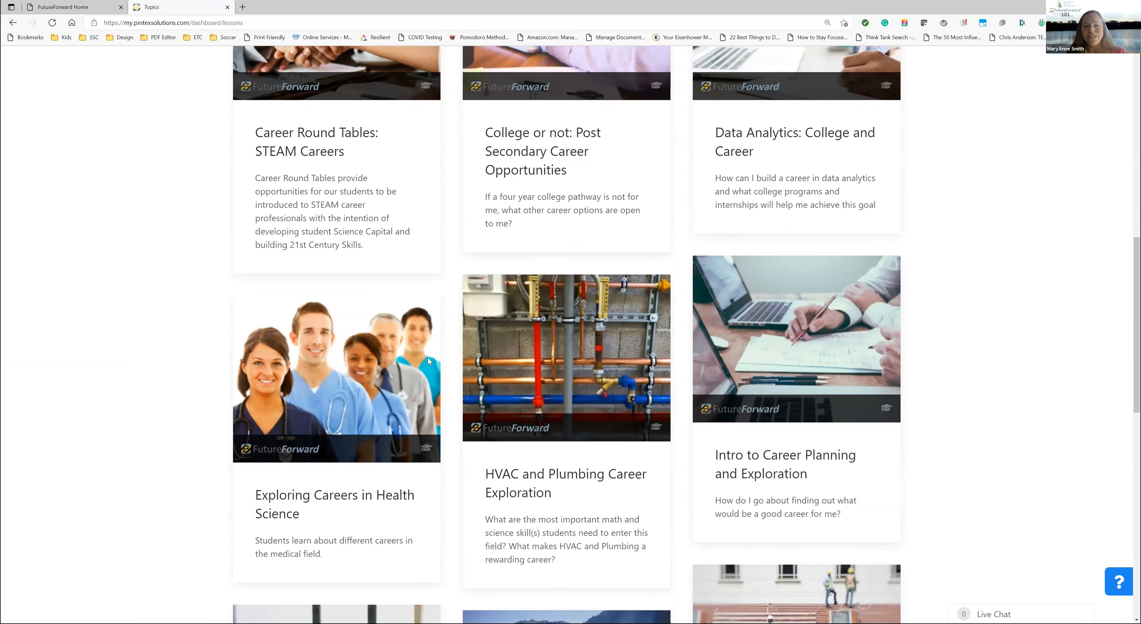
{"action": "scroll", "scroll_direction": "up", "scroll_amount": 3}
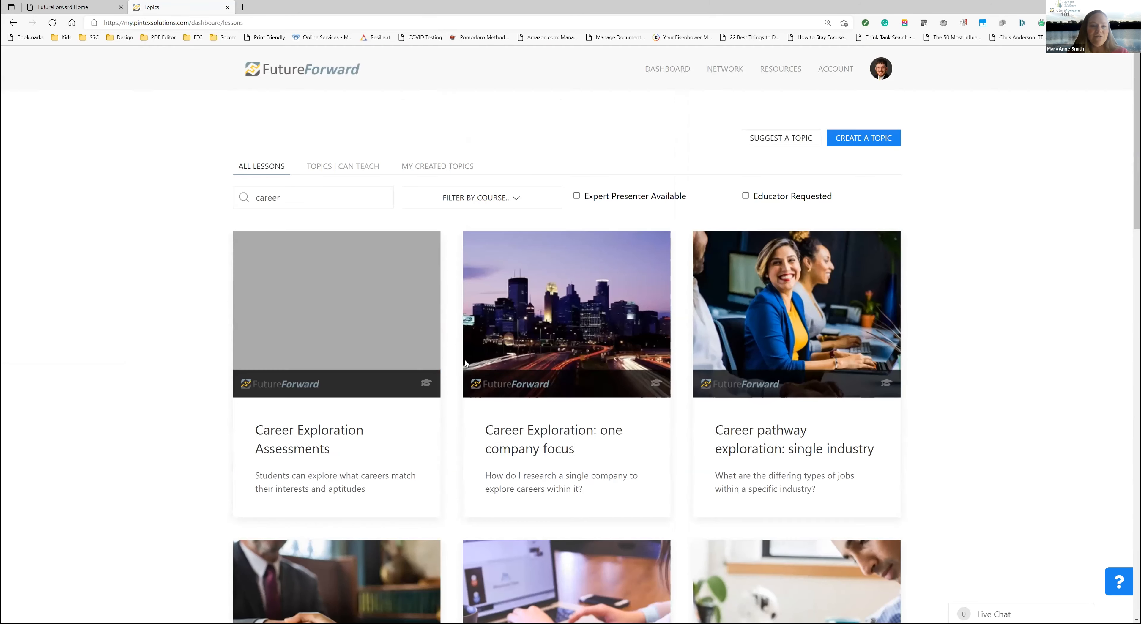
{"action": "left_click", "coordinate": [313, 198]}
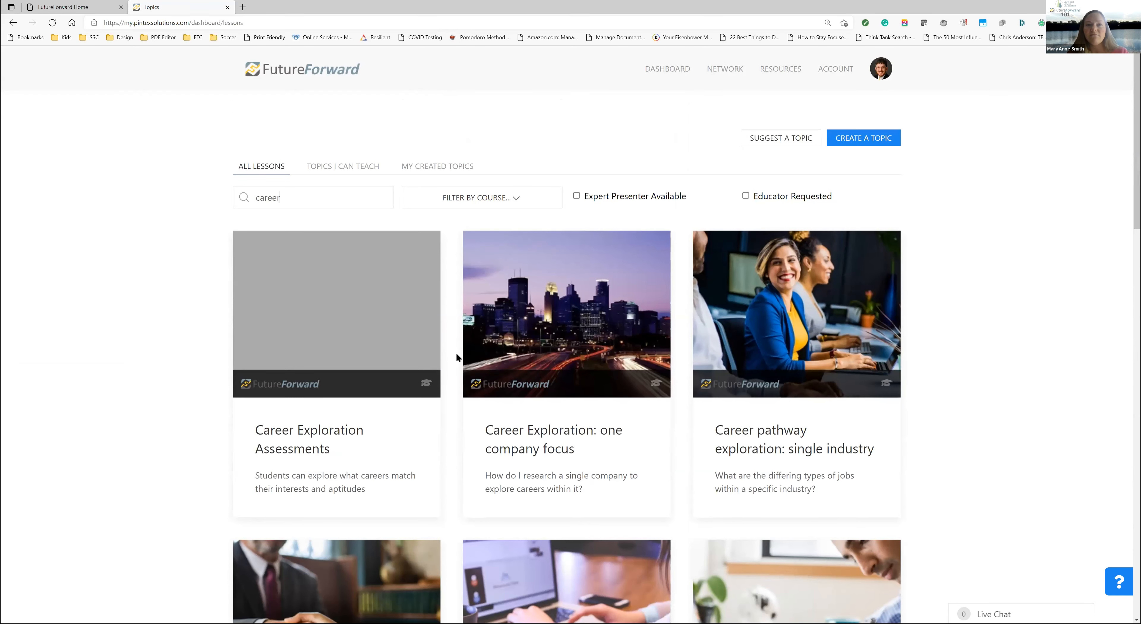
{"action": "scroll", "scroll_direction": "down", "scroll_amount": 3}
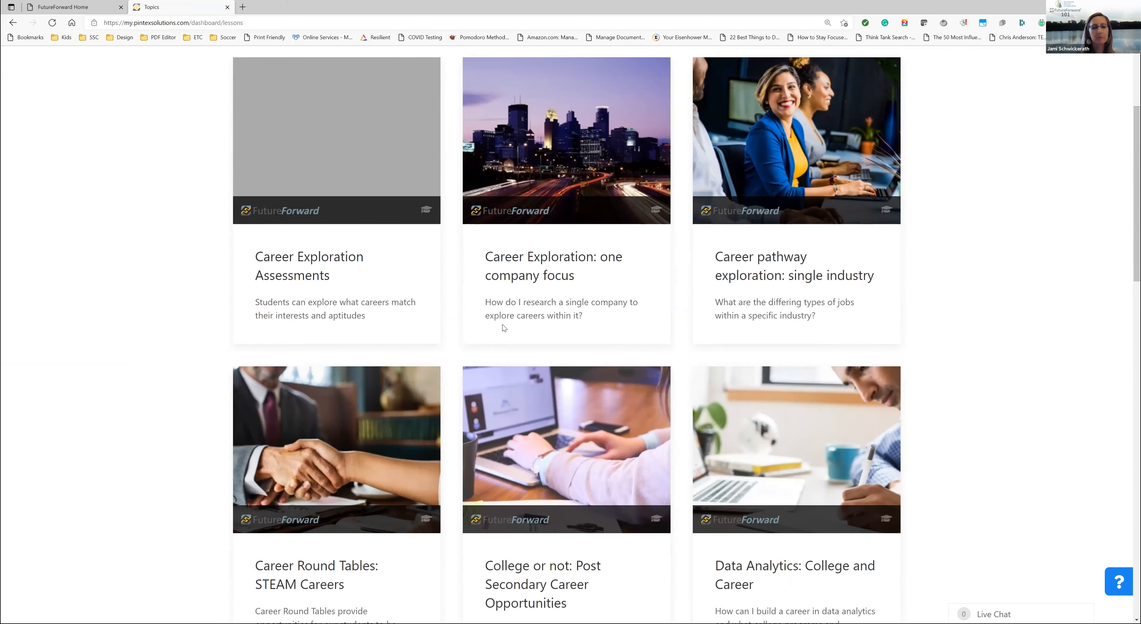
{"action": "mouse_move", "coordinate": [561, 532]}
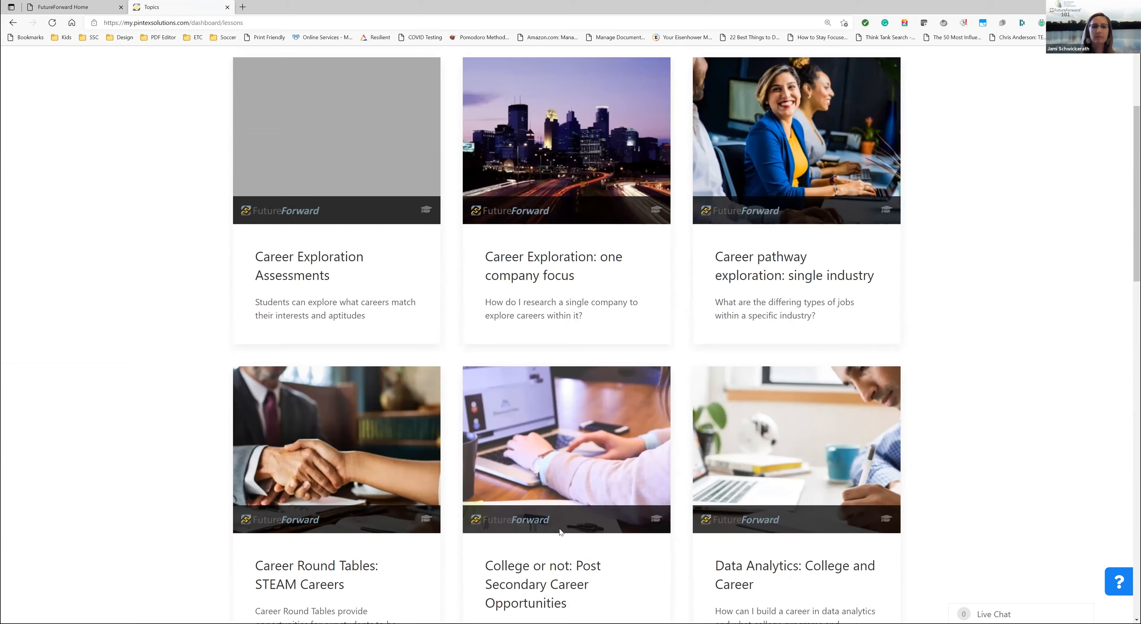
{"action": "scroll", "scroll_direction": "down", "scroll_amount": 3}
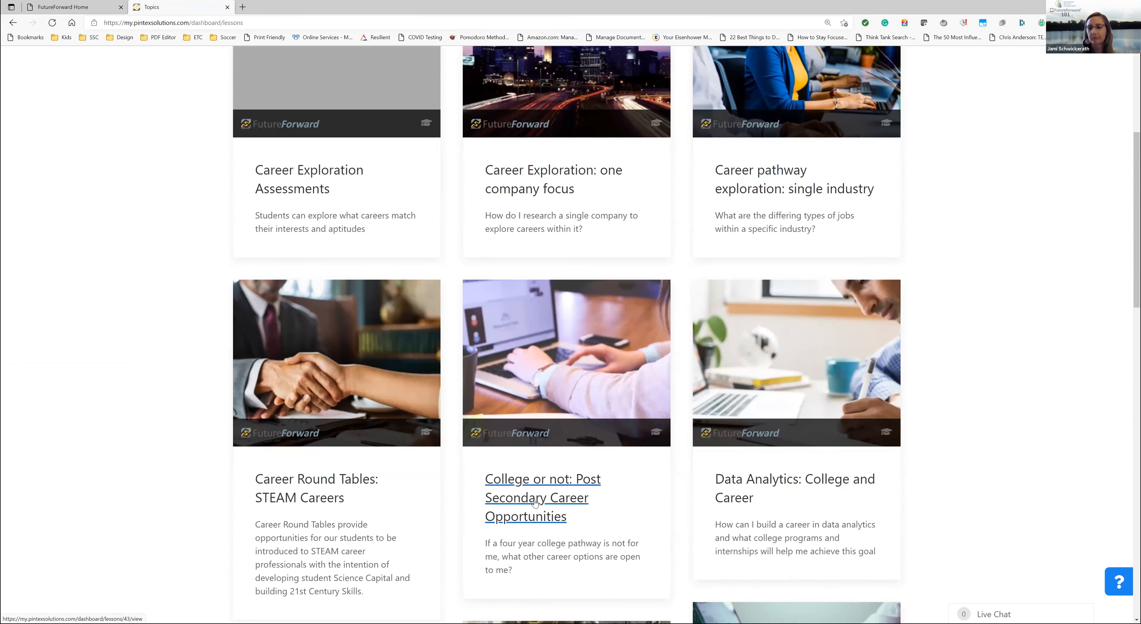
View the College or not: Post Secondary Career Opportunities topic summary for grades 9–12
{"action": "left_click", "coordinate": [536, 497]}
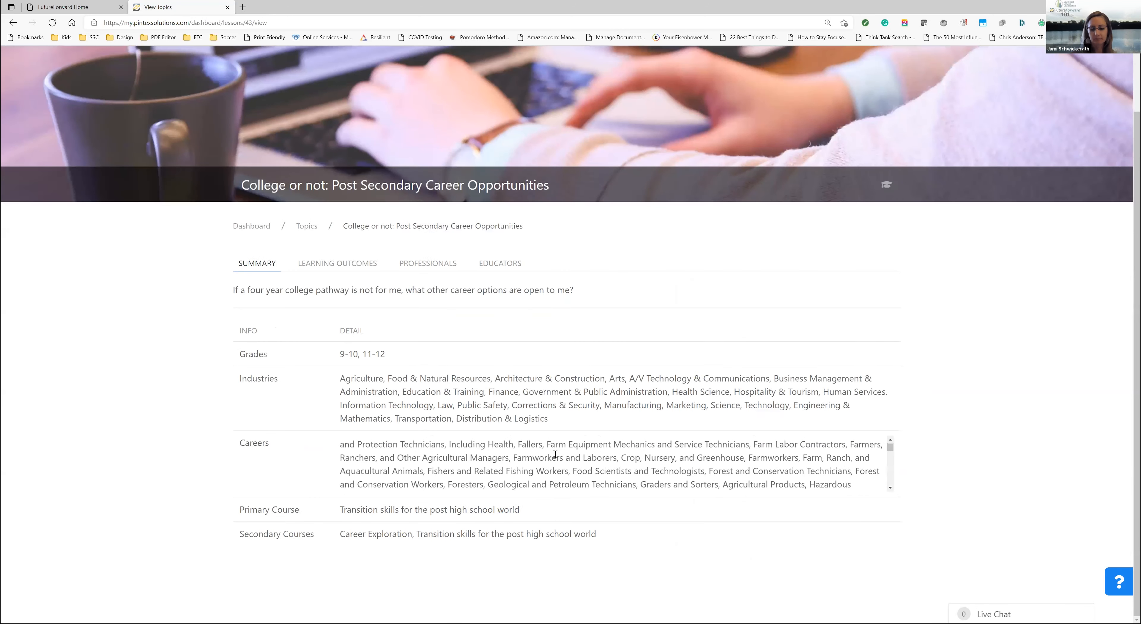
{"action": "mouse_move", "coordinate": [157, 404]}
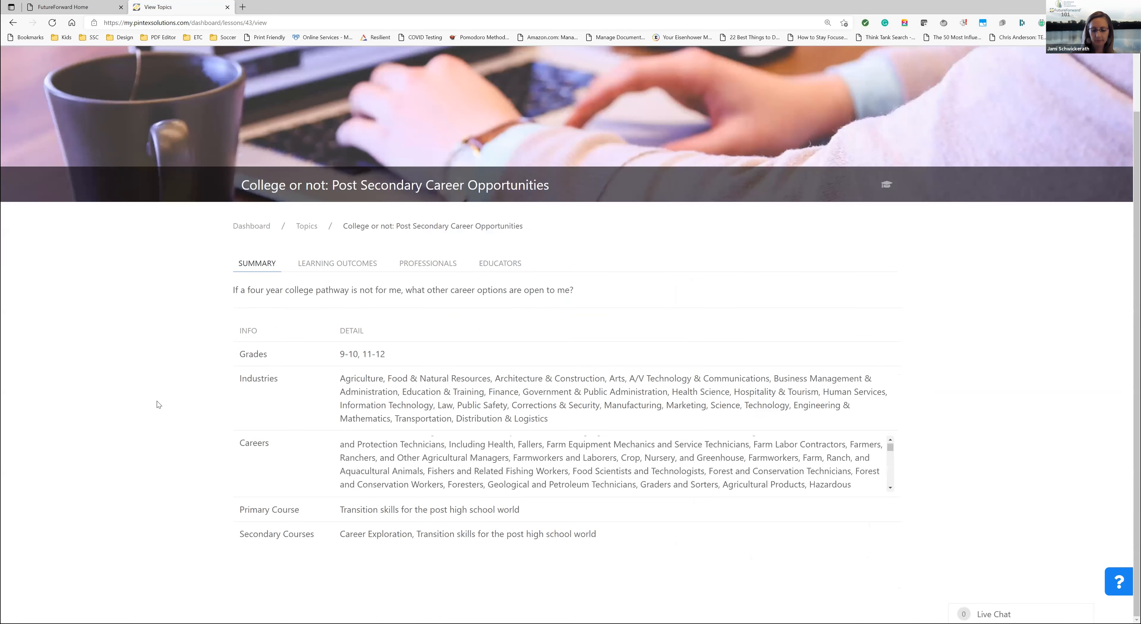
{"action": "scroll", "scroll_direction": "up", "scroll_amount": 3}
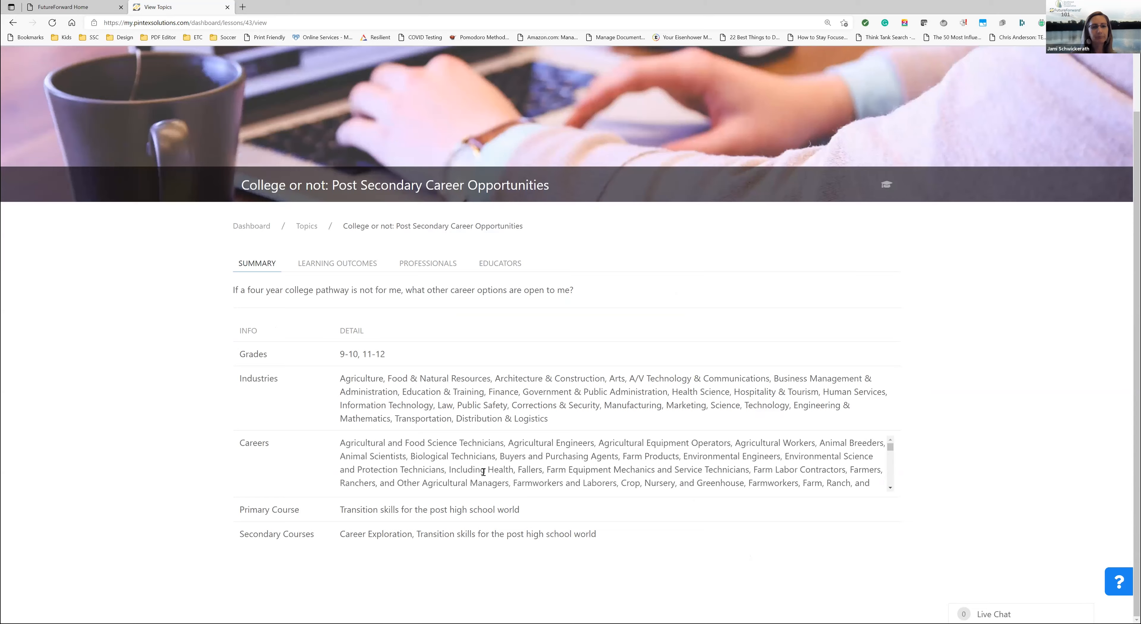
{"action": "mouse_move", "coordinate": [552, 50]}
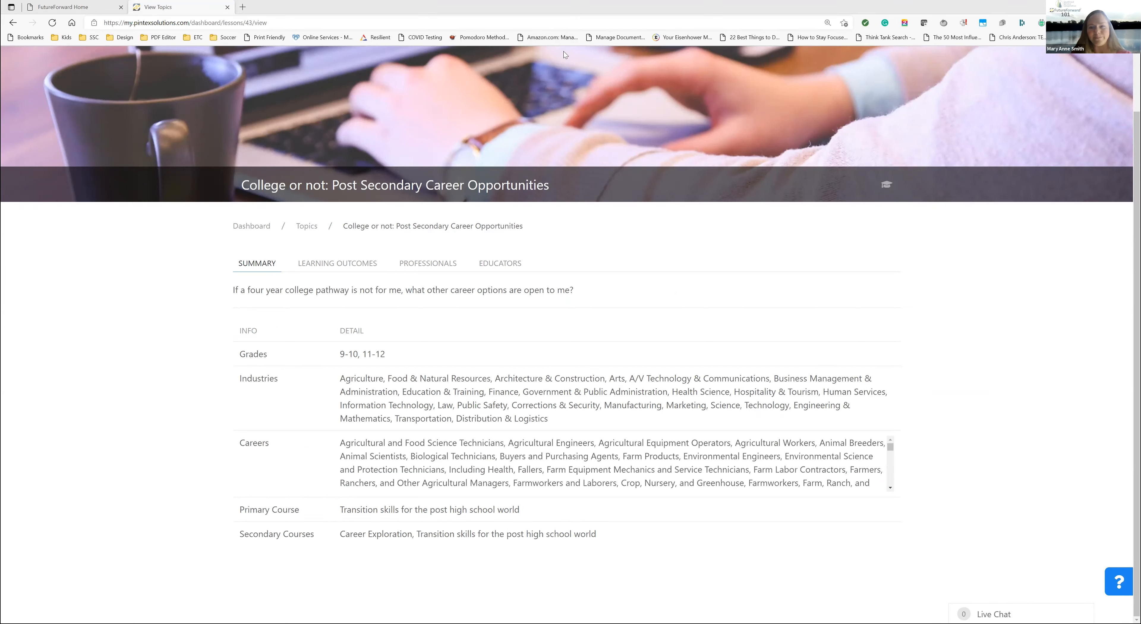
{"action": "mouse_move", "coordinate": [672, 364]}
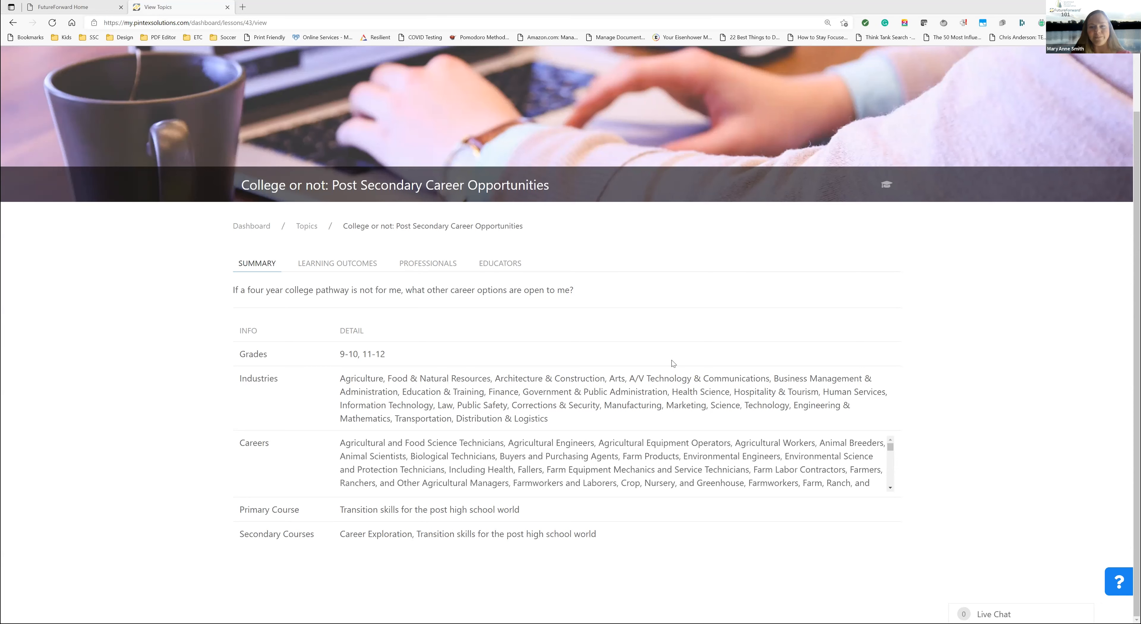
{"action": "mouse_move", "coordinate": [660, 240]}
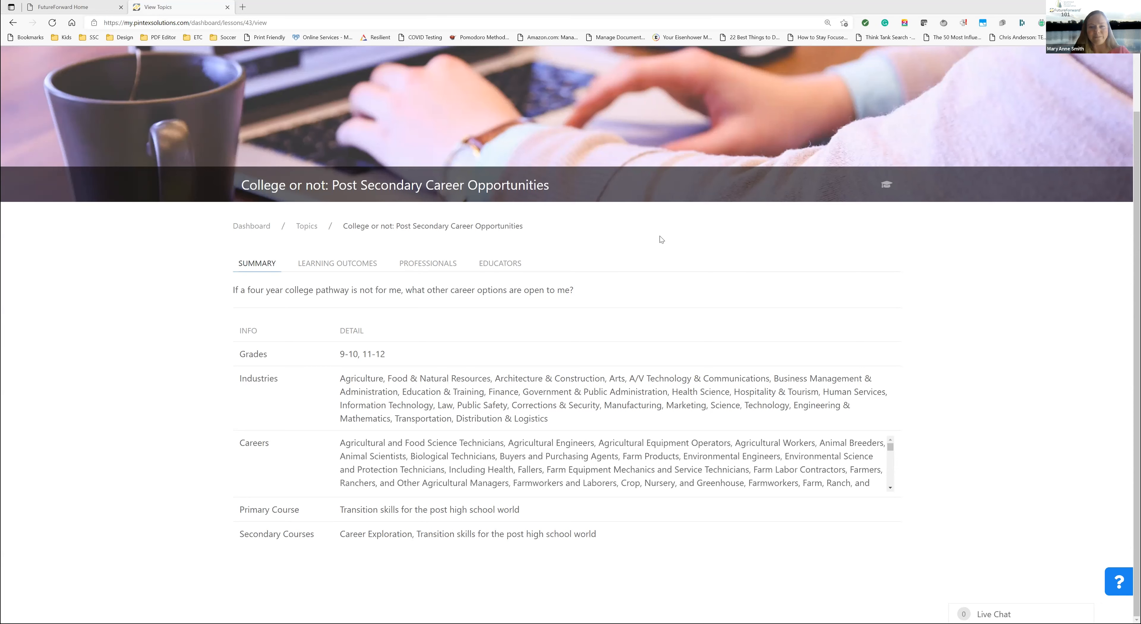
{"action": "mouse_move", "coordinate": [636, 234]}
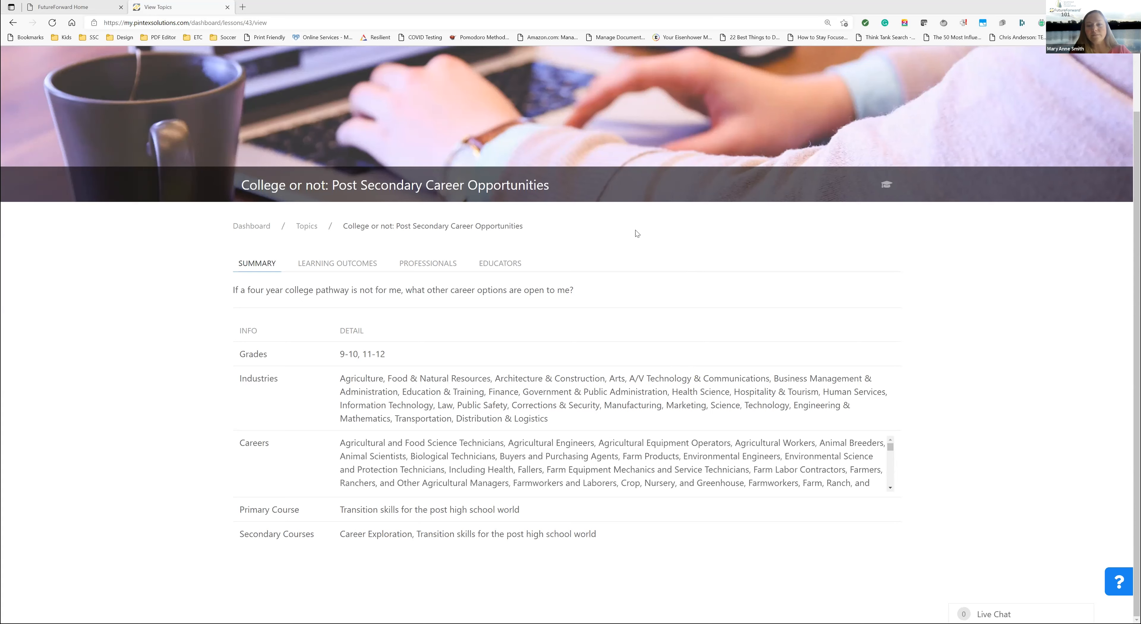
{"action": "mouse_move", "coordinate": [307, 227]}
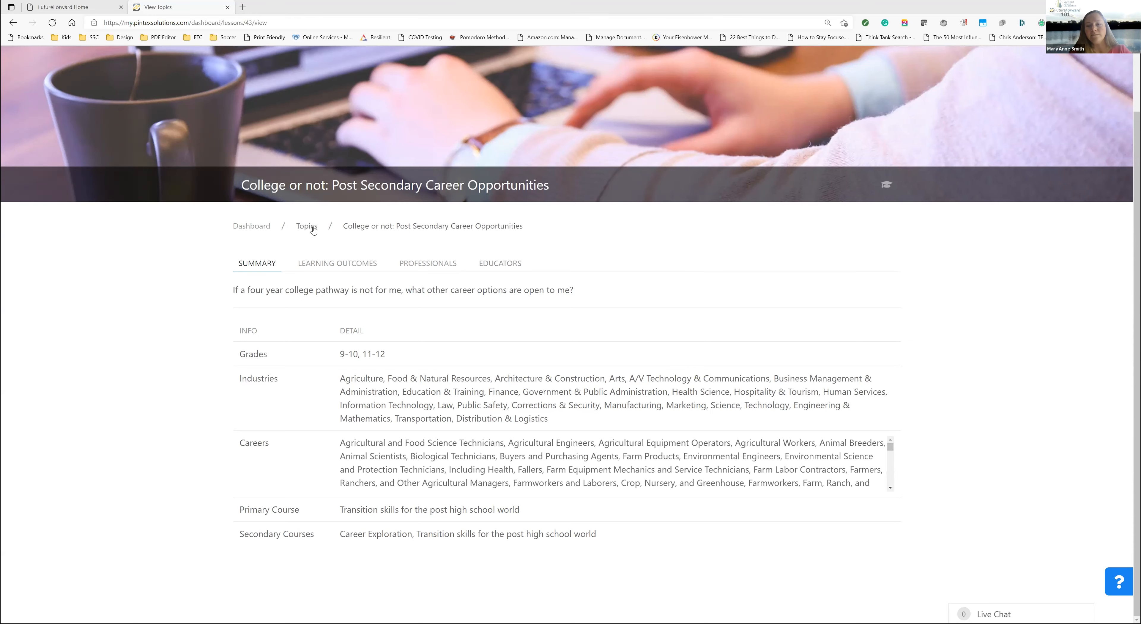
{"action": "left_click", "coordinate": [307, 225]}
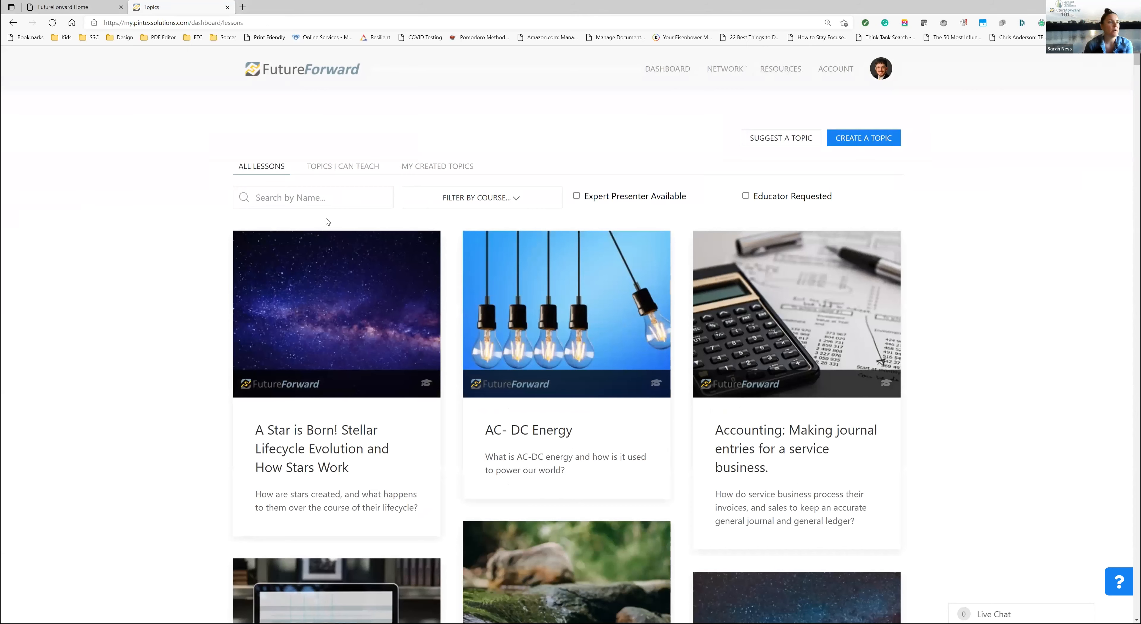
{"action": "mouse_move", "coordinate": [344, 244]}
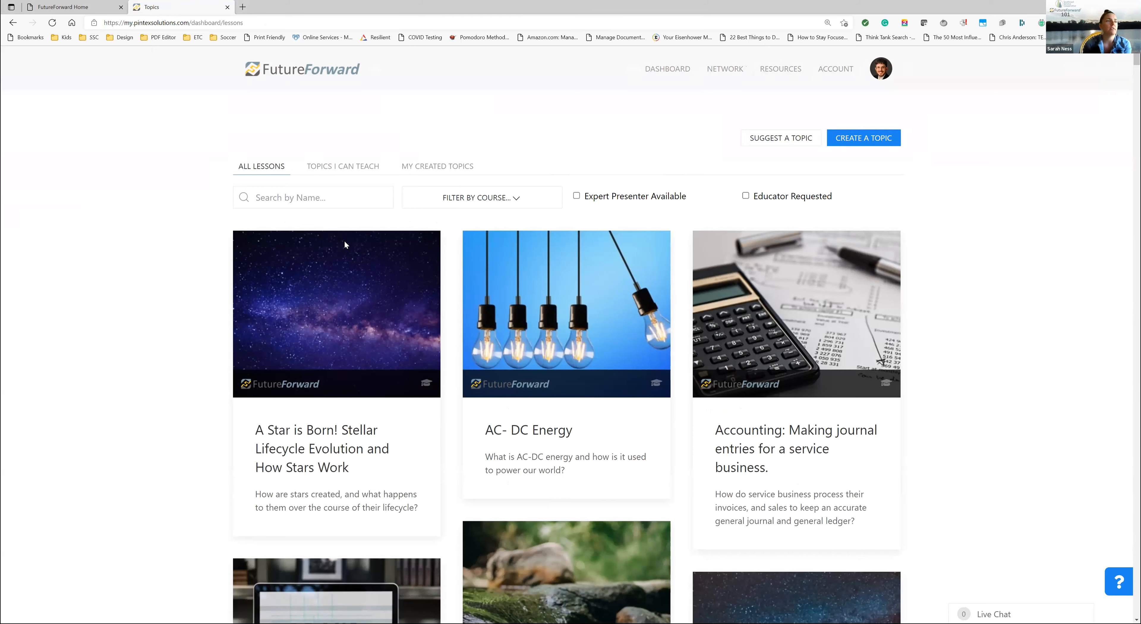
{"action": "mouse_move", "coordinate": [600, 158]}
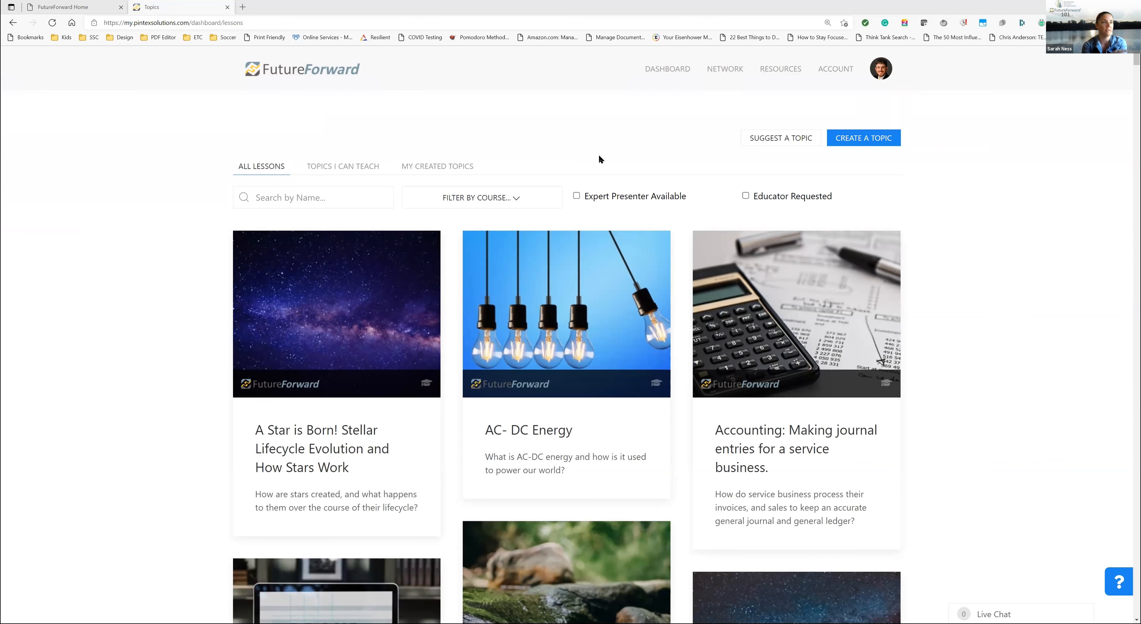
{"action": "mouse_move", "coordinate": [302, 201]}
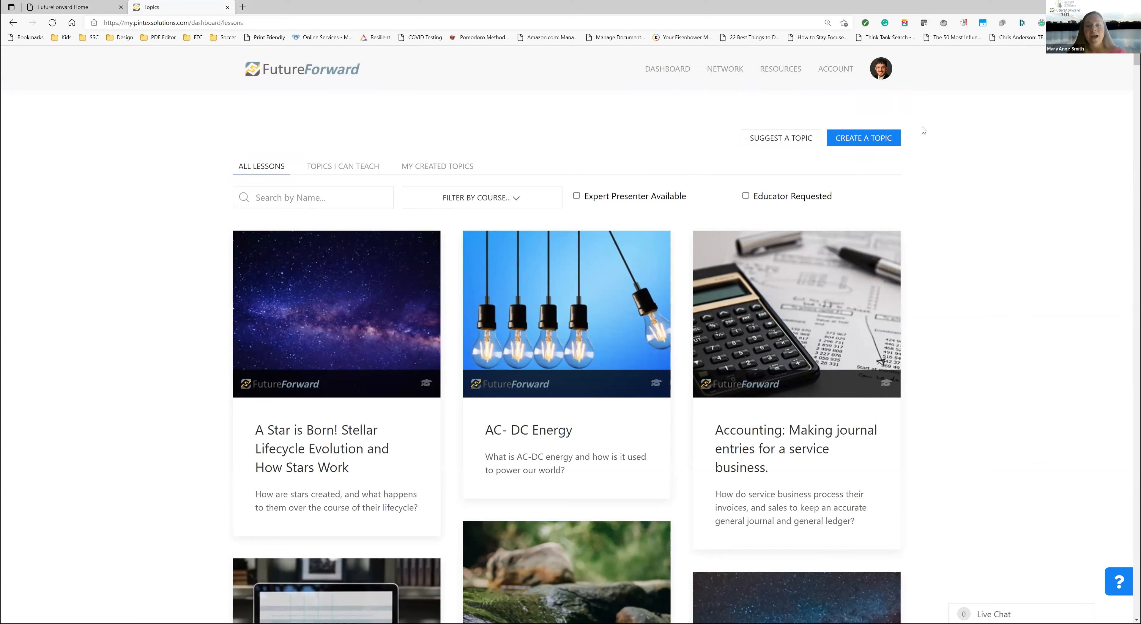
{"action": "mouse_move", "coordinate": [1024, 407]}
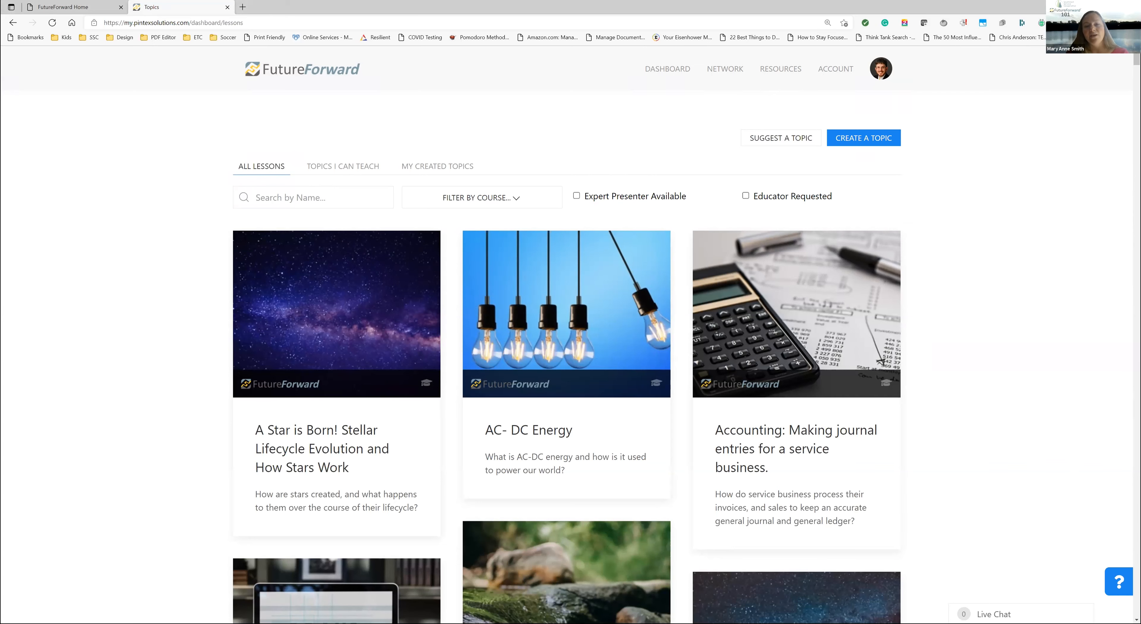
{"action": "left_click", "coordinate": [313, 197]}
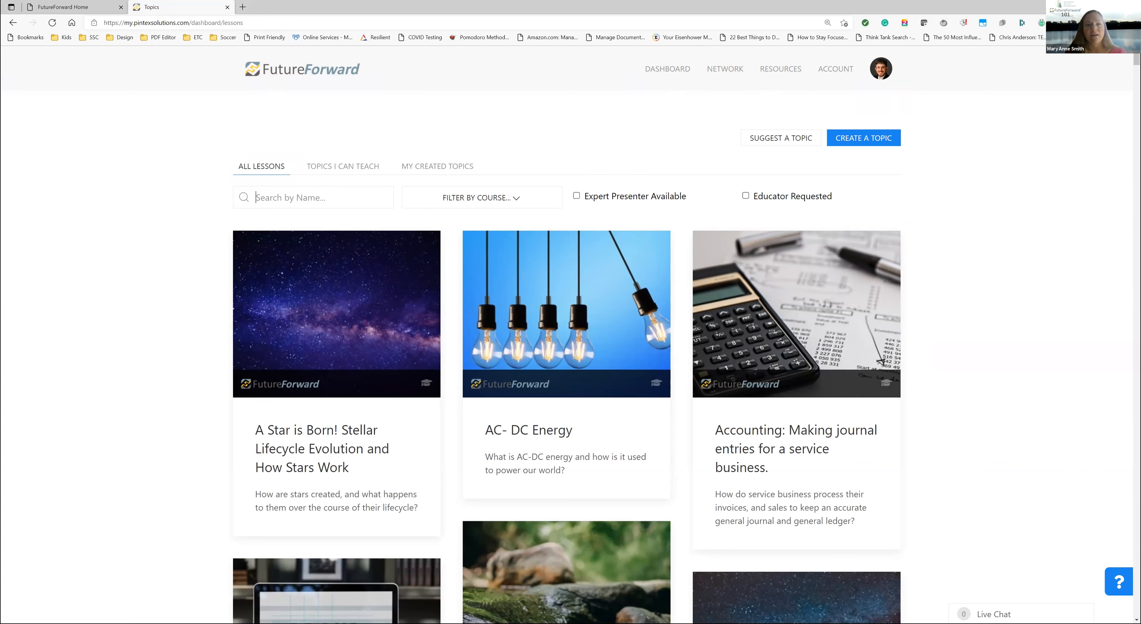
{"action": "mouse_move", "coordinate": [1089, 410]}
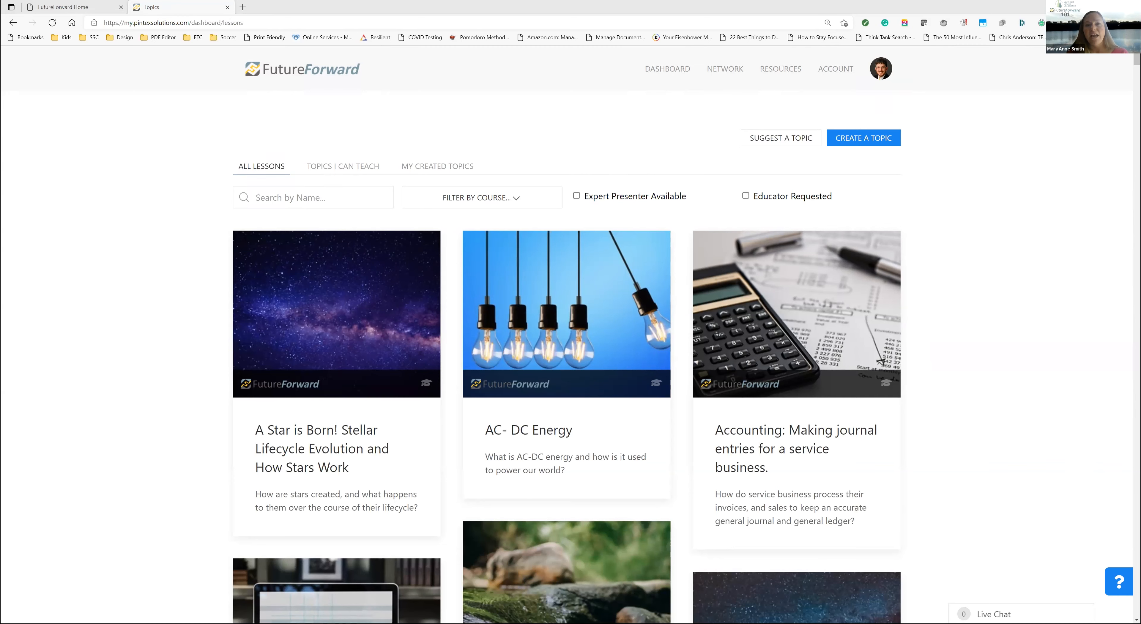
{"action": "mouse_move", "coordinate": [561, 204]}
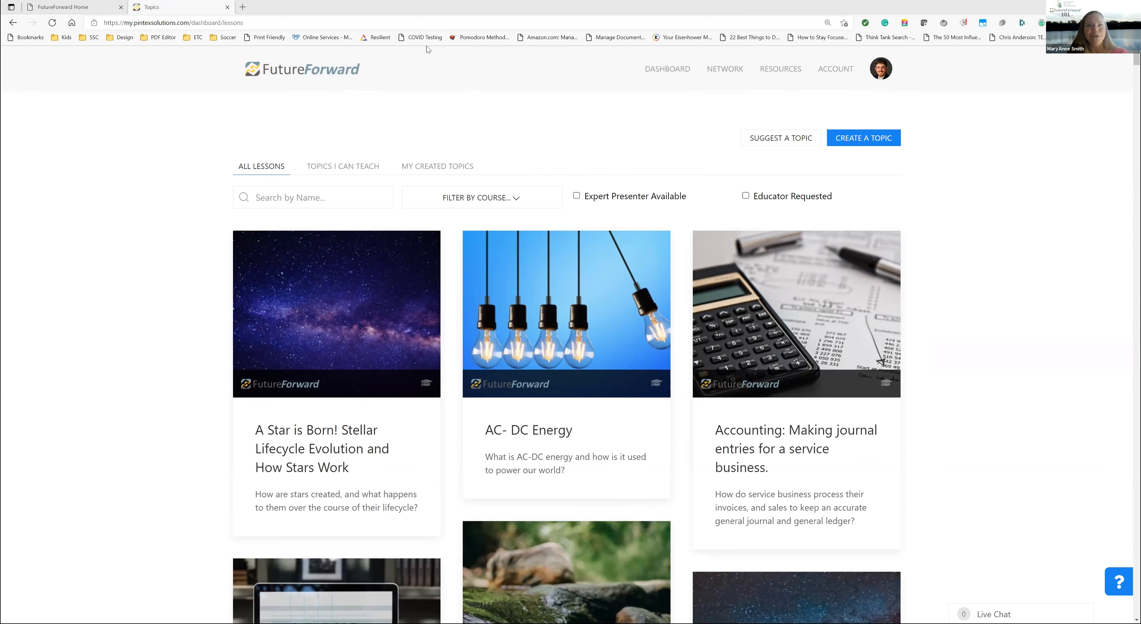
{"action": "mouse_move", "coordinate": [418, 51]}
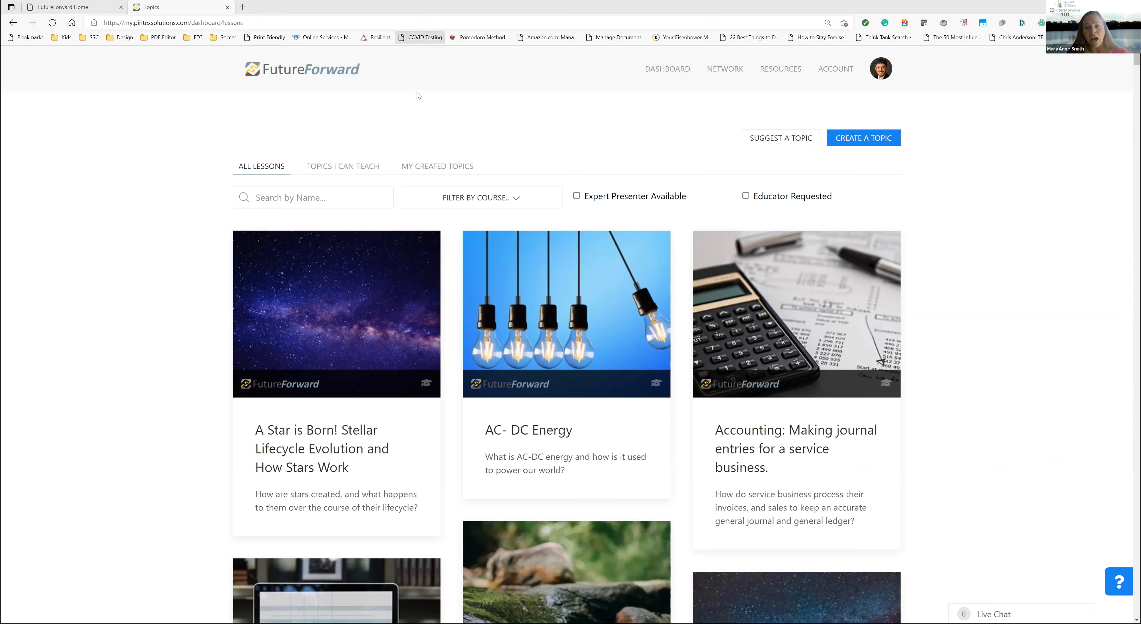
{"action": "mouse_move", "coordinate": [418, 58]}
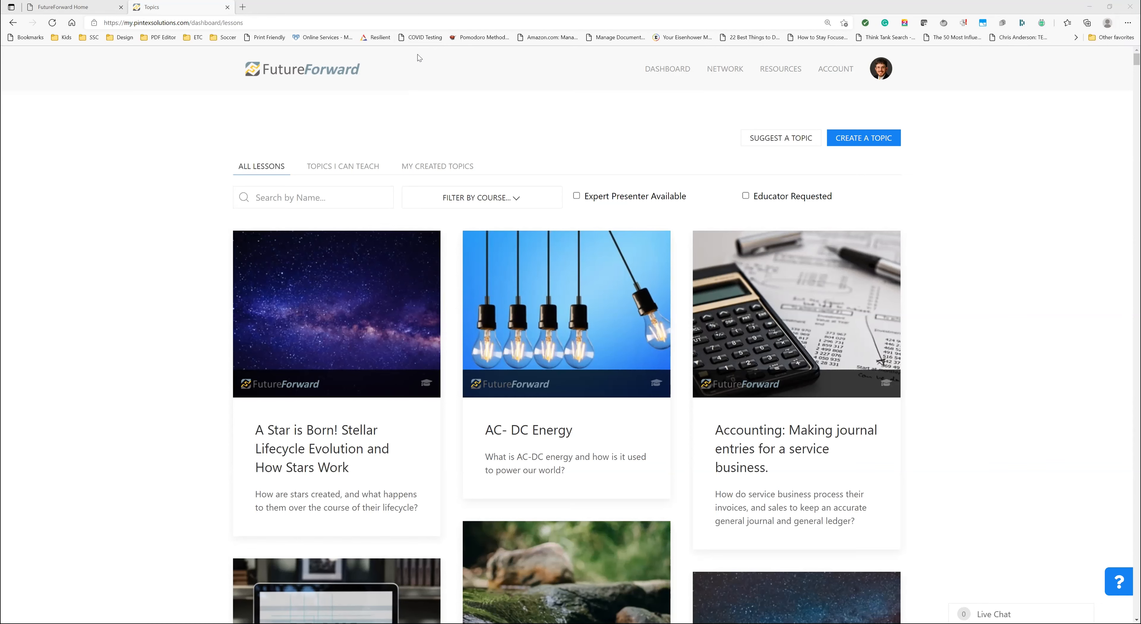
{"action": "mouse_move", "coordinate": [828, 152]}
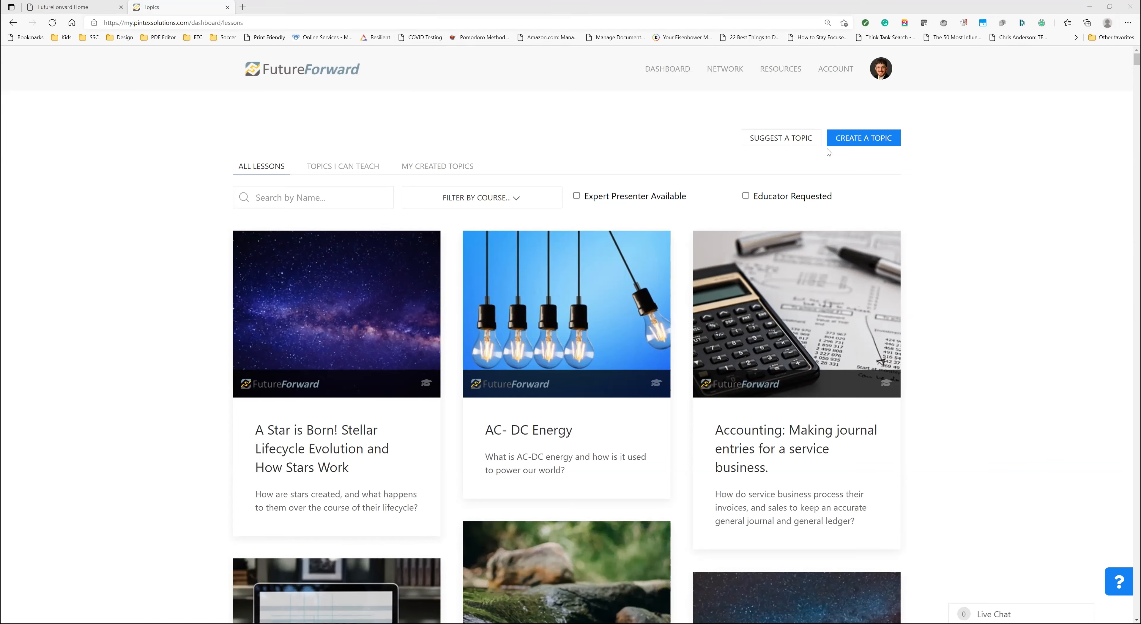
{"action": "mouse_move", "coordinate": [780, 137]}
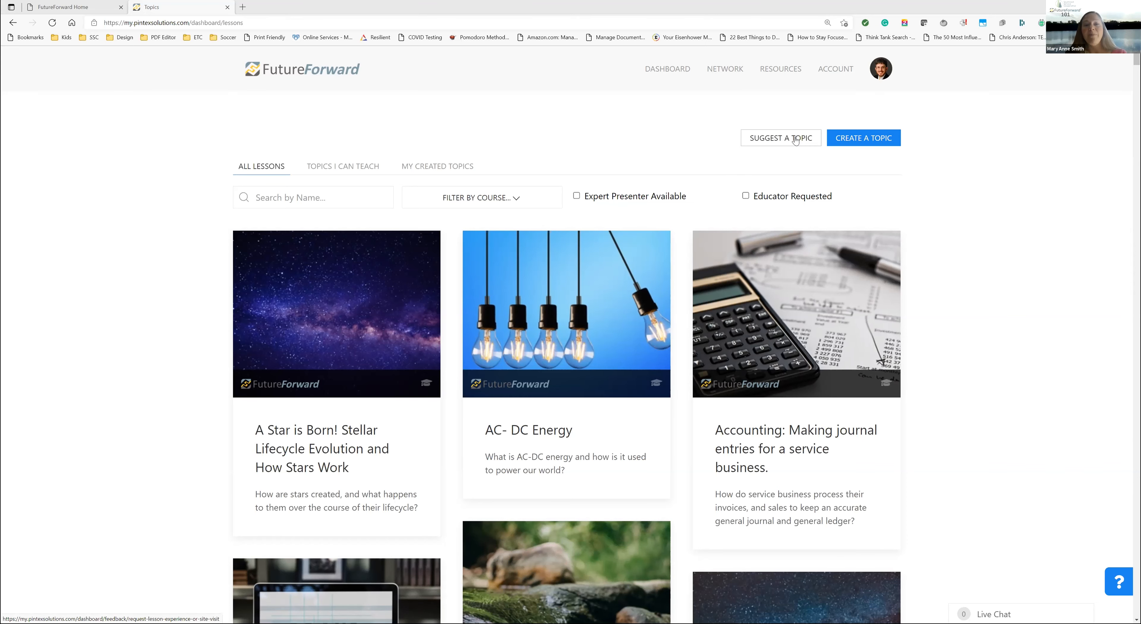
{"action": "mouse_move", "coordinate": [830, 140]}
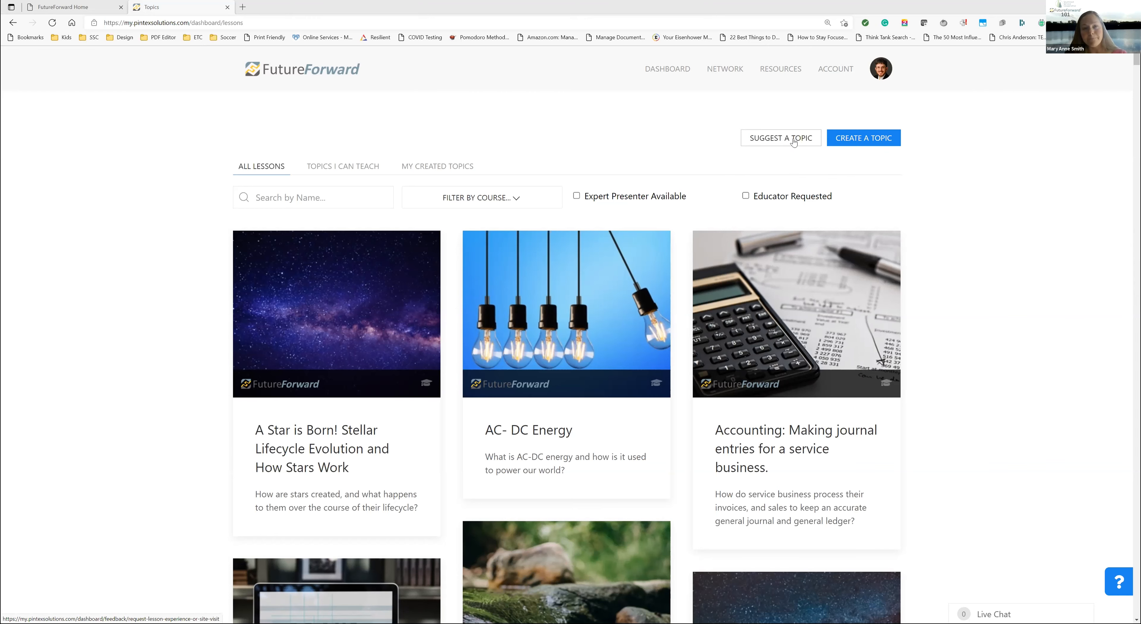
{"action": "mouse_move", "coordinate": [862, 138]}
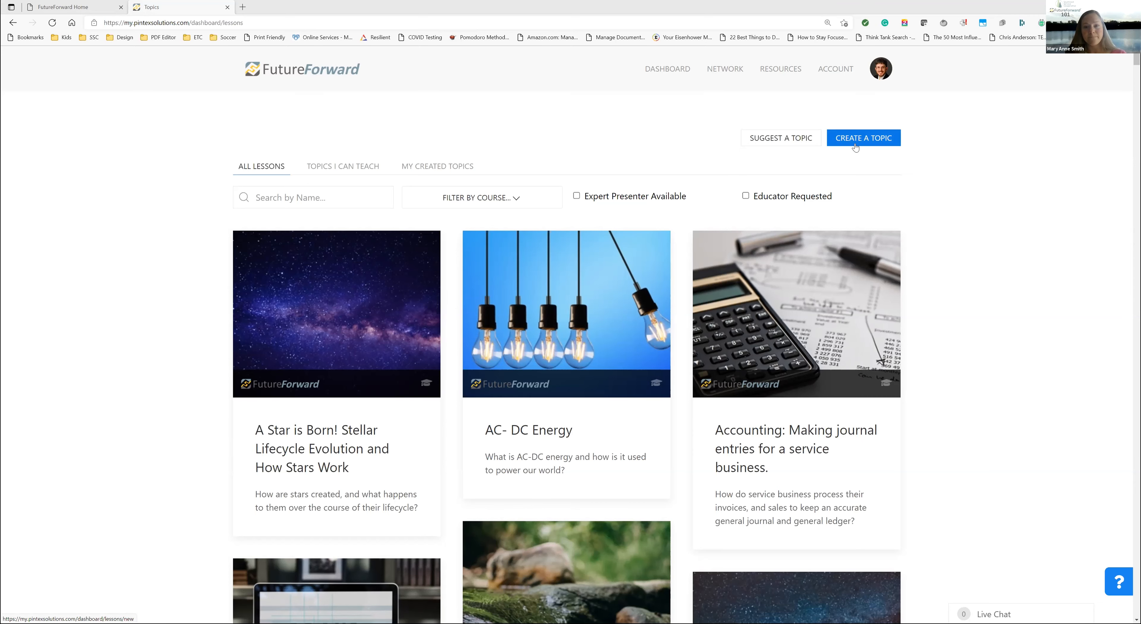
Bring up the Add Topic form from the Create a Topic button
{"action": "left_click", "coordinate": [863, 138]}
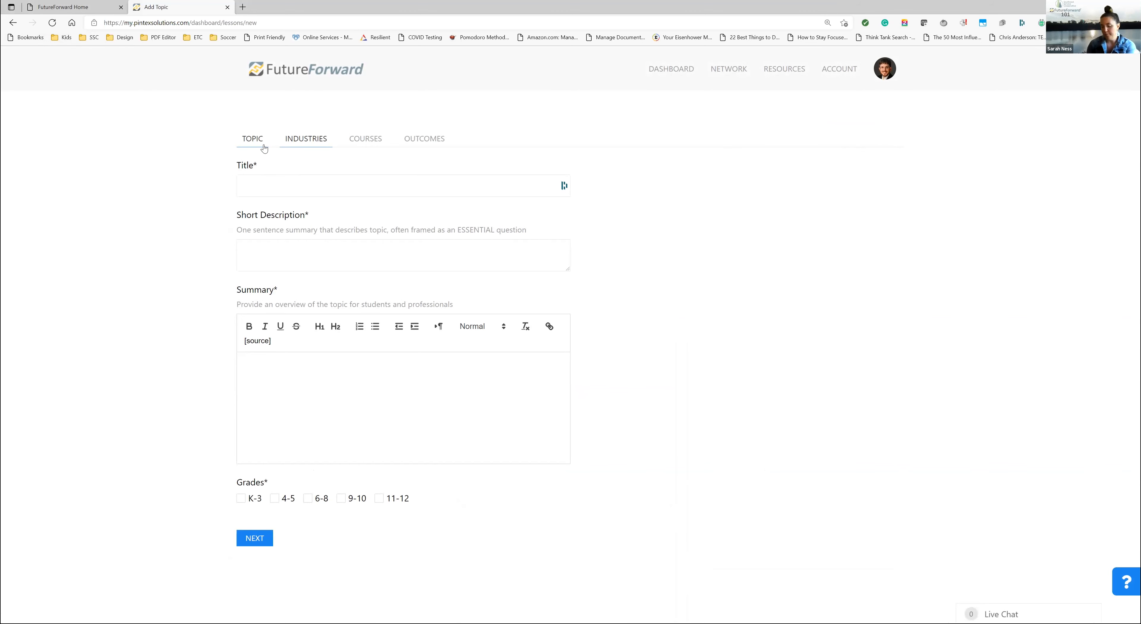
{"action": "mouse_move", "coordinate": [763, 195]}
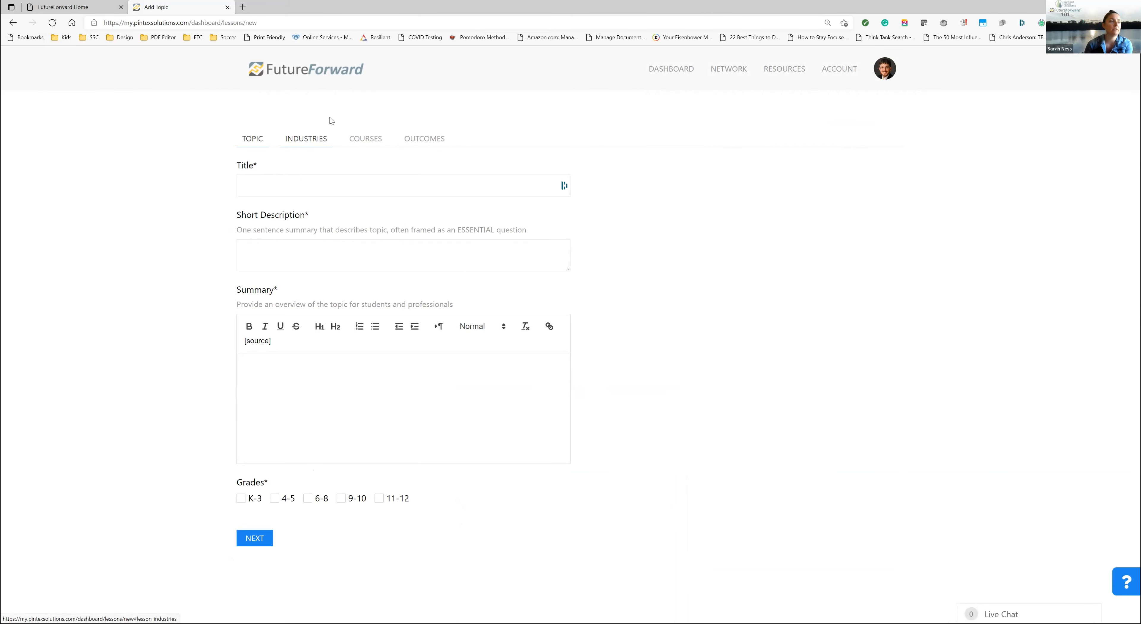
{"action": "left_click", "coordinate": [783, 68]}
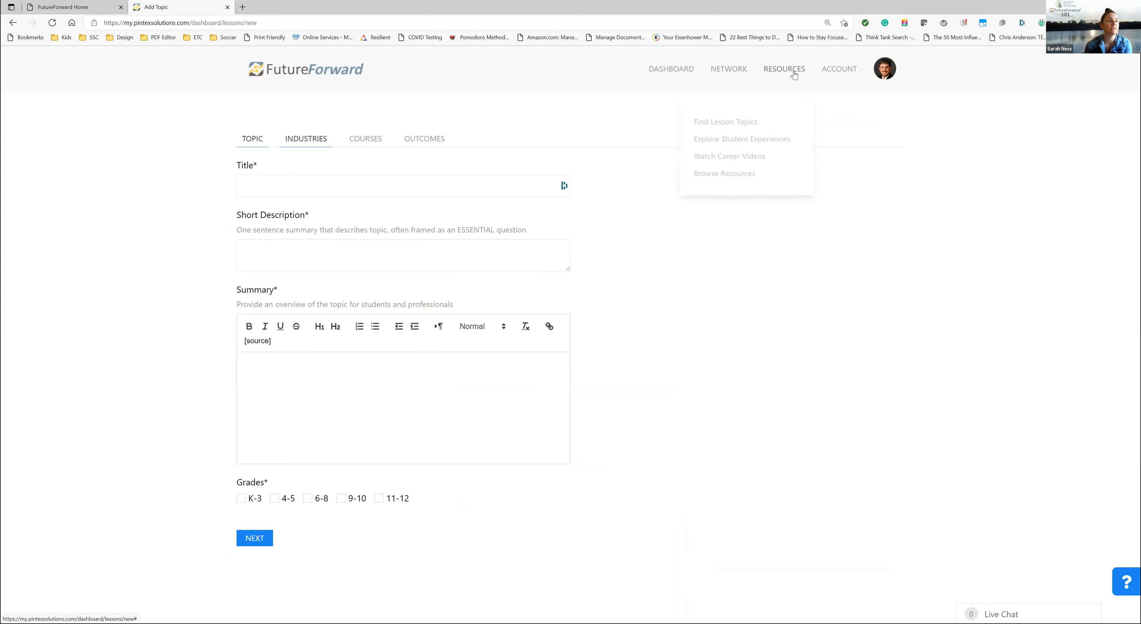
{"action": "mouse_move", "coordinate": [725, 121]}
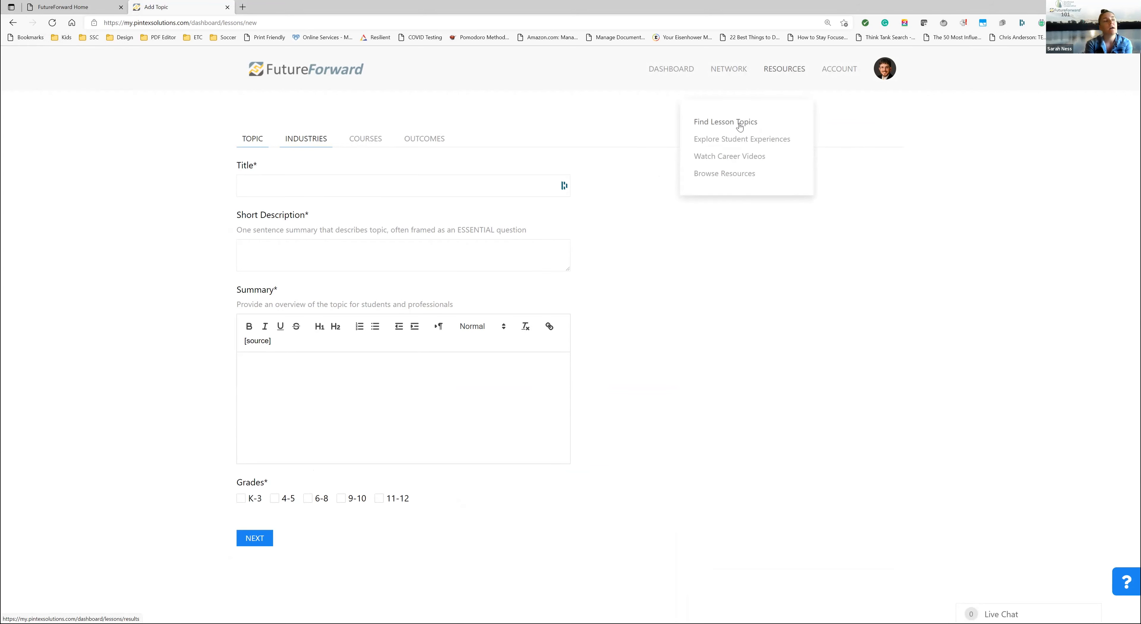
Show the topic request page, then load All Topics (253 topics) via Resources > Find Lesson Topics
{"action": "left_click", "coordinate": [724, 122]}
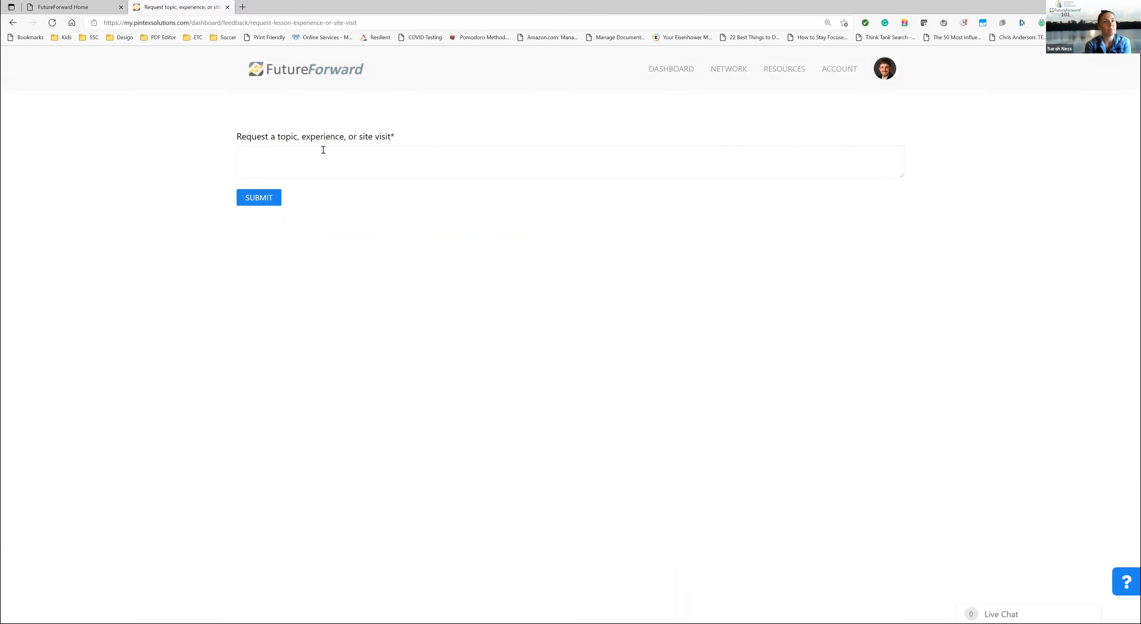
{"action": "mouse_move", "coordinate": [784, 69]}
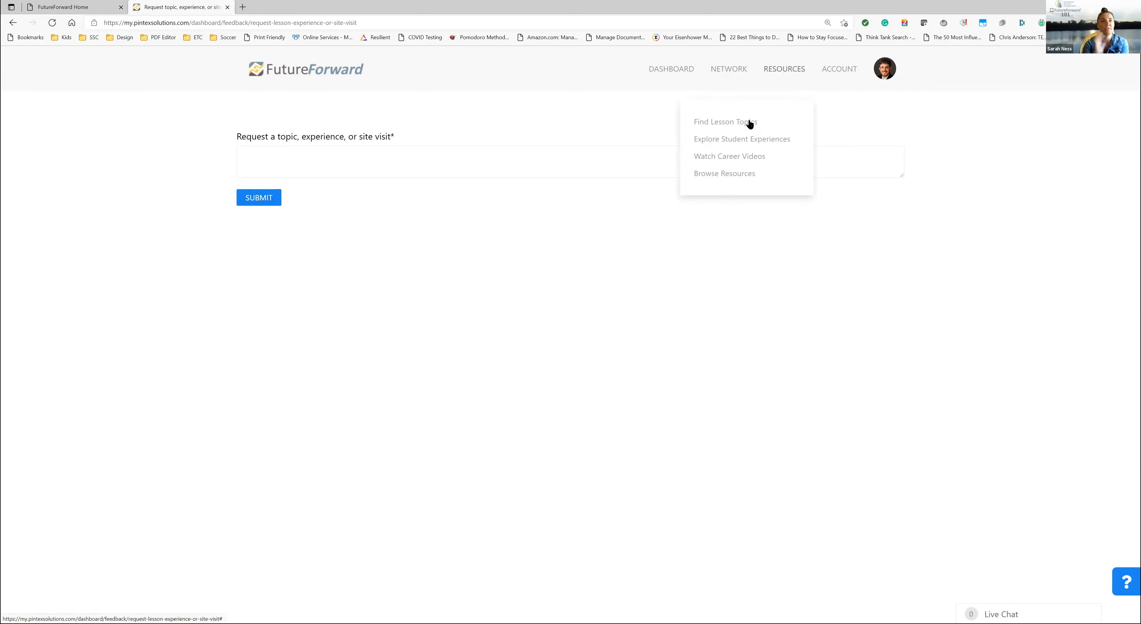
{"action": "left_click", "coordinate": [725, 122]}
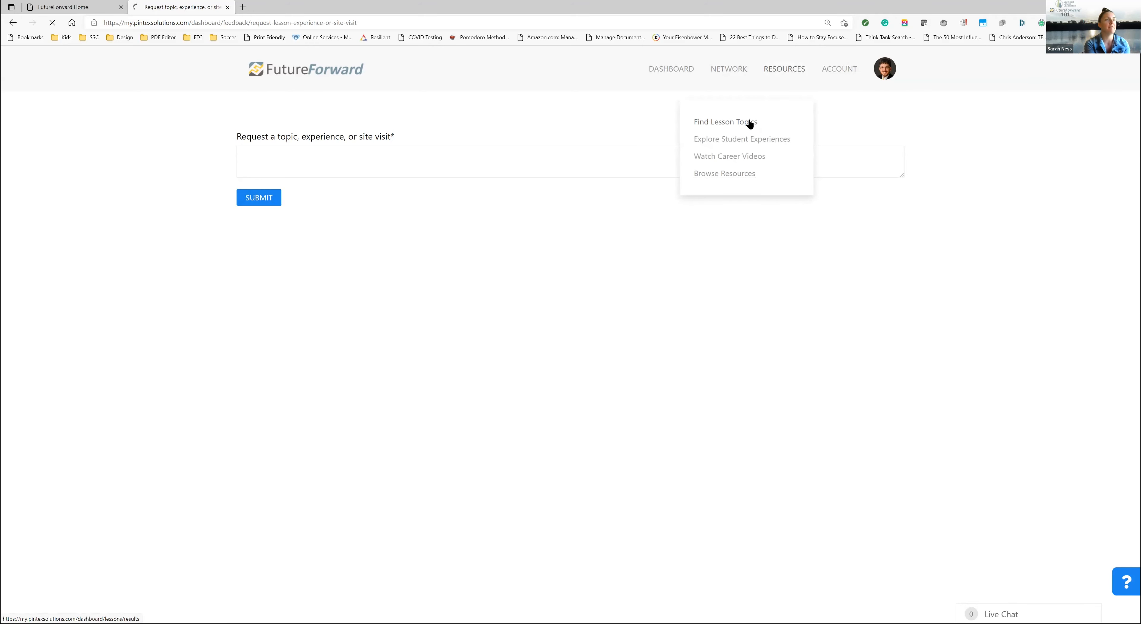
{"action": "left_click", "coordinate": [725, 121]}
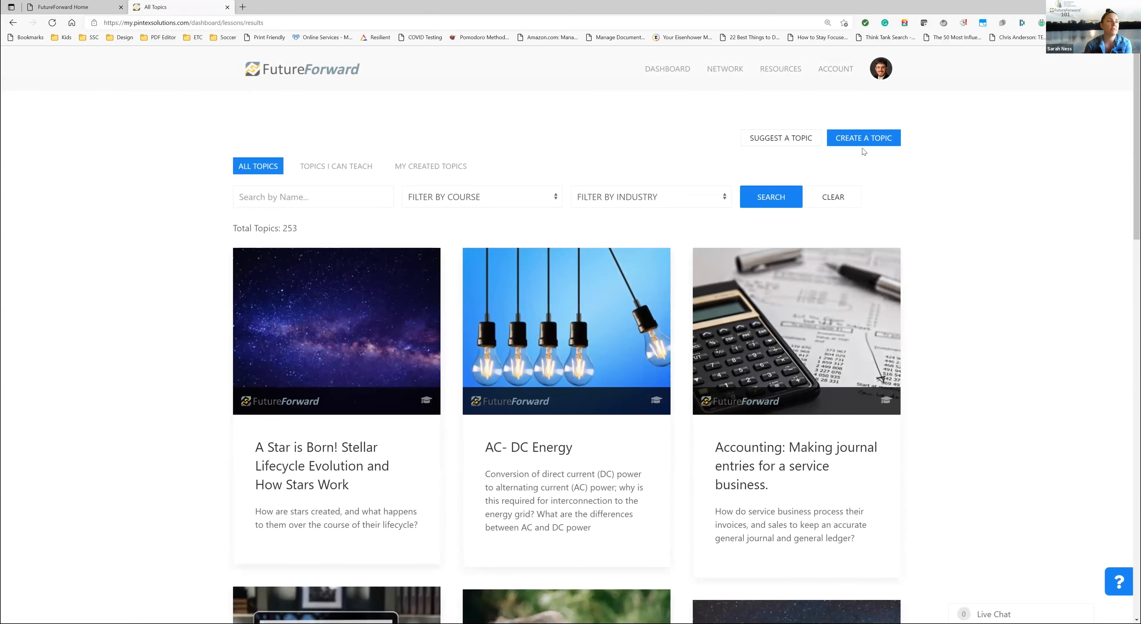
{"action": "mouse_move", "coordinate": [558, 41]}
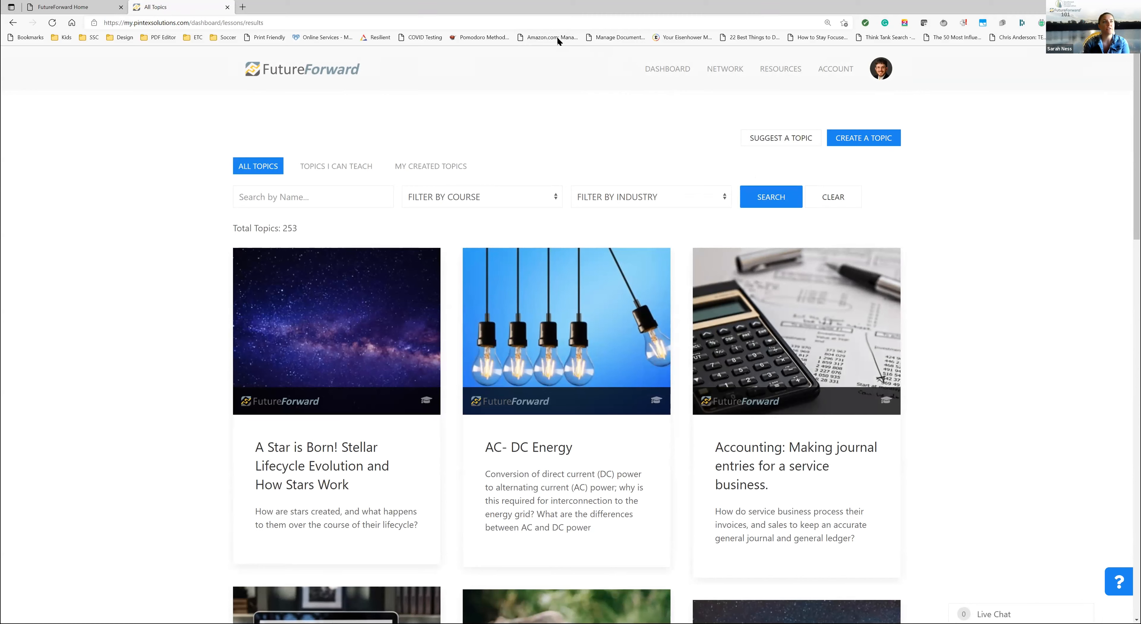
{"action": "mouse_move", "coordinate": [684, 163]}
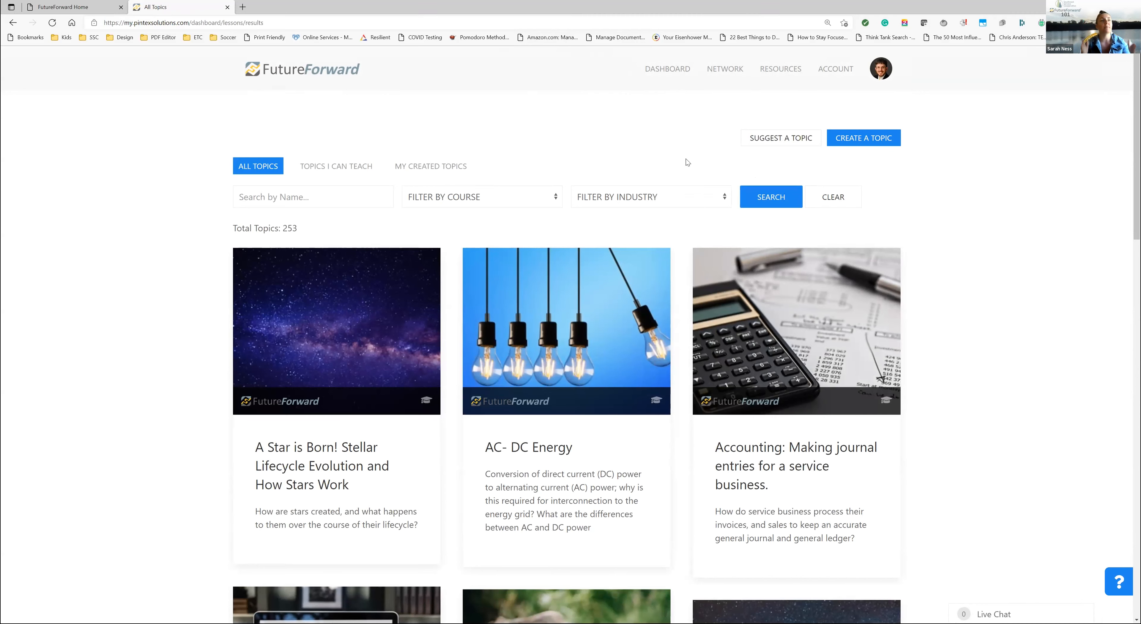
{"action": "left_click", "coordinate": [666, 68]}
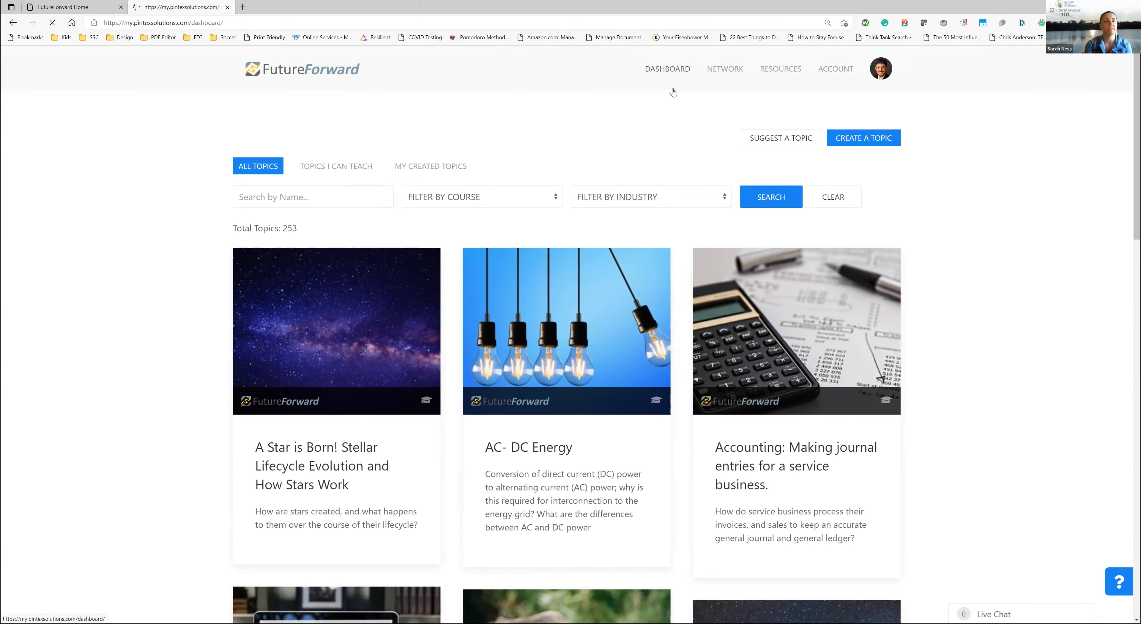
Review the dashboard's New Topics panel listing recently added topics like Design a digital brochure
{"action": "left_click", "coordinate": [666, 68]}
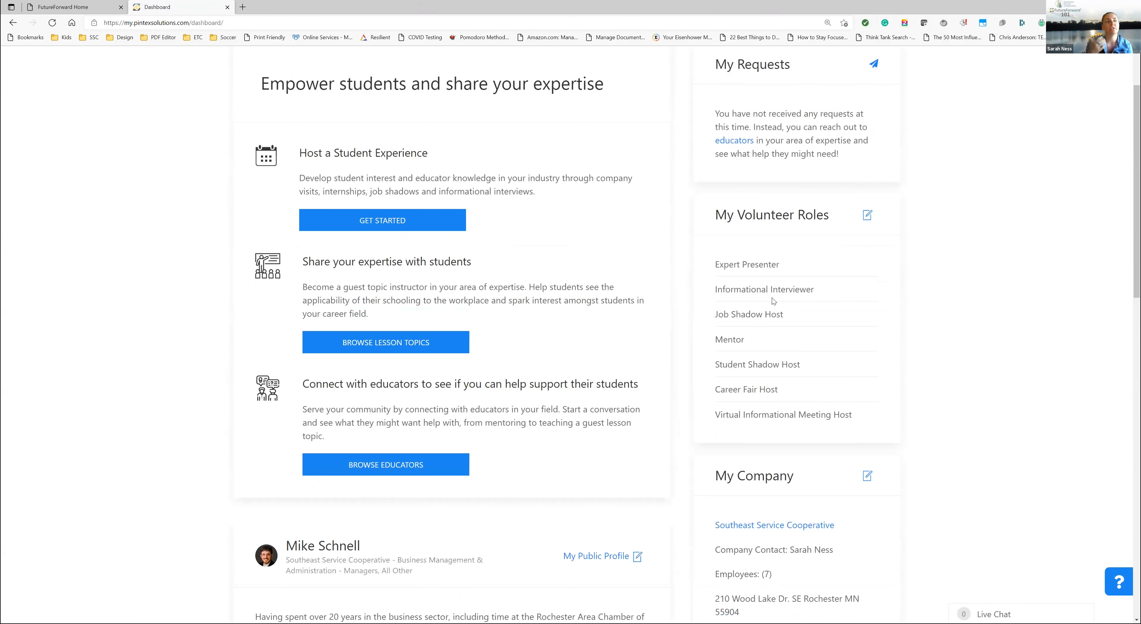
{"action": "scroll", "scroll_direction": "down", "scroll_amount": 3}
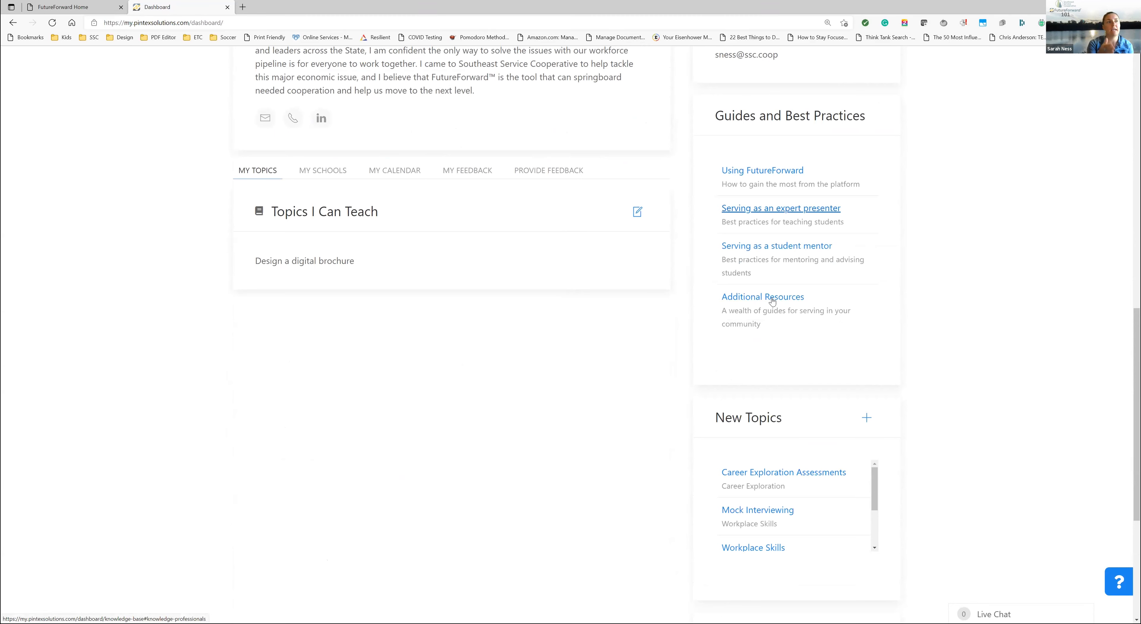
{"action": "scroll", "scroll_direction": "down", "scroll_amount": 3}
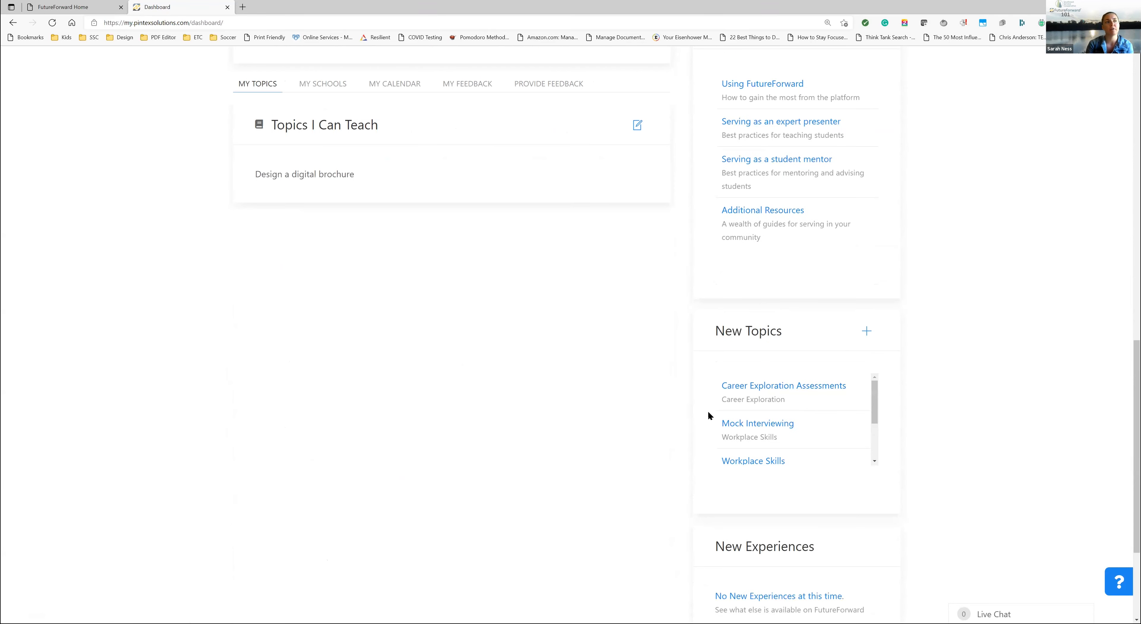
{"action": "mouse_move", "coordinate": [737, 424]}
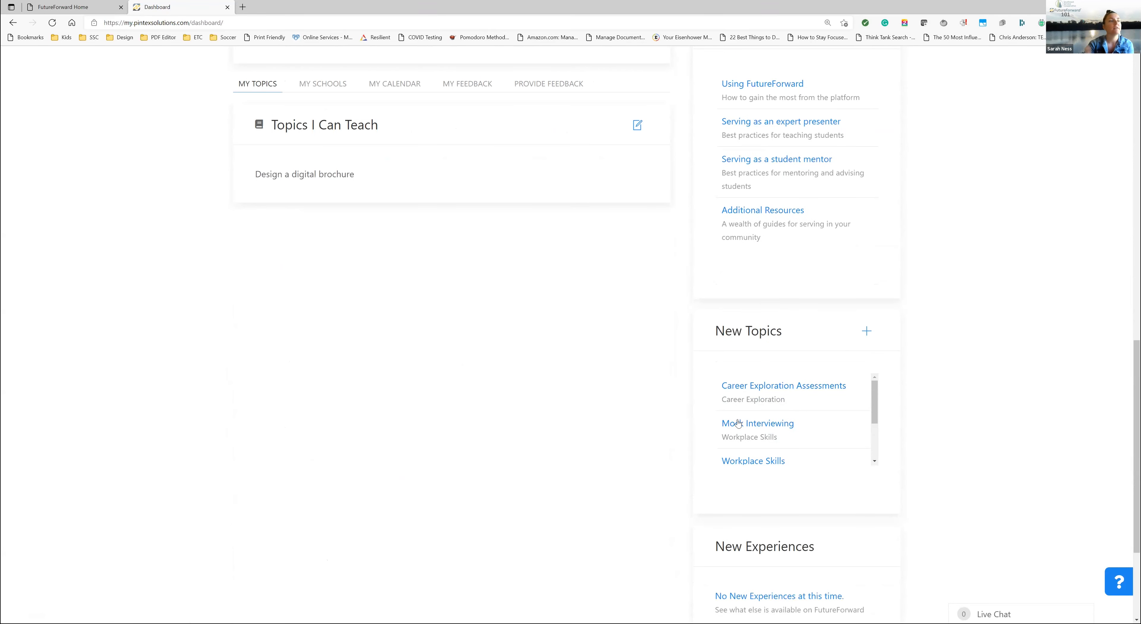
{"action": "scroll", "scroll_direction": "down", "scroll_amount": 3}
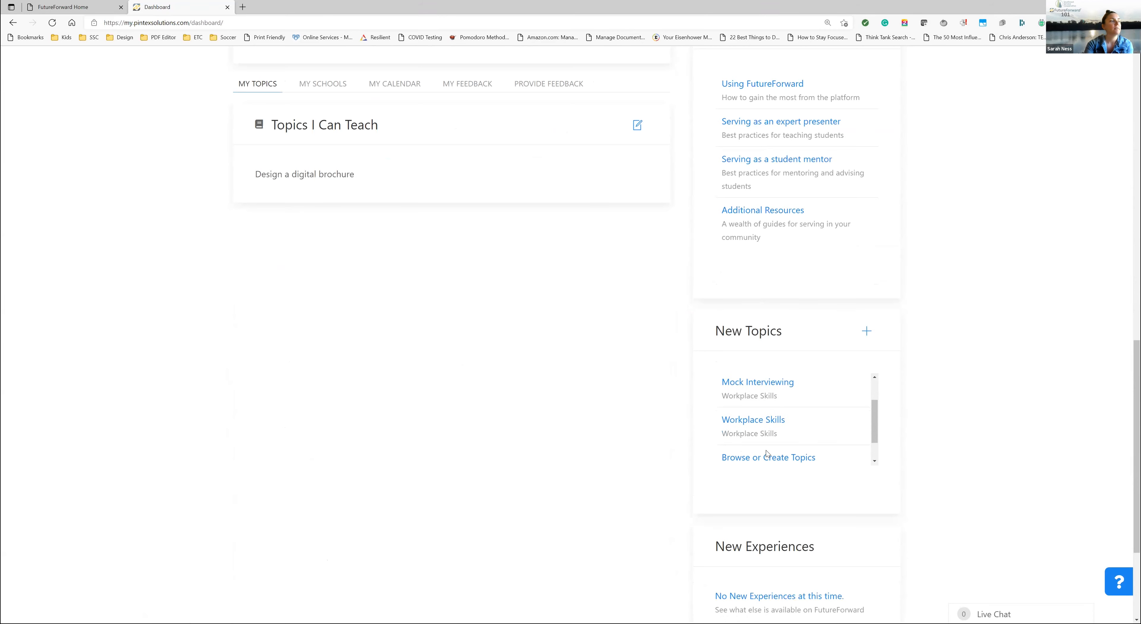
{"action": "scroll", "scroll_direction": "up", "scroll_amount": 3}
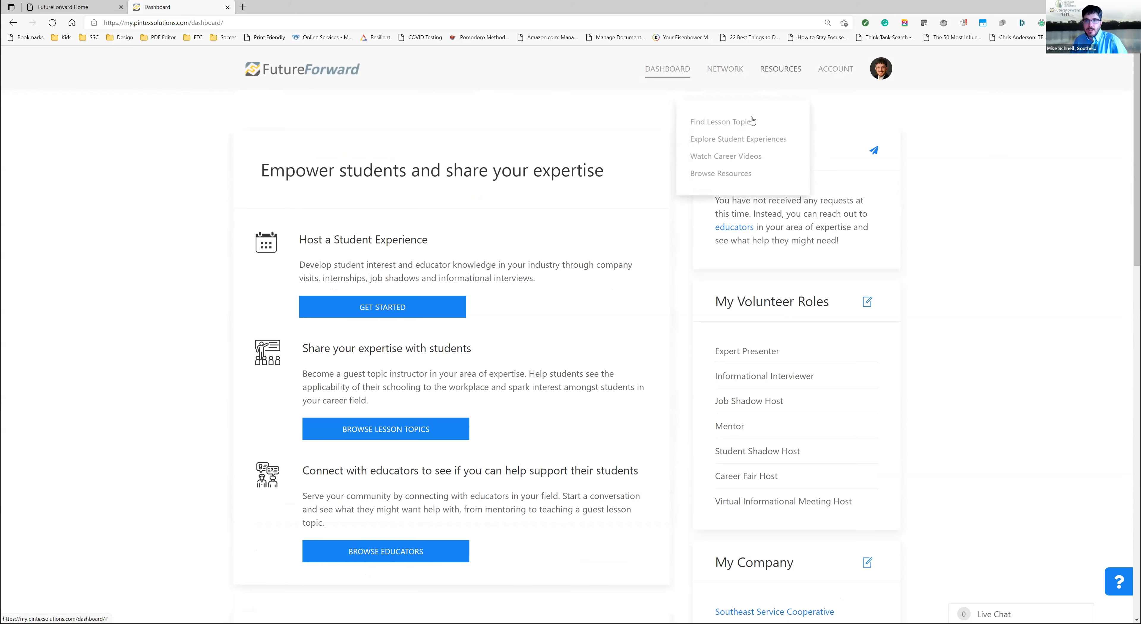
From the All Topics list of 253 lessons, start creating a new topic
{"action": "left_click", "coordinate": [720, 121]}
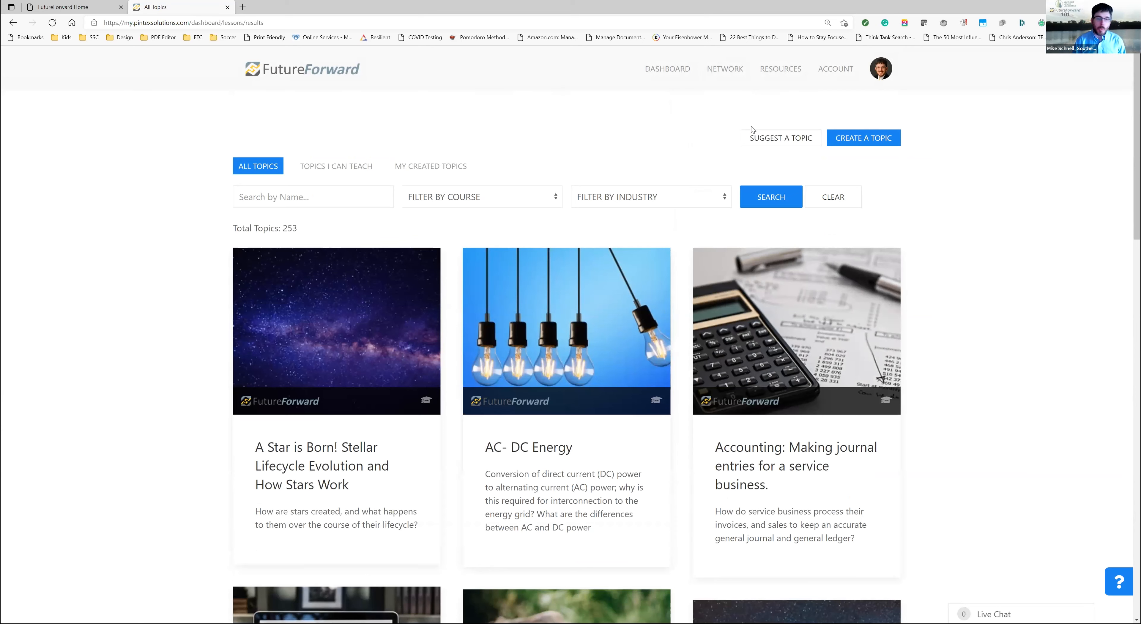
{"action": "mouse_move", "coordinate": [823, 116]}
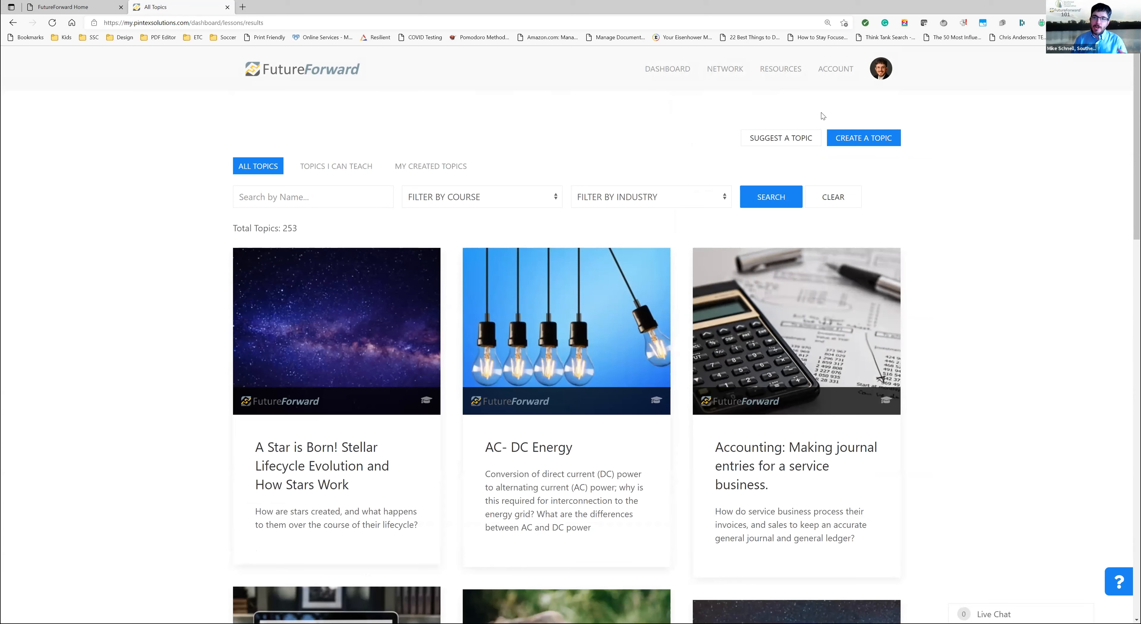
{"action": "left_click", "coordinate": [863, 137]}
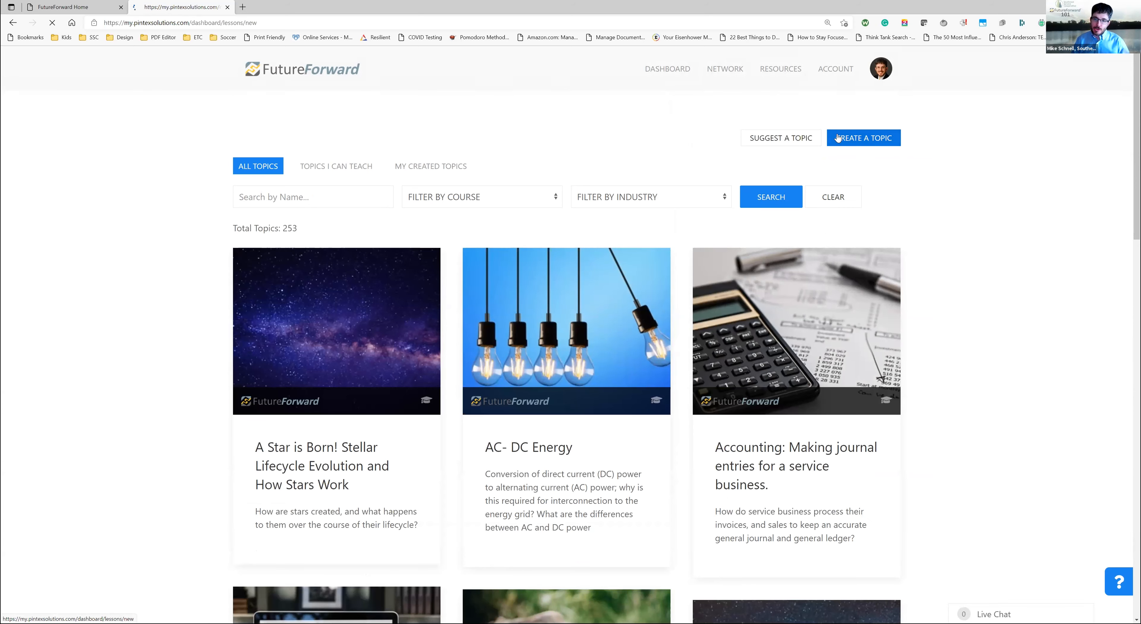
Show the blank Add Topic form with title, description, summary and grade-level fields
{"action": "left_click", "coordinate": [862, 138]}
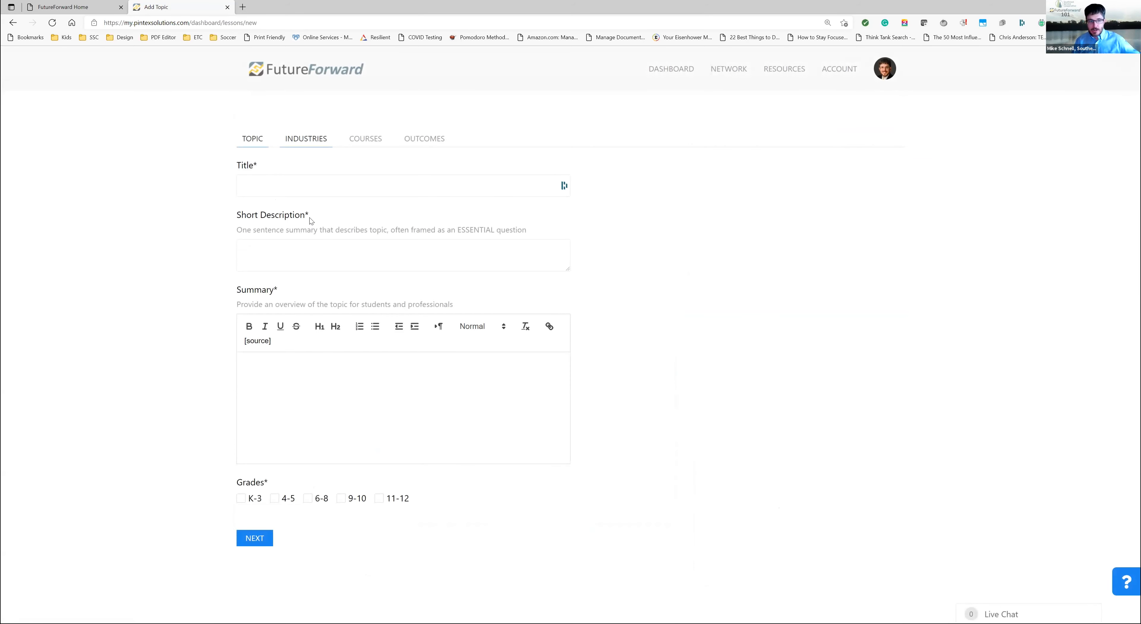
{"action": "mouse_move", "coordinate": [319, 315]}
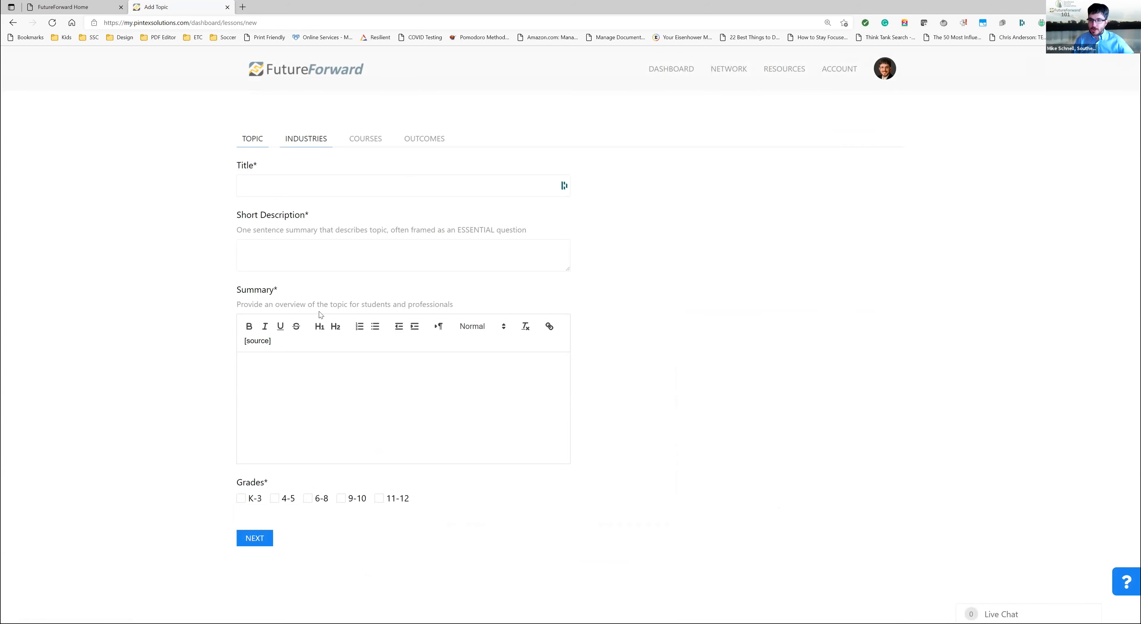
{"action": "mouse_move", "coordinate": [354, 173]}
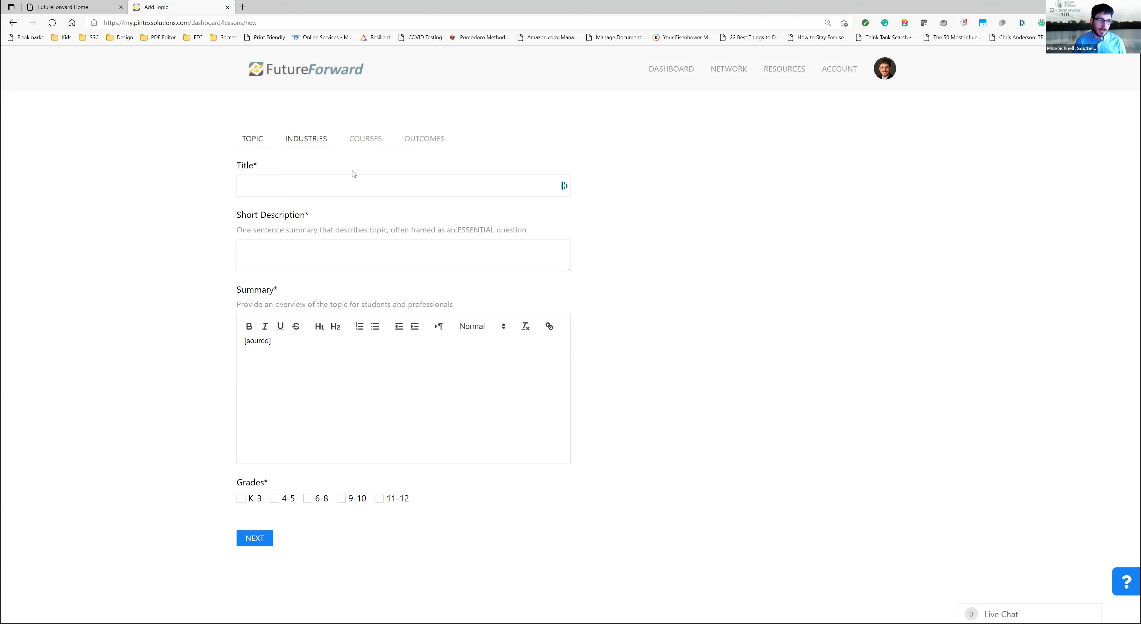
{"action": "mouse_move", "coordinate": [589, 143]}
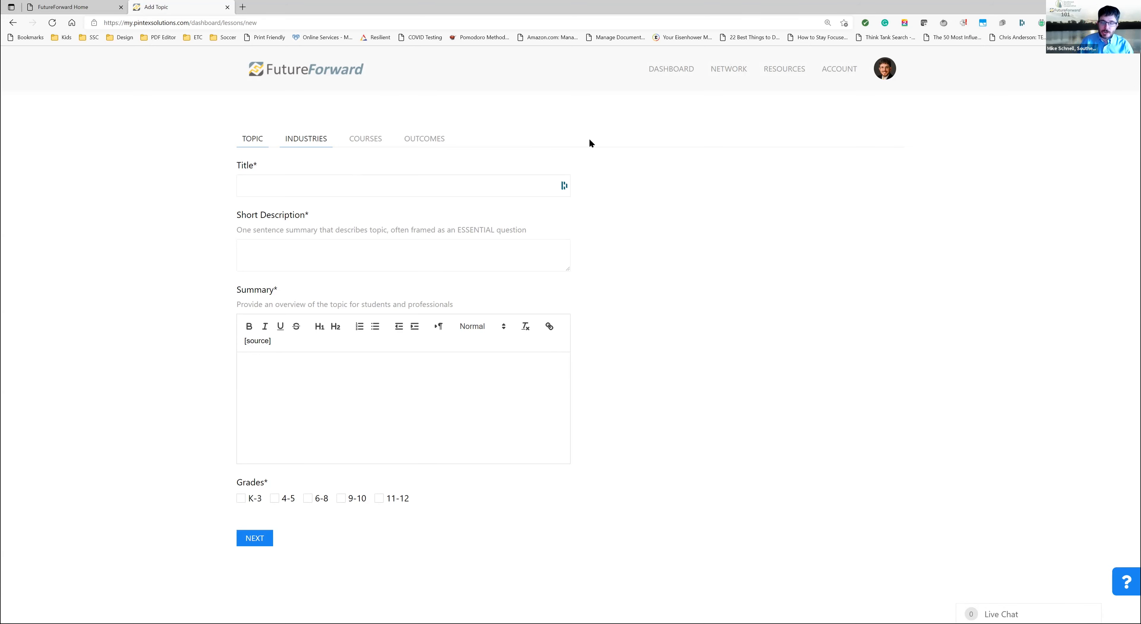
{"action": "mouse_move", "coordinate": [700, 158]}
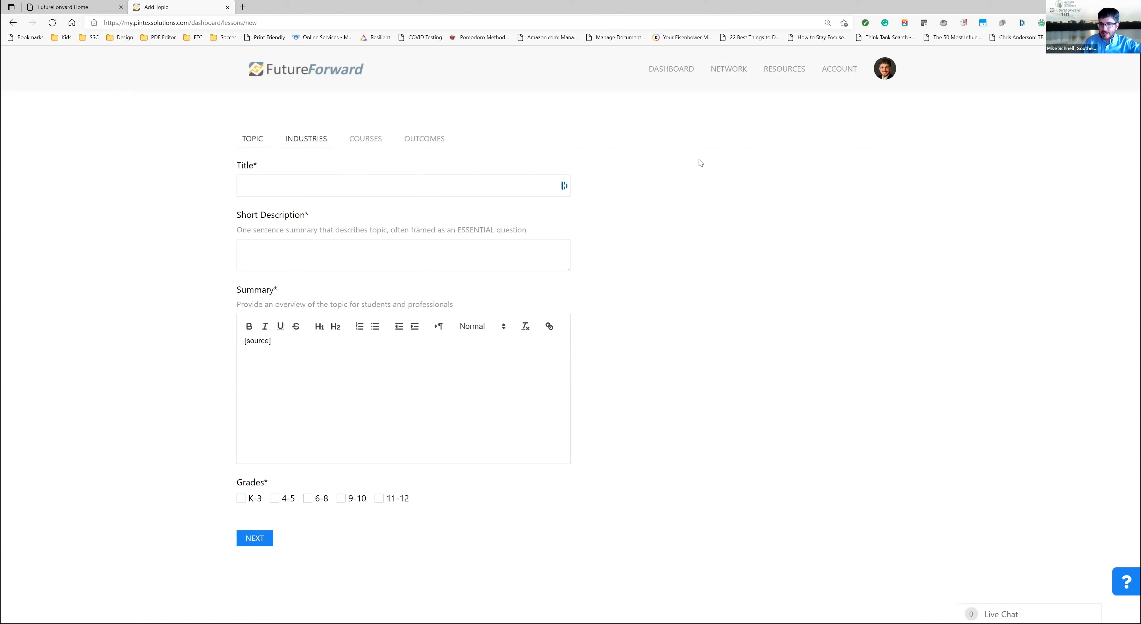
{"action": "mouse_move", "coordinate": [714, 152]}
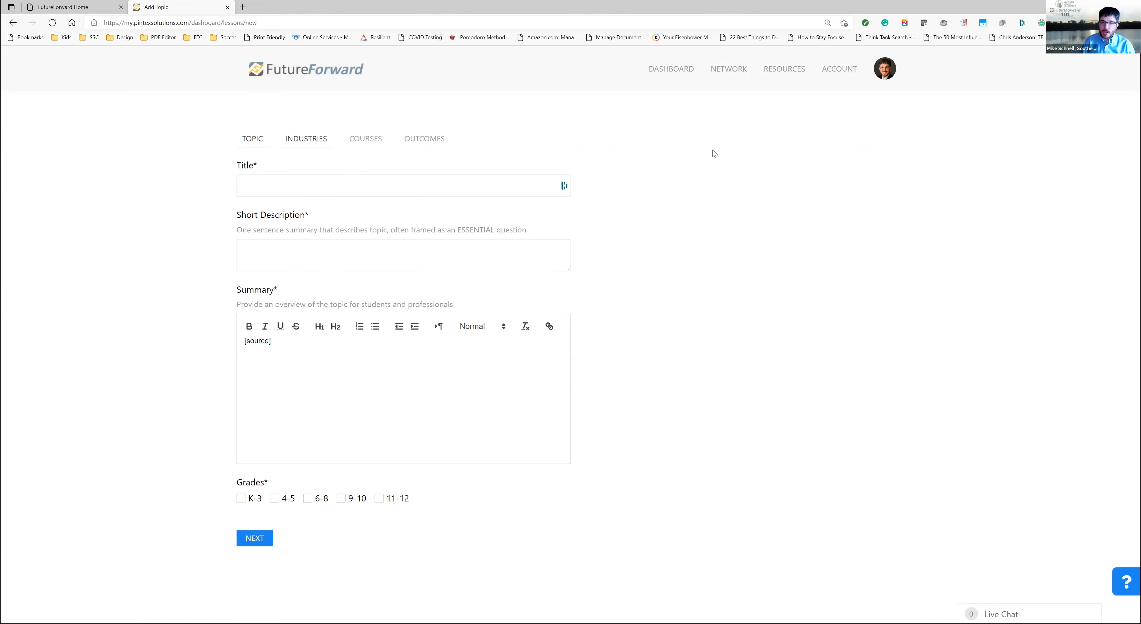
{"action": "mouse_move", "coordinate": [697, 141]}
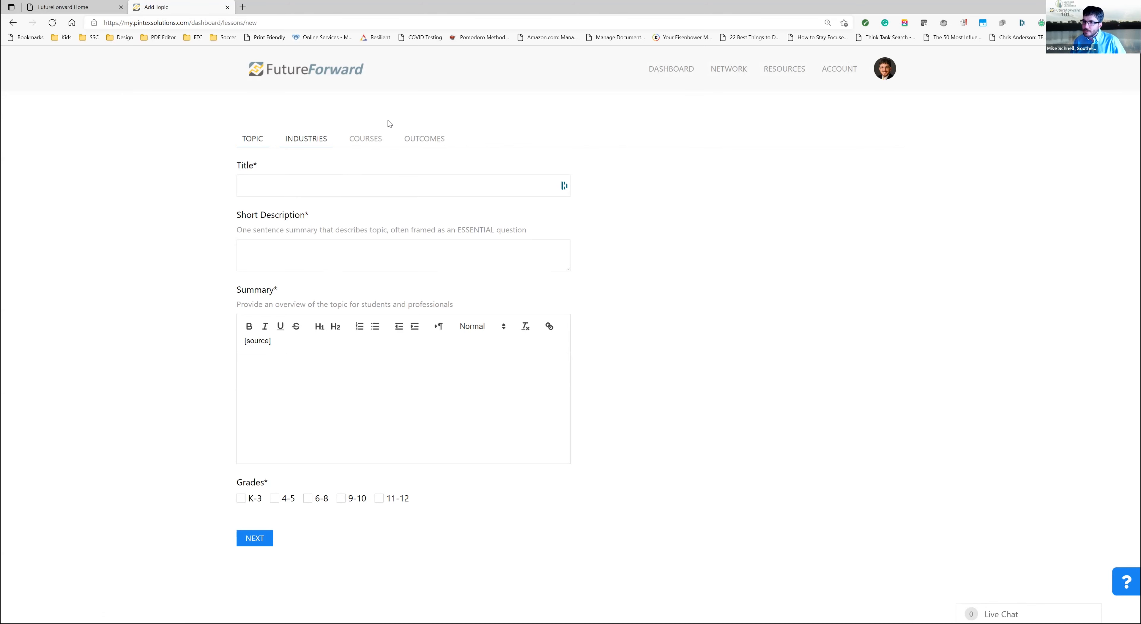
{"action": "mouse_move", "coordinate": [376, 112]}
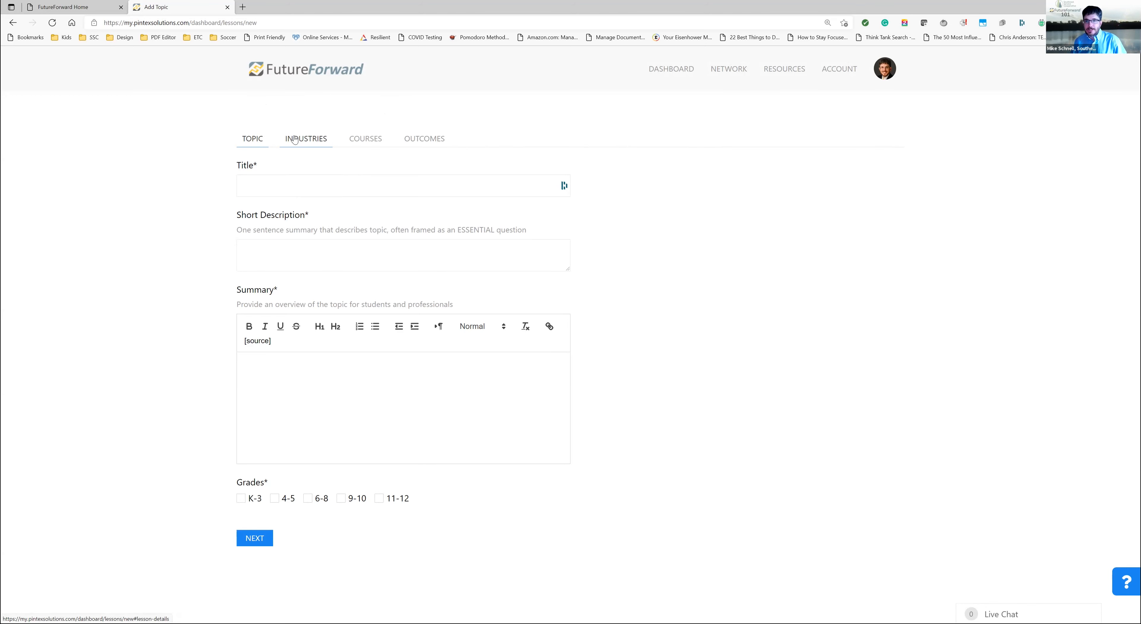
{"action": "left_click", "coordinate": [784, 69]}
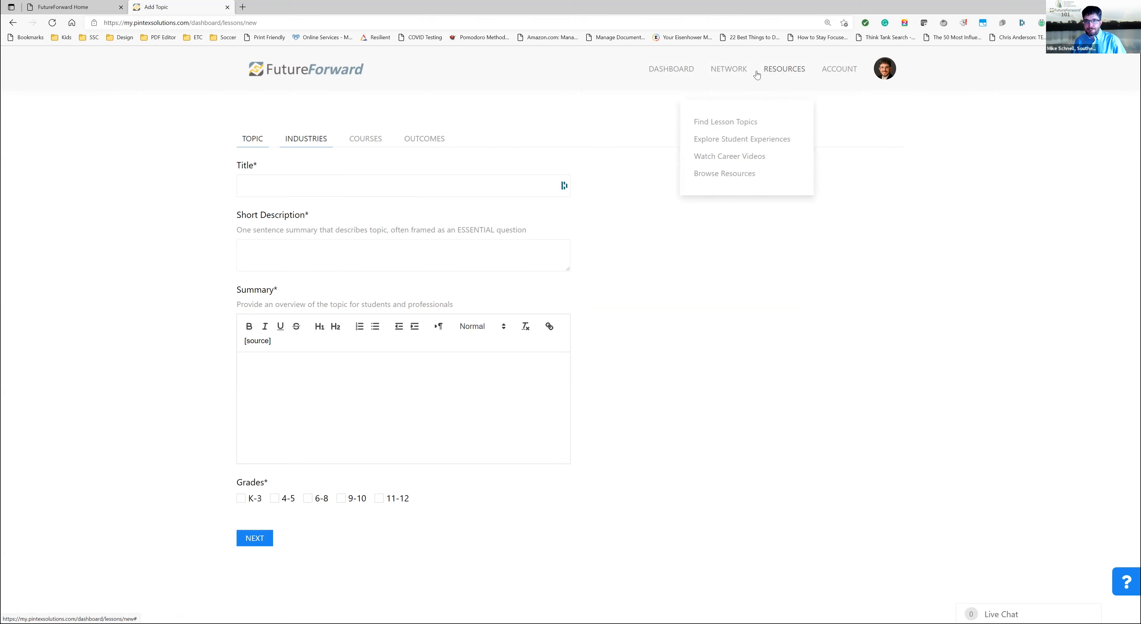
{"action": "mouse_move", "coordinate": [745, 121]}
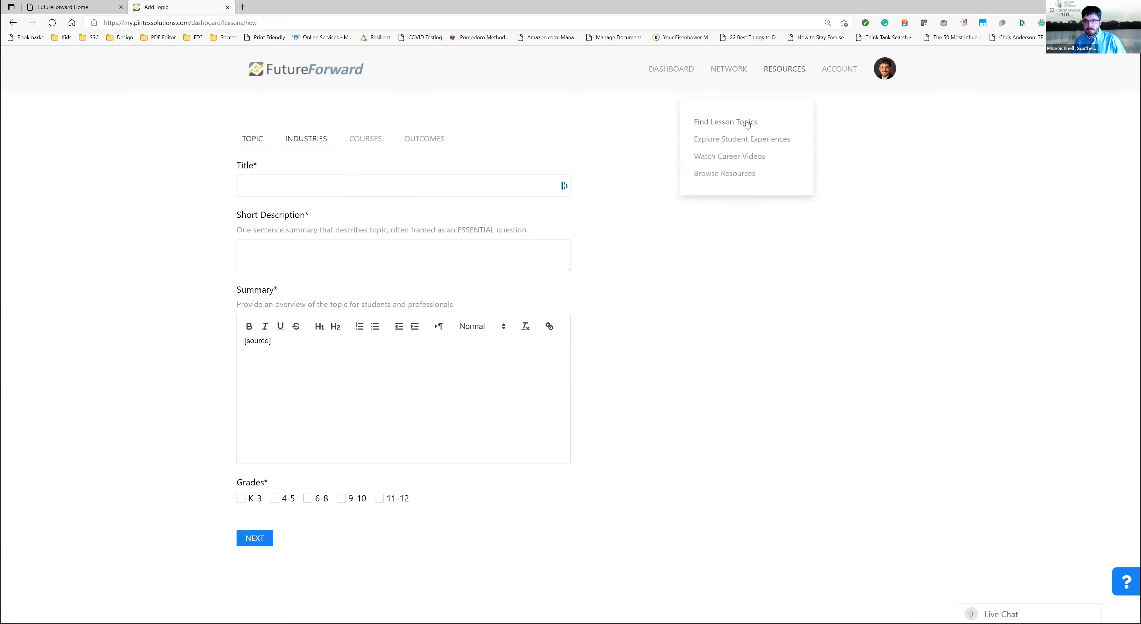
Load All Topics via Find Lesson Topics and look through the first page of topic cards
{"action": "left_click", "coordinate": [726, 121]}
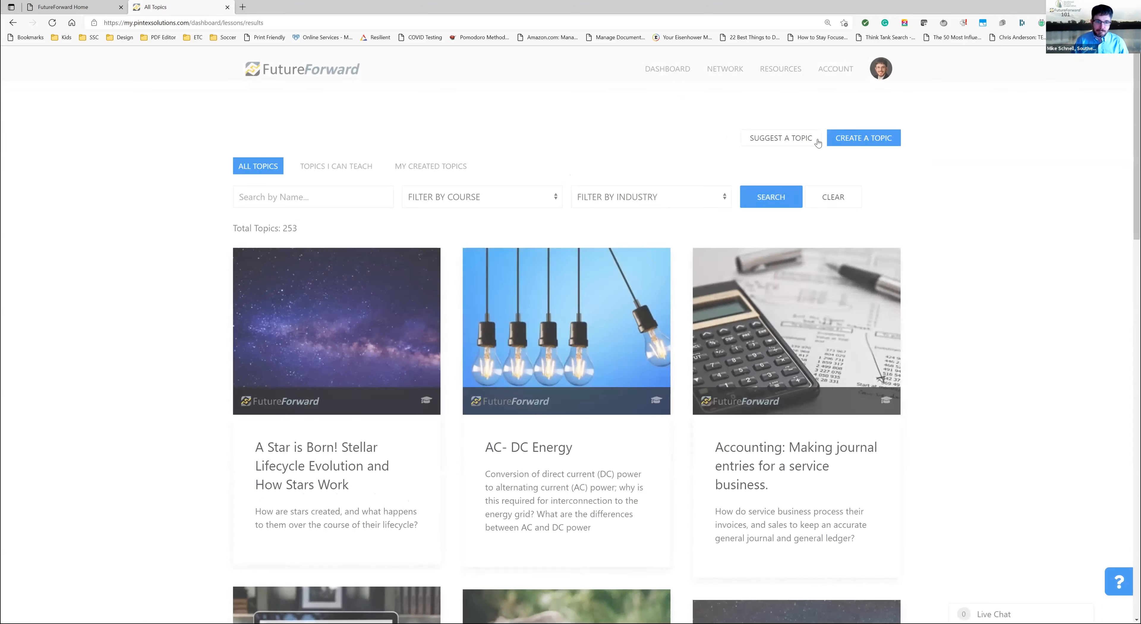
{"action": "scroll", "scroll_direction": "down", "scroll_amount": 3}
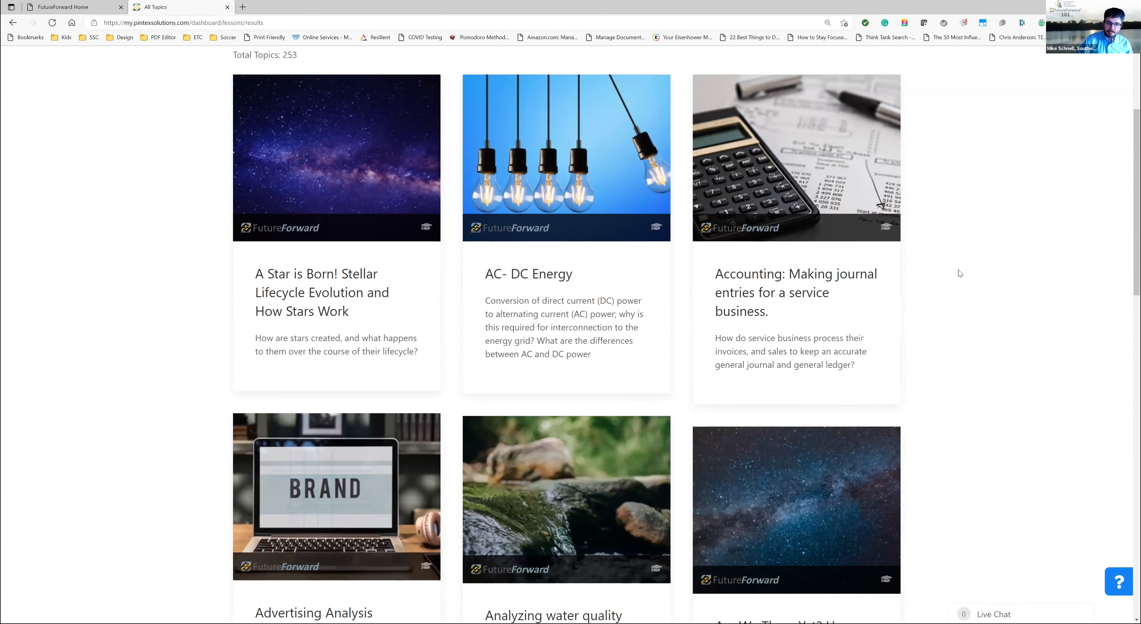
{"action": "scroll", "scroll_direction": "down", "scroll_amount": 3}
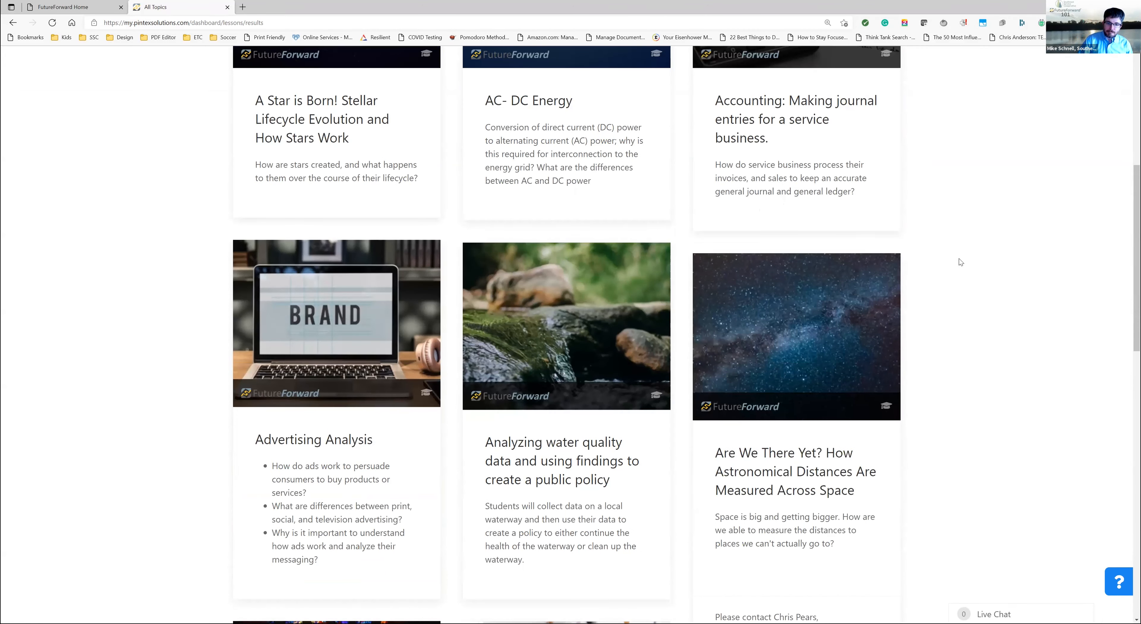
{"action": "scroll", "scroll_direction": "down", "scroll_amount": 3}
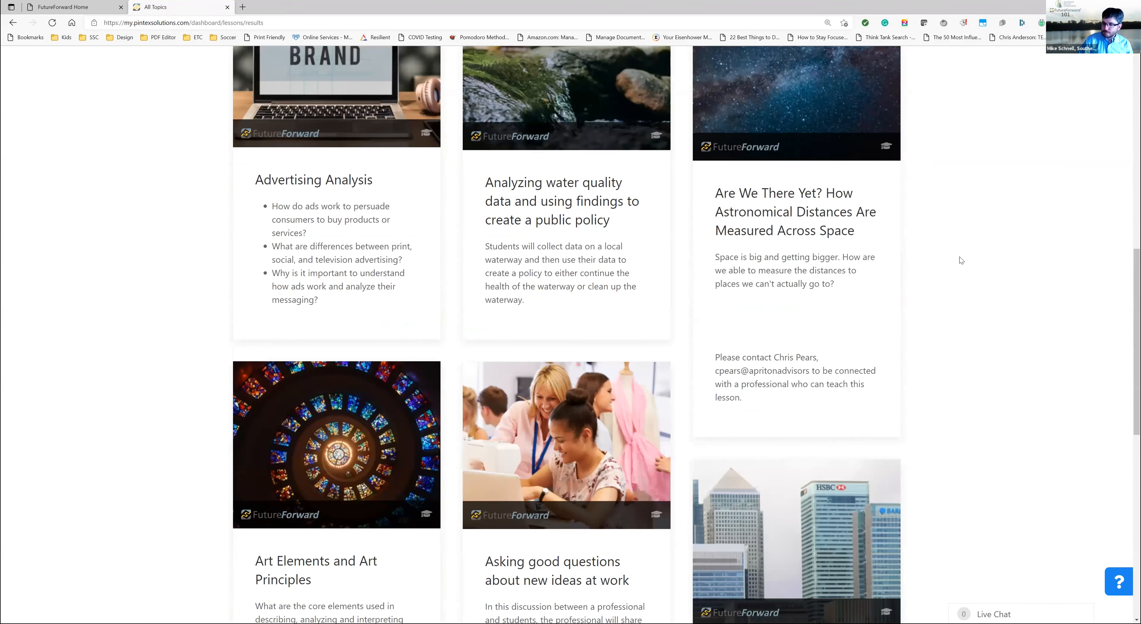
{"action": "scroll", "scroll_direction": "down", "scroll_amount": 3}
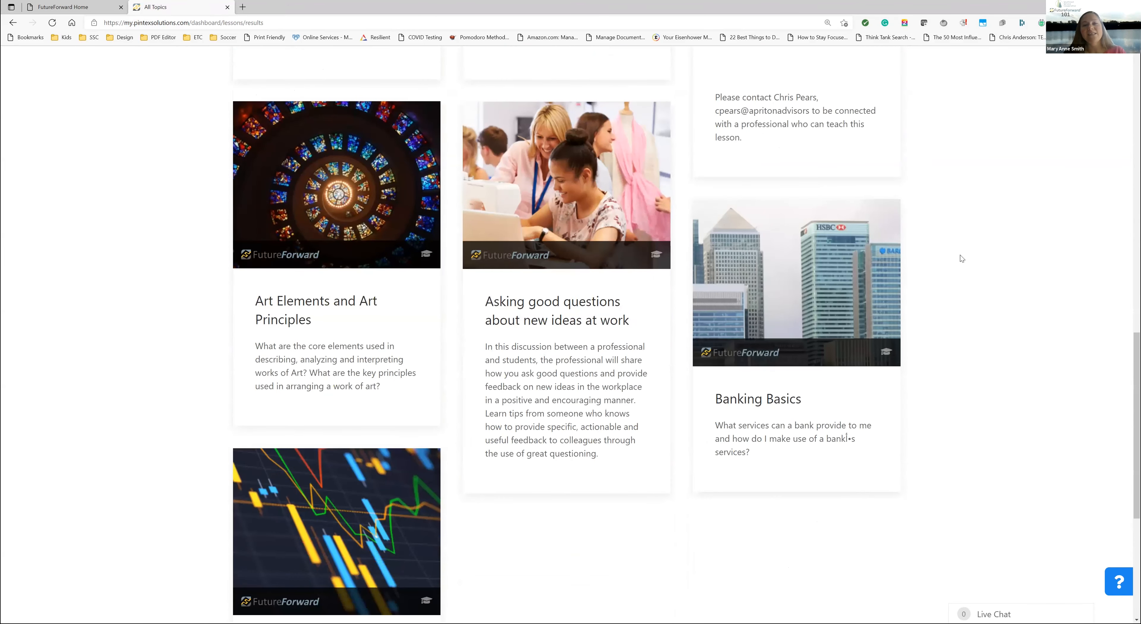
{"action": "scroll", "scroll_direction": "down", "scroll_amount": 3}
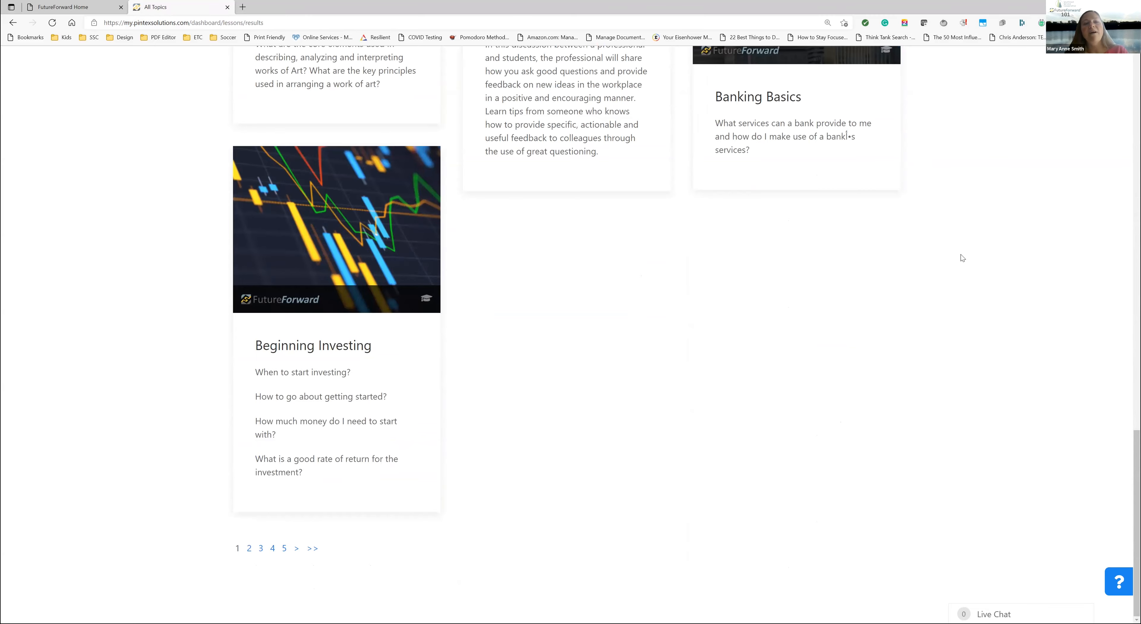
{"action": "scroll", "scroll_direction": "up", "scroll_amount": 3}
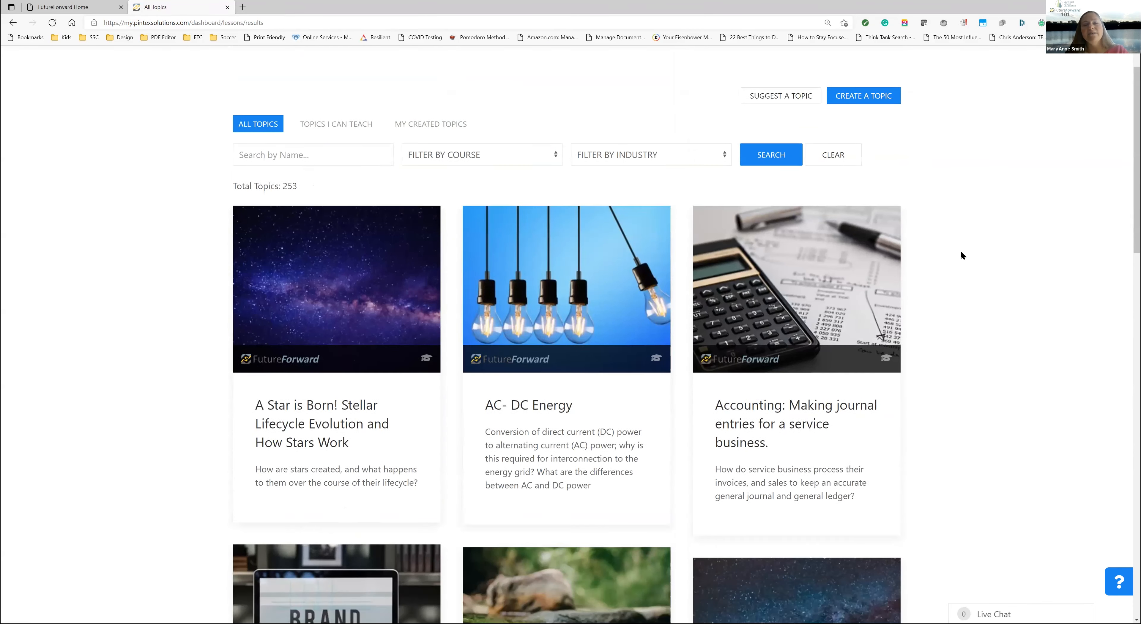
{"action": "scroll", "scroll_direction": "up", "scroll_amount": 3}
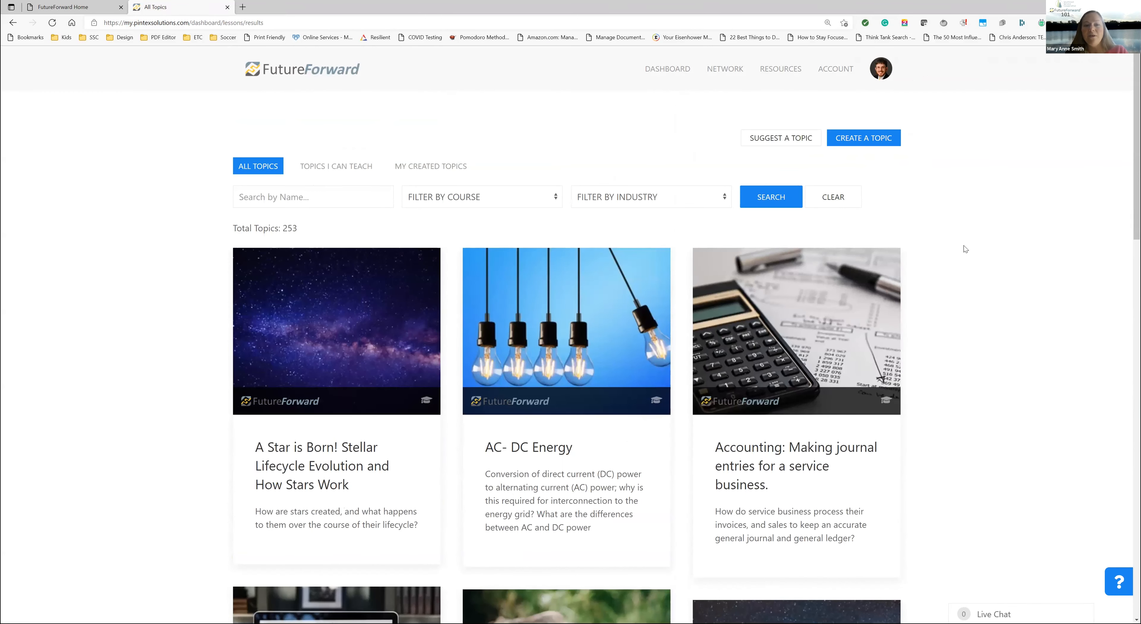
{"action": "mouse_move", "coordinate": [960, 236]}
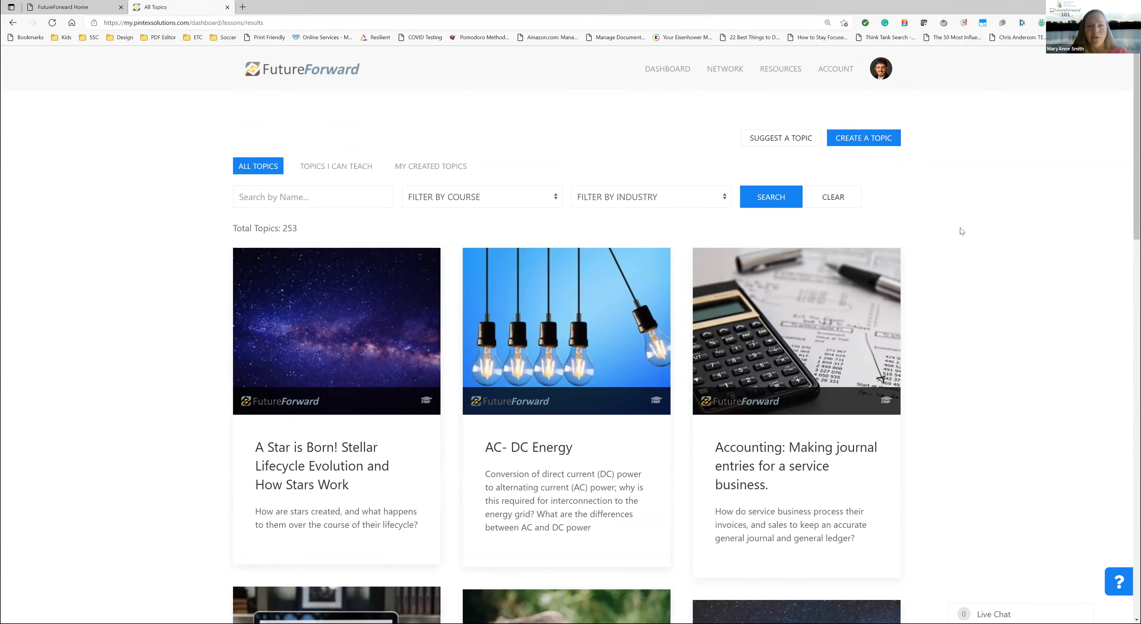
{"action": "mouse_move", "coordinate": [978, 216]}
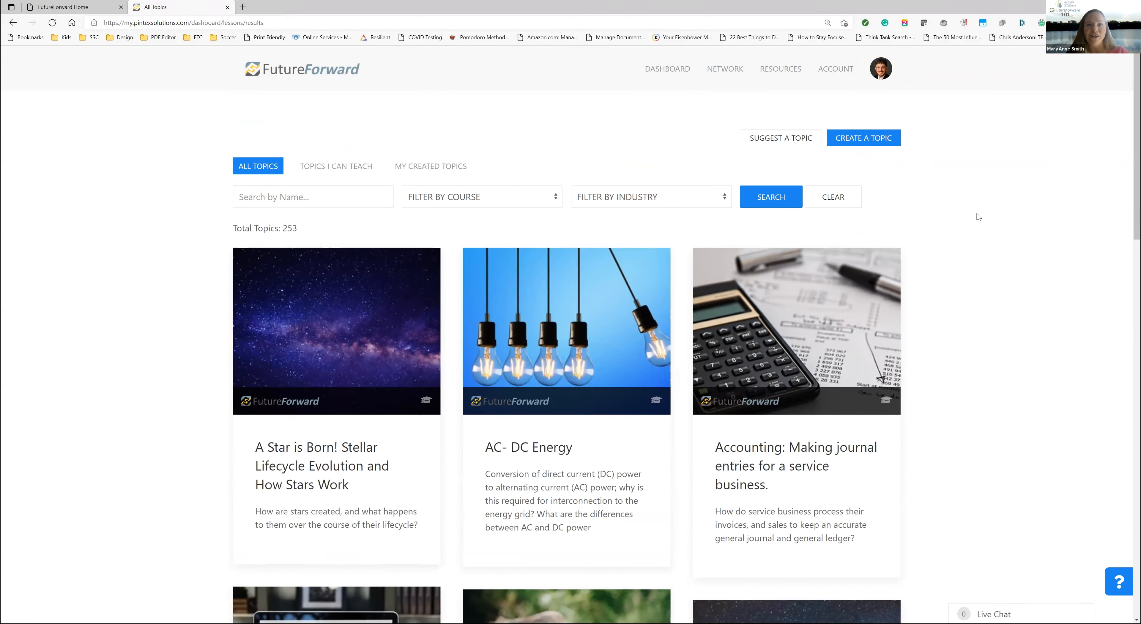
{"action": "mouse_move", "coordinate": [983, 212]}
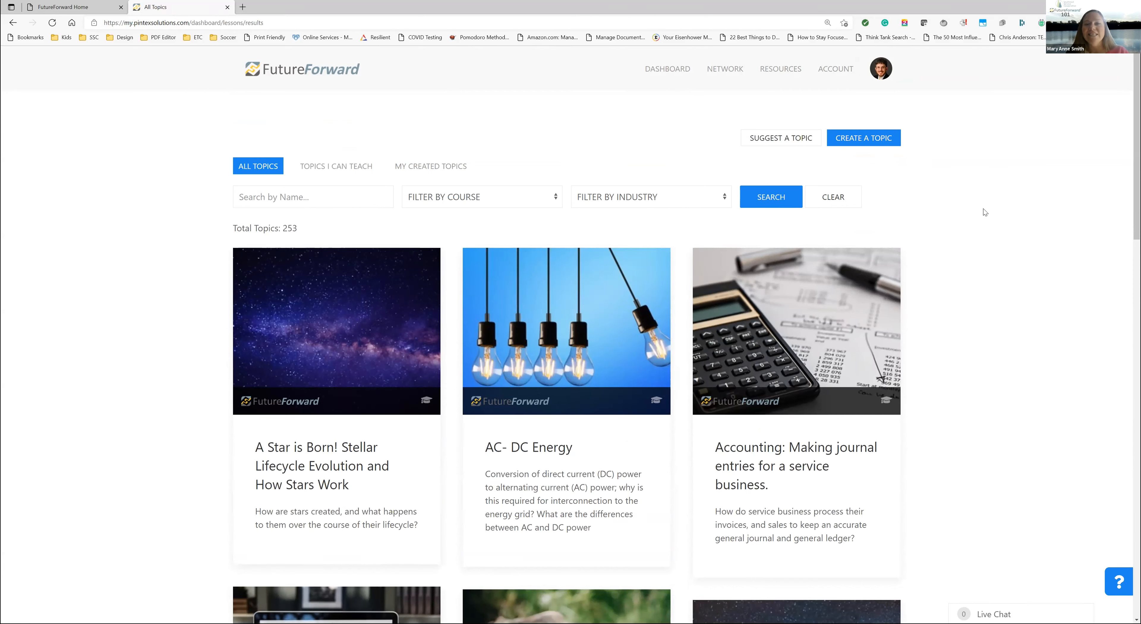
{"action": "mouse_move", "coordinate": [980, 221]}
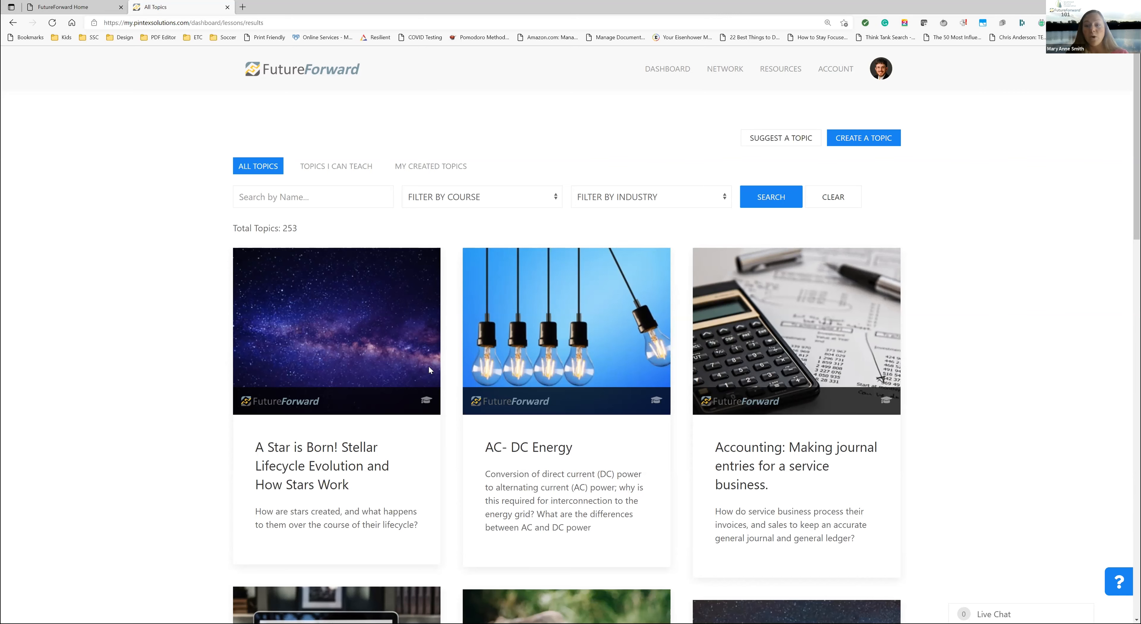
{"action": "mouse_move", "coordinate": [1002, 210]}
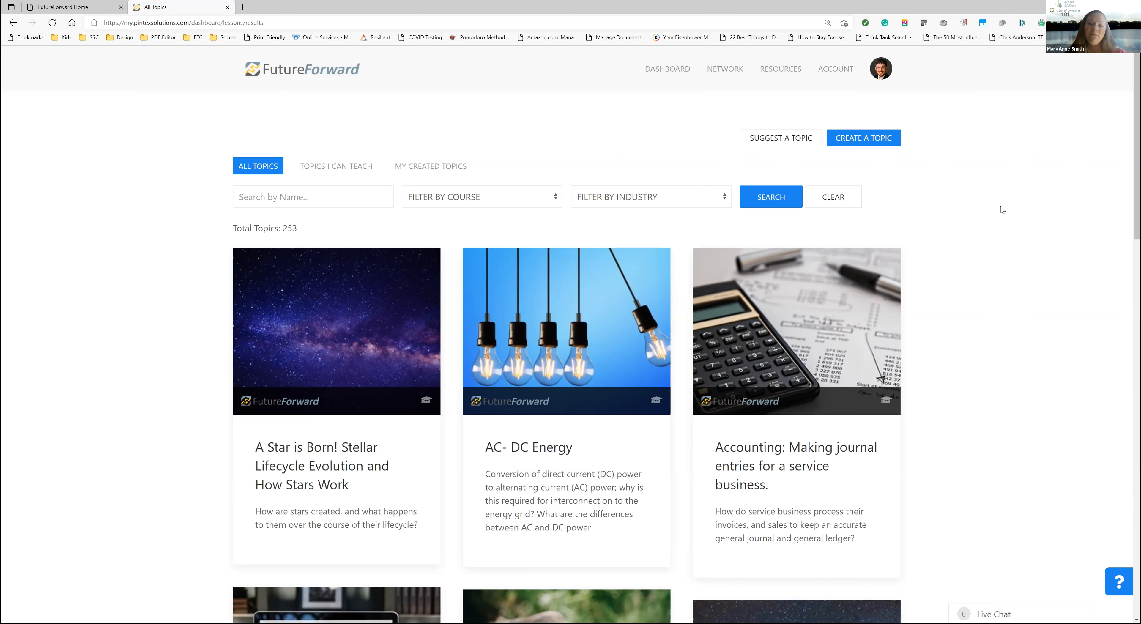
{"action": "mouse_move", "coordinate": [735, 59]}
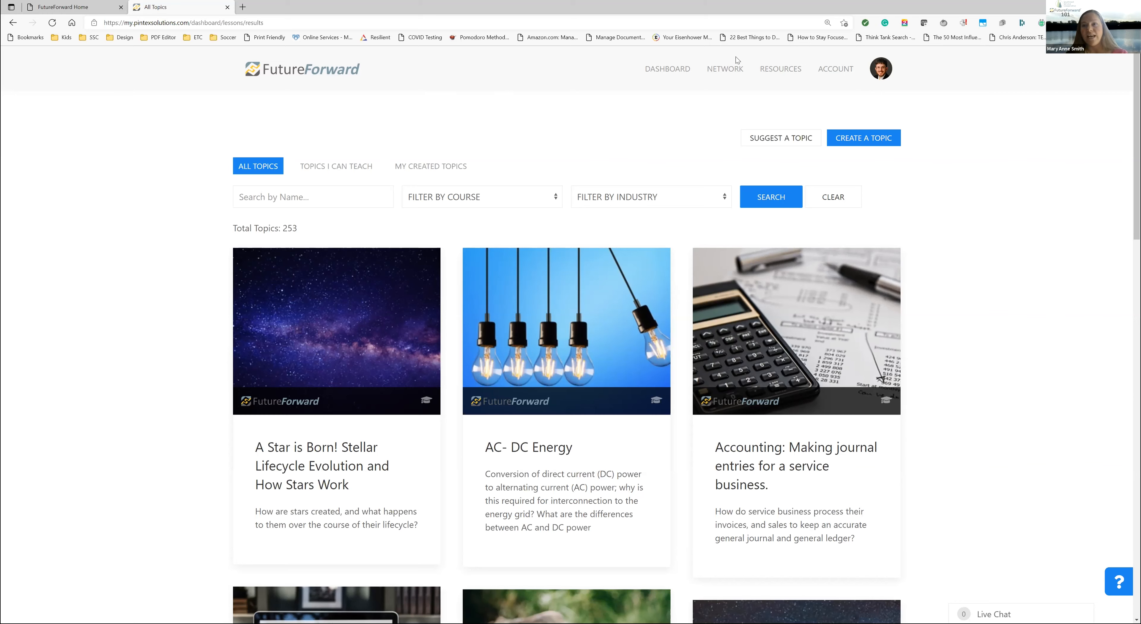
{"action": "mouse_move", "coordinate": [547, 37]}
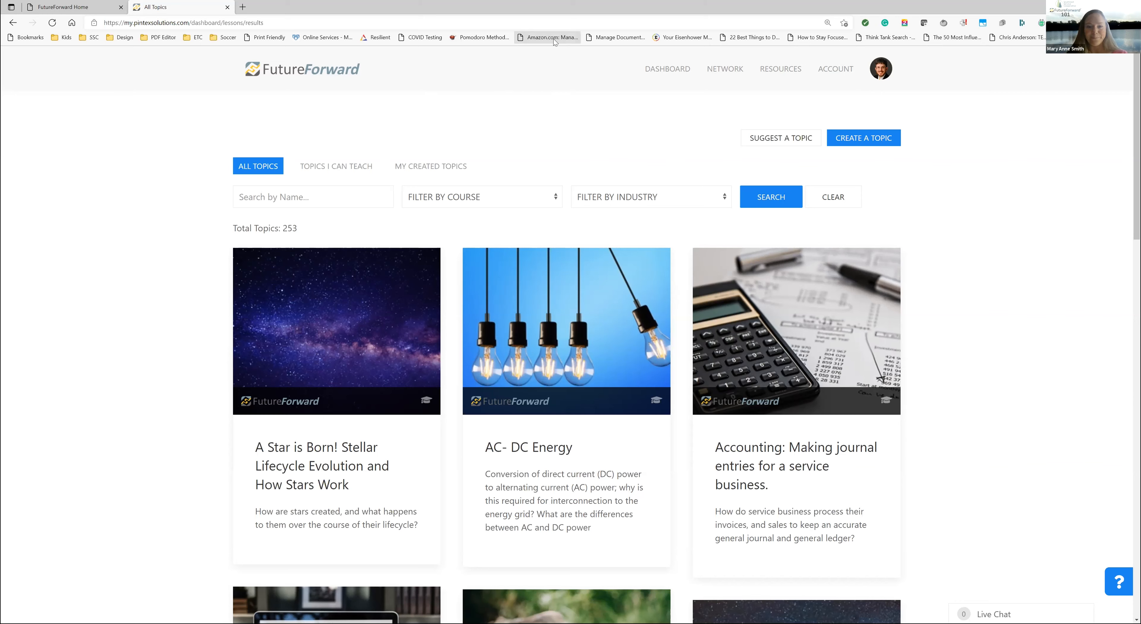